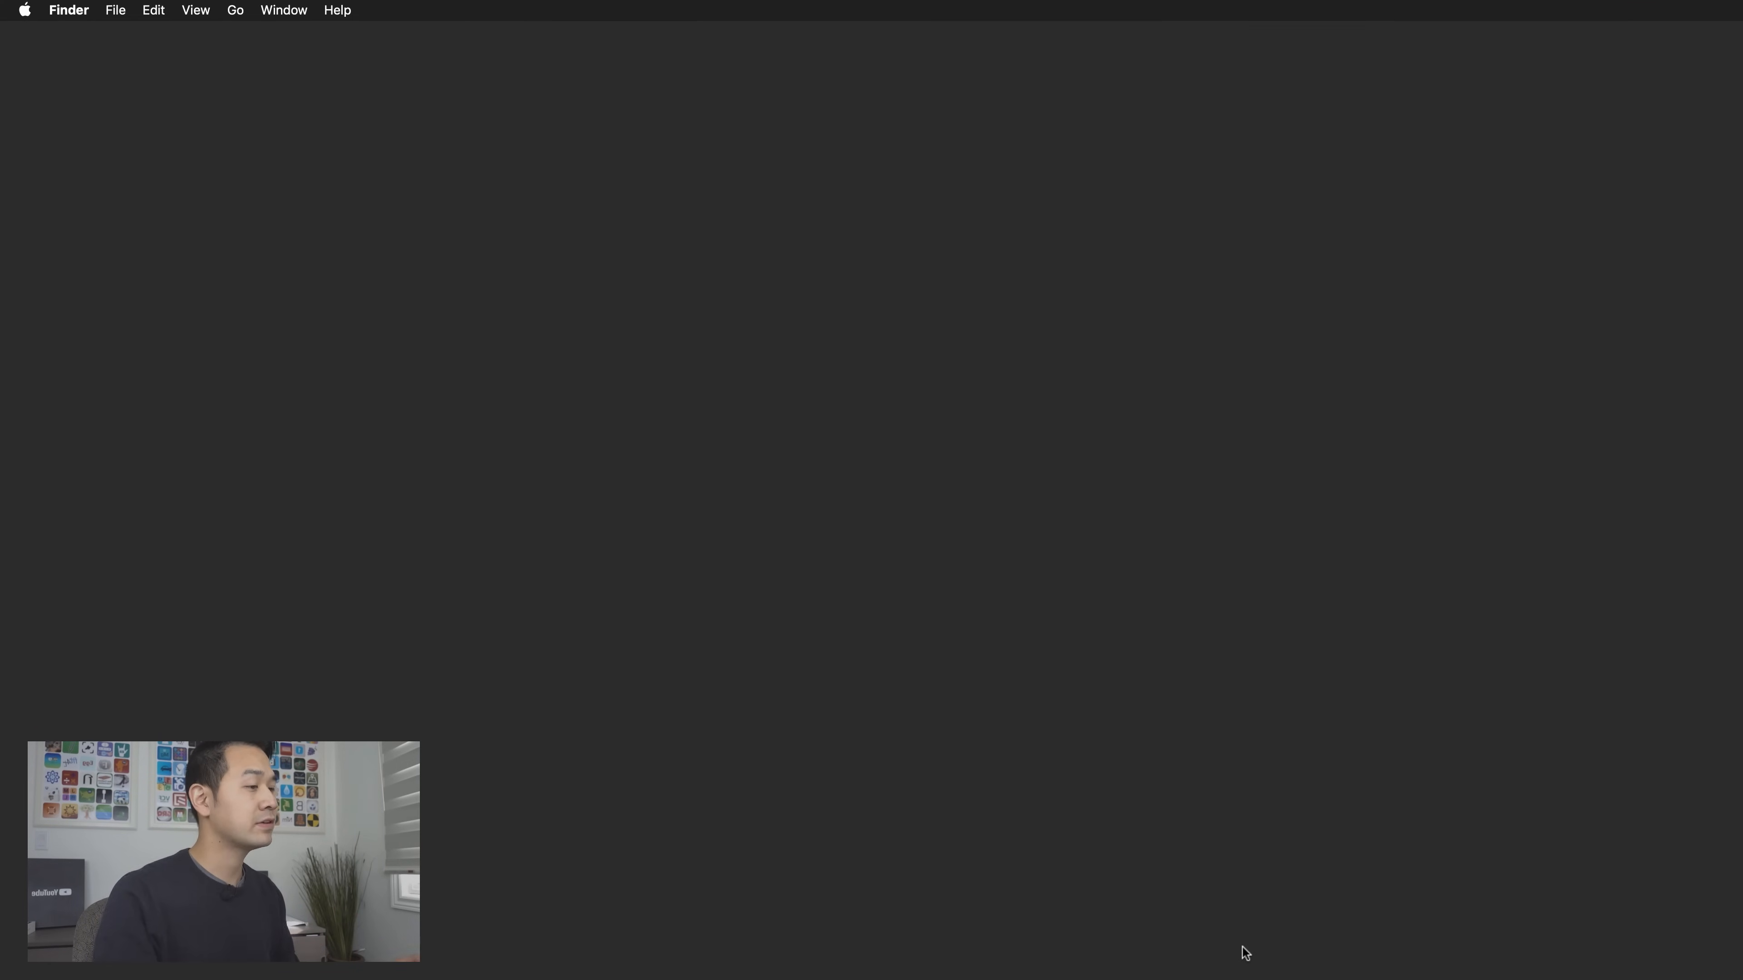
- Launch the App Store via a Spotlight search for 'app store'
key(cmd+space)
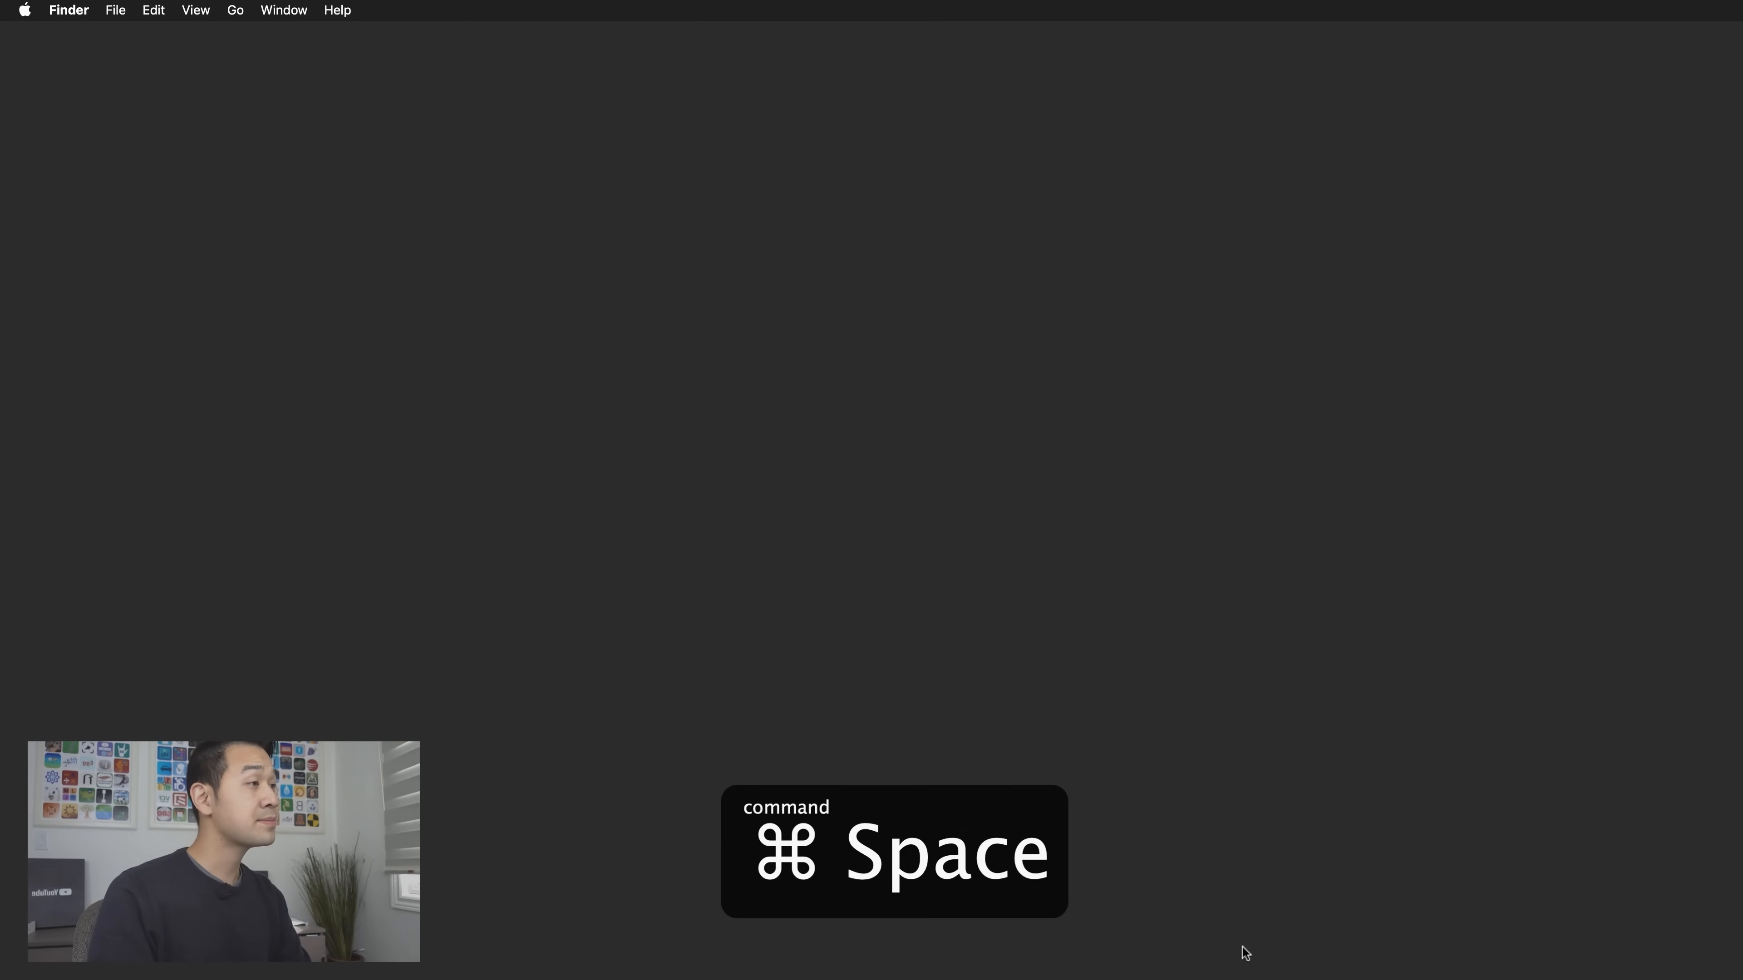
key(cmd+space)
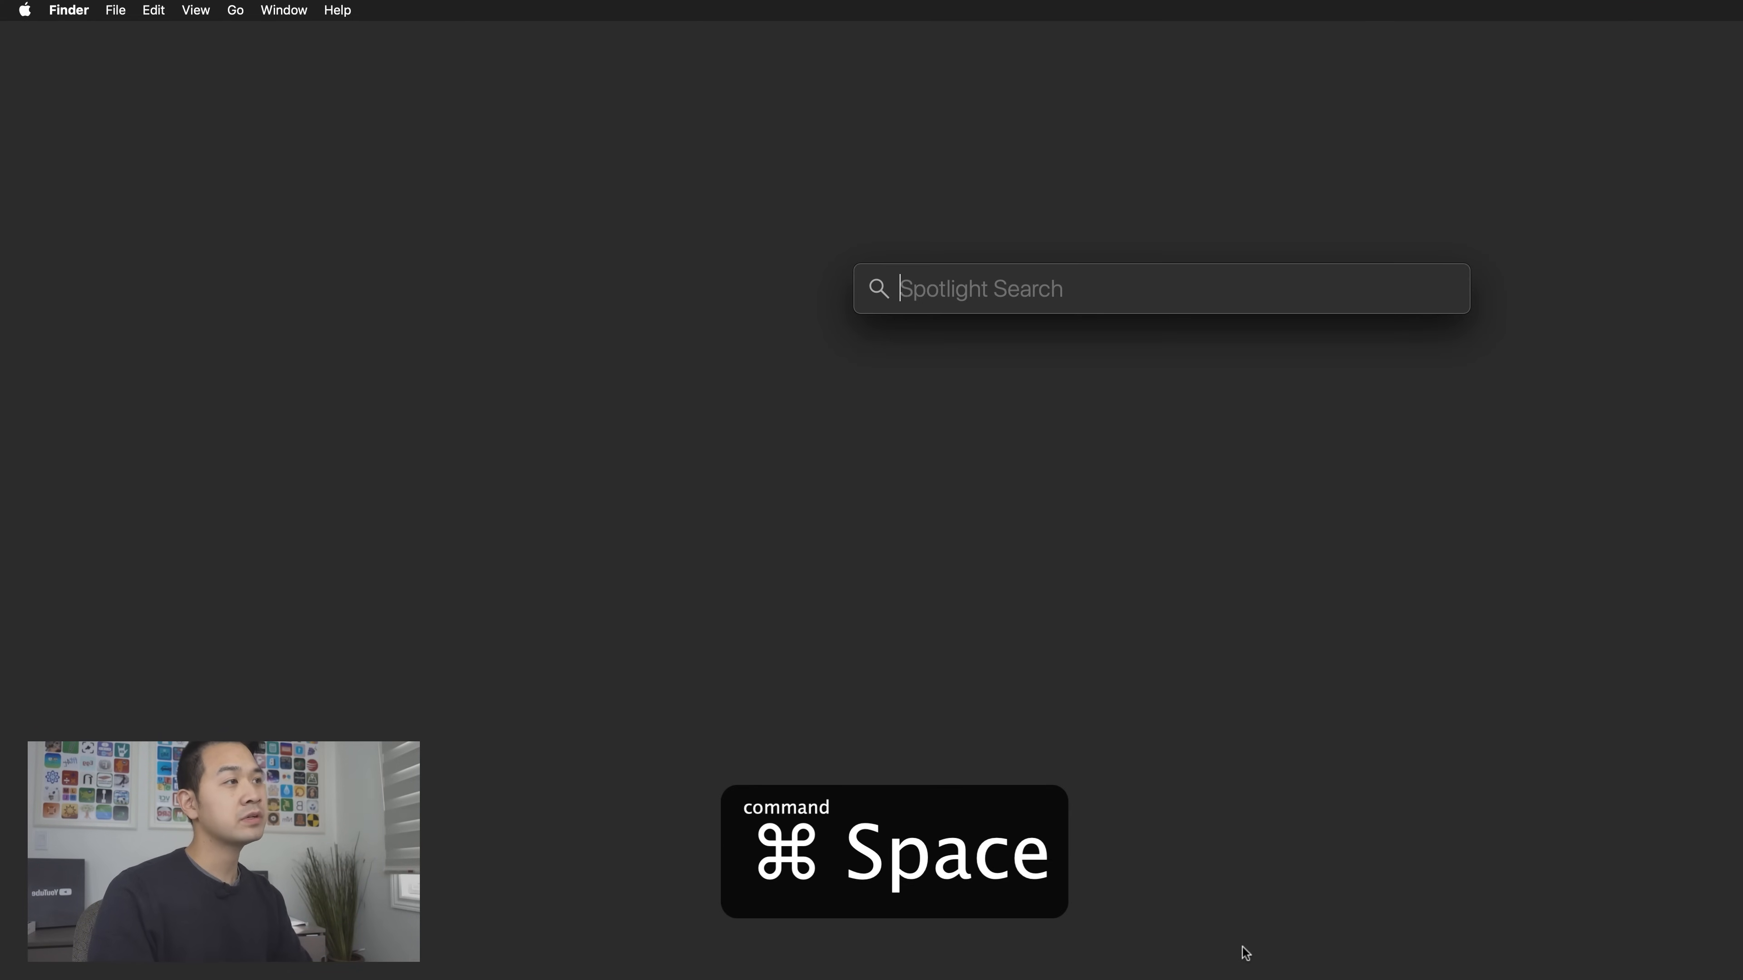
text(app store)
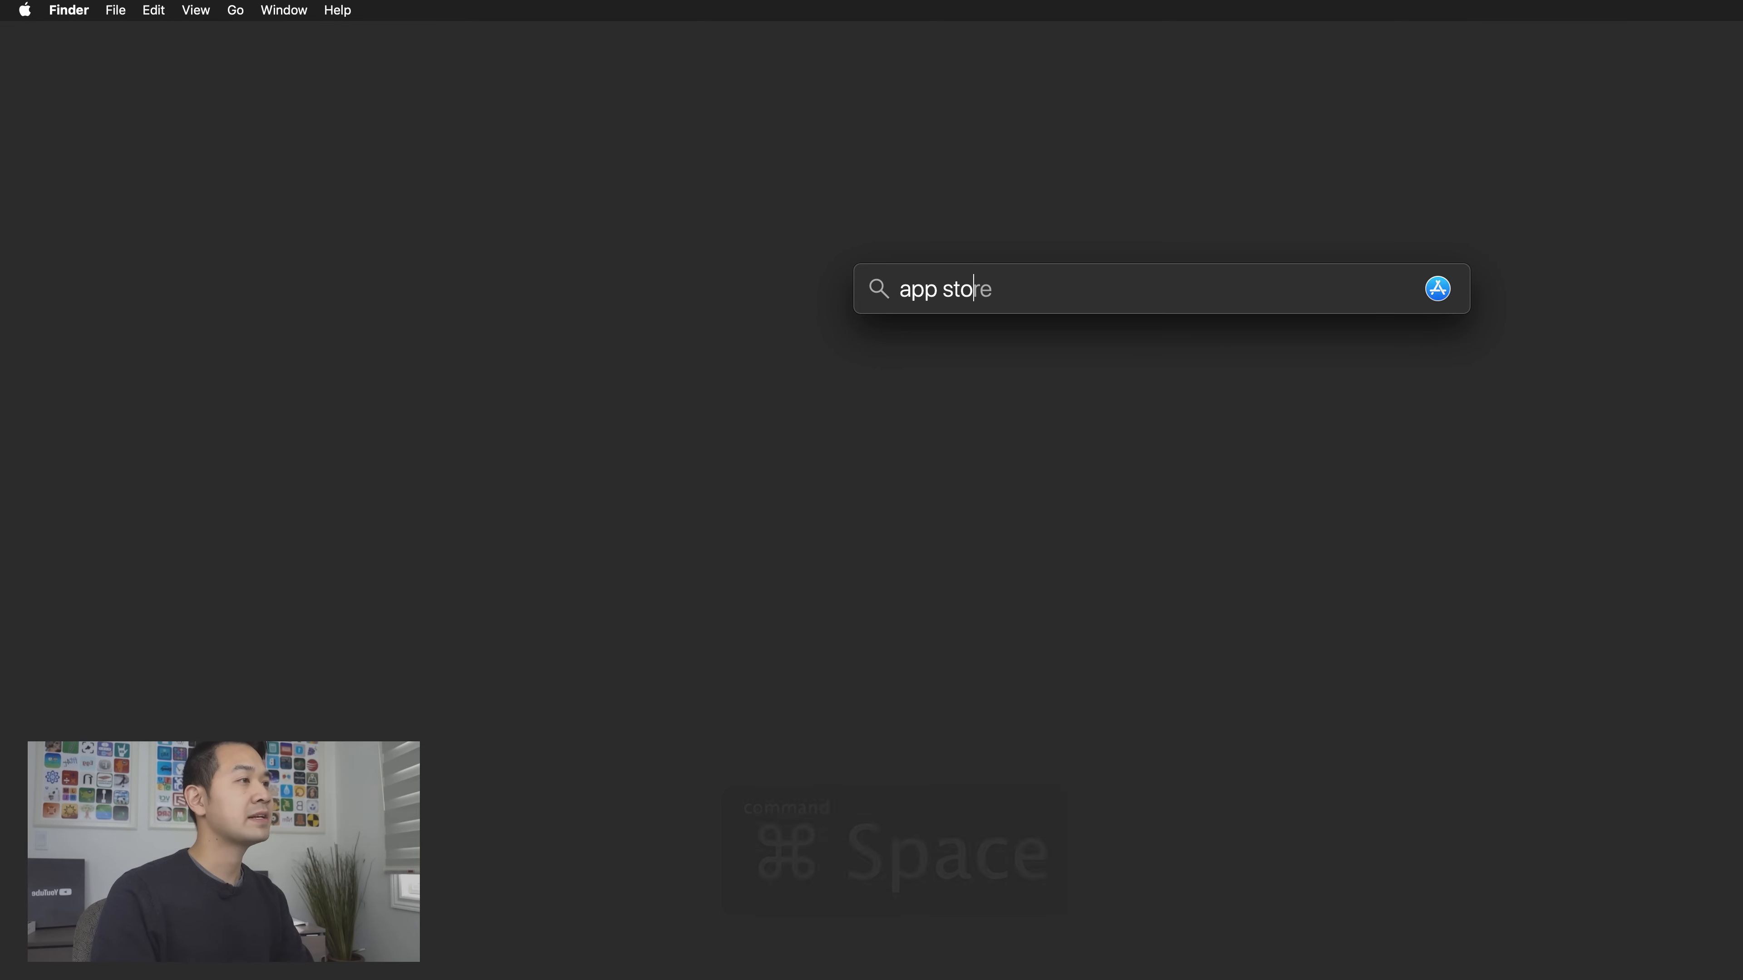
key(return)
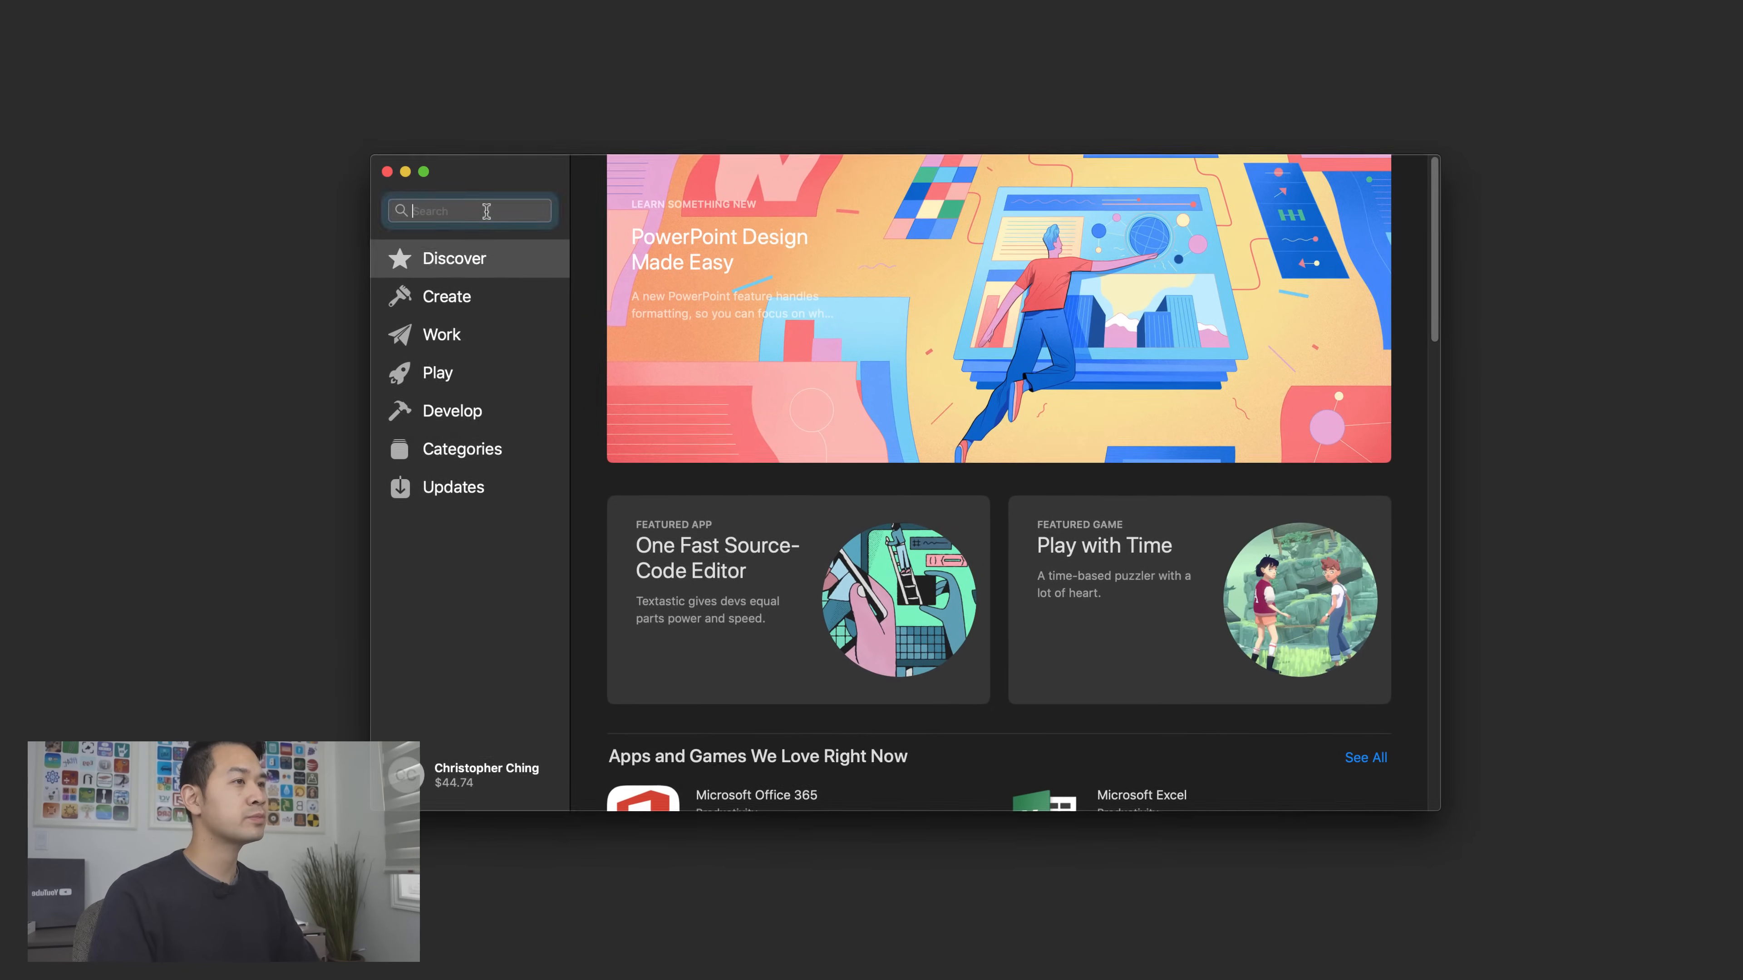
- Search the App Store for 'xcode' and open Xcode's product page
text(xcode)
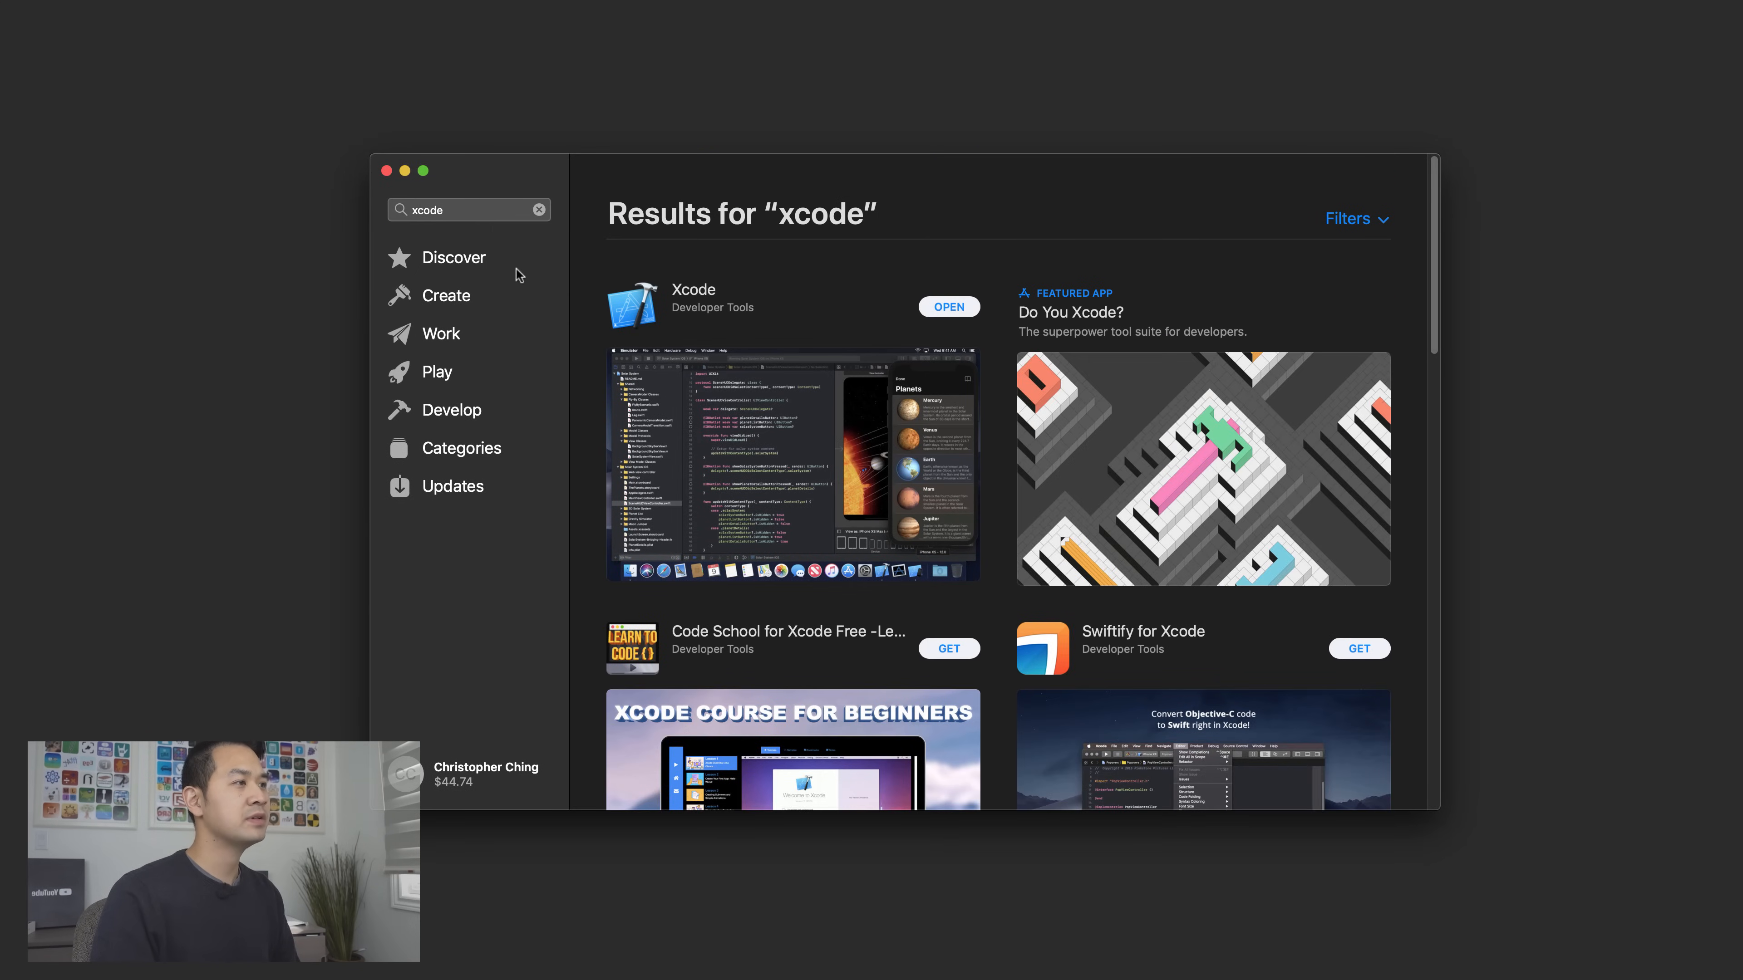
mouse_move(698, 296)
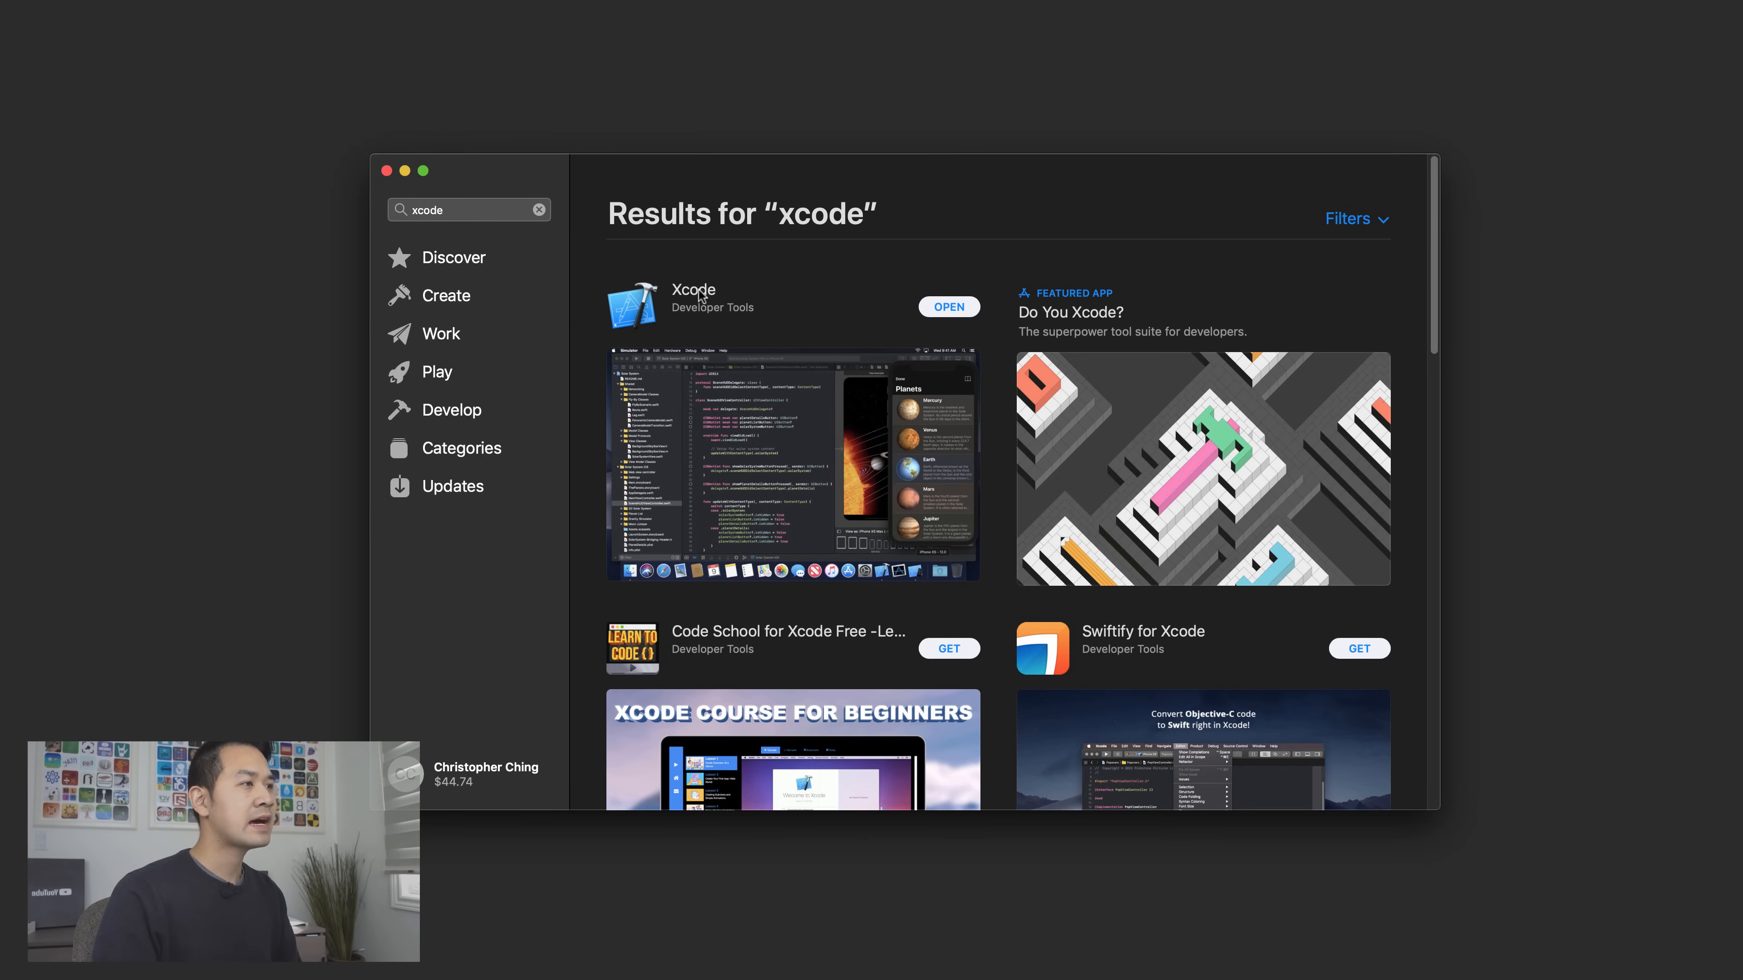
click(693, 299)
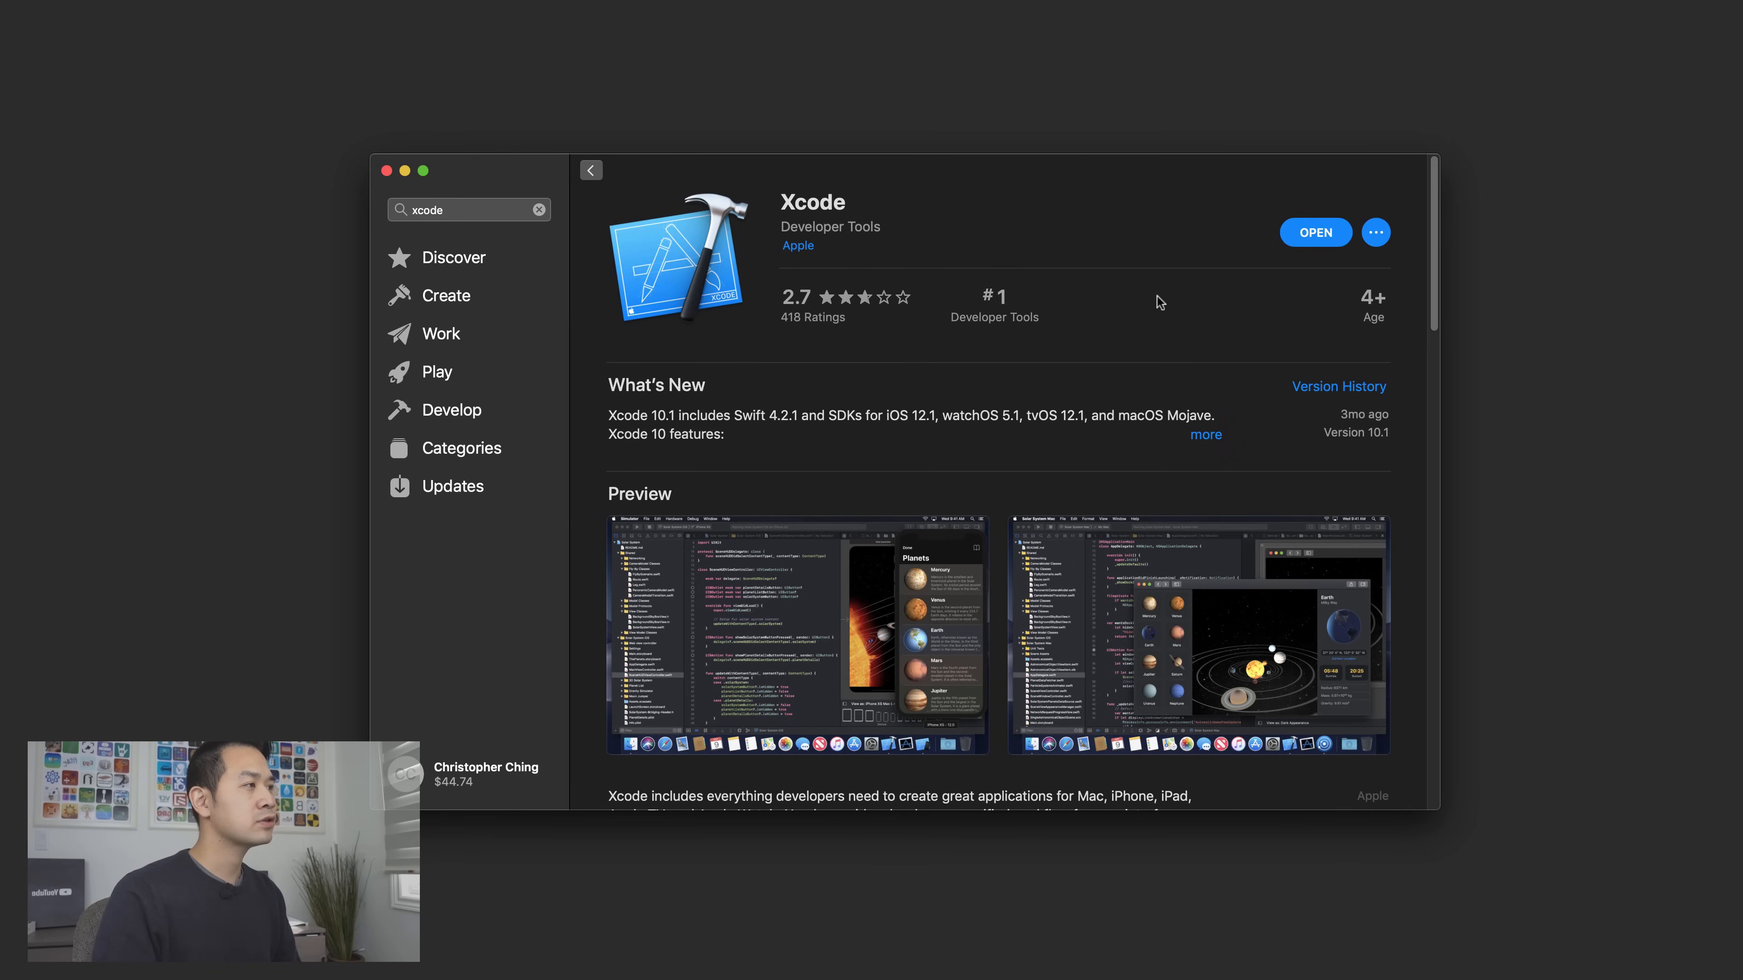
mouse_move(930, 397)
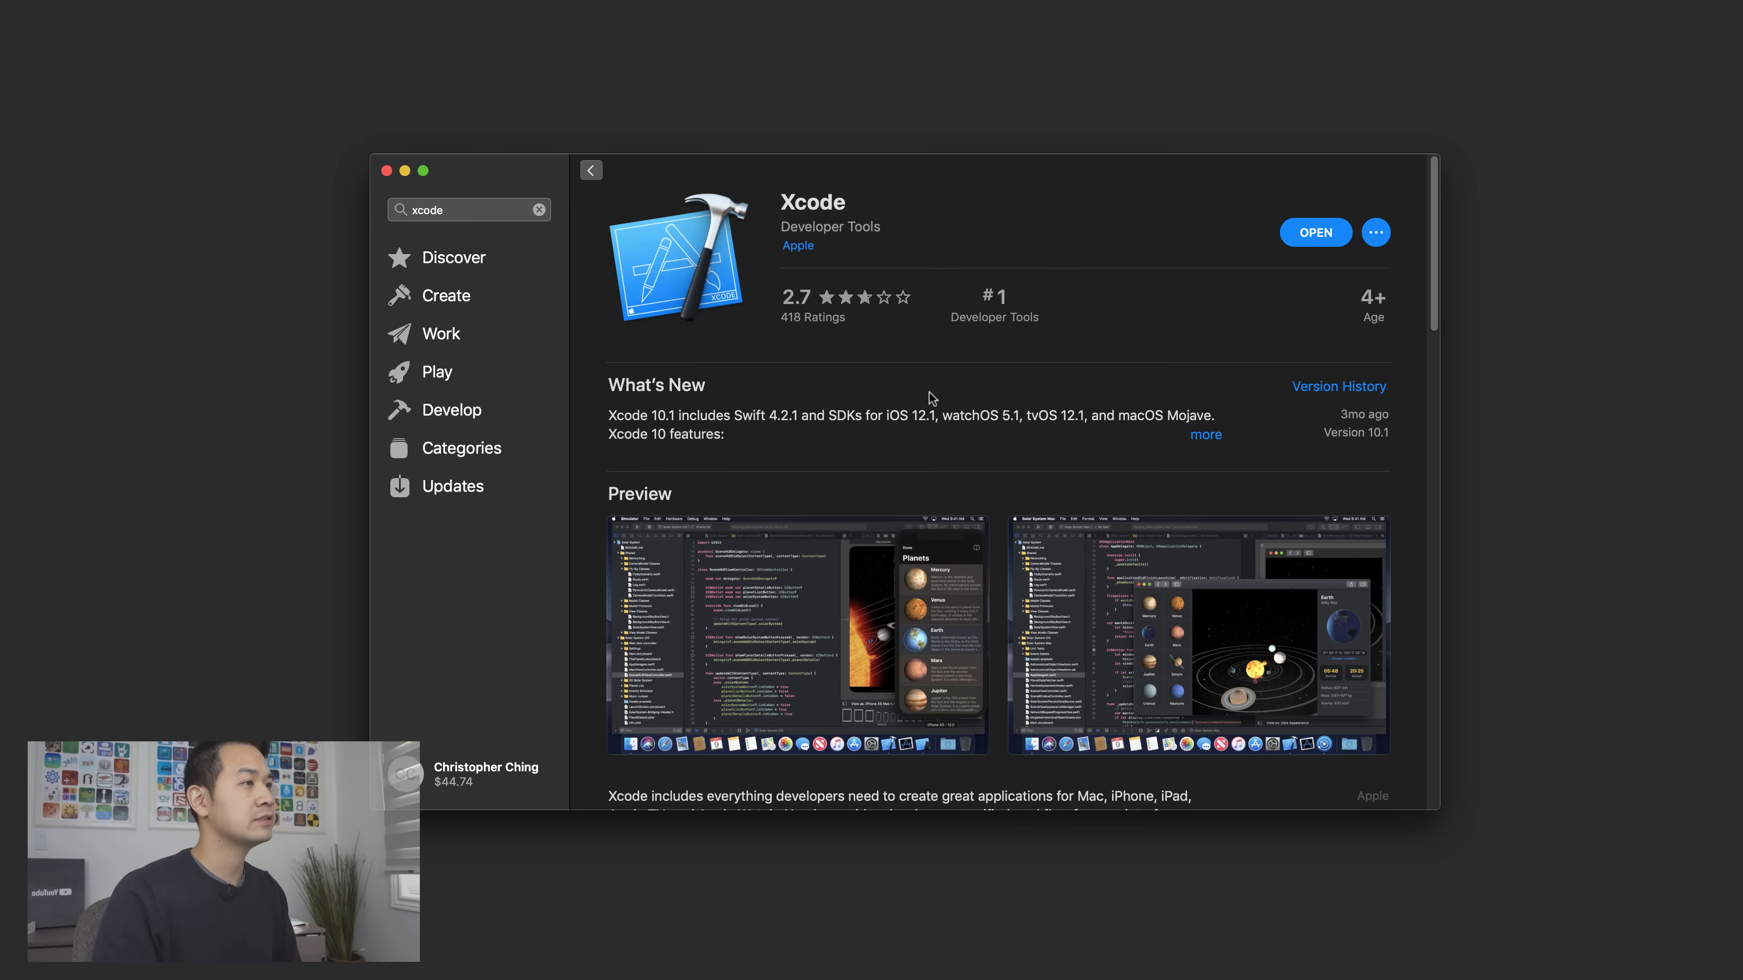
mouse_move(1098, 326)
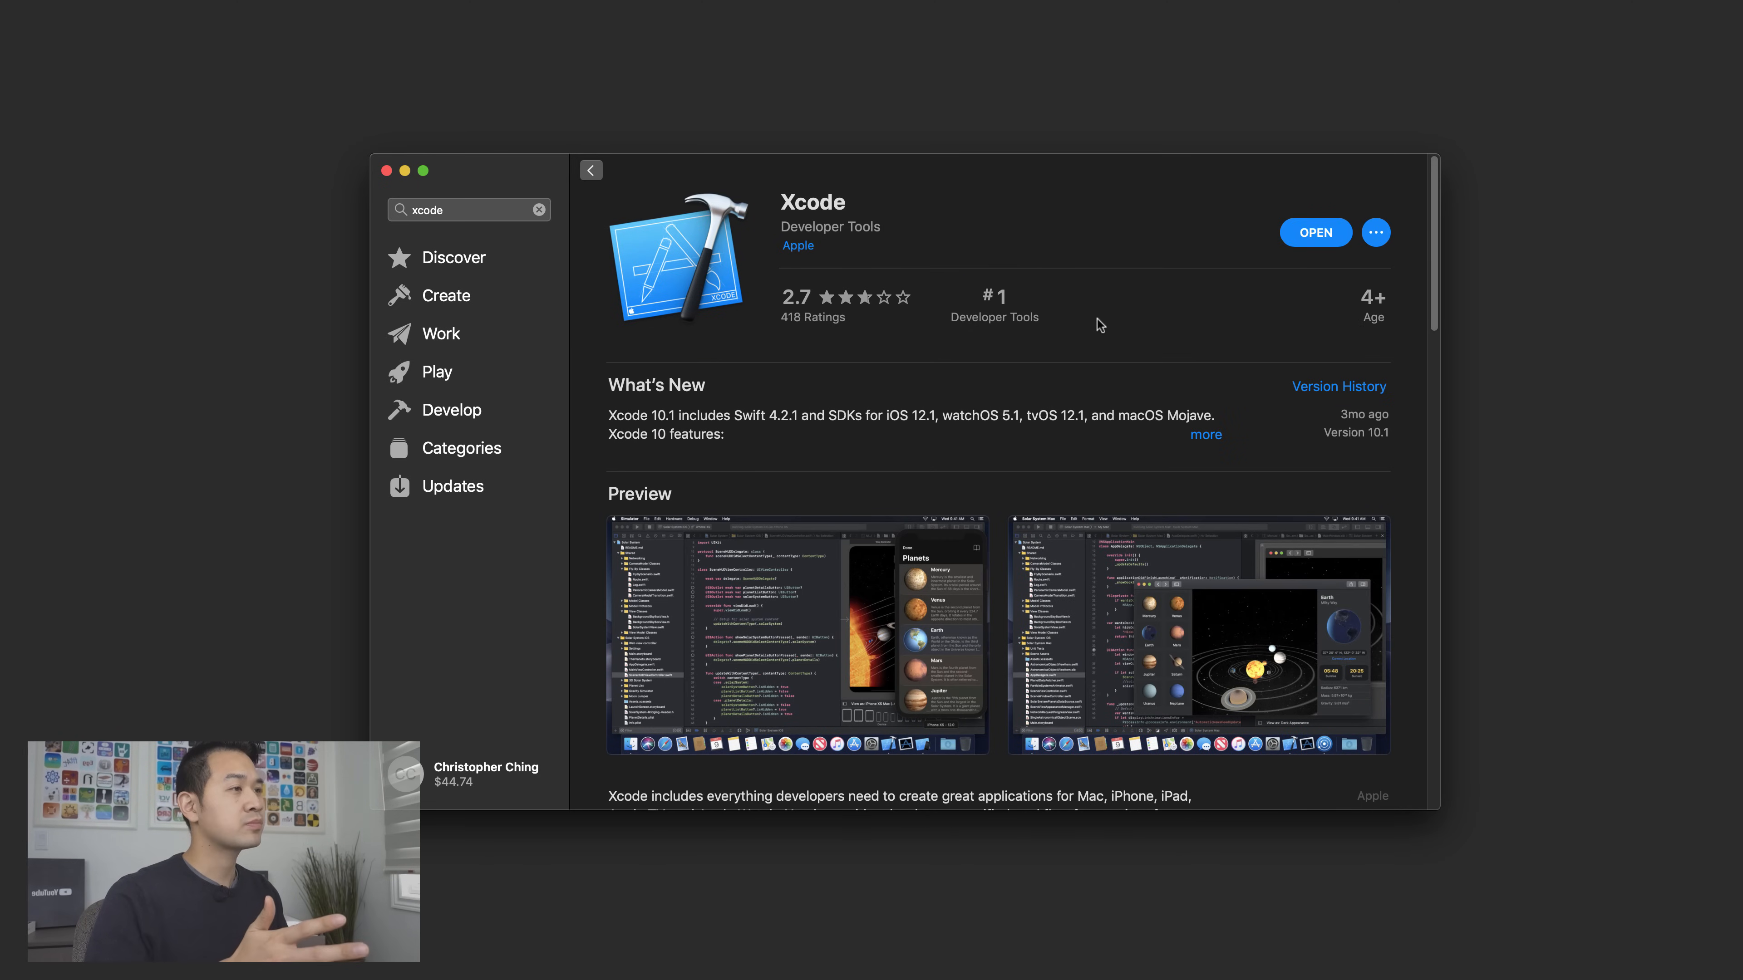
mouse_move(1106, 337)
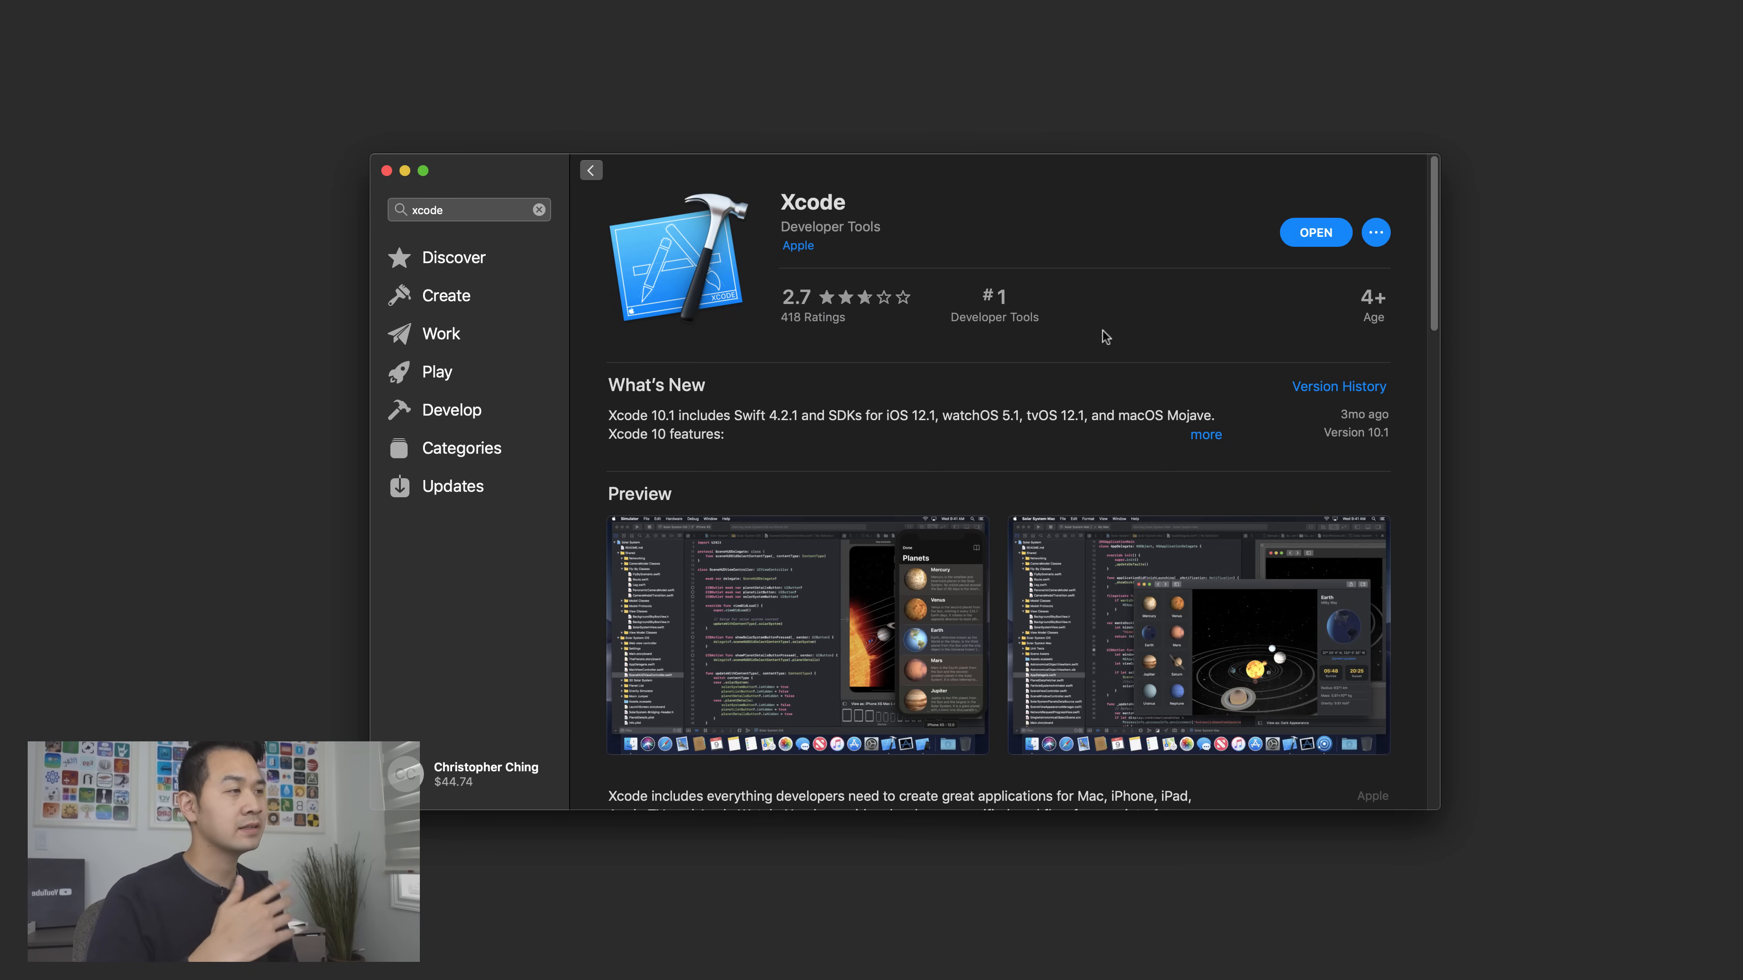
mouse_move(1142, 312)
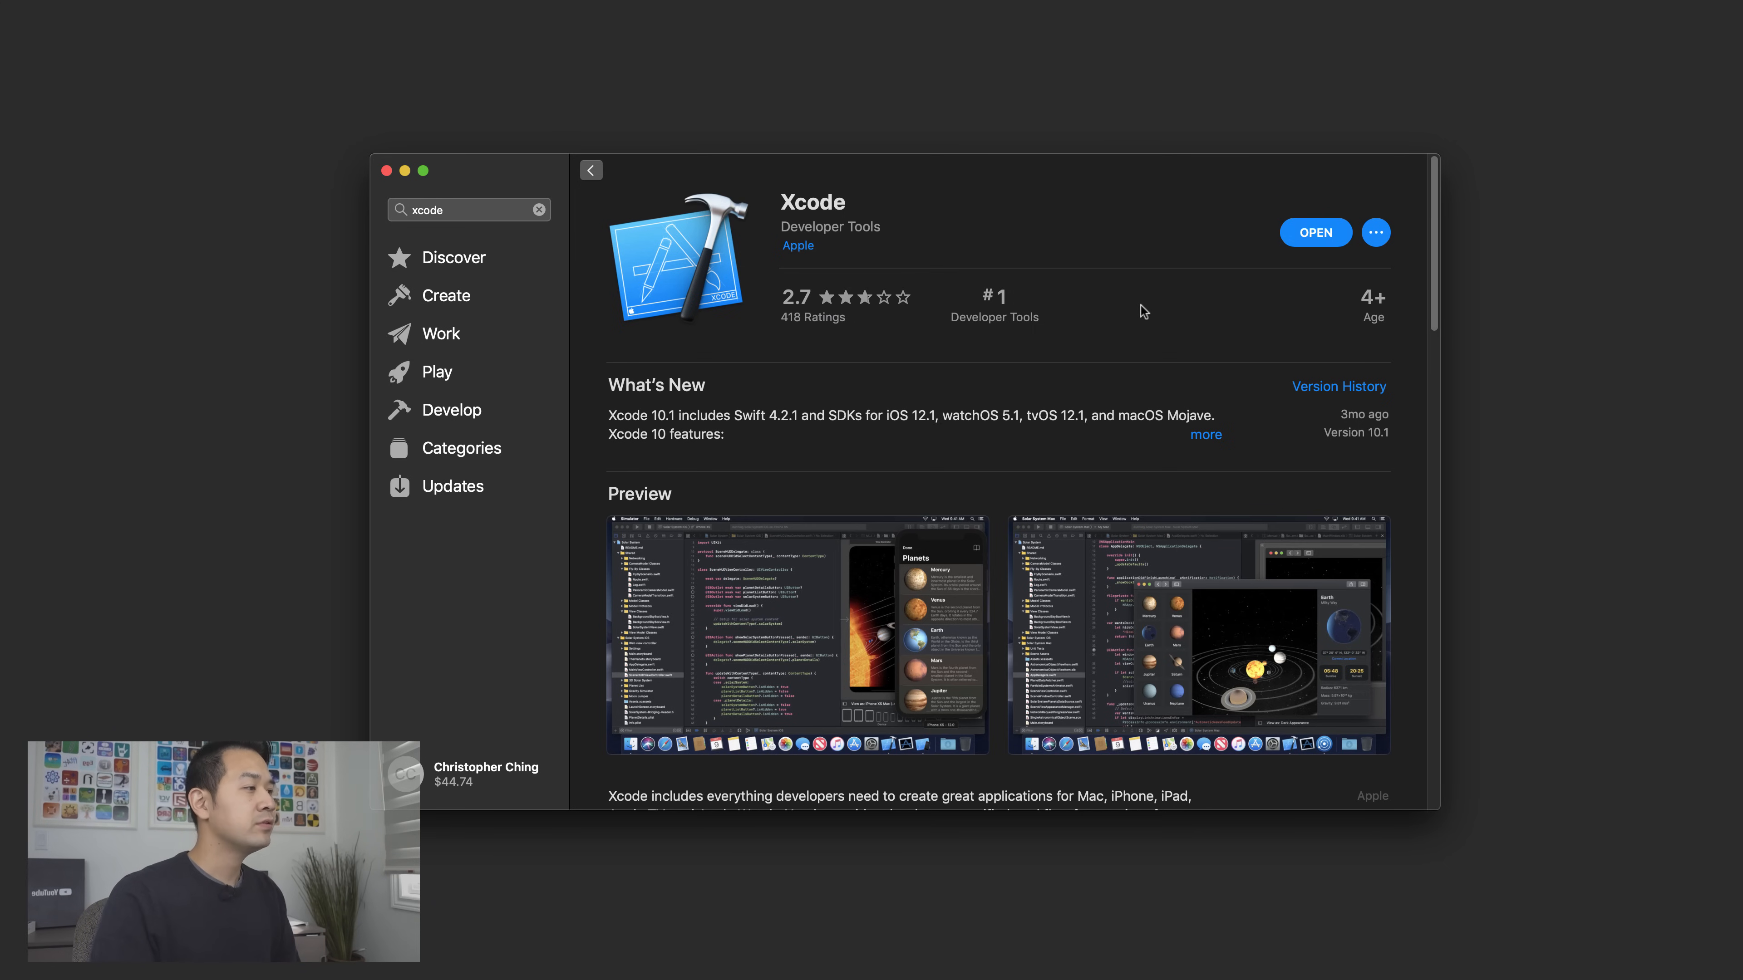
- Expand Xcode's Compatibility details showing the macOS 10.13.6 or later requirement
scroll(down, 3)
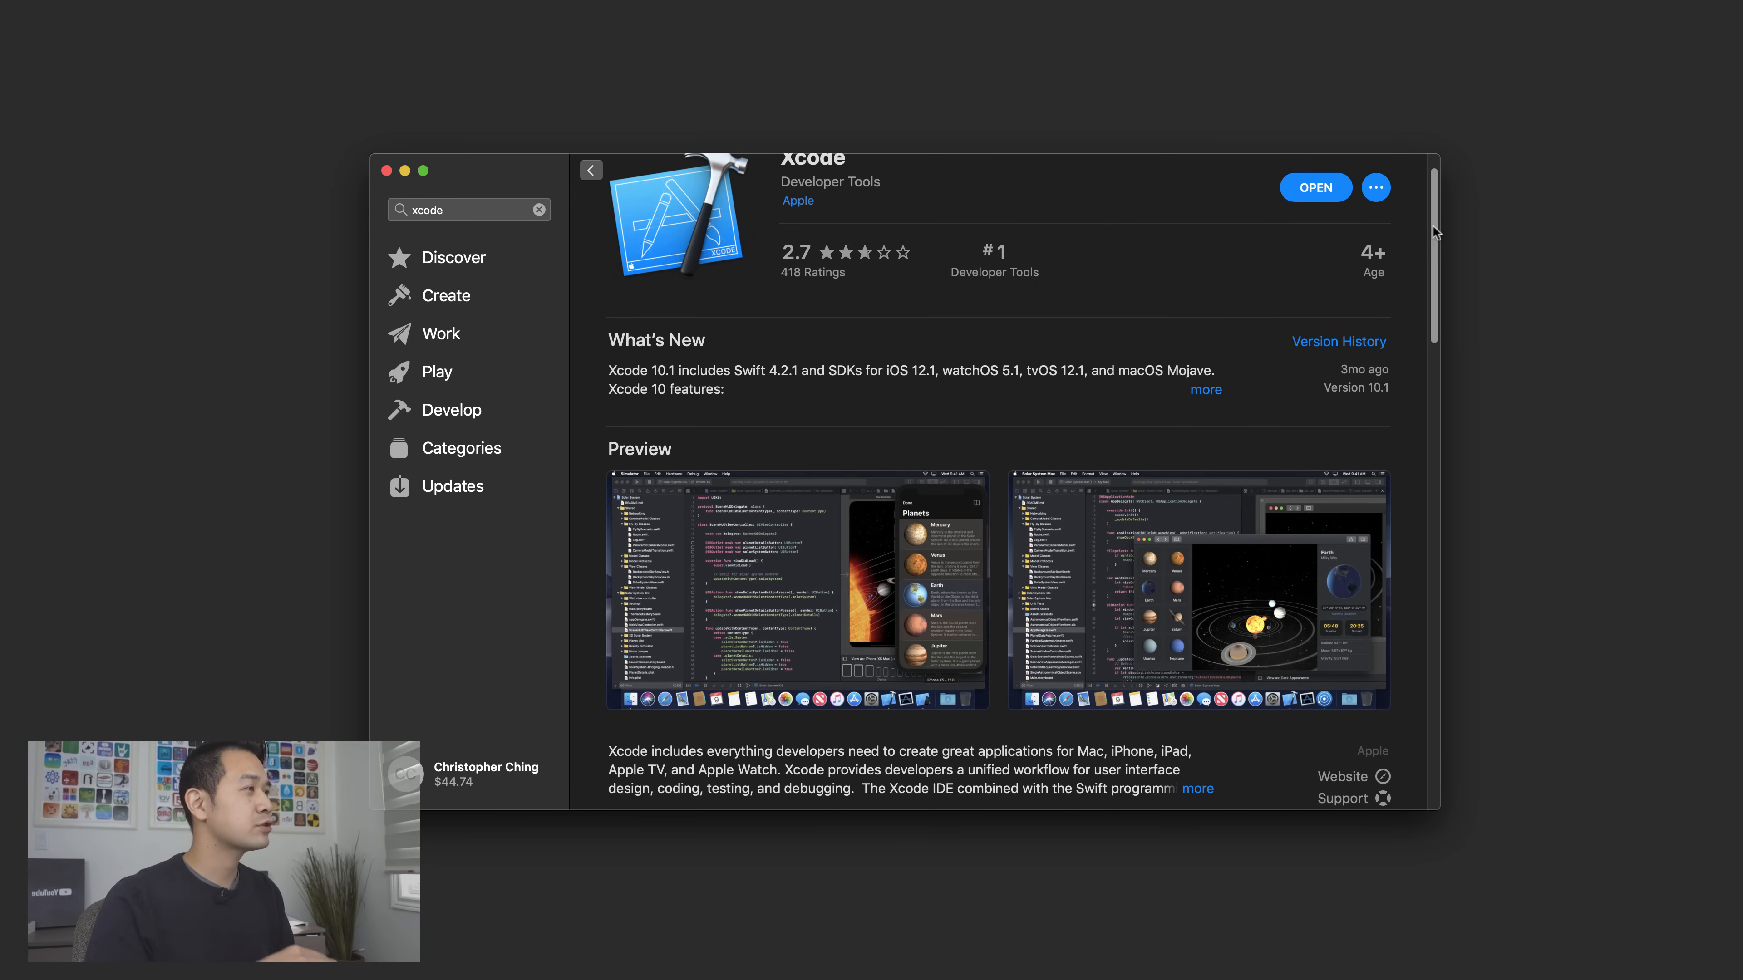
scroll(down, 3)
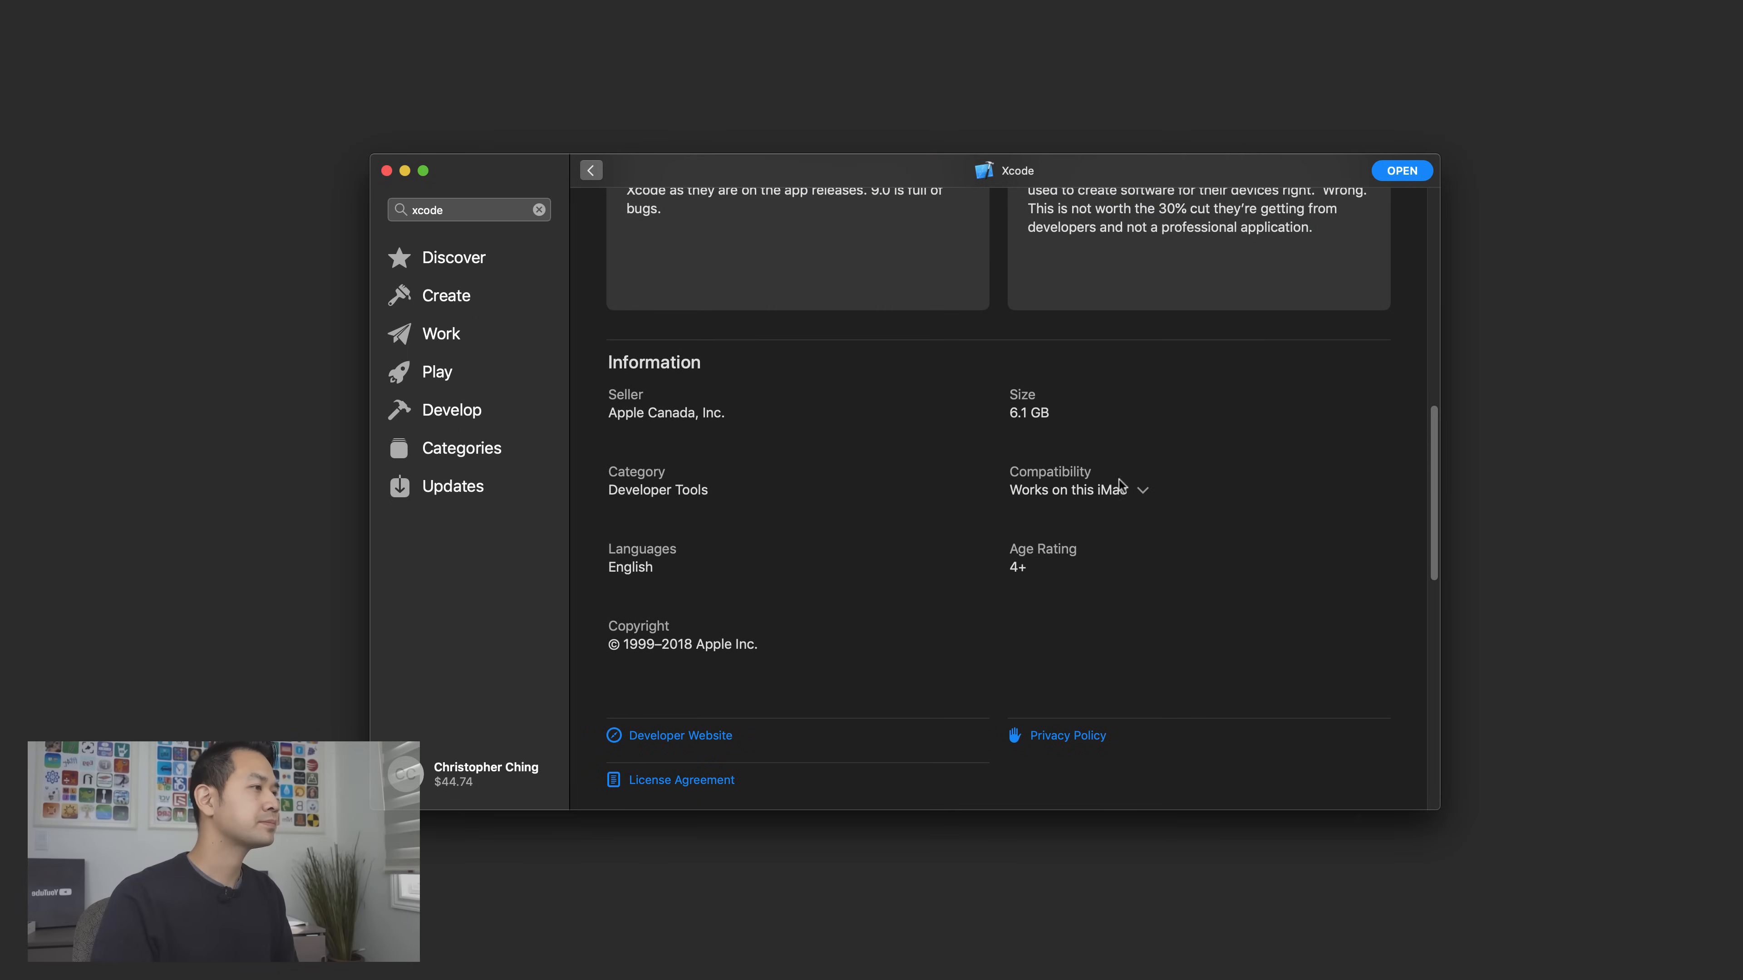
mouse_move(1167, 539)
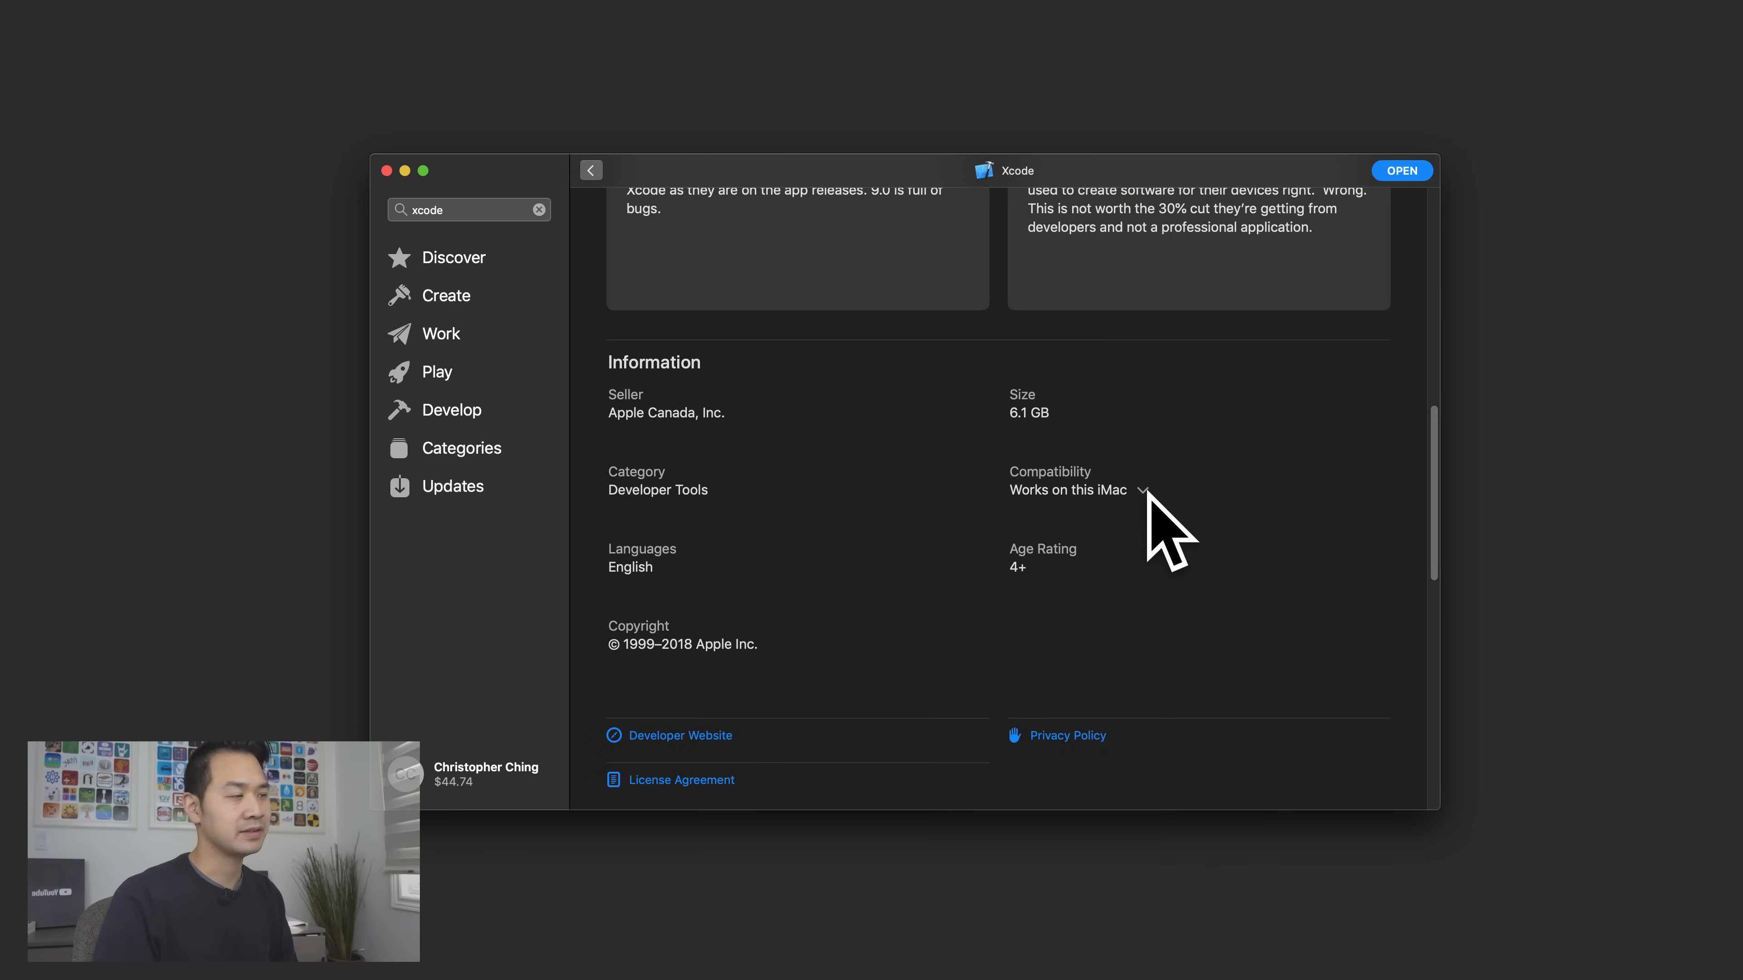
click(1145, 490)
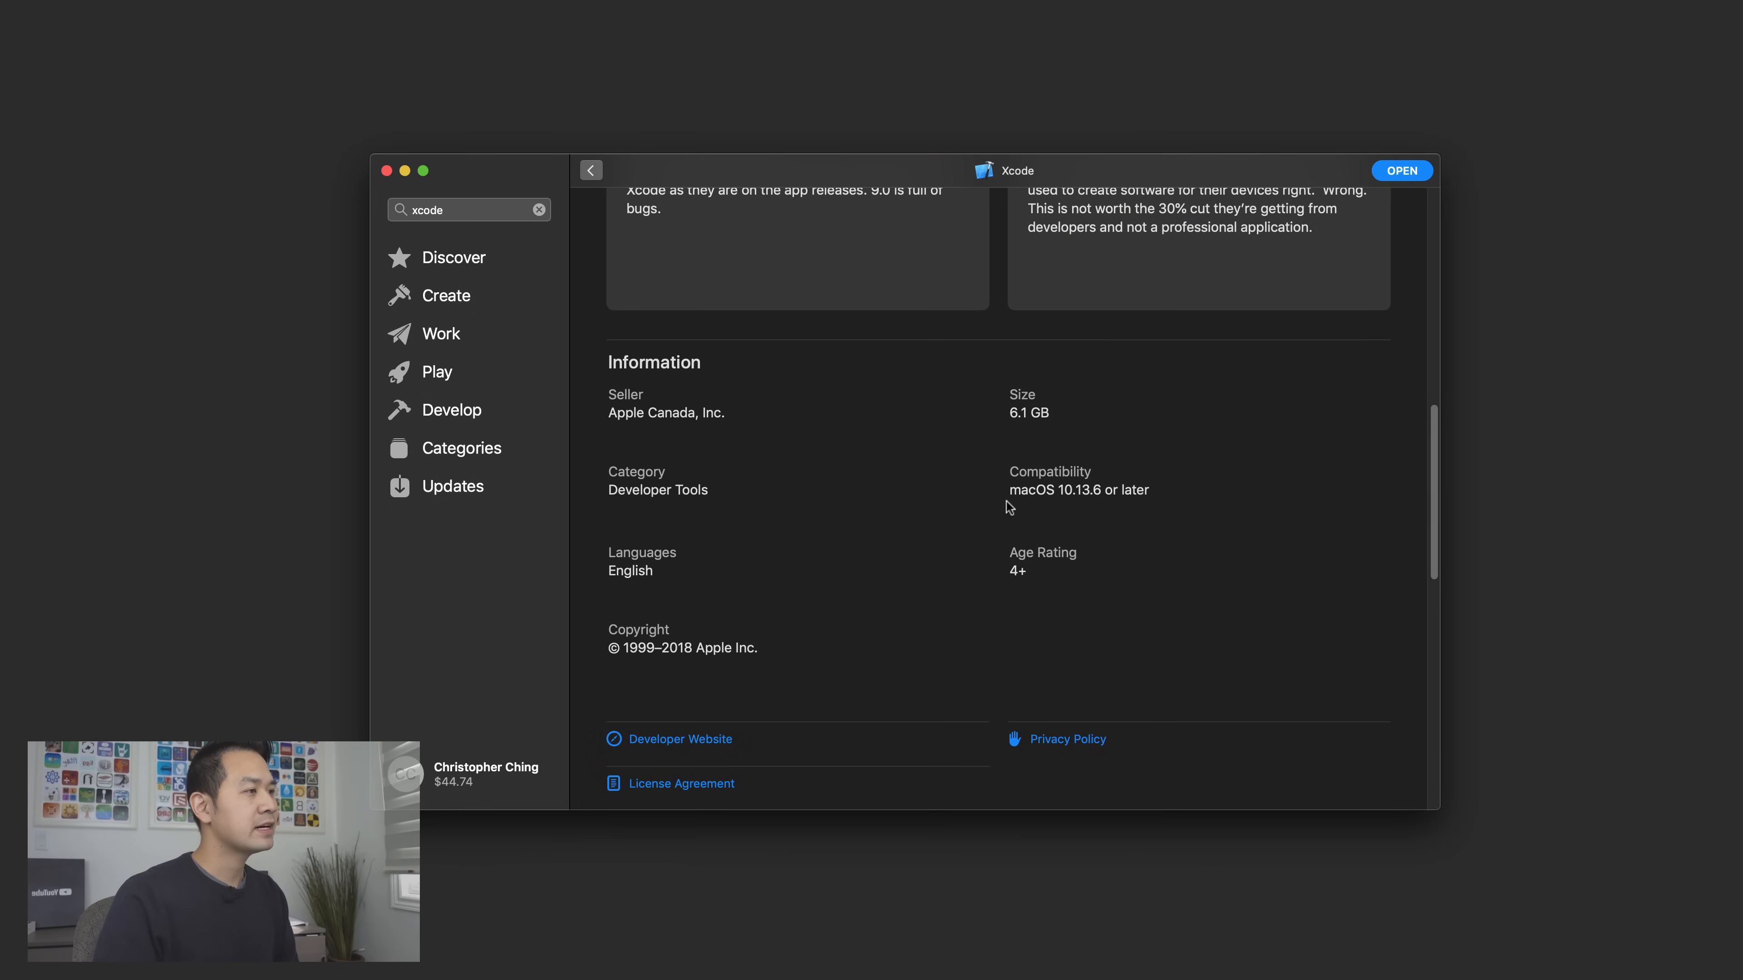
mouse_move(1013, 505)
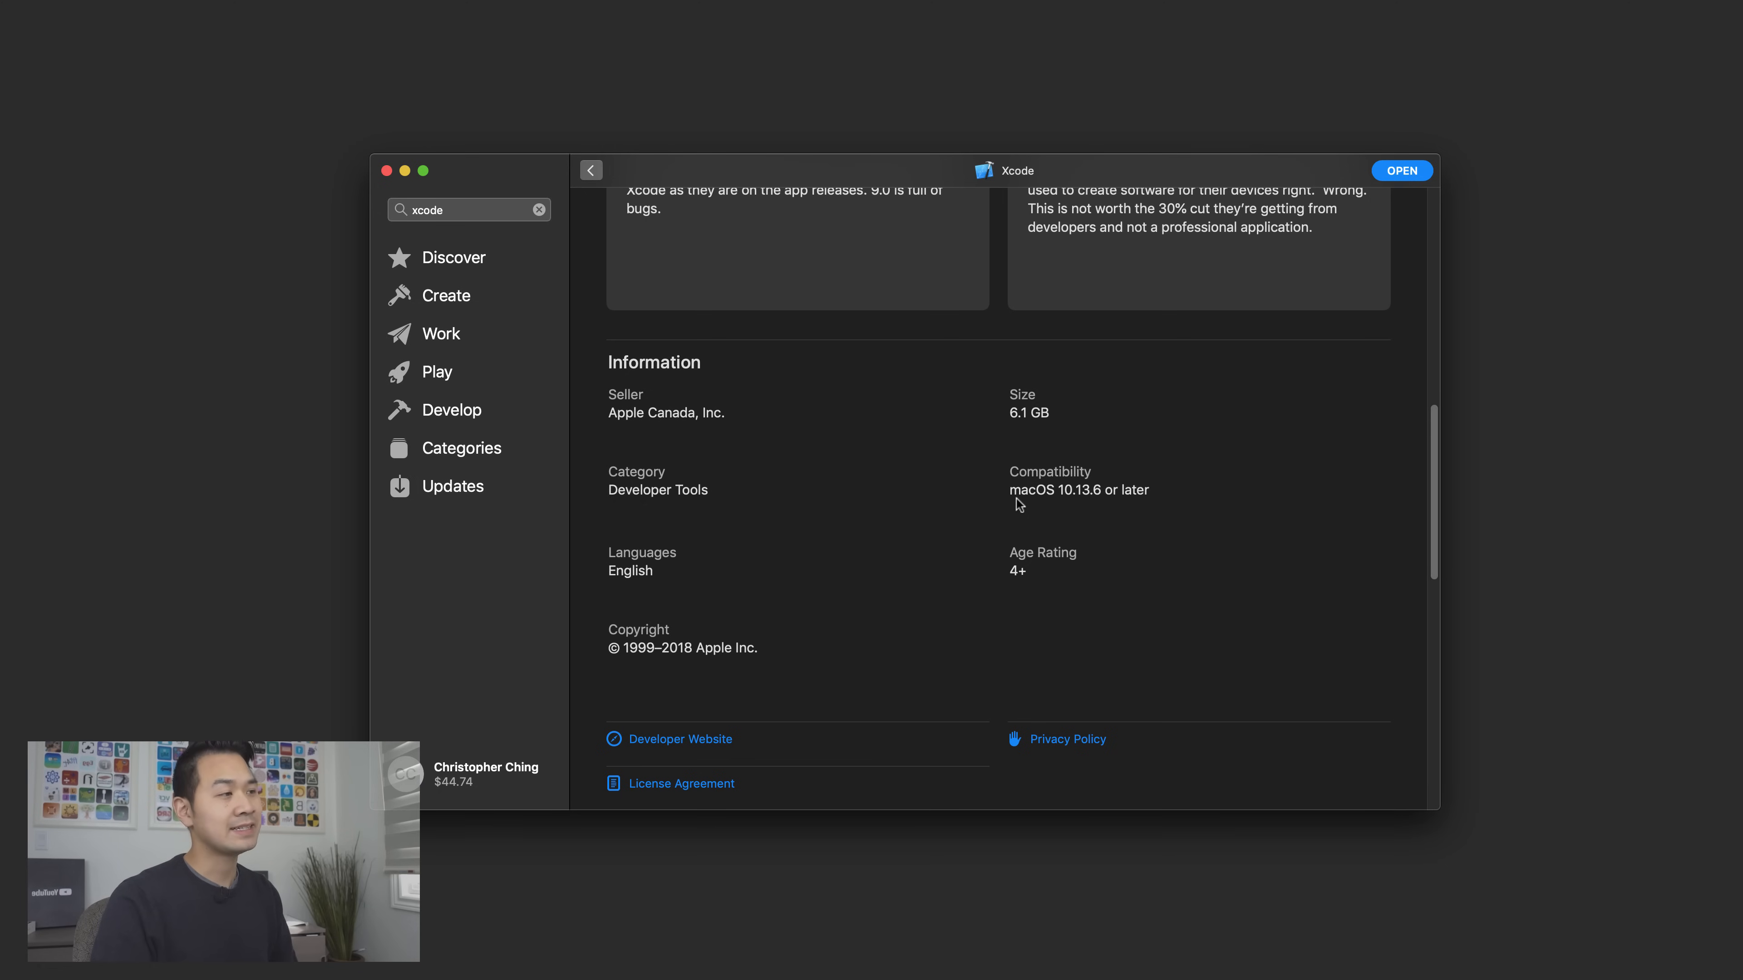
mouse_move(1117, 524)
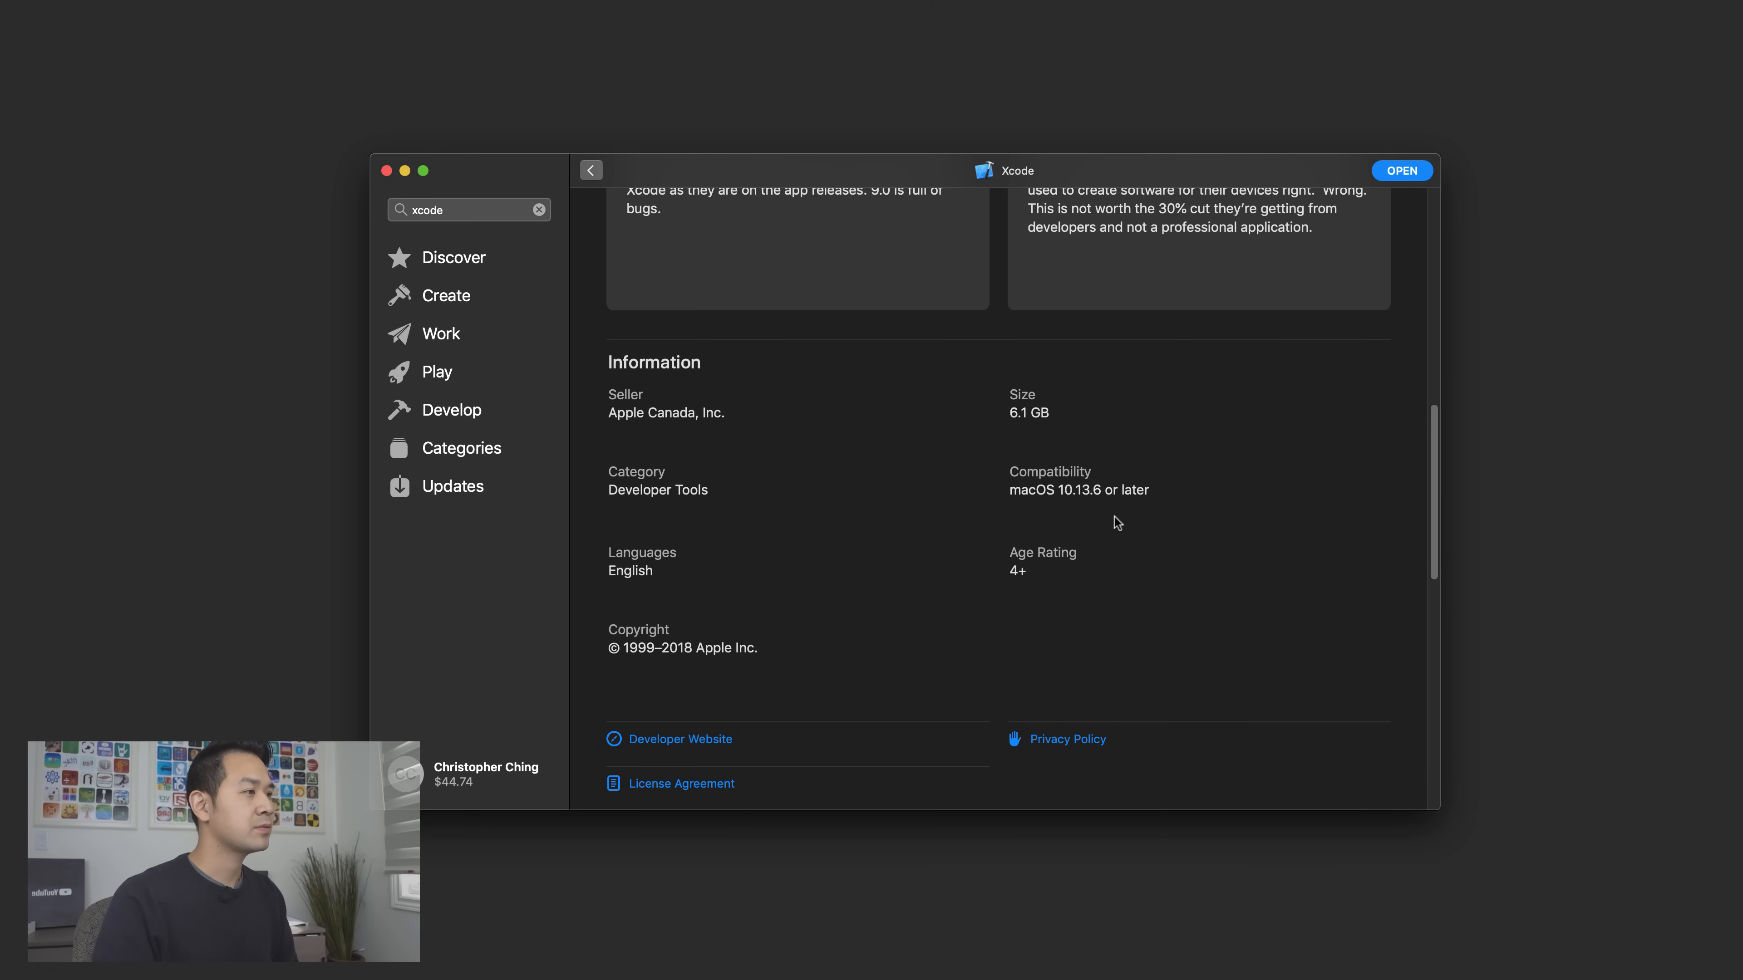
mouse_move(1077, 510)
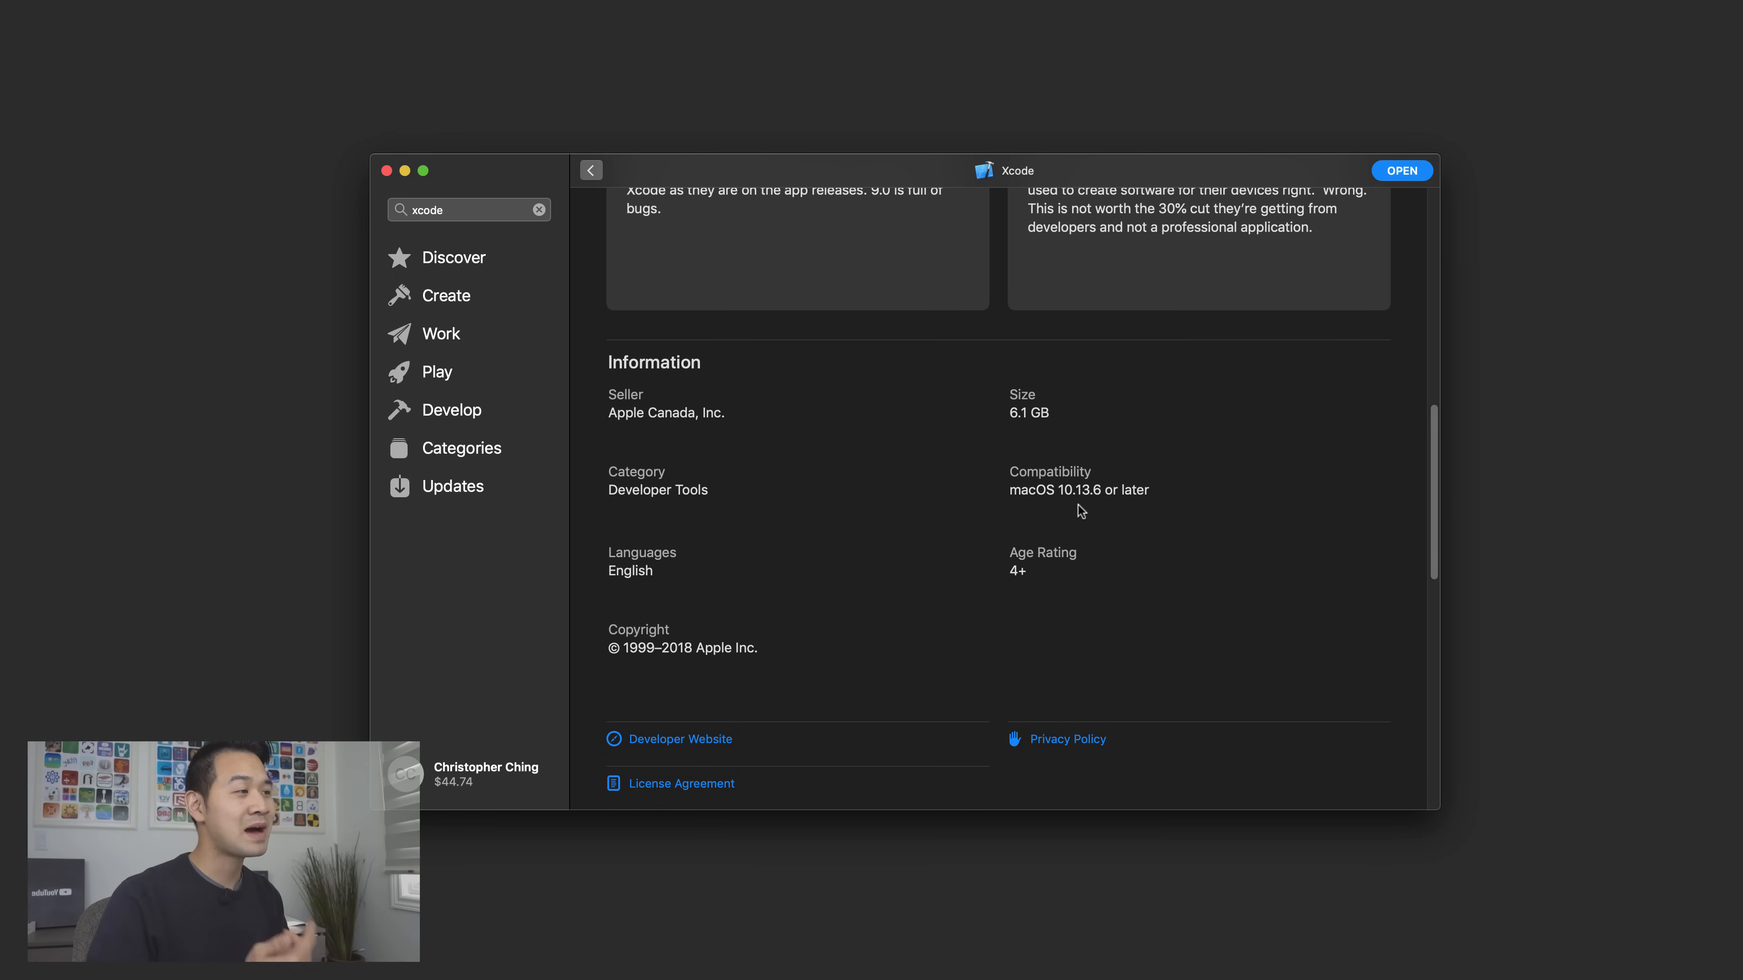
mouse_move(1045, 533)
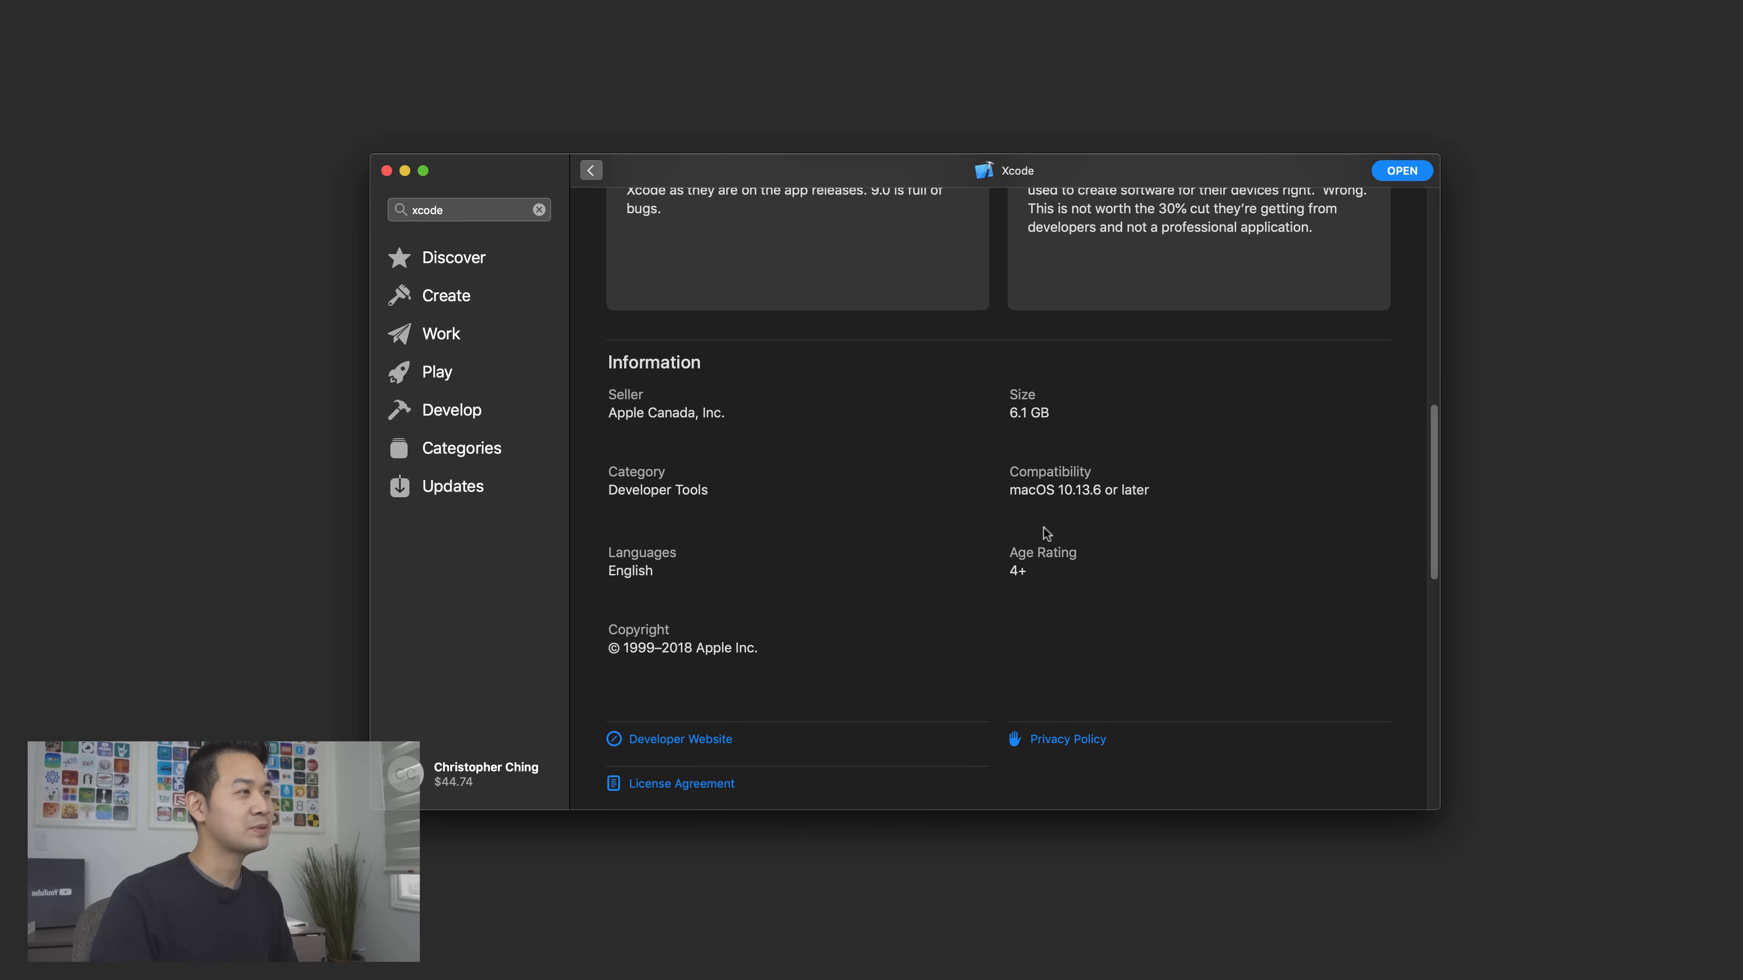
mouse_move(1042, 415)
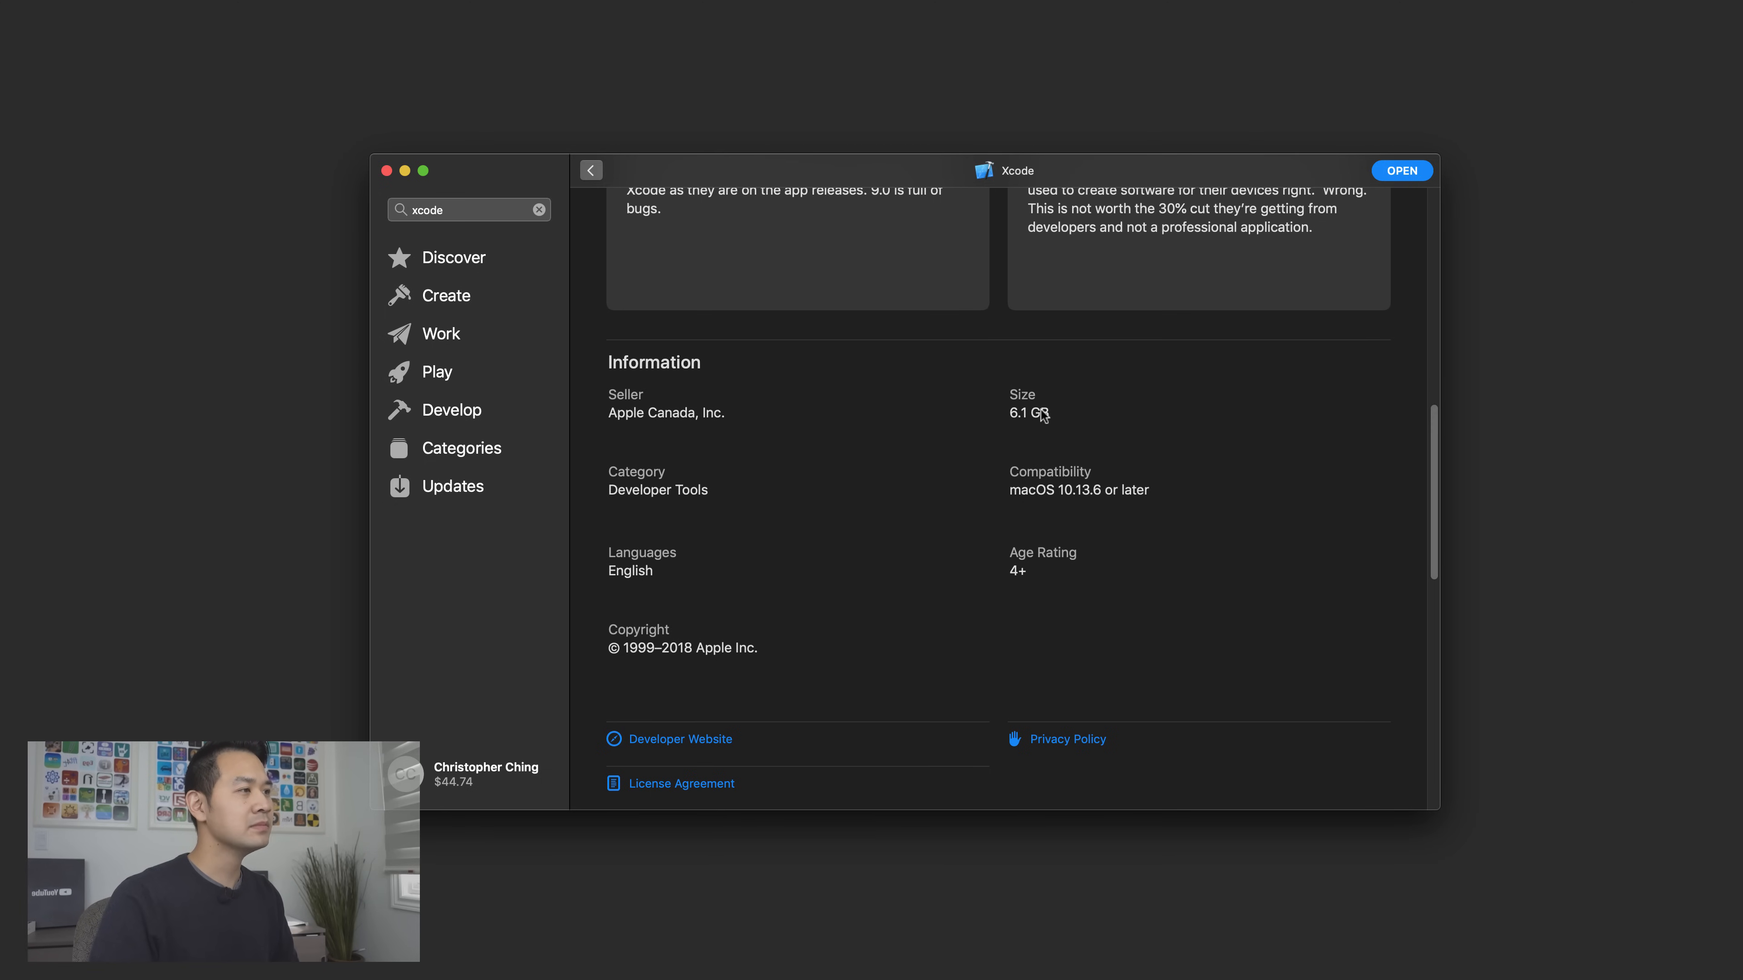
mouse_move(1011, 441)
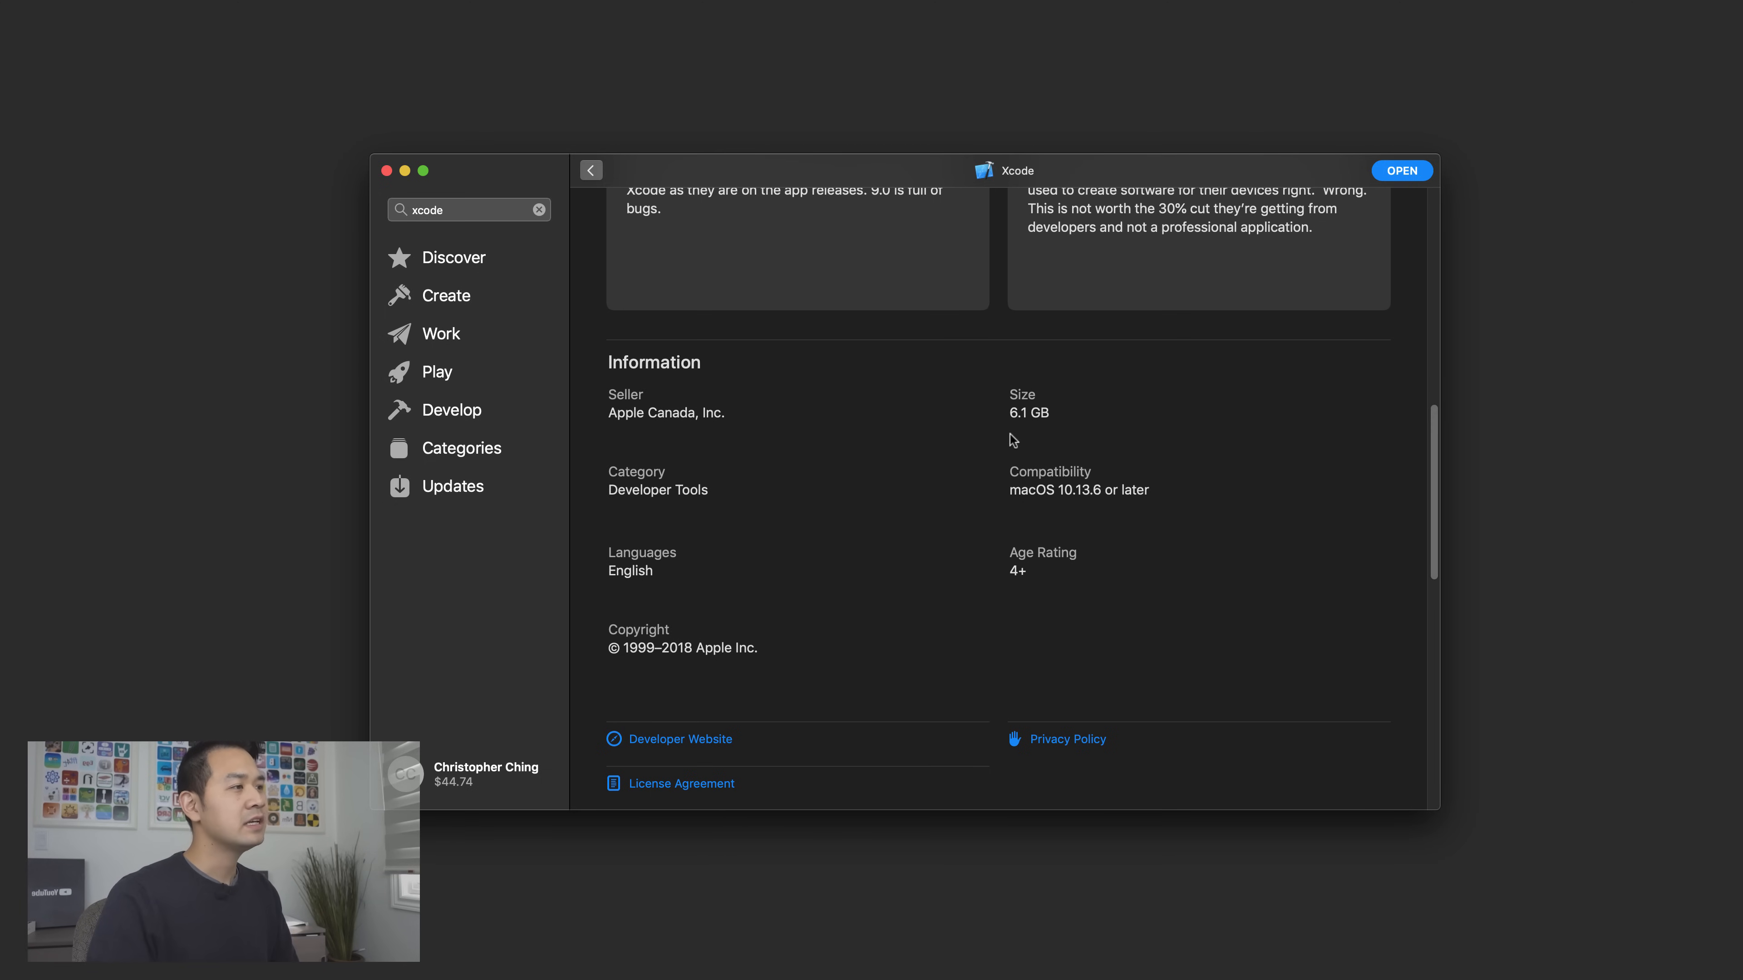
mouse_move(1041, 442)
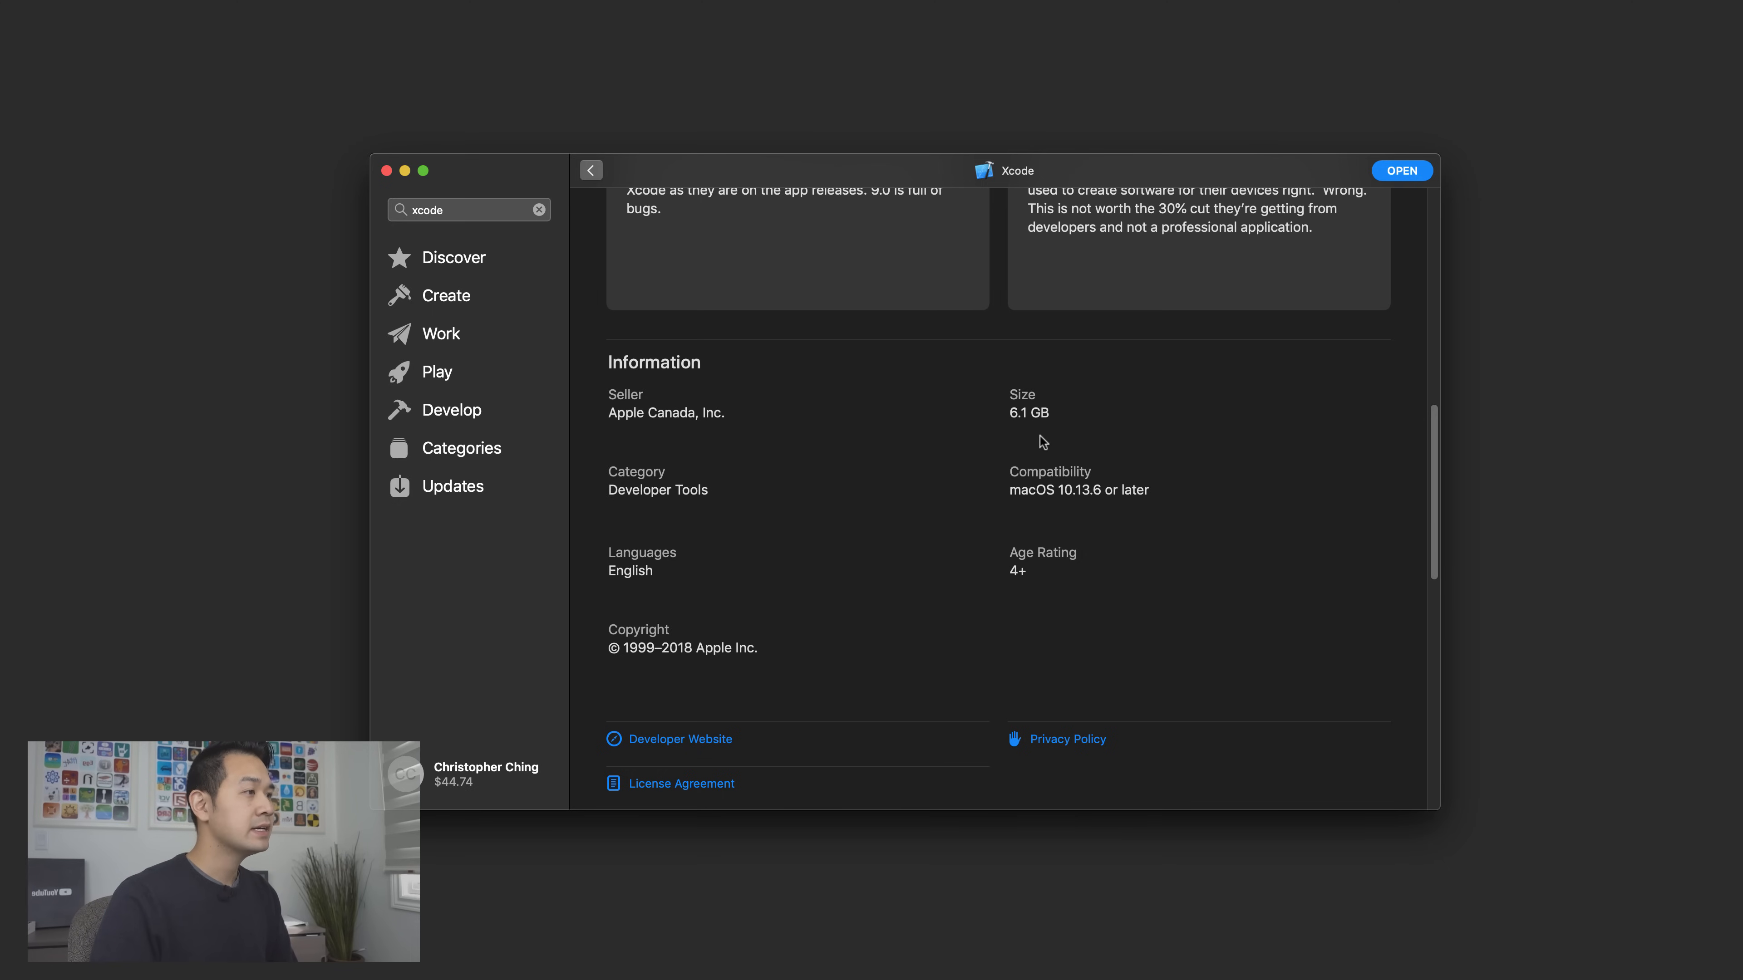
mouse_move(1063, 421)
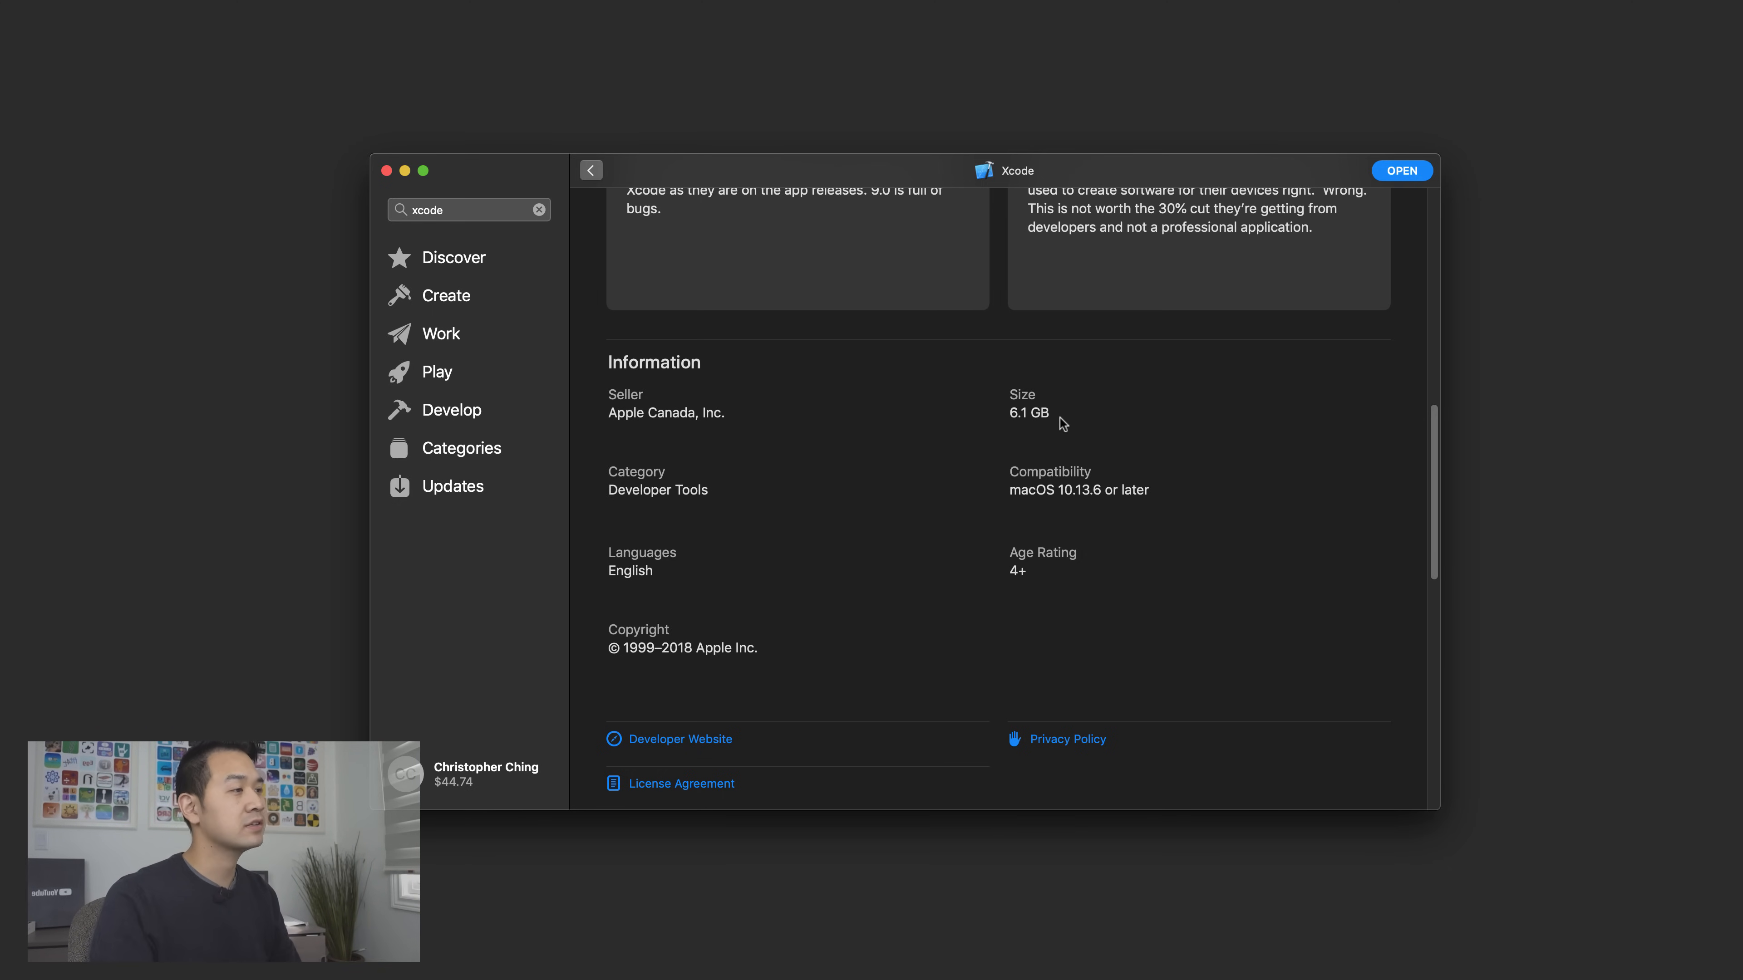
scroll(up, 3)
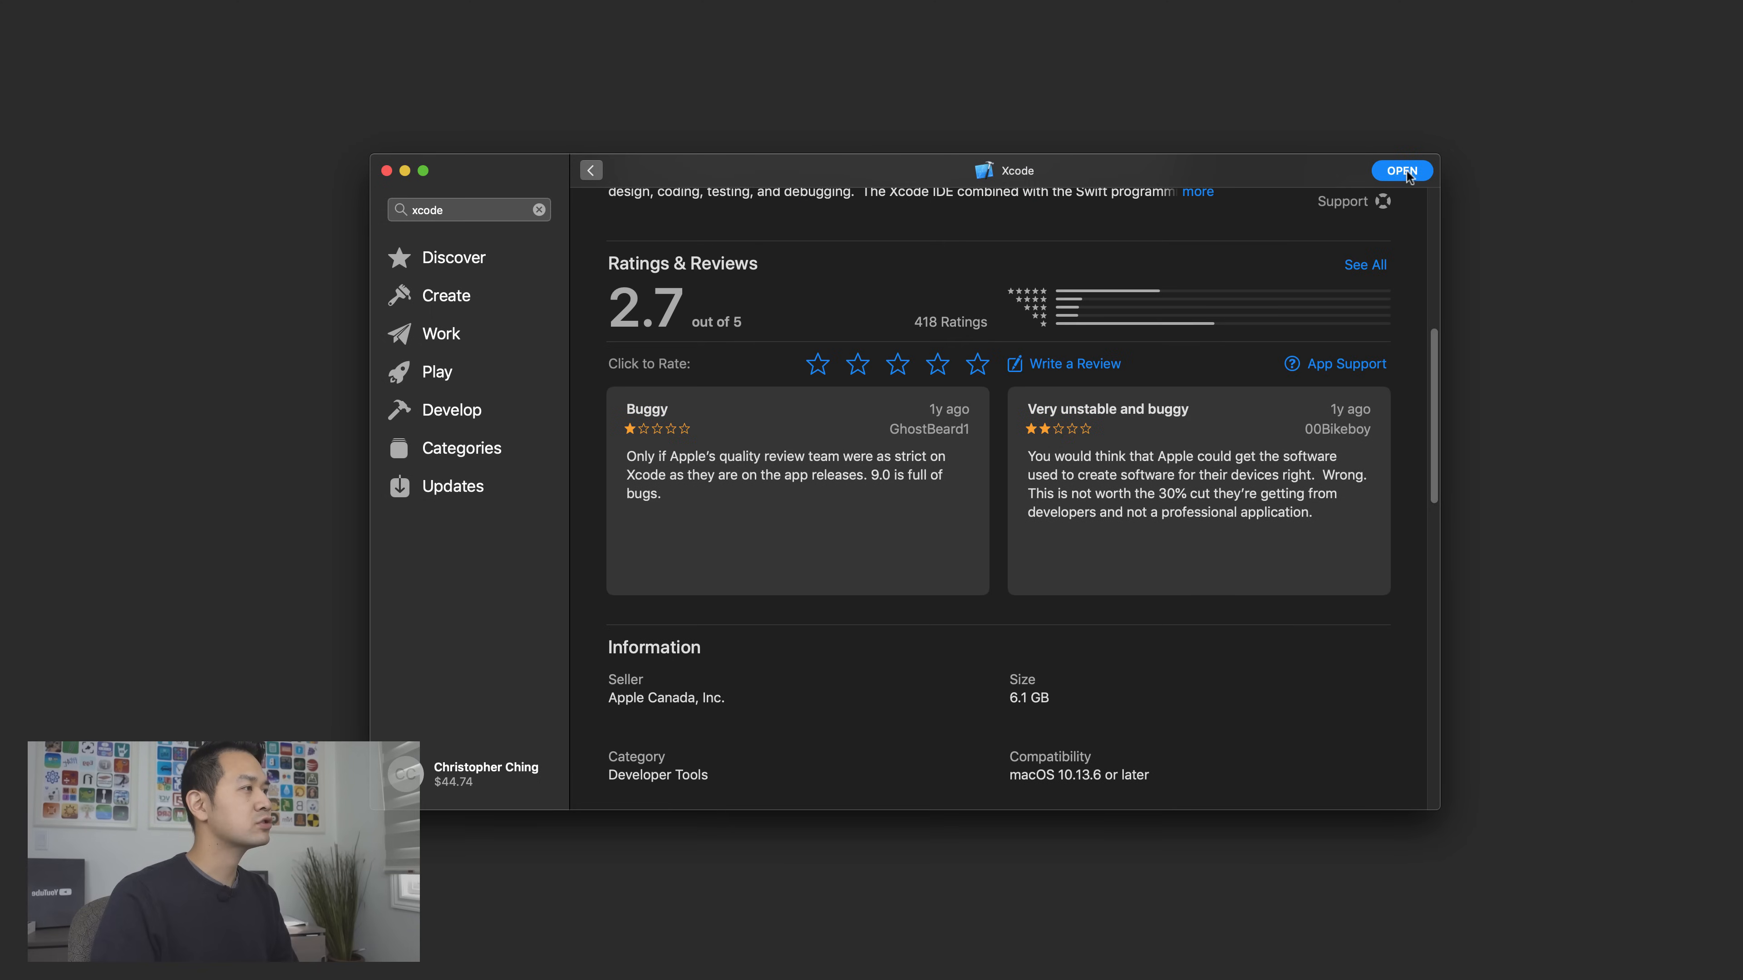
mouse_move(383, 222)
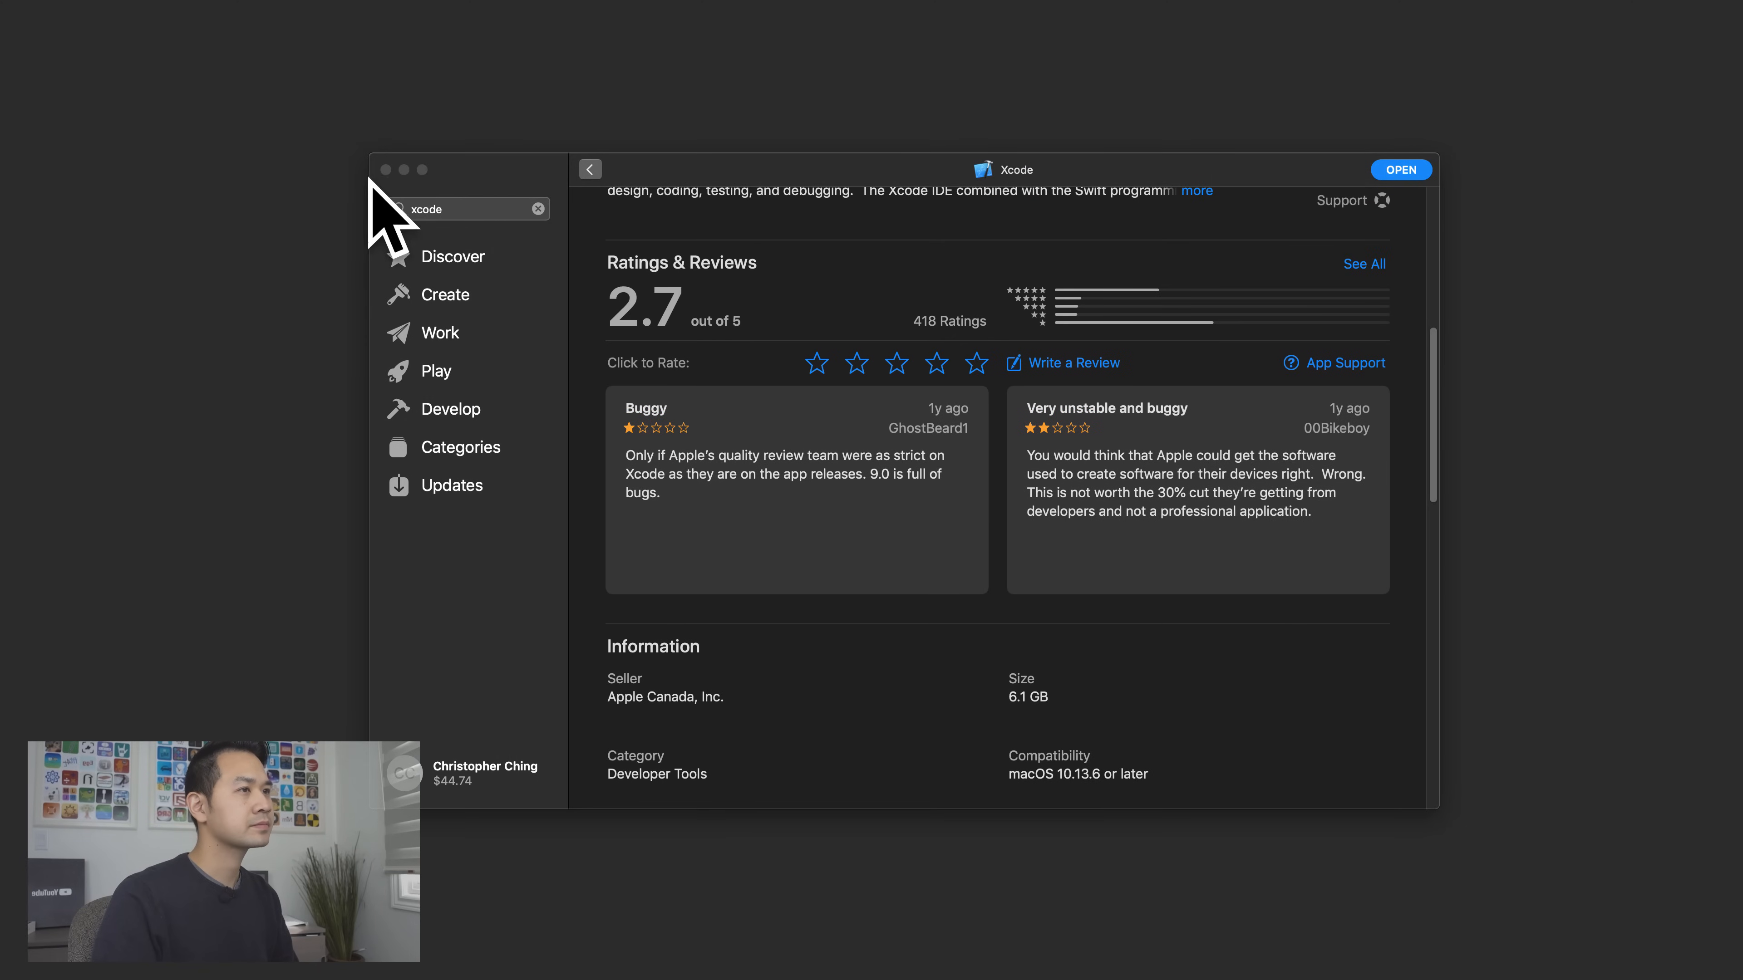
- Launch Xcode from its store page and start creating a new Xcode project
click(1400, 169)
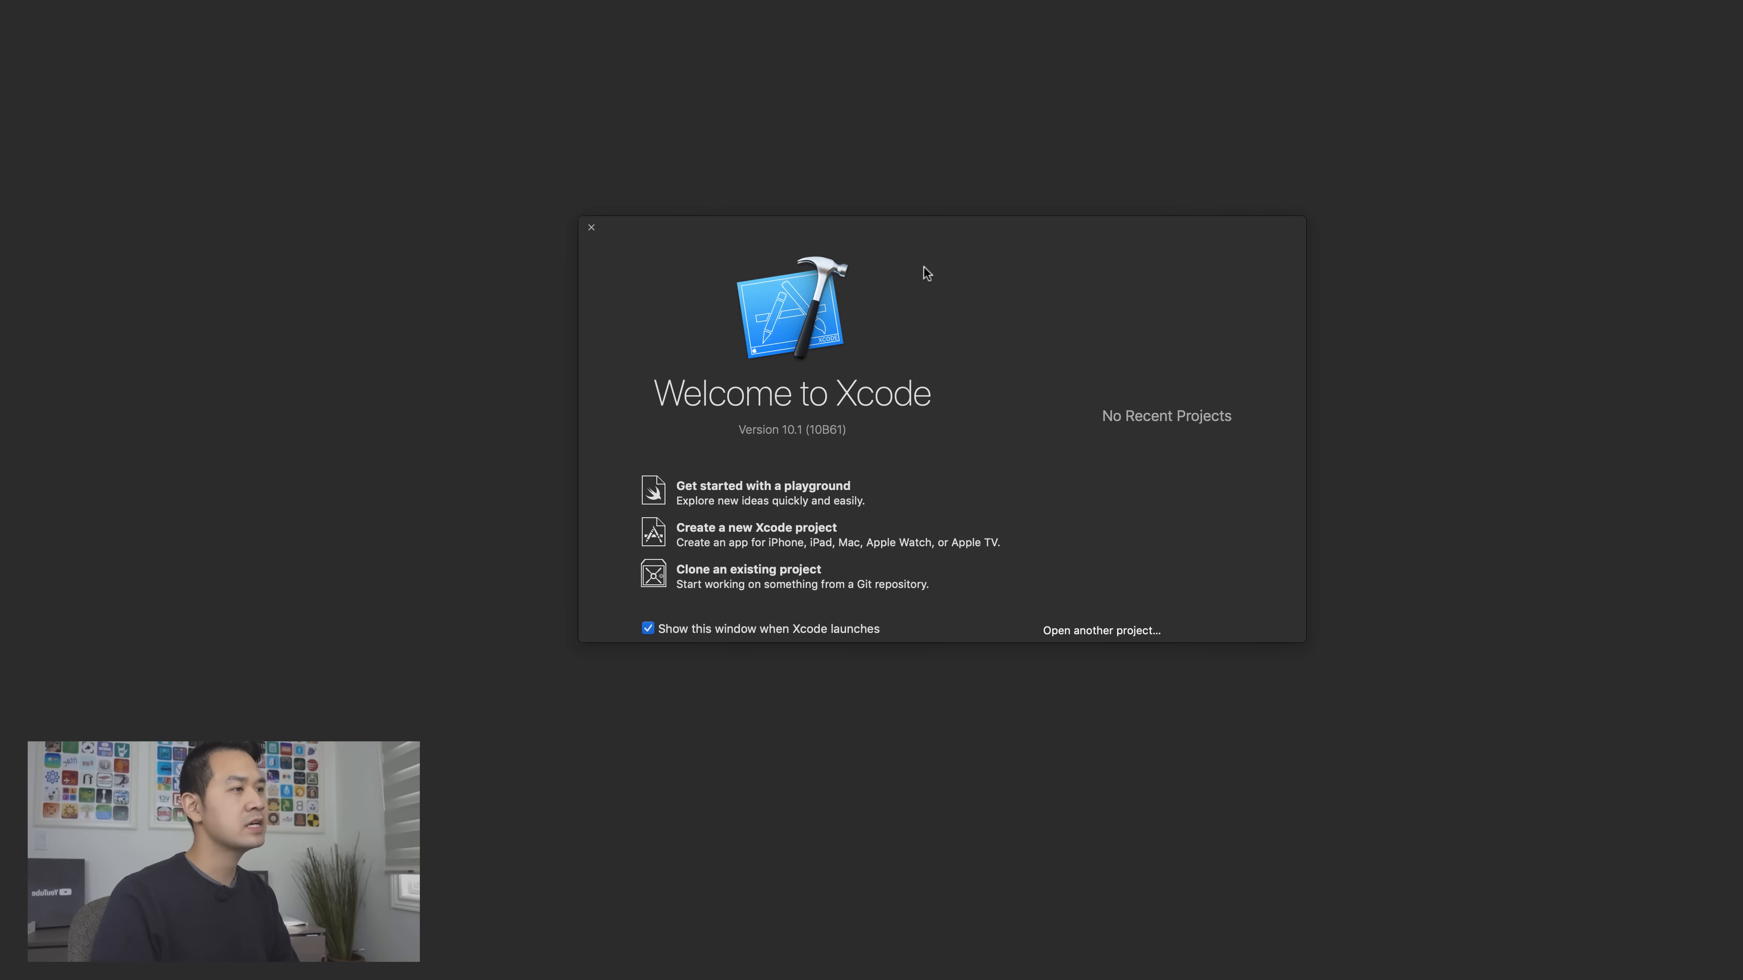
mouse_move(853, 548)
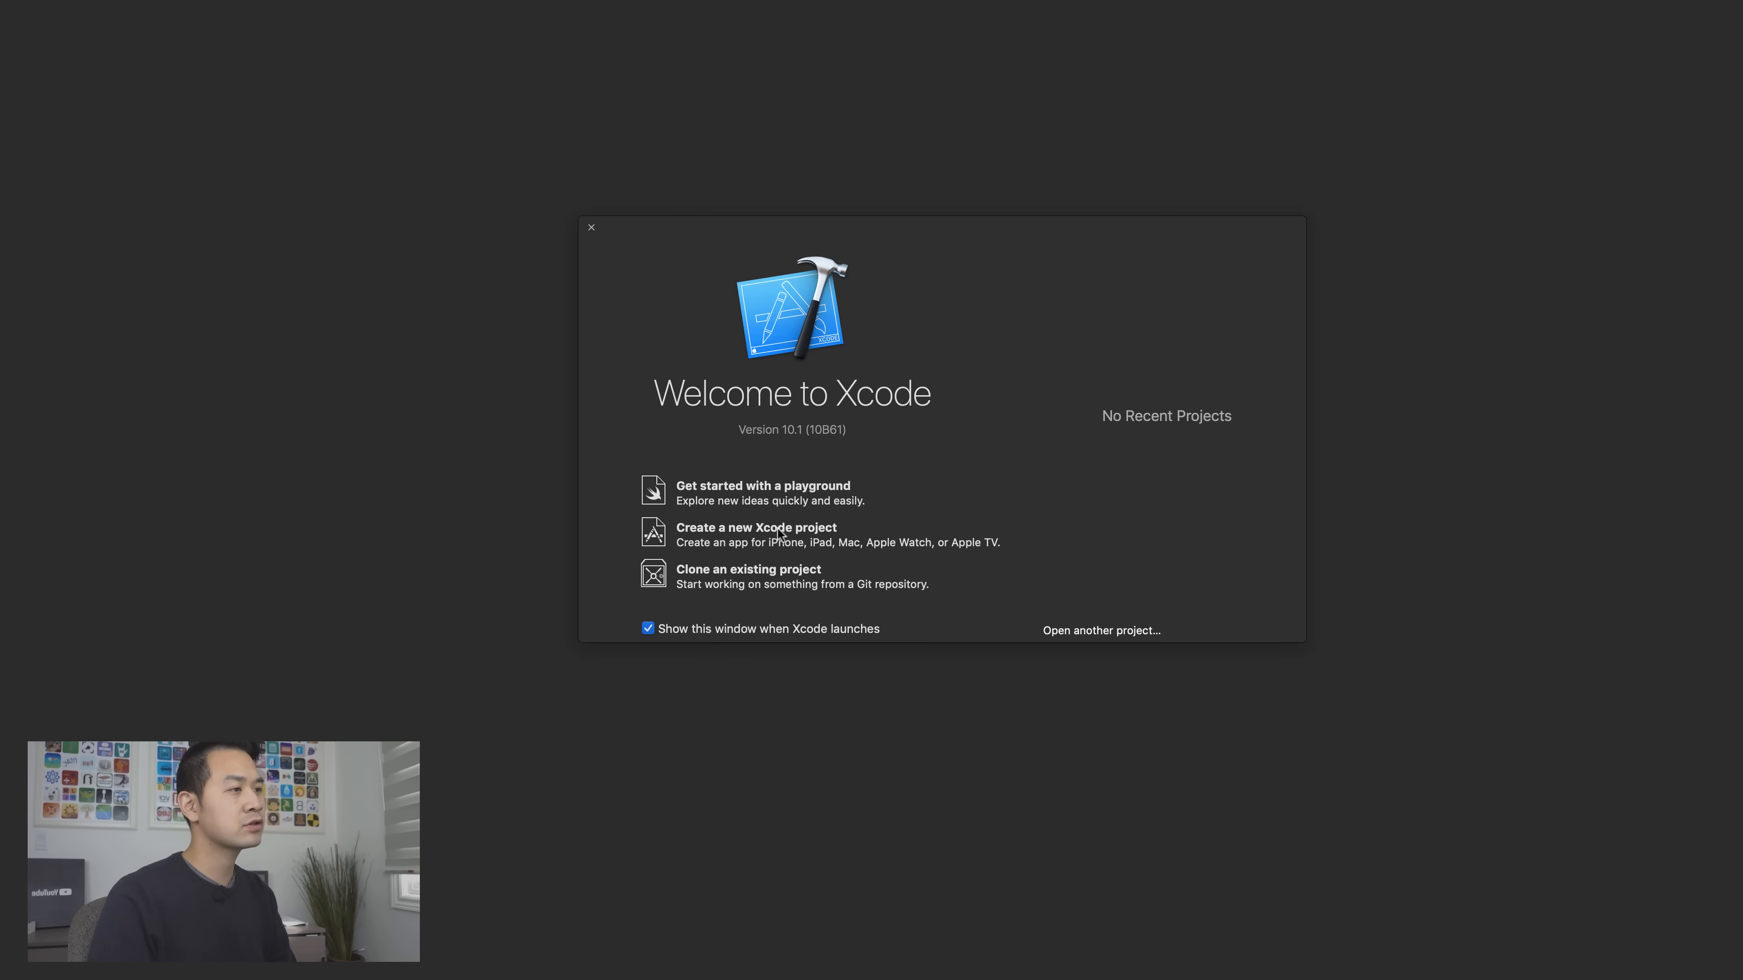
click(756, 526)
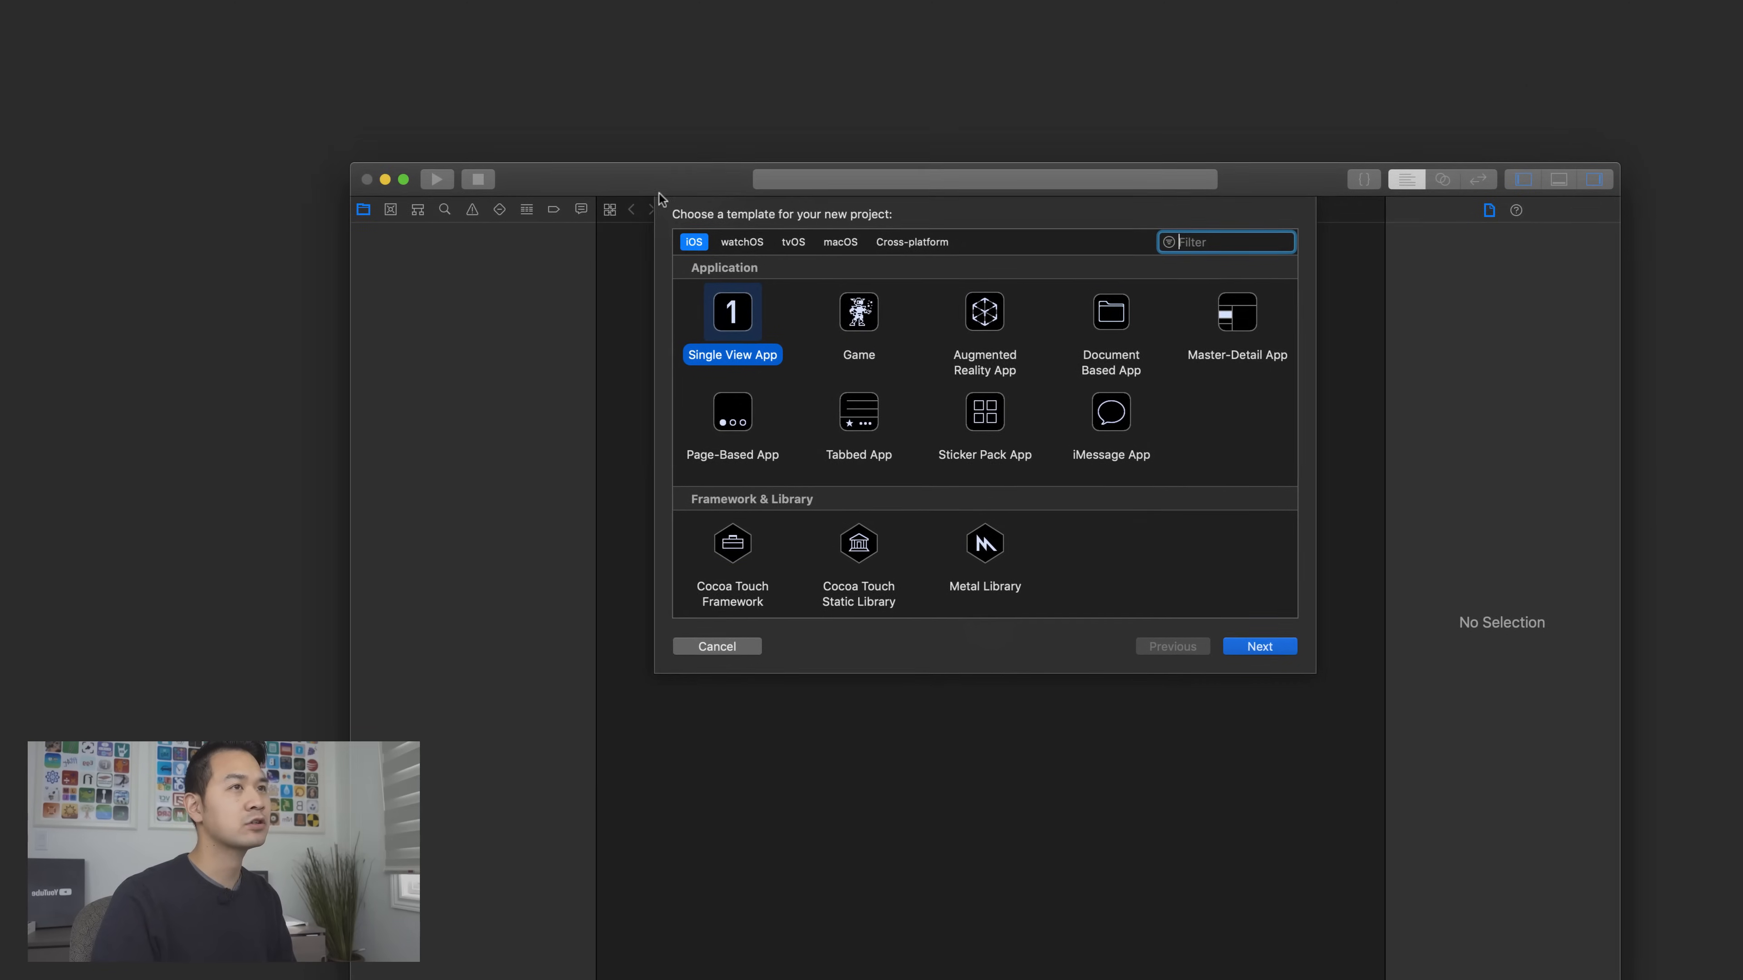
- View the watchOS templates, then return to iOS with Single View App selected
click(115, 10)
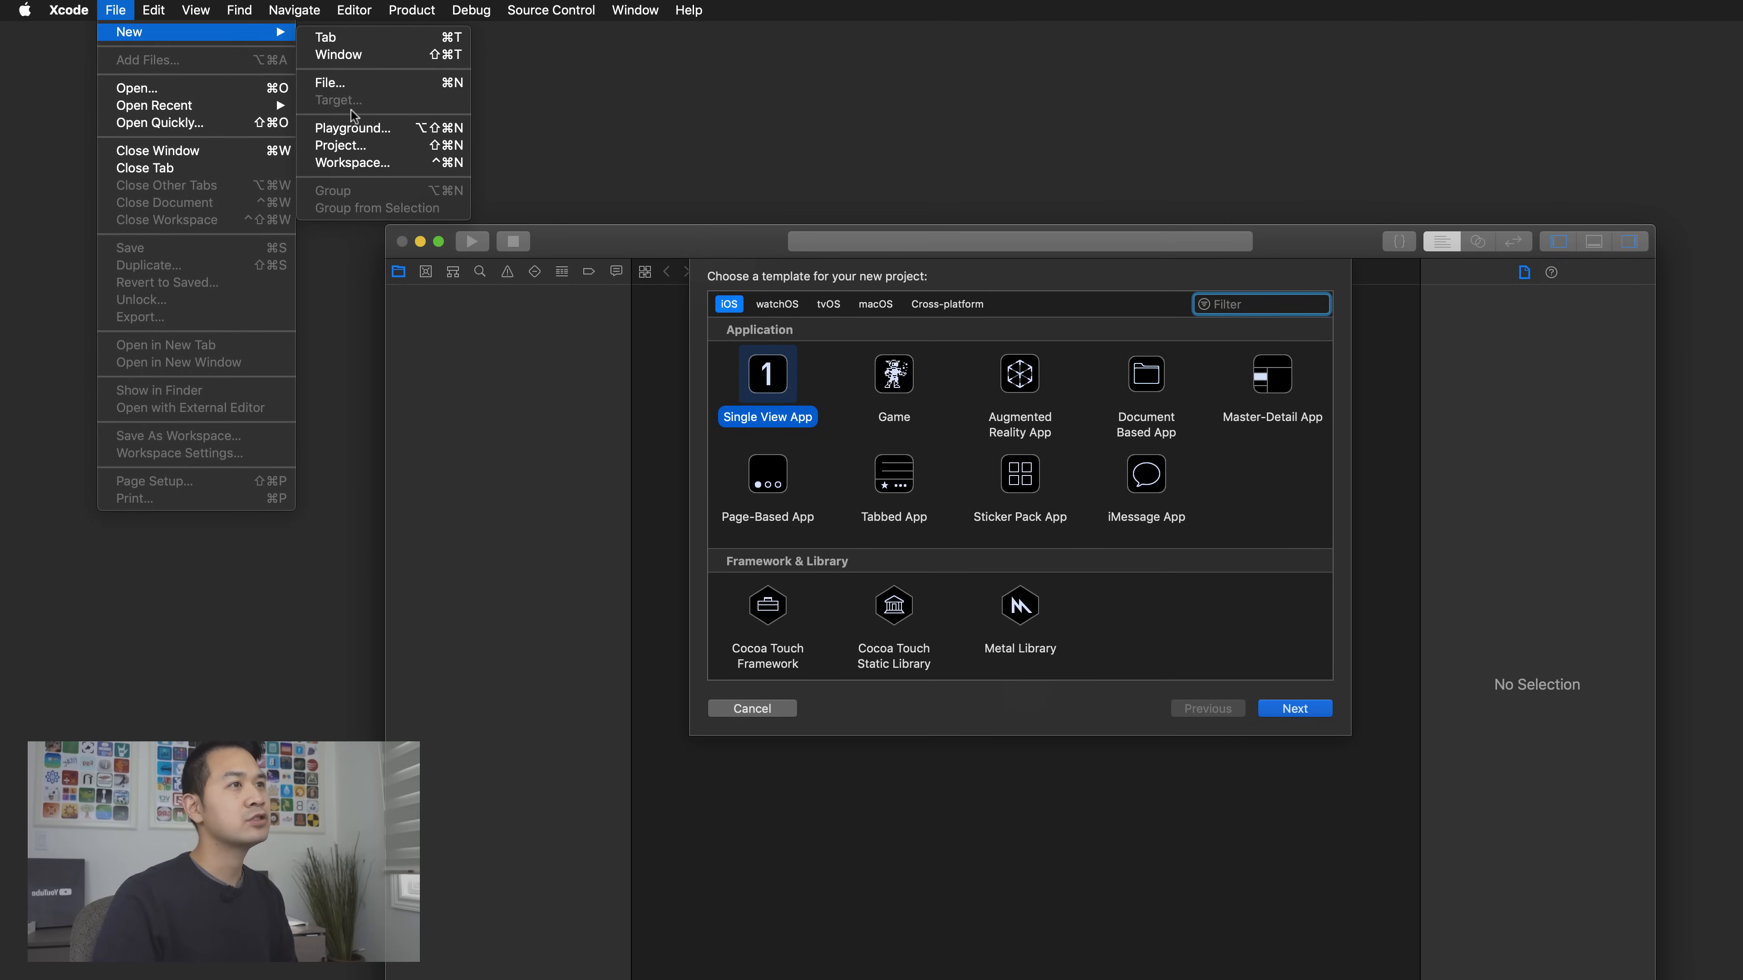
mouse_move(809, 183)
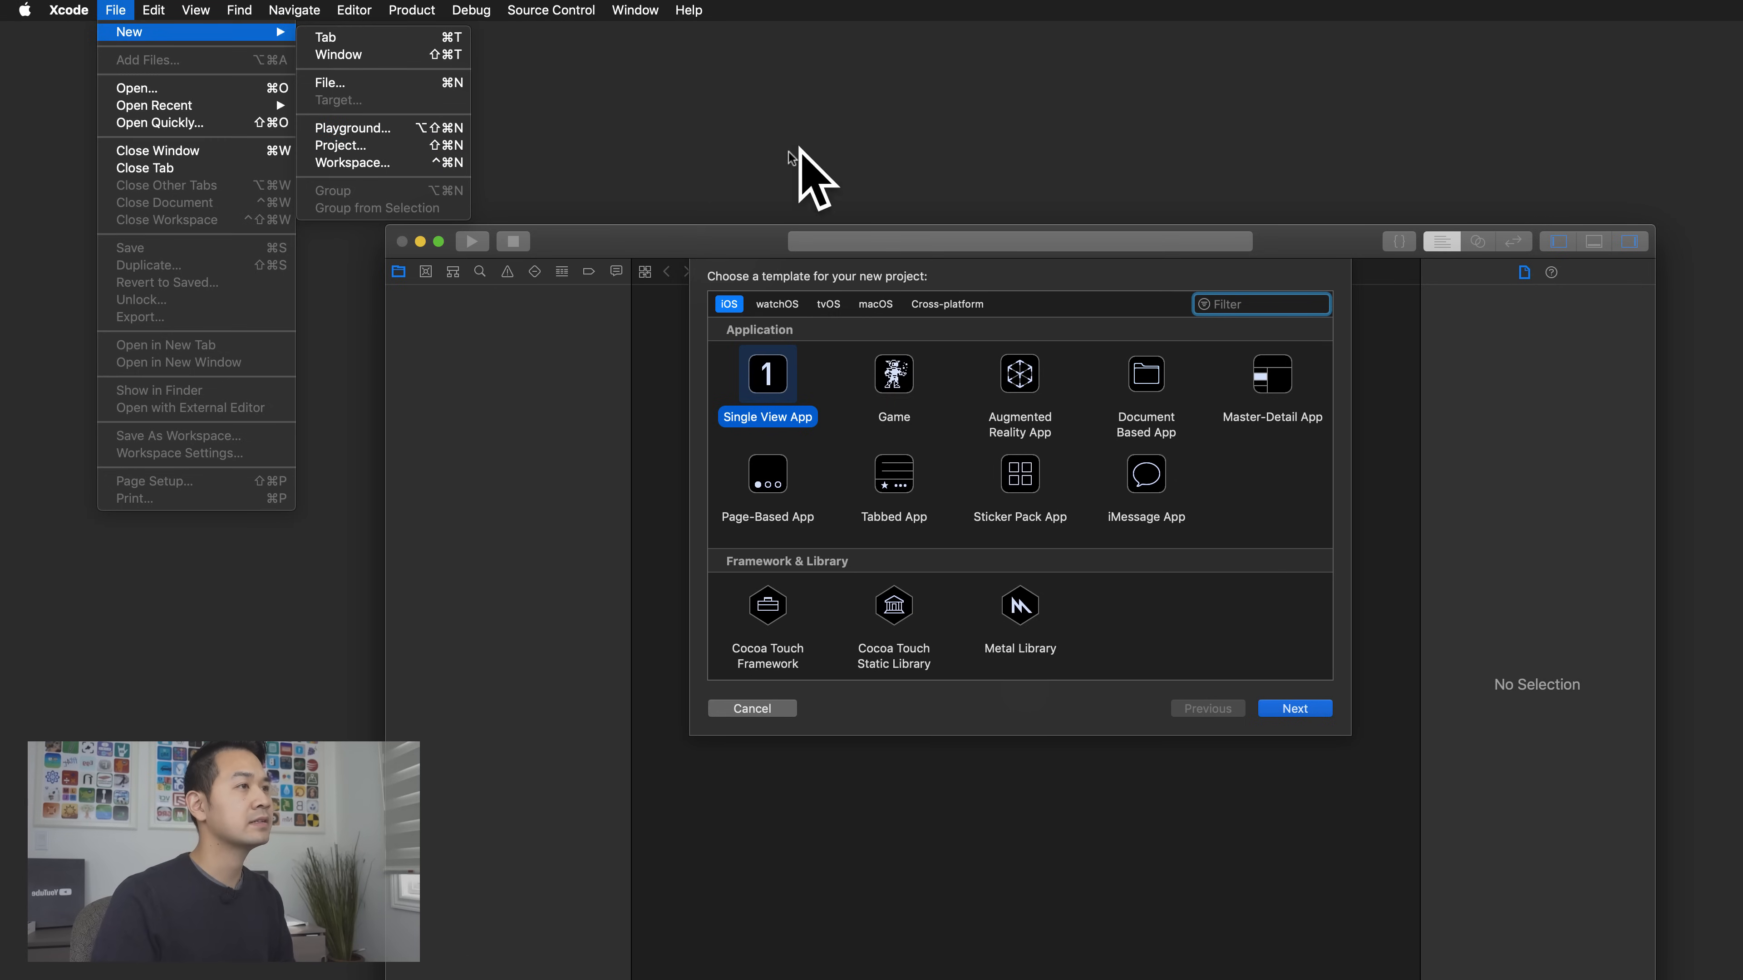
click(961, 382)
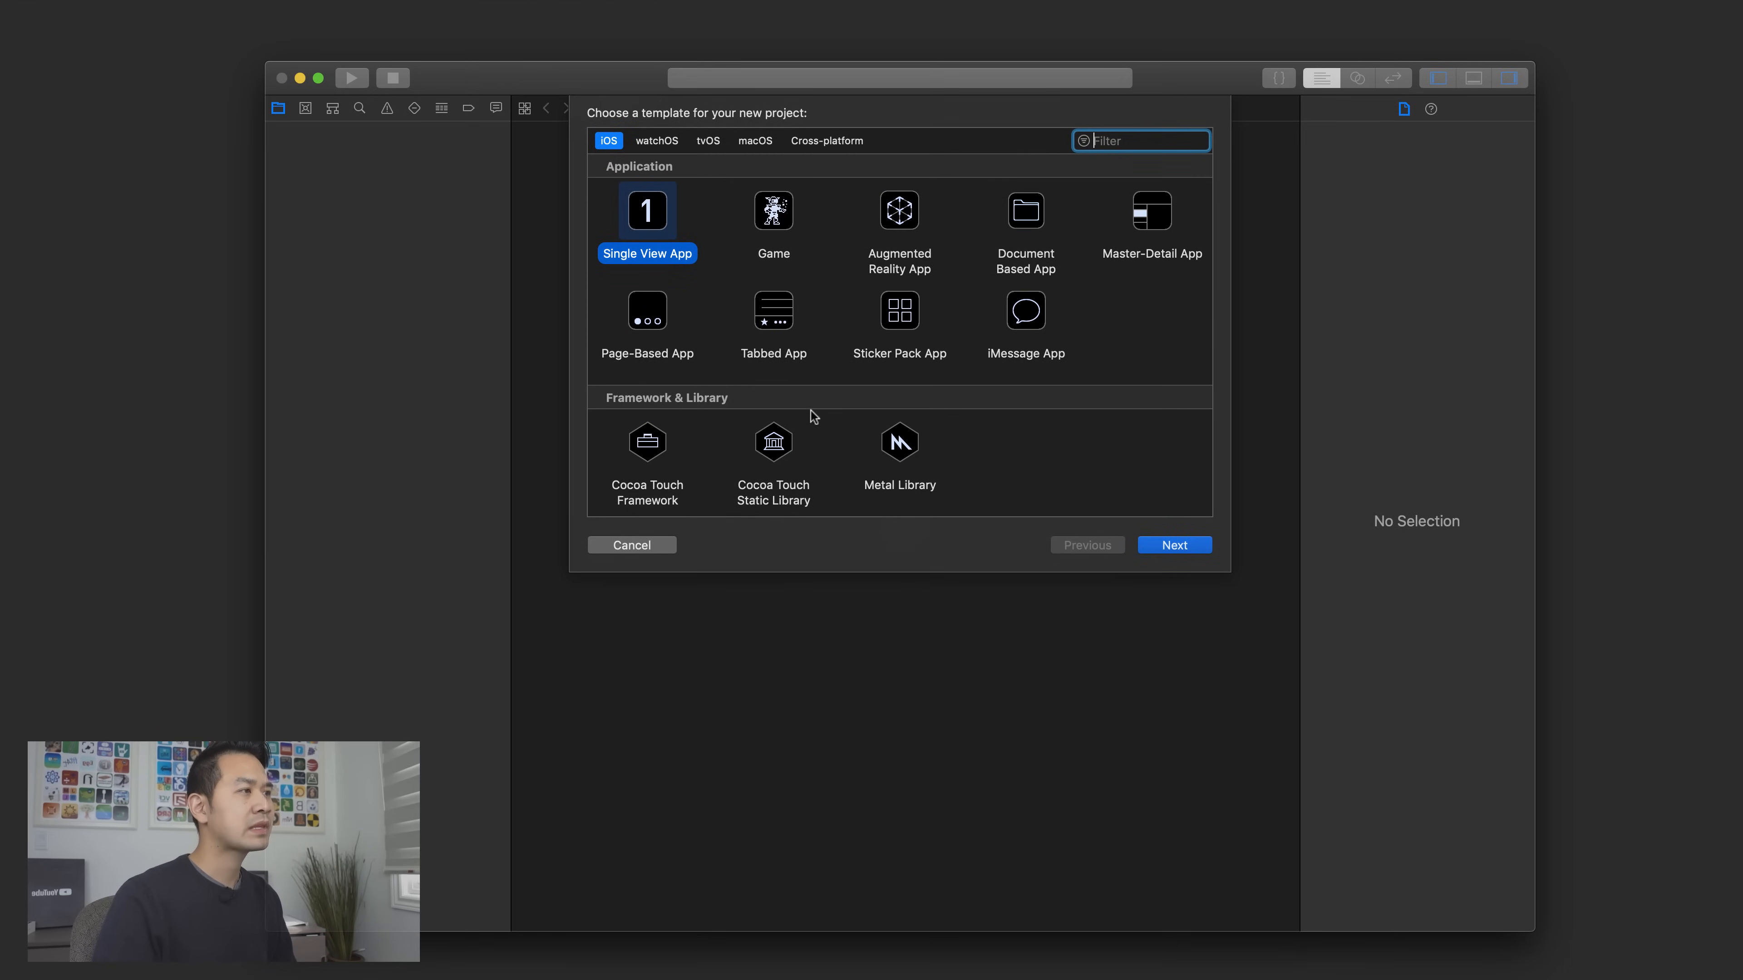
mouse_move(808, 368)
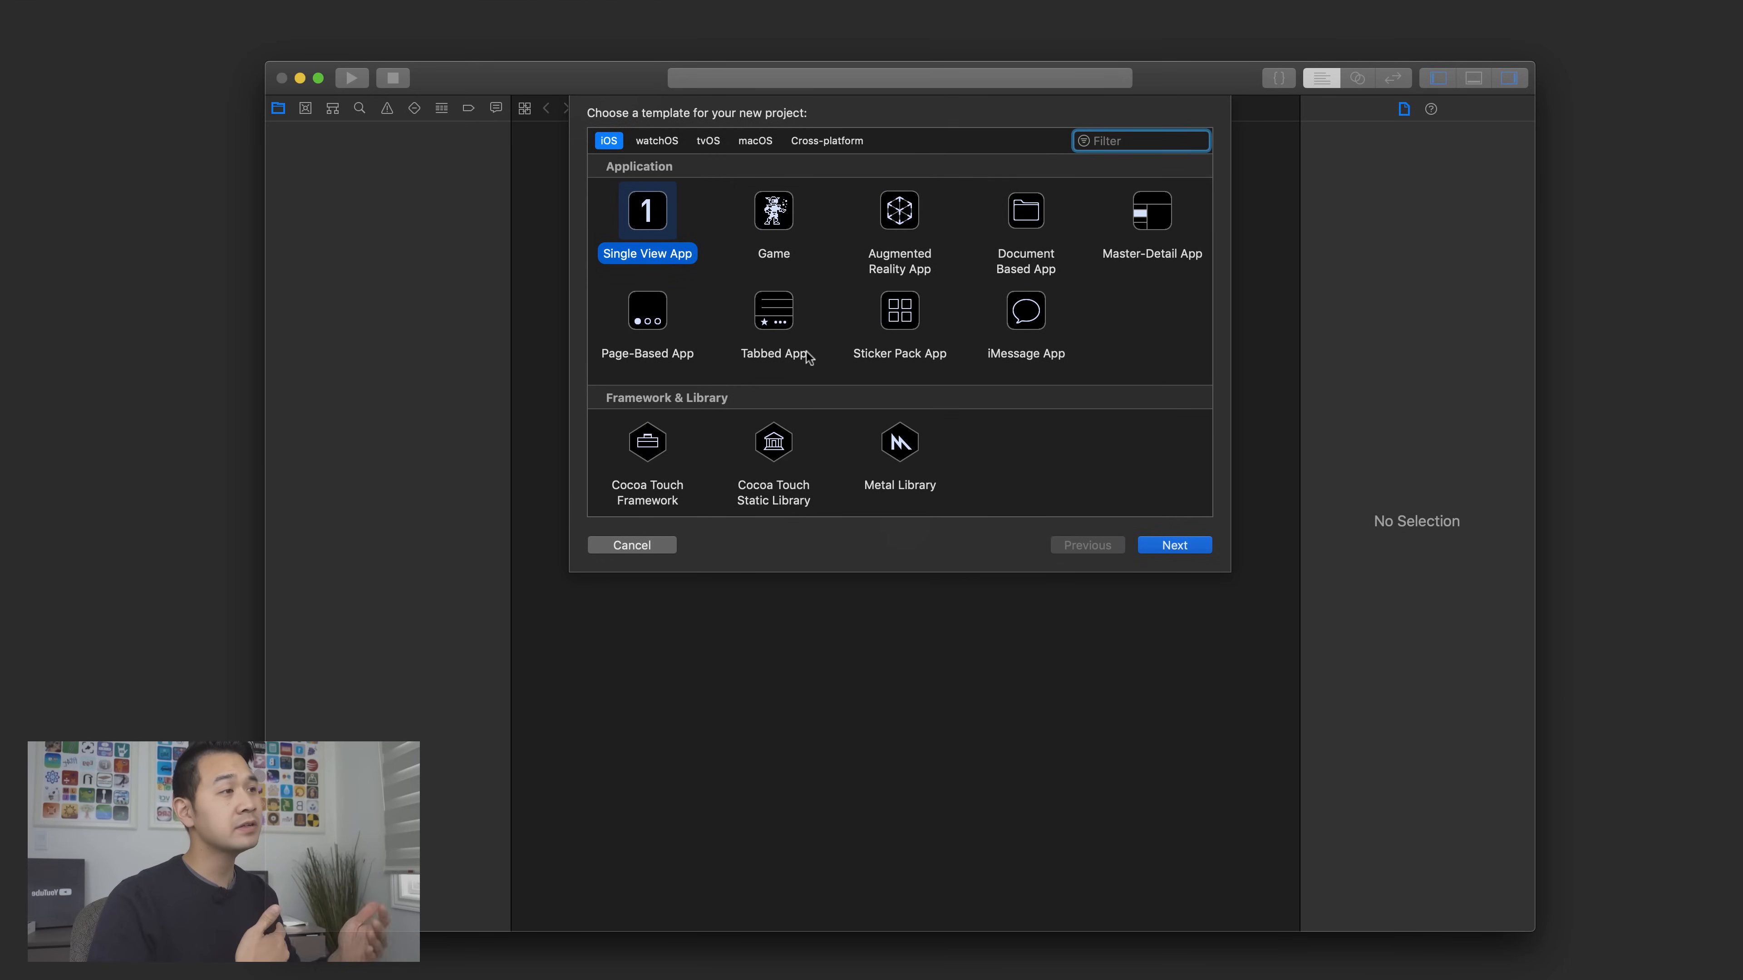
mouse_move(639, 120)
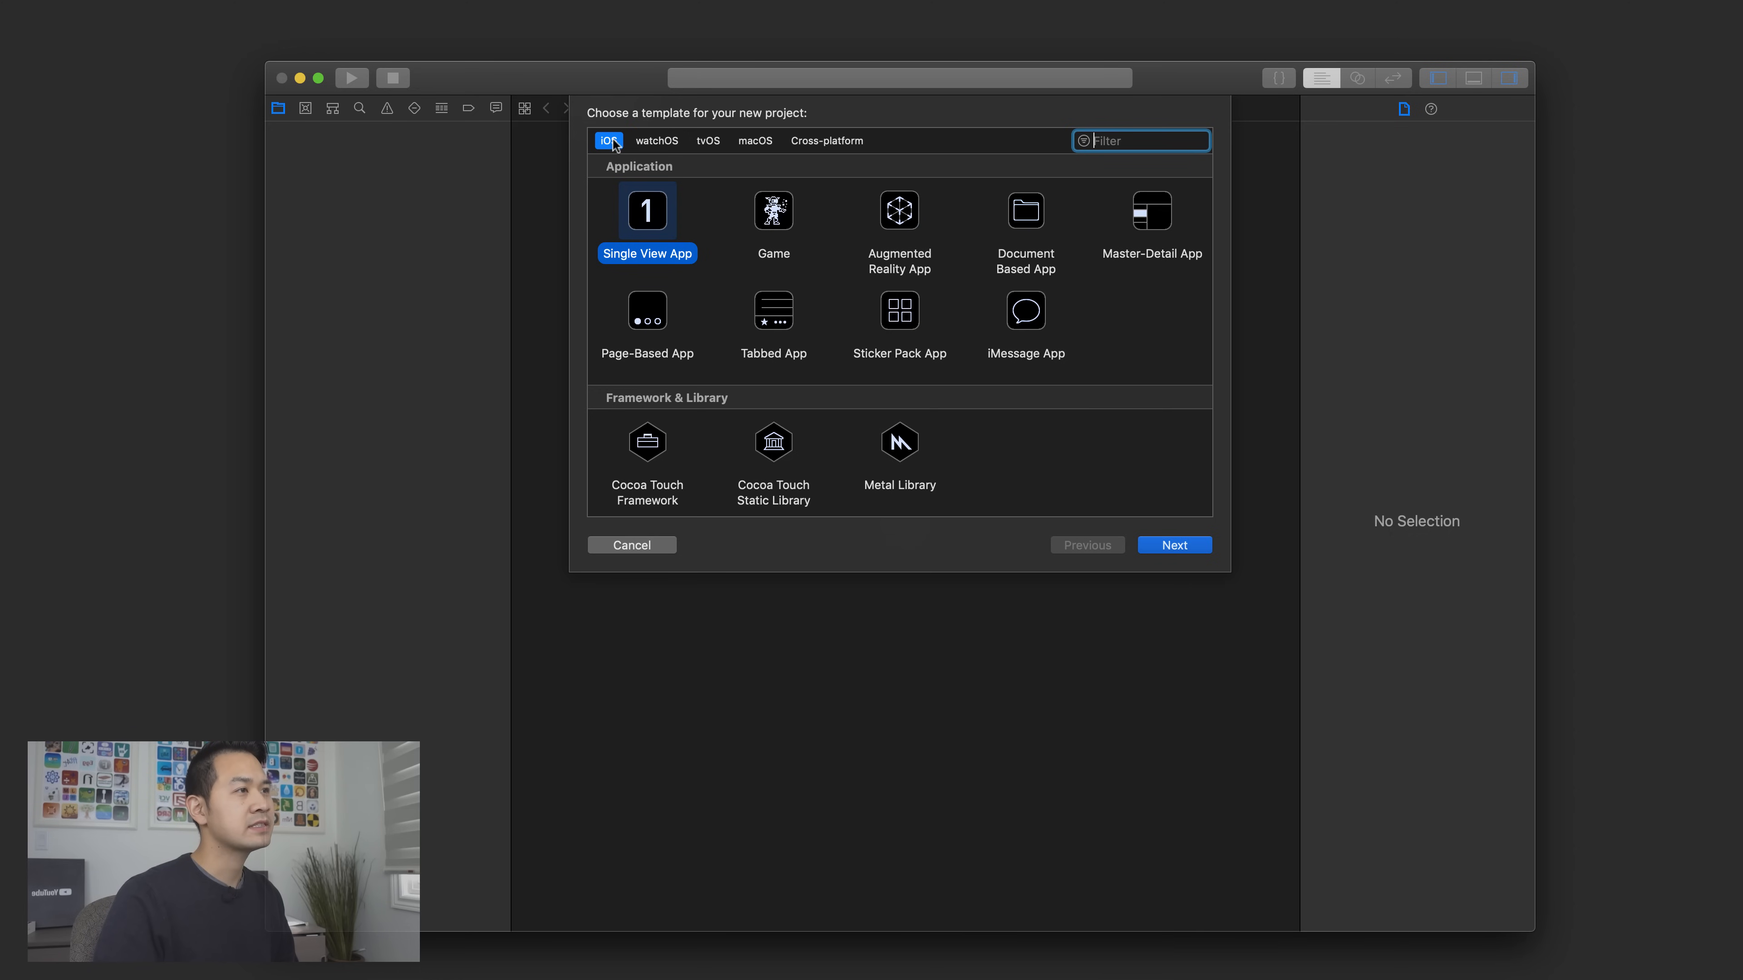
mouse_move(656, 140)
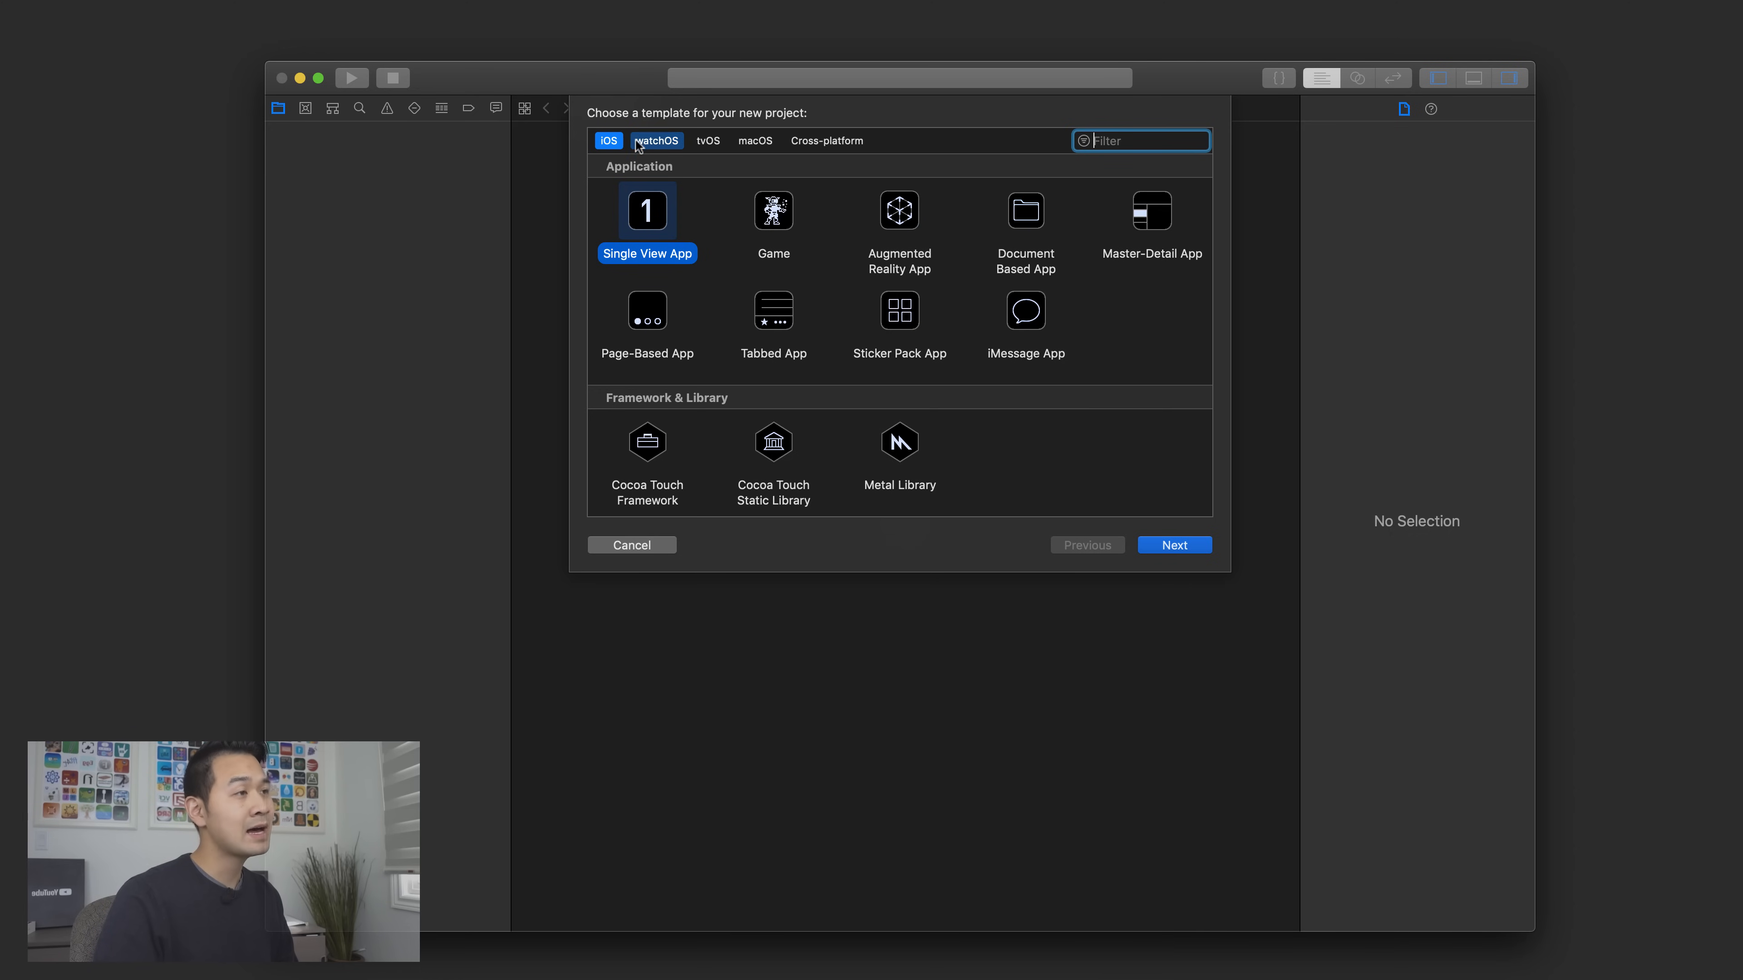
click(655, 140)
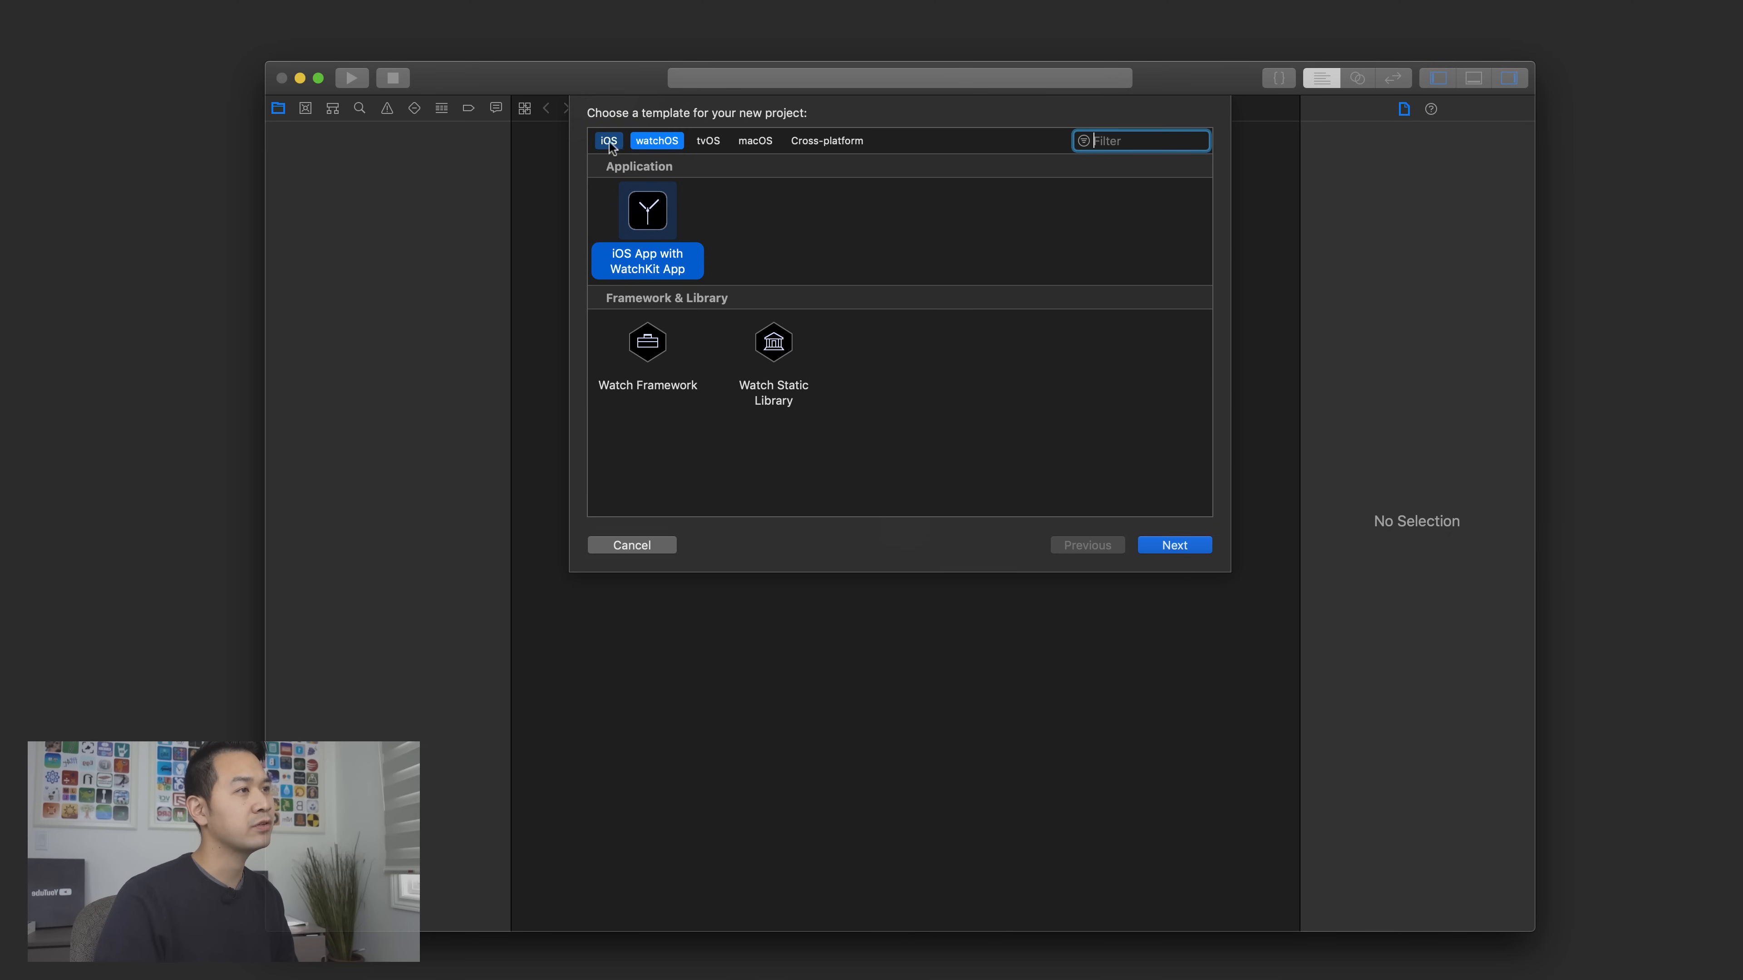
click(608, 139)
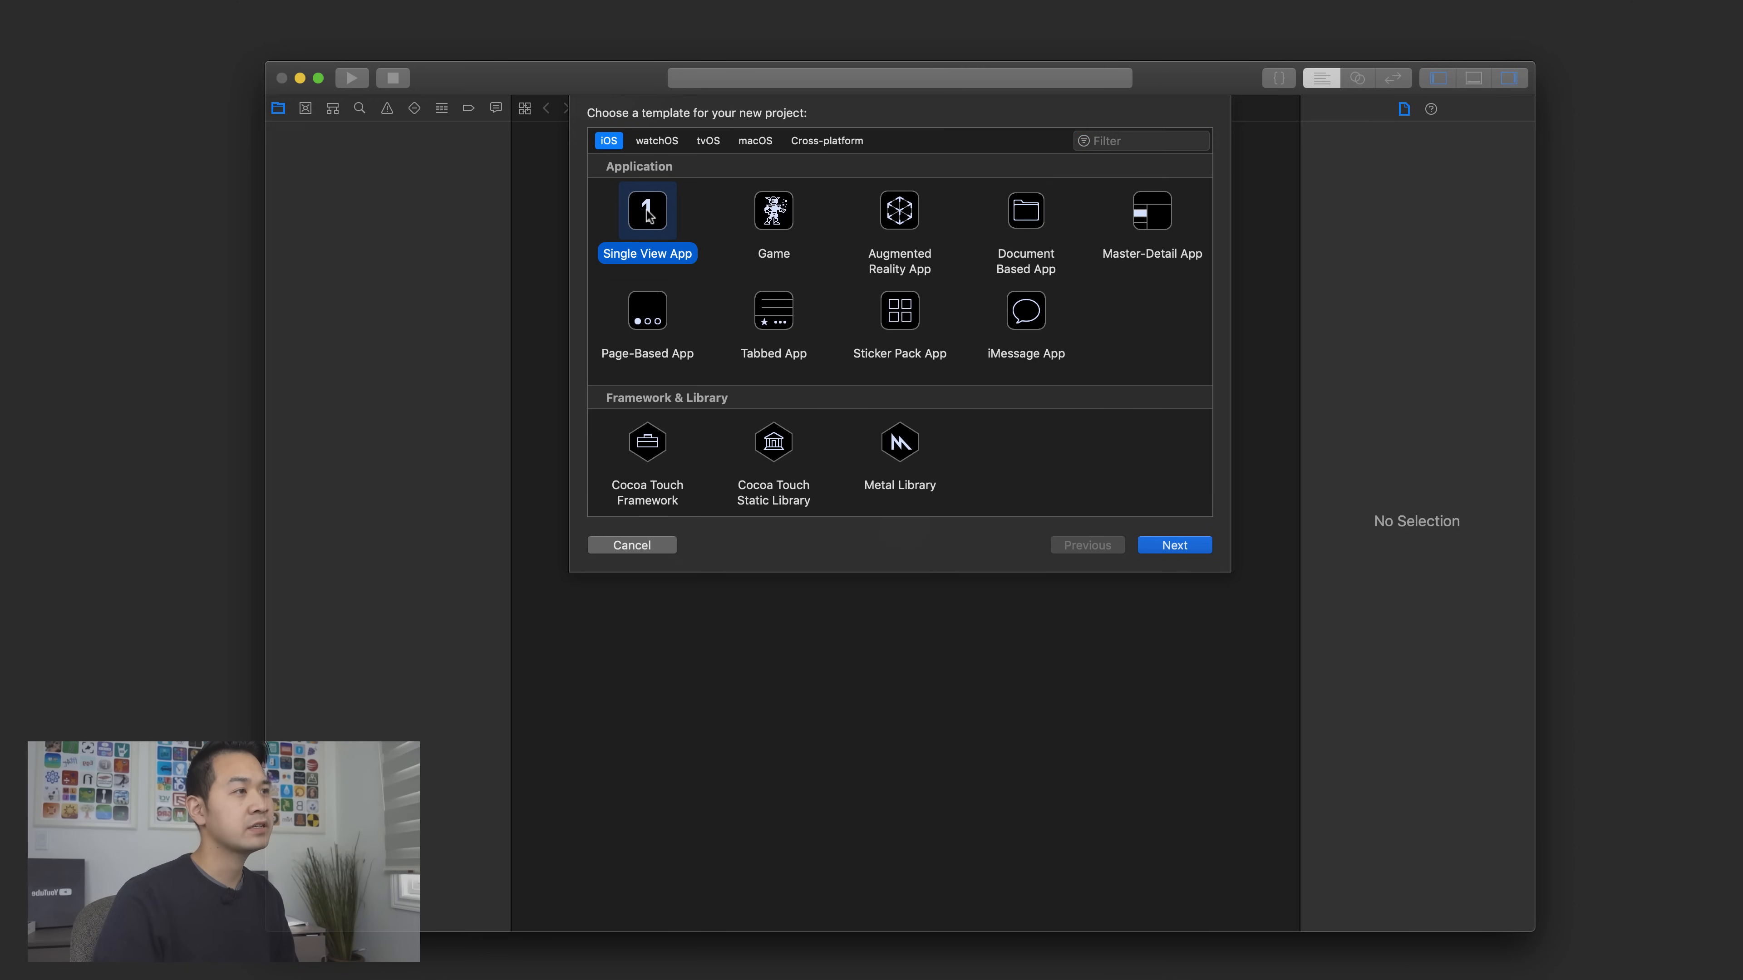
- Name the product HelloWorld, keeping the existing team and Swift as the language
click(1174, 545)
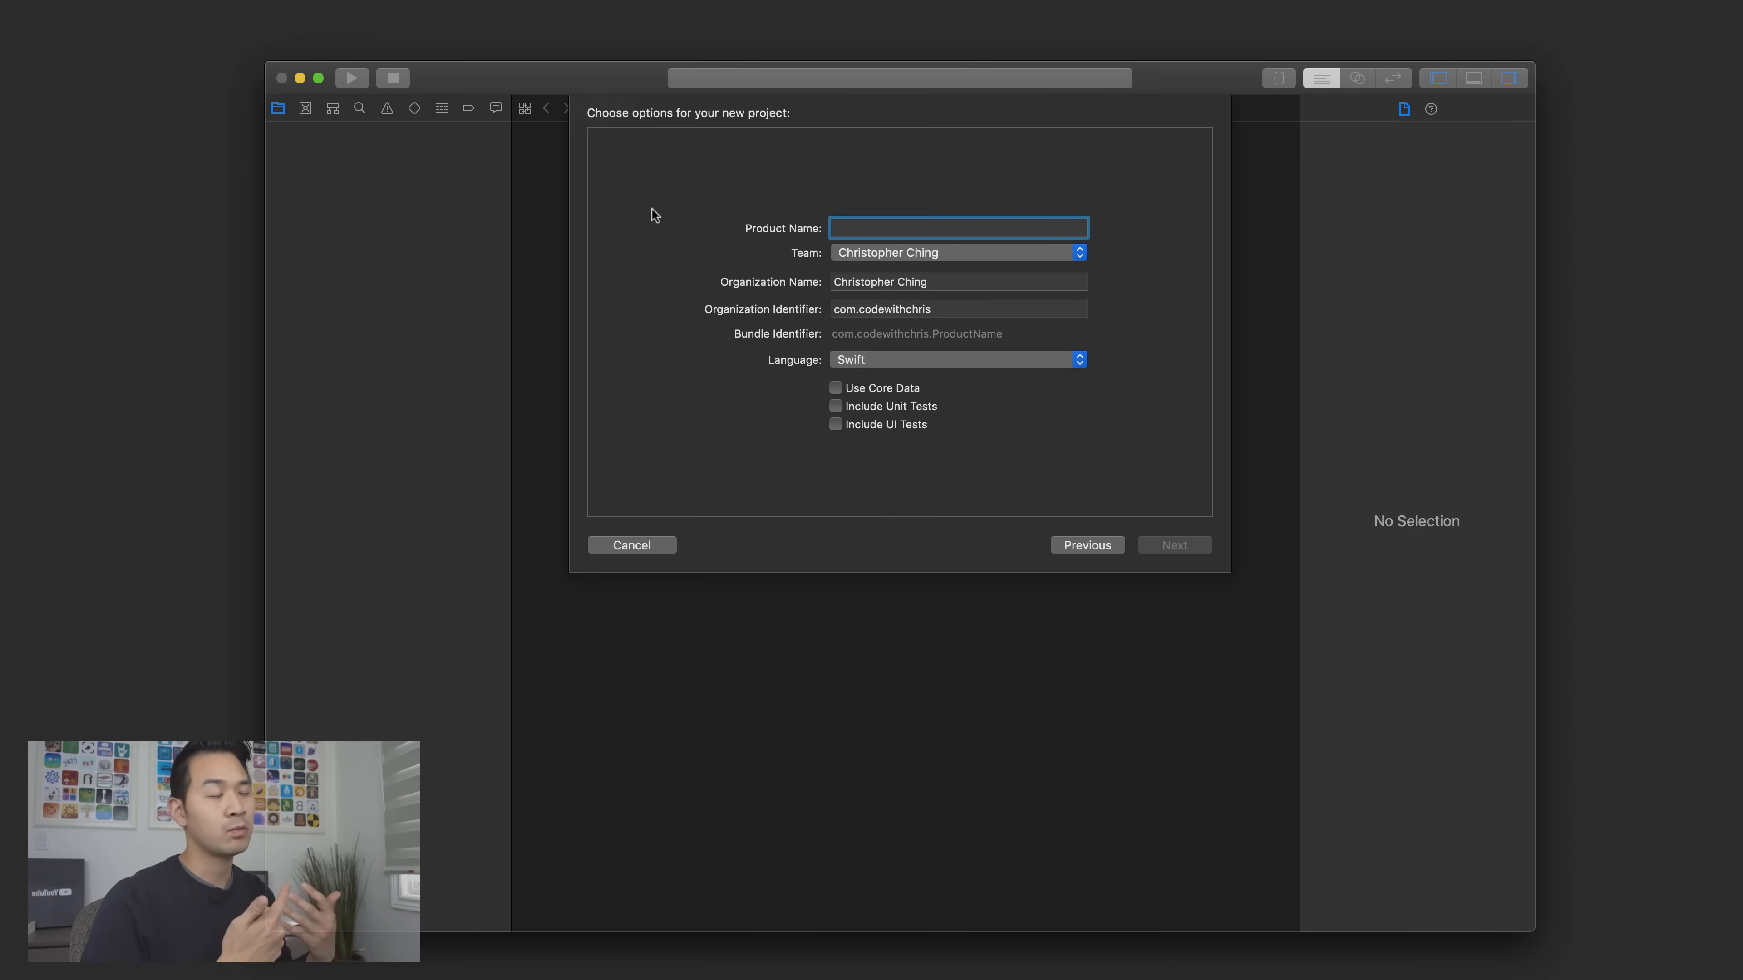
mouse_move(1188, 230)
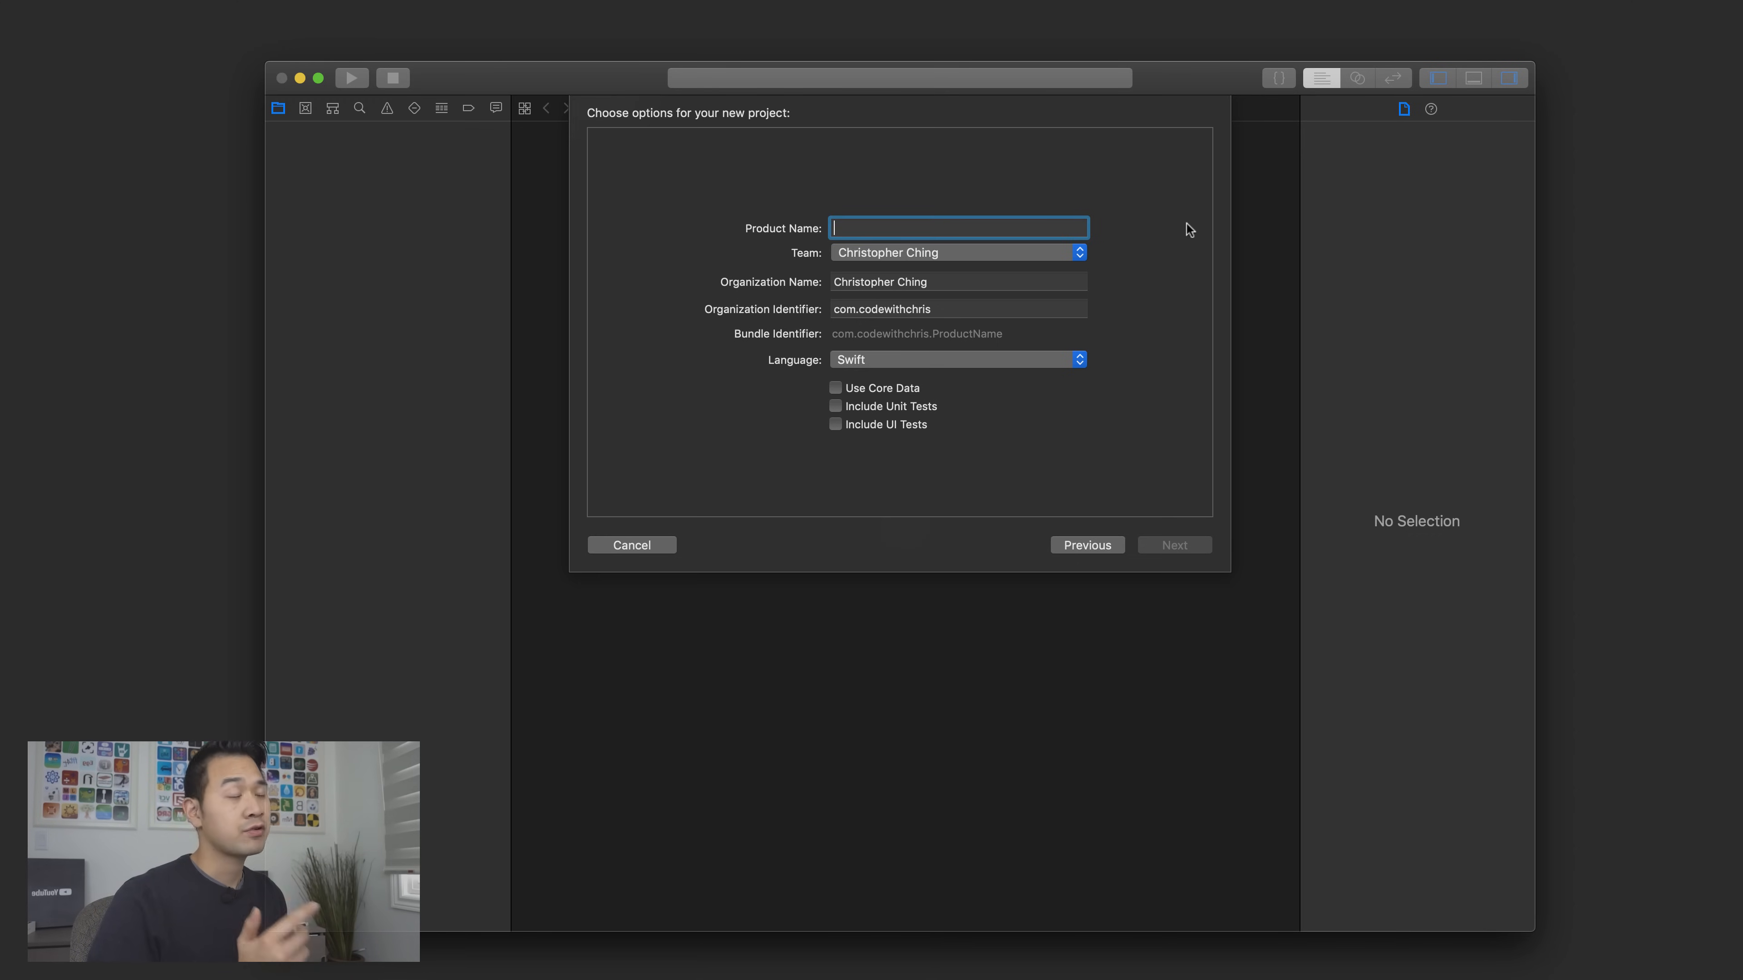
mouse_move(1059, 190)
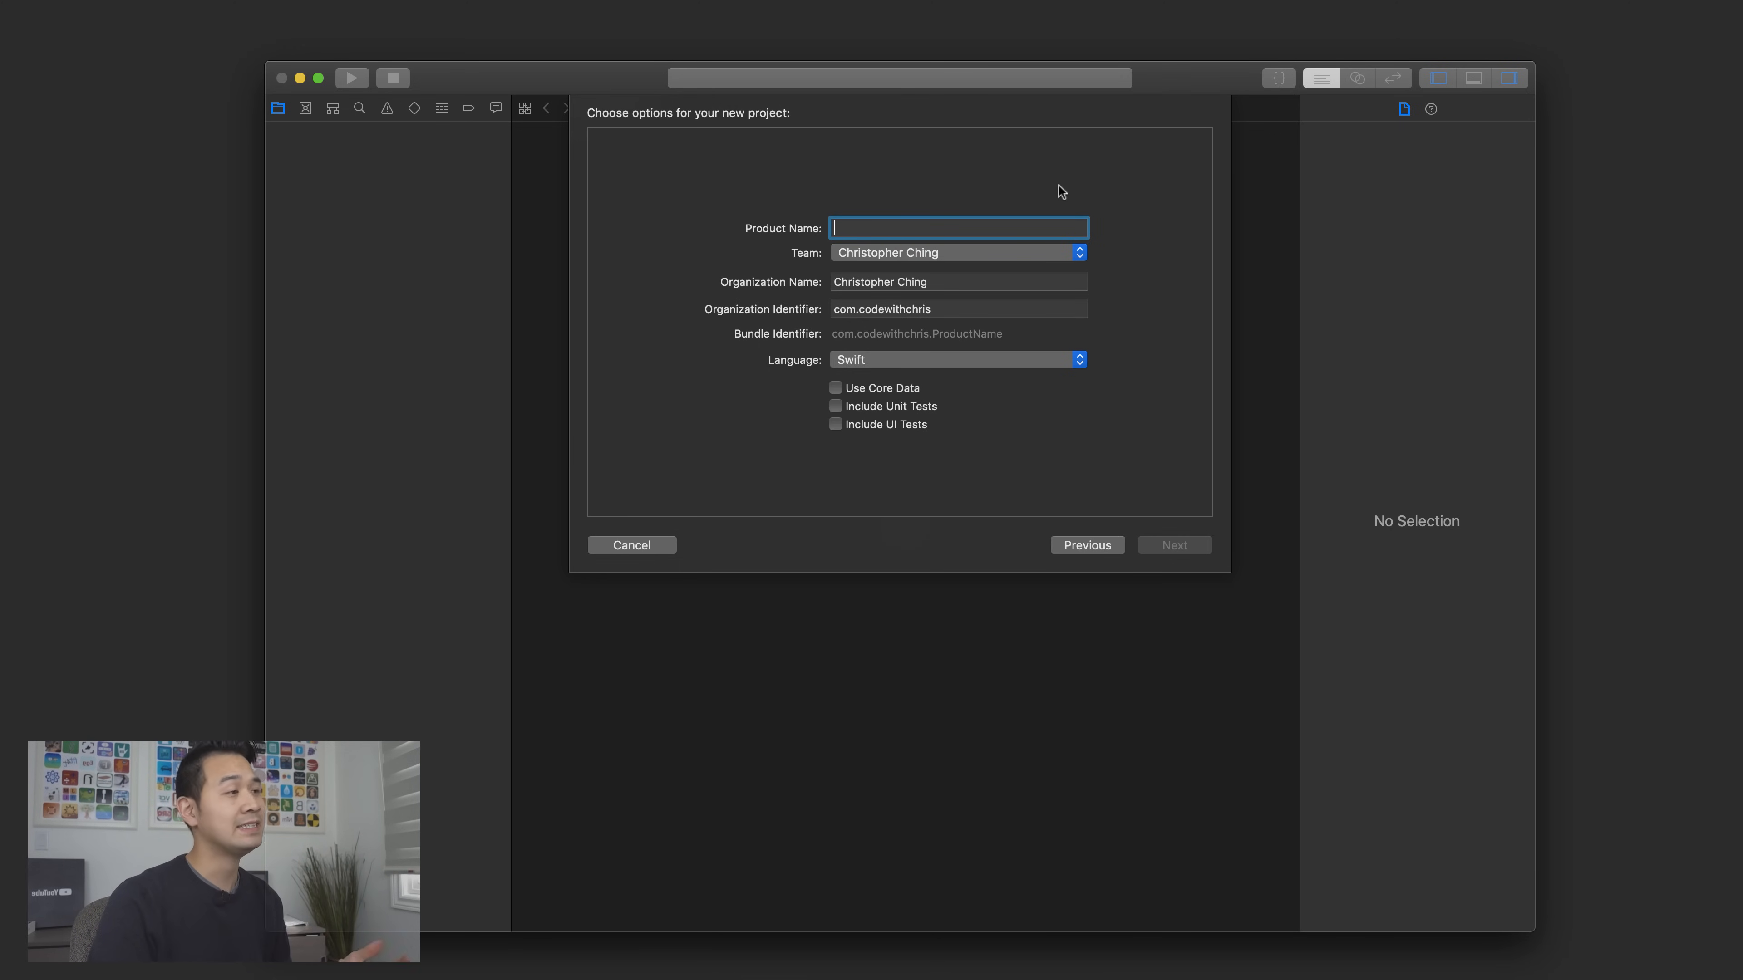
mouse_move(995, 238)
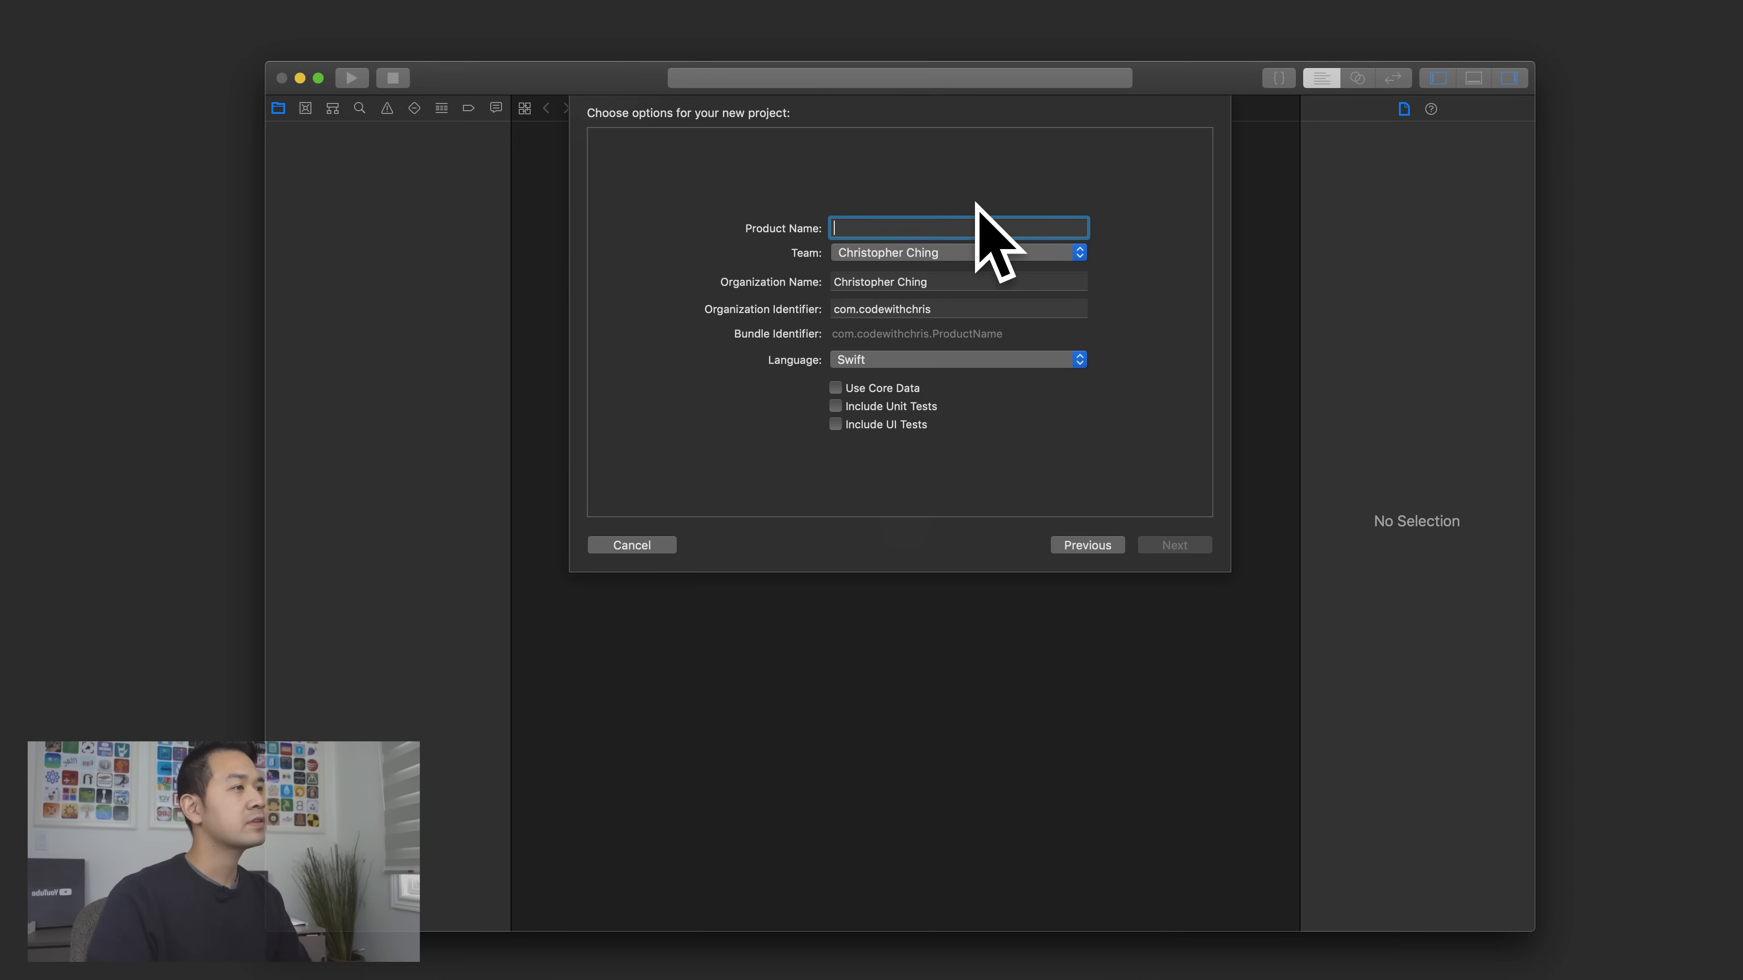
text(Hello)
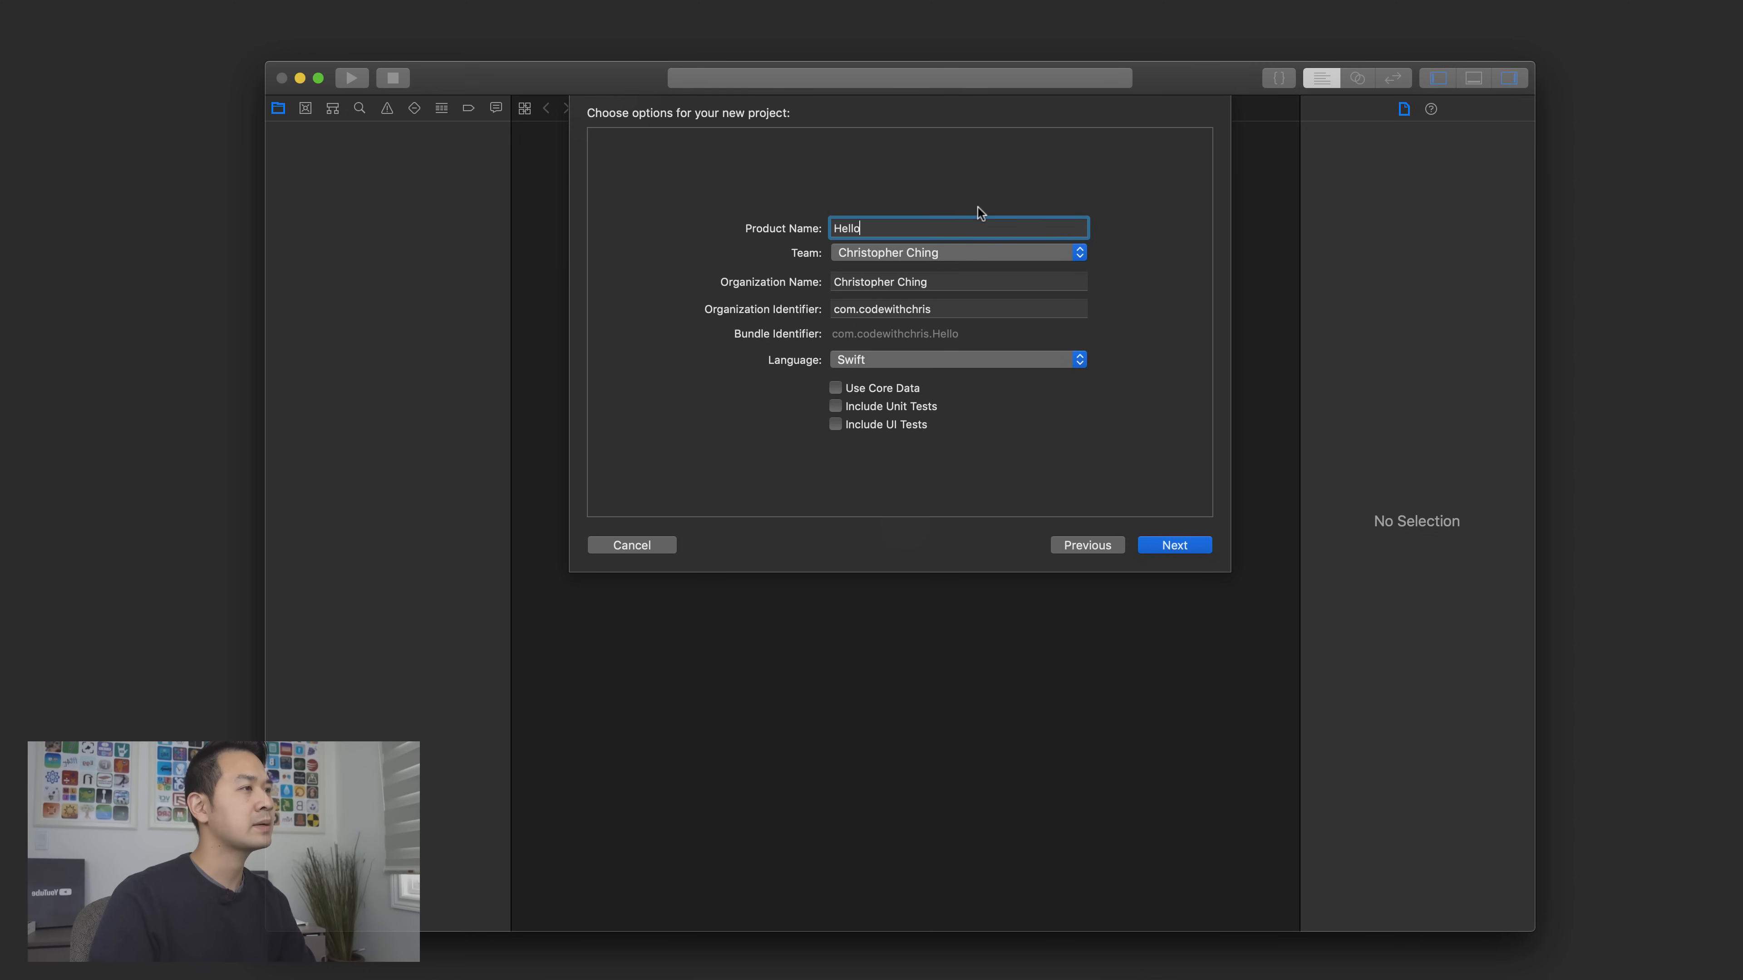
text(World)
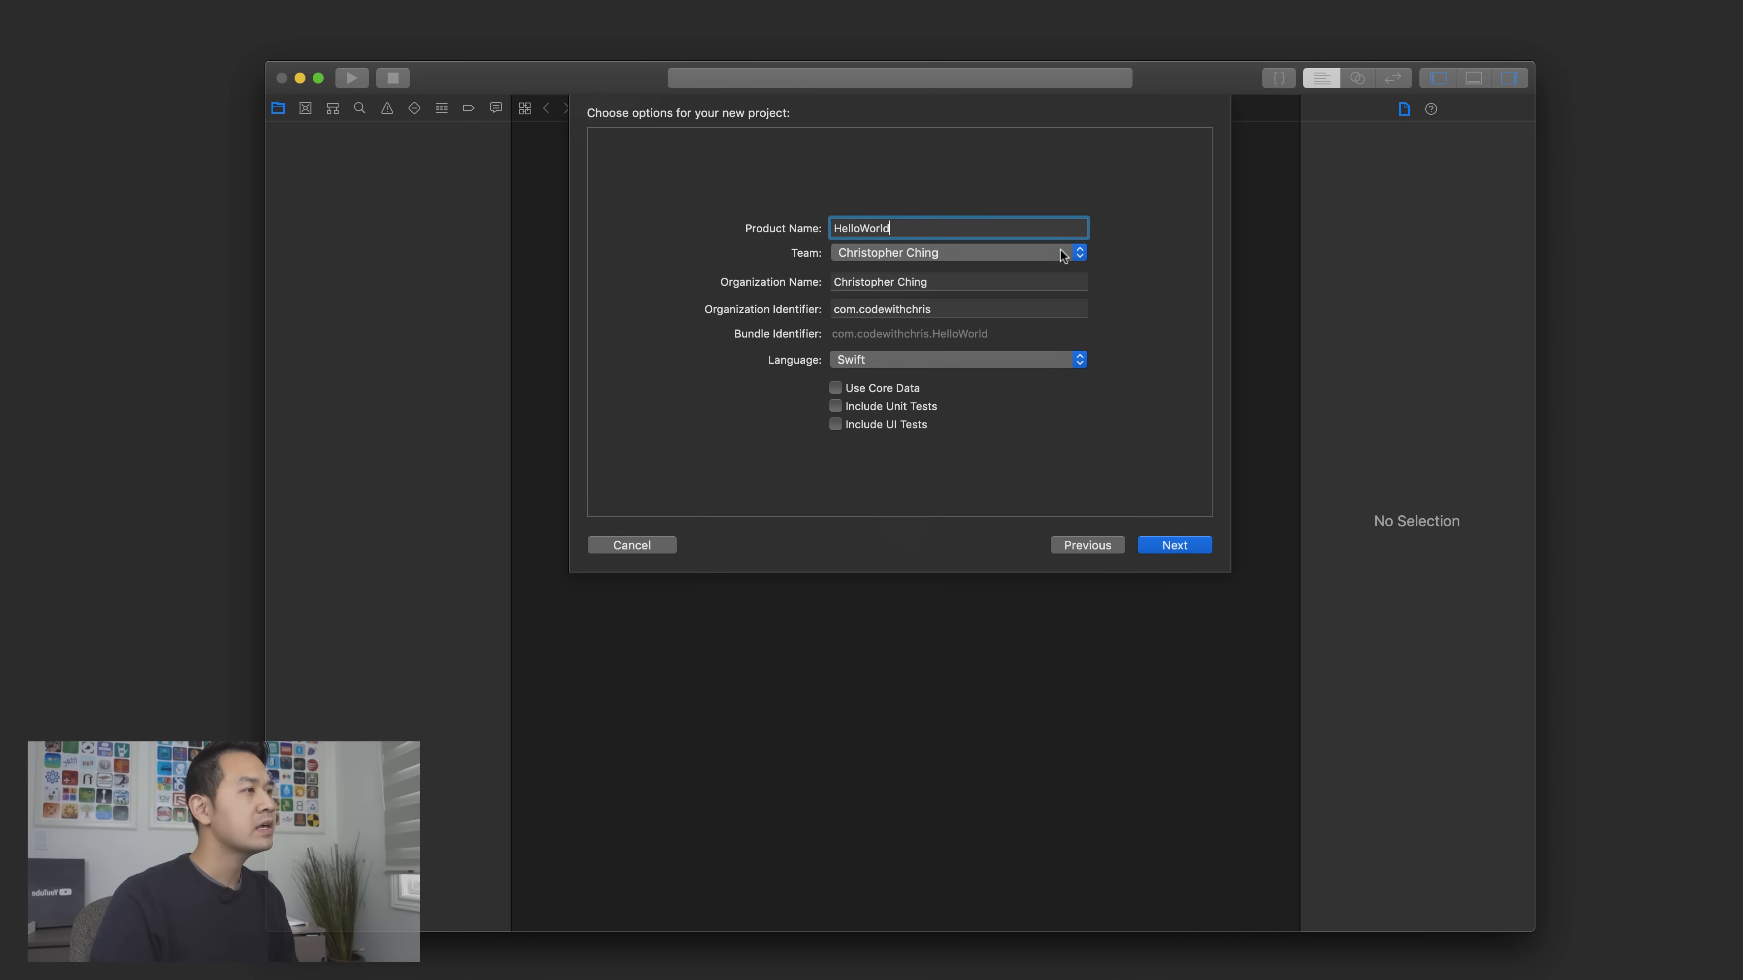
click(955, 253)
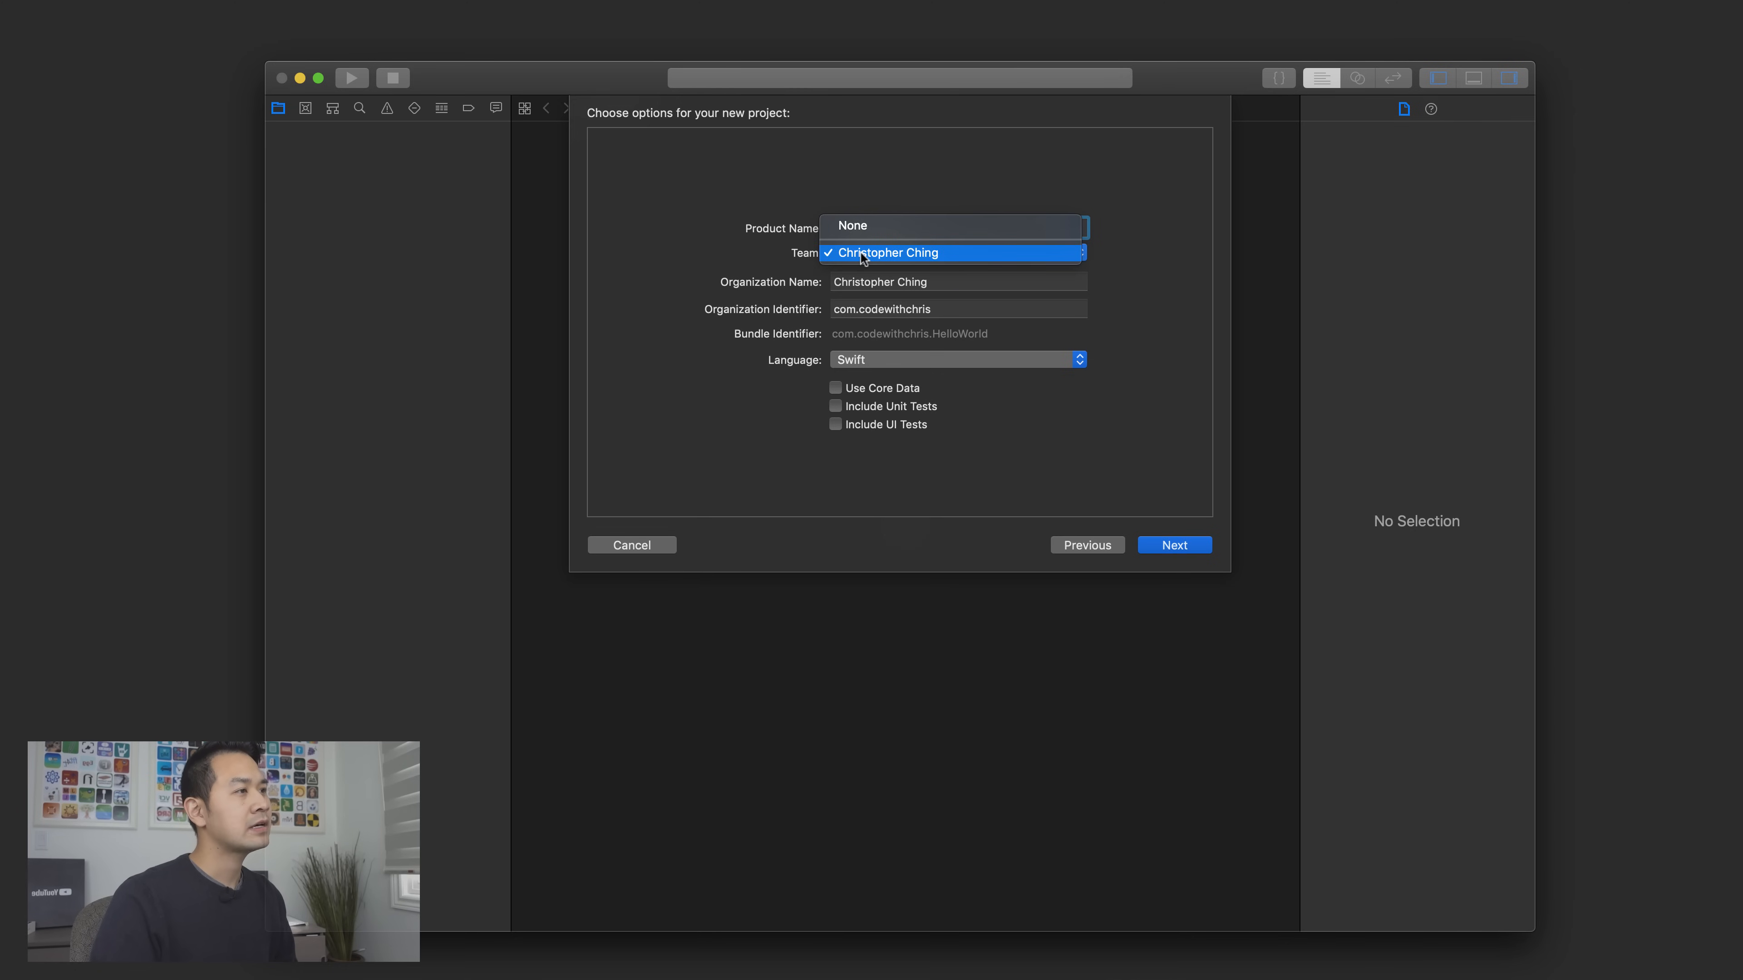
mouse_move(852, 226)
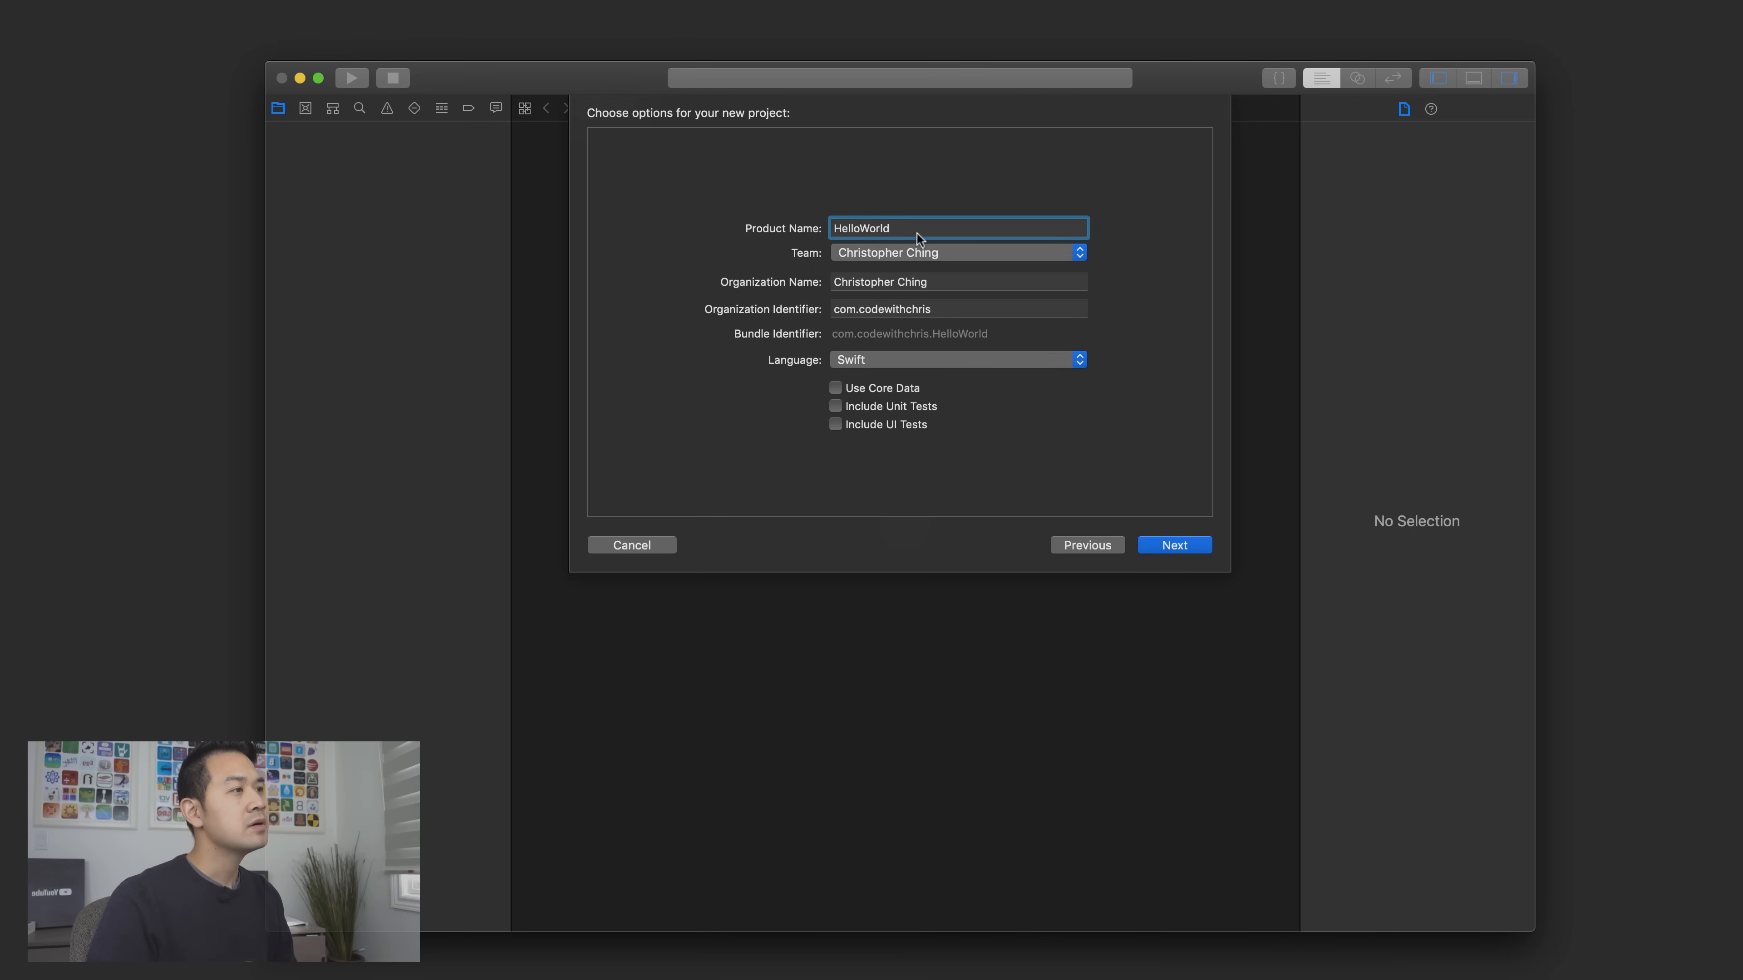
mouse_move(962, 261)
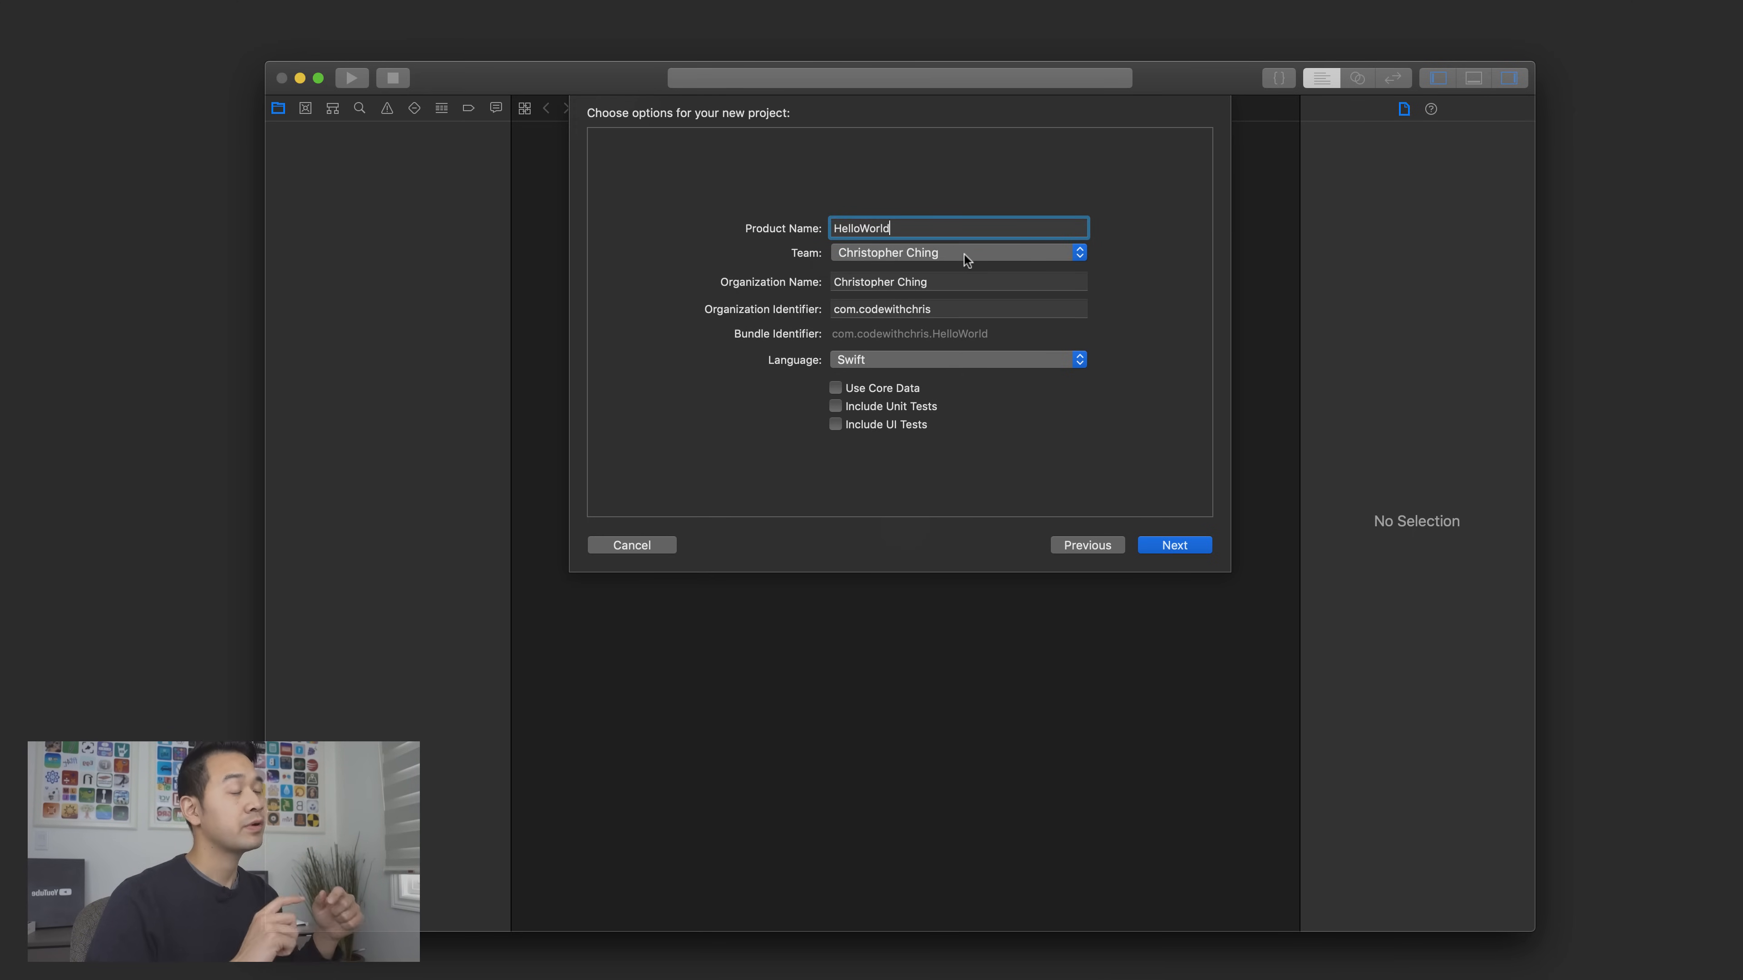
mouse_move(978, 256)
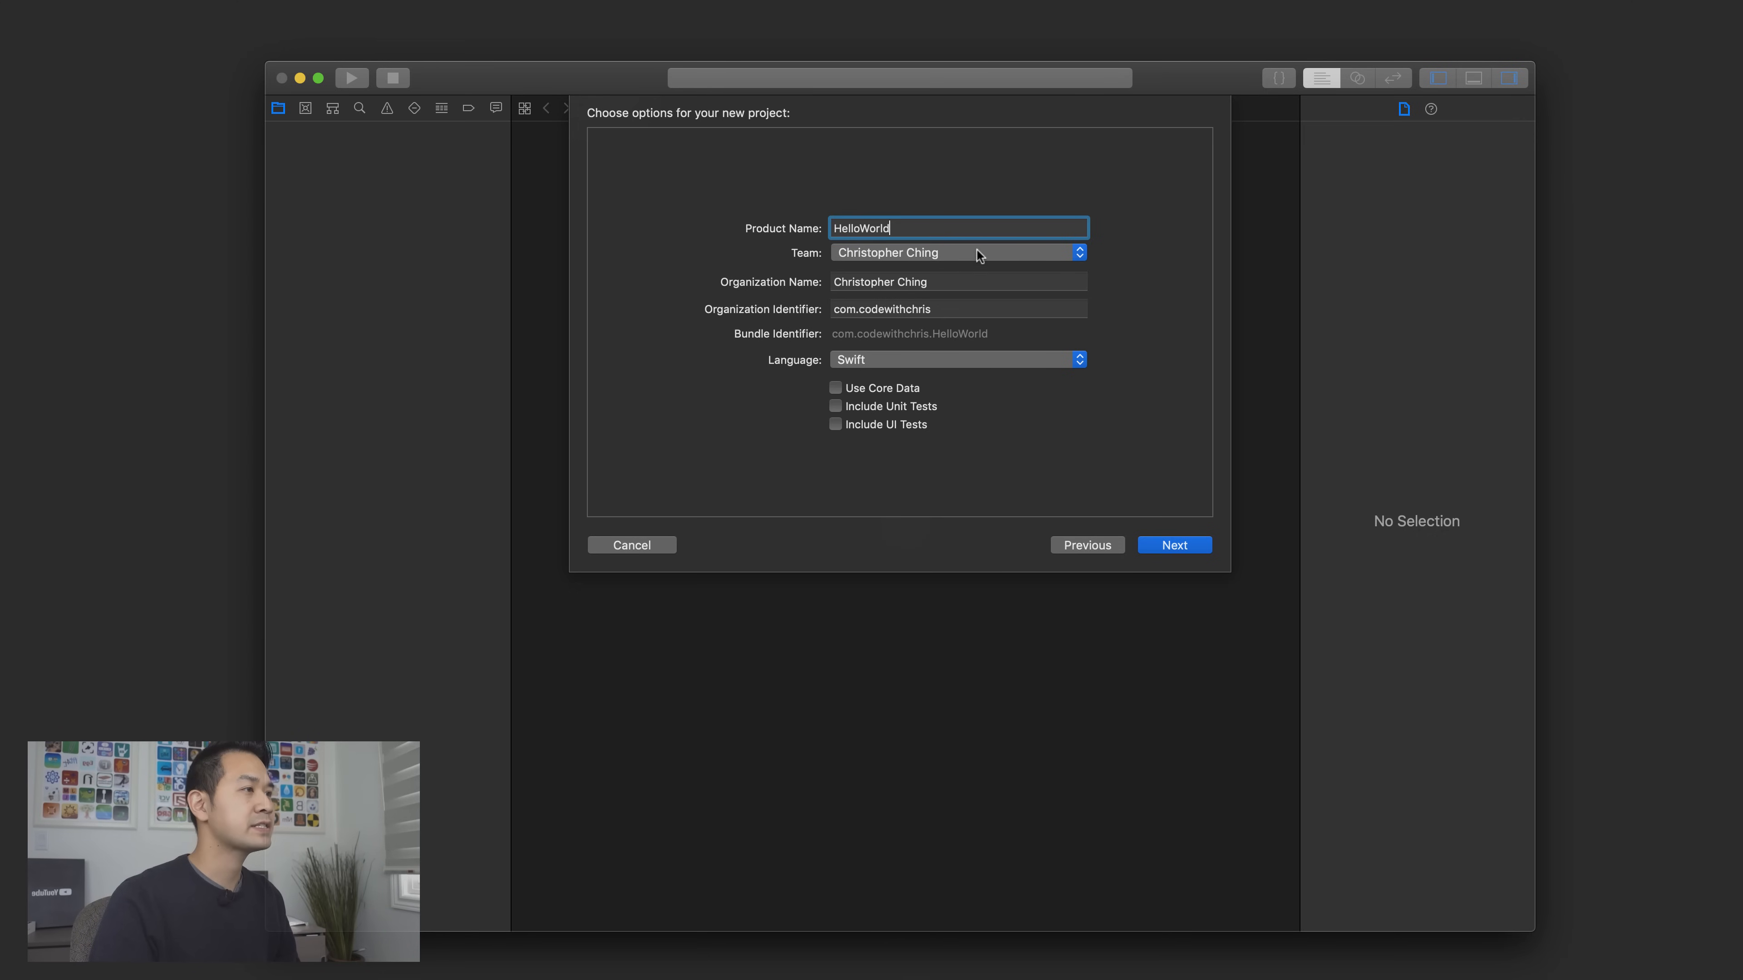
mouse_move(1116, 317)
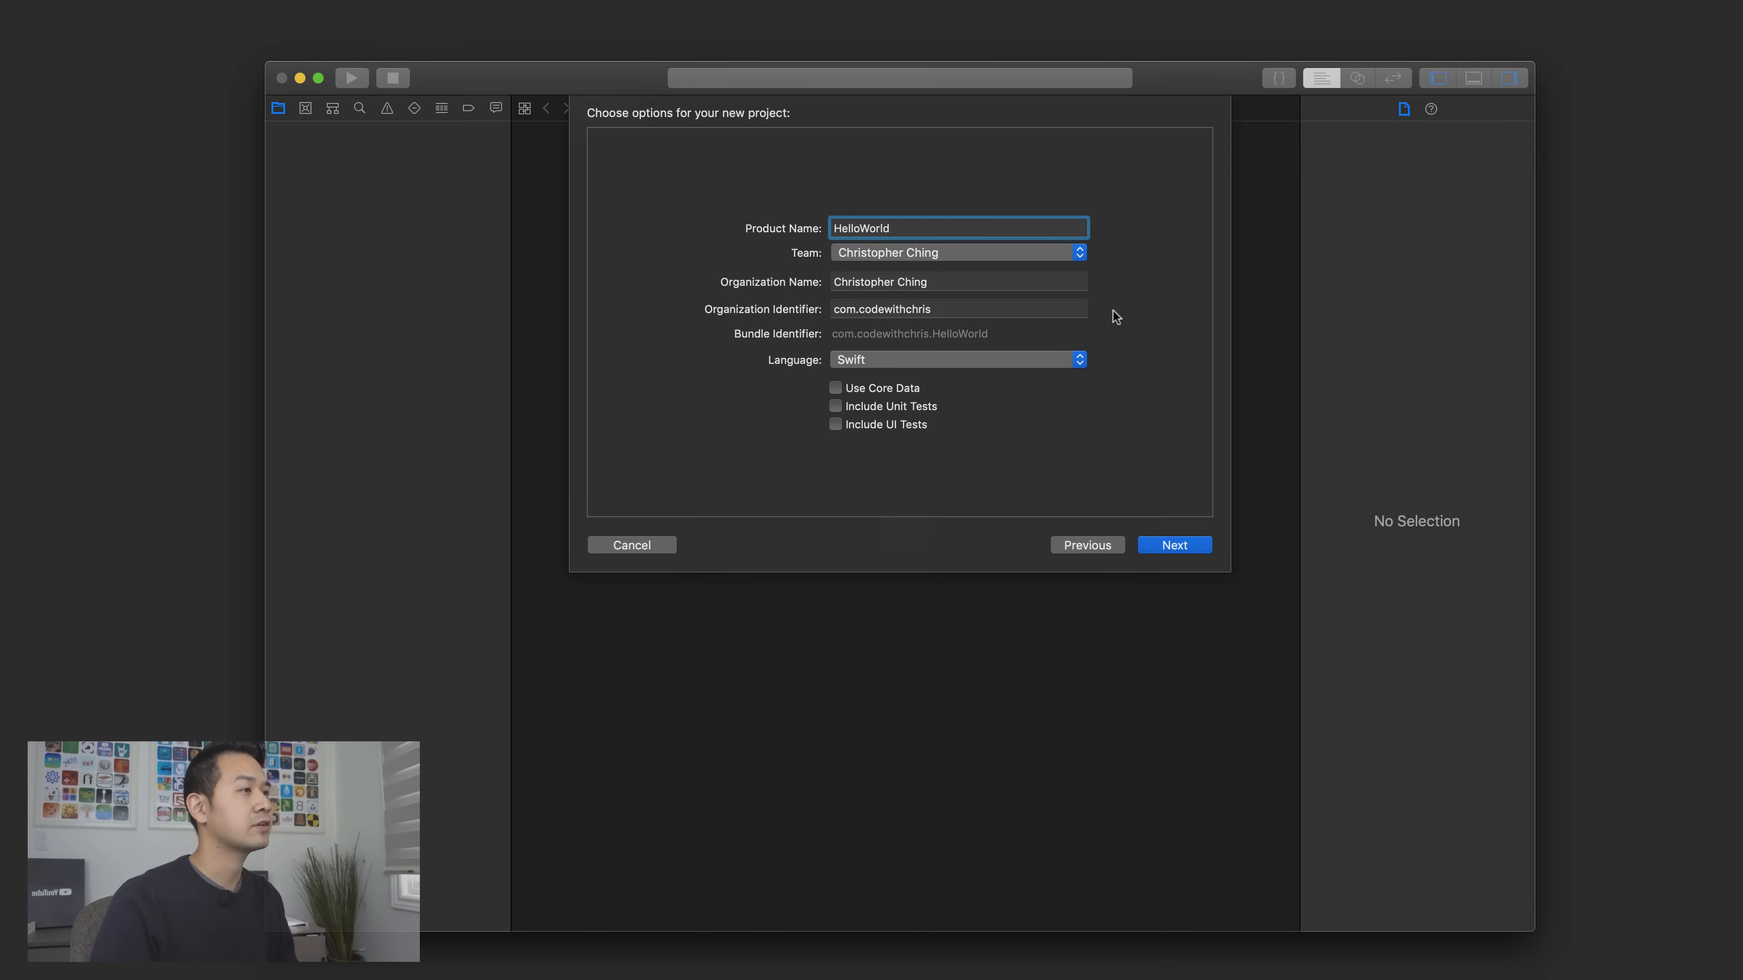
mouse_move(908, 282)
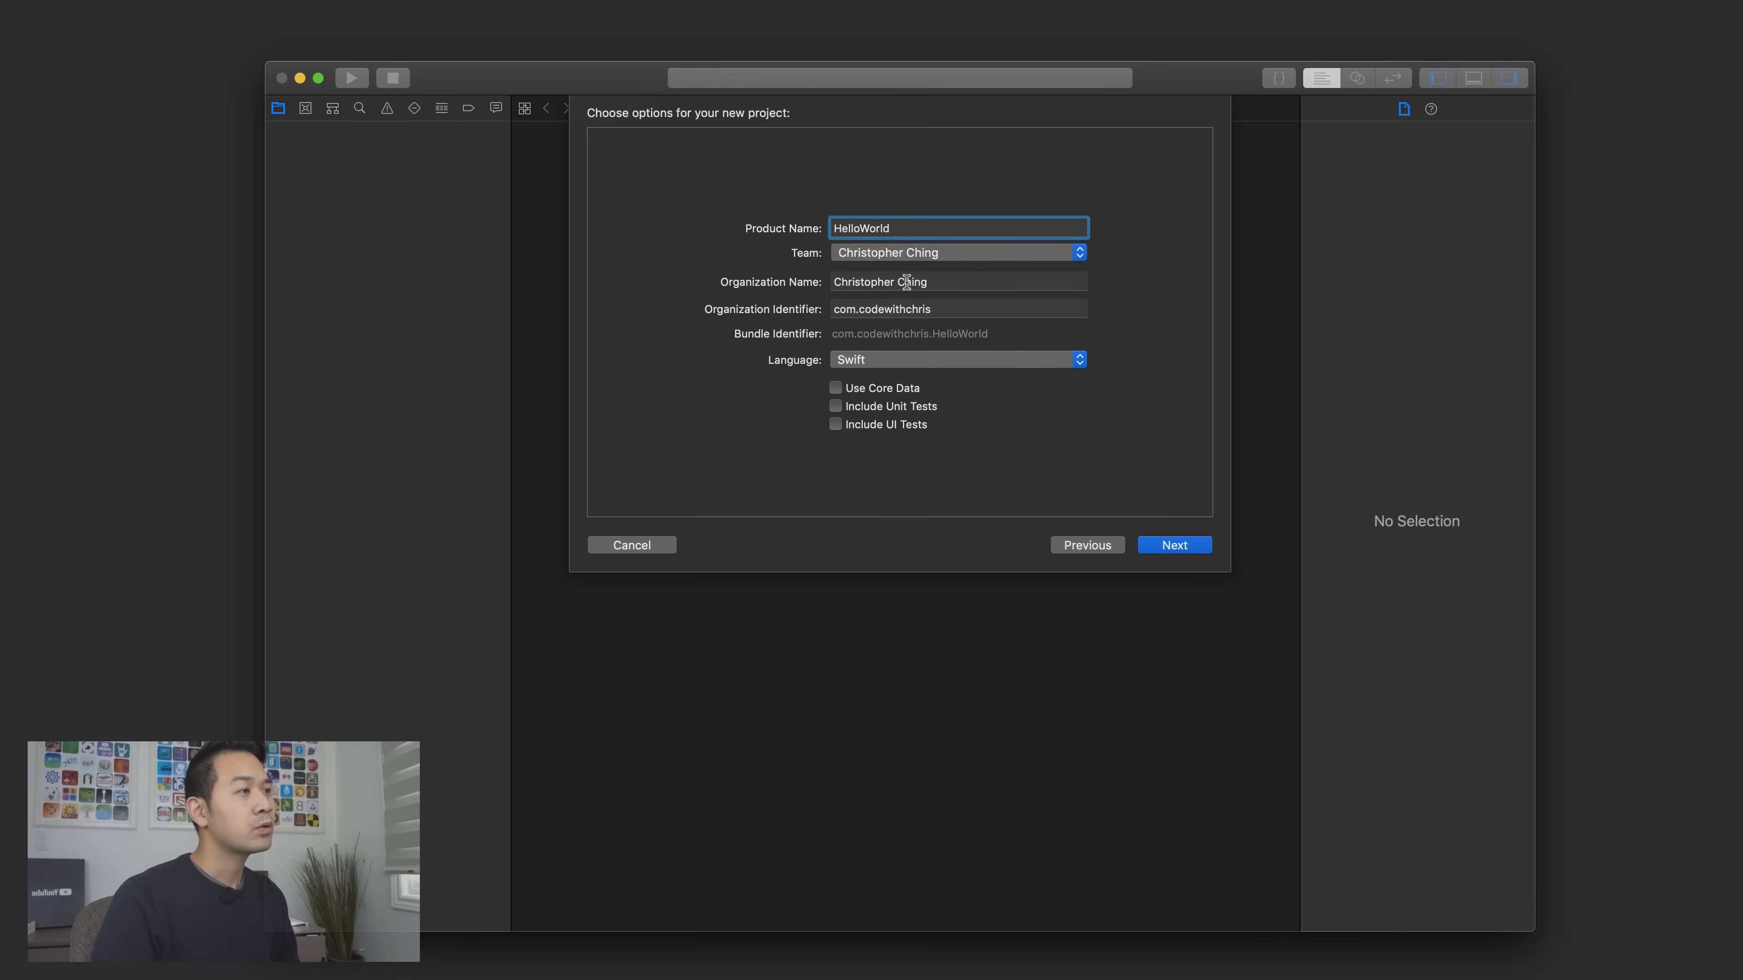
mouse_move(1160, 293)
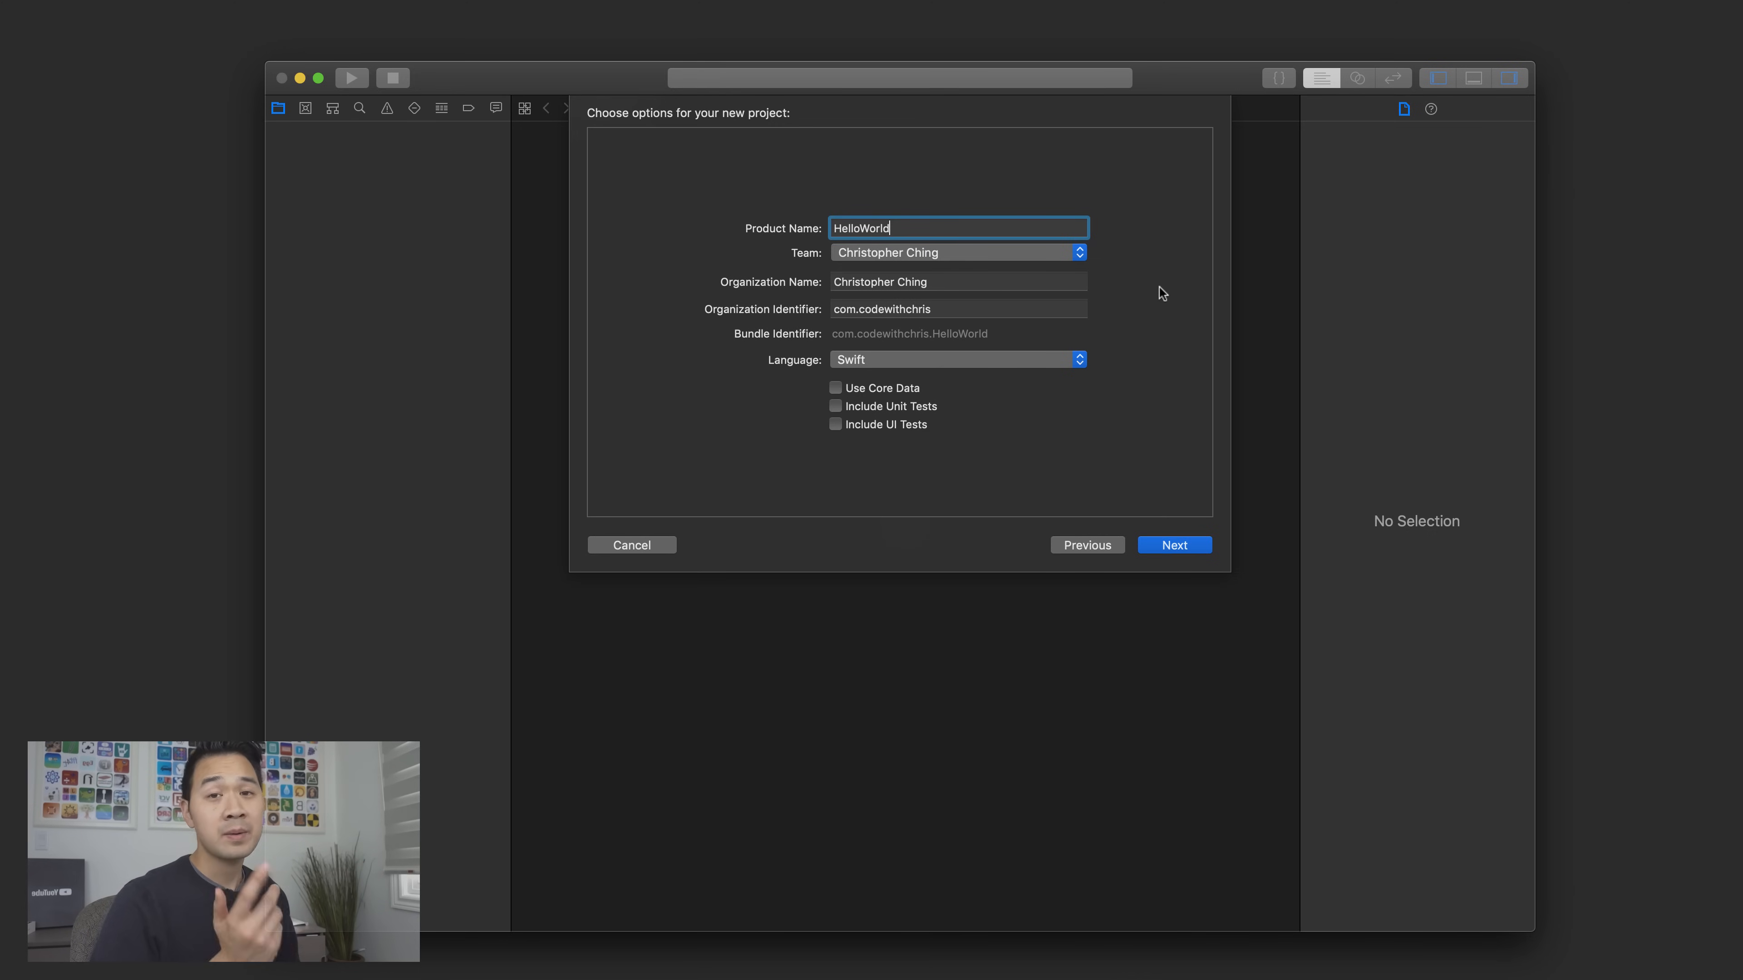
mouse_move(828, 346)
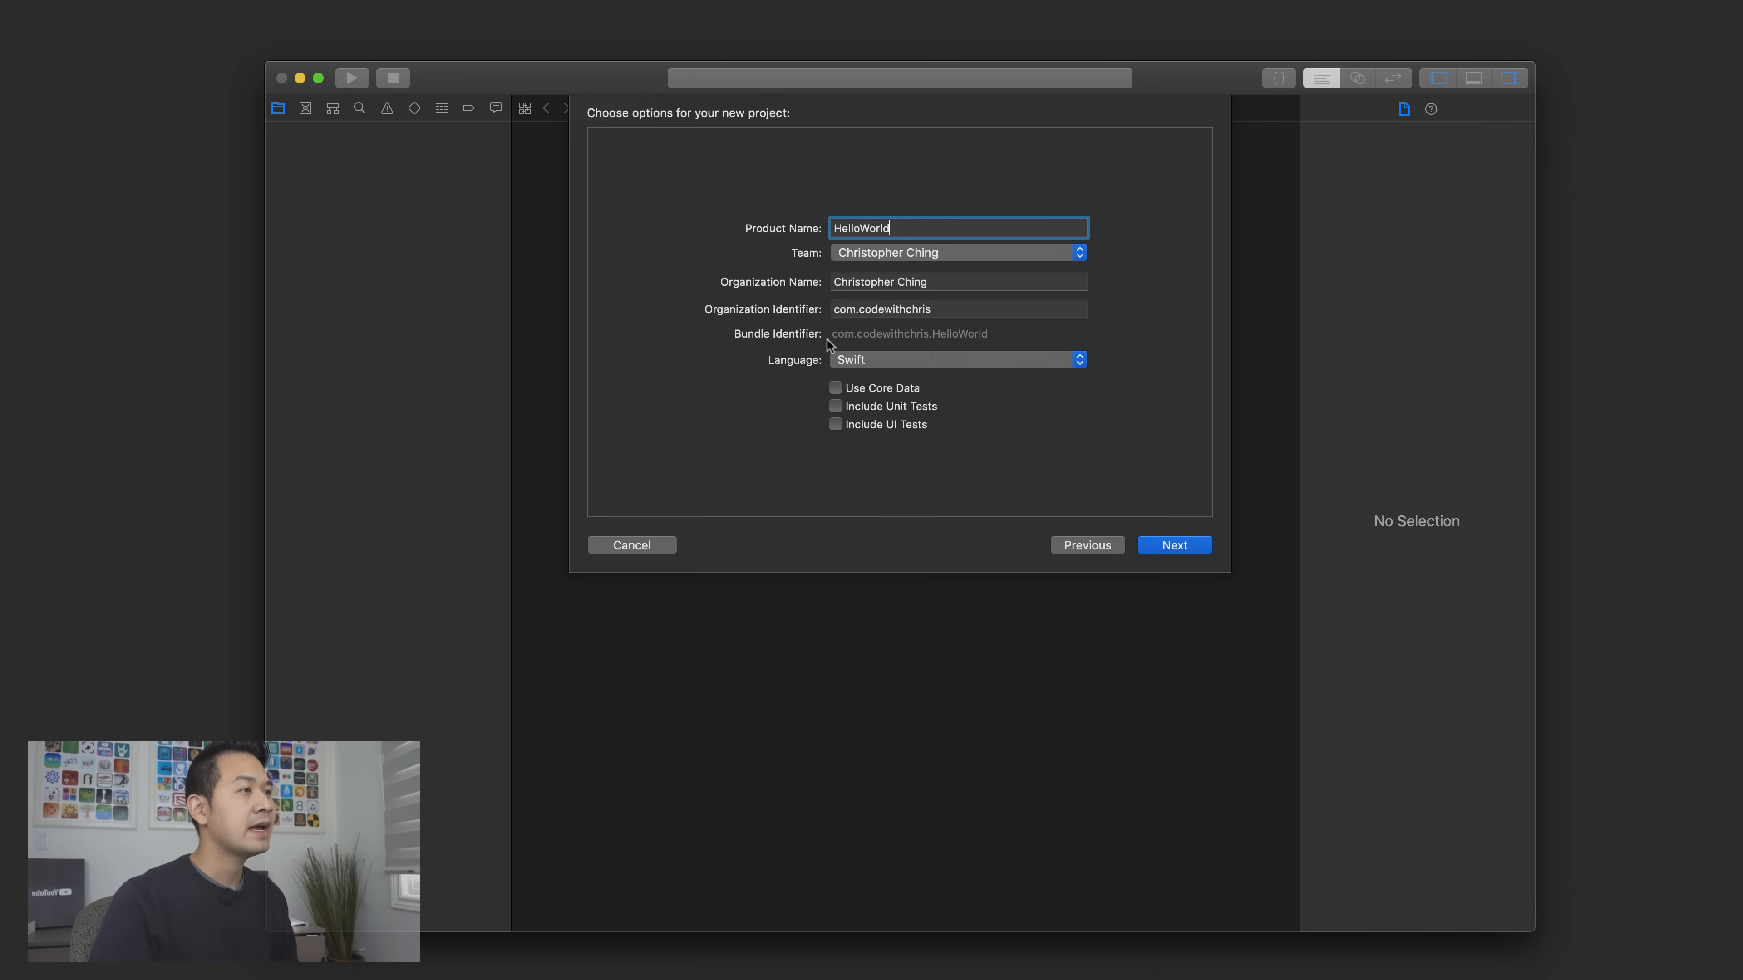
mouse_move(687, 322)
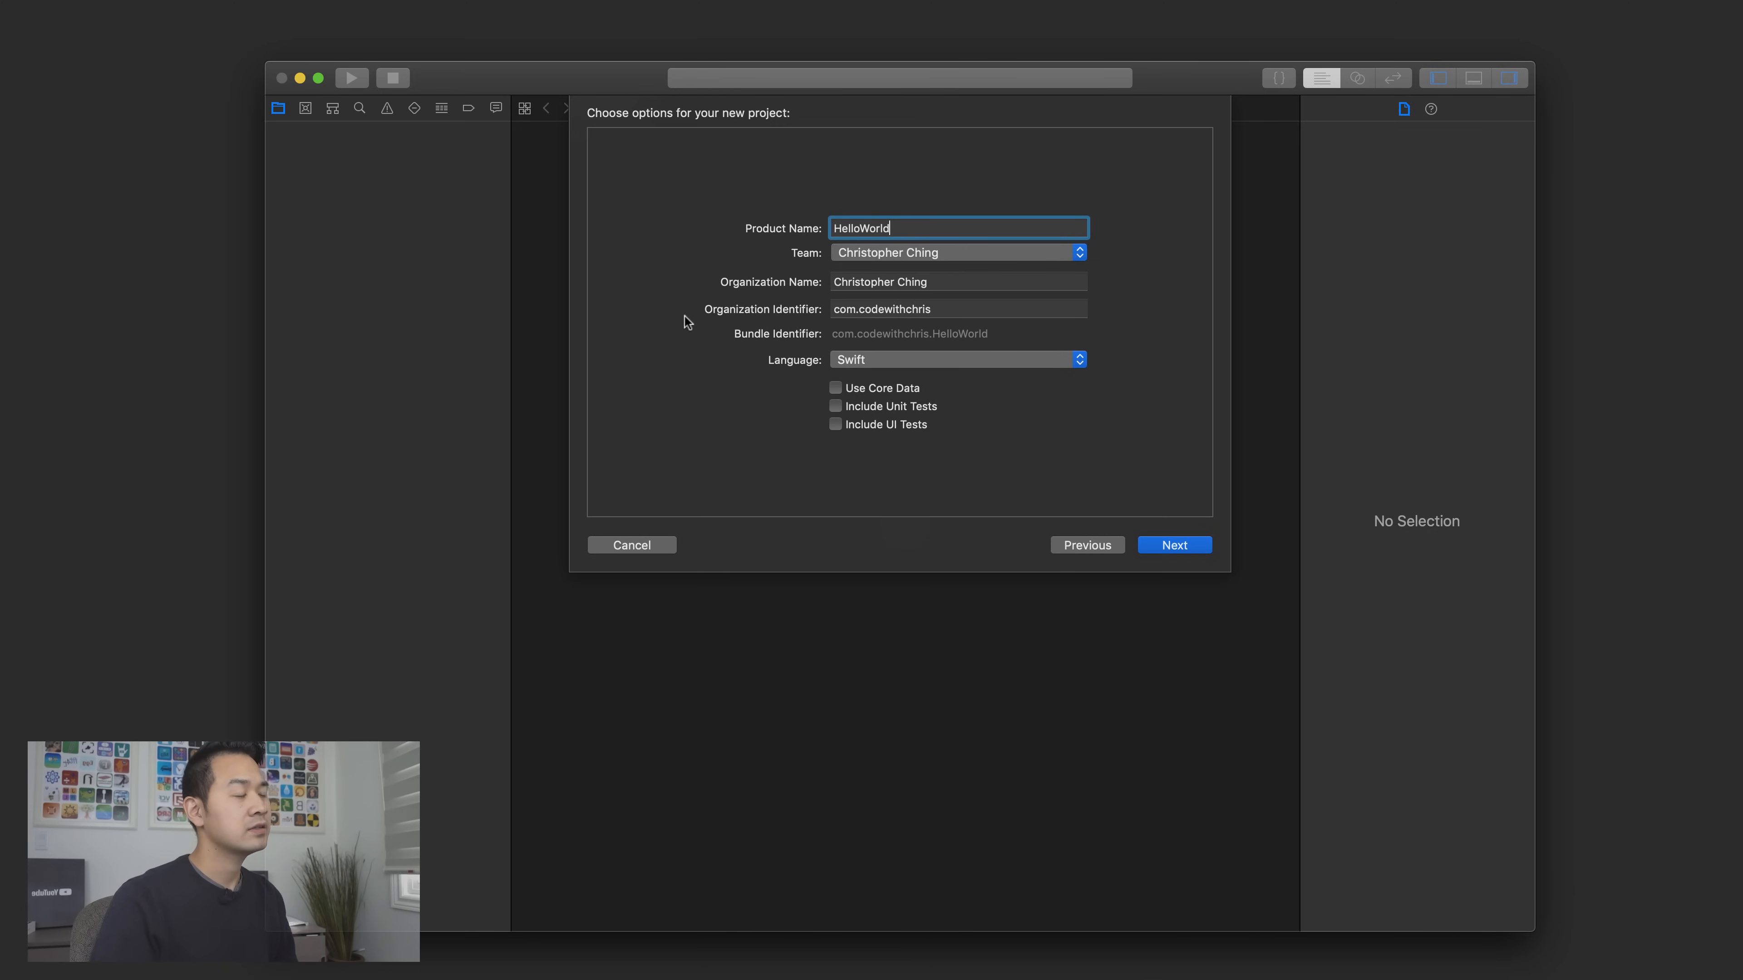
mouse_move(815, 322)
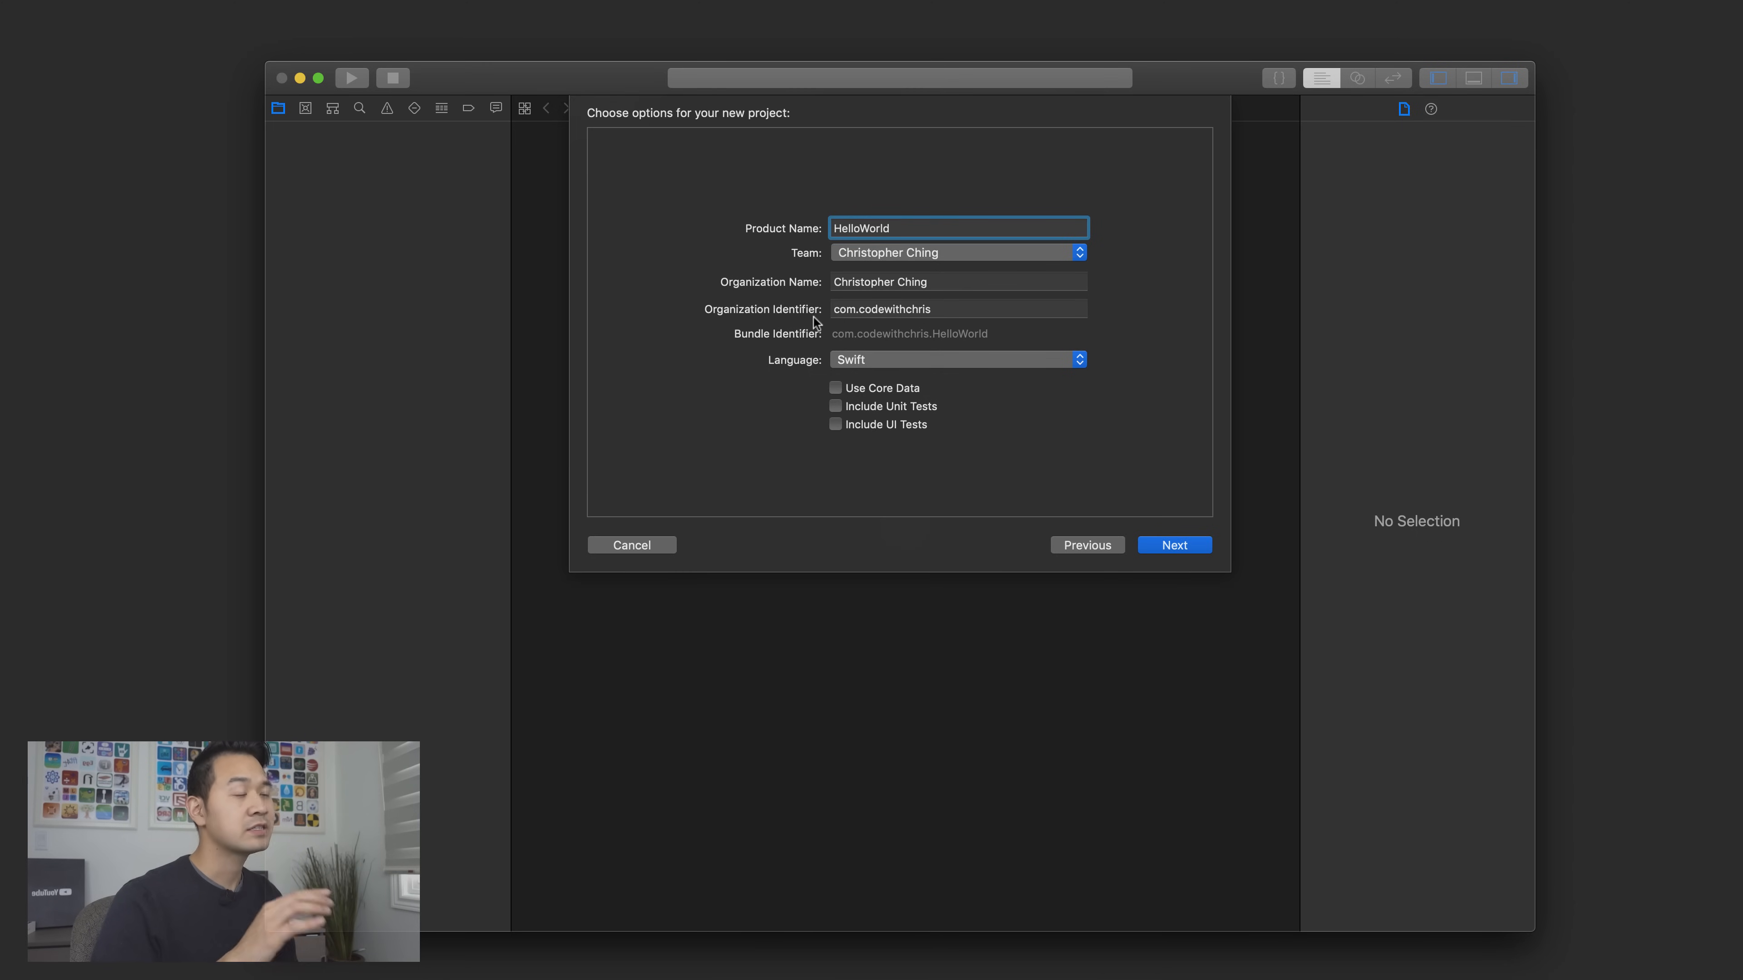
mouse_move(802, 325)
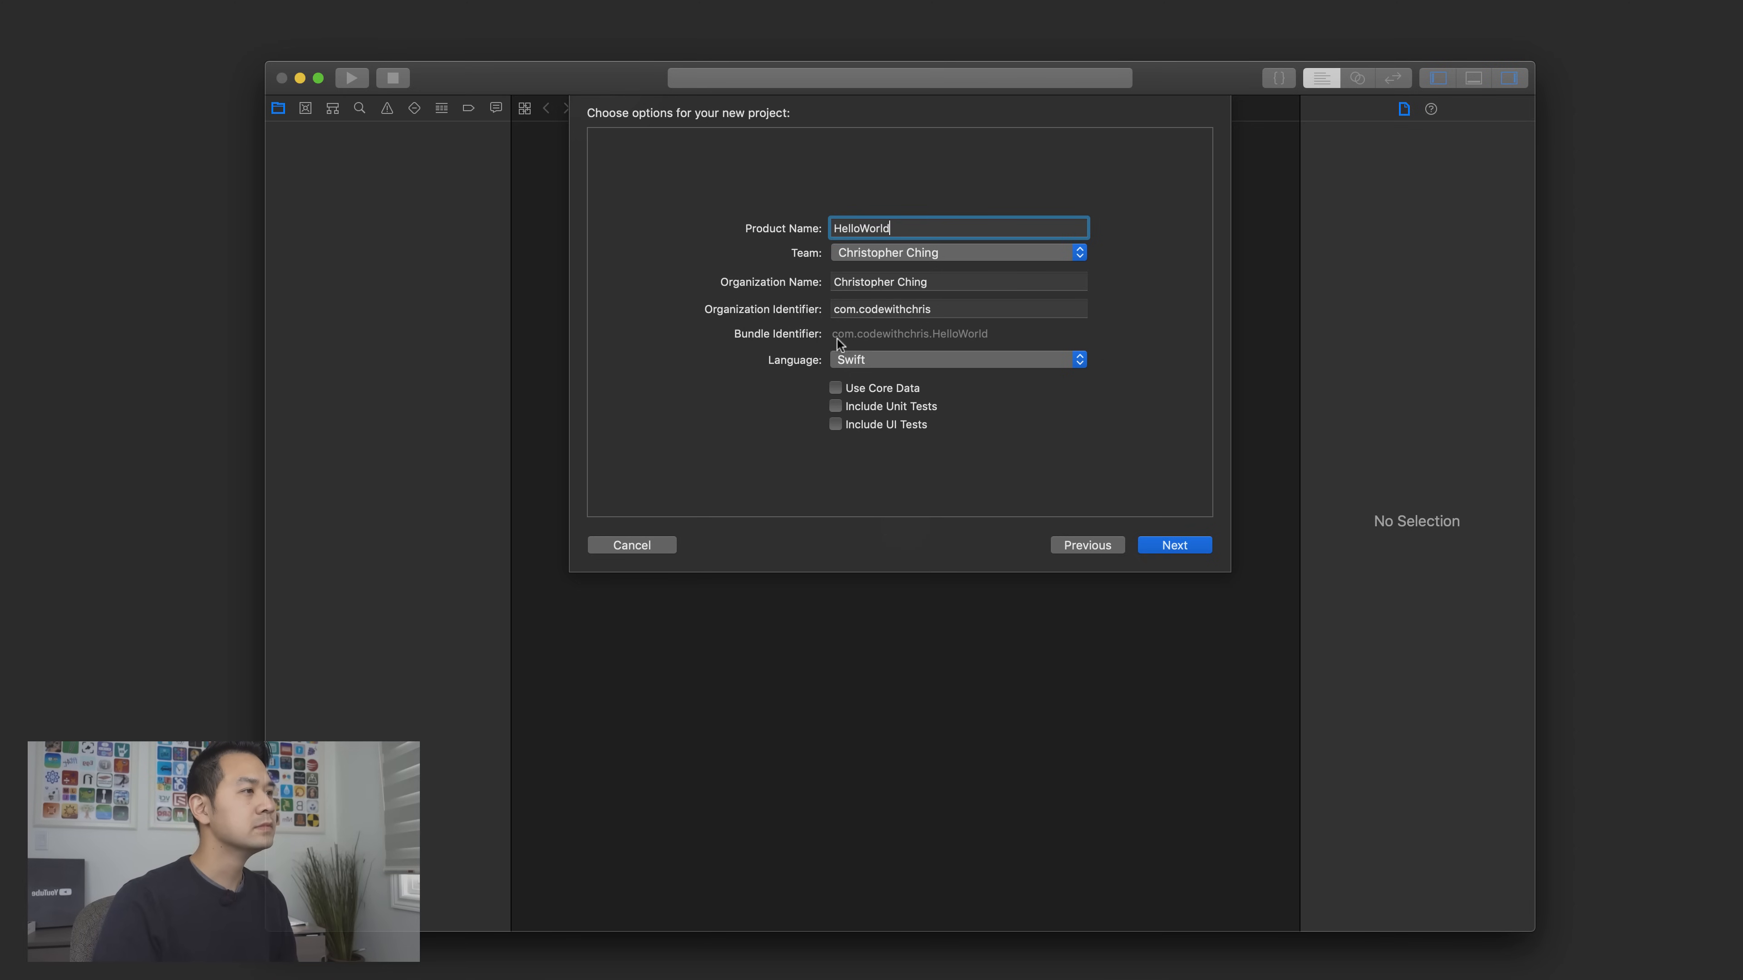
mouse_move(961, 347)
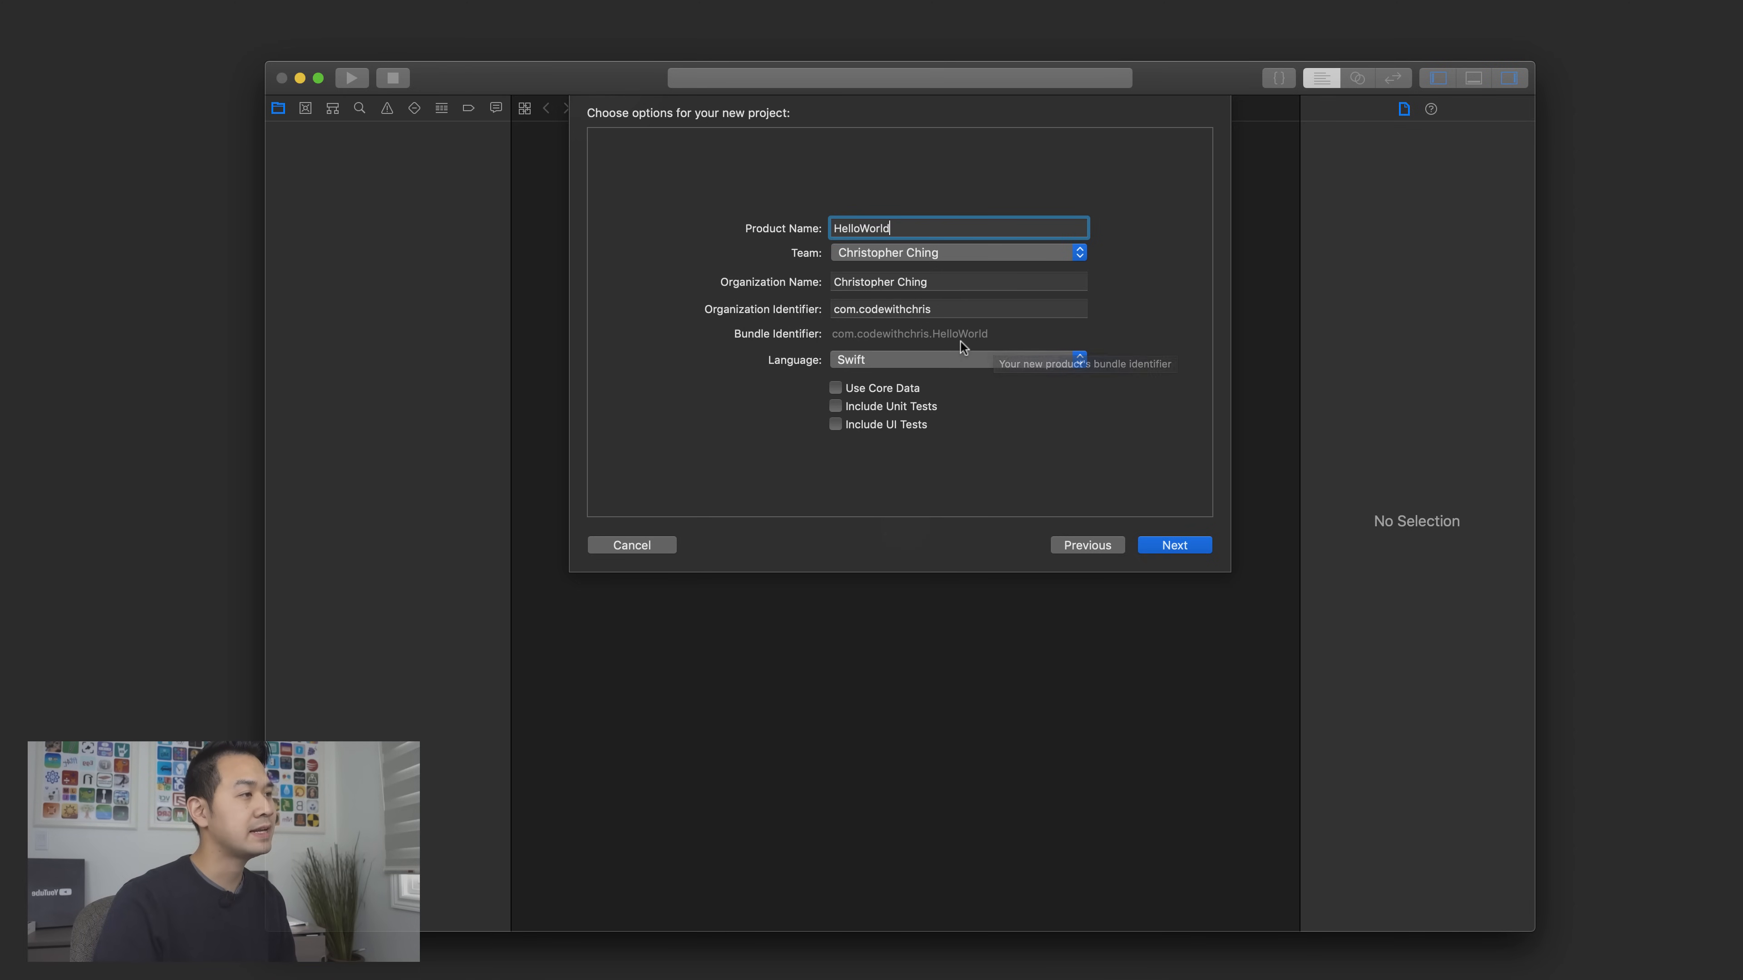
mouse_move(880, 347)
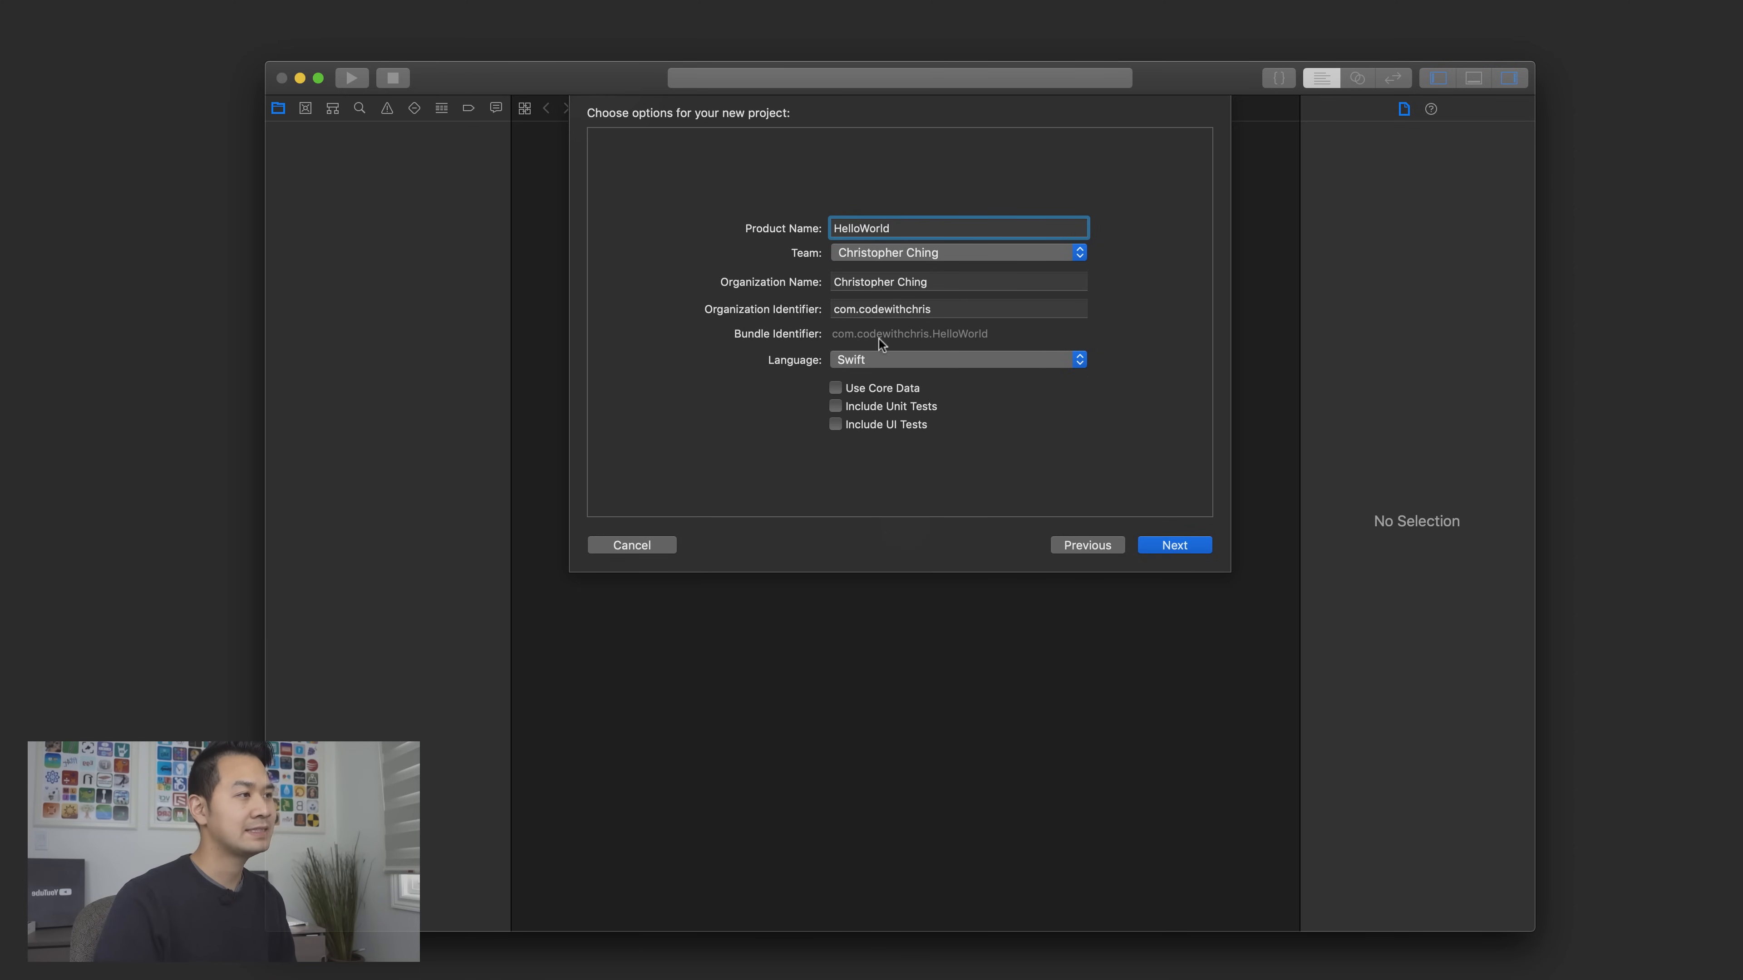
mouse_move(811, 357)
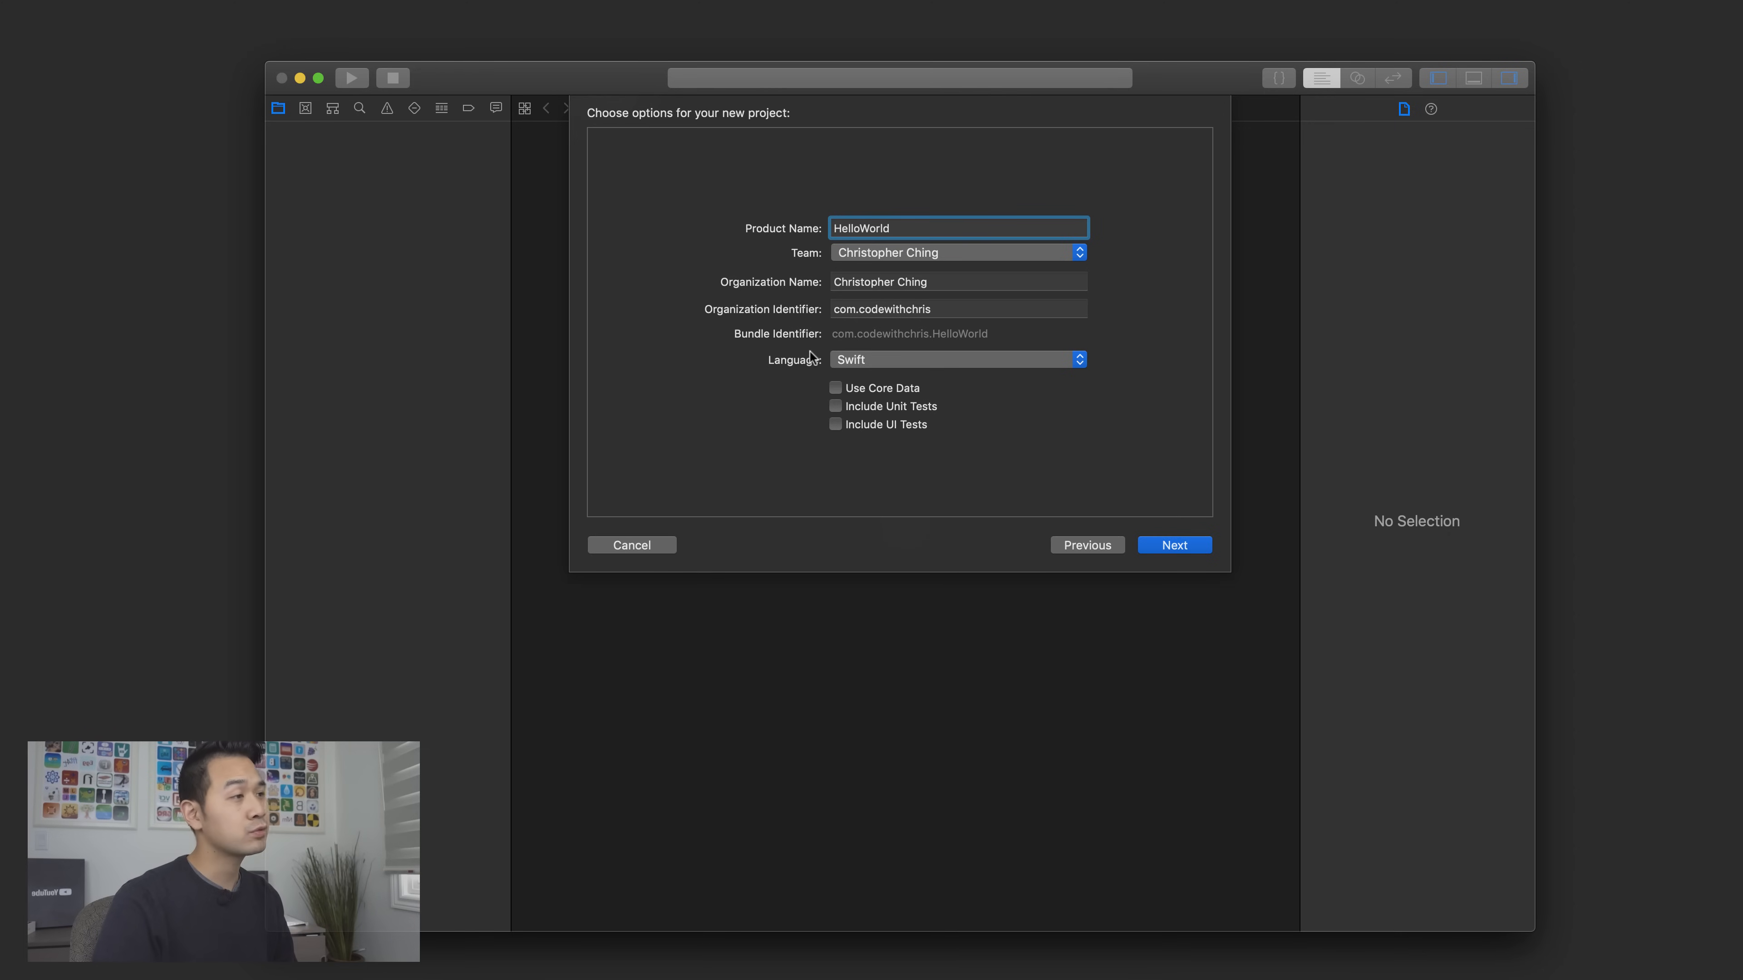
mouse_move(837, 341)
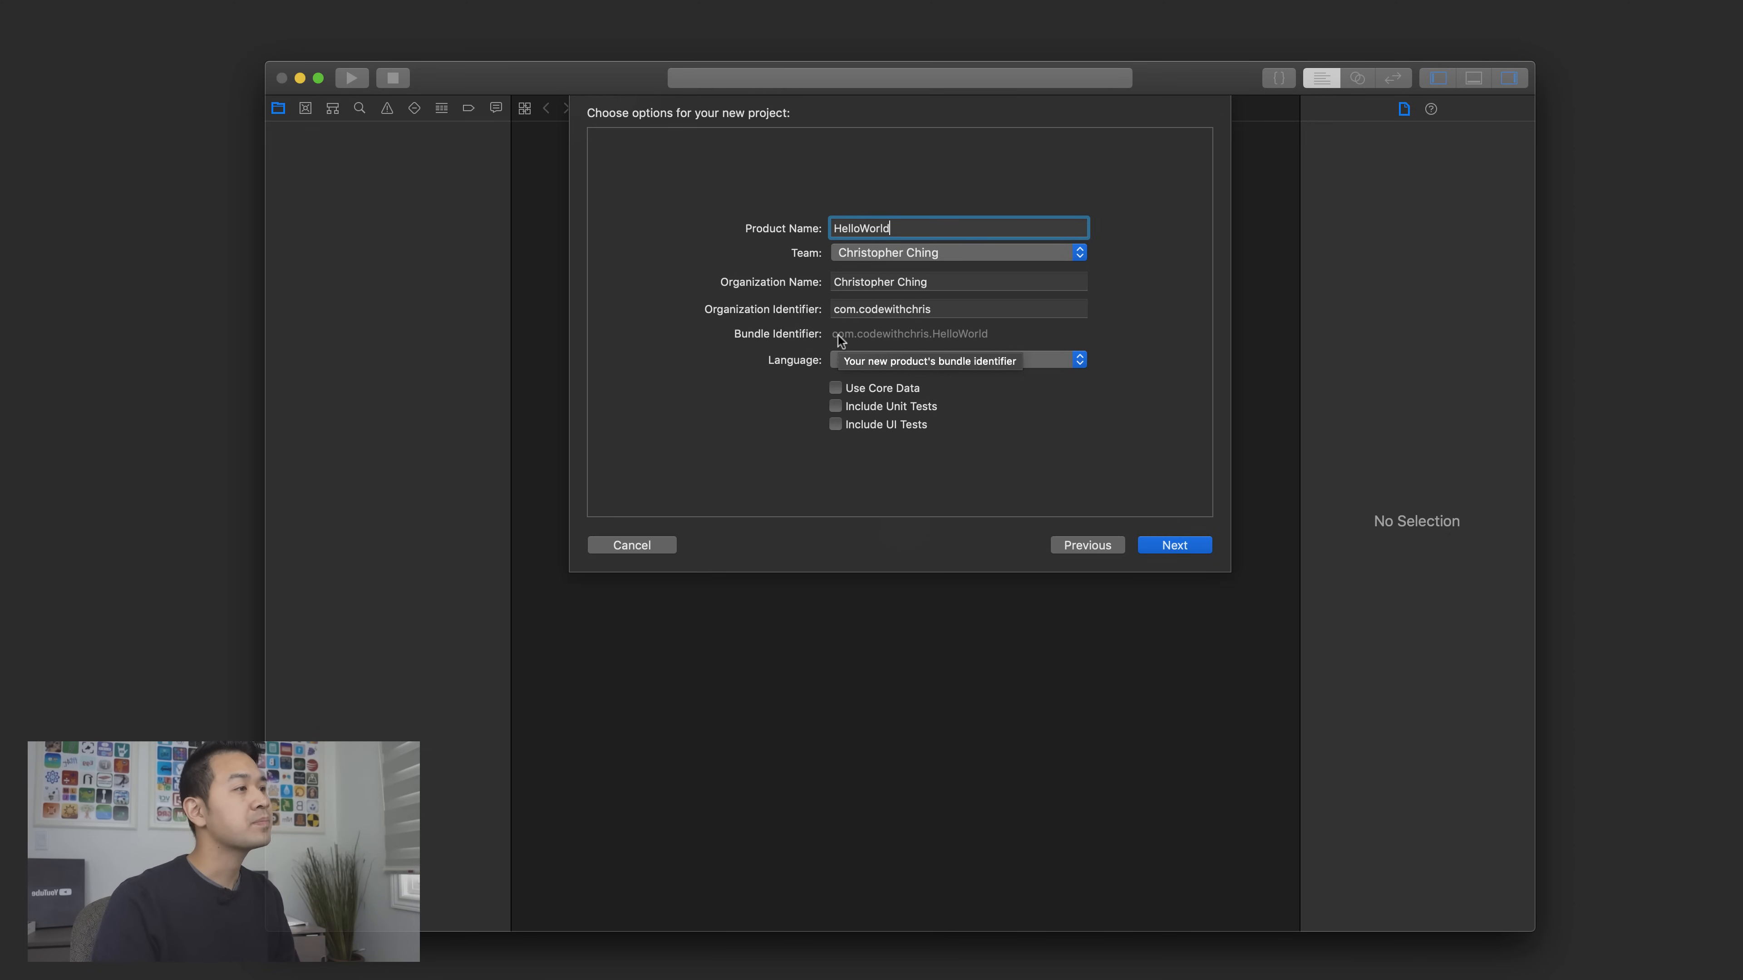
click(959, 359)
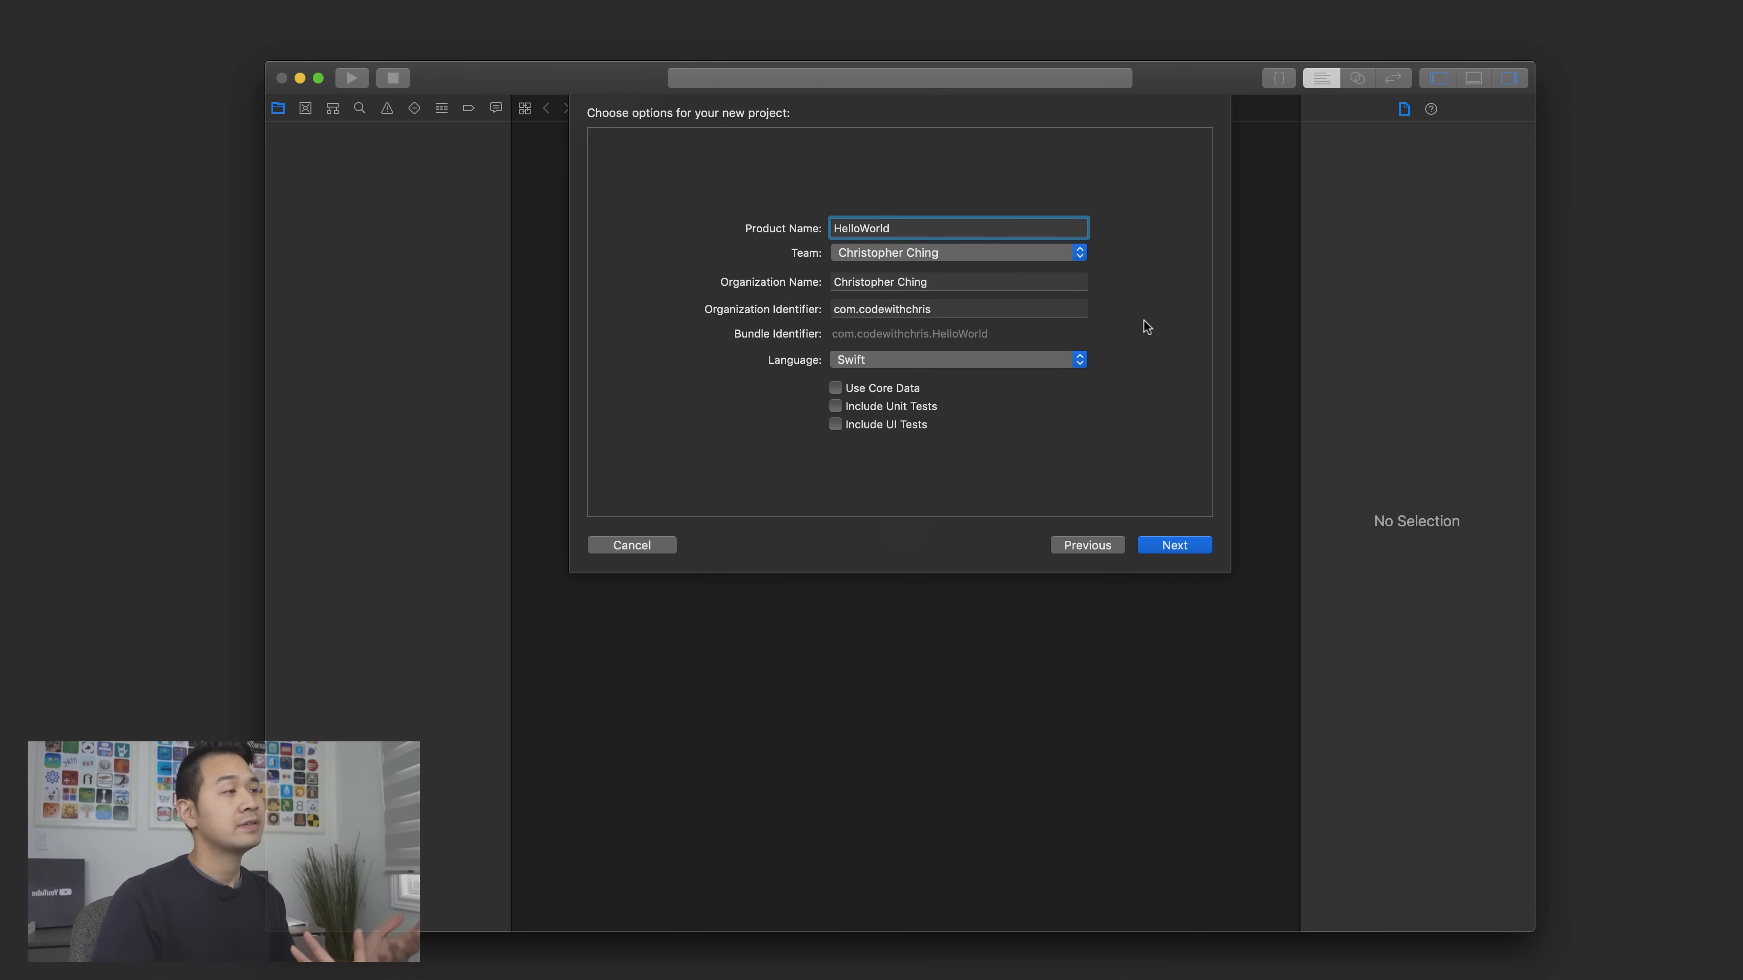
mouse_move(1013, 339)
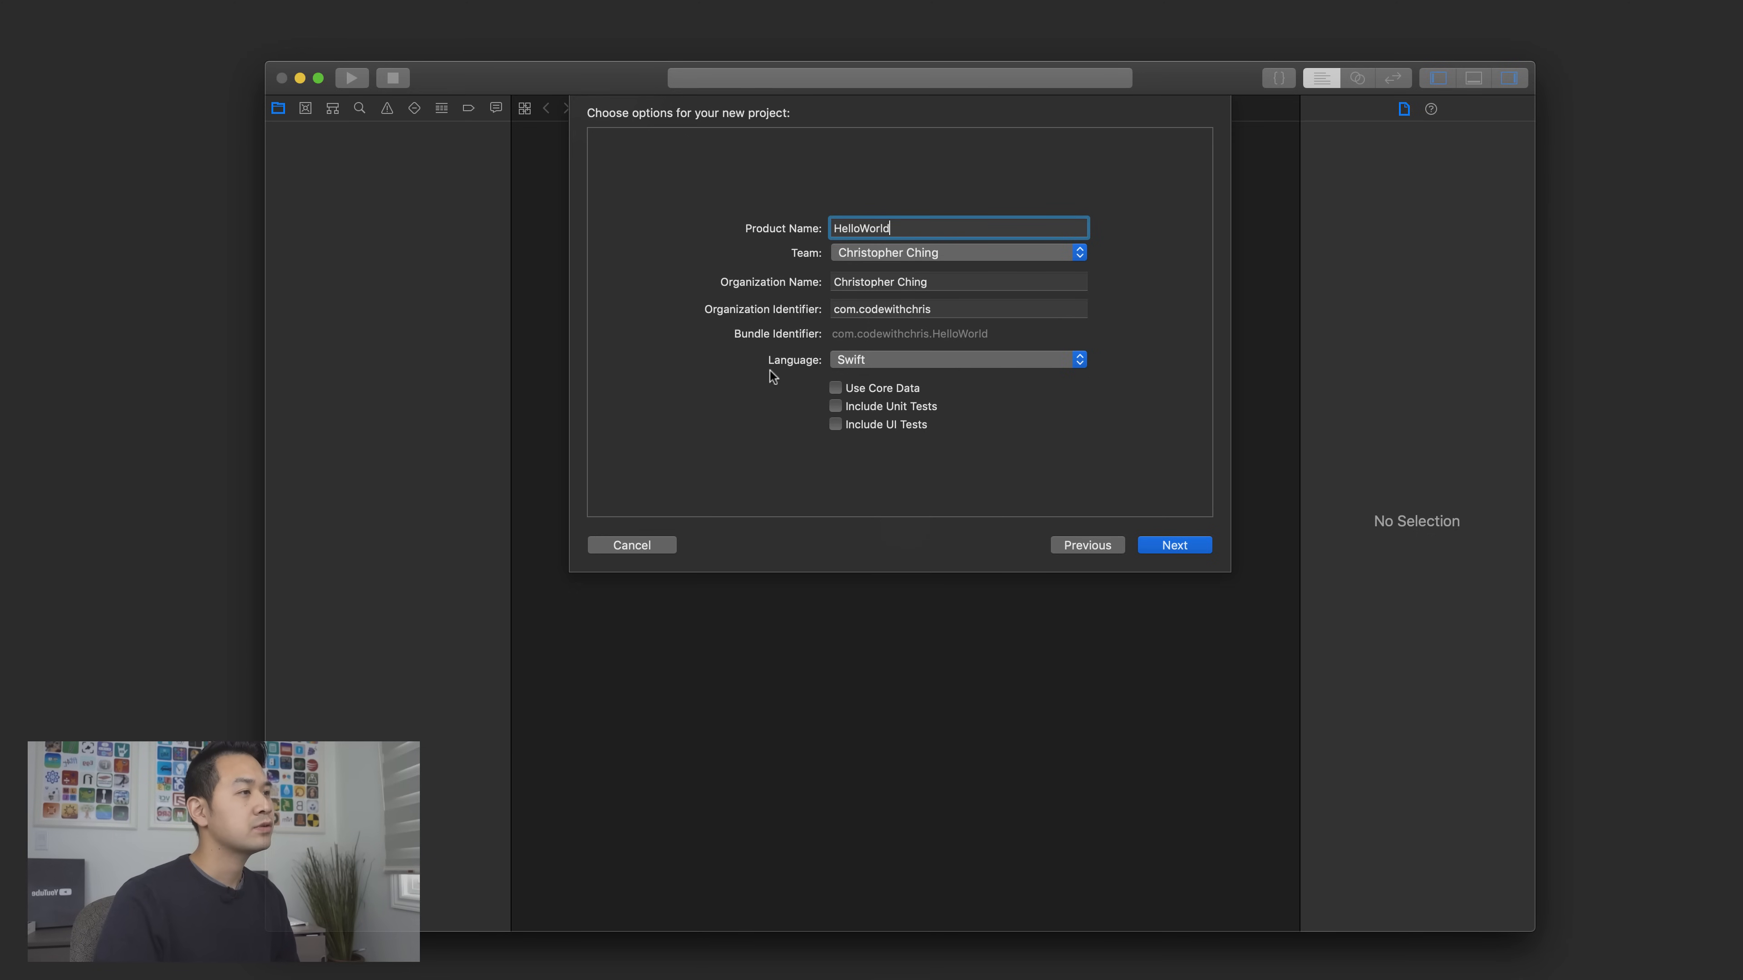
mouse_move(1068, 369)
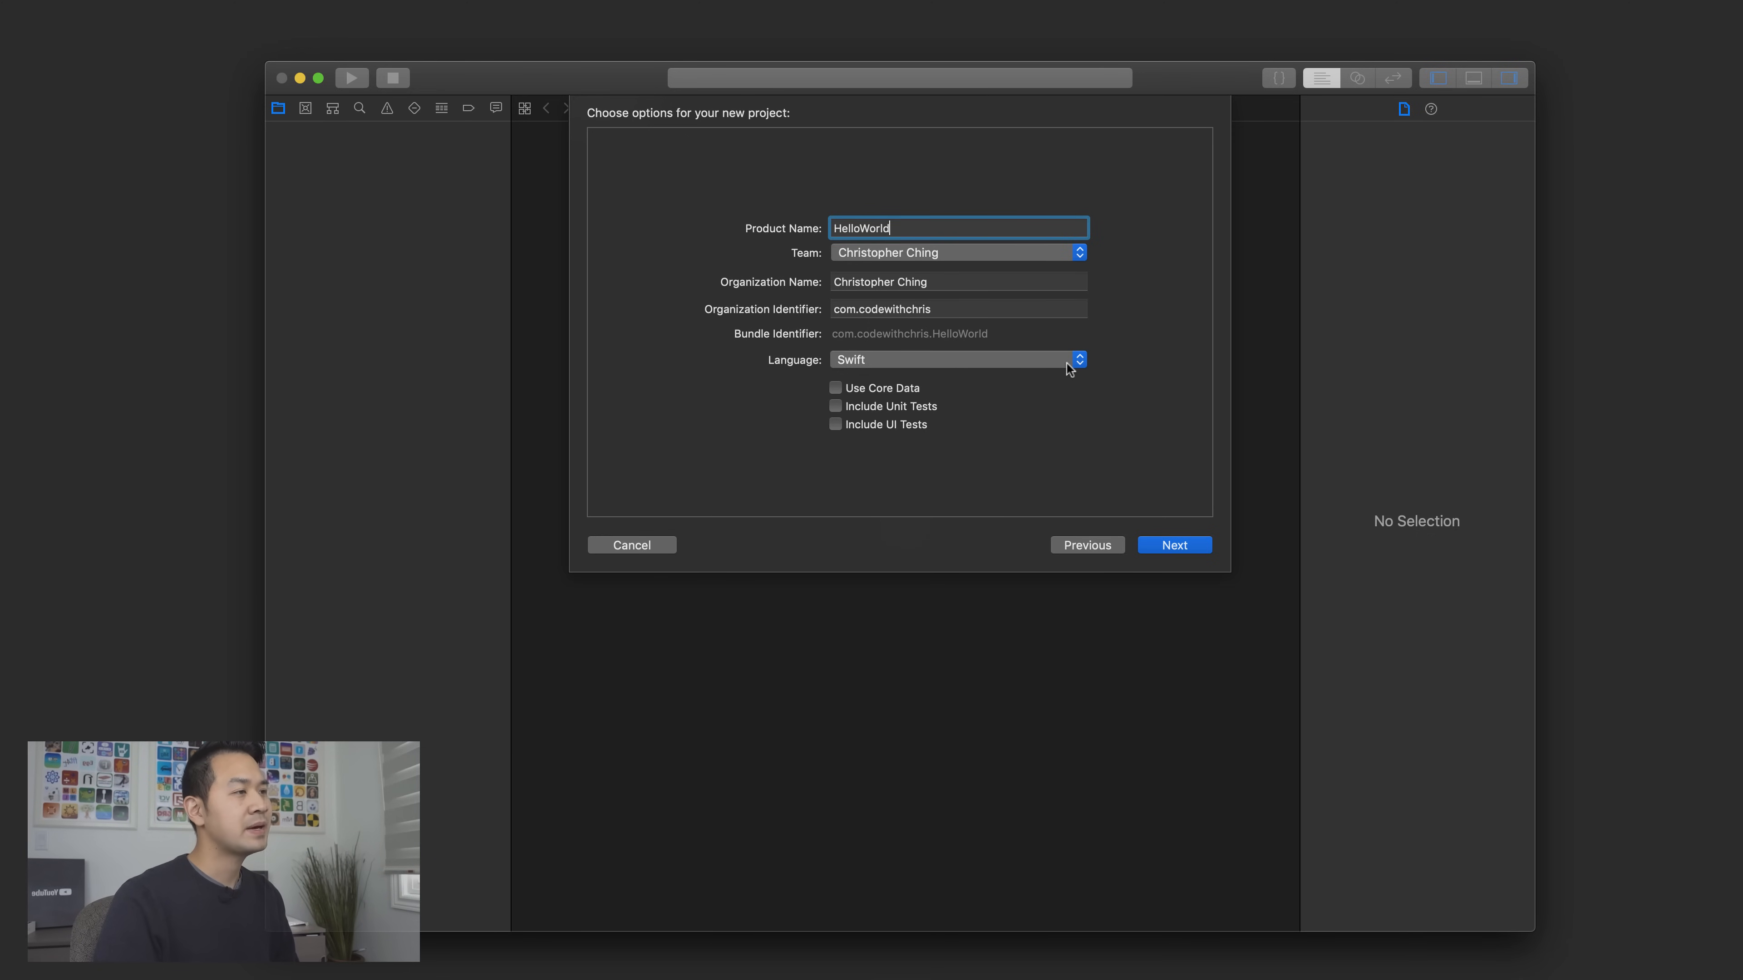
mouse_move(1067, 368)
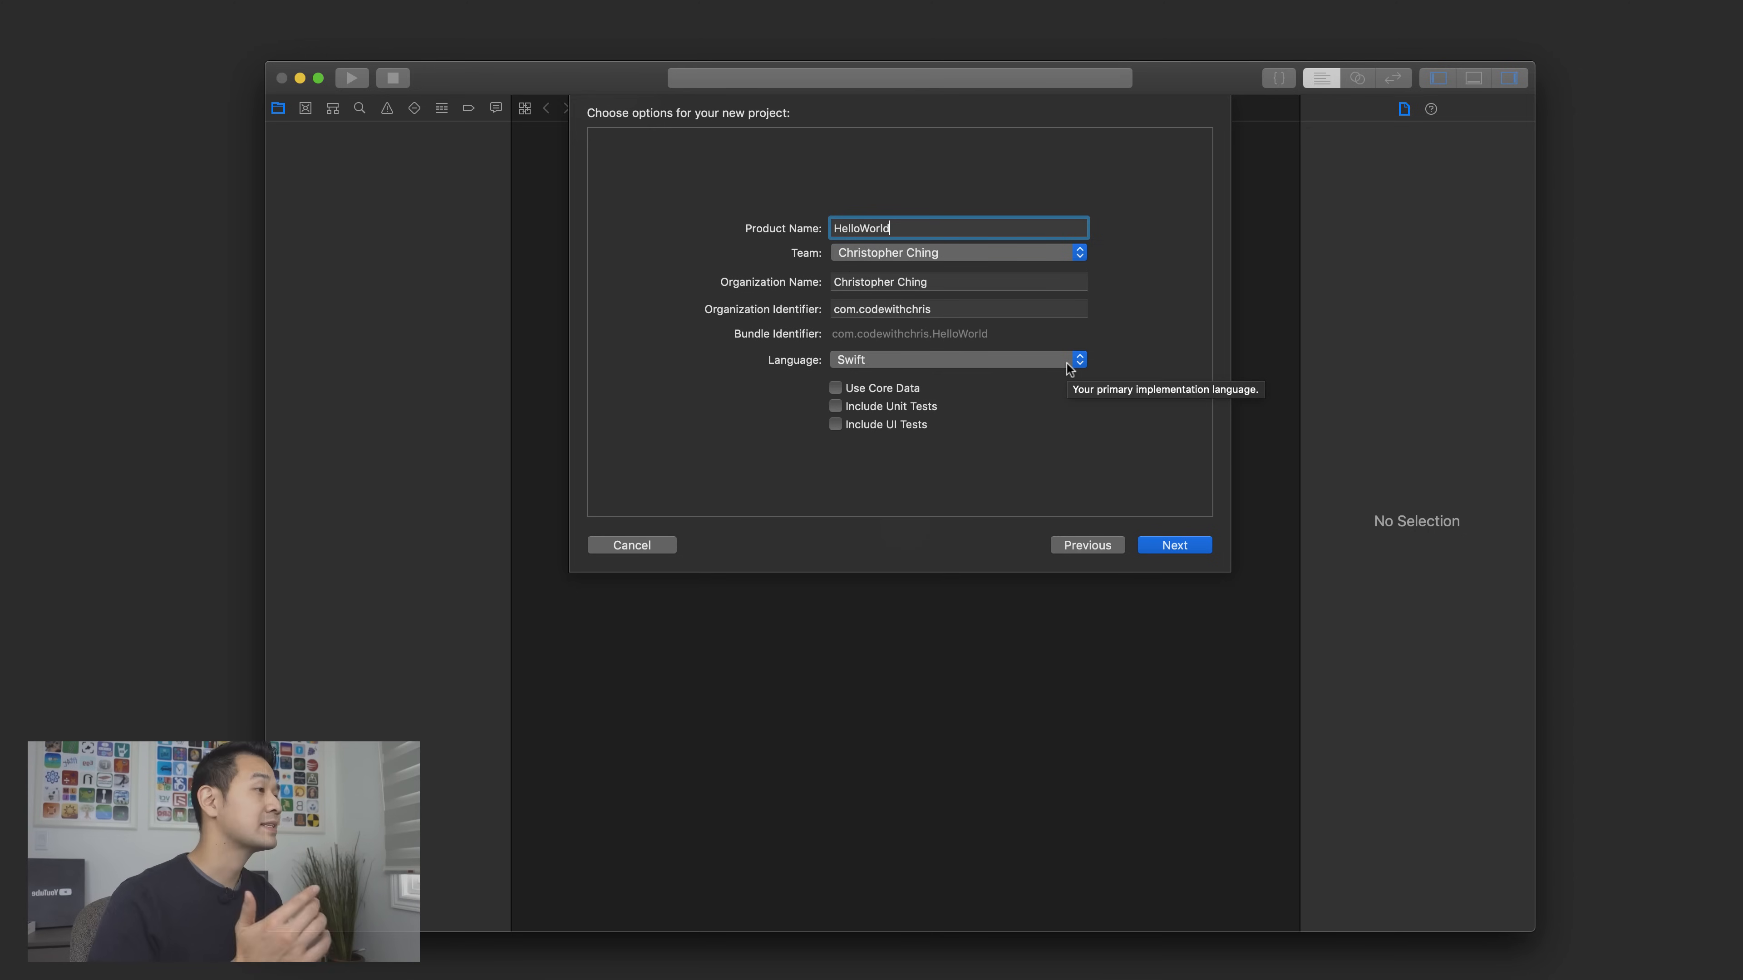
mouse_move(866, 418)
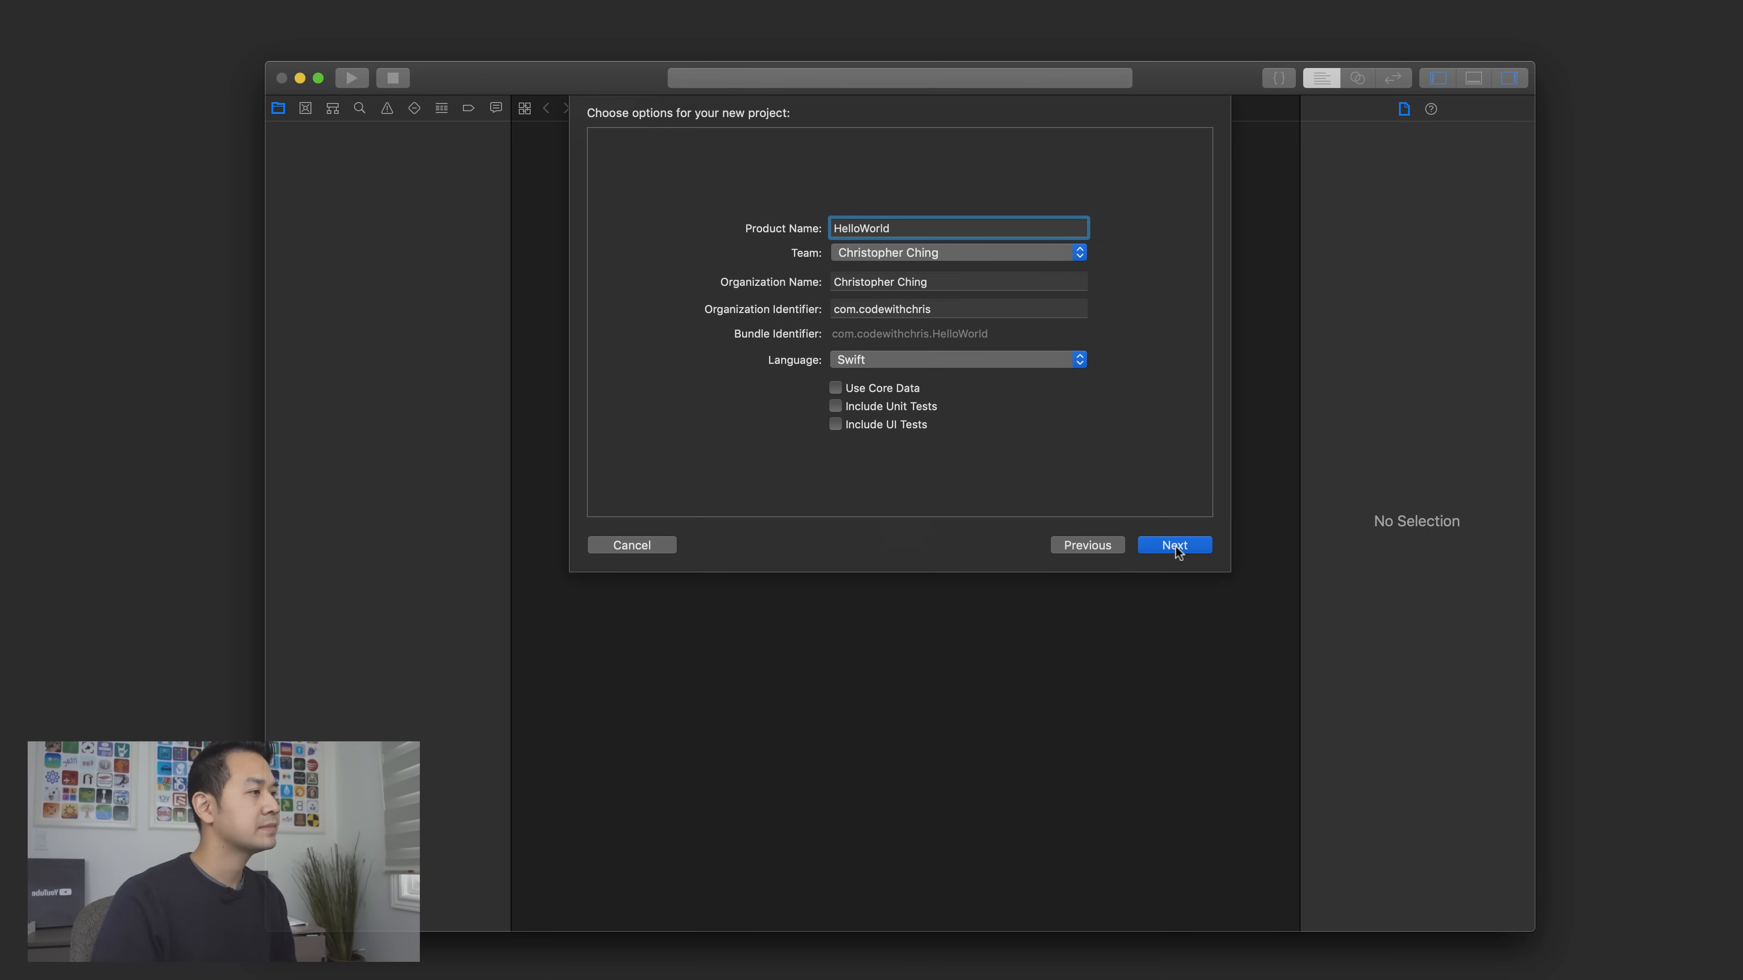
- Continue to the save-location step with Desktop as the destination
click(1173, 545)
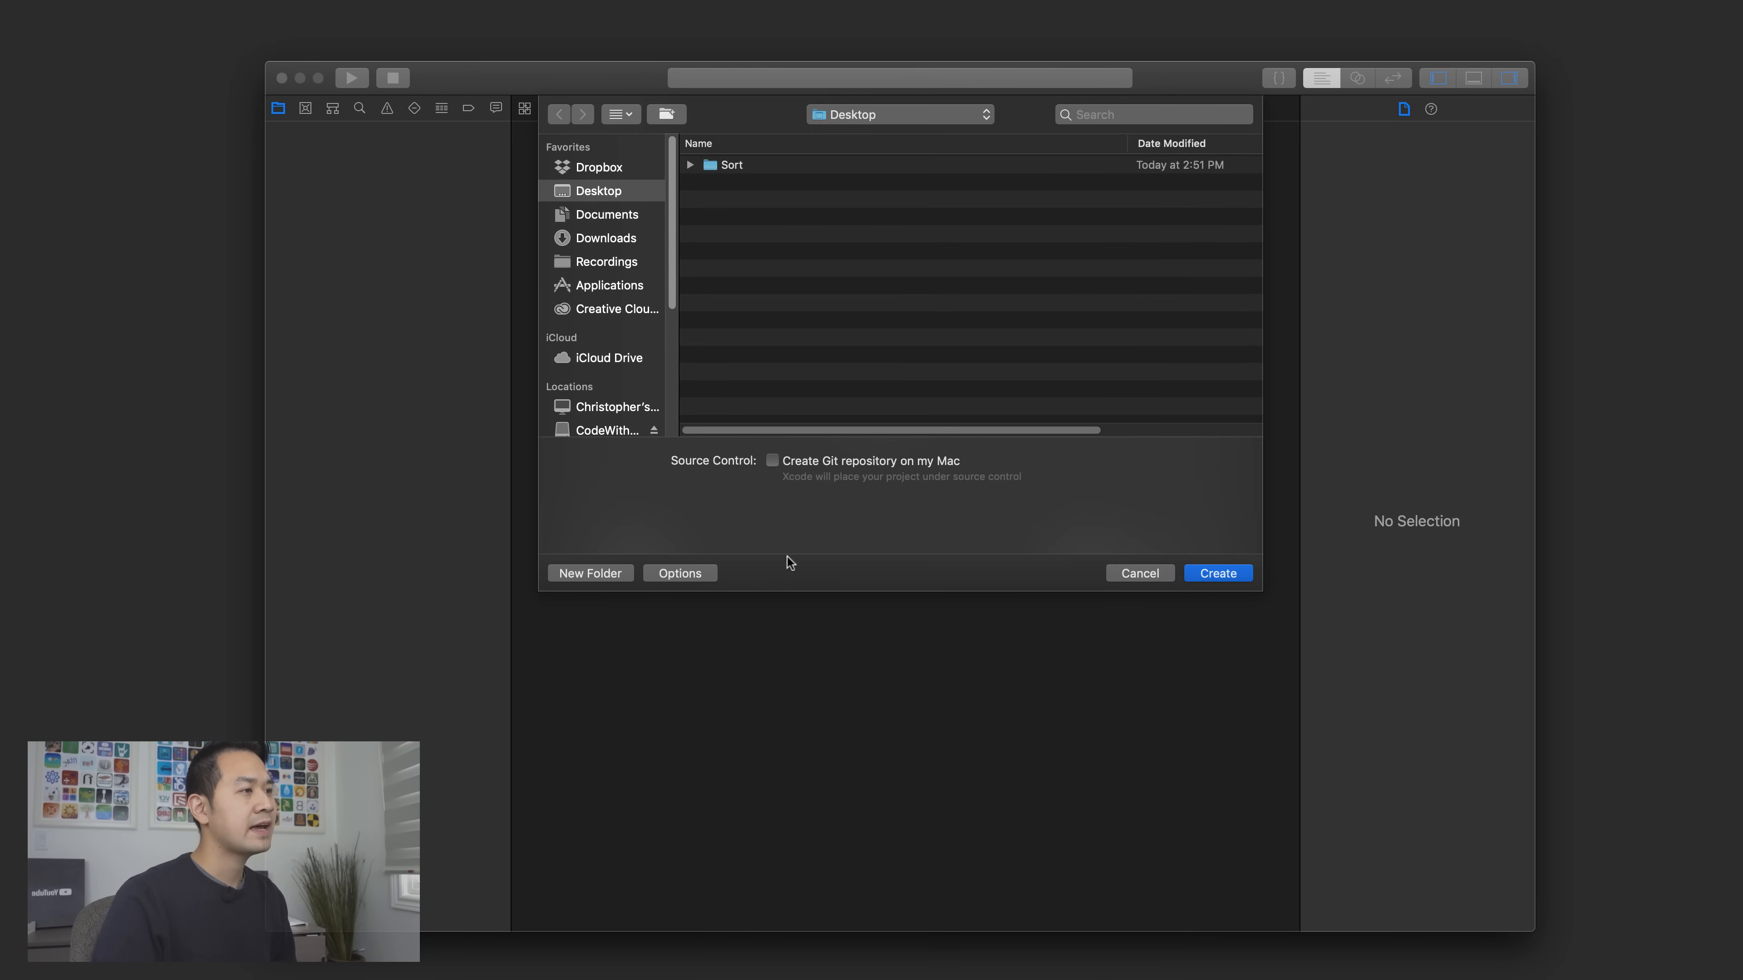
mouse_move(758, 476)
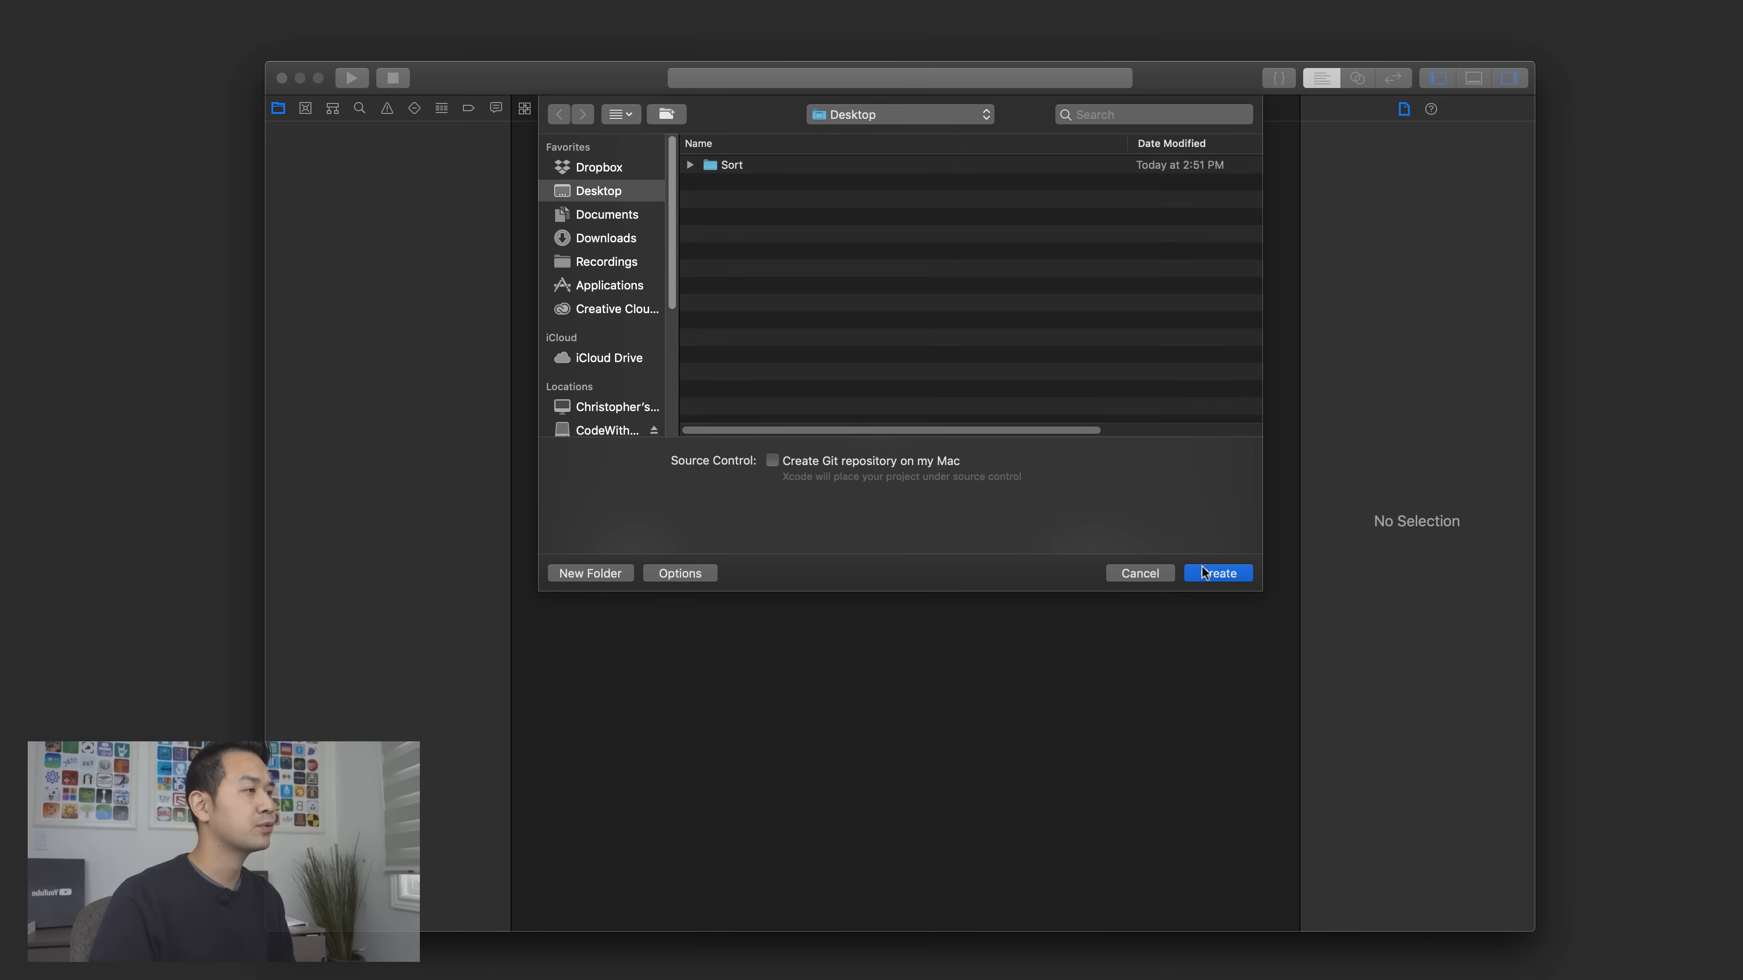
mouse_move(1226, 590)
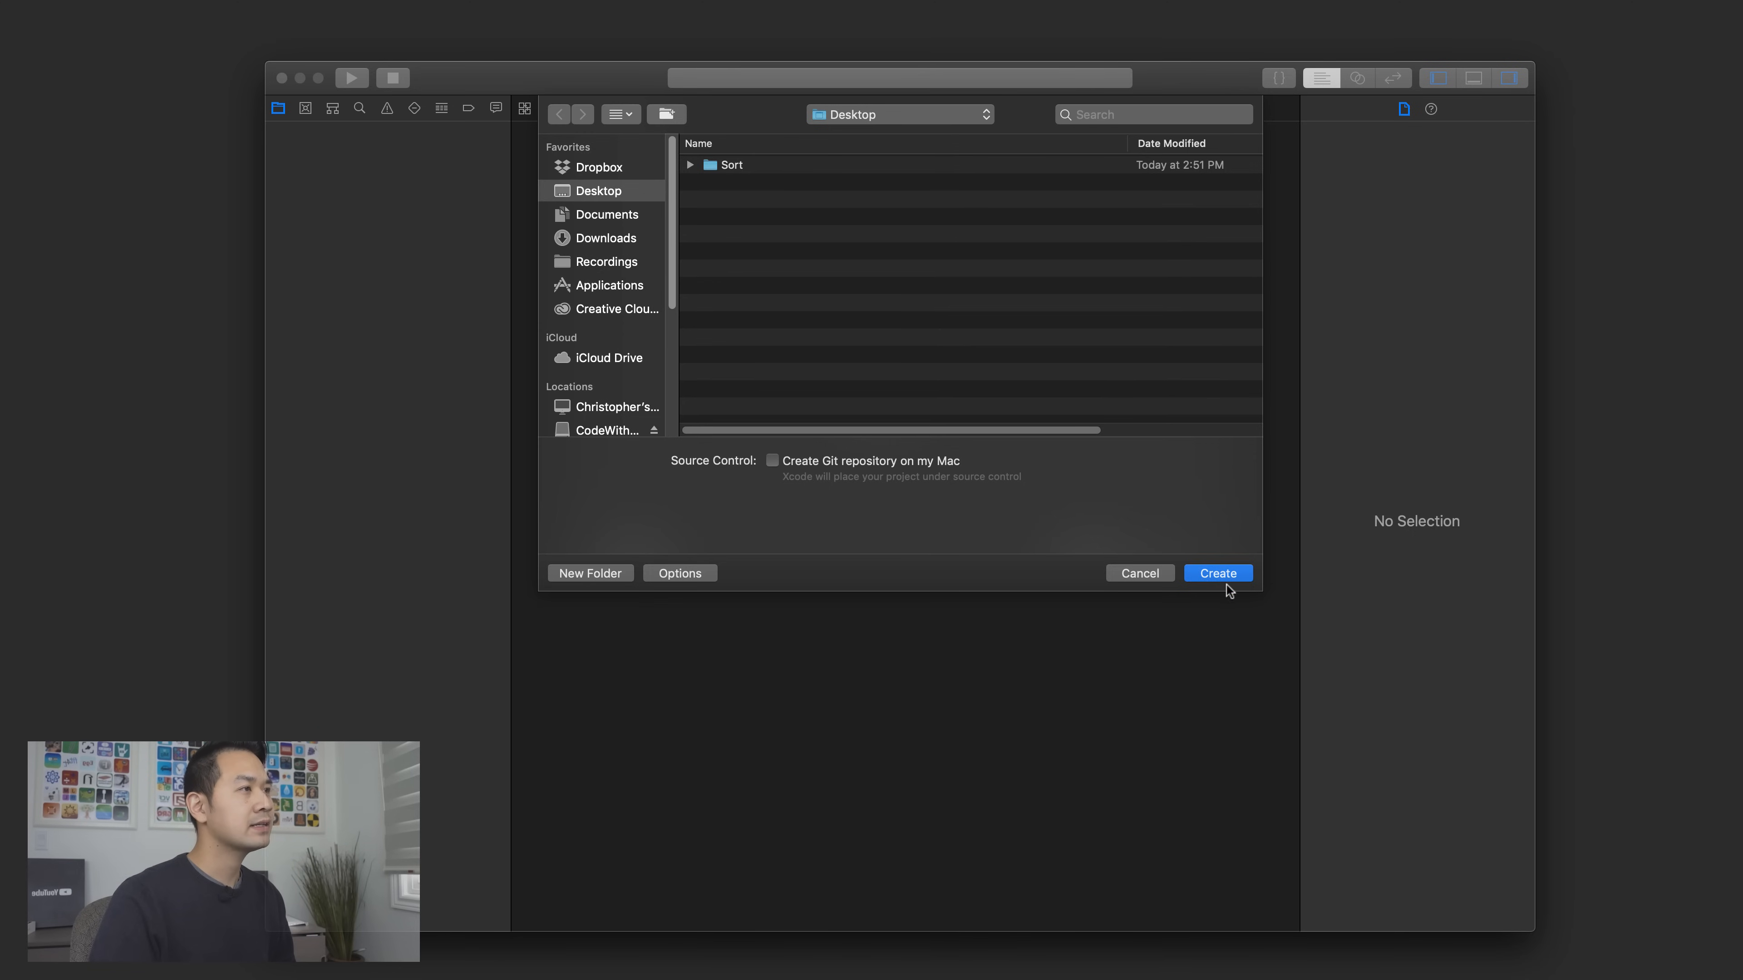
- Create the HelloWorld project on the Desktop with automatic signing
click(1216, 573)
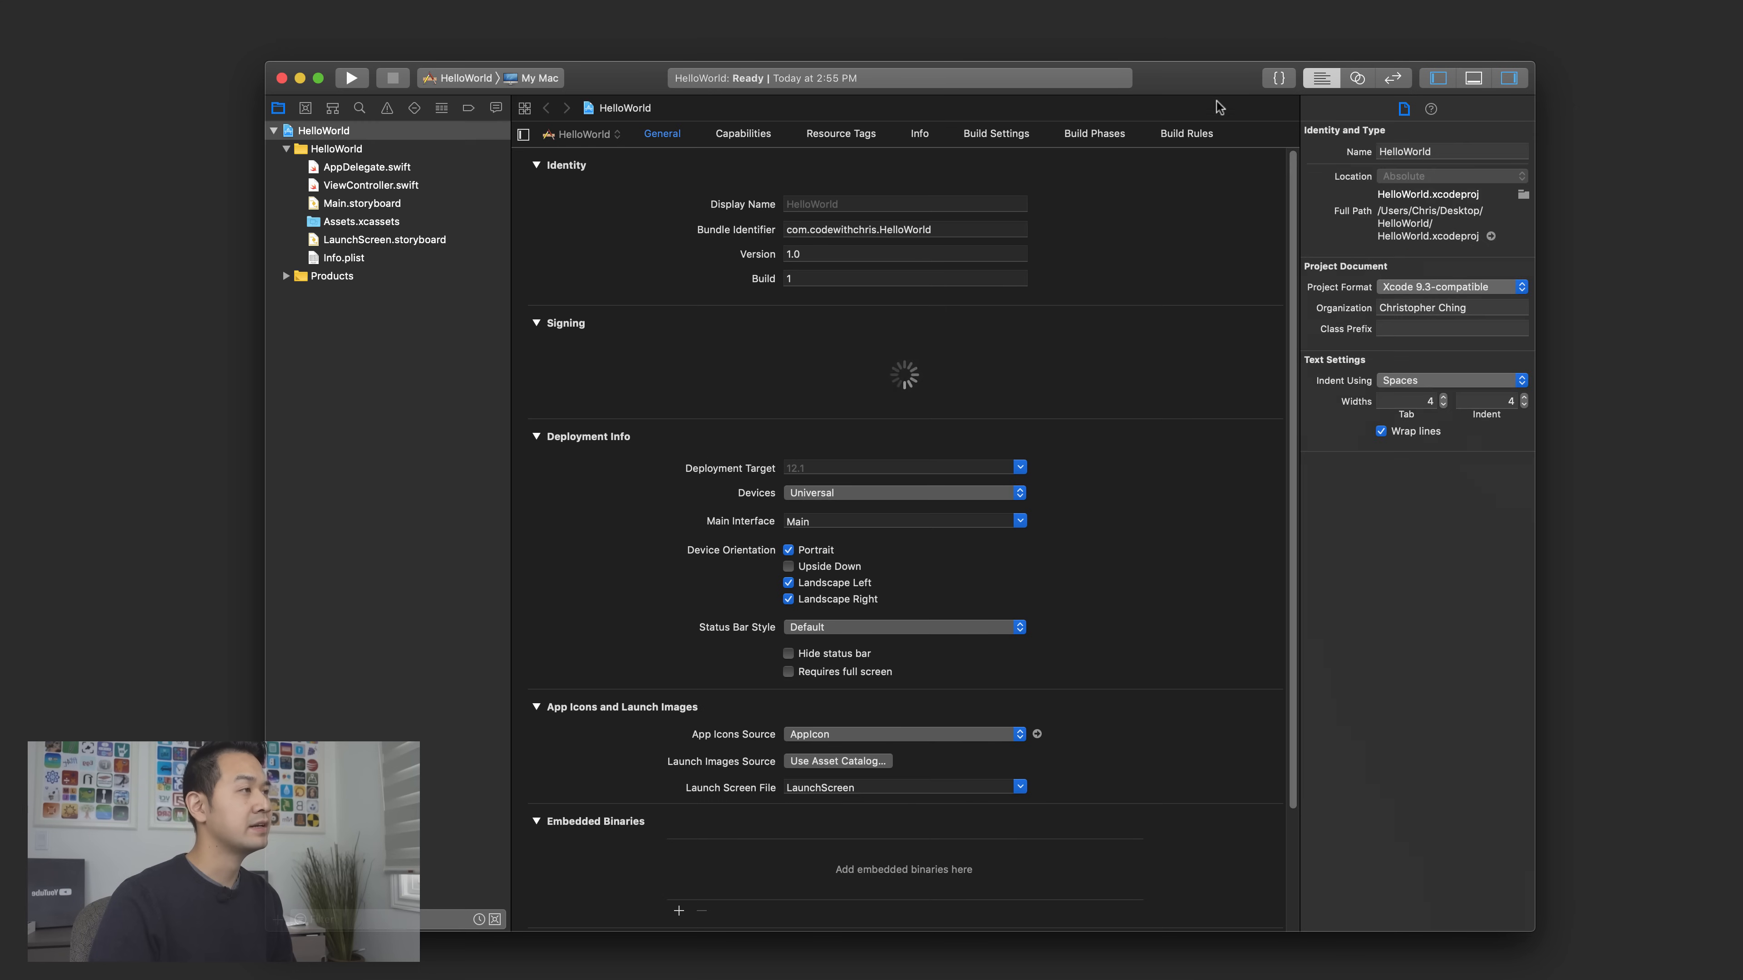
click(540, 78)
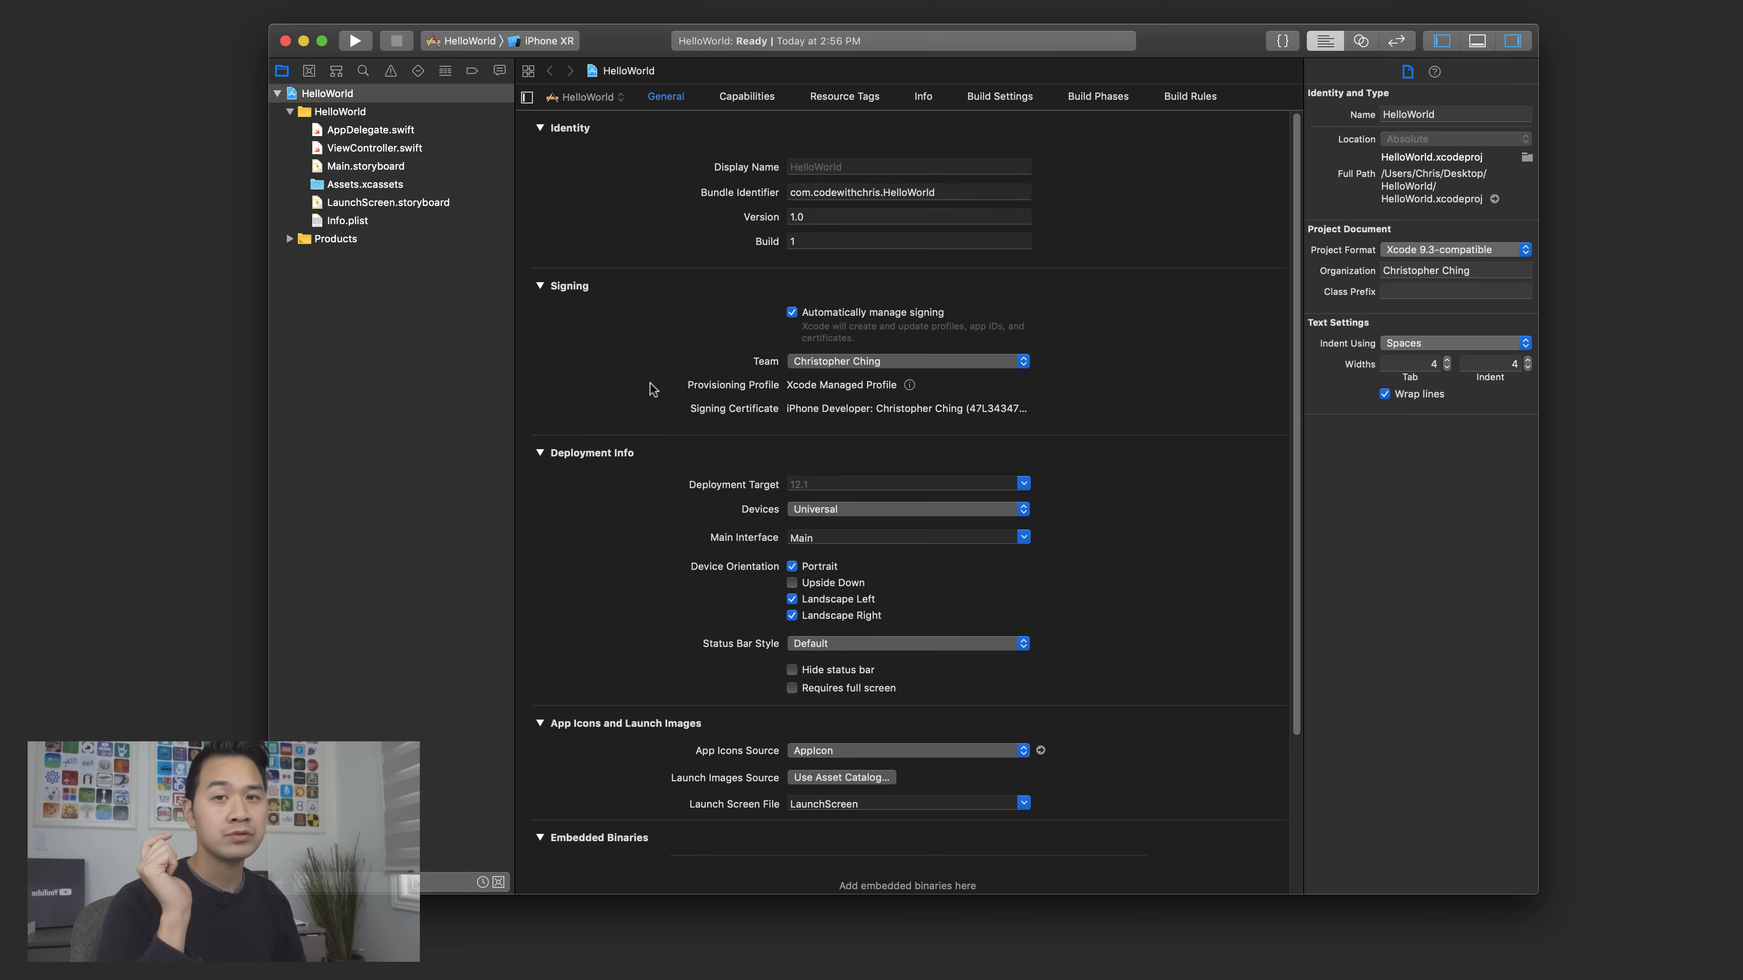
mouse_move(1164, 359)
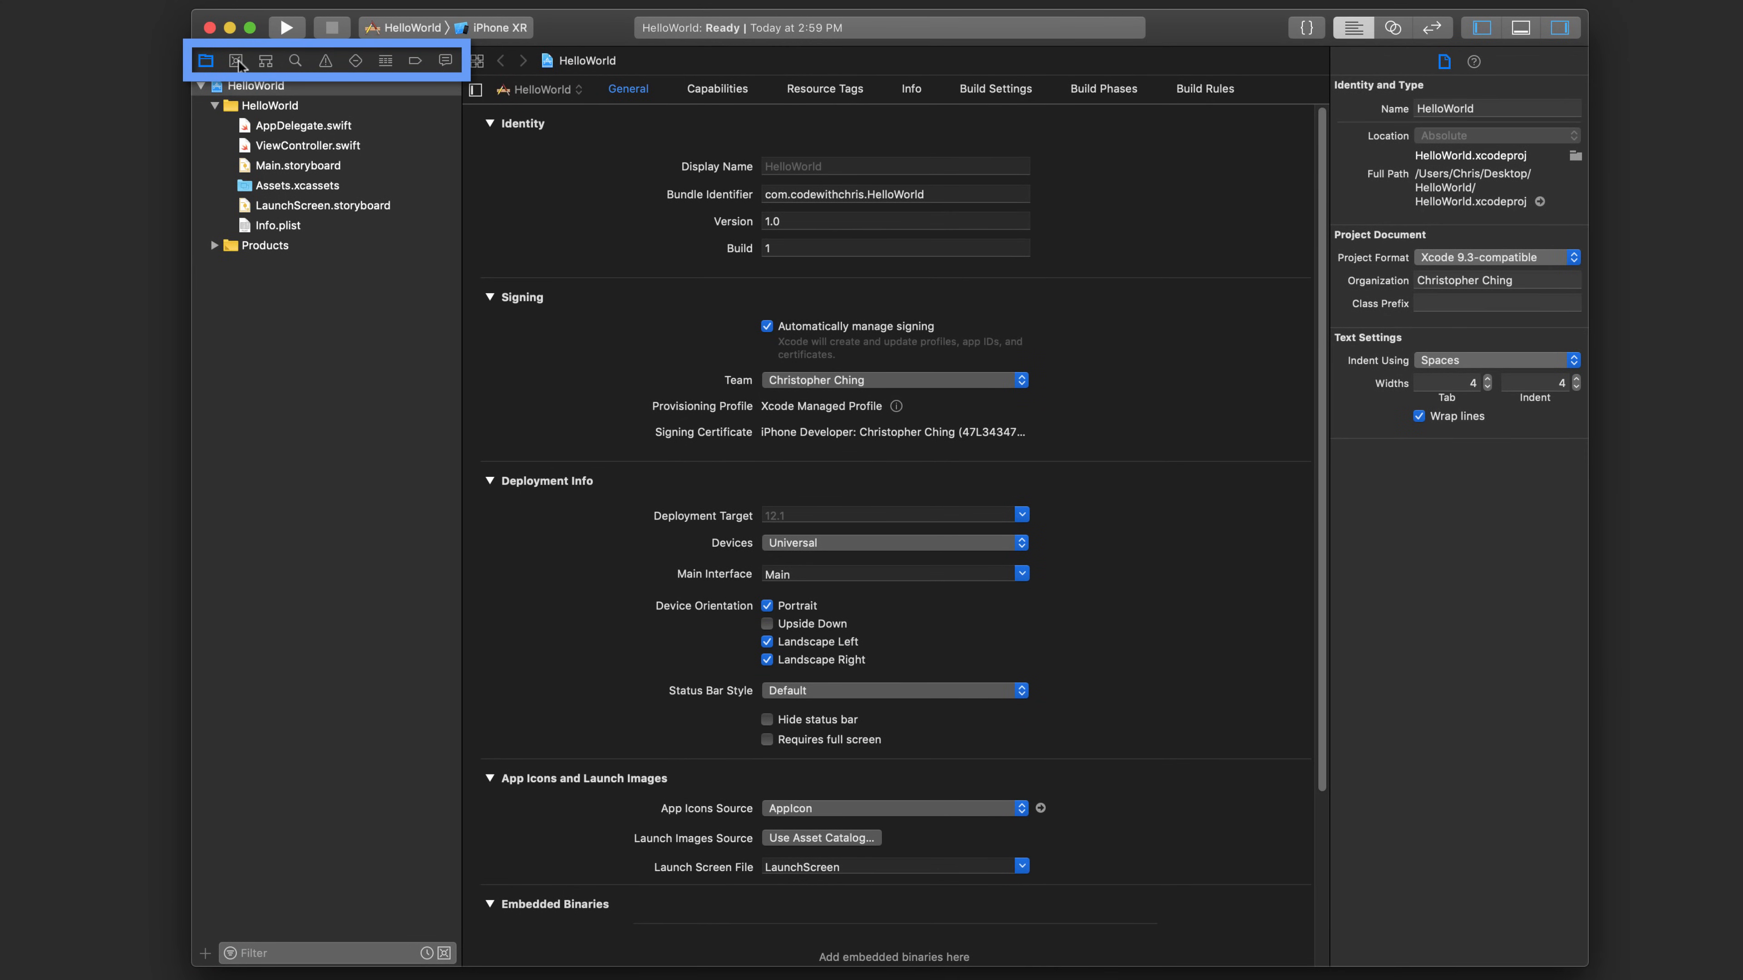
click(264, 61)
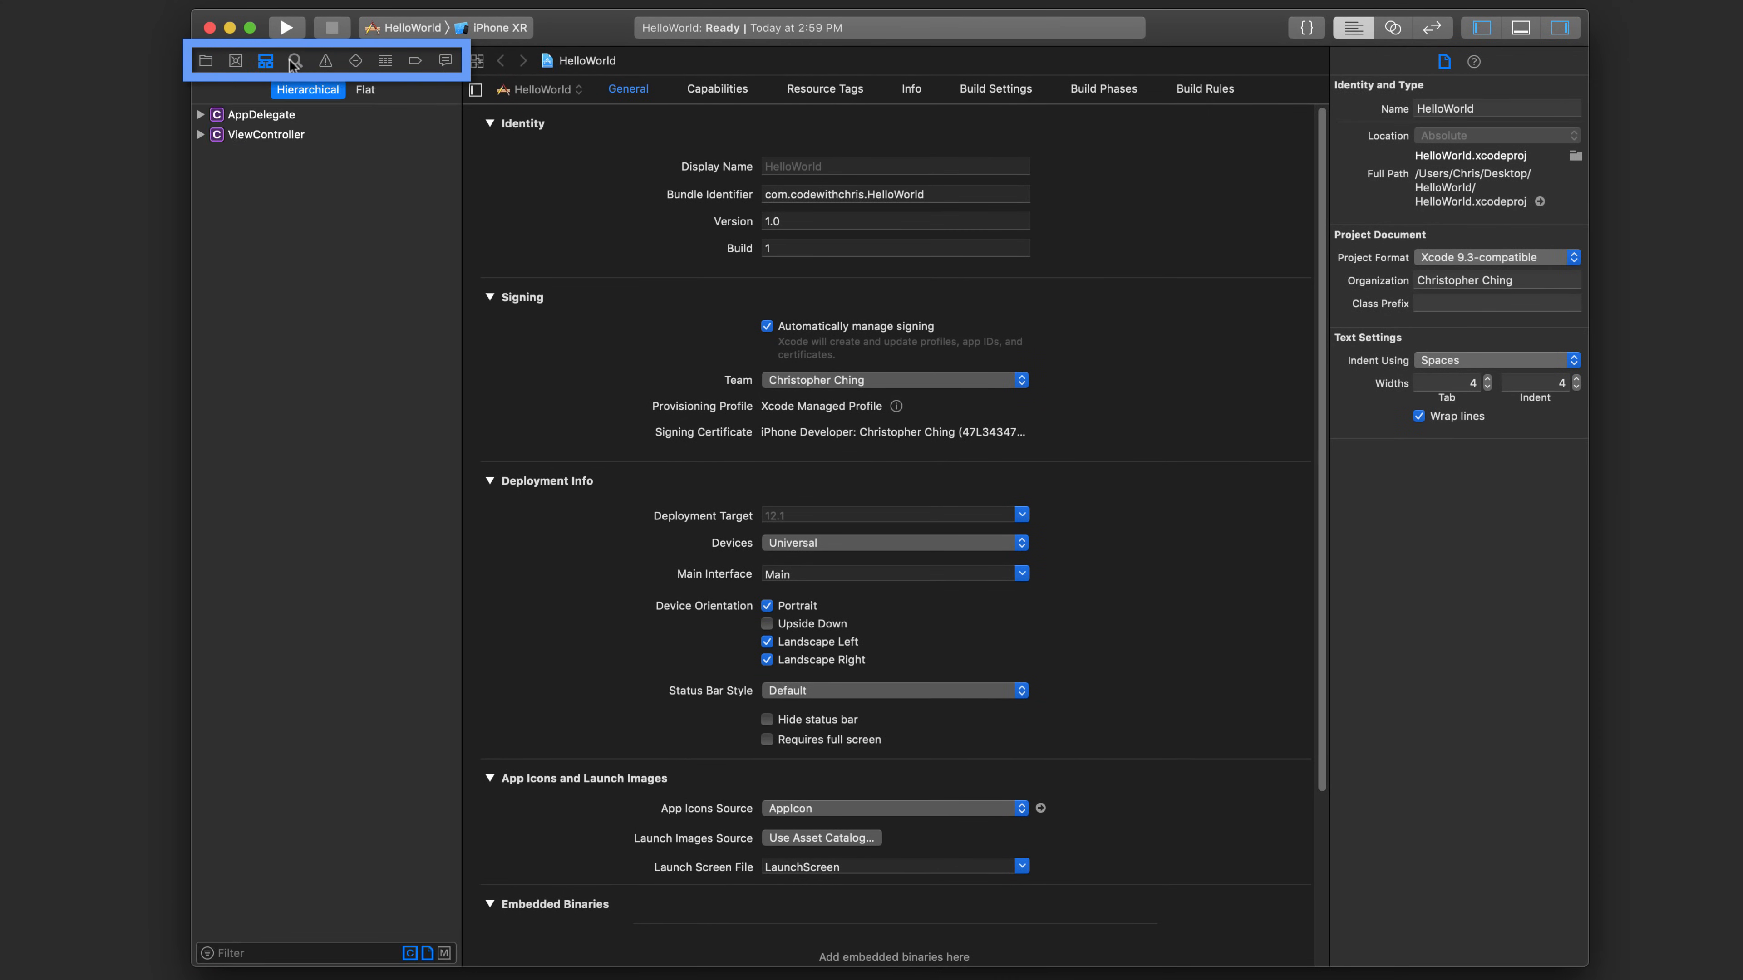
click(384, 60)
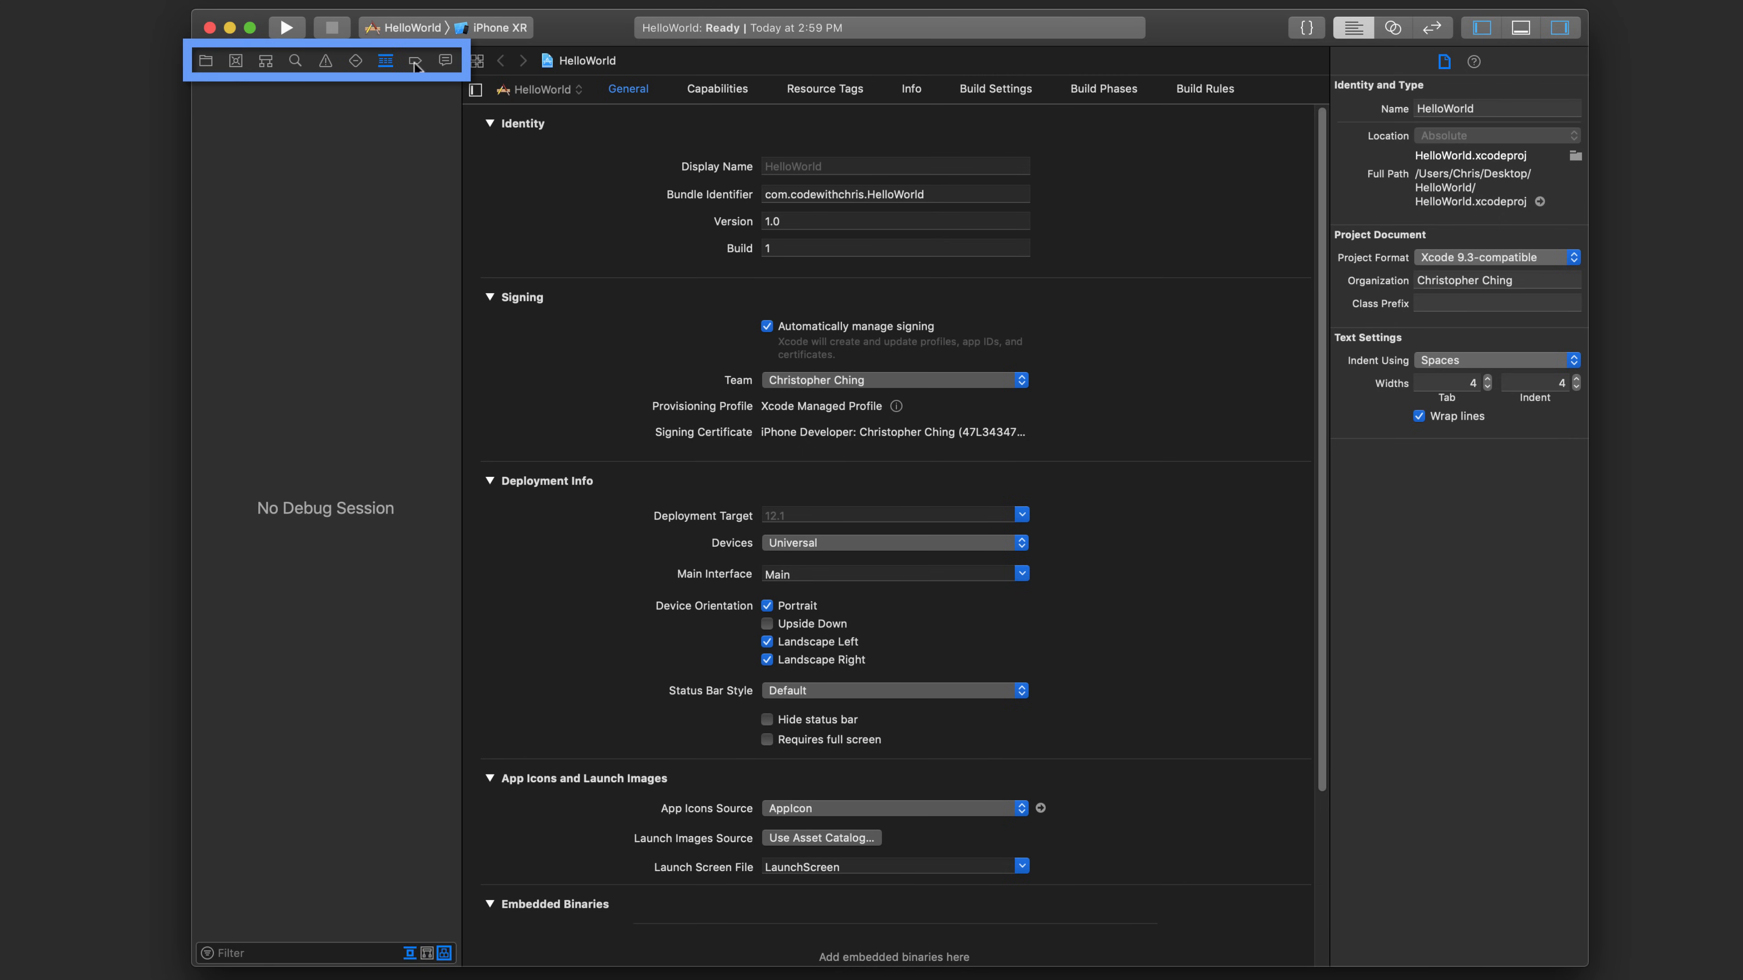
click(206, 60)
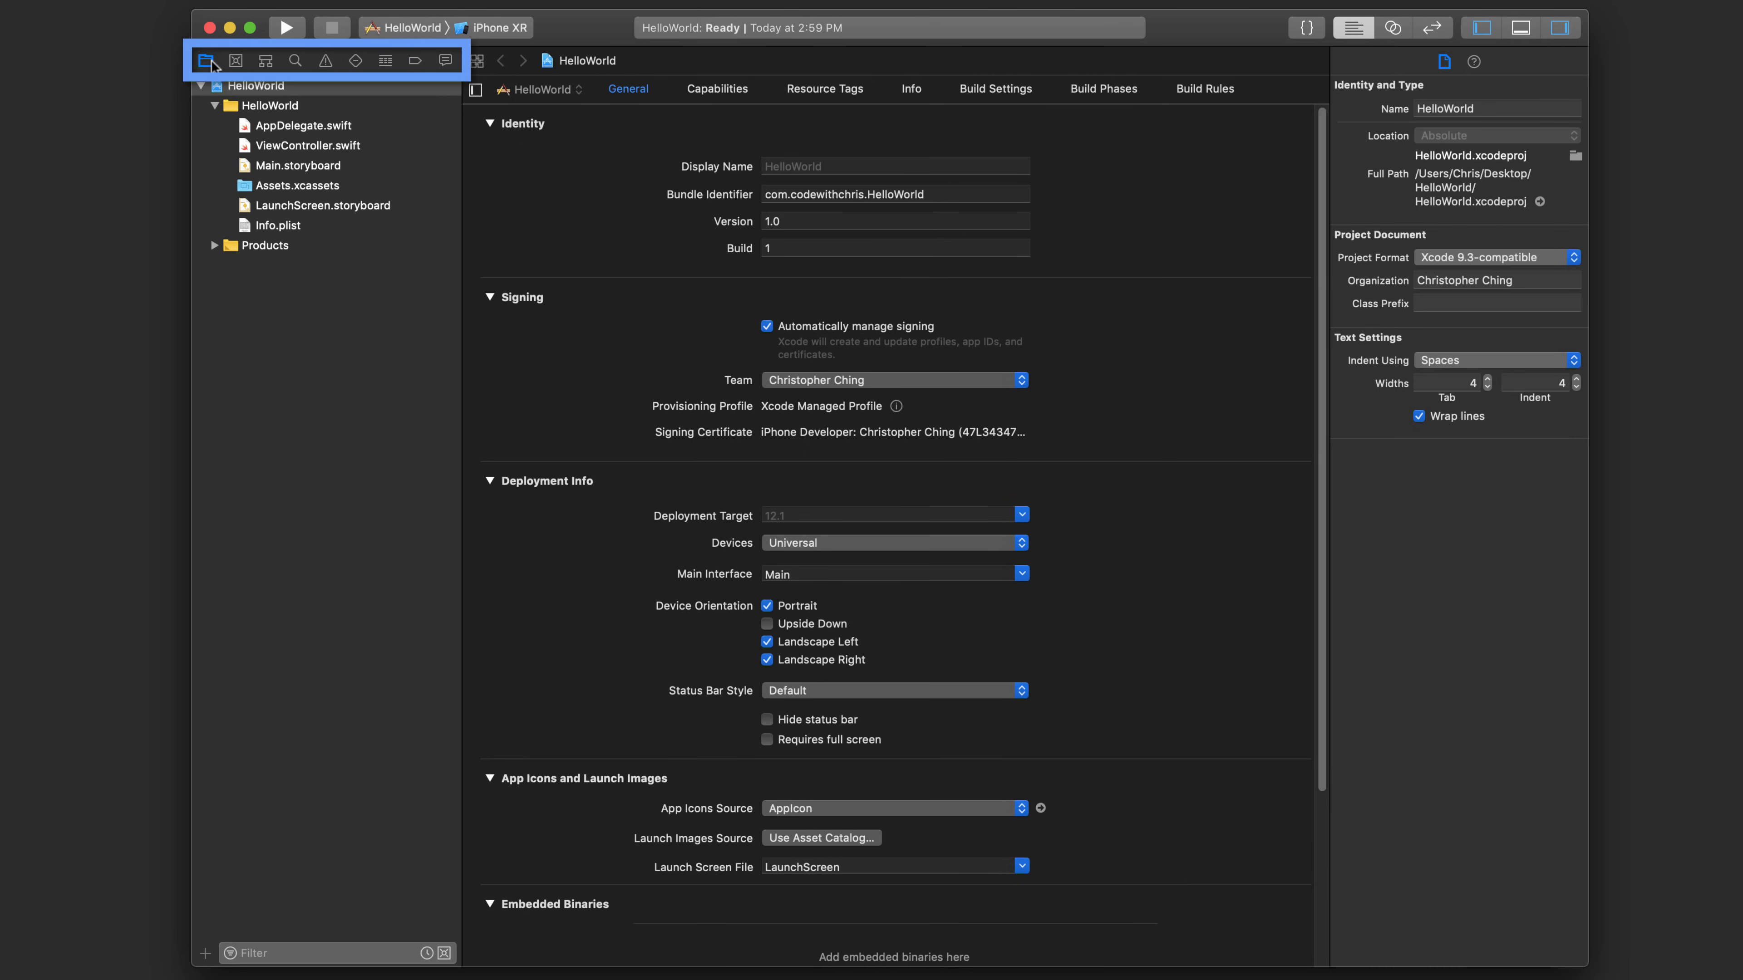
mouse_move(206, 61)
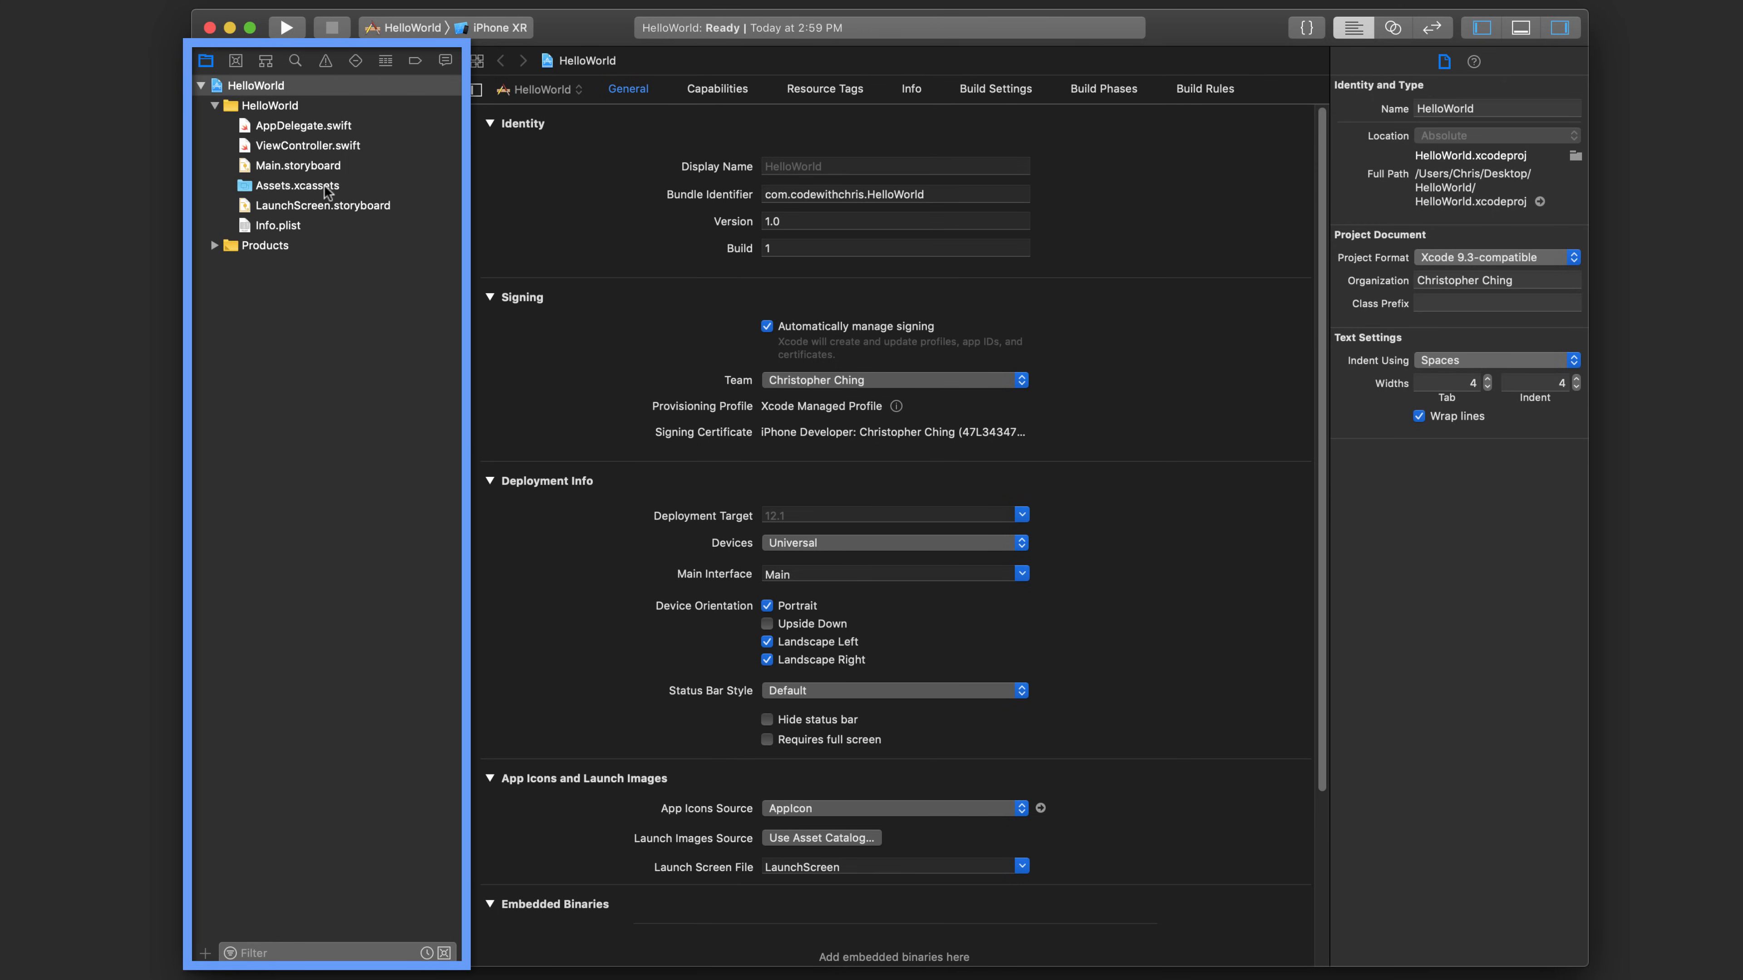
mouse_move(319, 208)
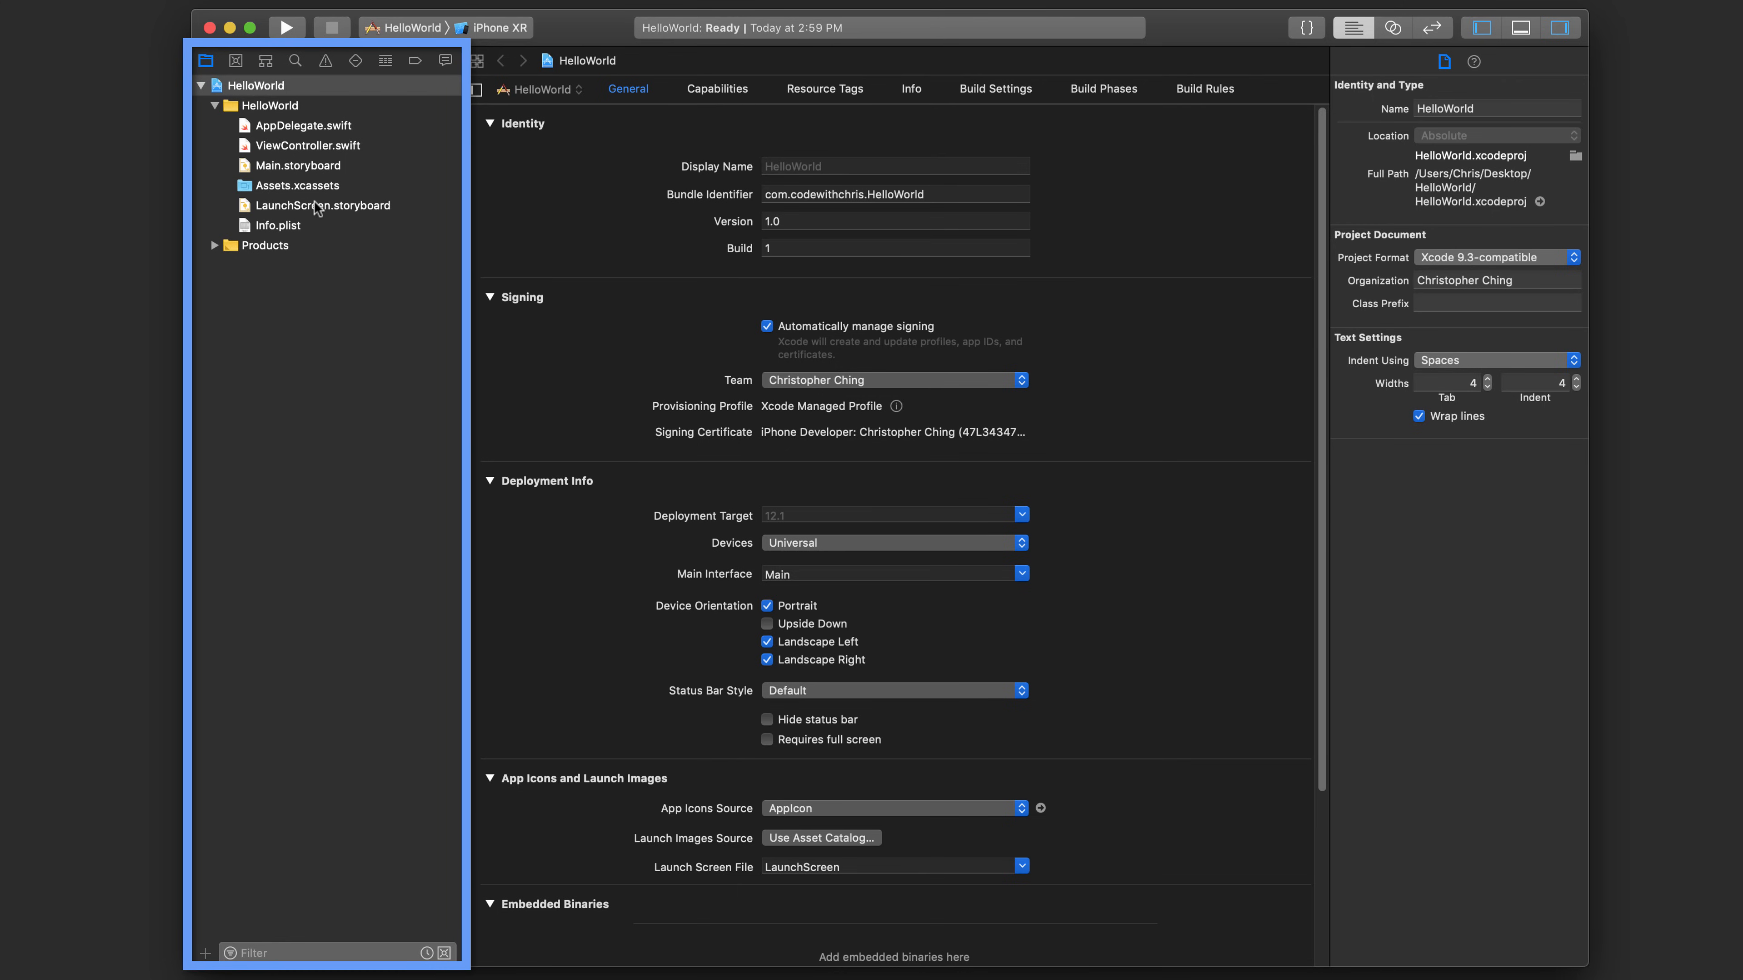
mouse_move(351, 87)
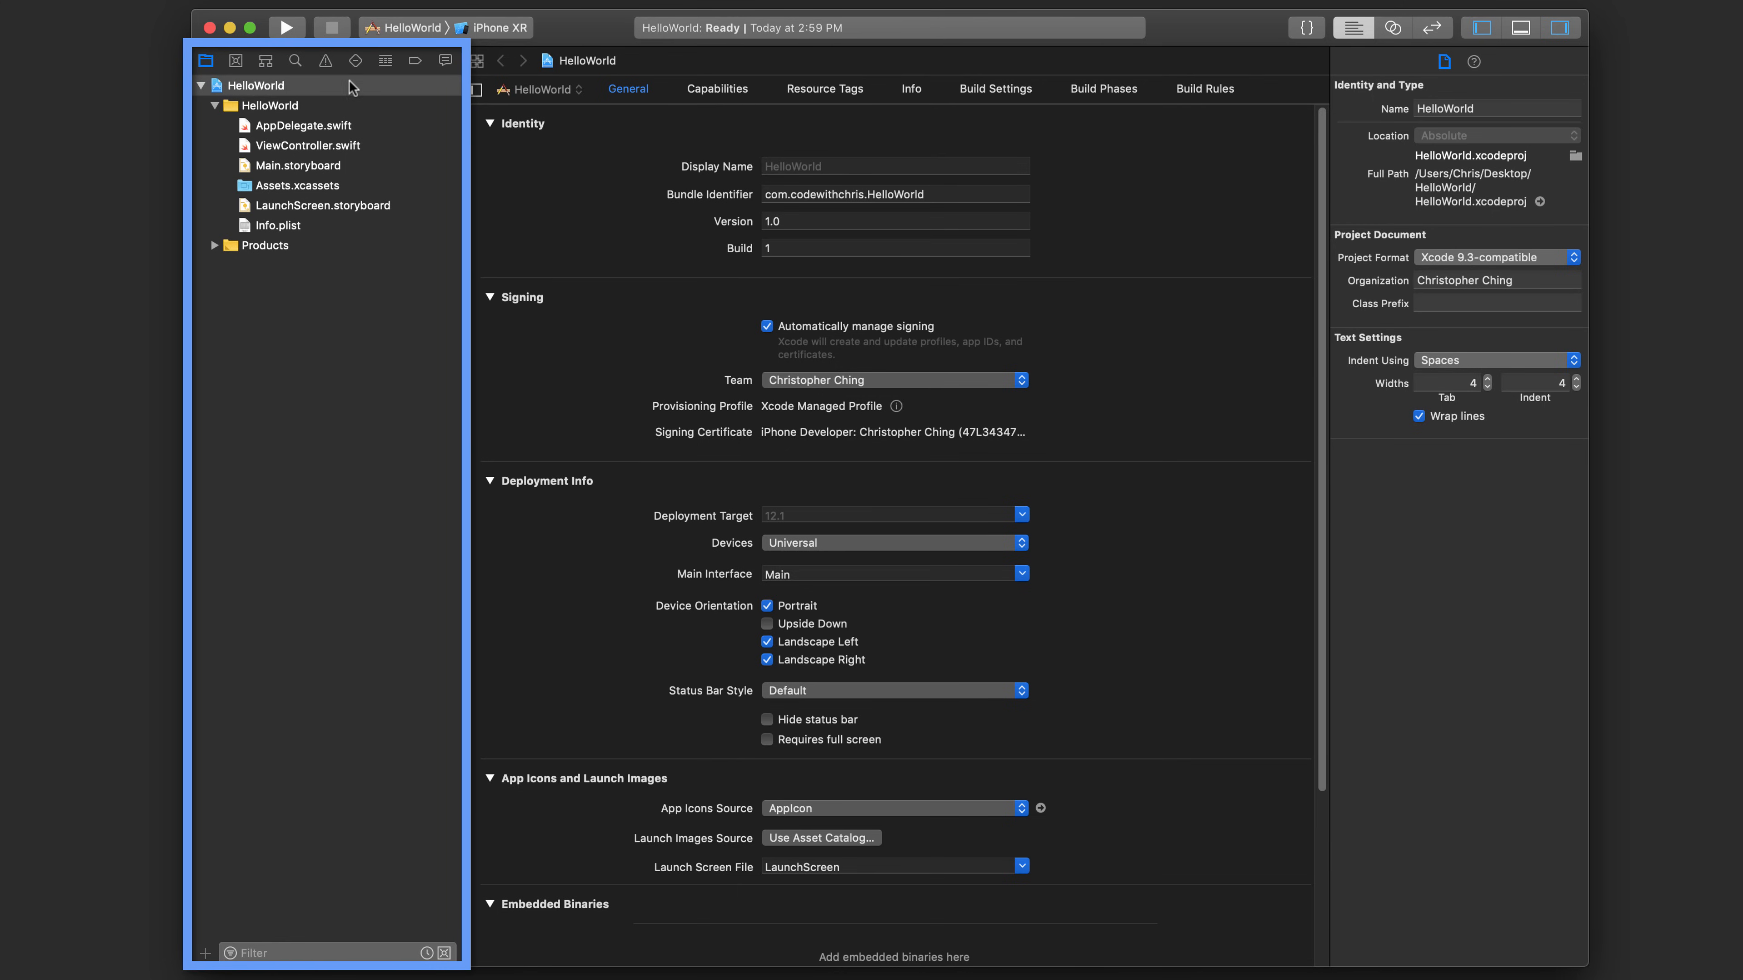
mouse_move(1199, 90)
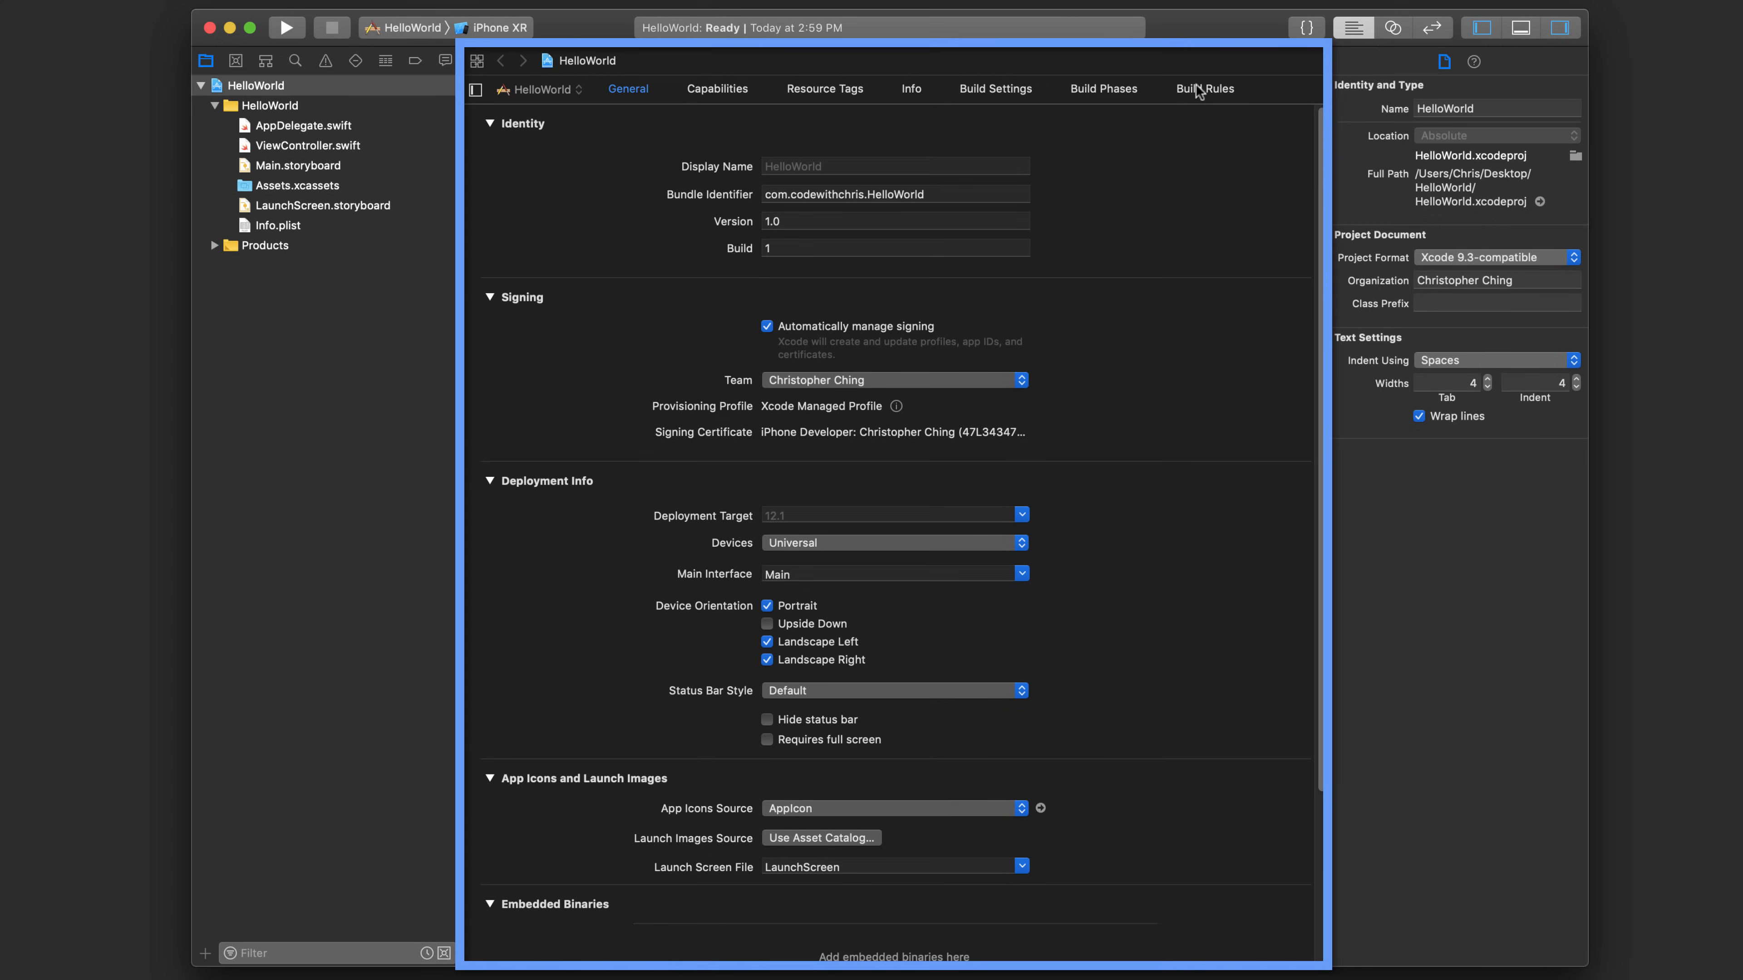
- Open ViewController.swift from the Project navigator for editing
click(264, 84)
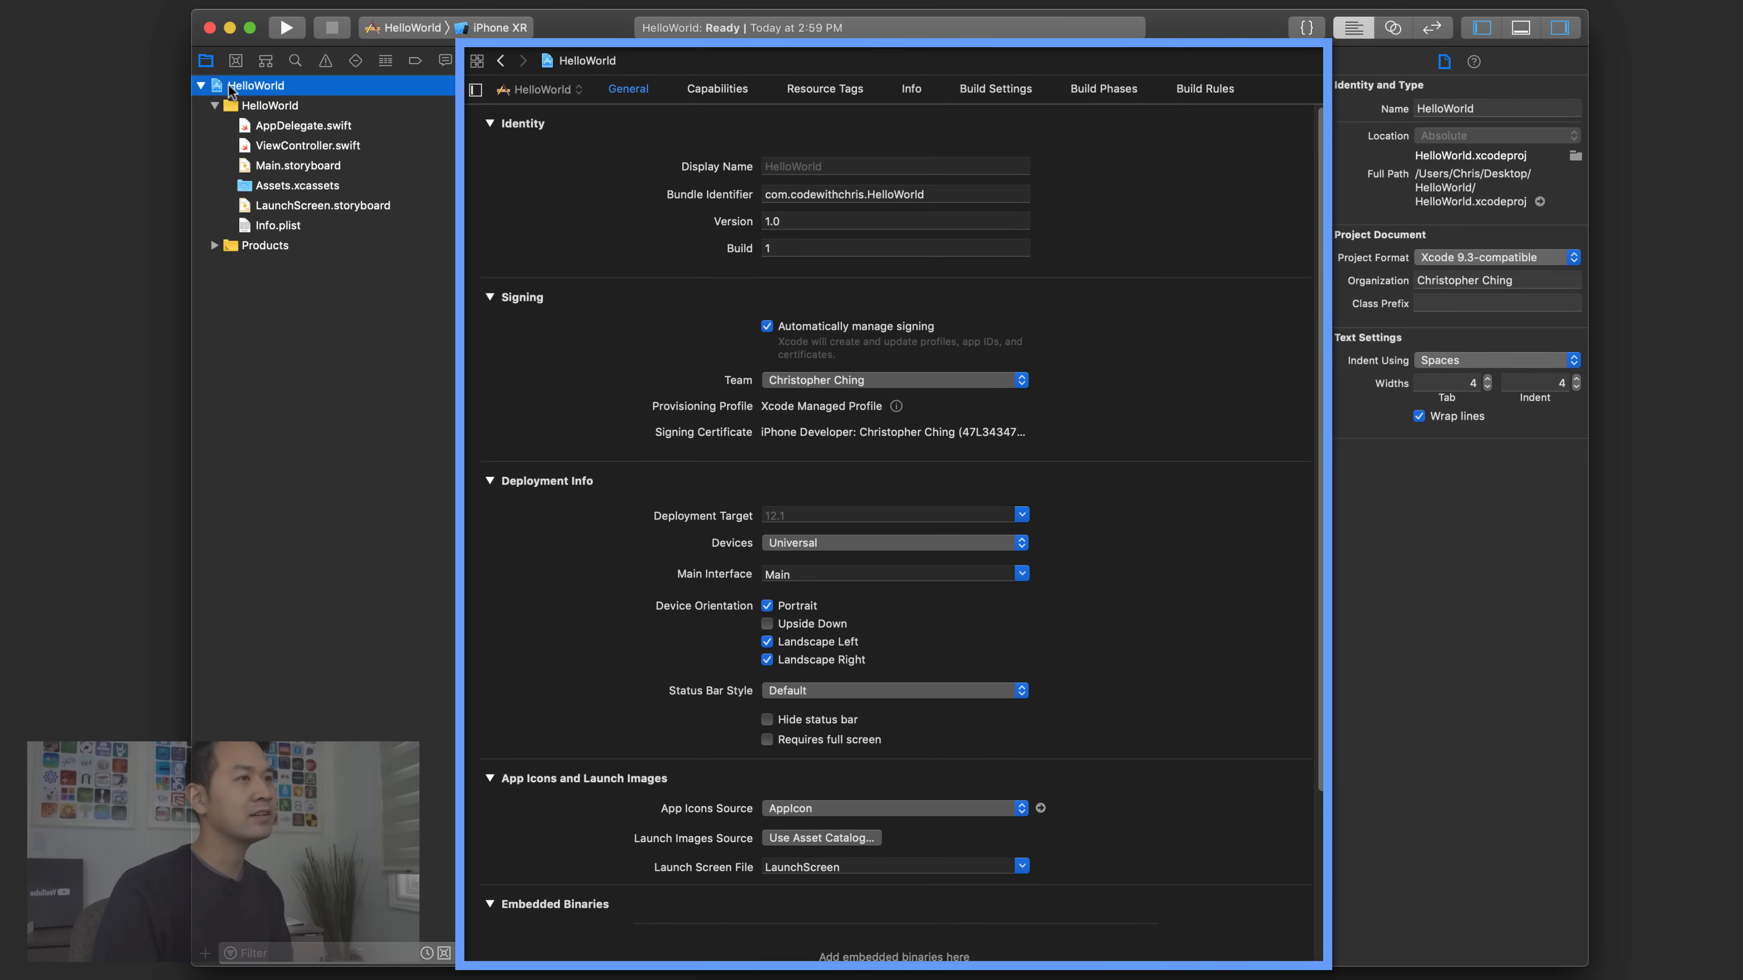
mouse_move(470, 93)
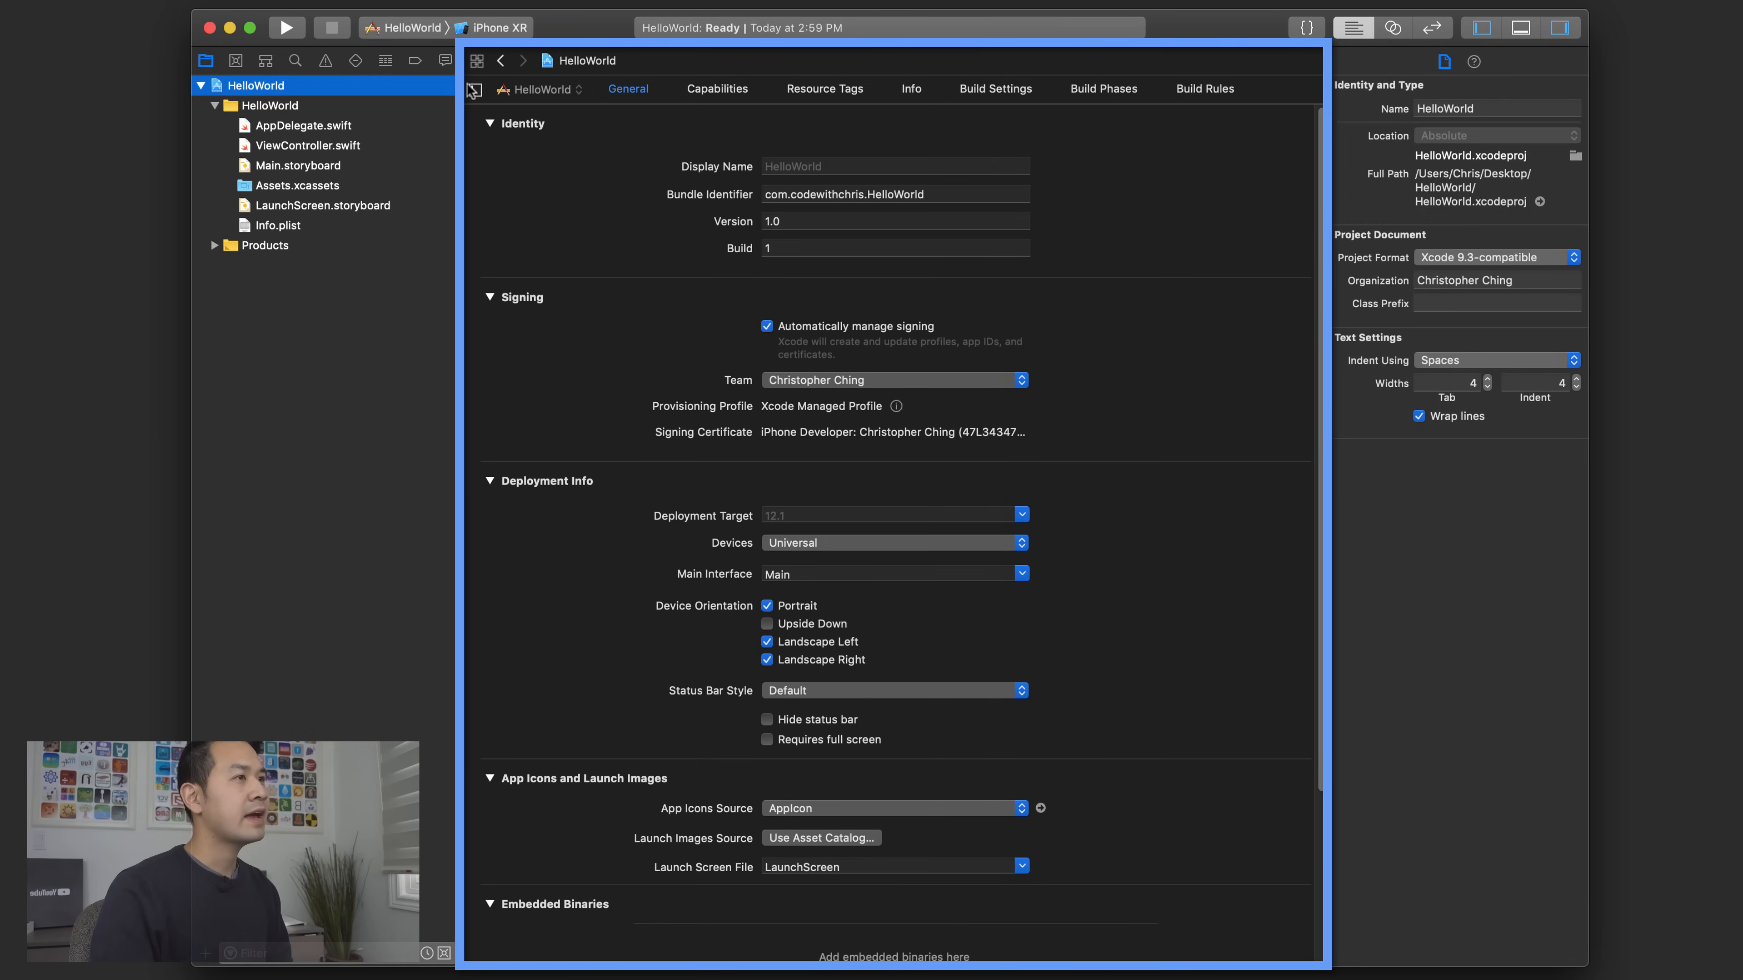
mouse_move(1173, 117)
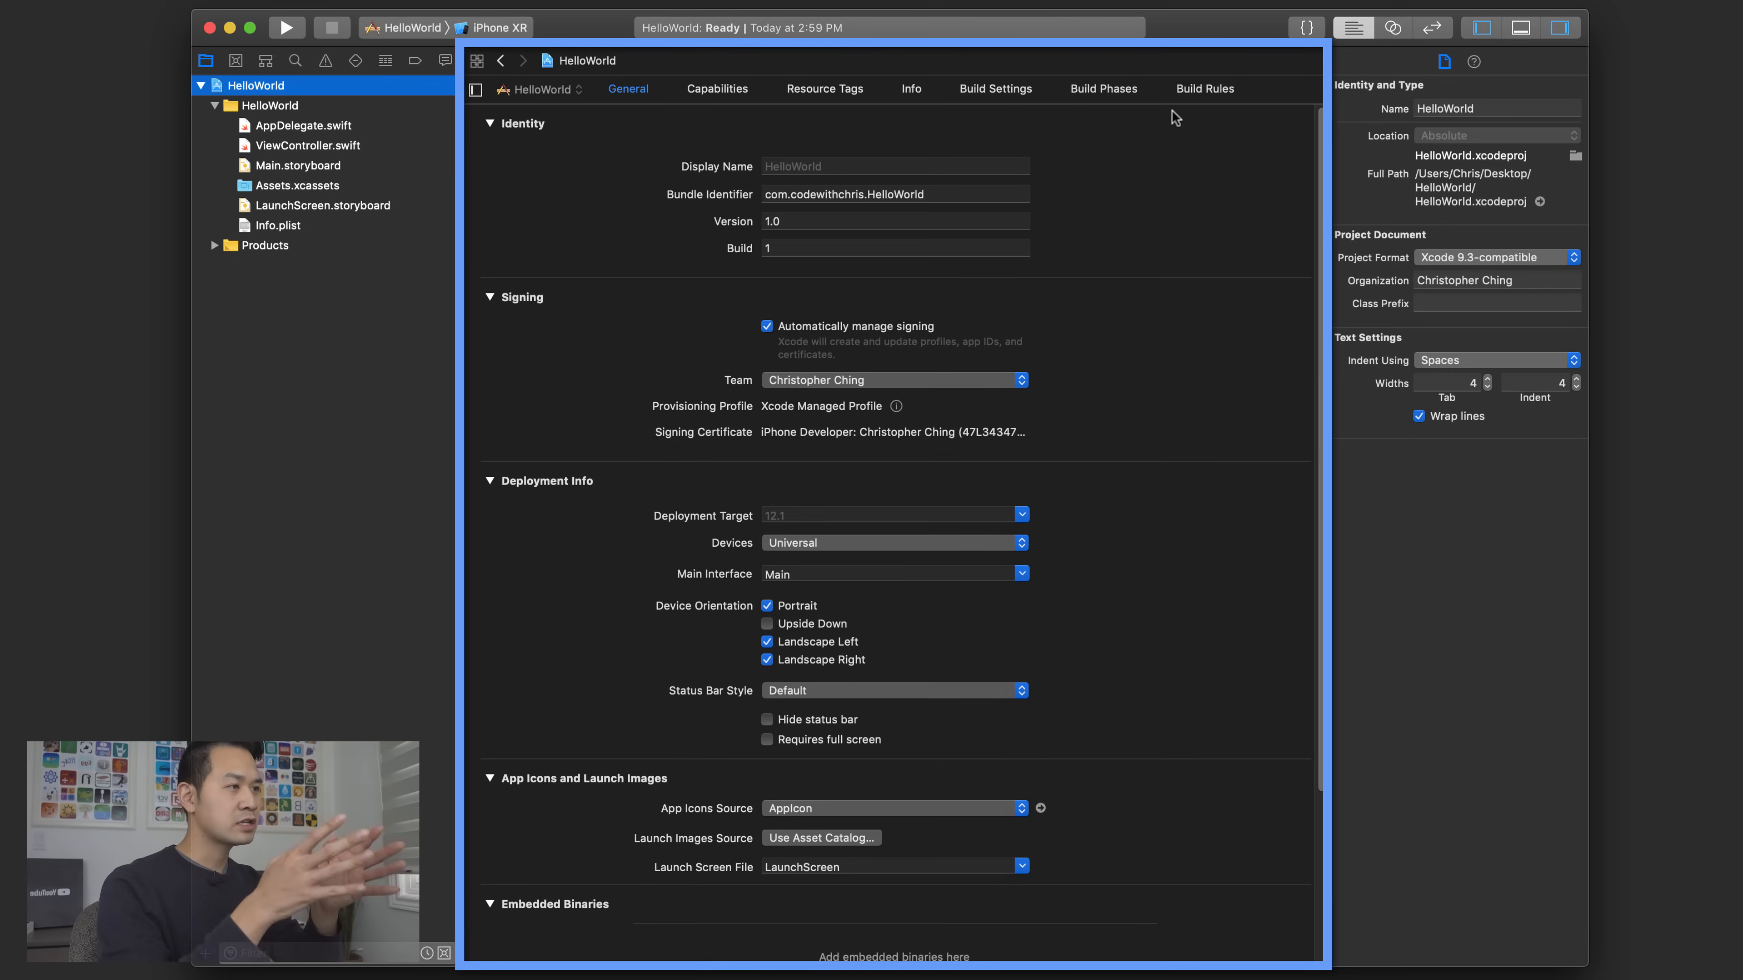
mouse_move(1200, 200)
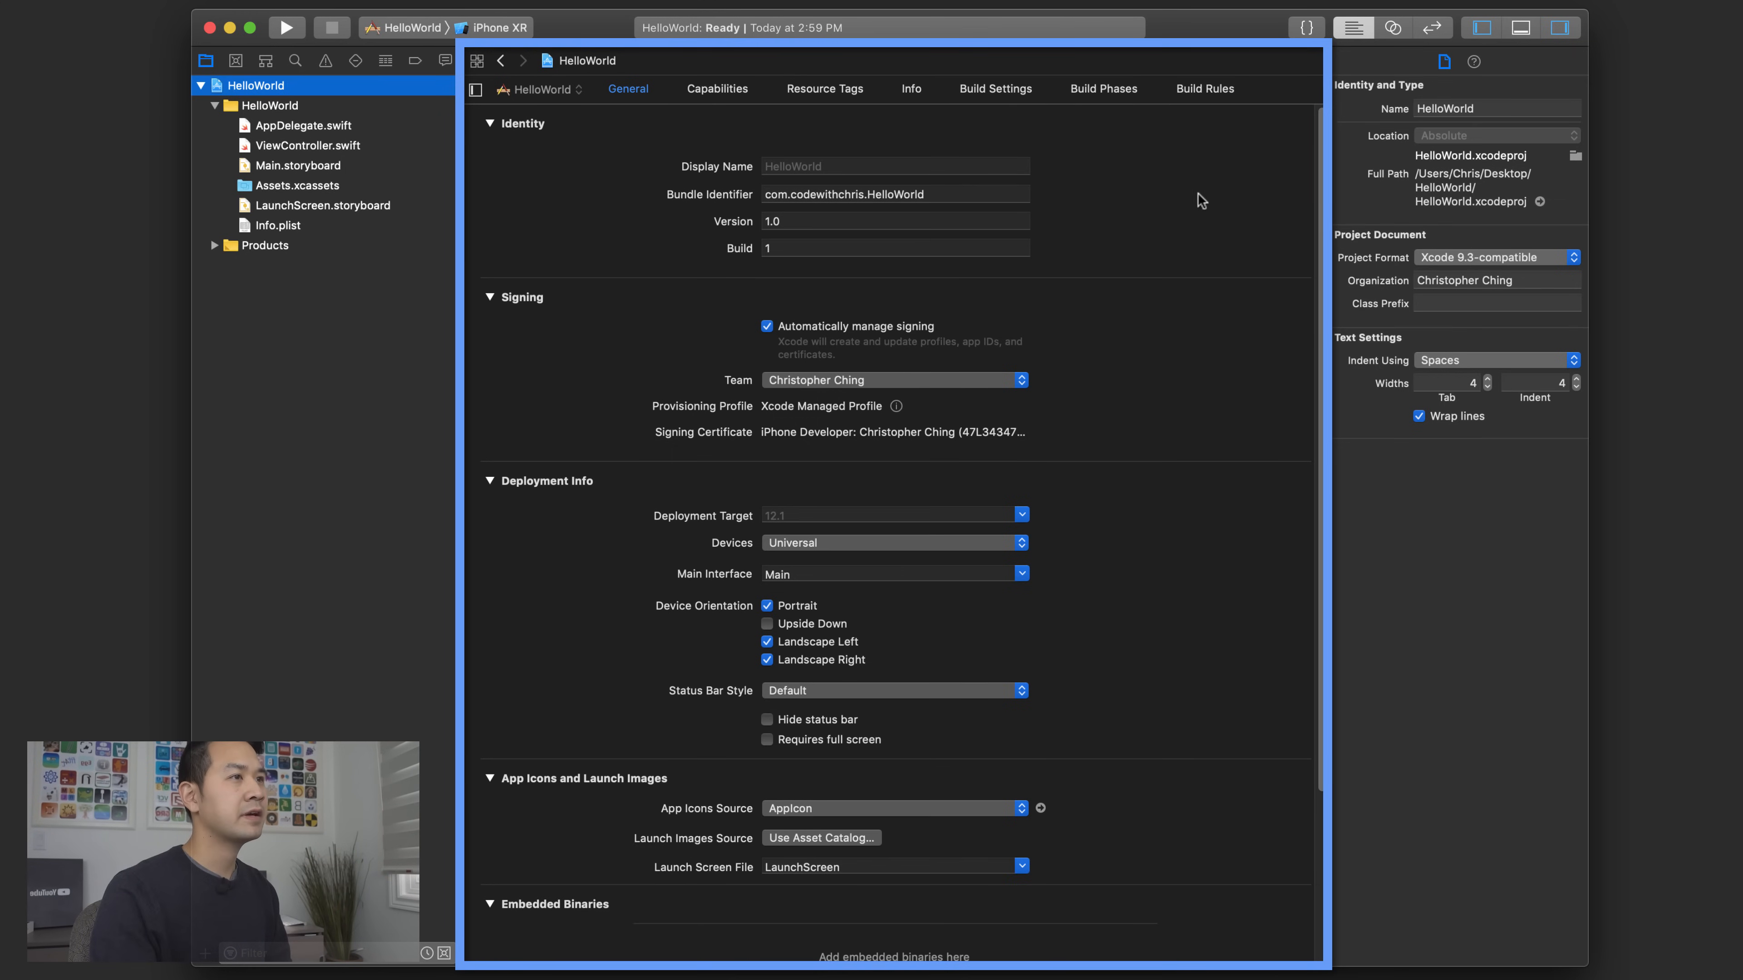
mouse_move(301, 150)
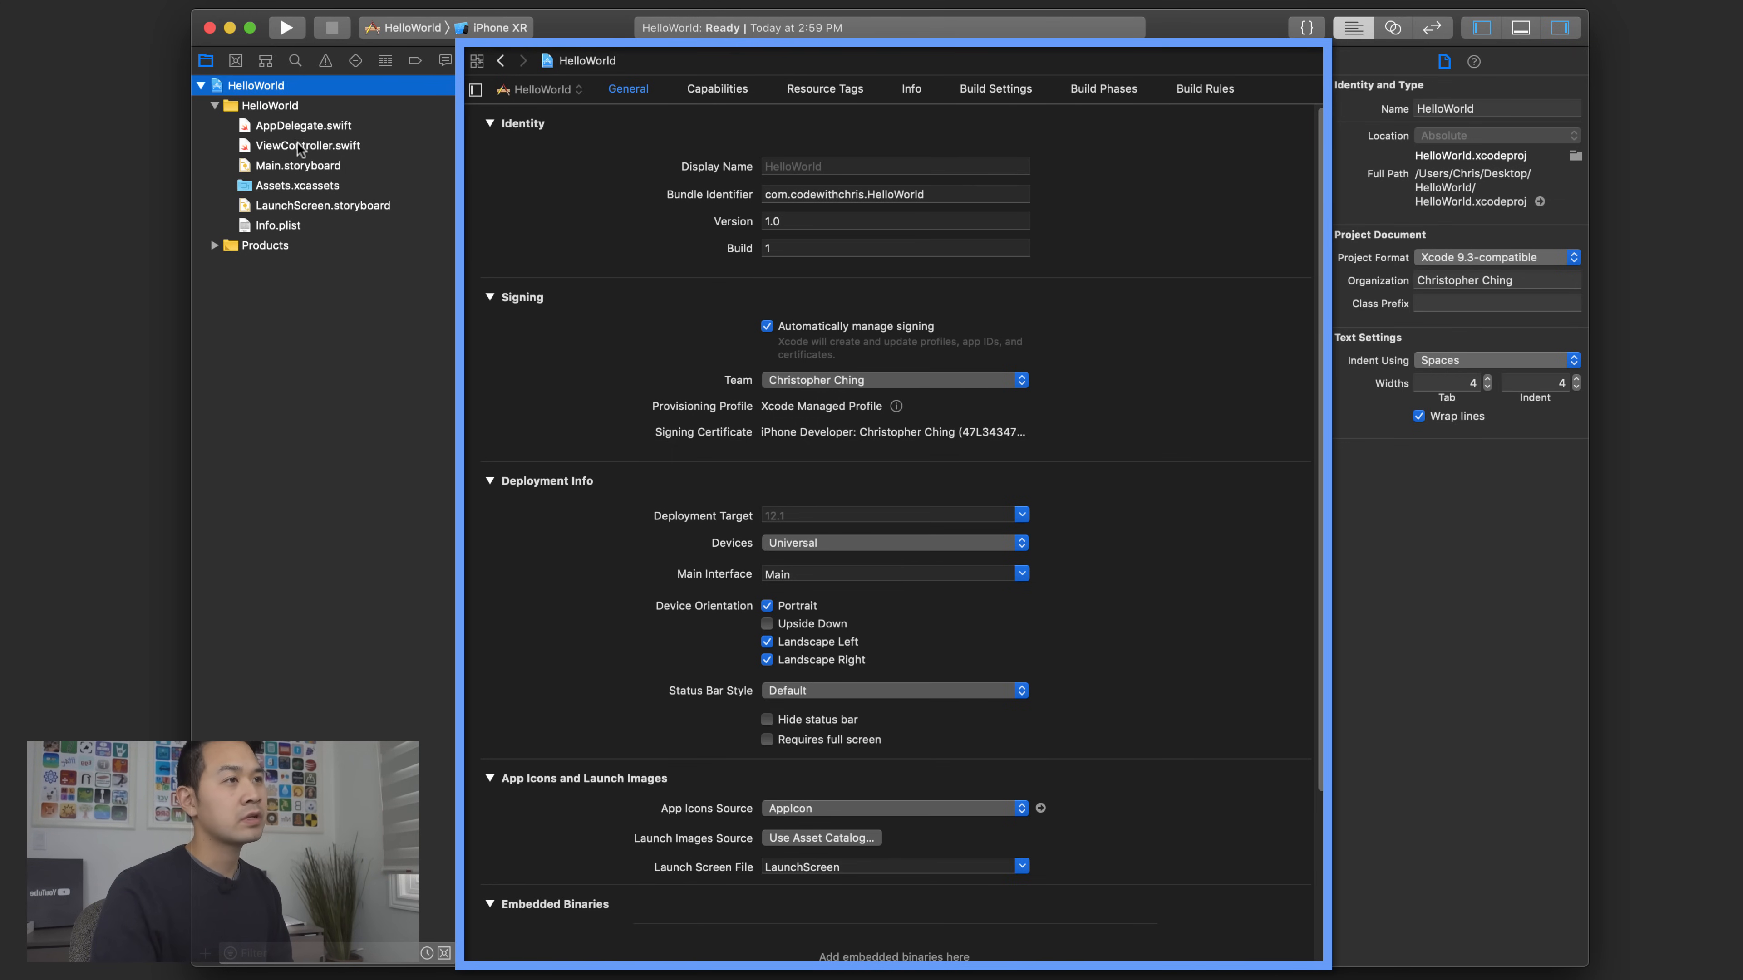
click(309, 145)
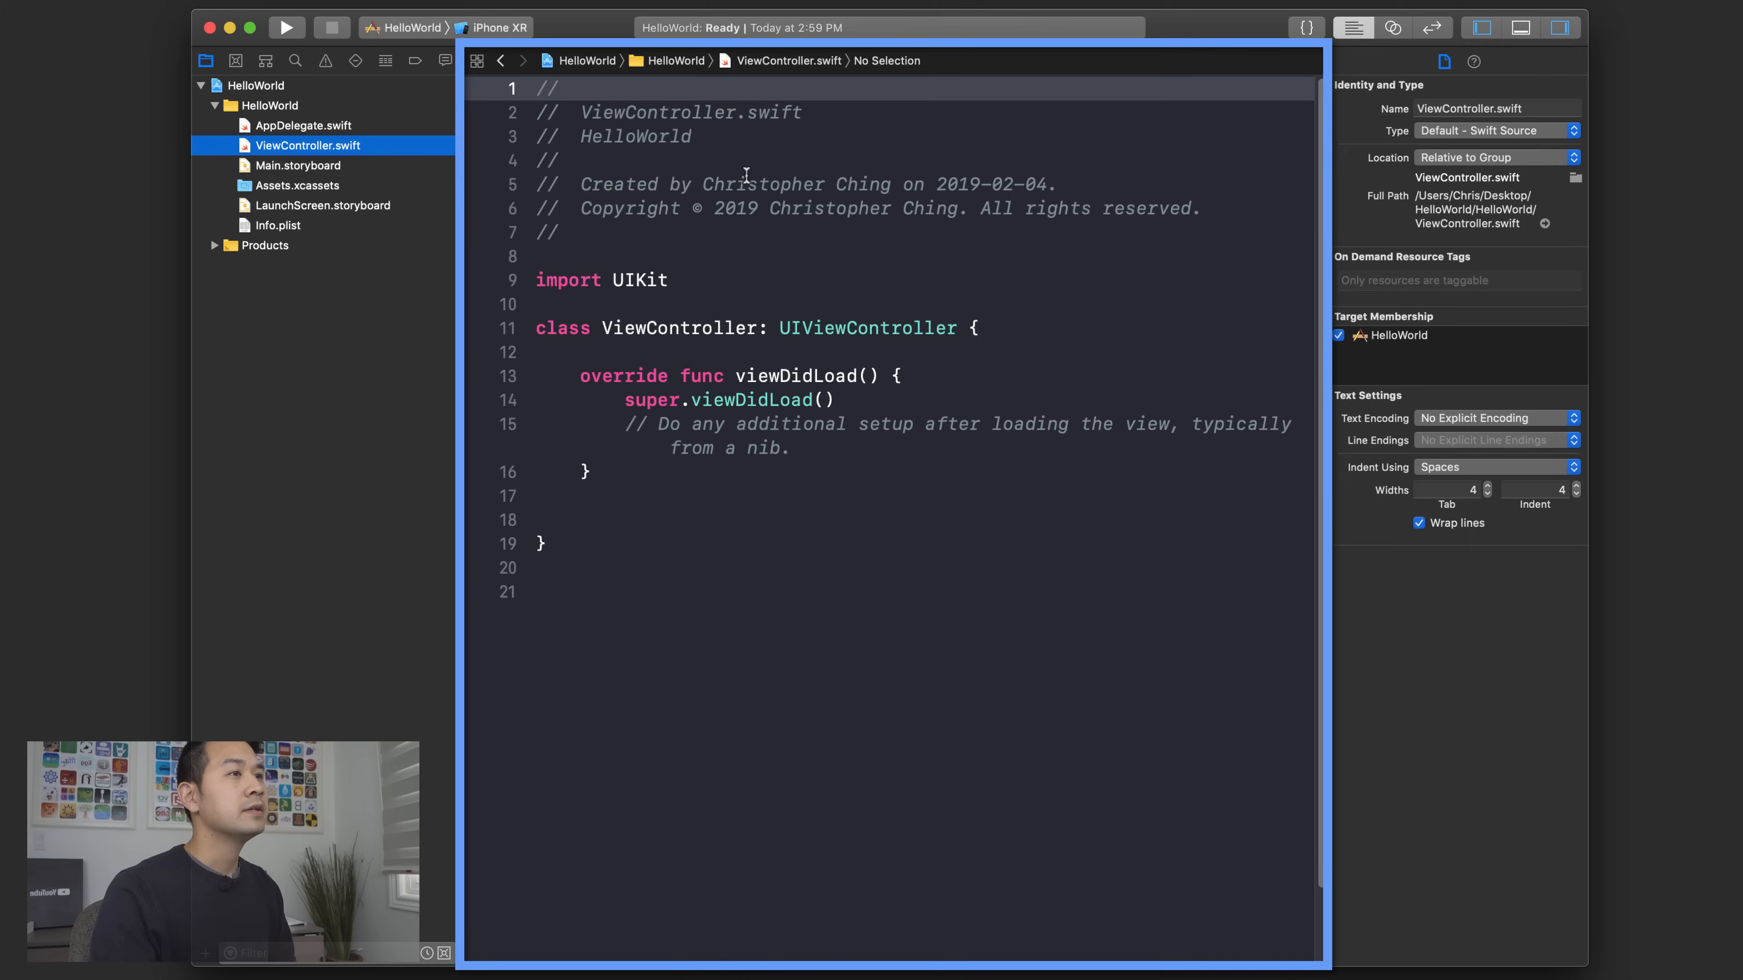
- Open Main.storyboard showing the blank View Controller scene
click(298, 165)
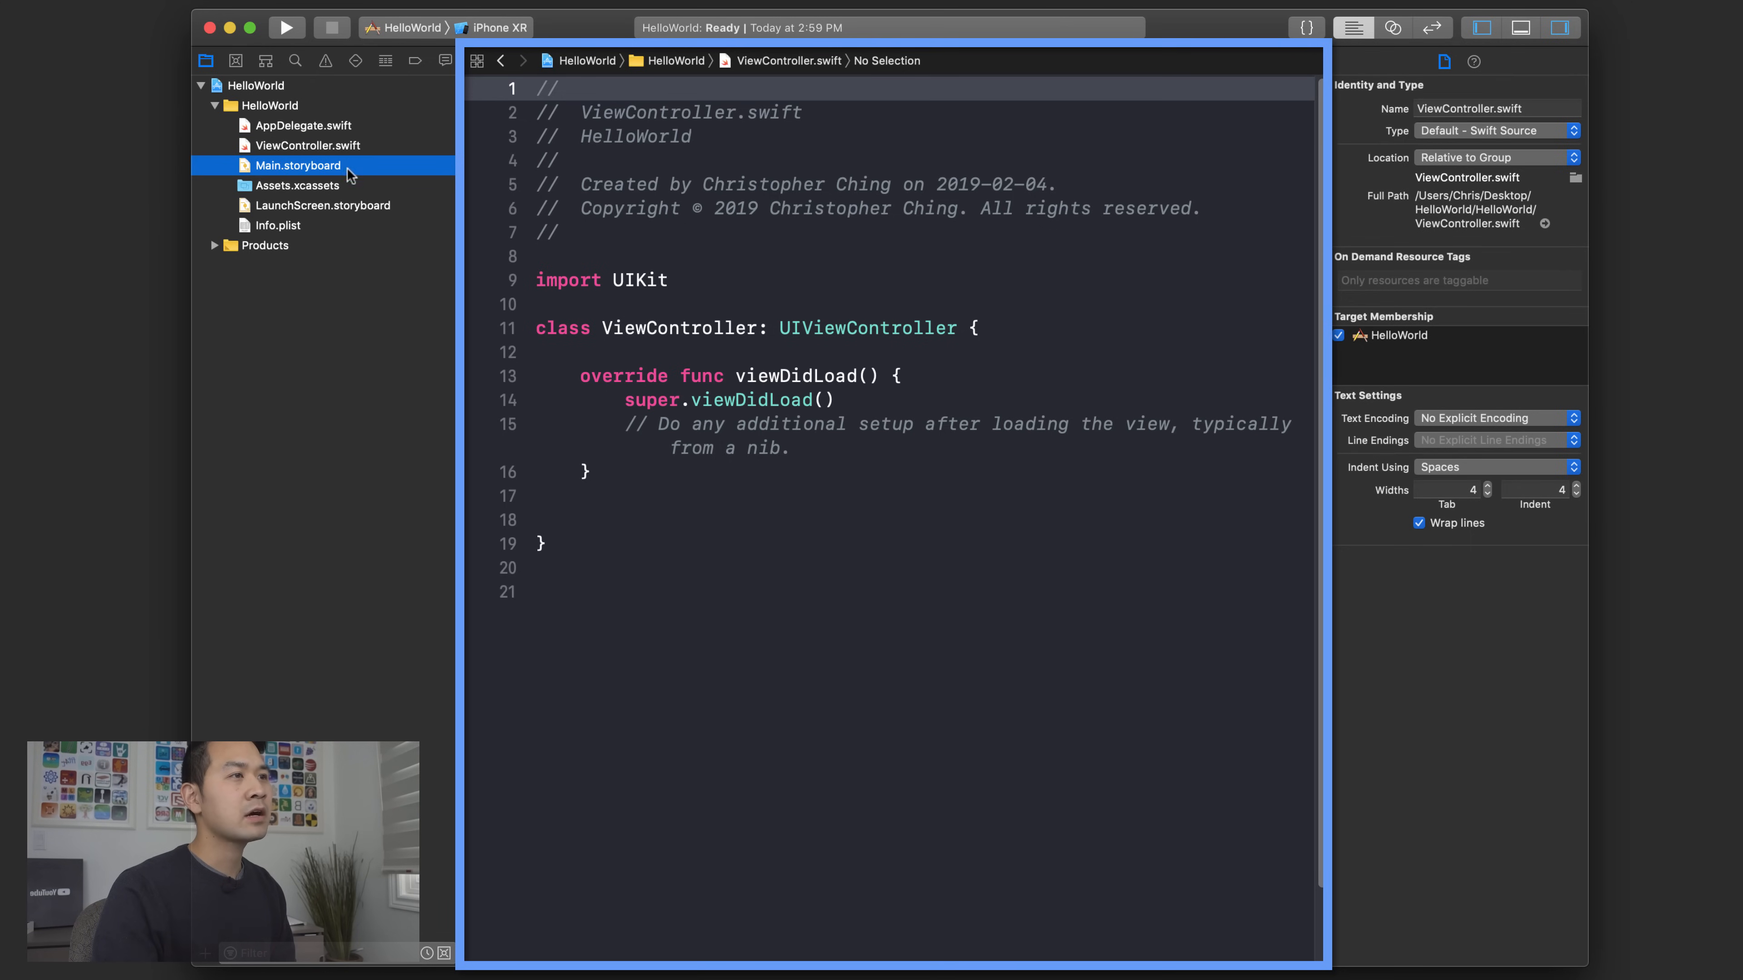
click(298, 164)
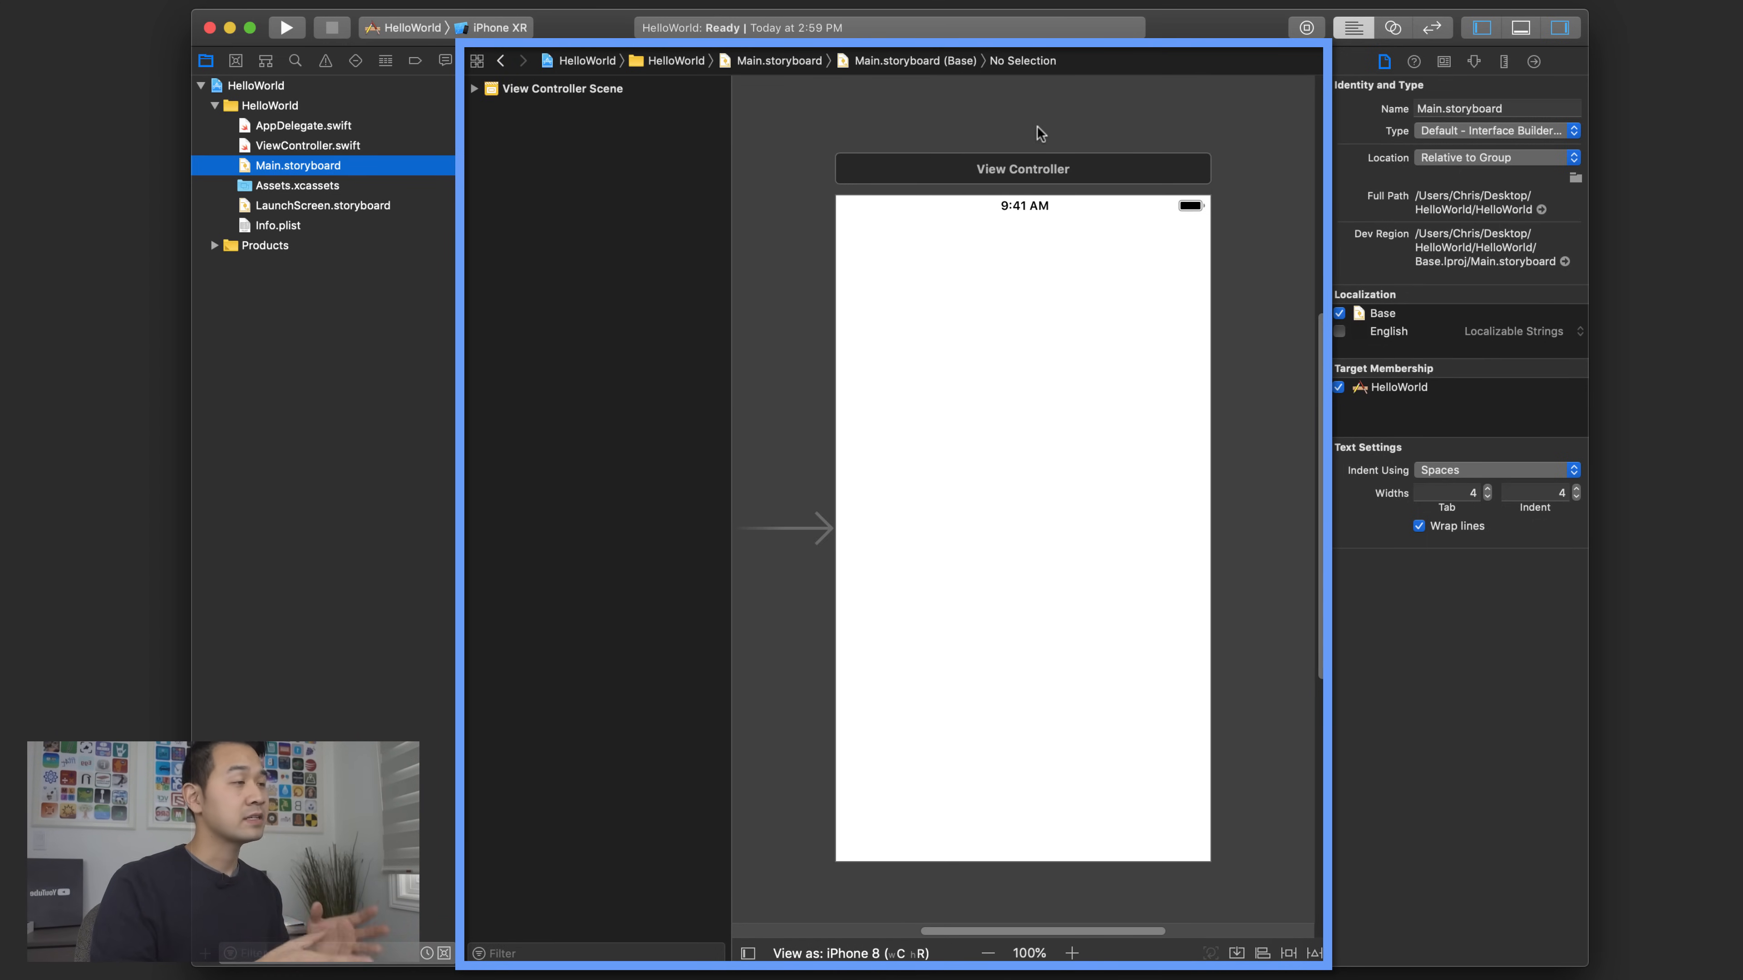
mouse_move(1008, 119)
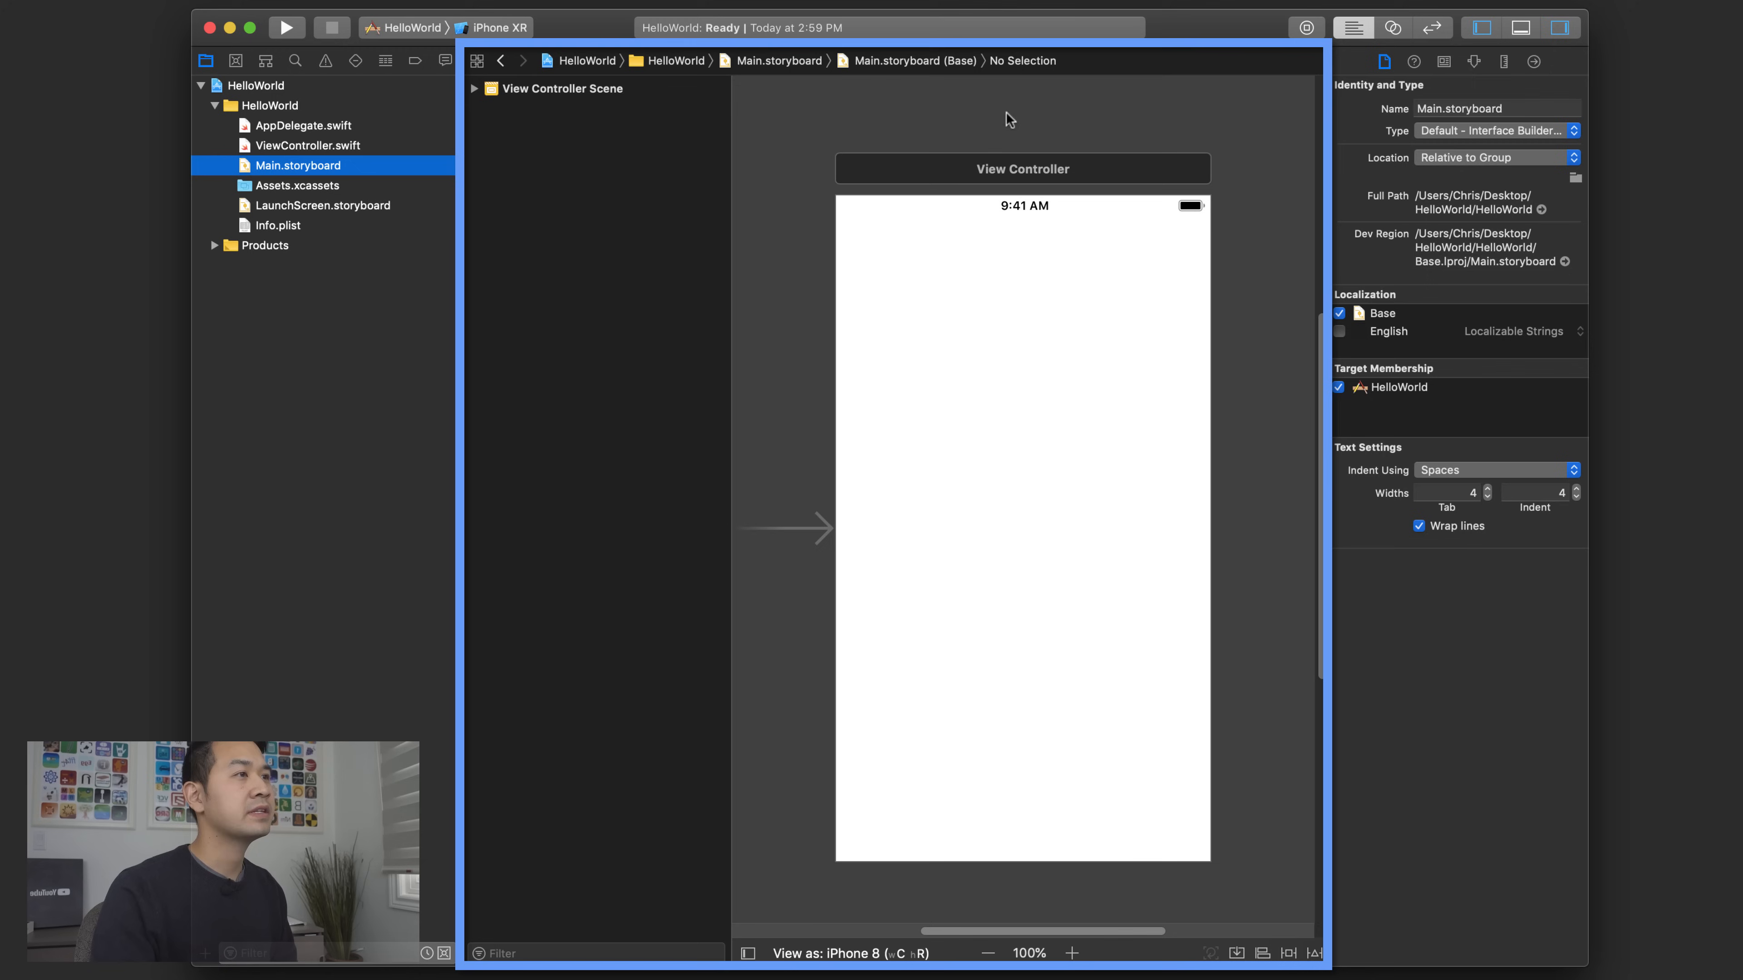
- Expand the View Controller Scene and open the Assets.xcassets catalog showing the AppIcon set
click(475, 88)
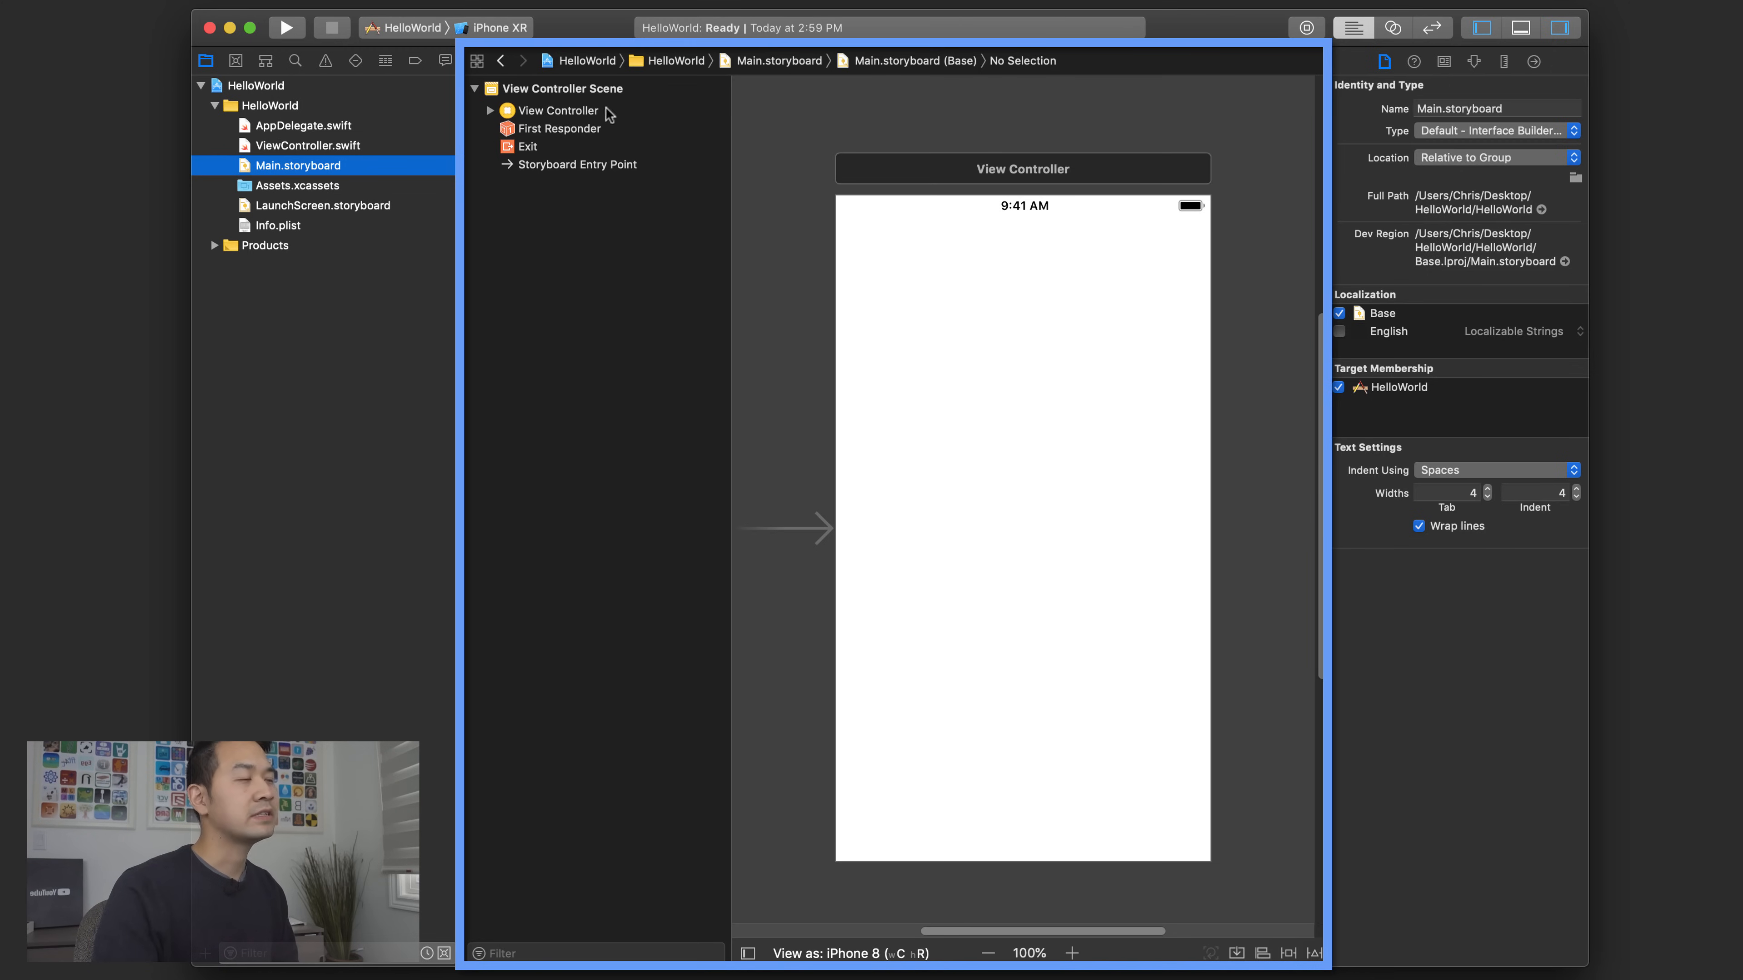
mouse_move(786, 130)
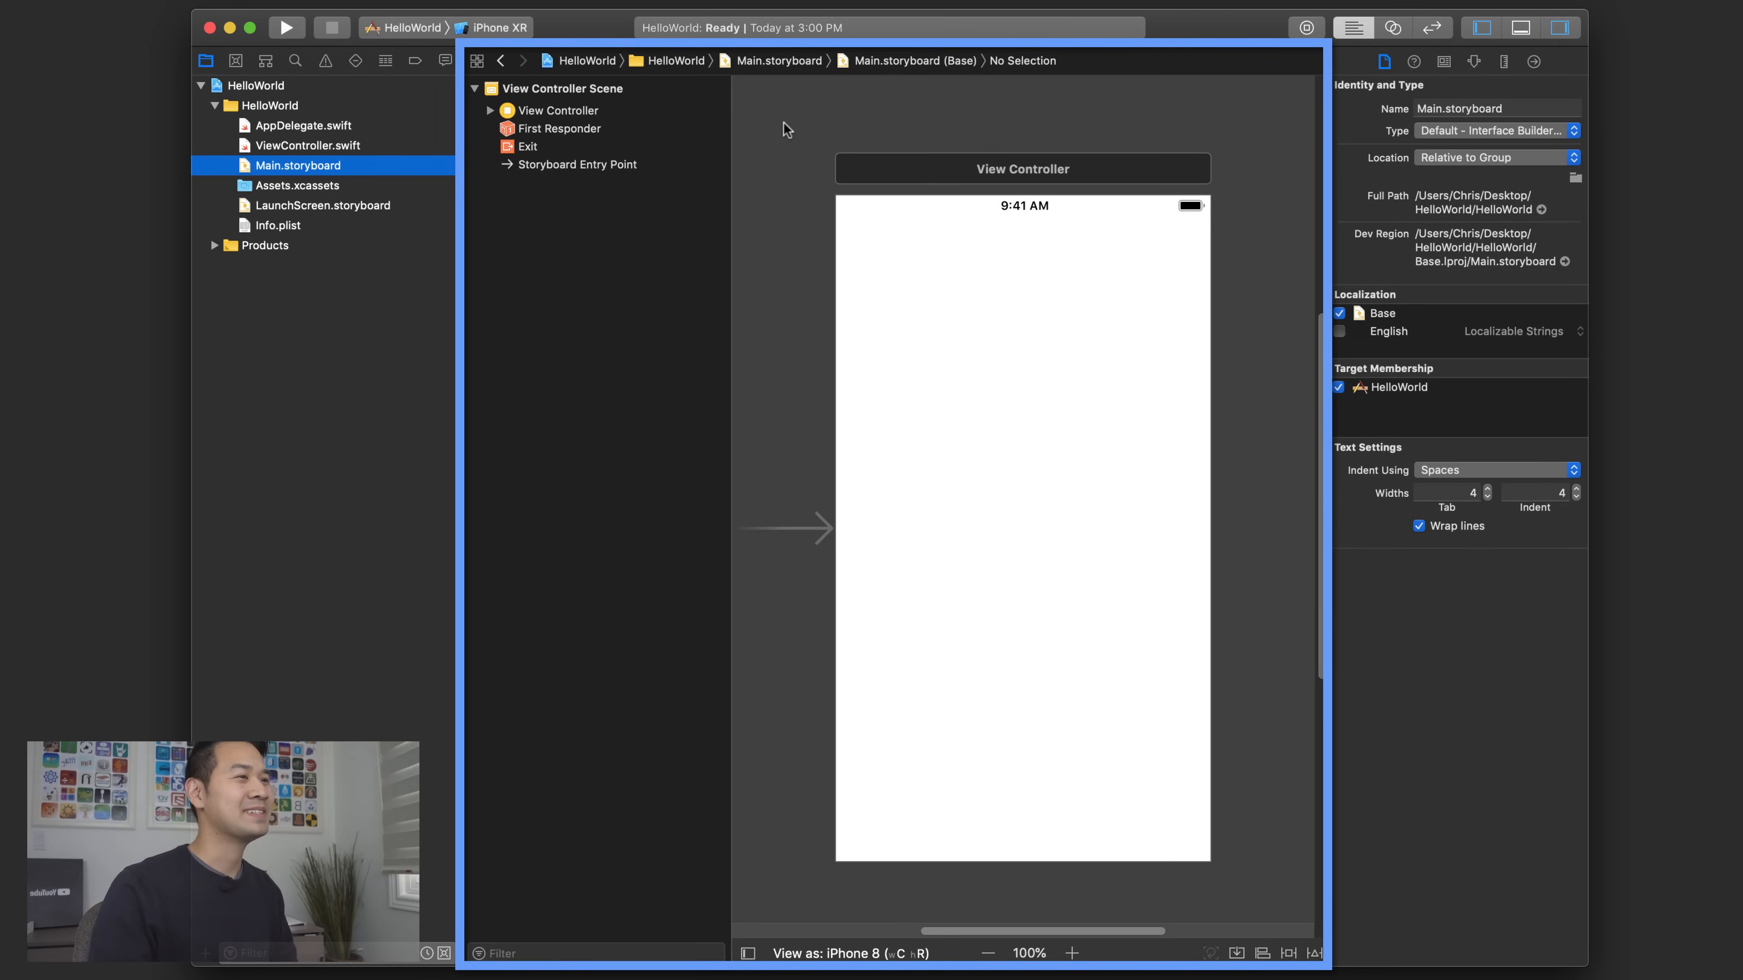
click(297, 186)
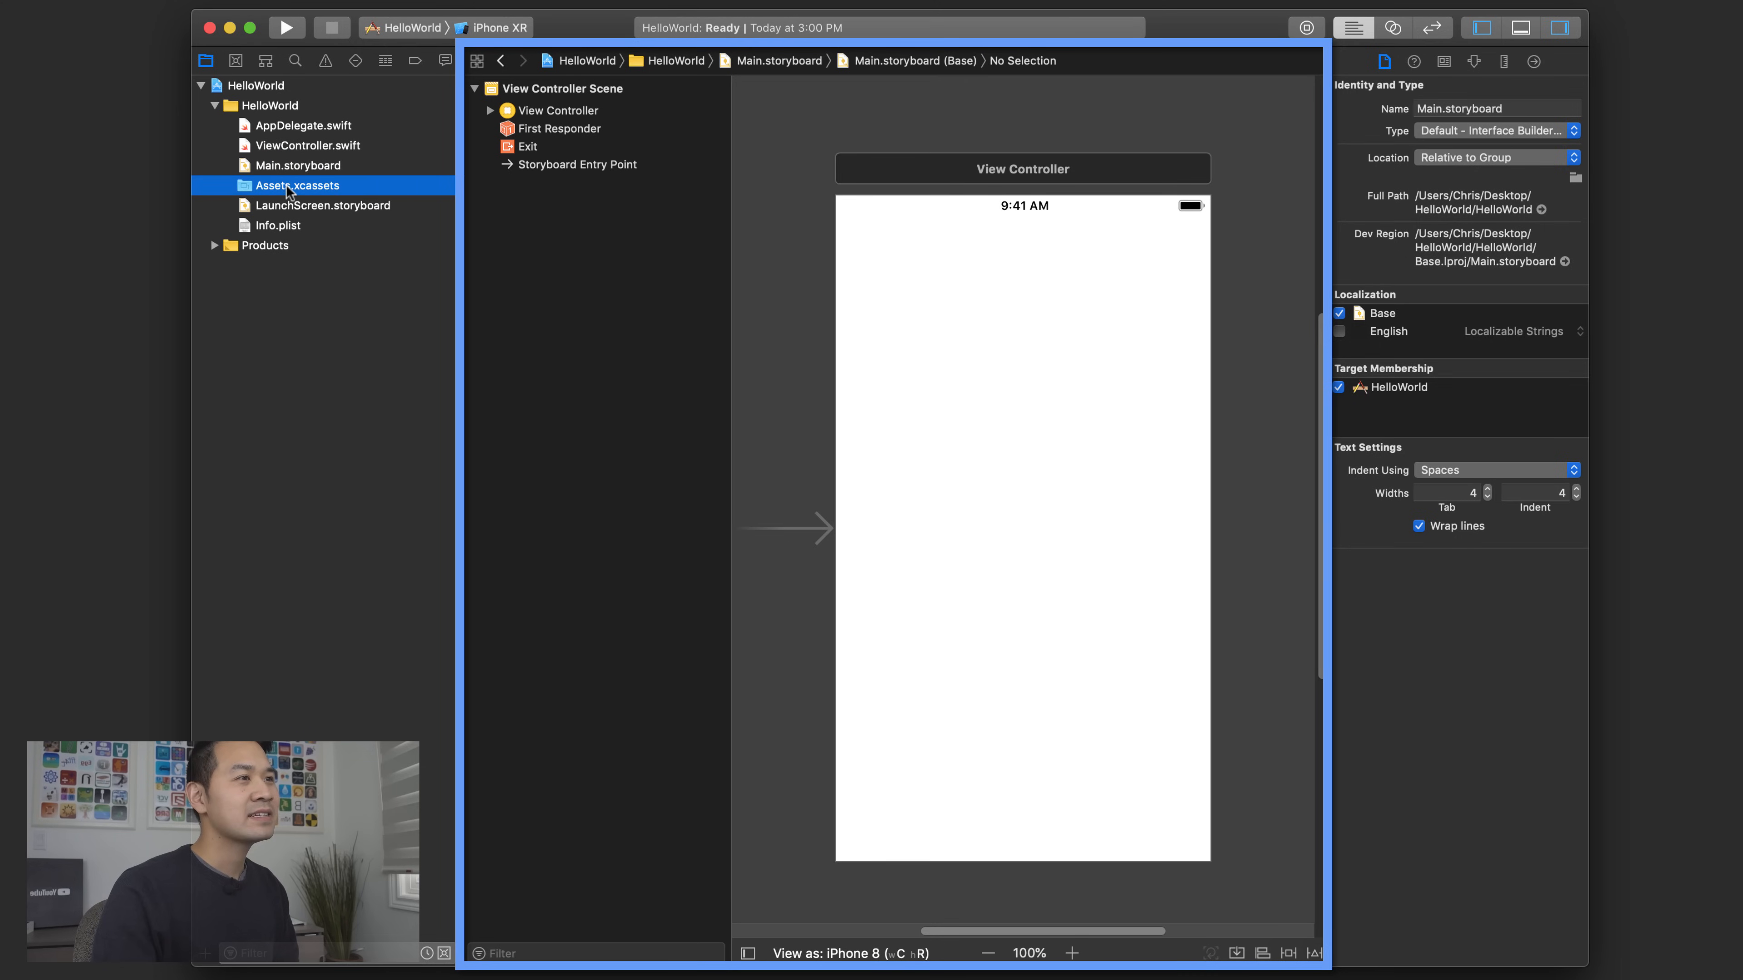
click(297, 185)
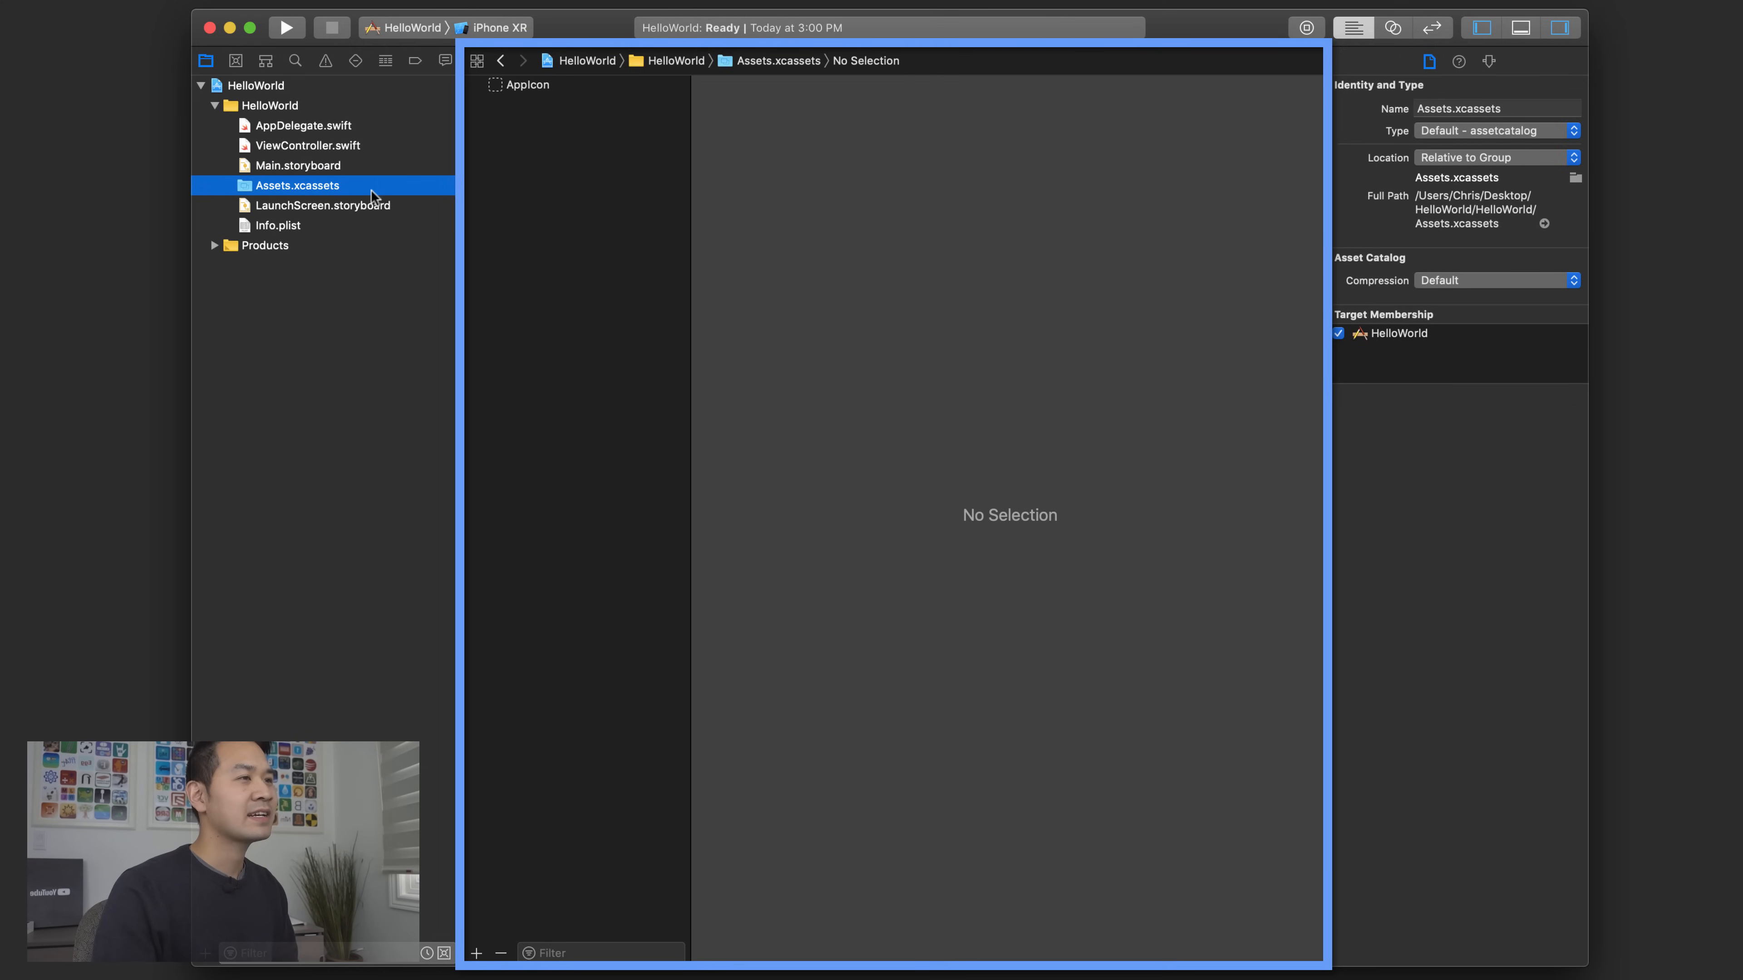
mouse_move(557, 162)
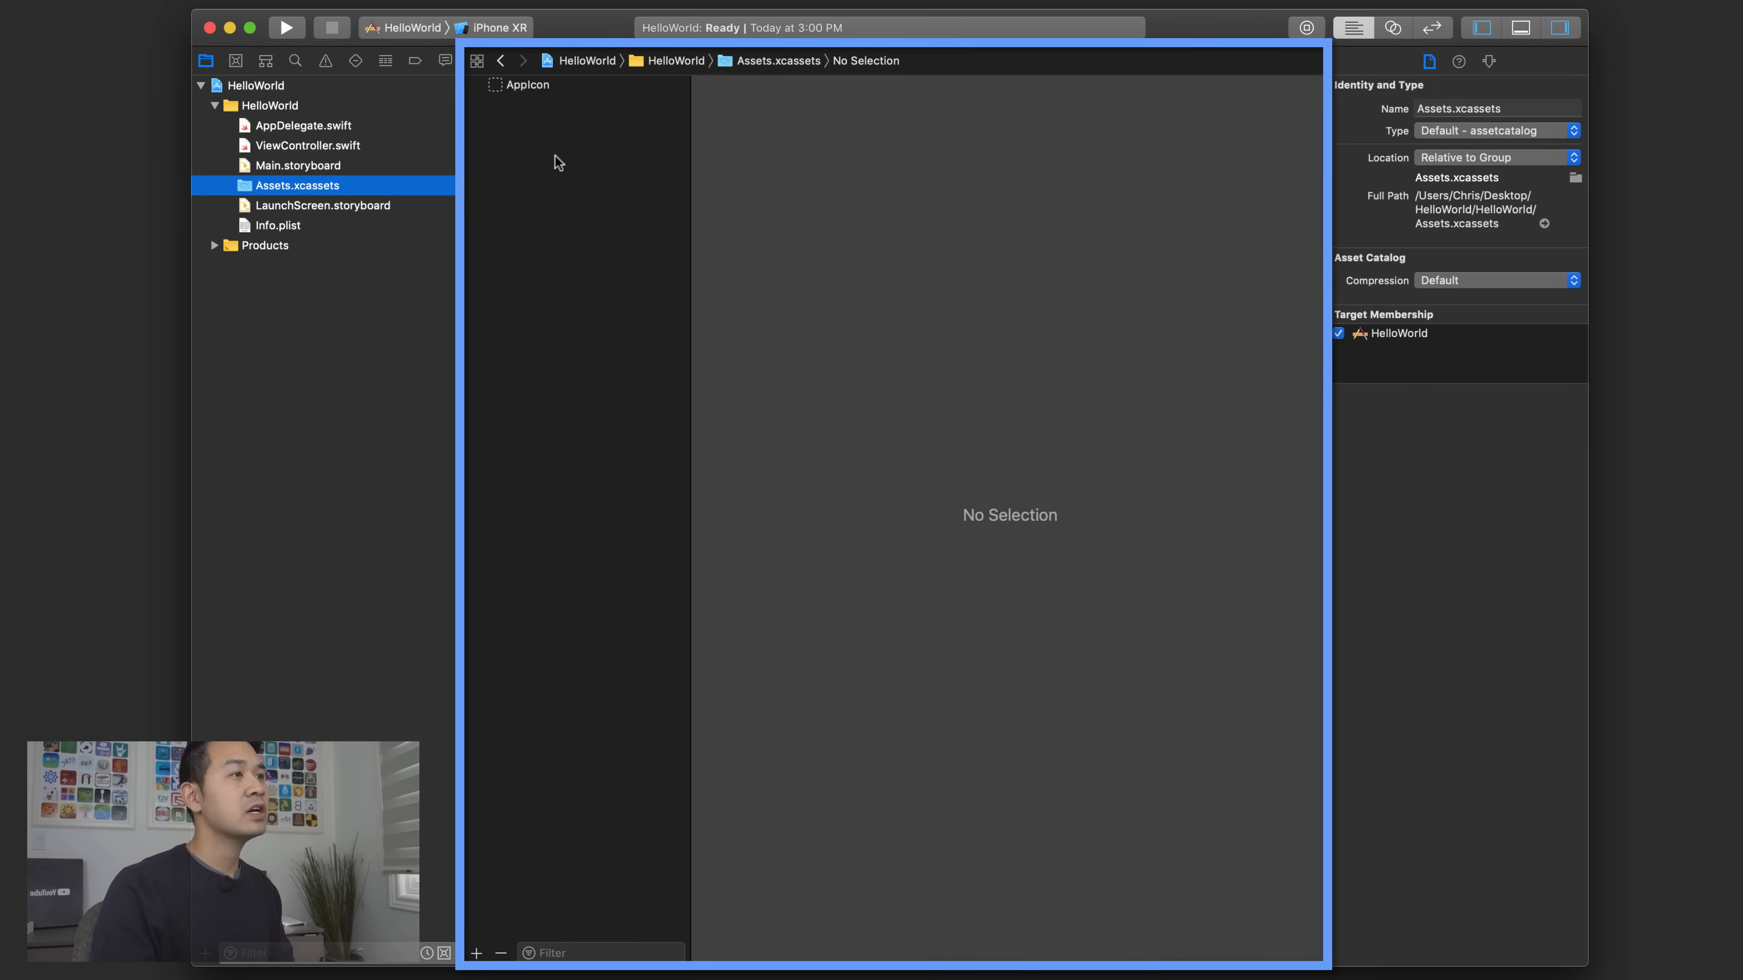
mouse_move(274, 217)
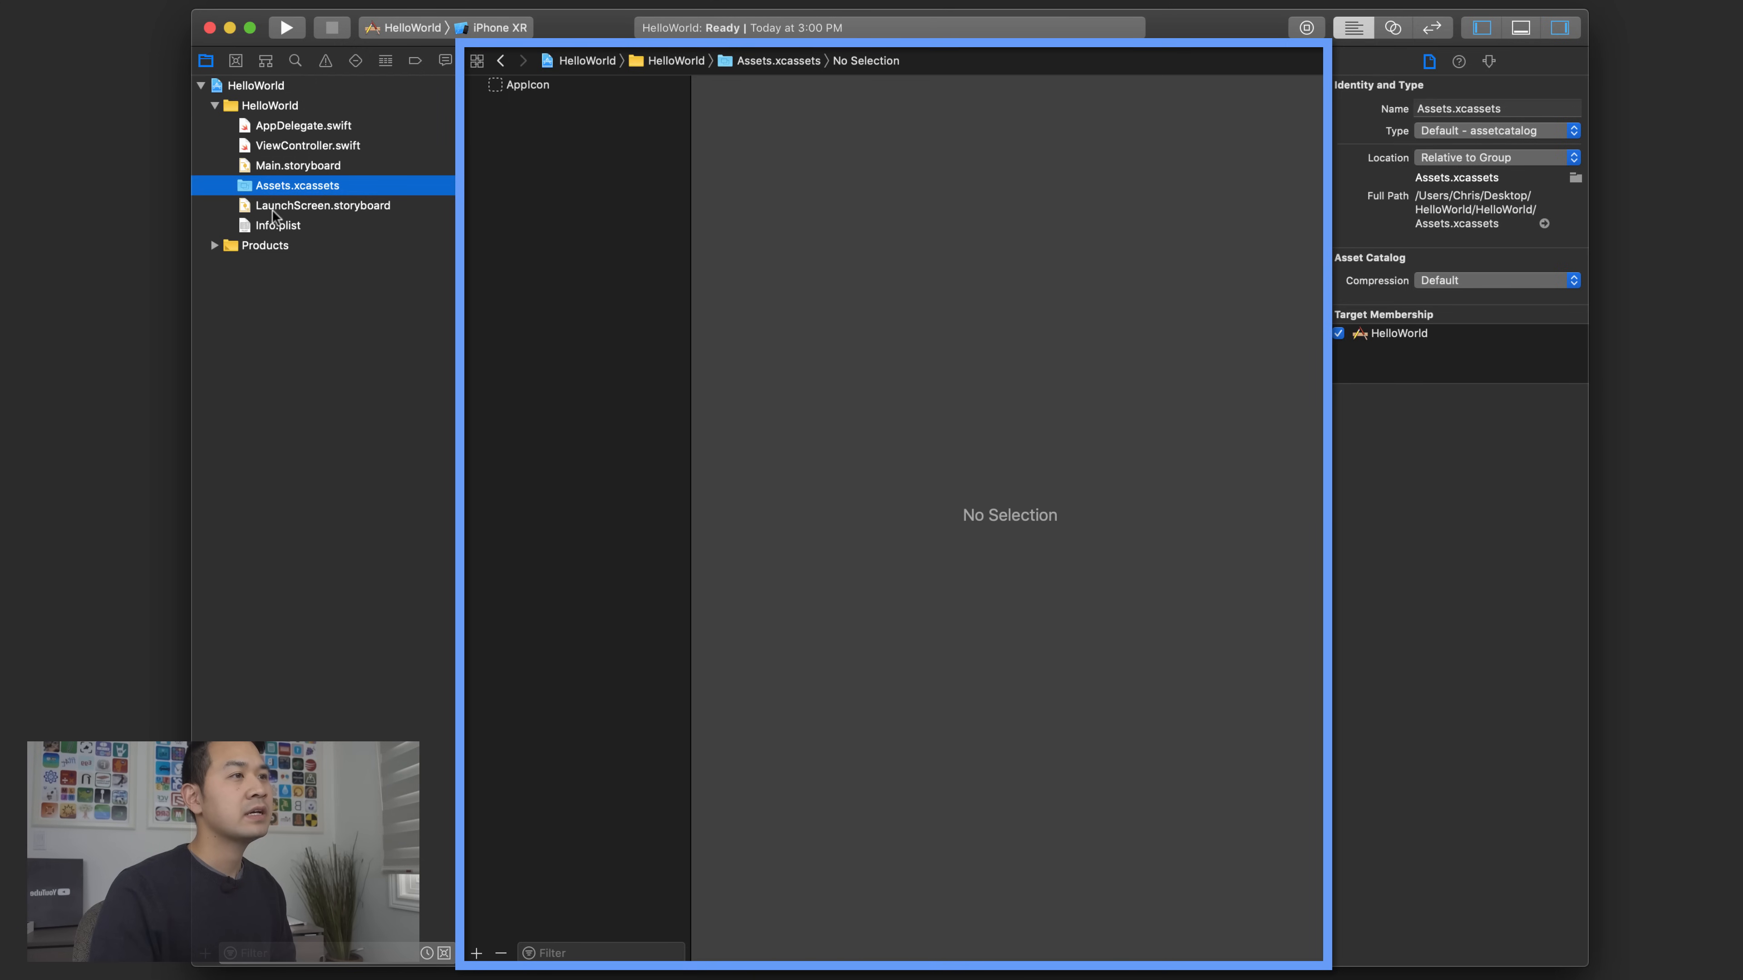
- Open LaunchScreen.storyboard with its blank View Controller scene
click(322, 204)
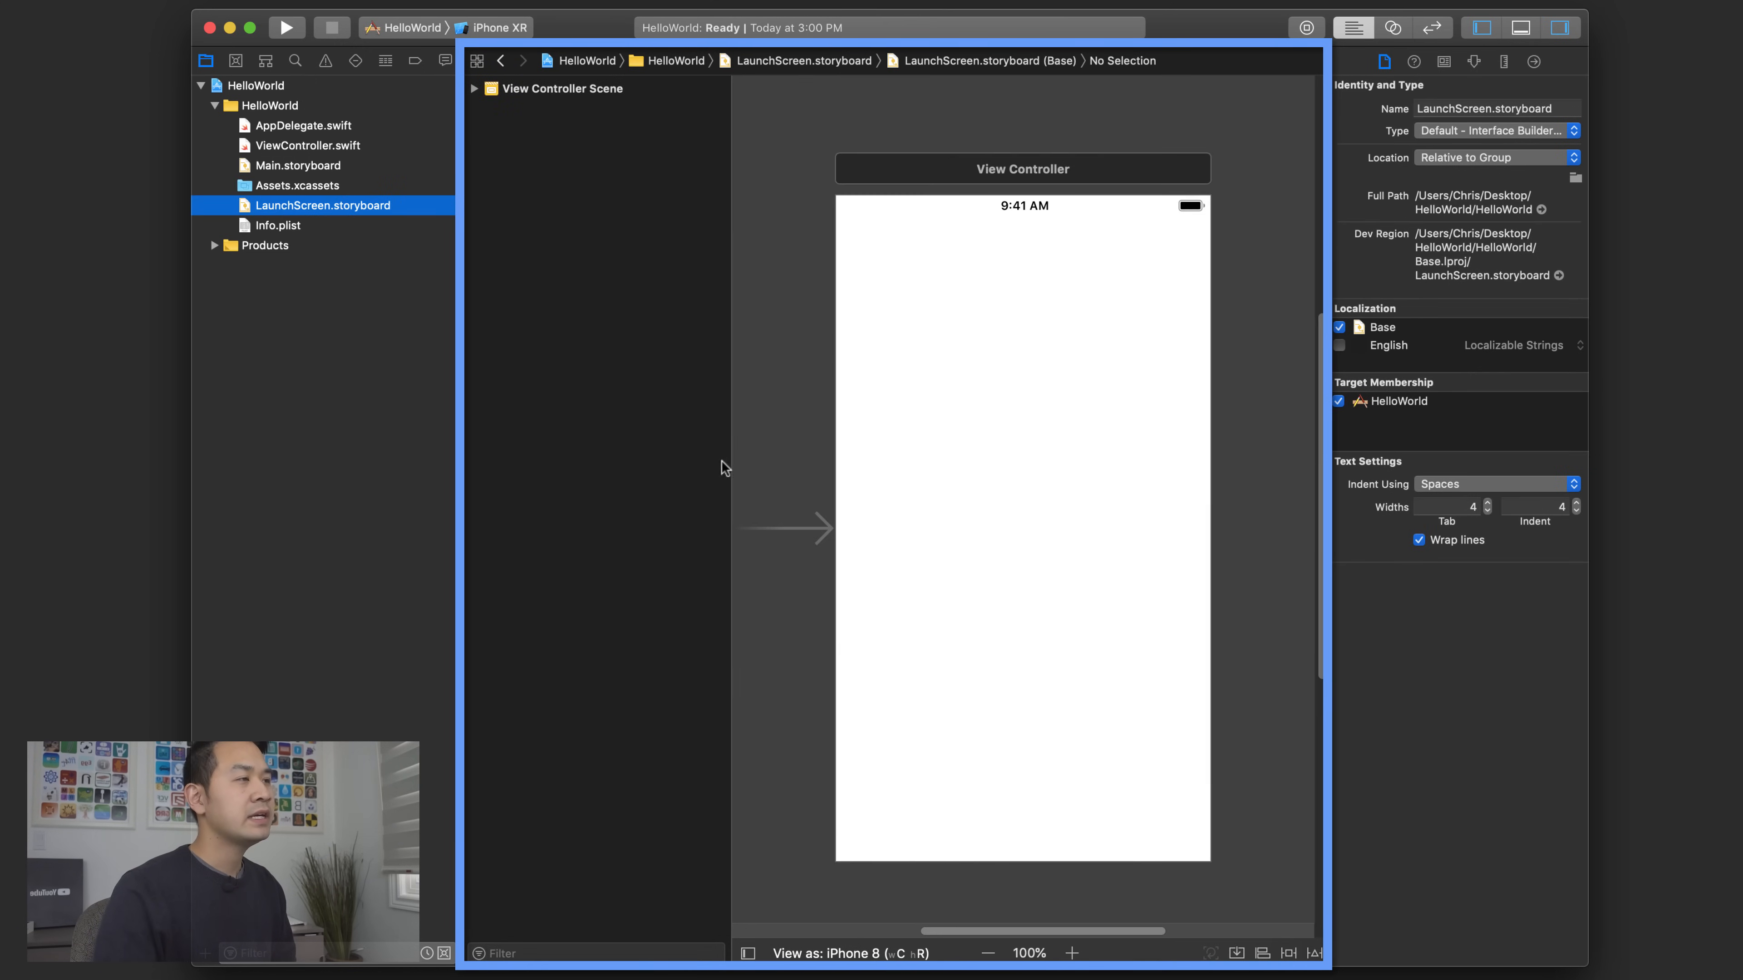
mouse_move(618, 343)
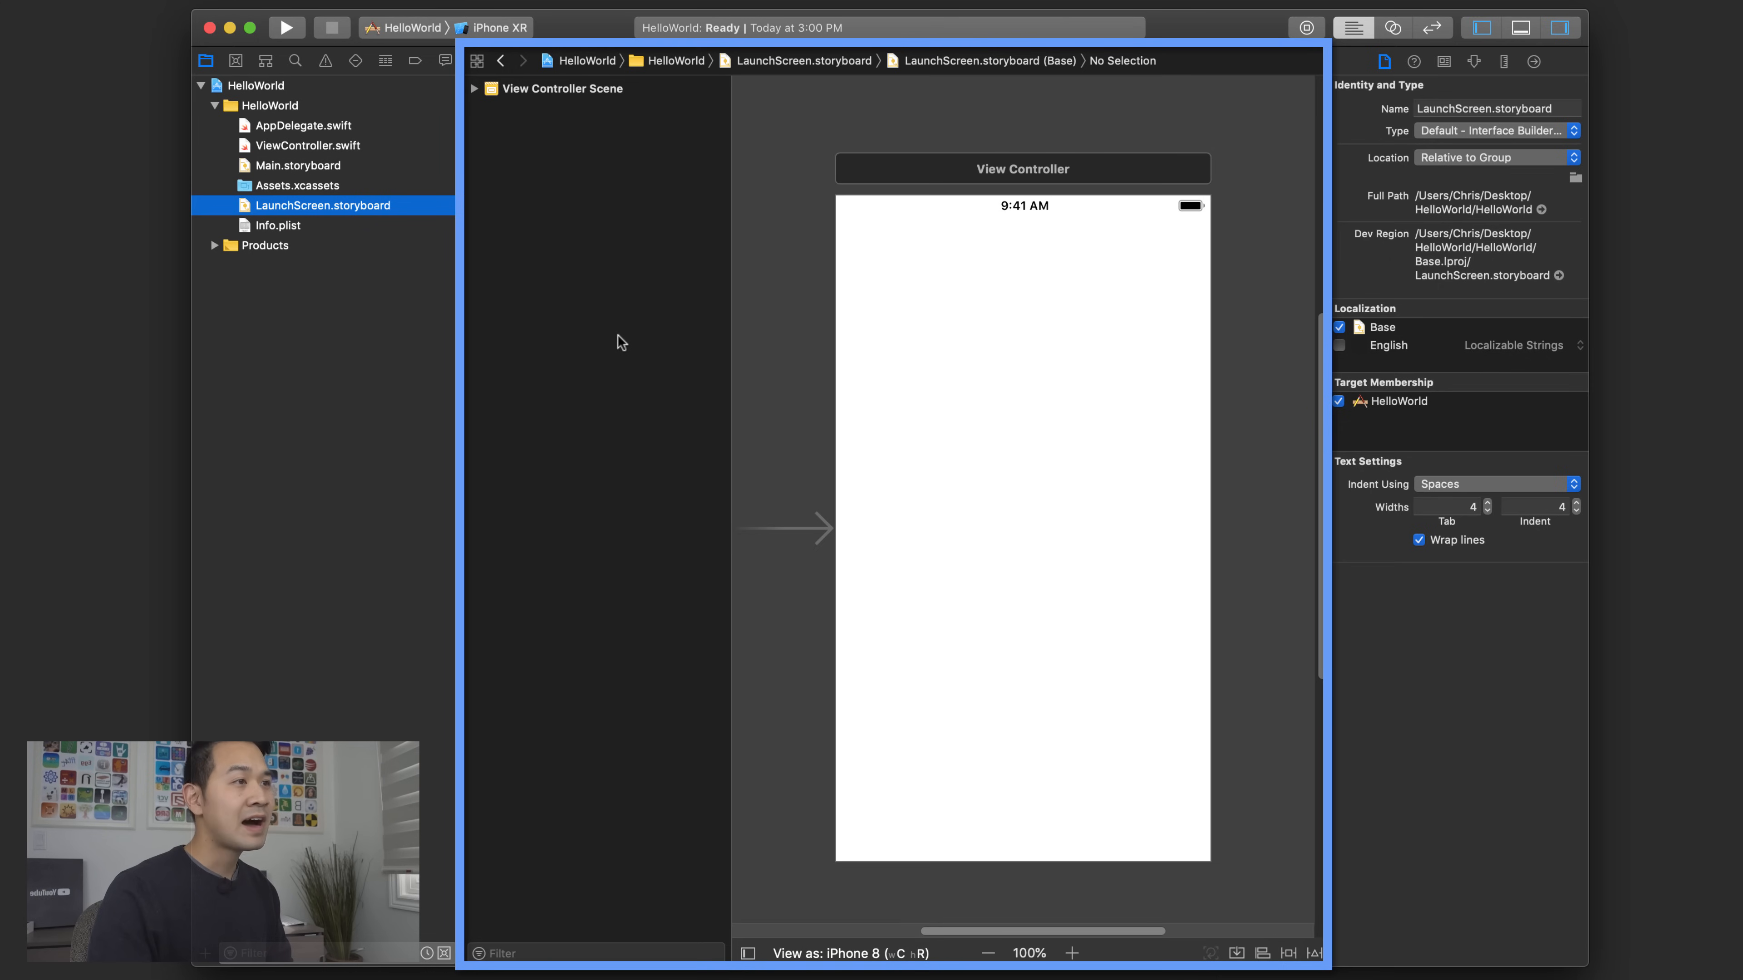
mouse_move(639, 323)
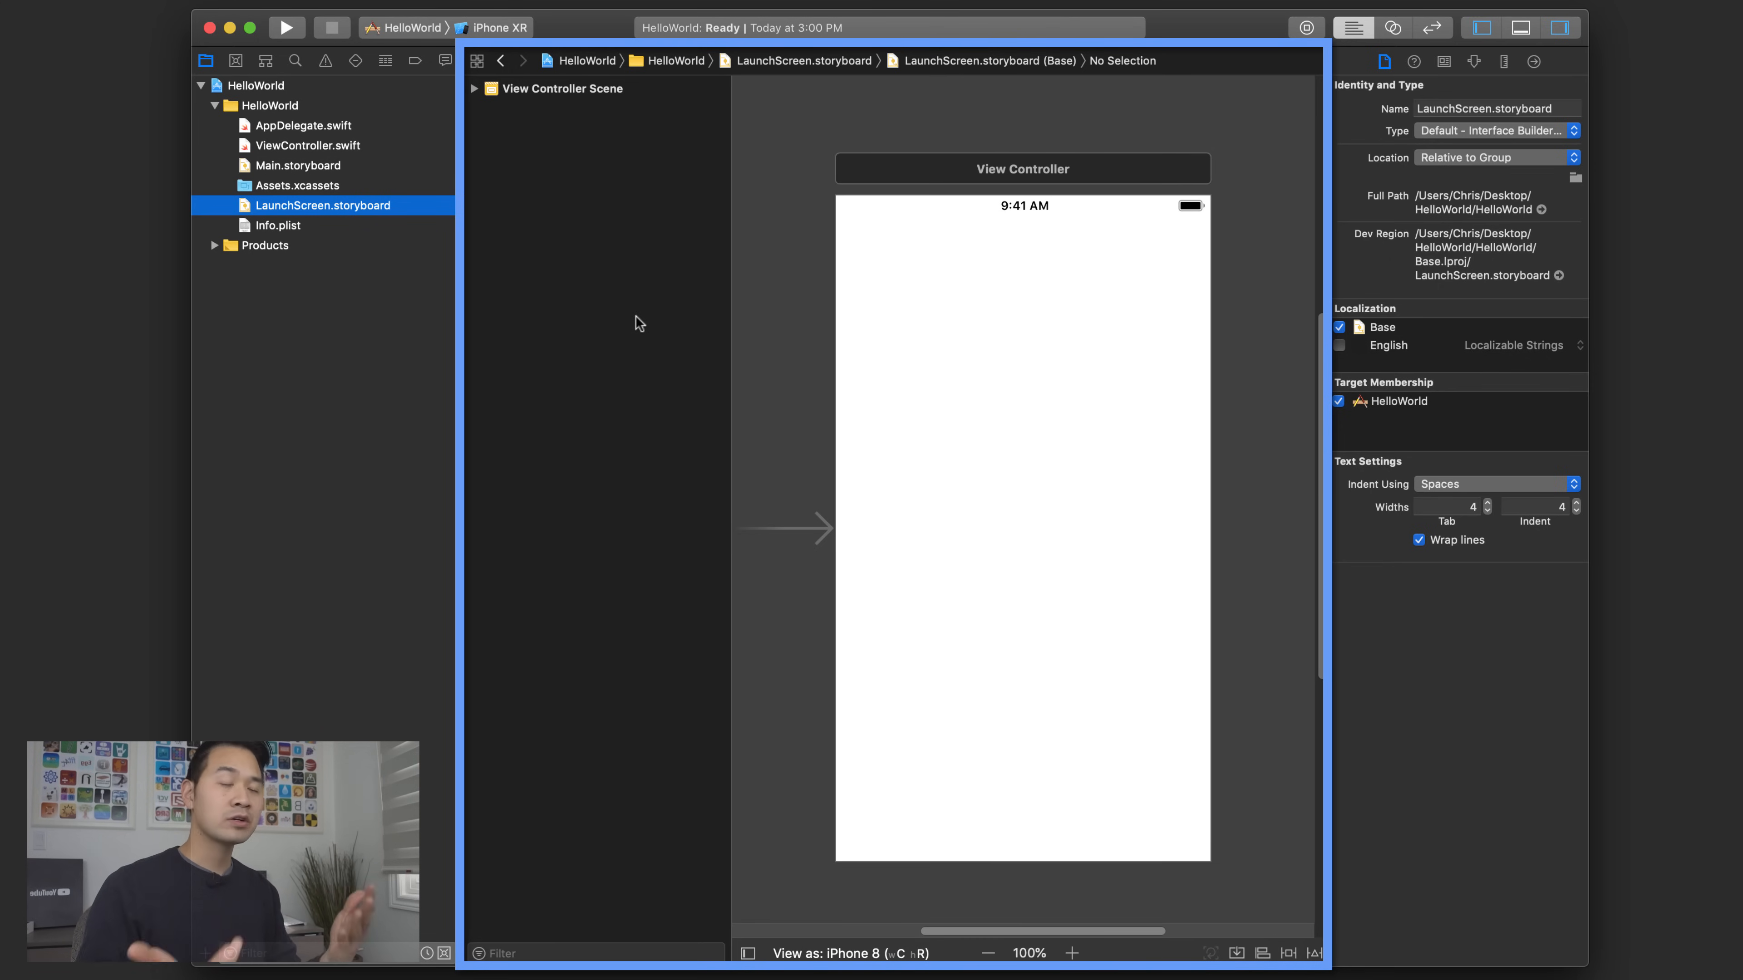
- Open Info.plist to view the project's property keys
click(277, 224)
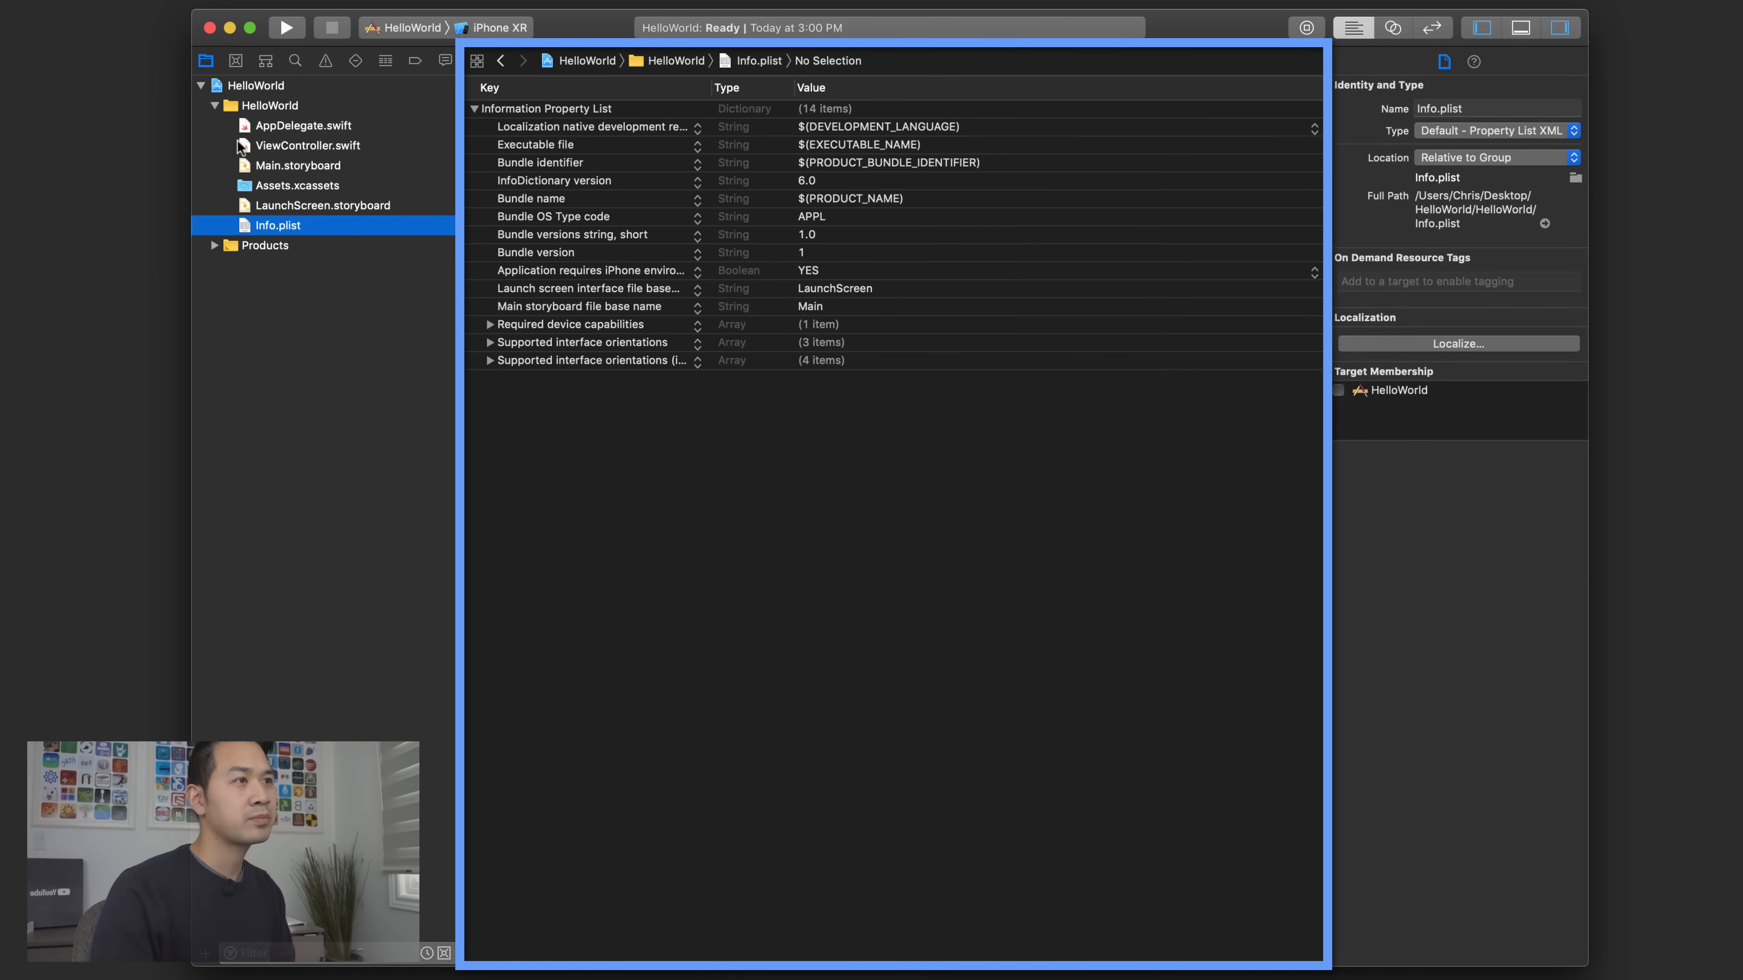
- Open ViewController.swift showing its default viewDidLoad code
click(309, 146)
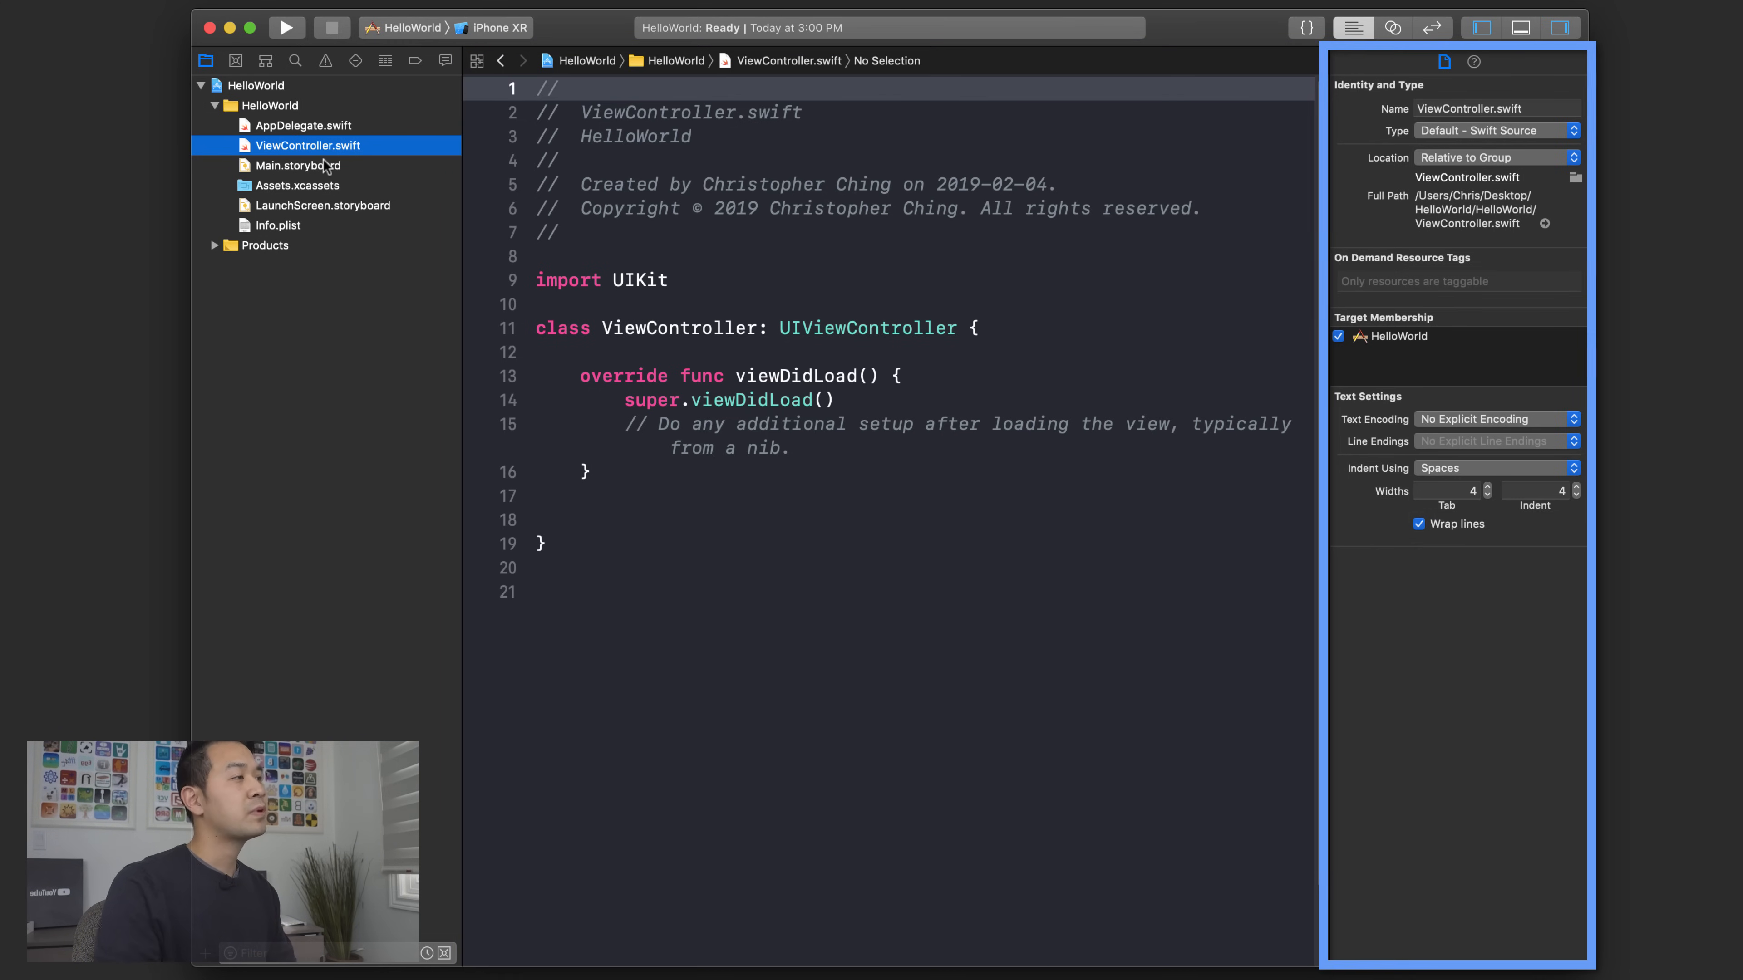
mouse_move(1563, 55)
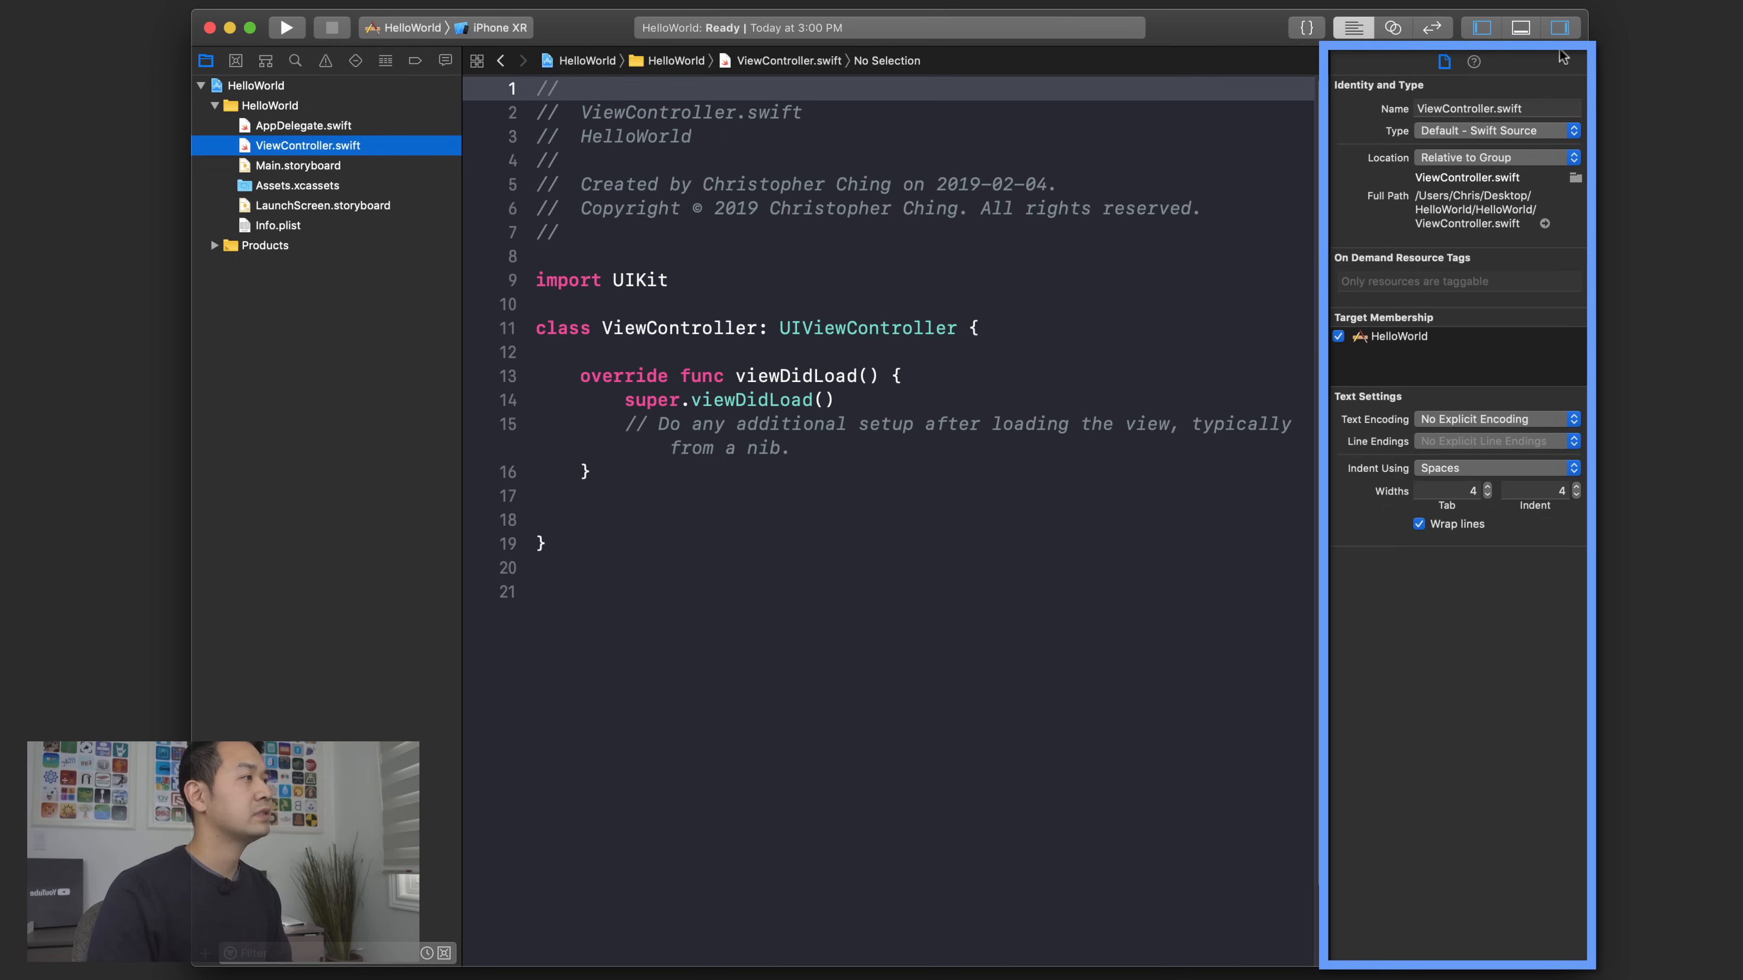
mouse_move(1495, 619)
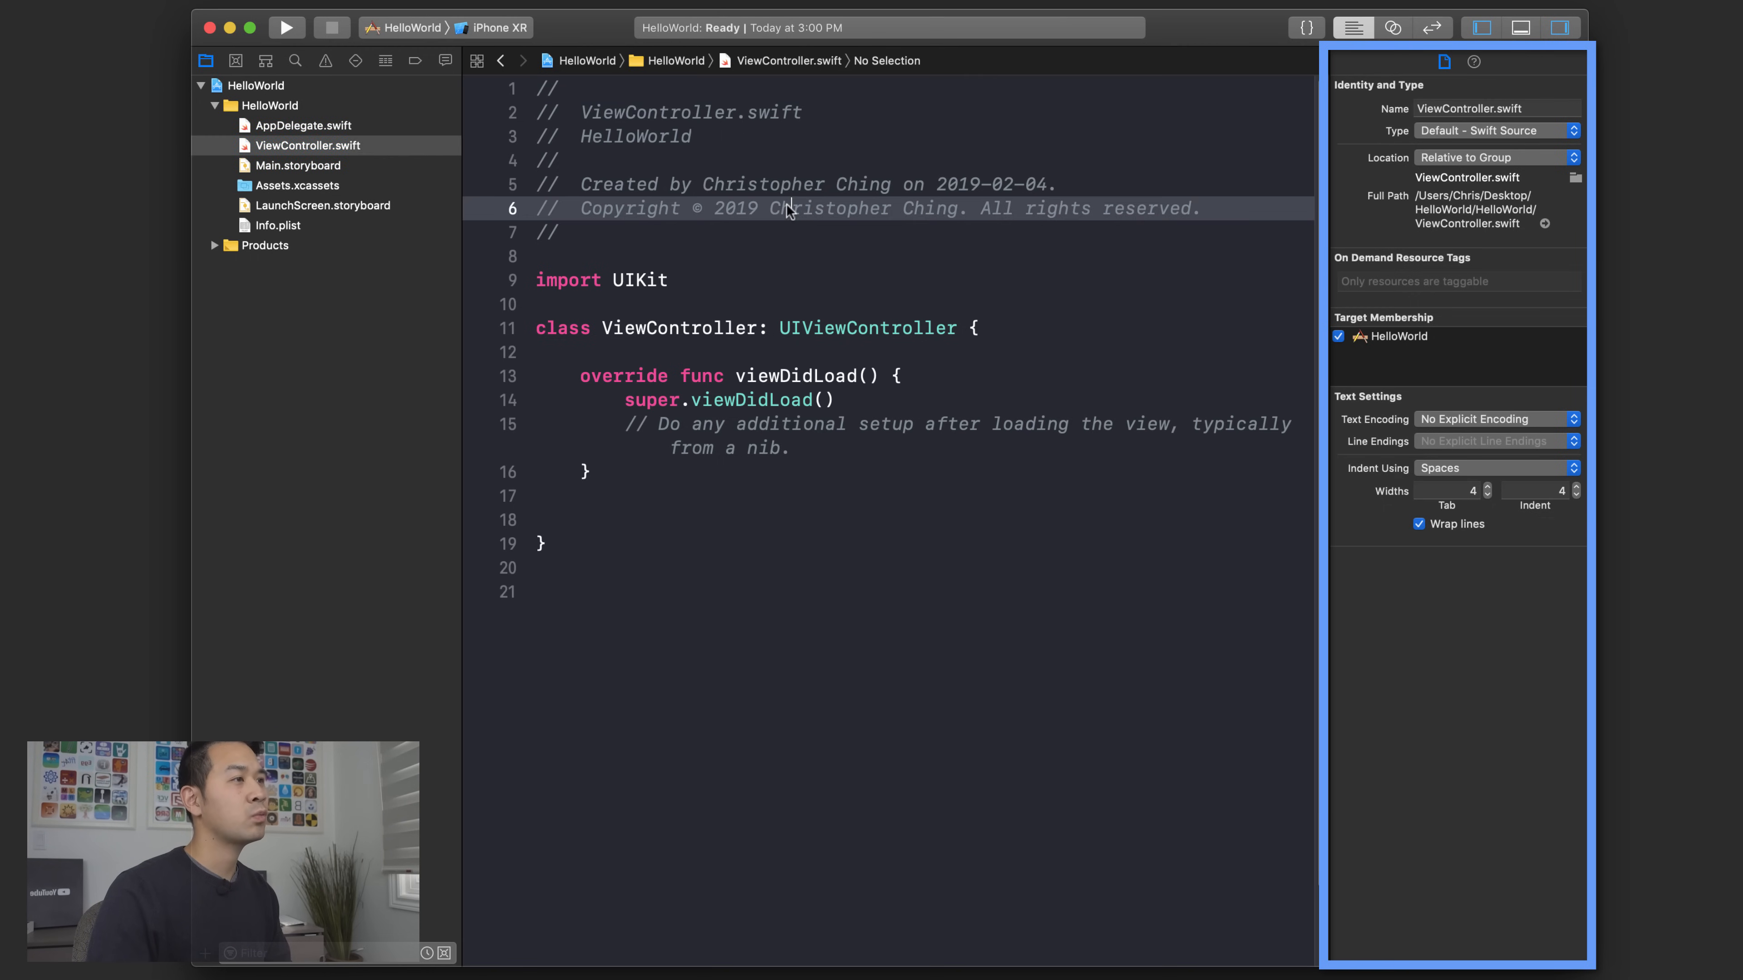
mouse_move(828, 412)
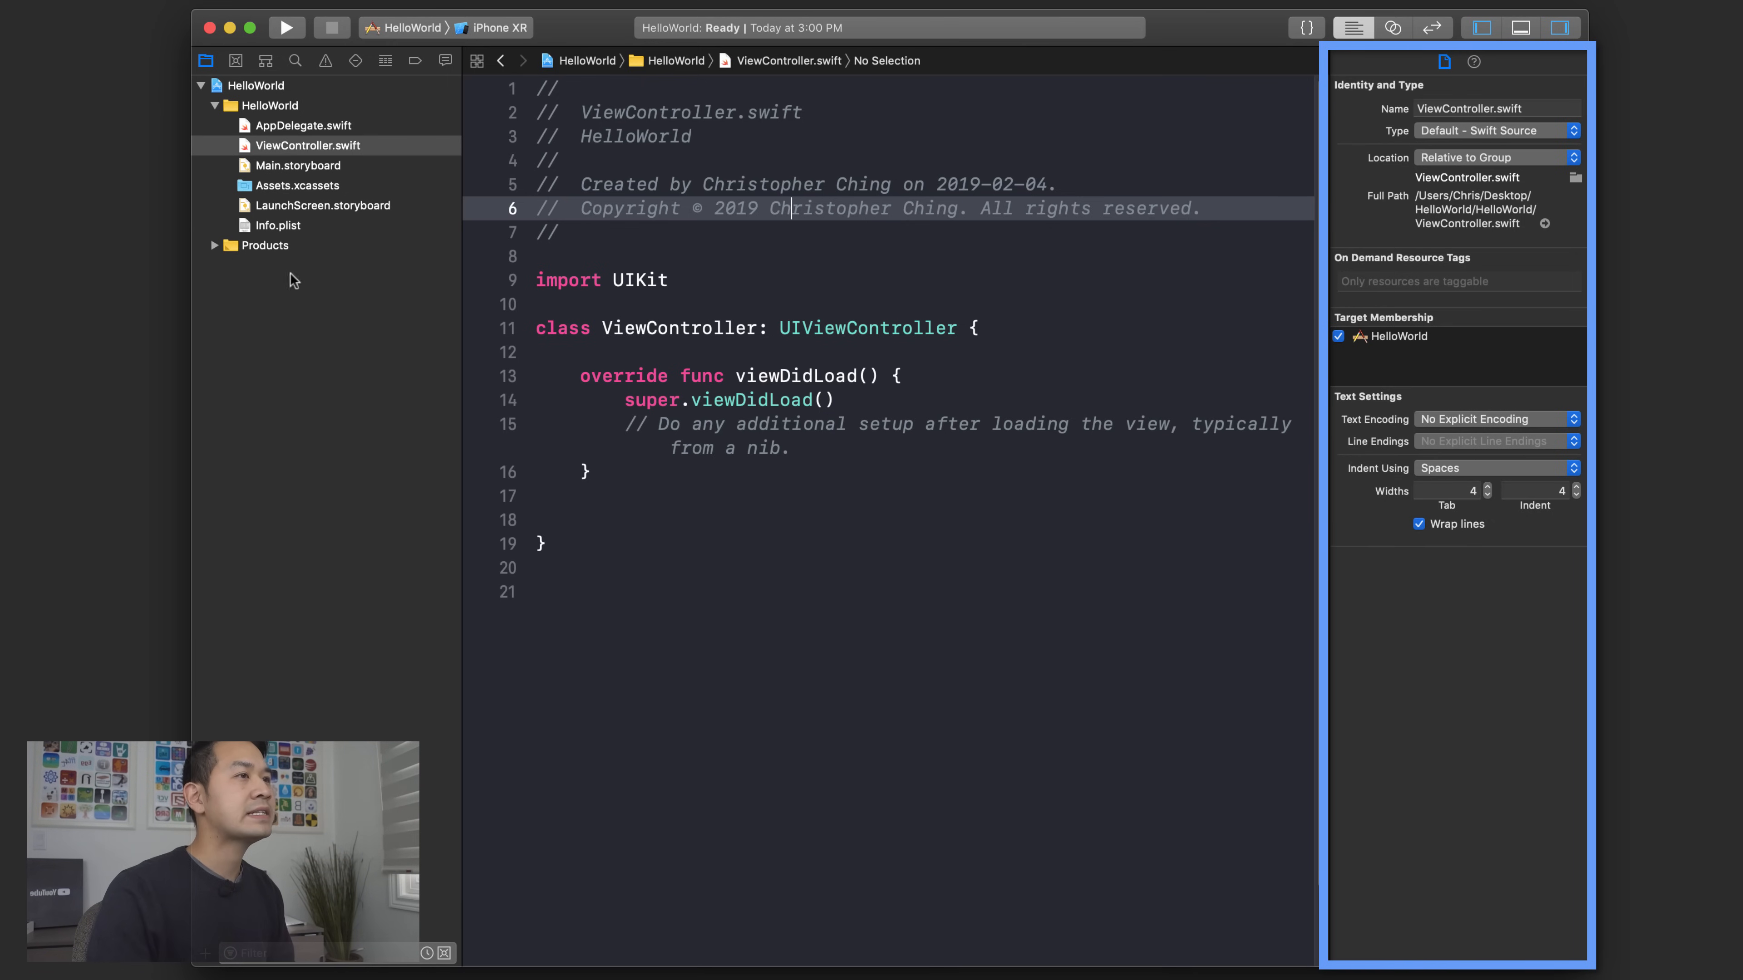
- View Main.storyboard, then show Quick Help documentation for viewDidLoad in ViewController.swift
click(298, 164)
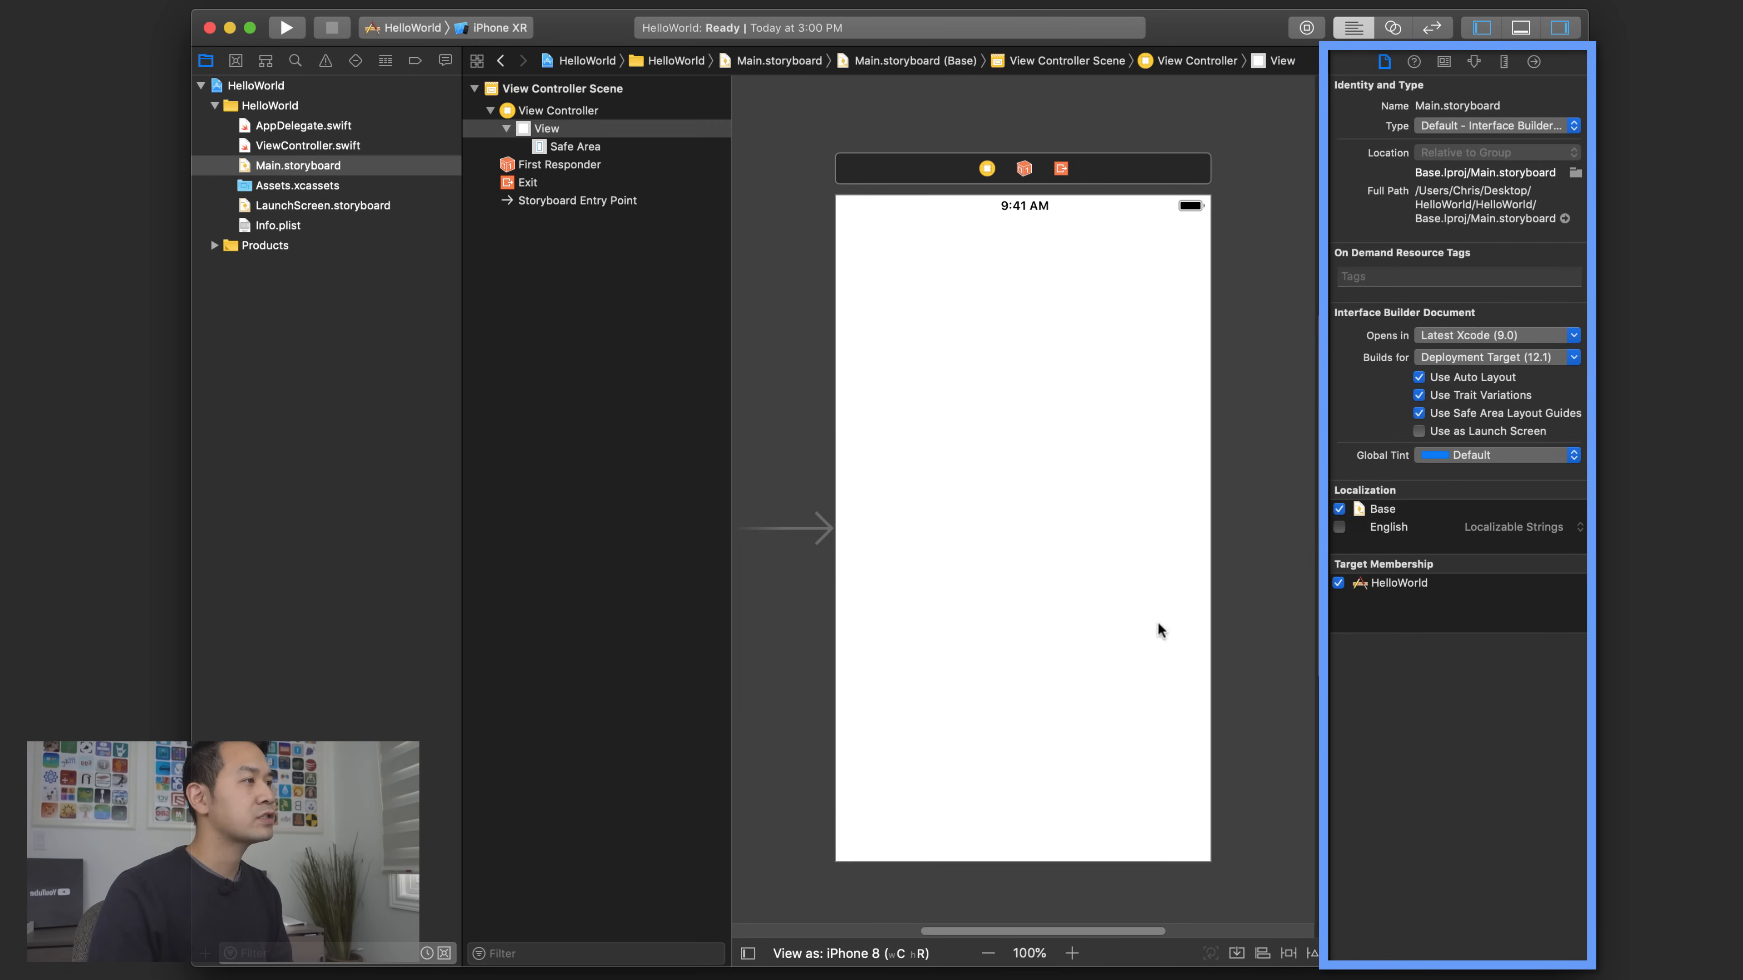
mouse_move(1117, 371)
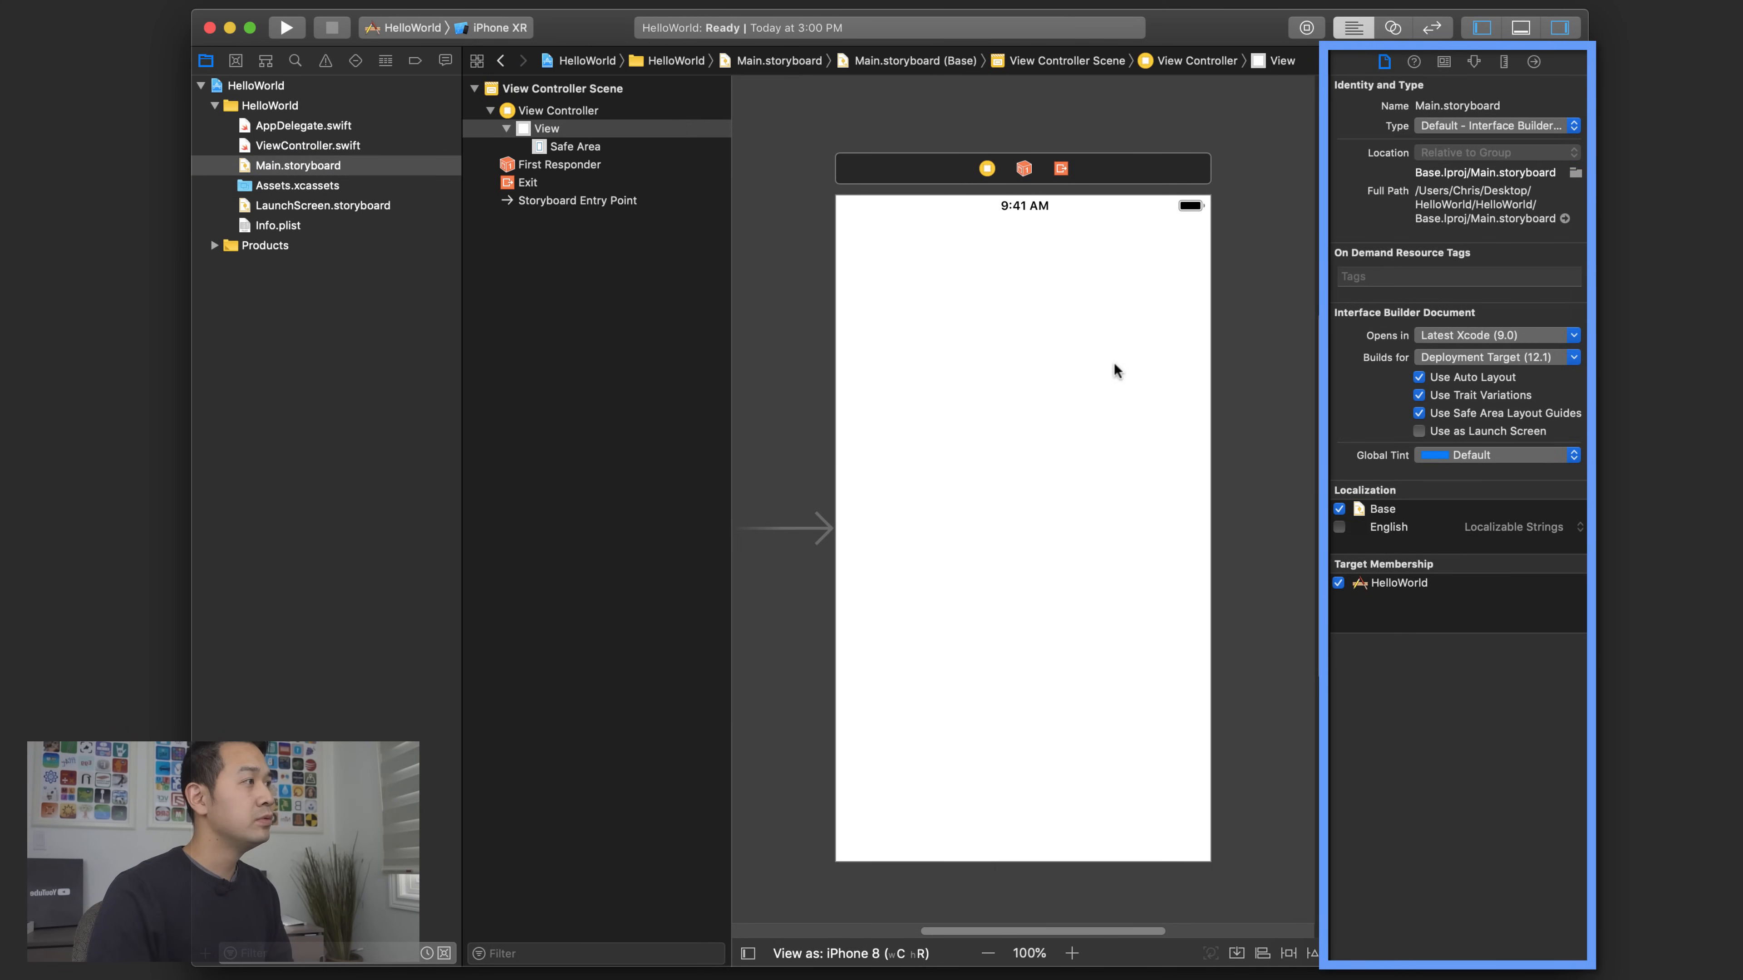
mouse_move(1420, 99)
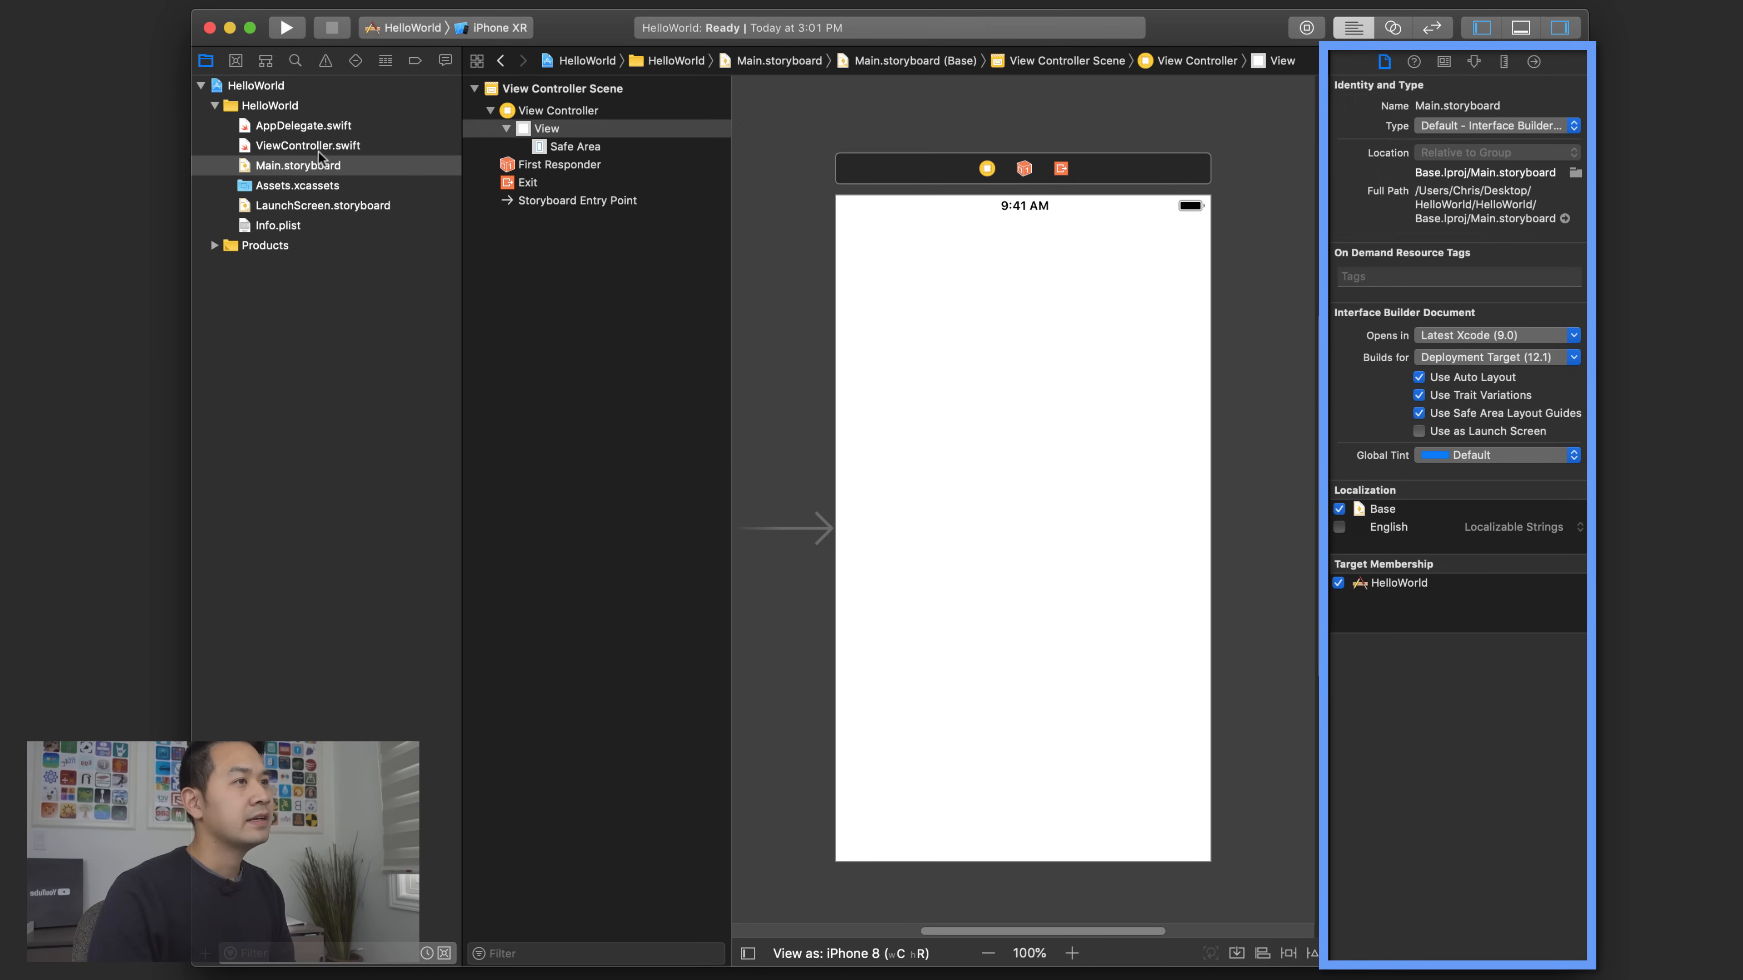
click(307, 144)
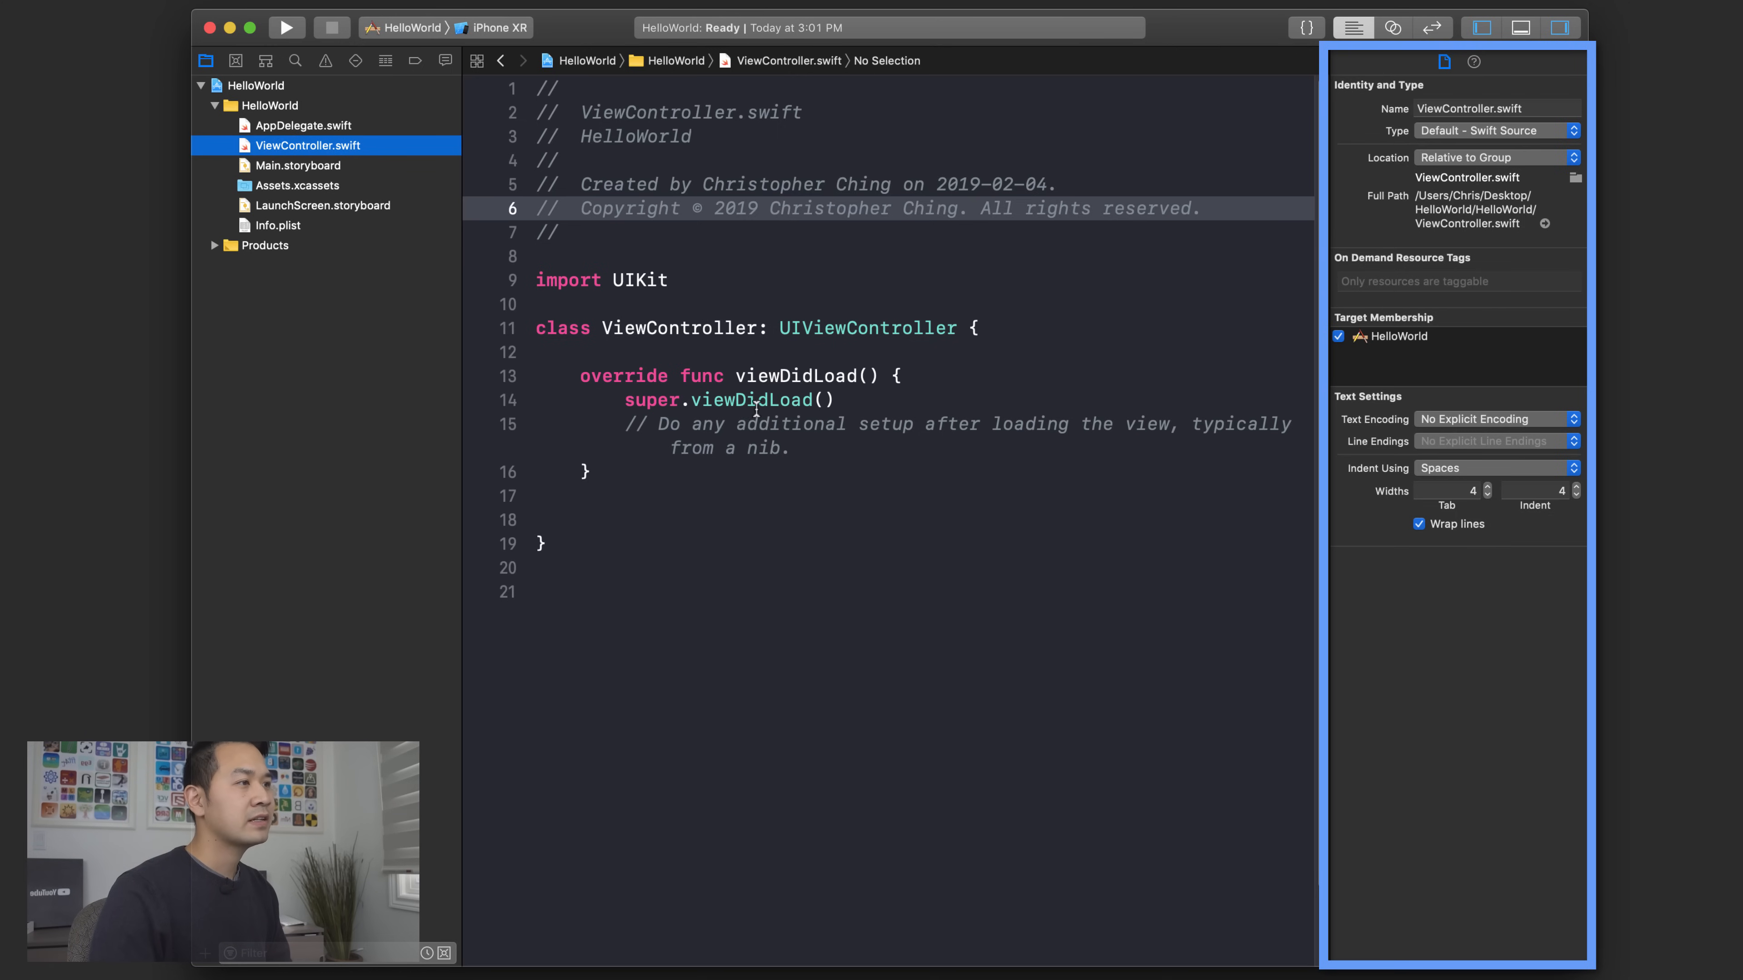
click(767, 400)
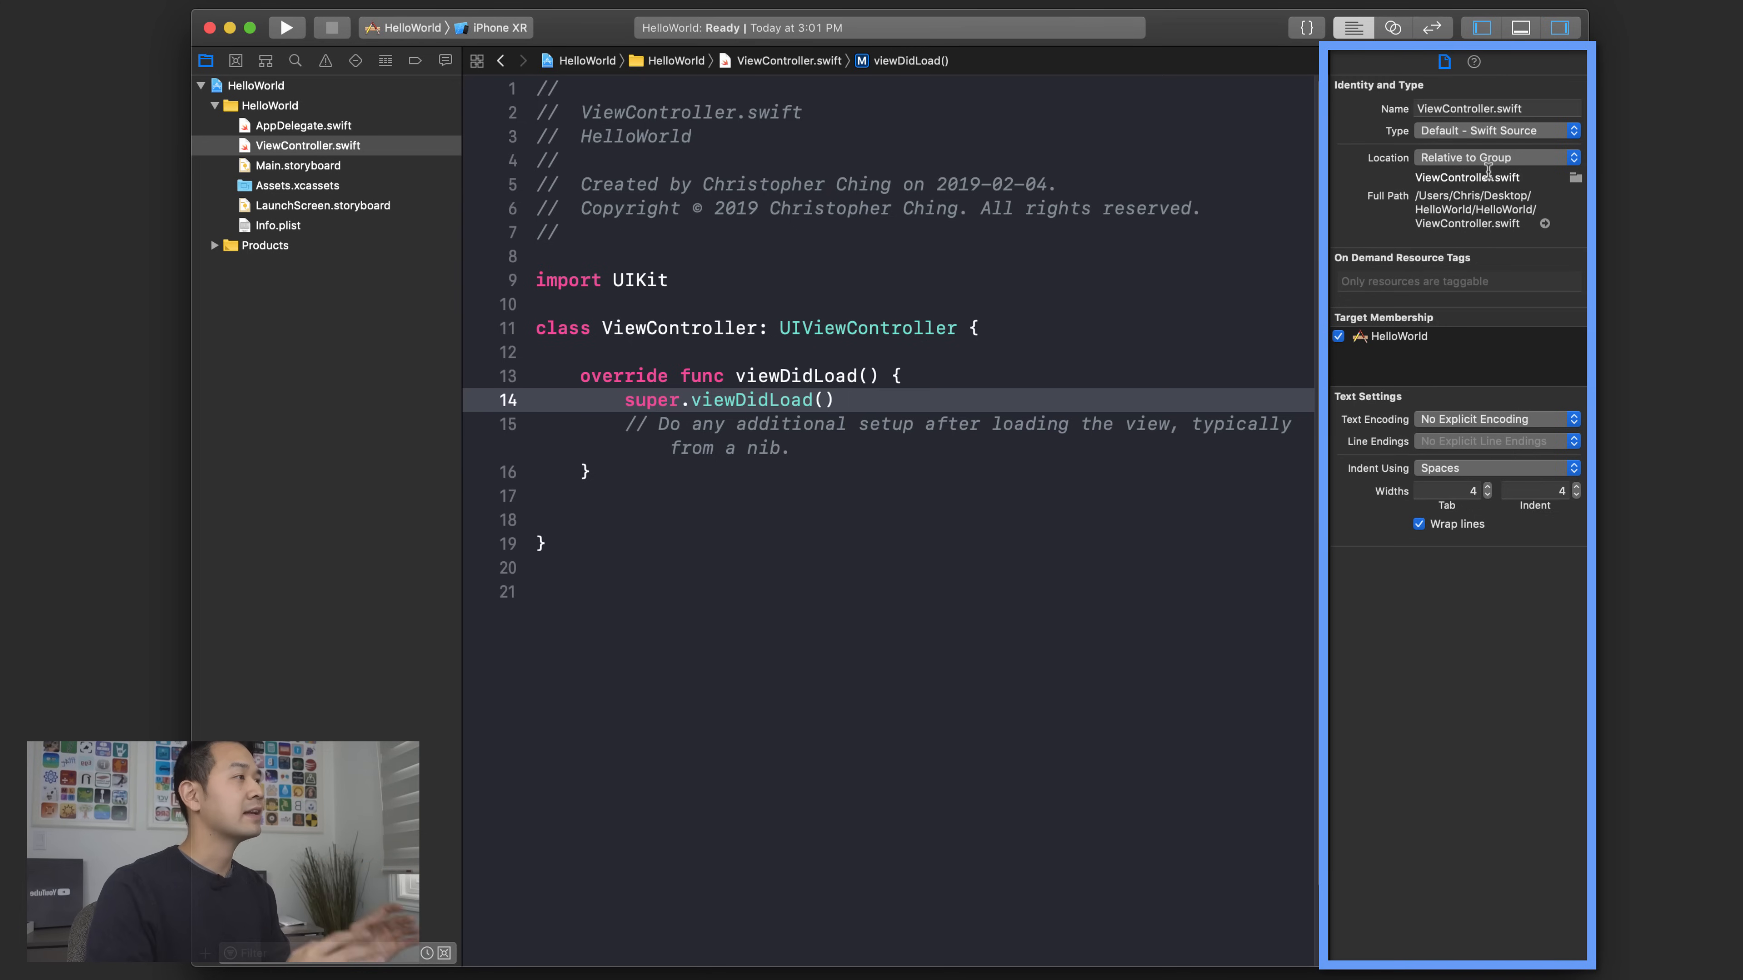
mouse_move(1479, 63)
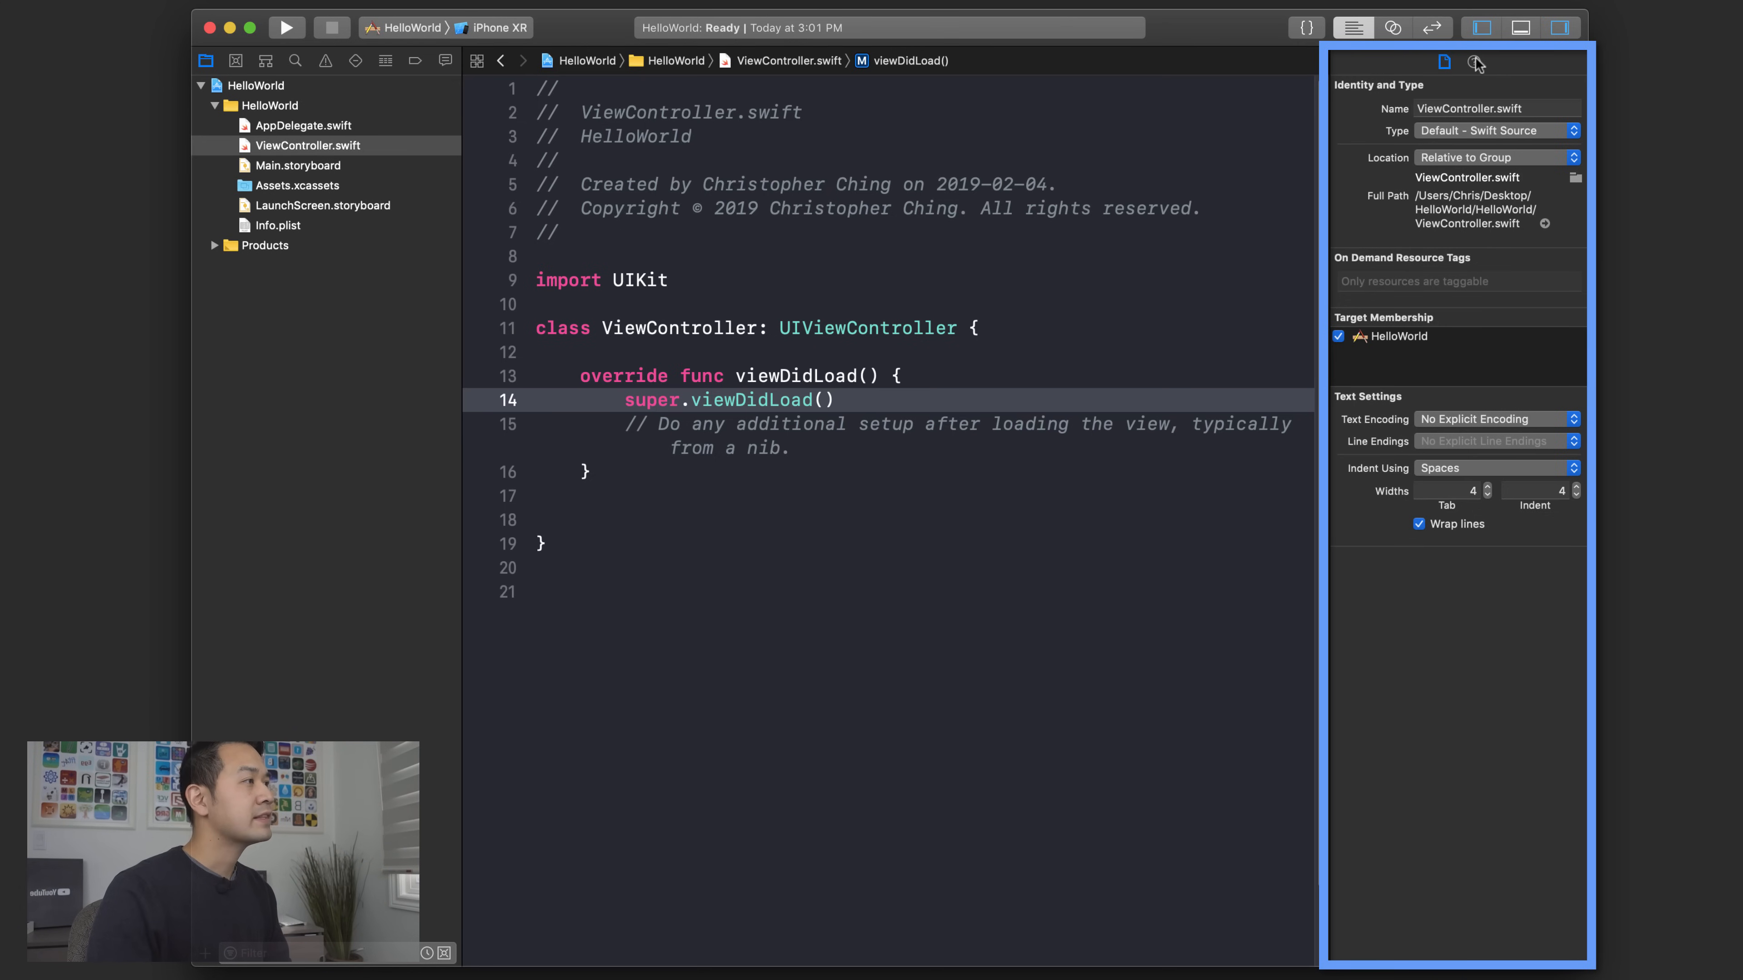
mouse_move(1477, 60)
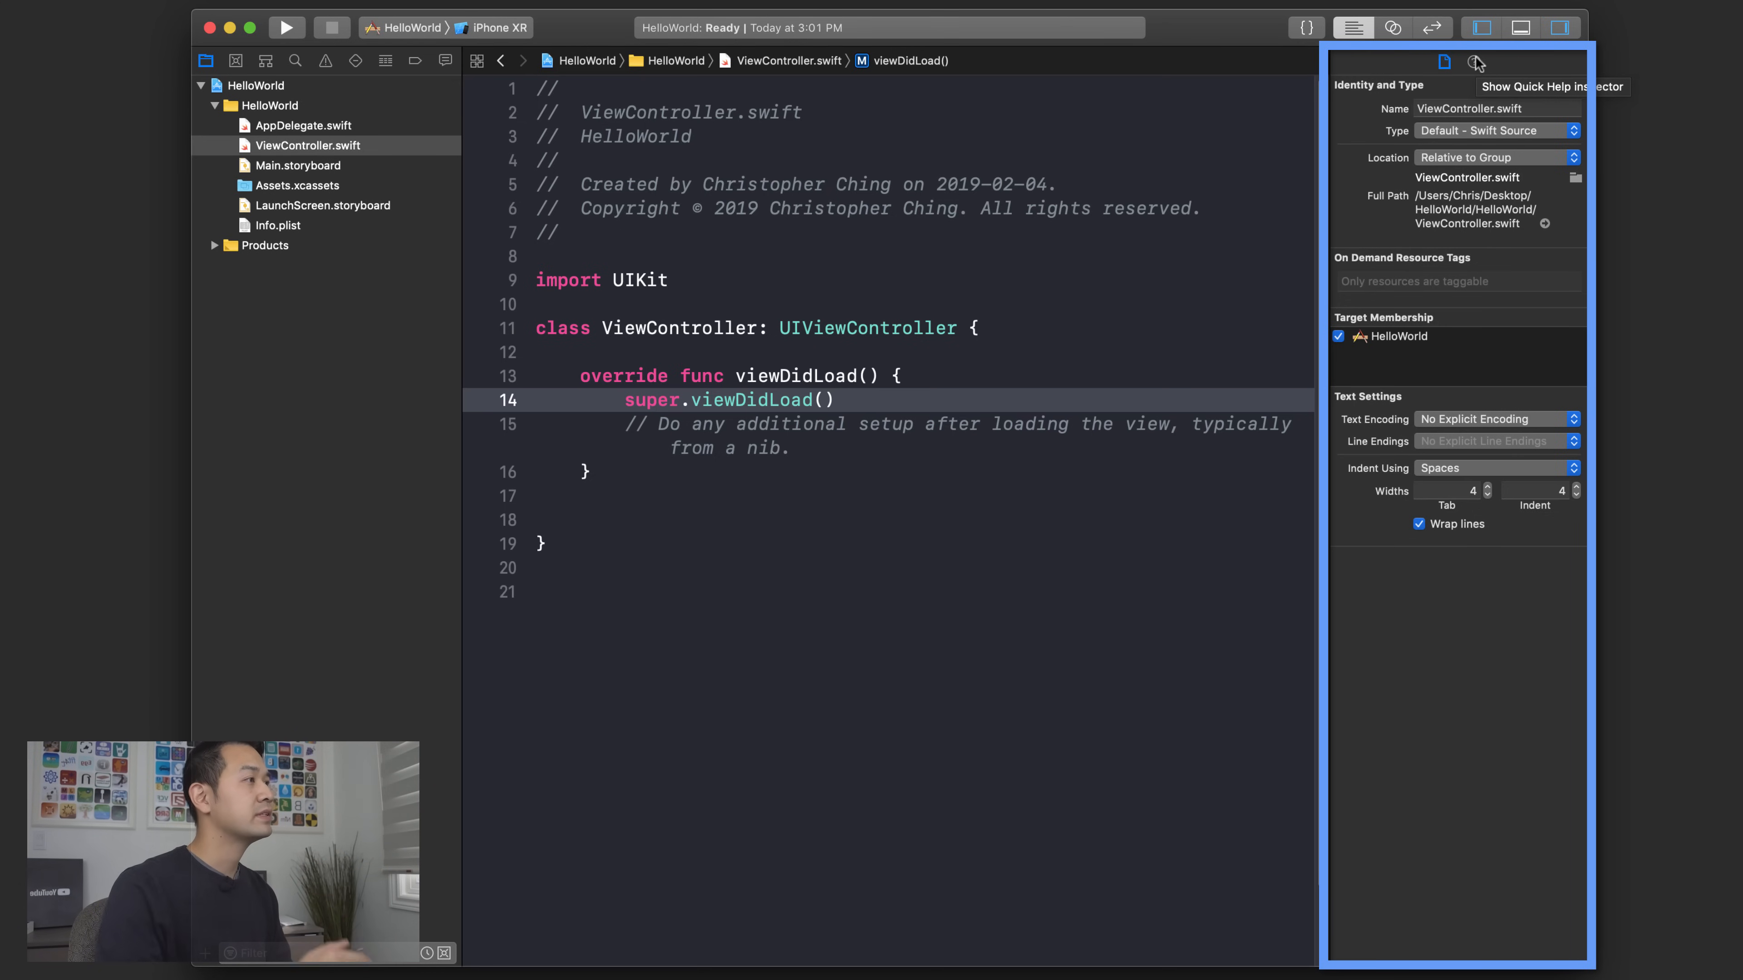
click(1473, 61)
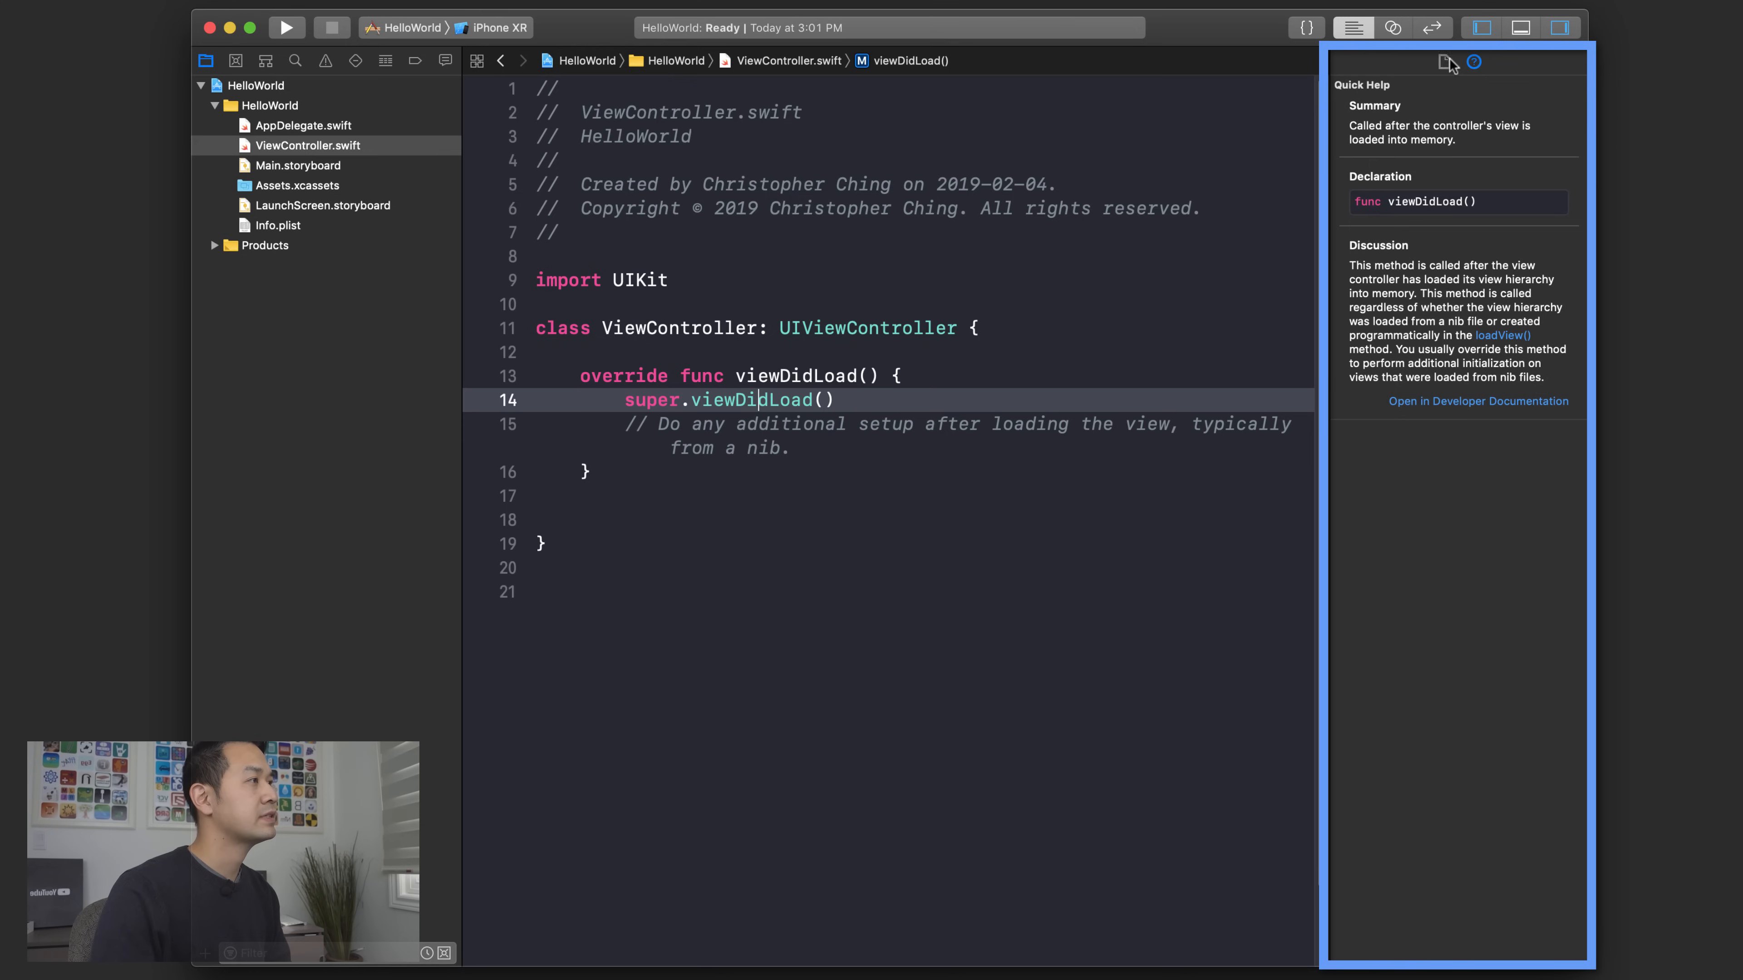
- Return to Main.storyboard with UIView documentation shown beside the scene
click(297, 165)
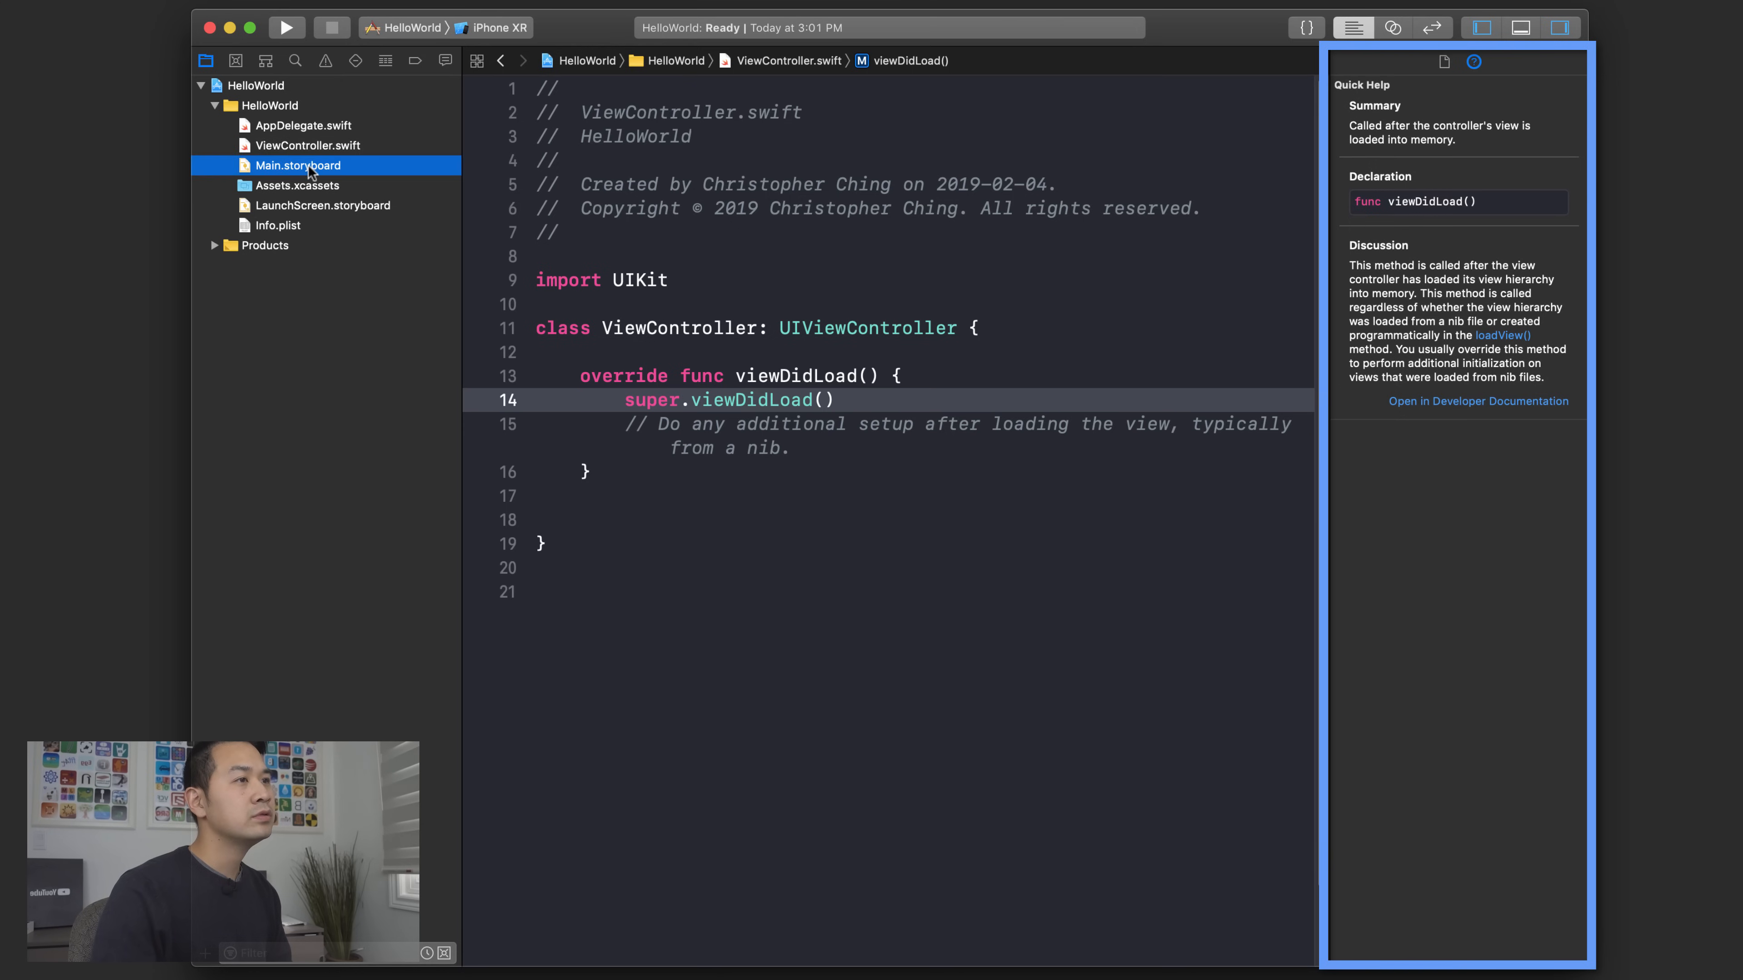
click(298, 166)
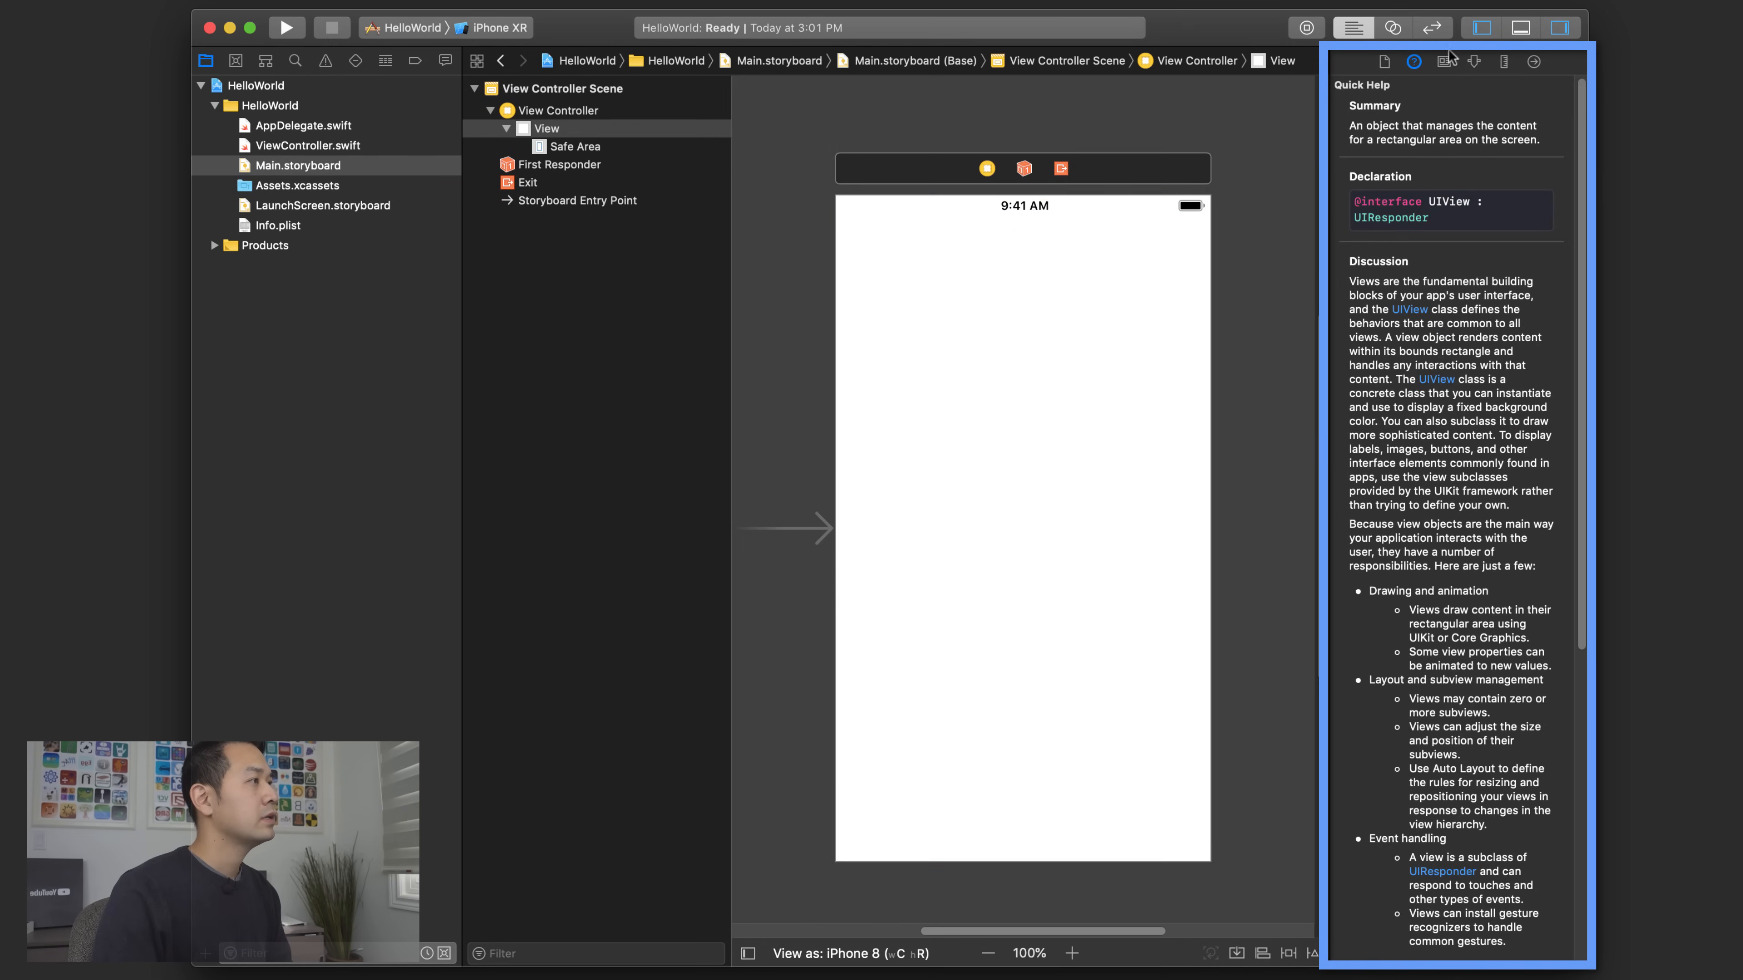
- Show the main view's Attributes inspector, then its Size inspector with autoresizing and layout margins
click(1474, 63)
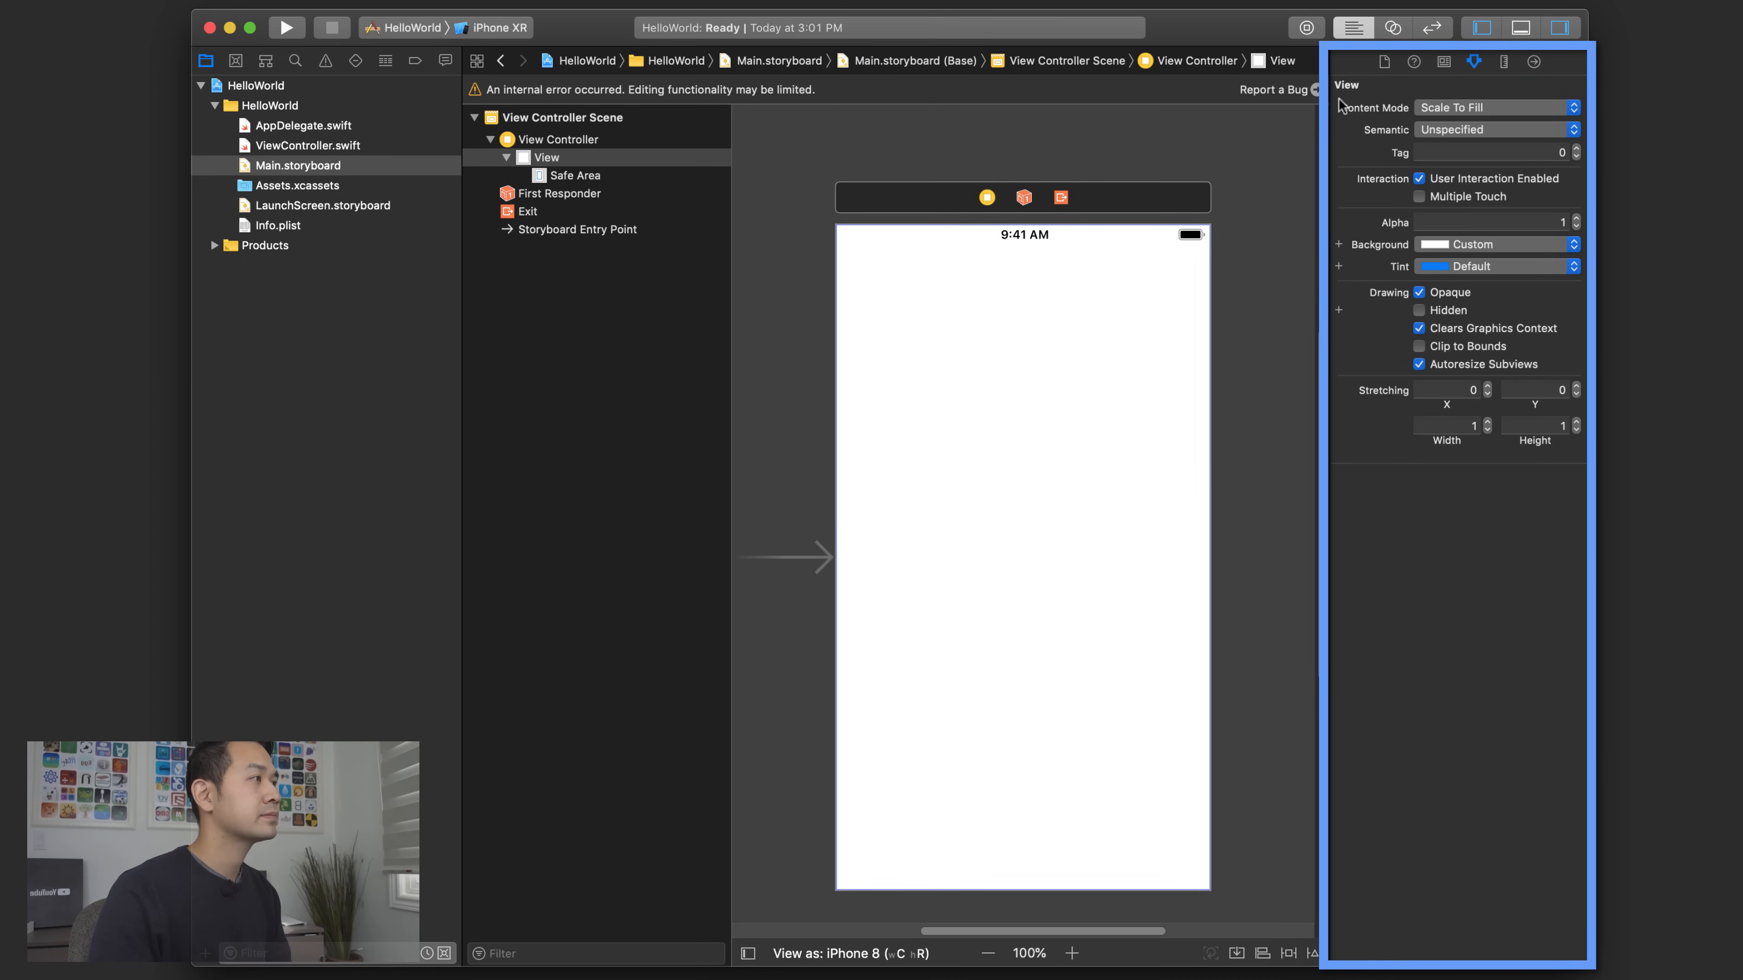
click(1503, 61)
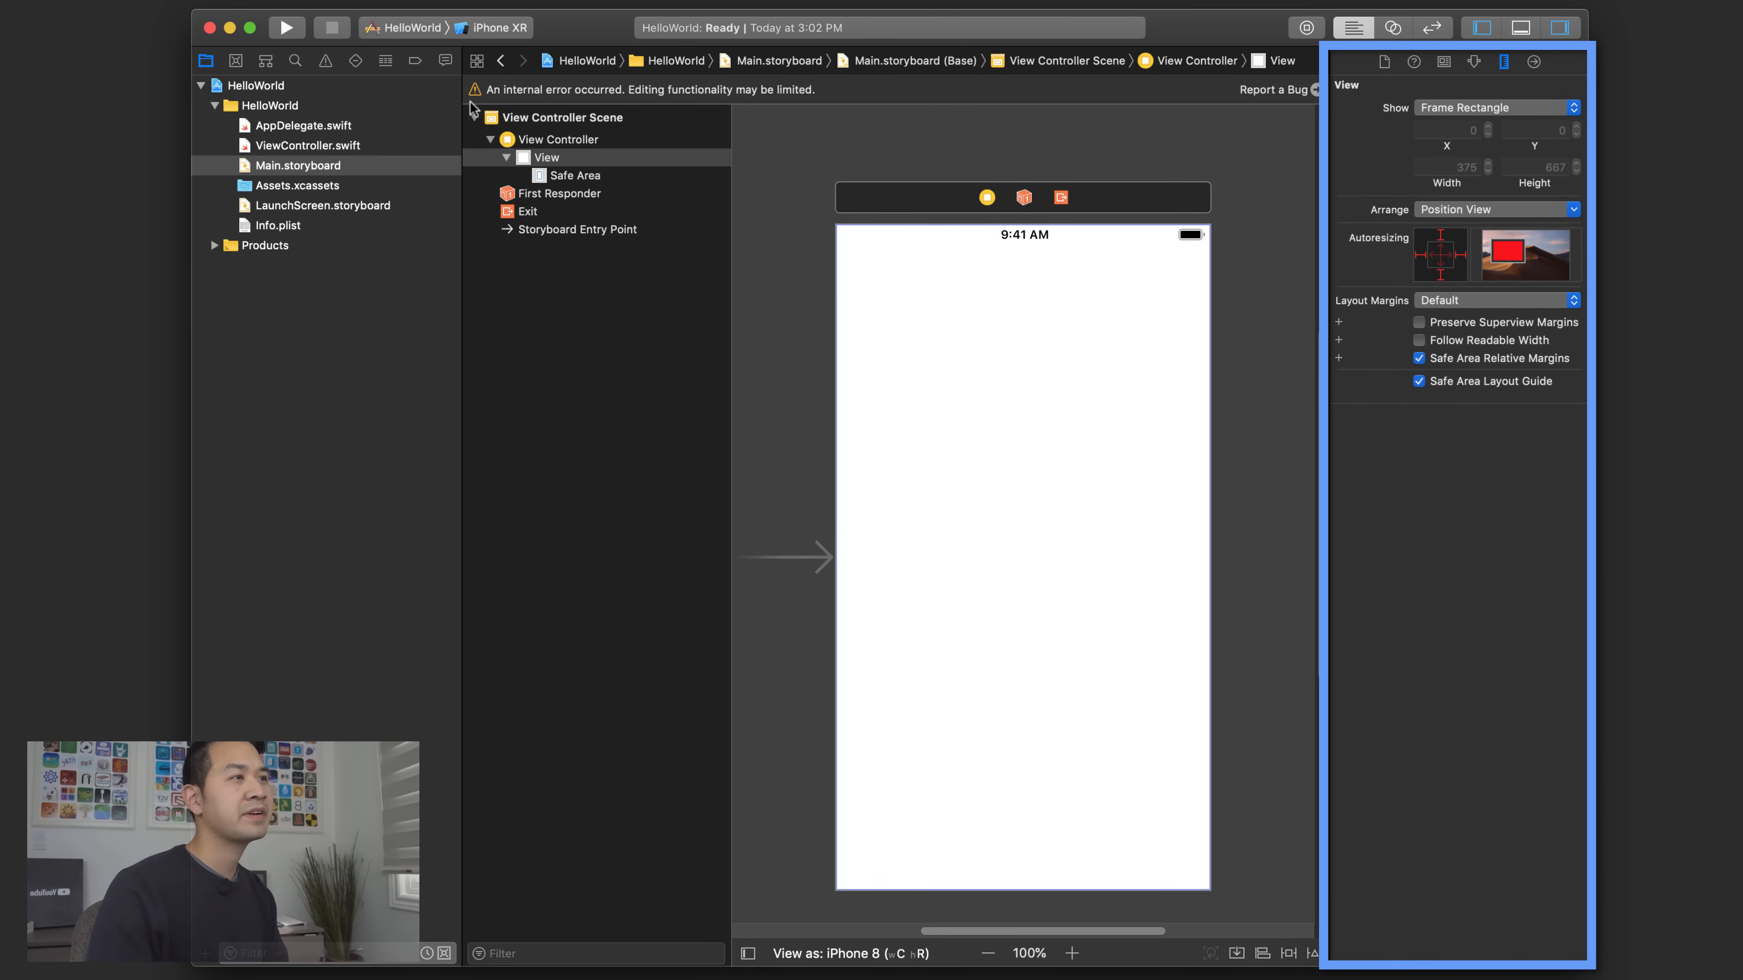
mouse_move(628, 80)
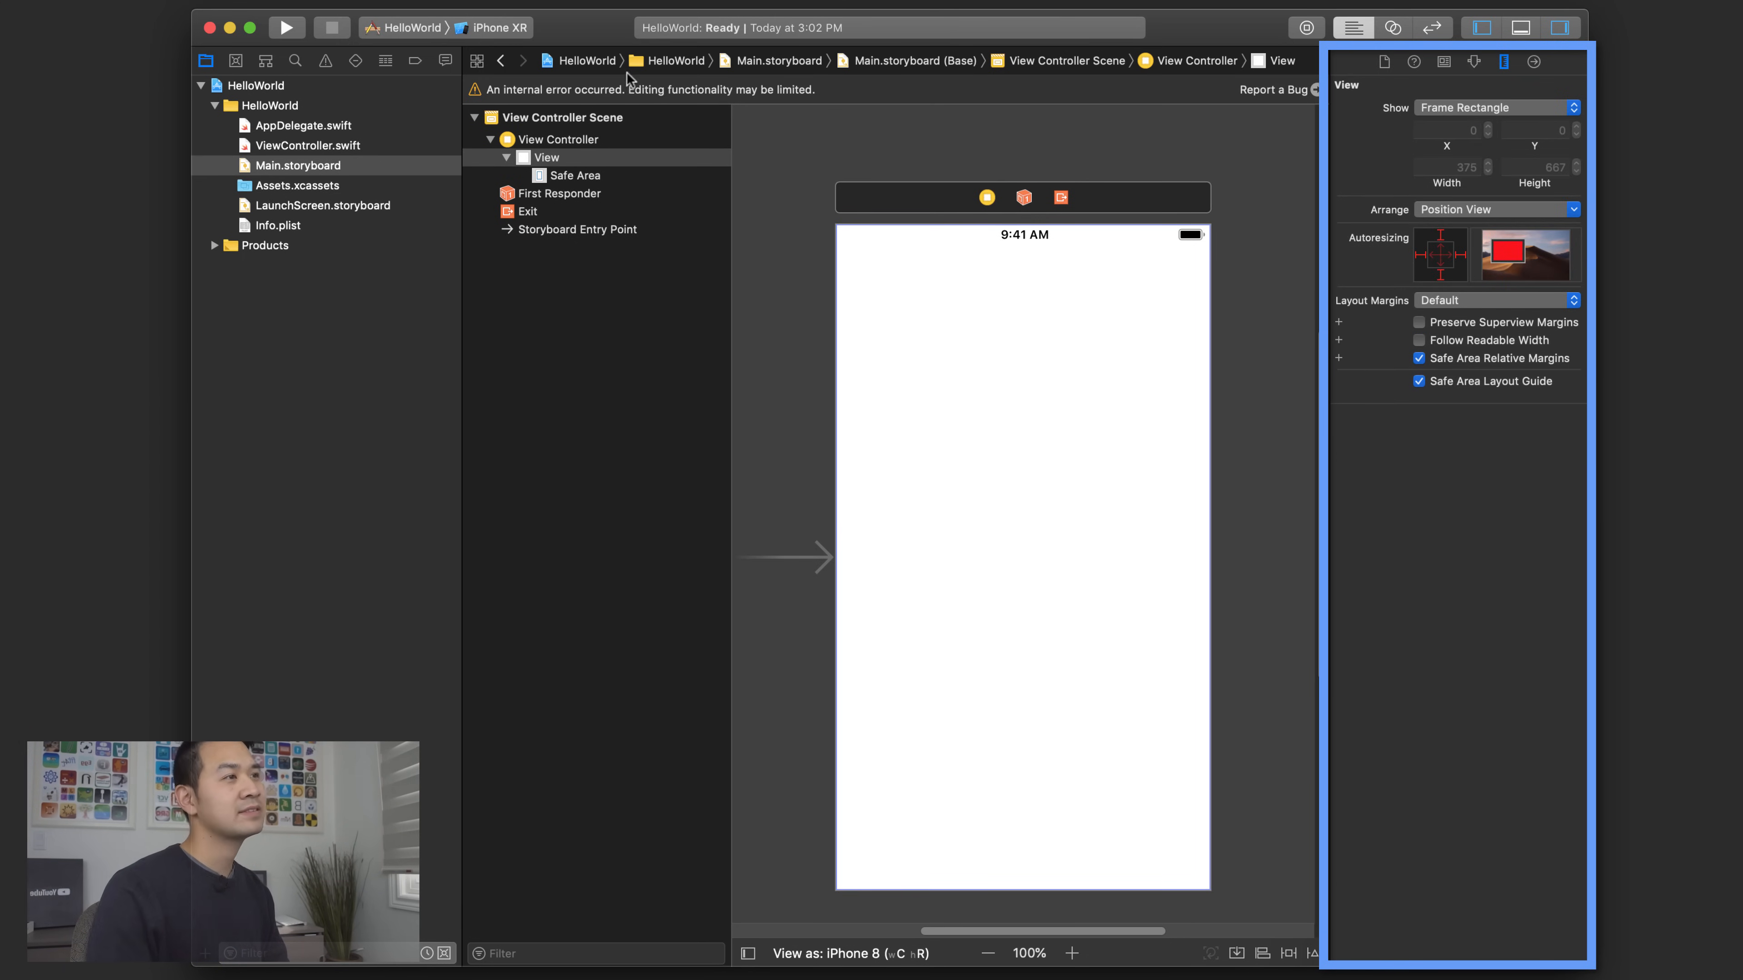
mouse_move(815, 103)
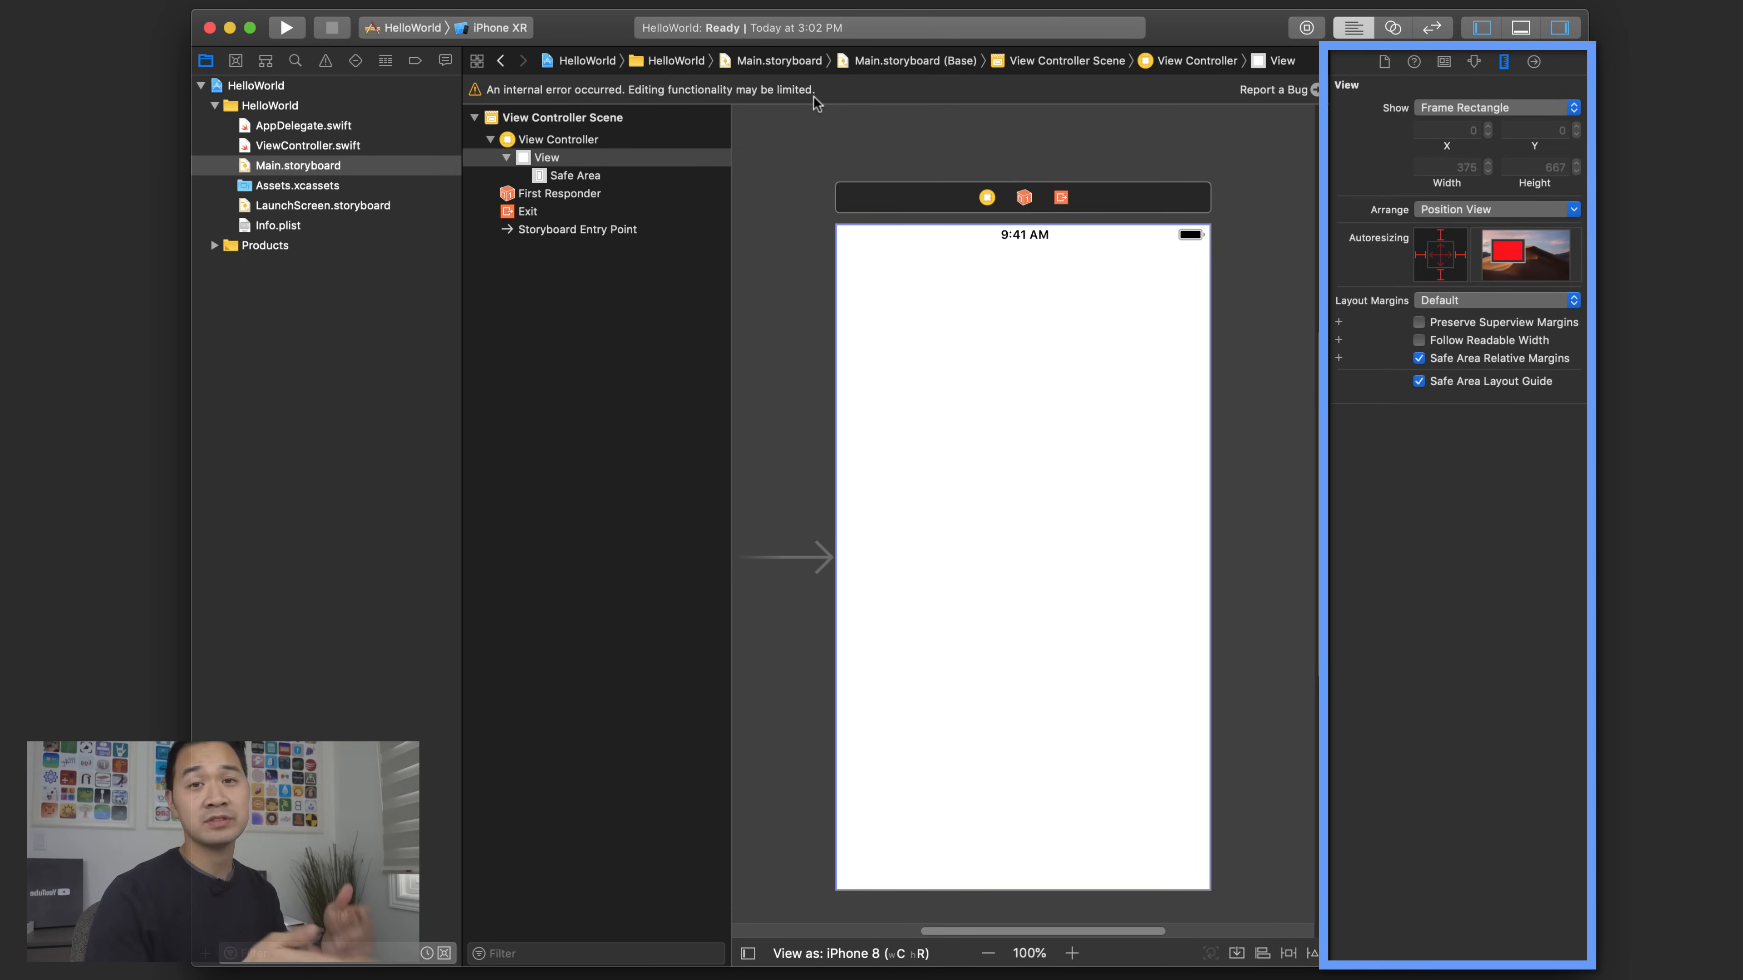
mouse_move(1184, 69)
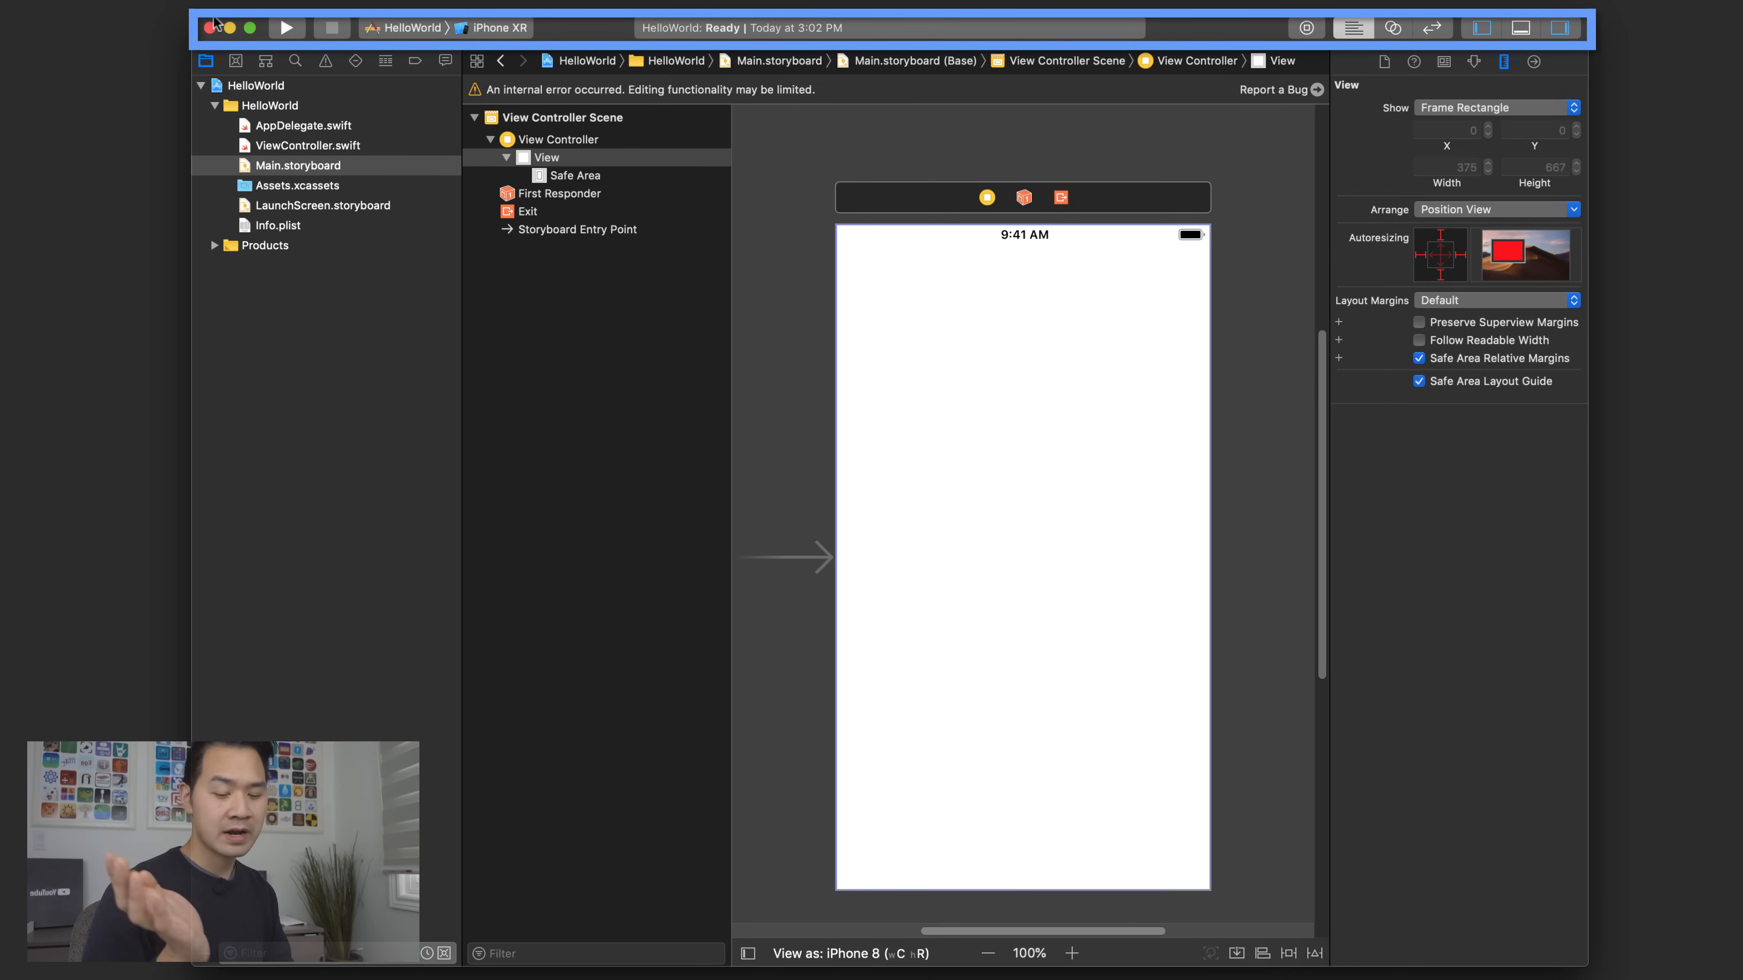
mouse_move(377, 73)
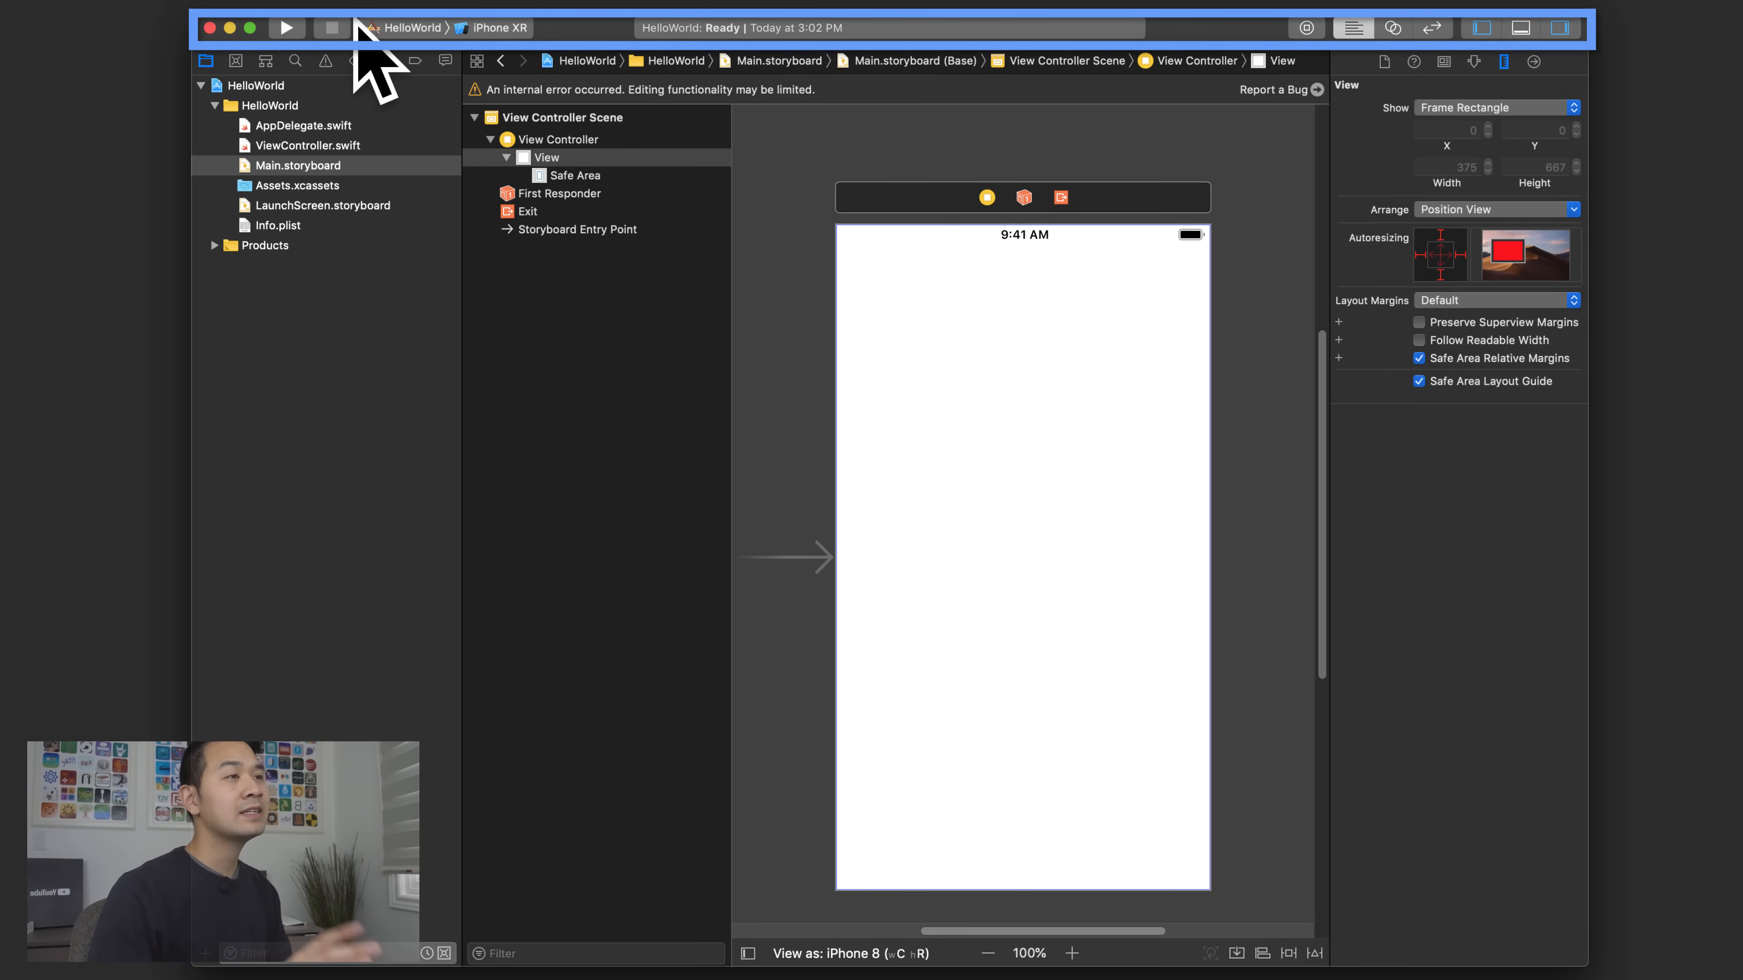
mouse_move(366, 28)
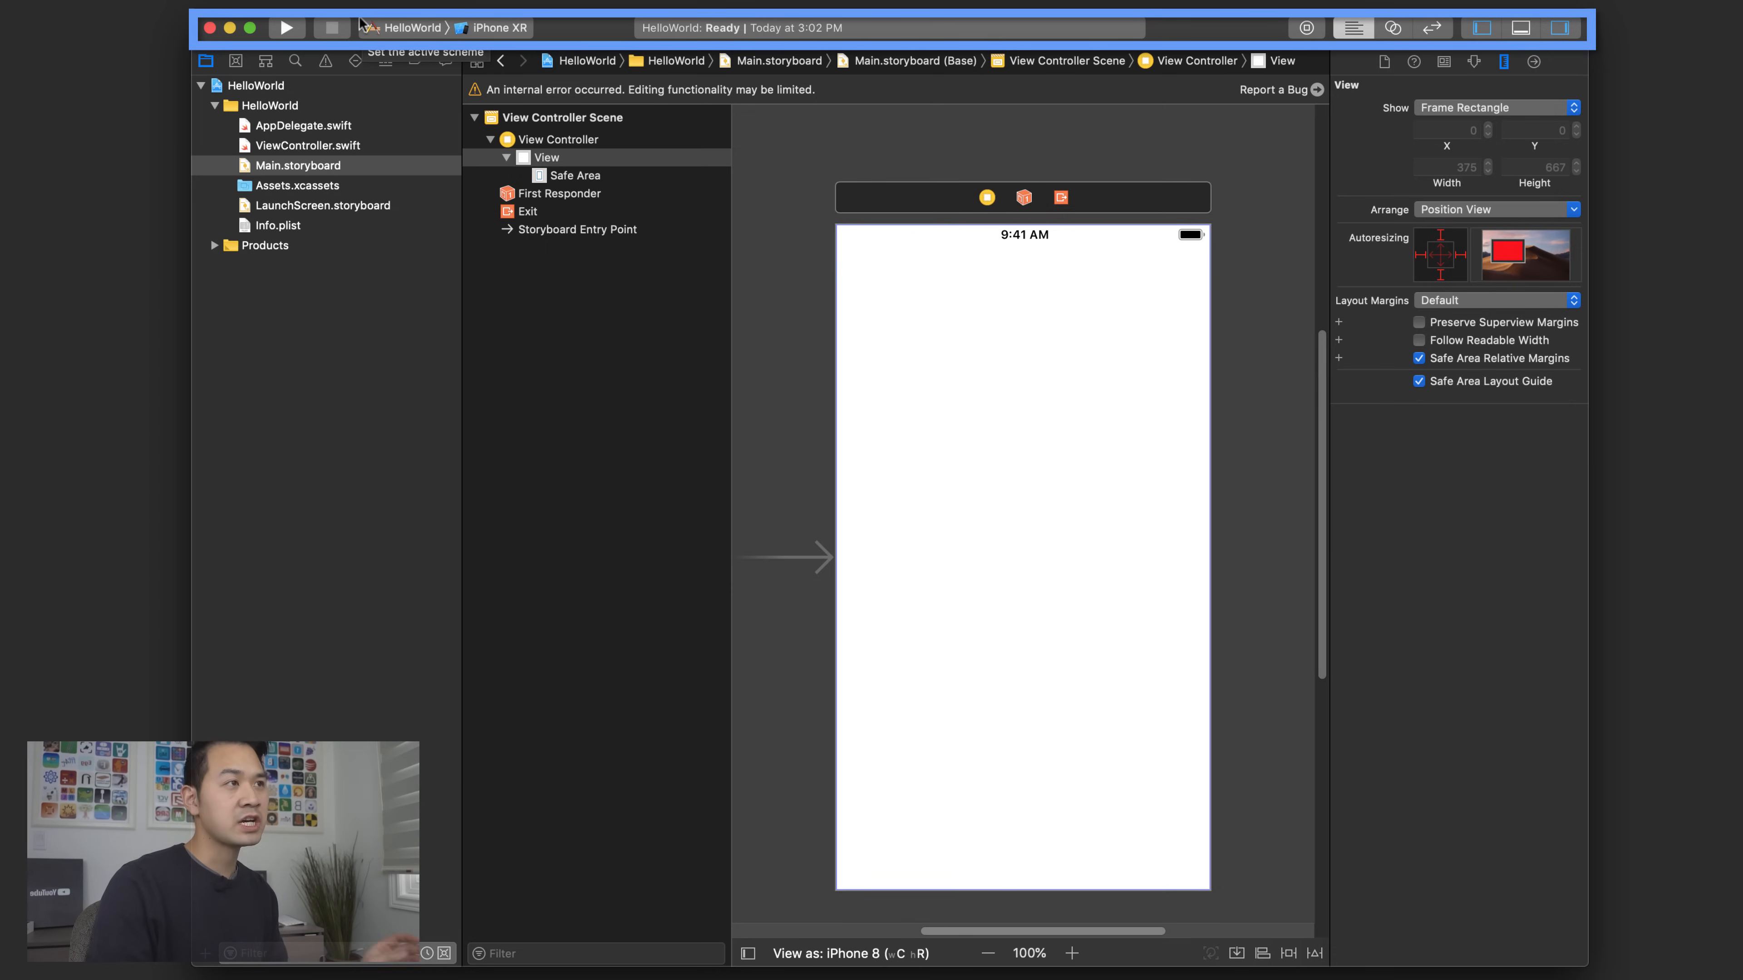
mouse_move(528, 39)
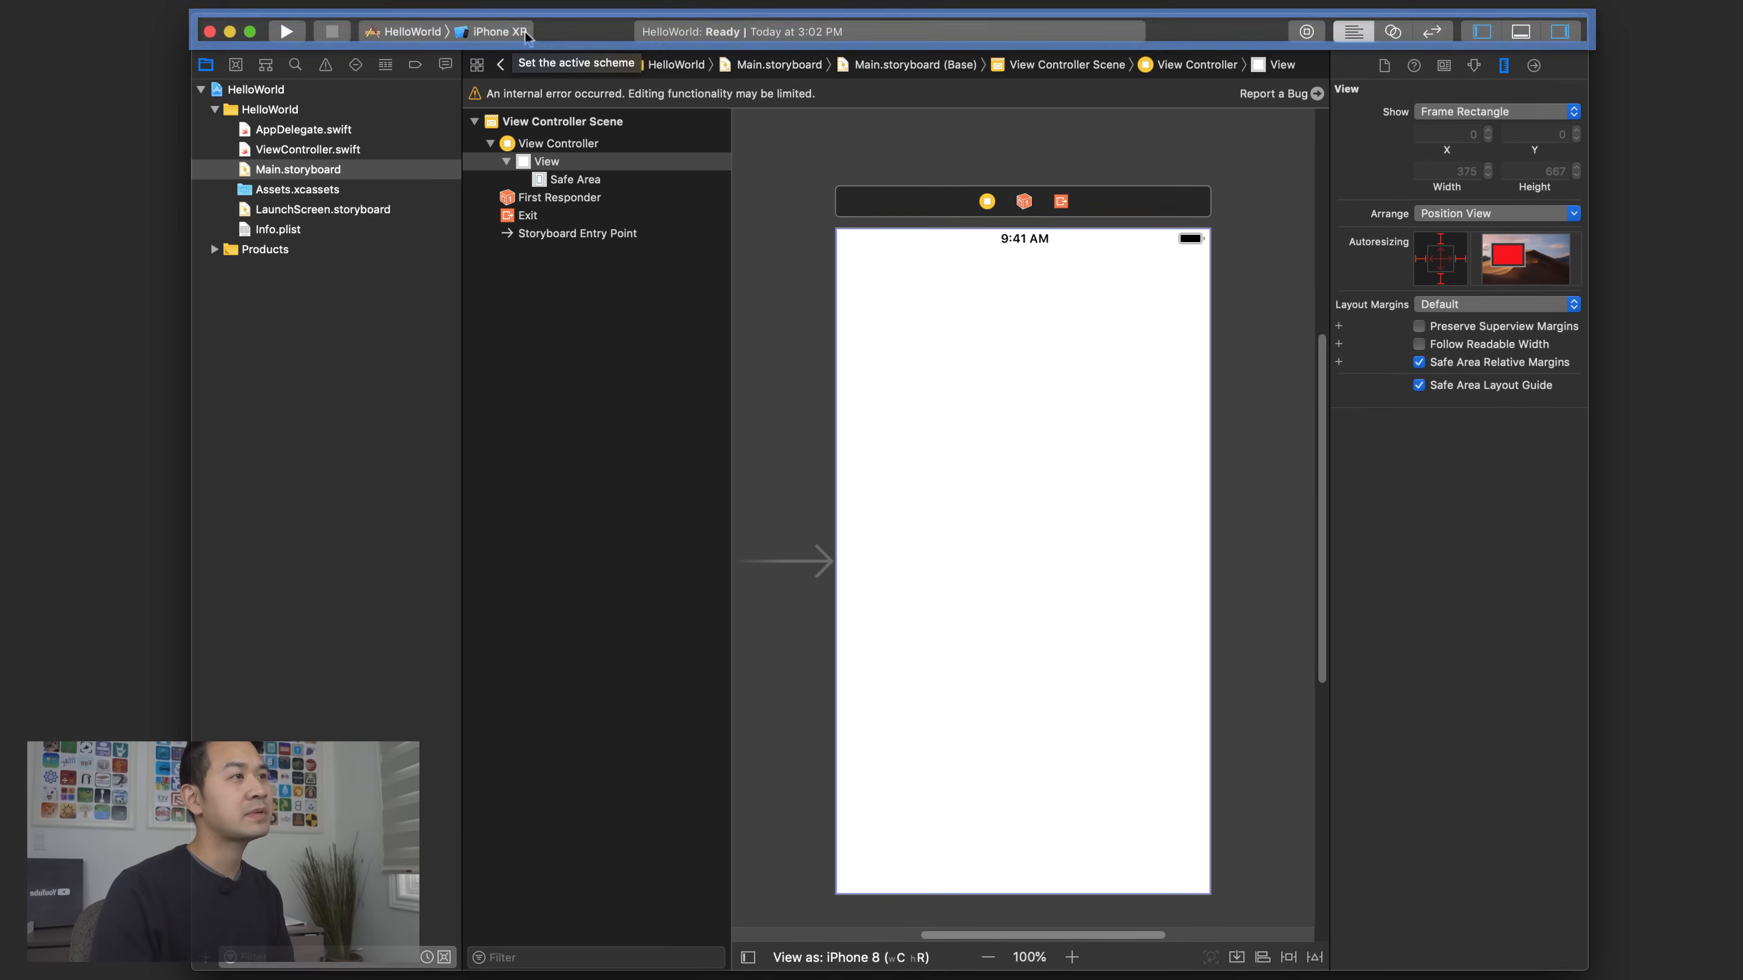
click(494, 31)
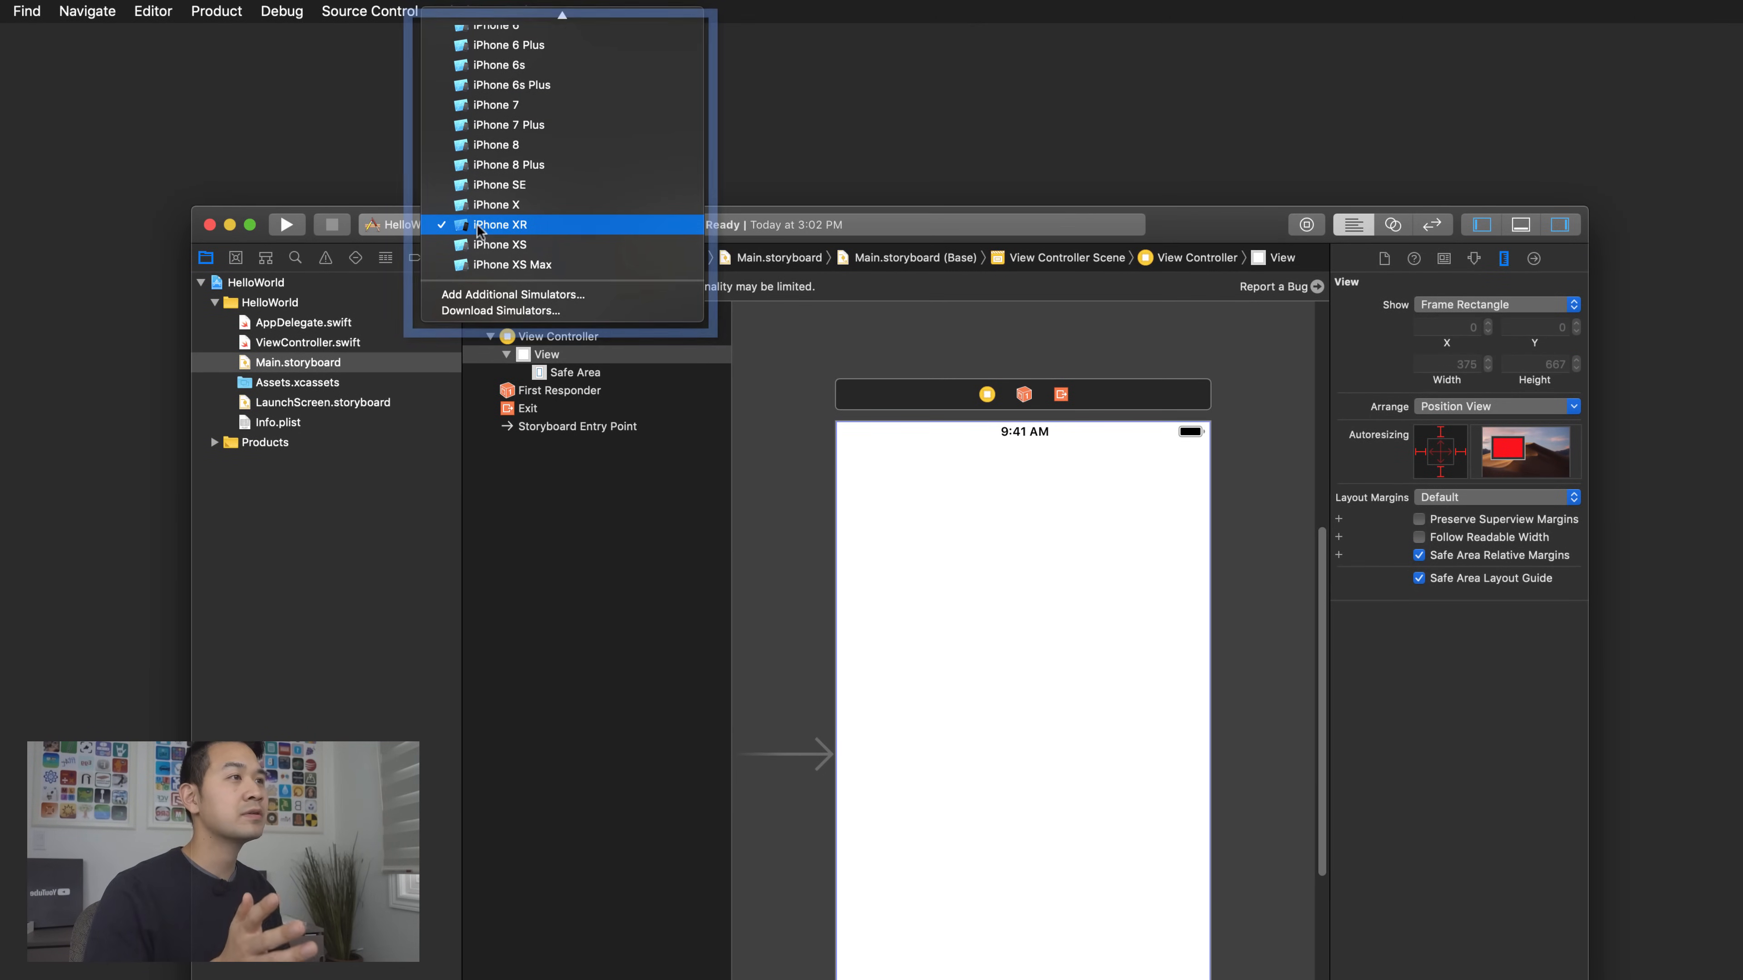
mouse_move(565, 231)
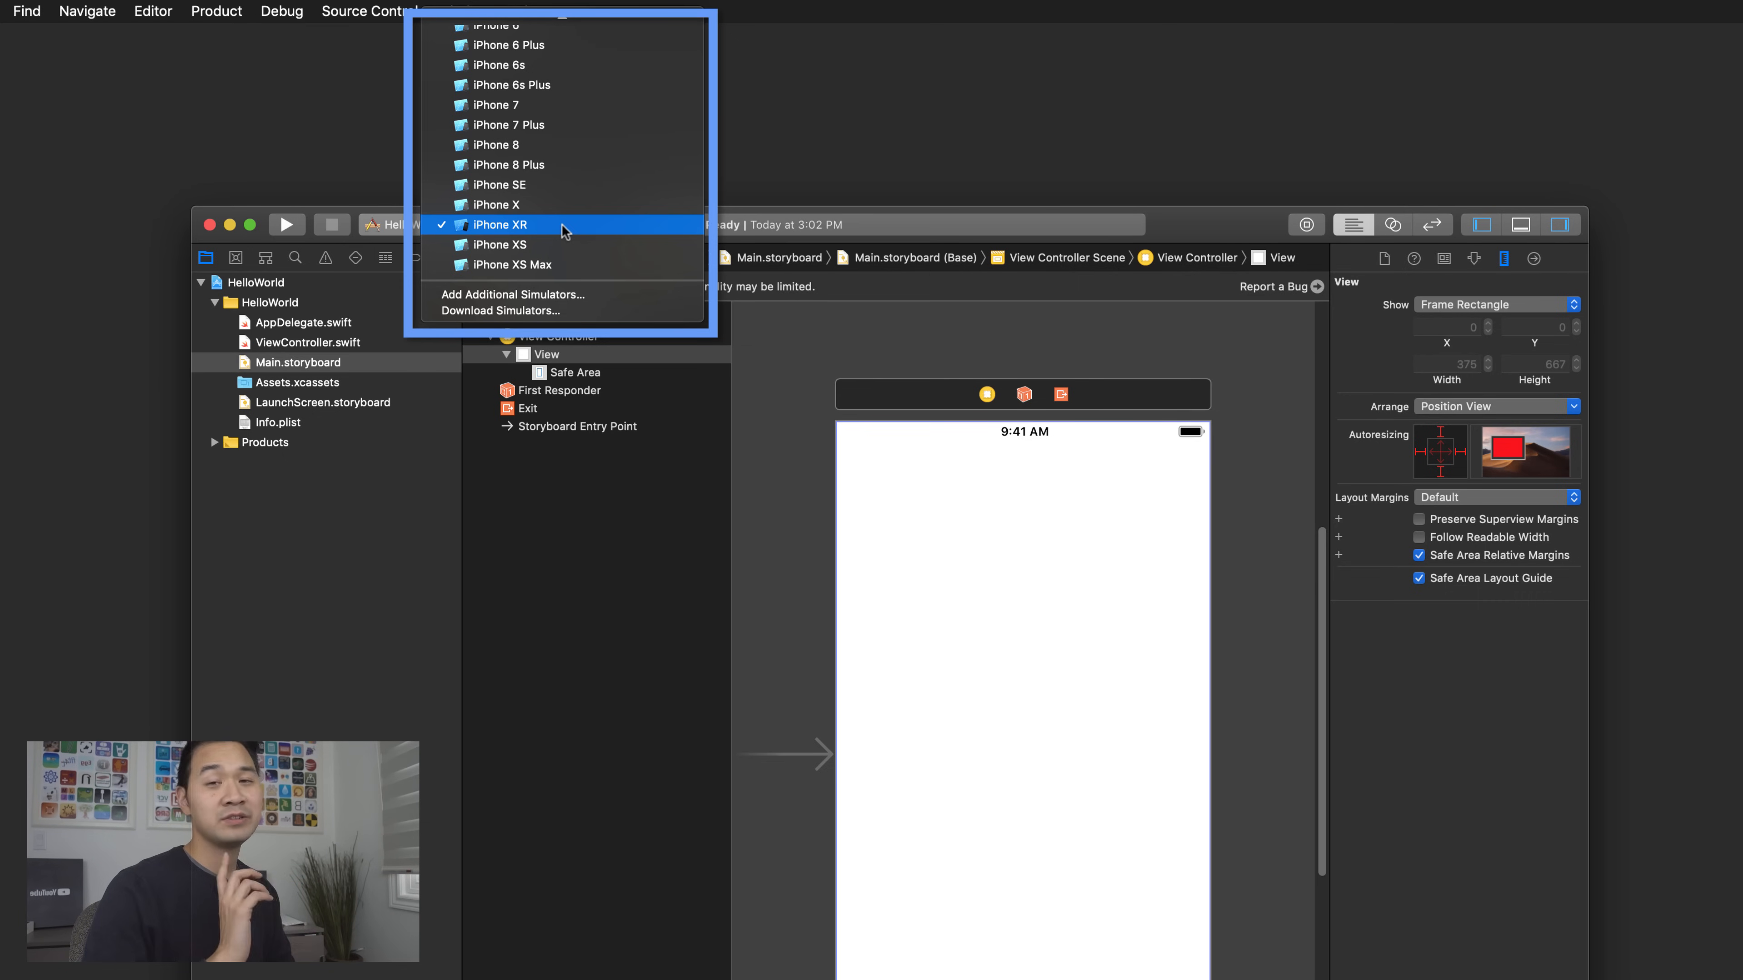
click(501, 225)
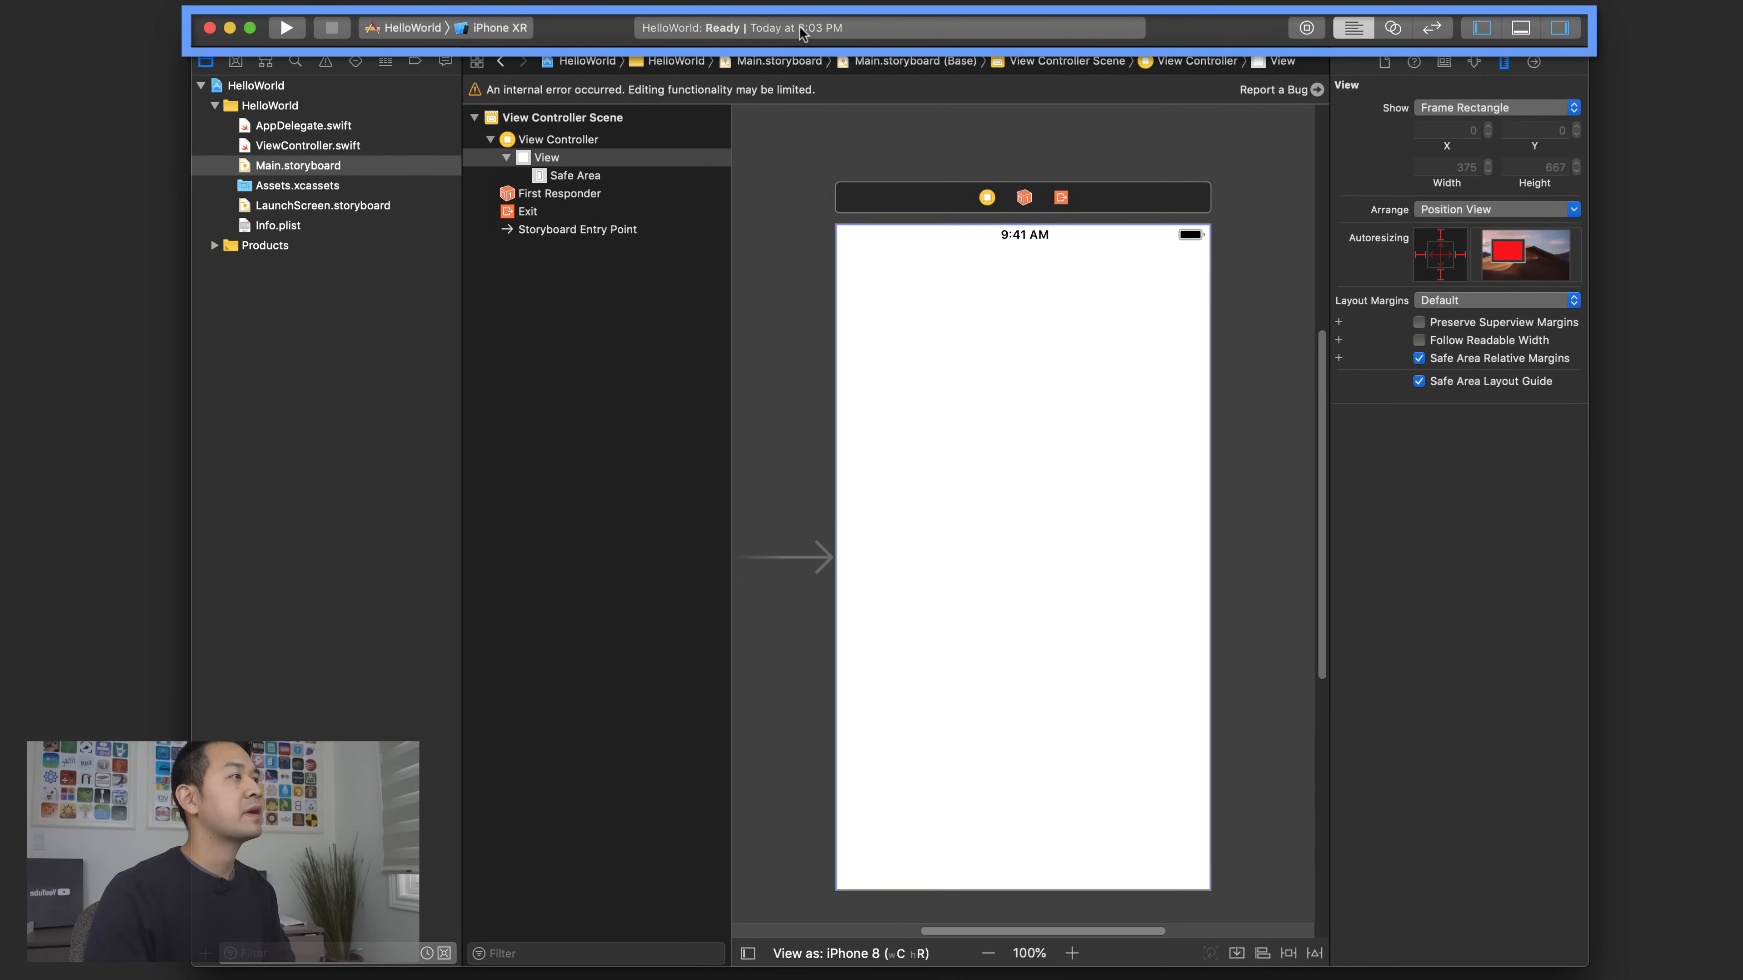
mouse_move(1251, 25)
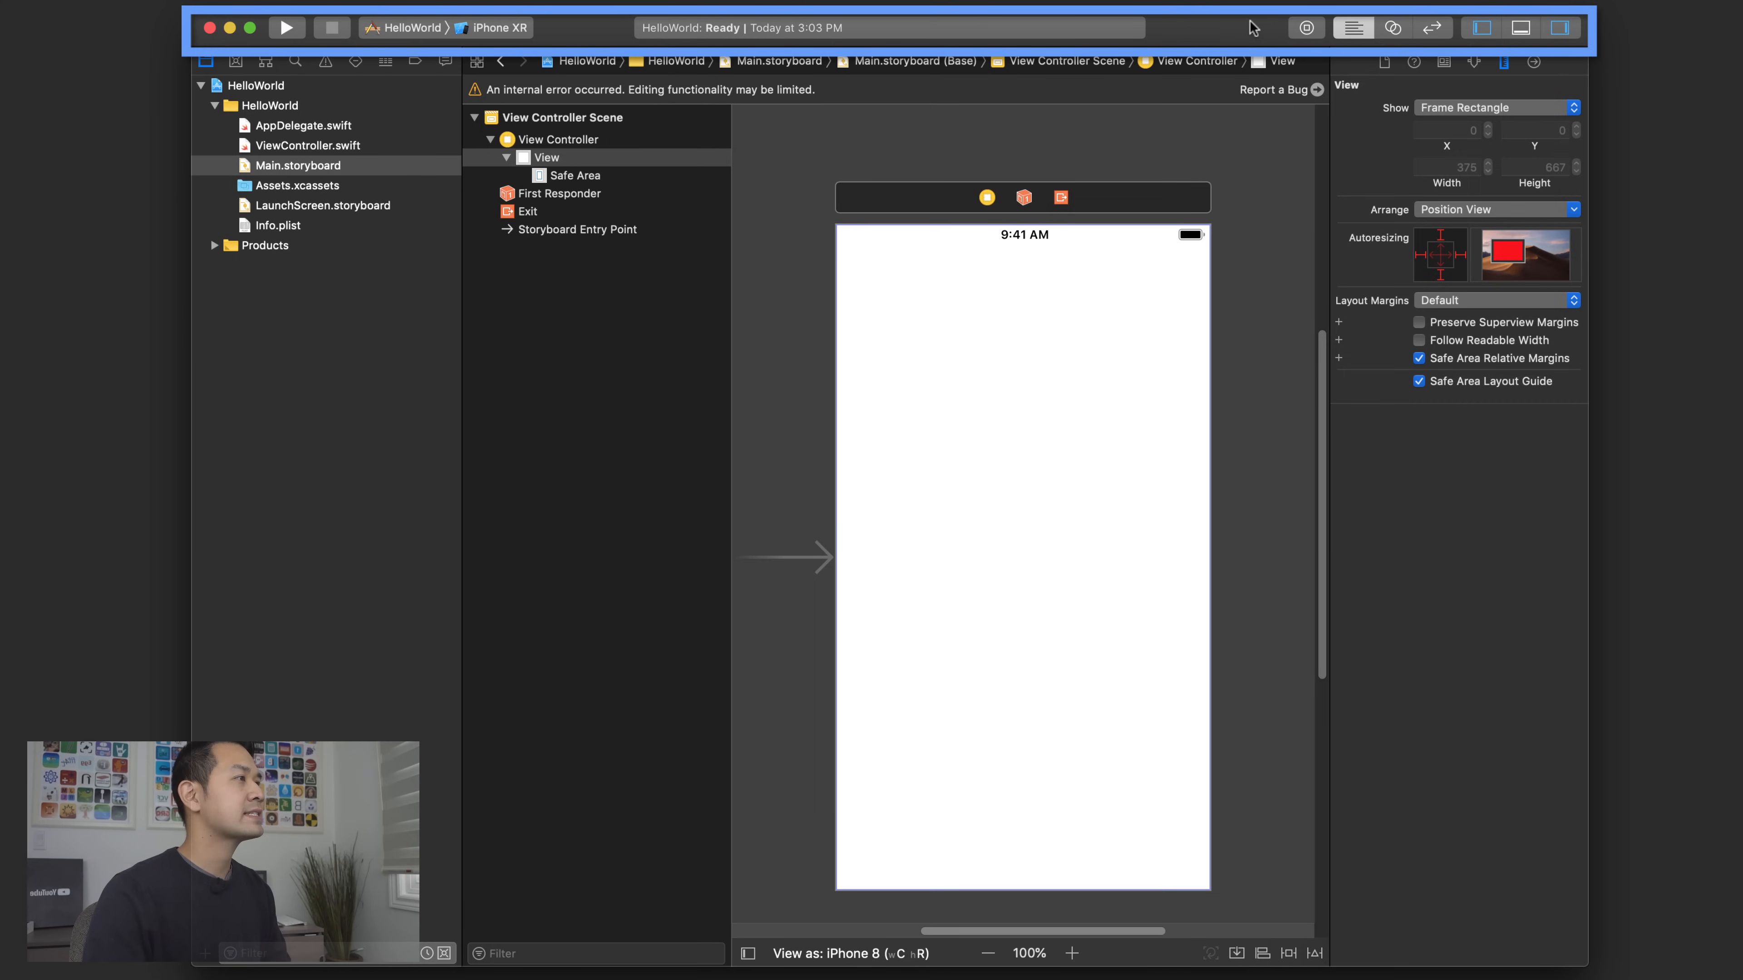
mouse_move(1445, 30)
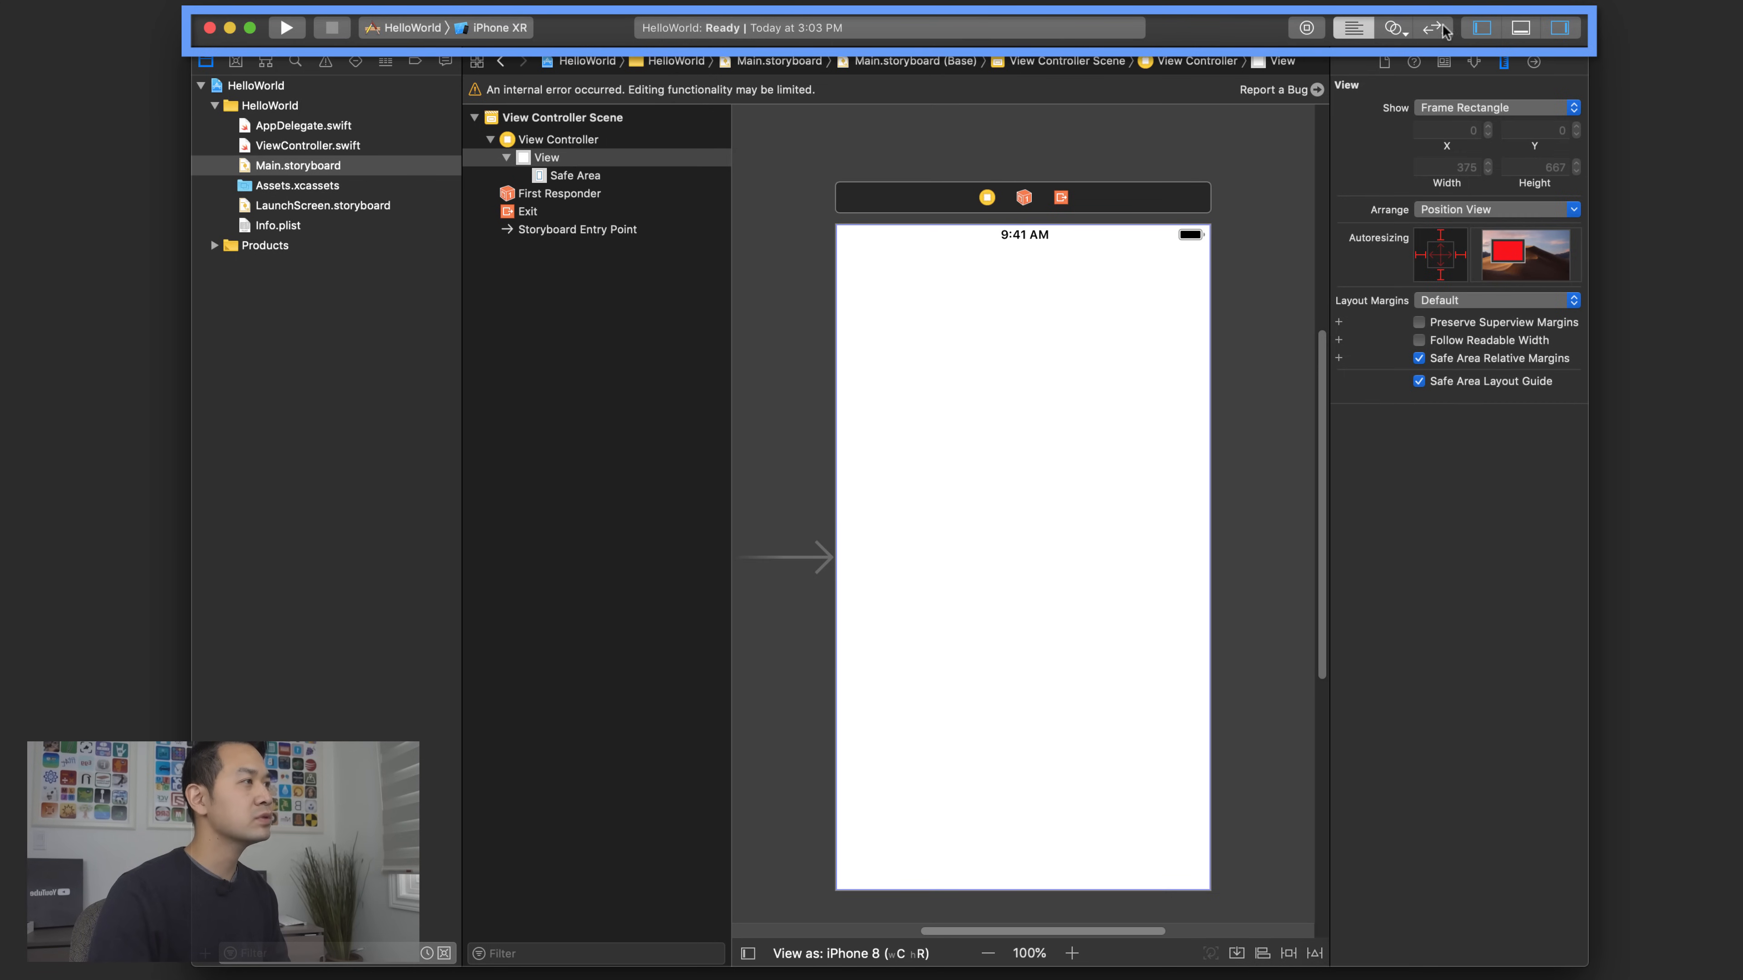
mouse_move(1443, 35)
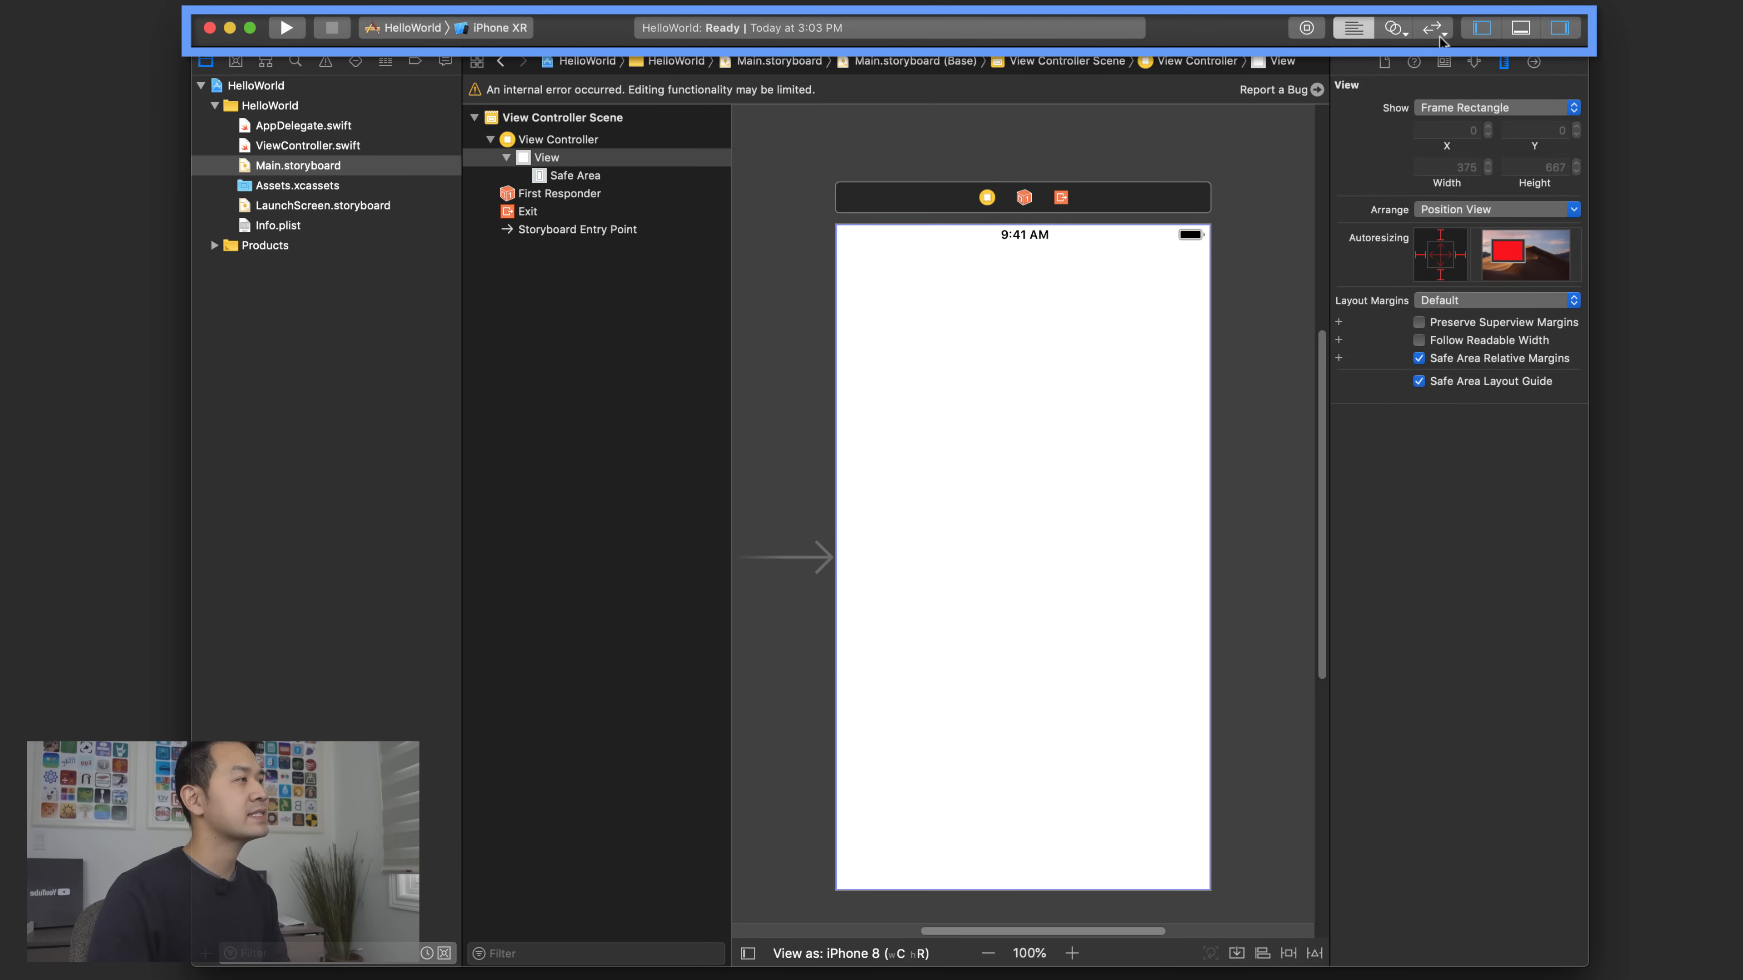
mouse_move(1481, 28)
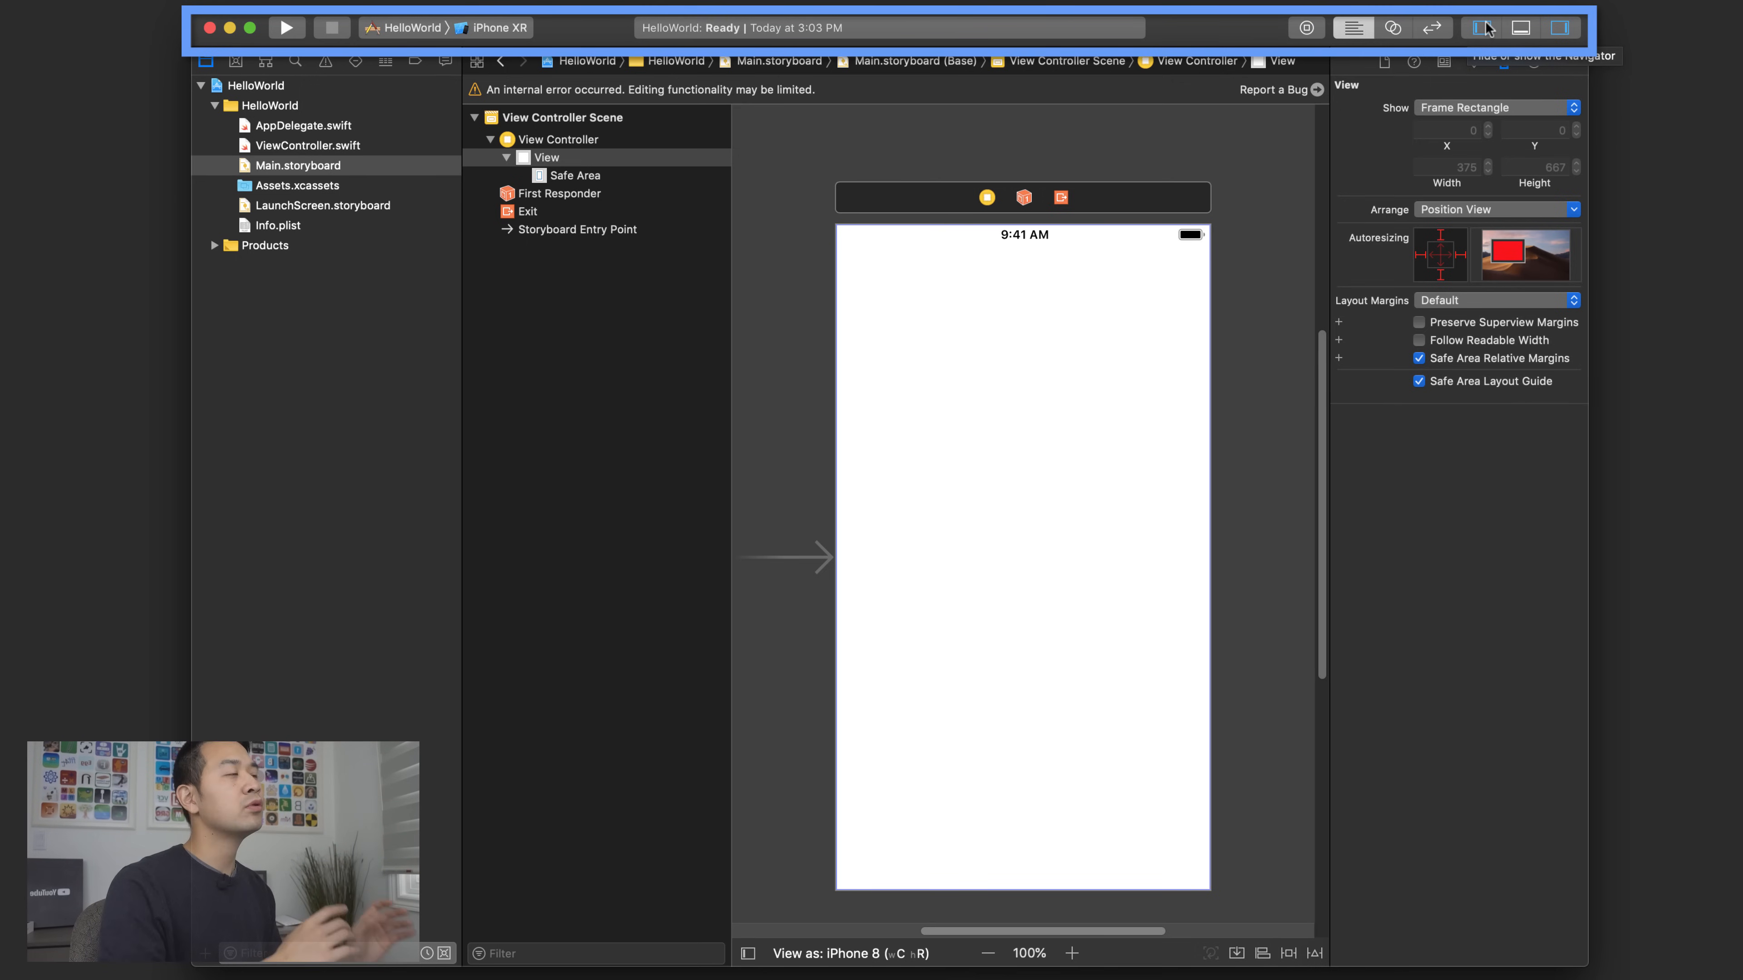
mouse_move(1521, 28)
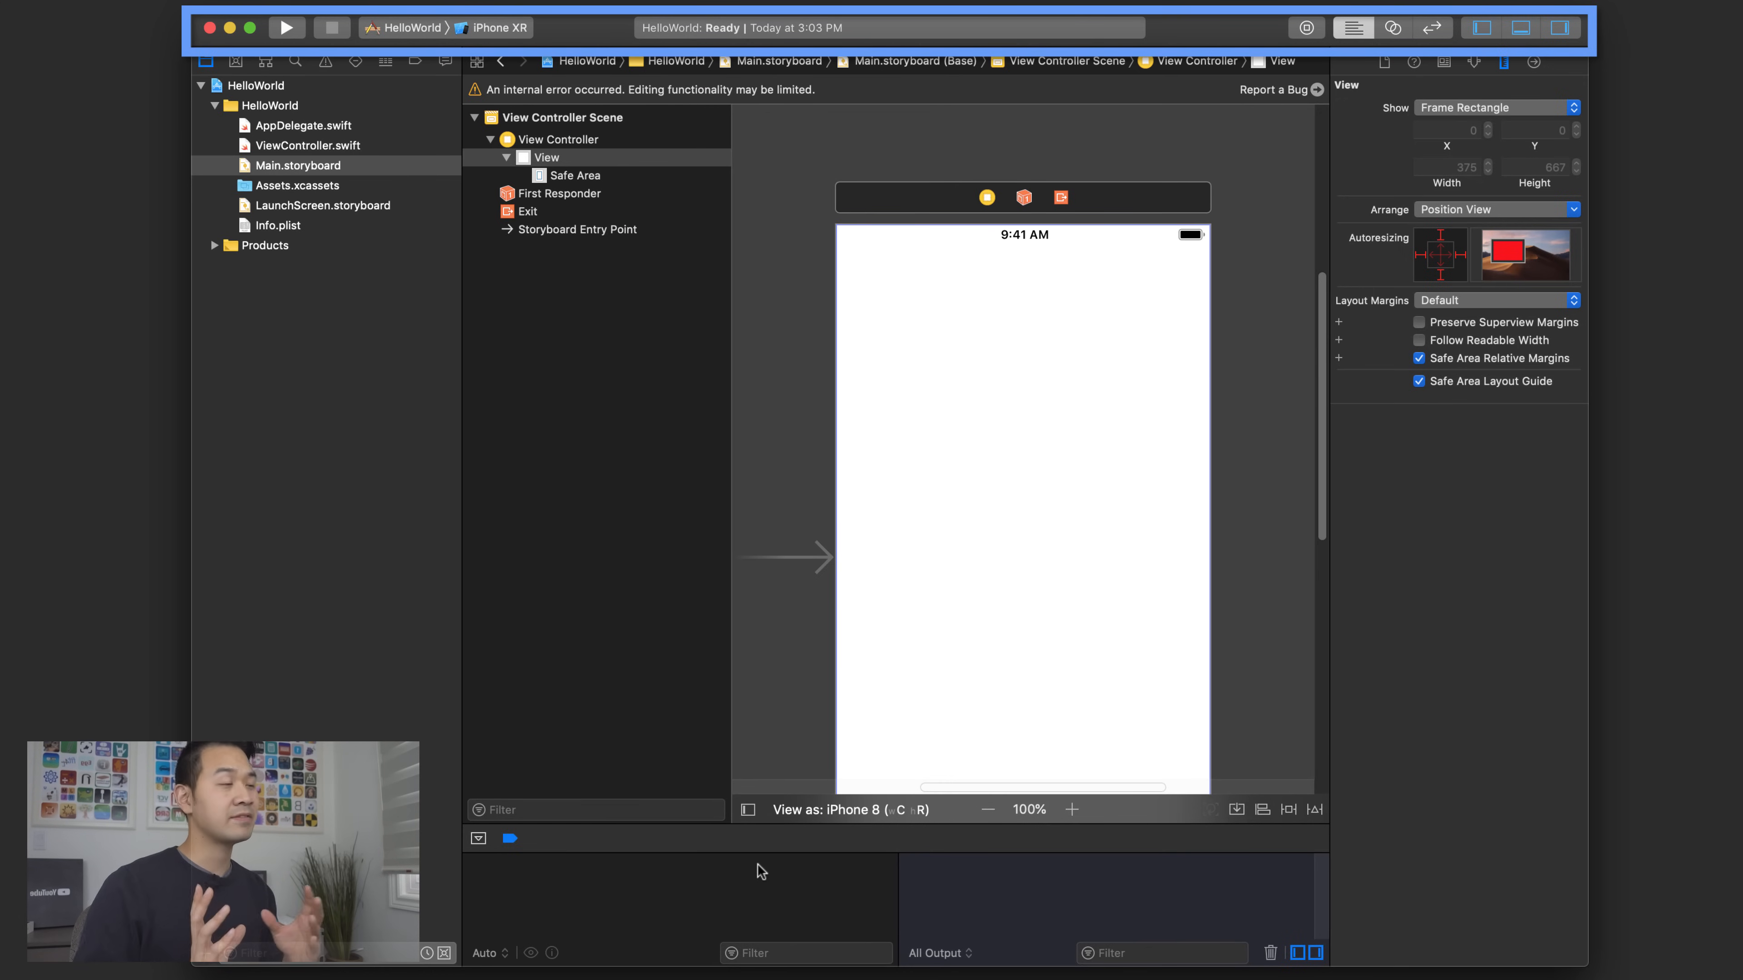
mouse_move(472, 856)
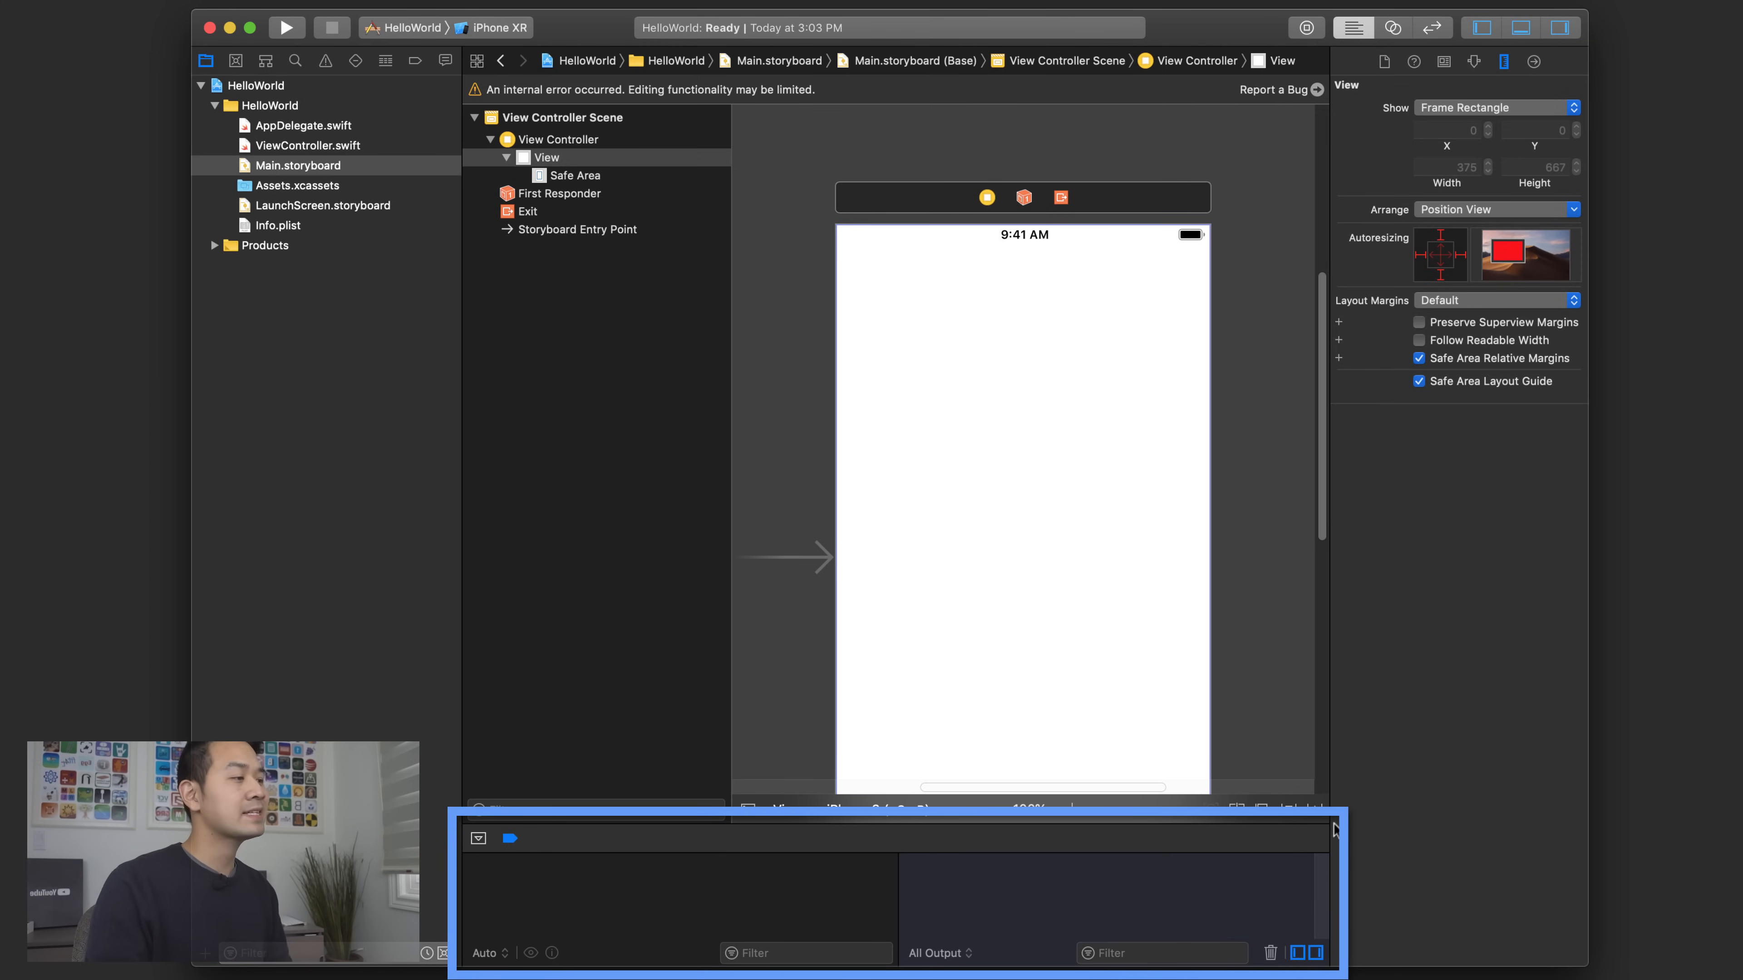
mouse_move(863, 912)
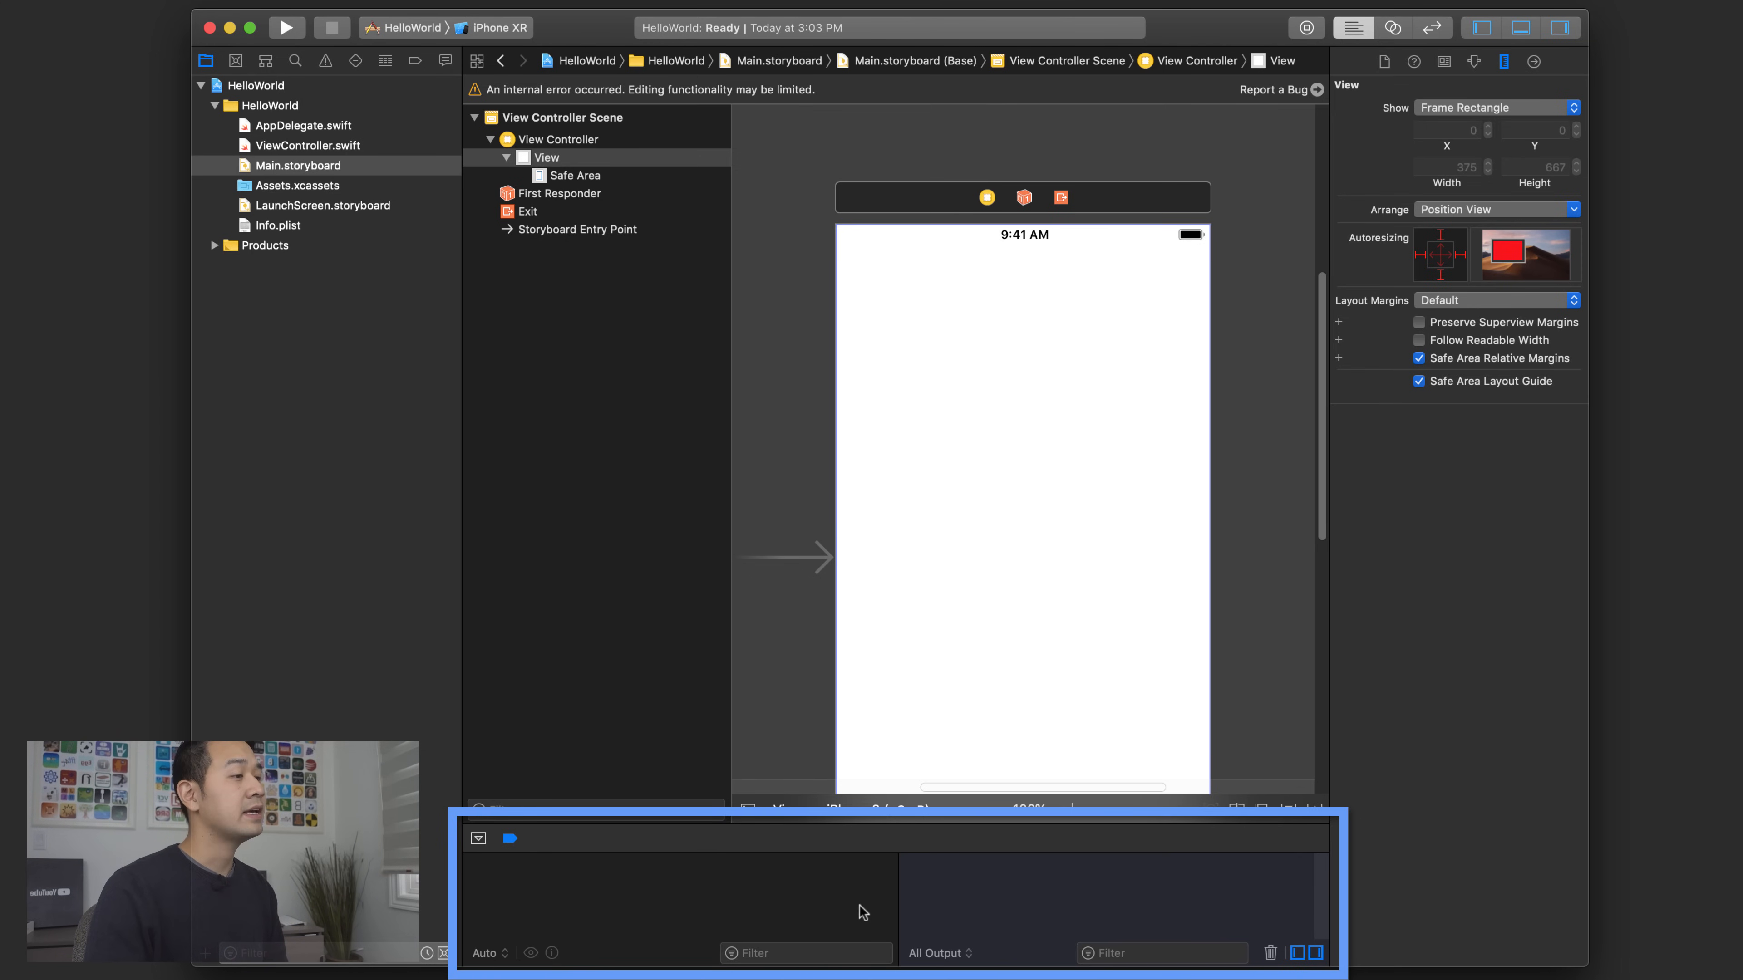
mouse_move(1422, 20)
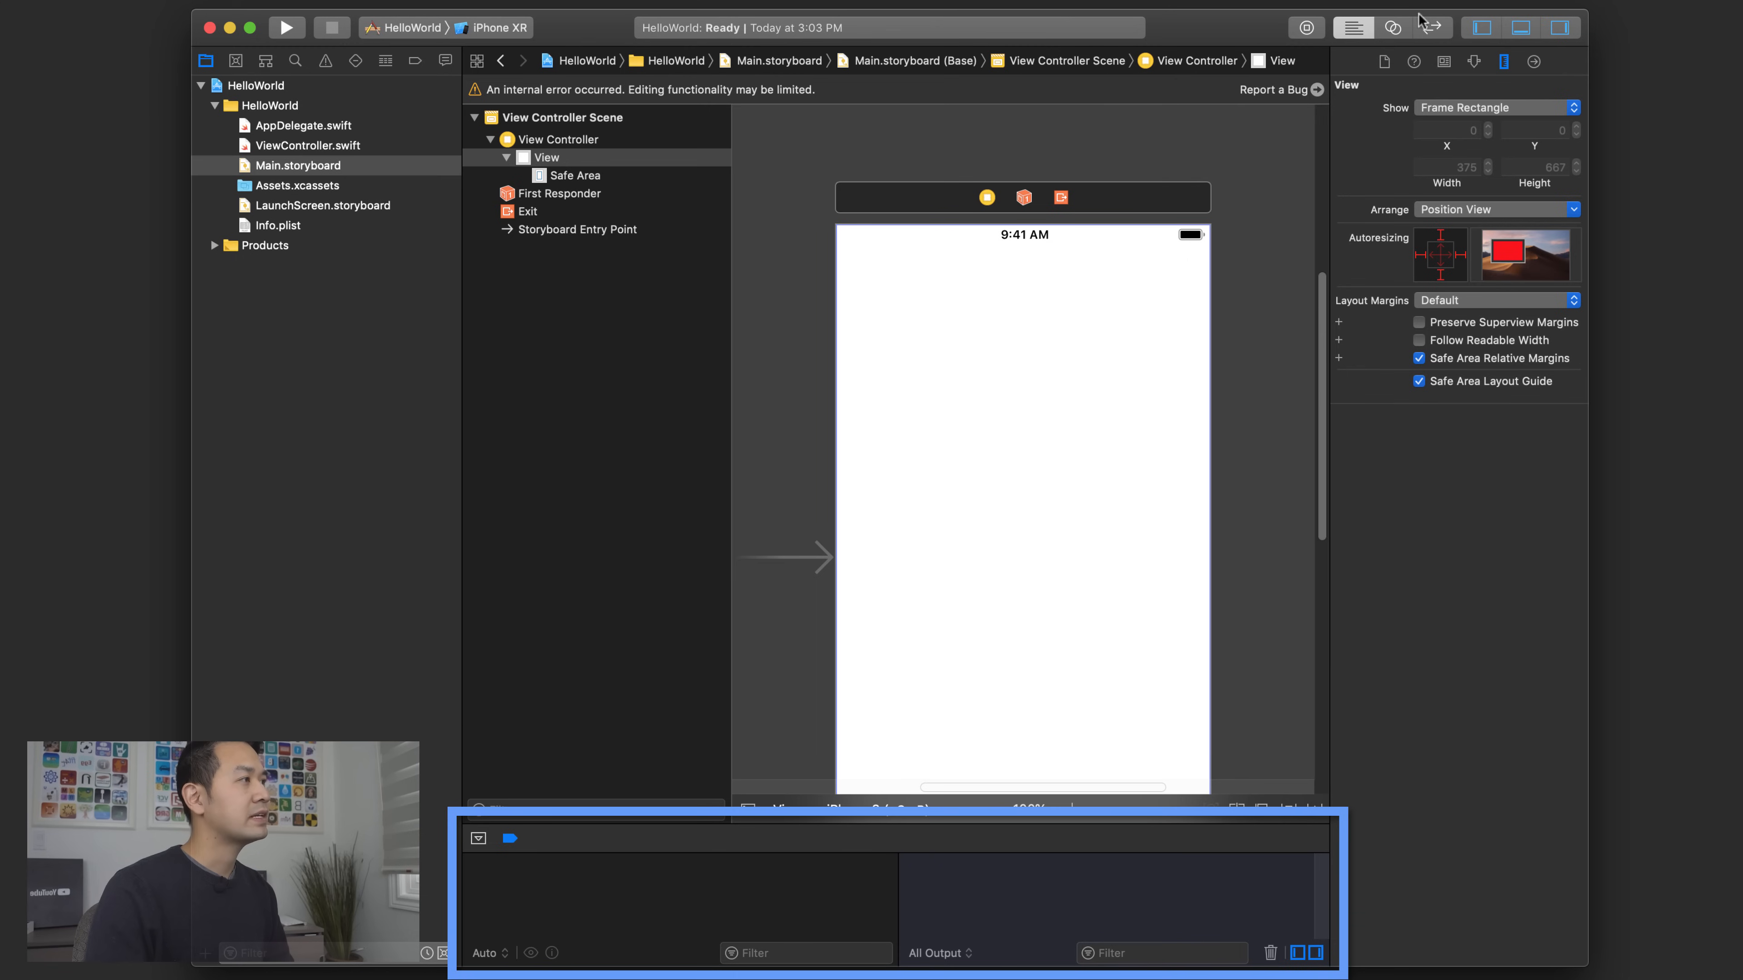
- Toggle the debug area to show the variables view and console below Main.storyboard
click(1521, 26)
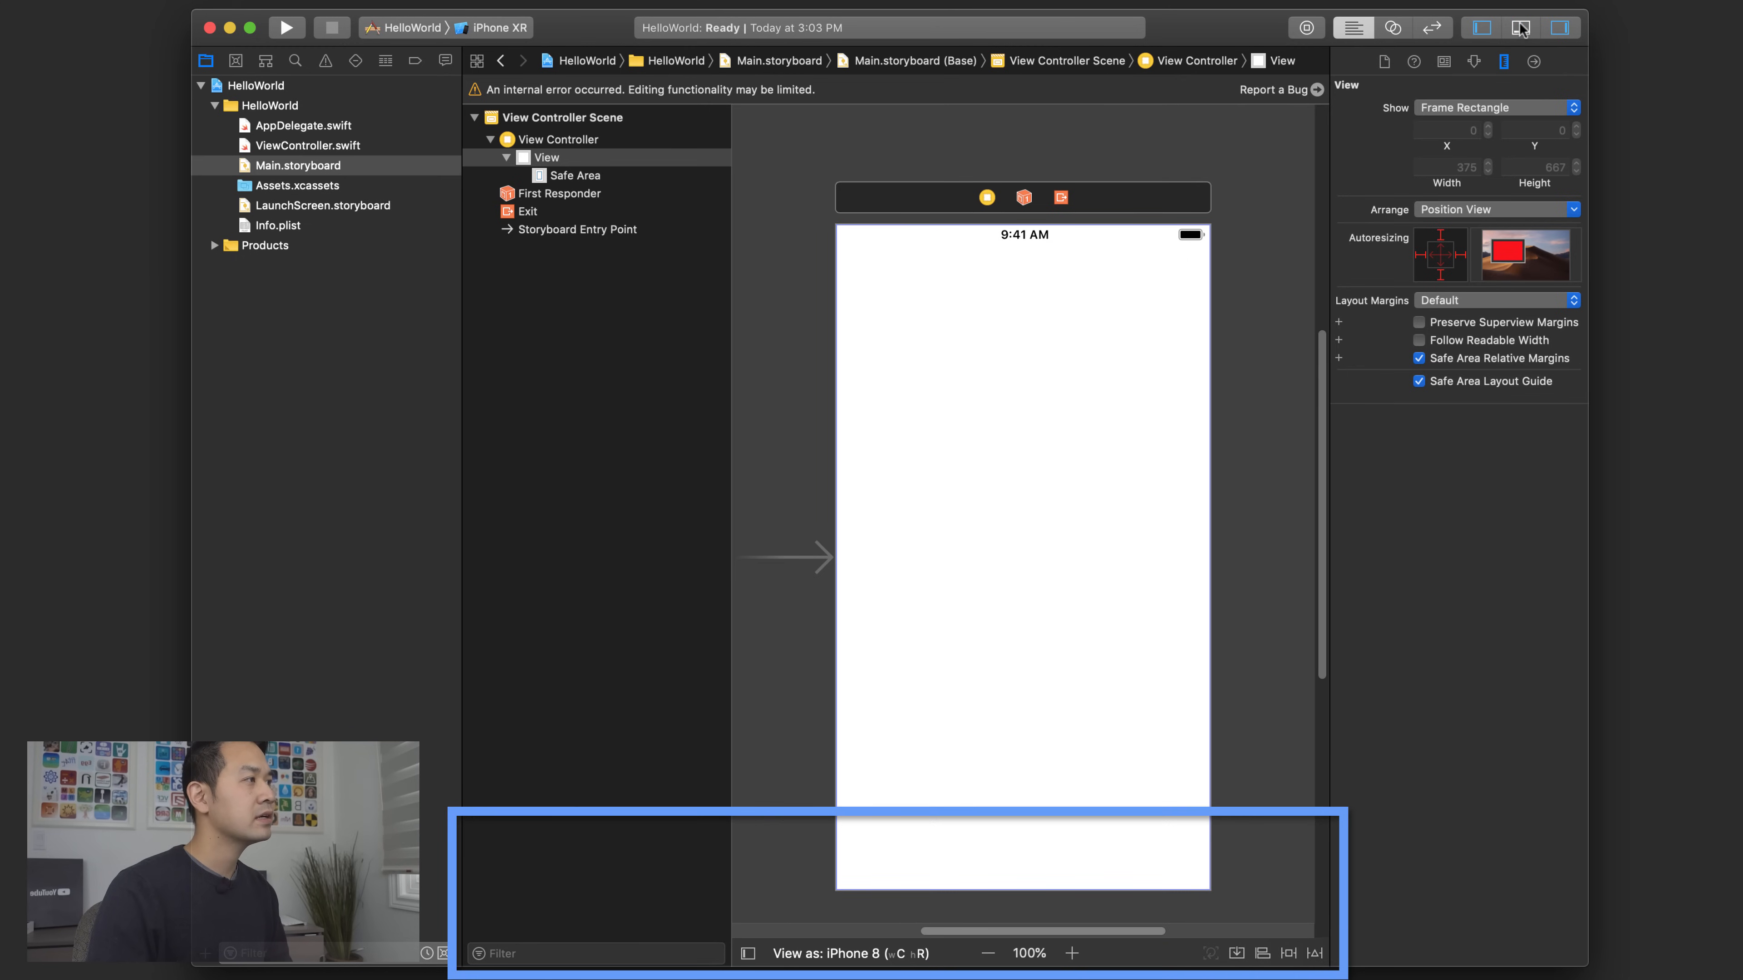
click(1520, 28)
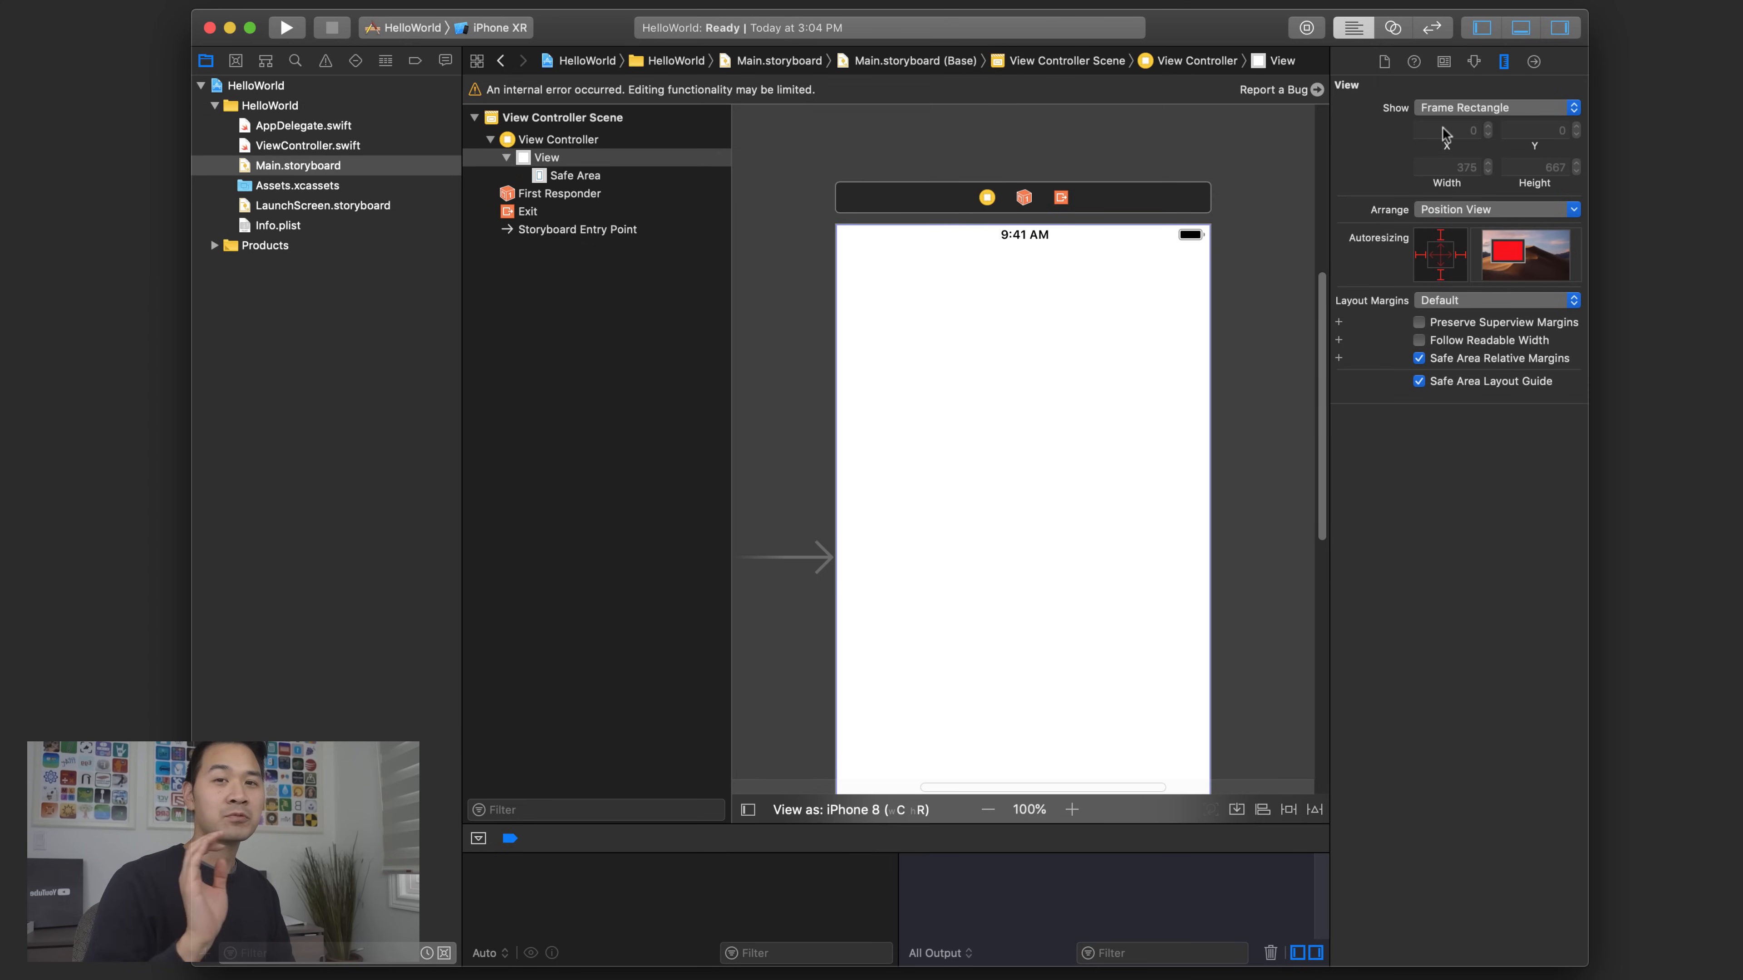
mouse_move(934, 143)
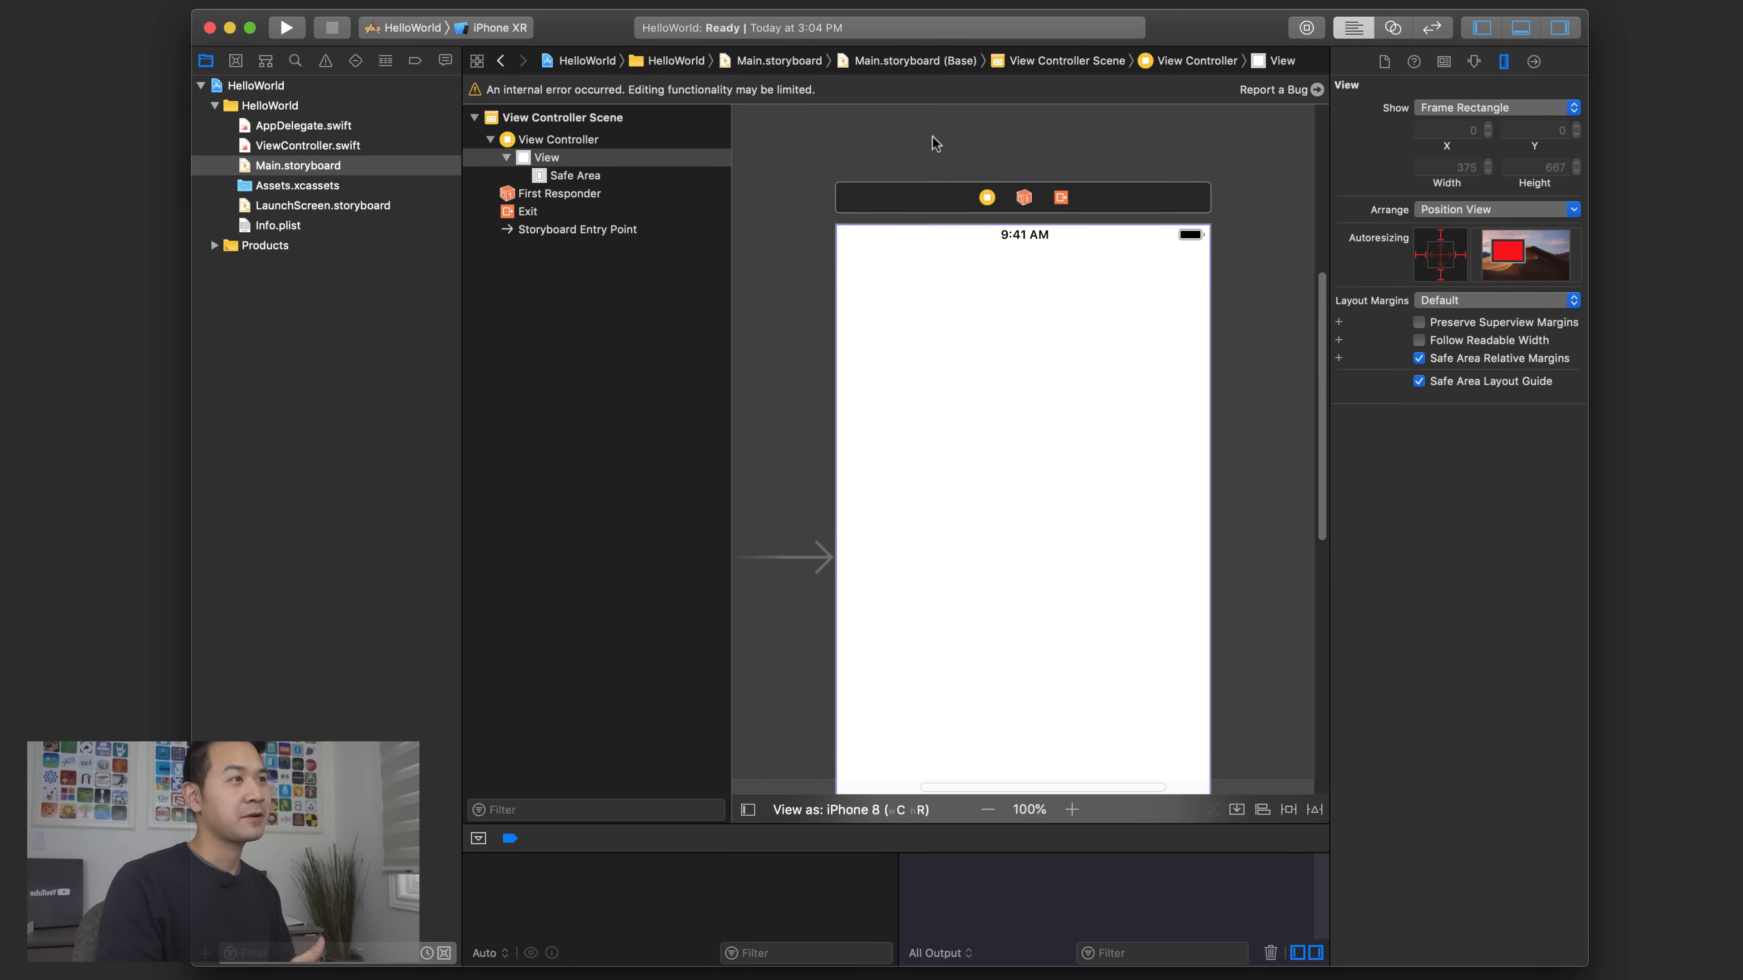
- Keep iPhone XR as the run destination and build and run the HelloWorld app
click(495, 28)
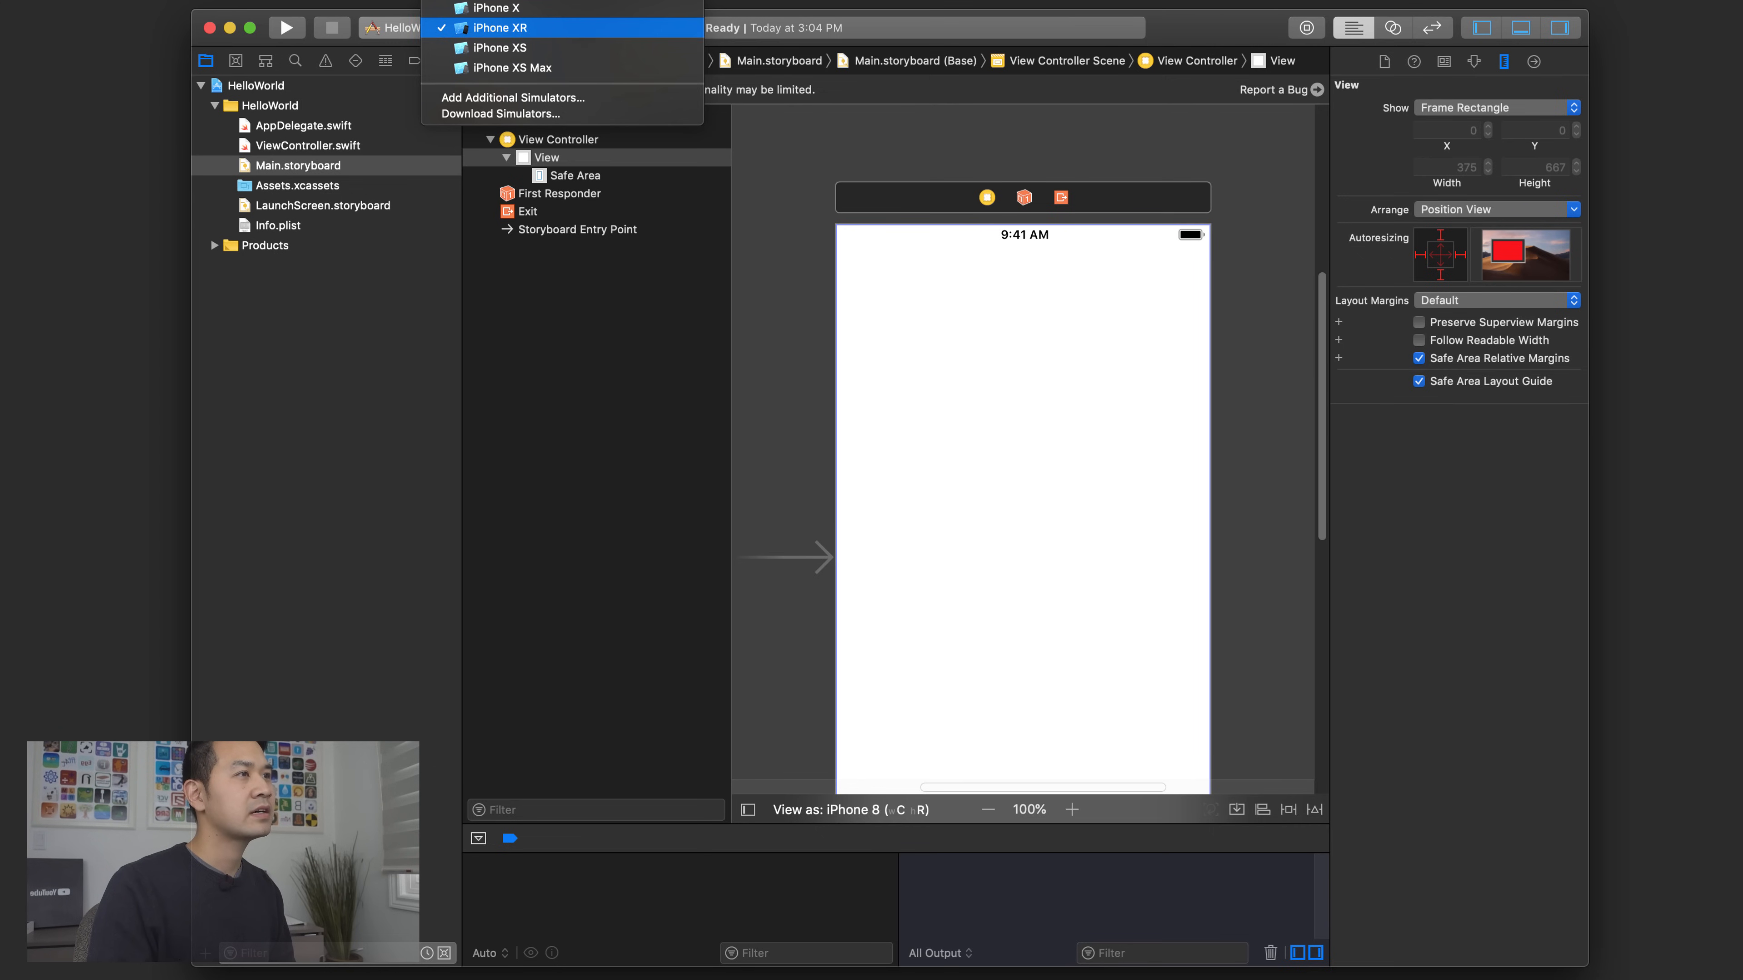
click(501, 28)
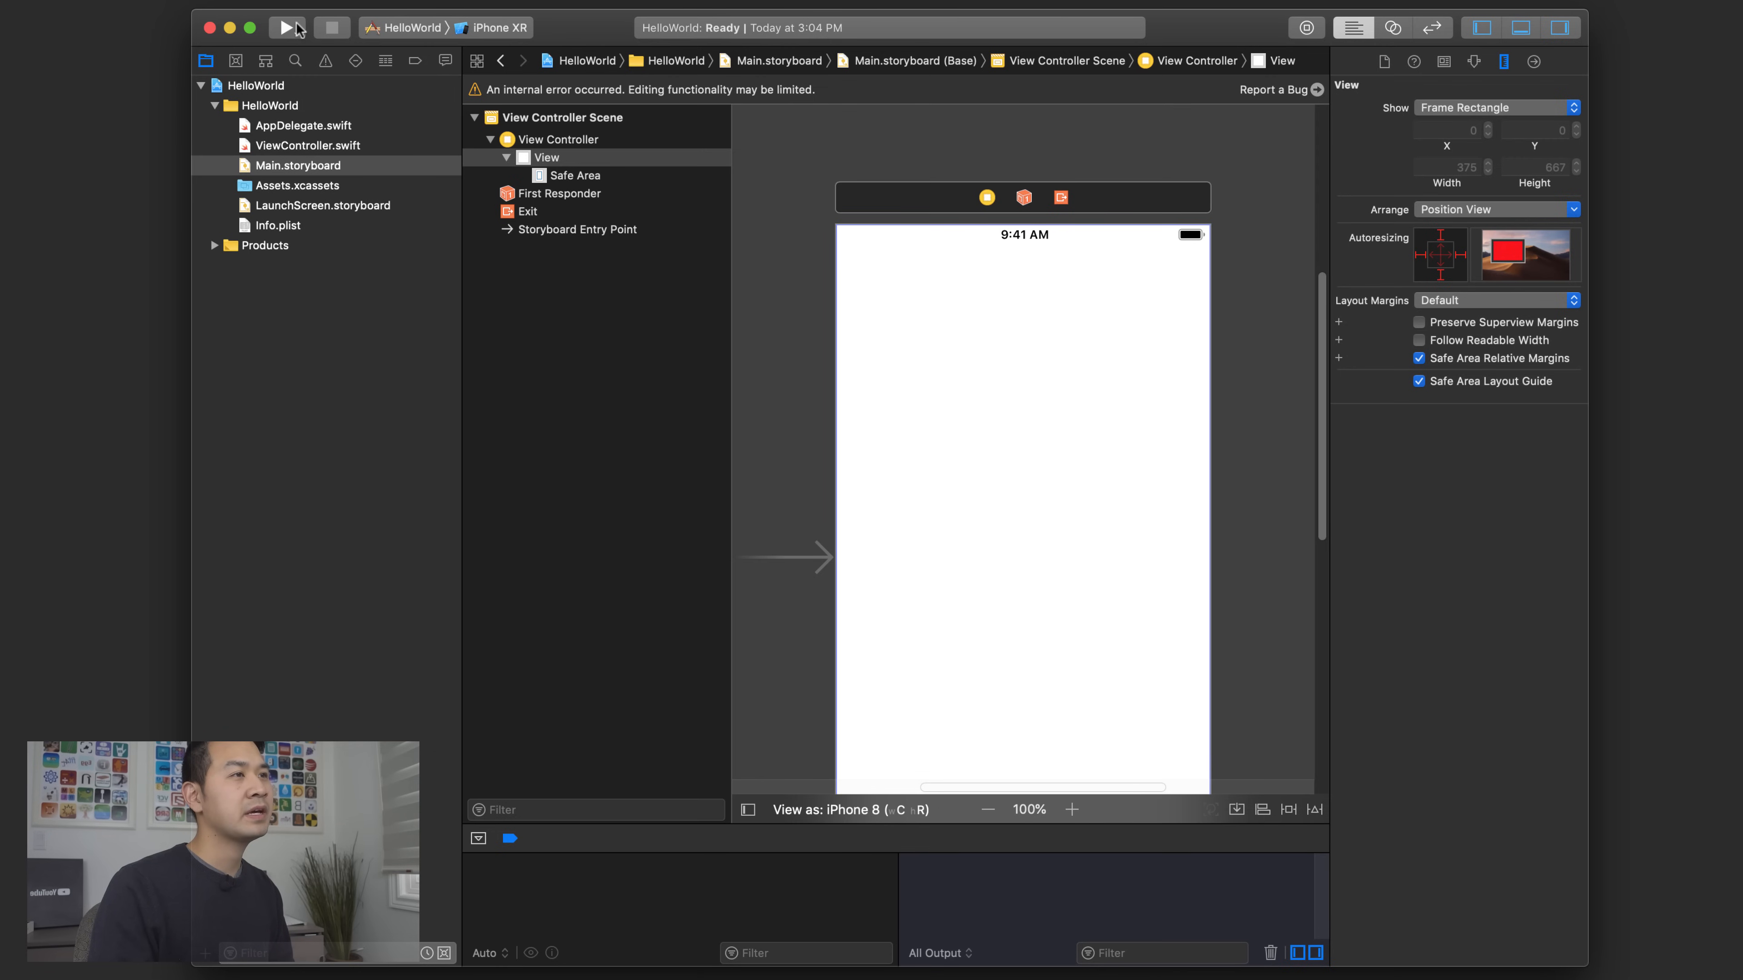
click(286, 27)
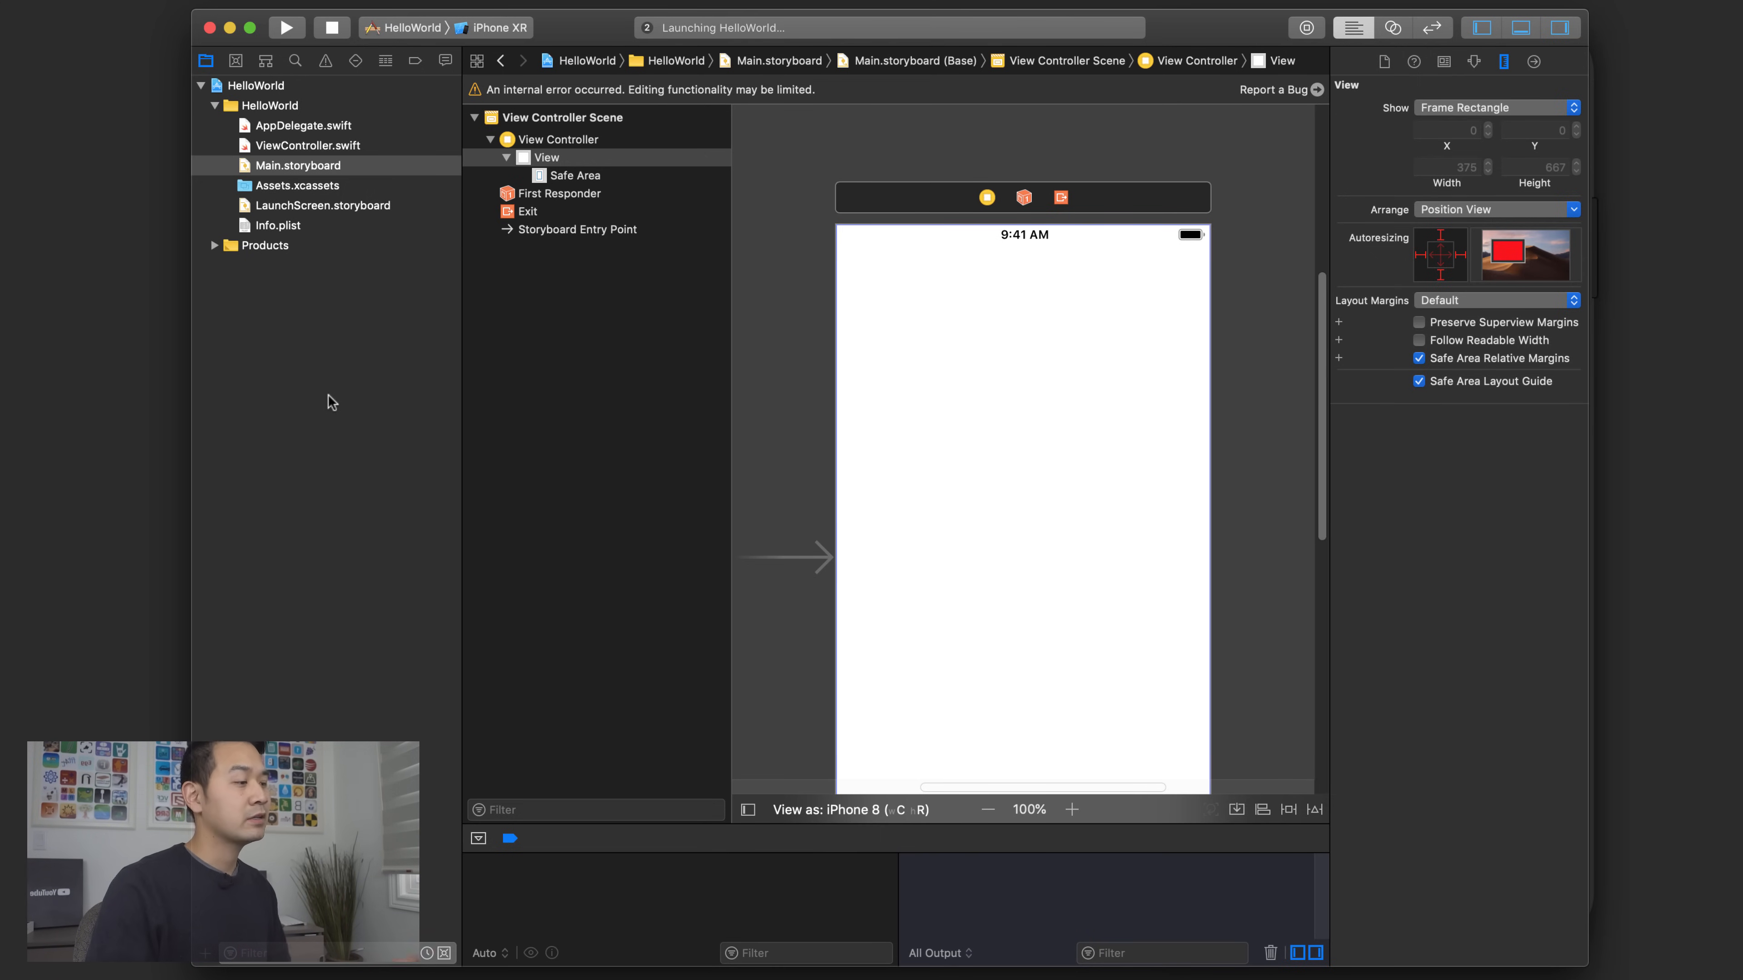
click(286, 26)
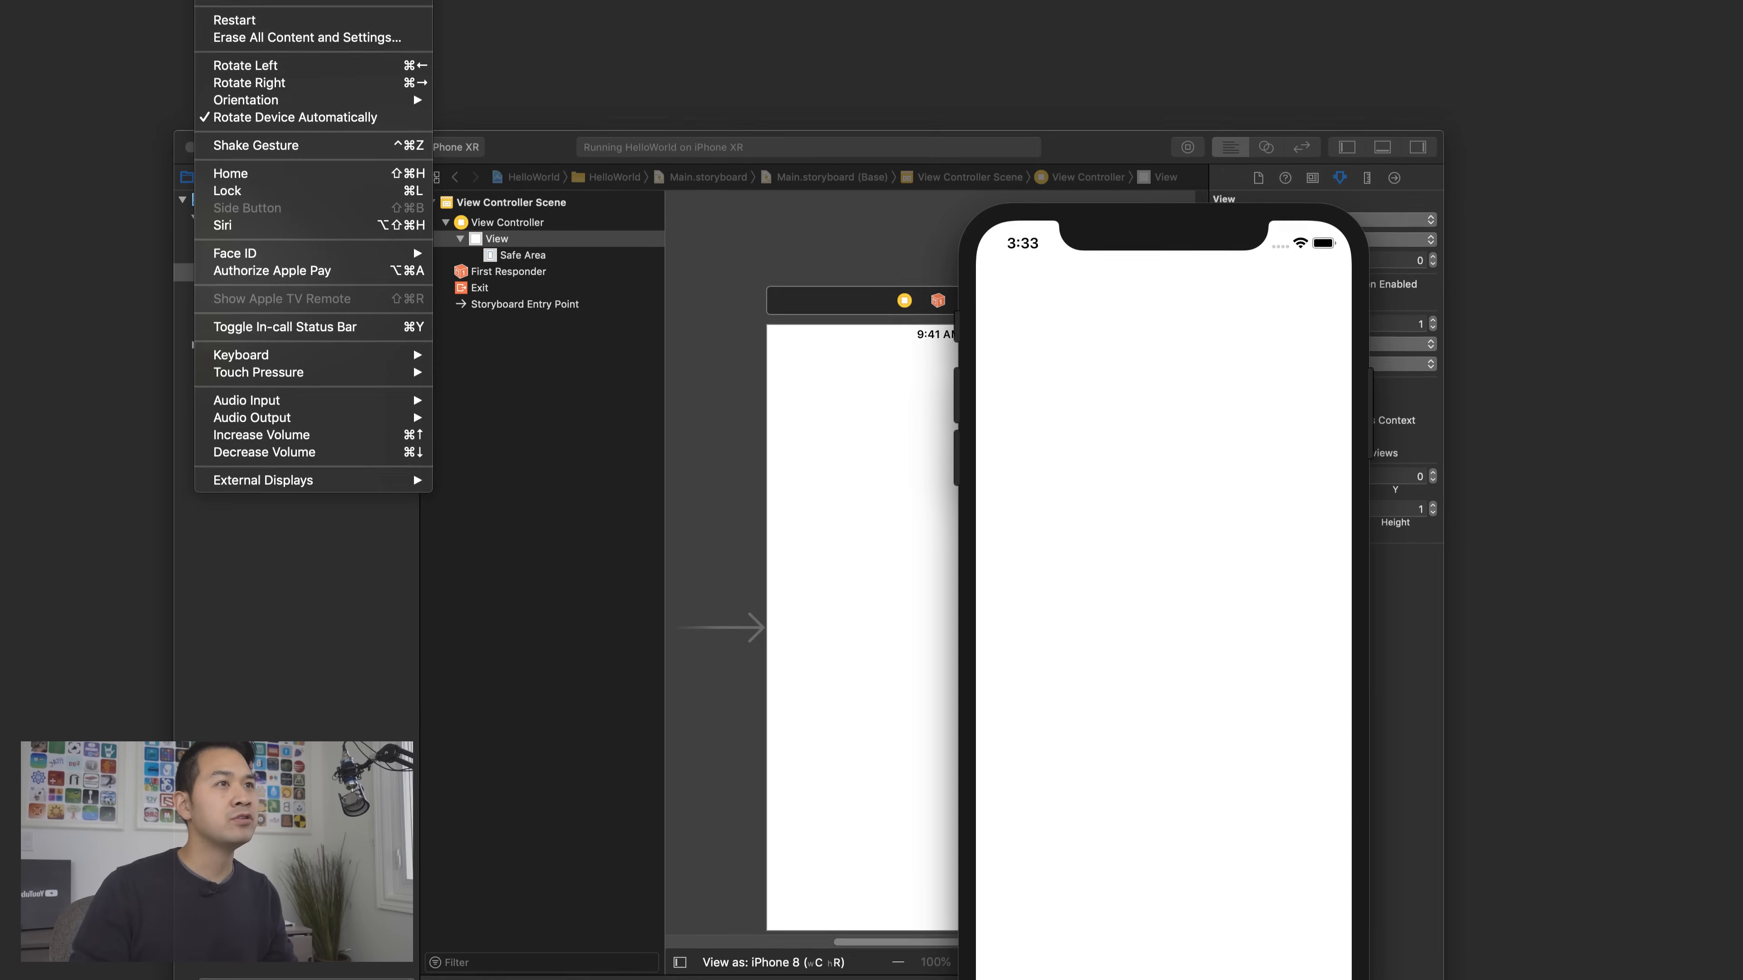
click(355, 10)
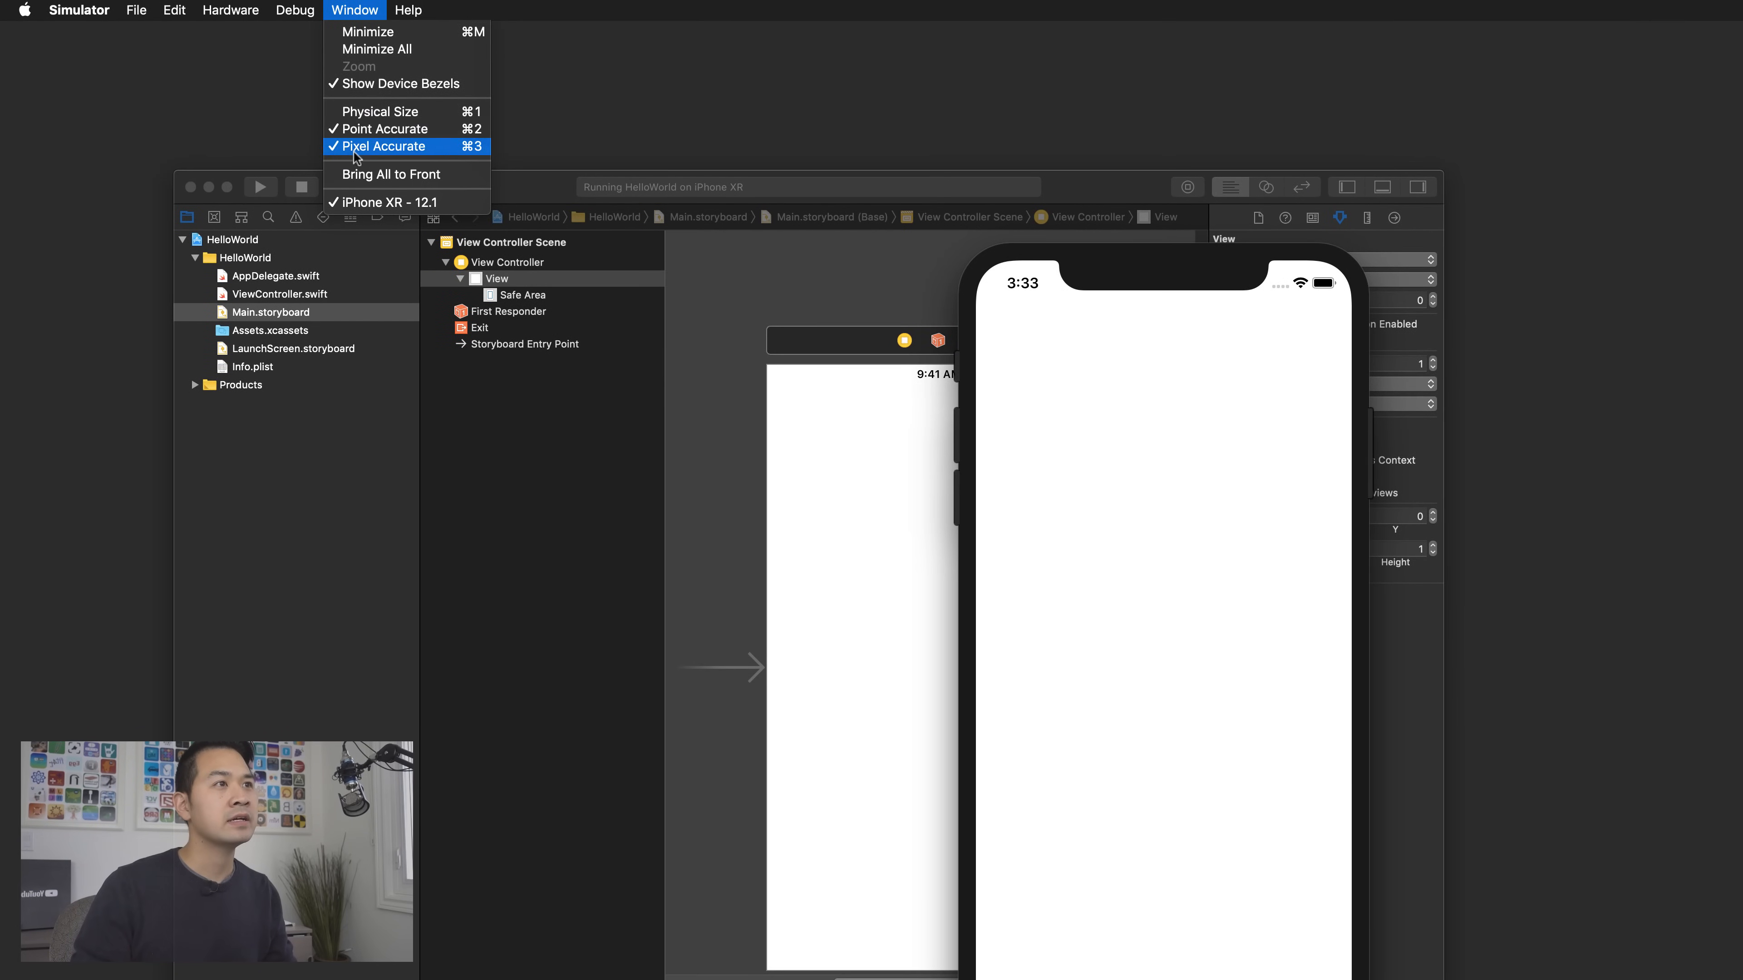
mouse_move(400, 129)
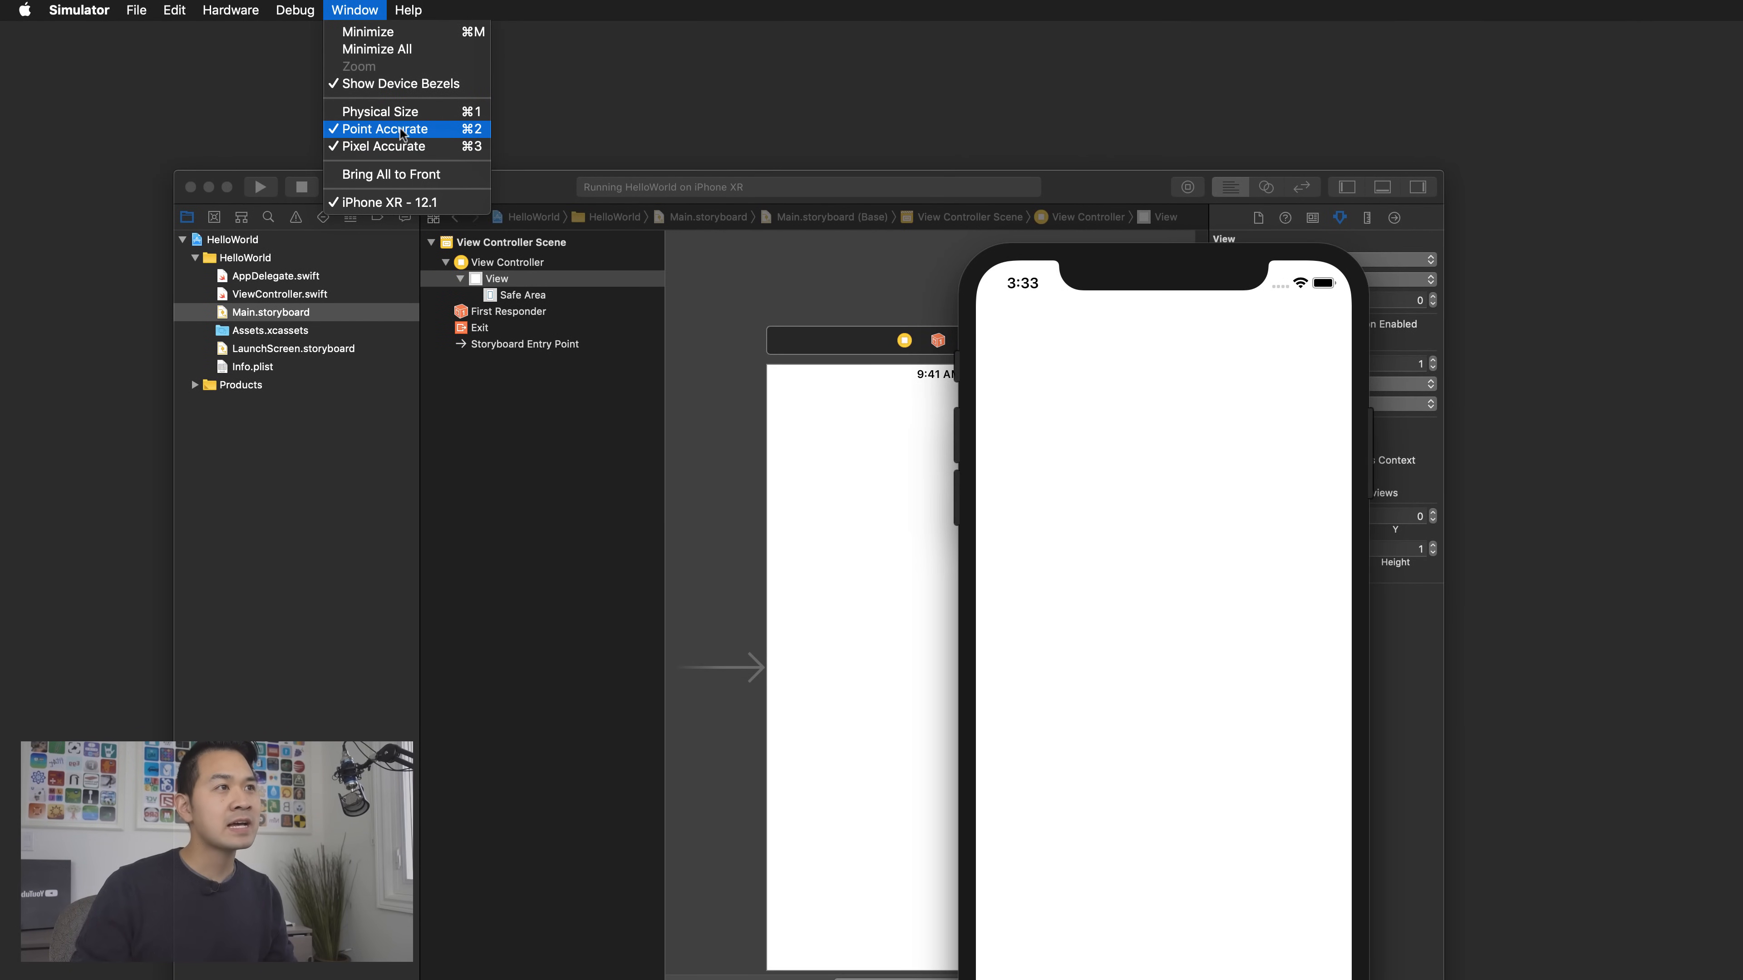
mouse_move(380, 111)
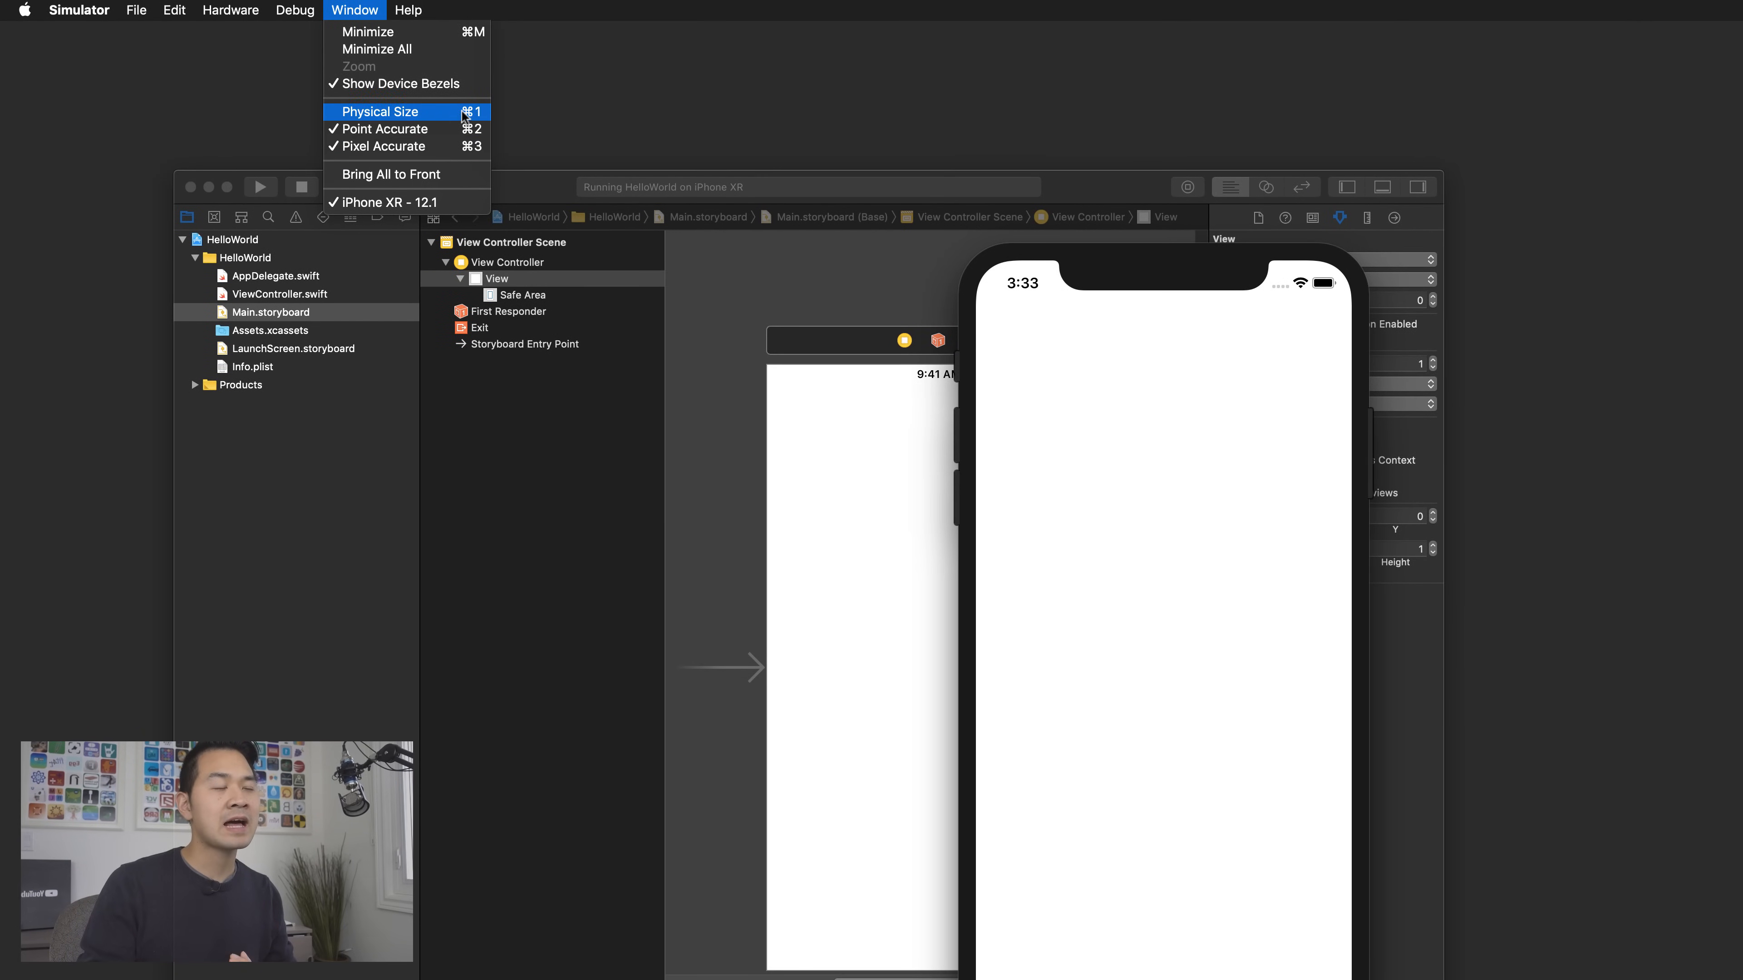
mouse_move(405, 128)
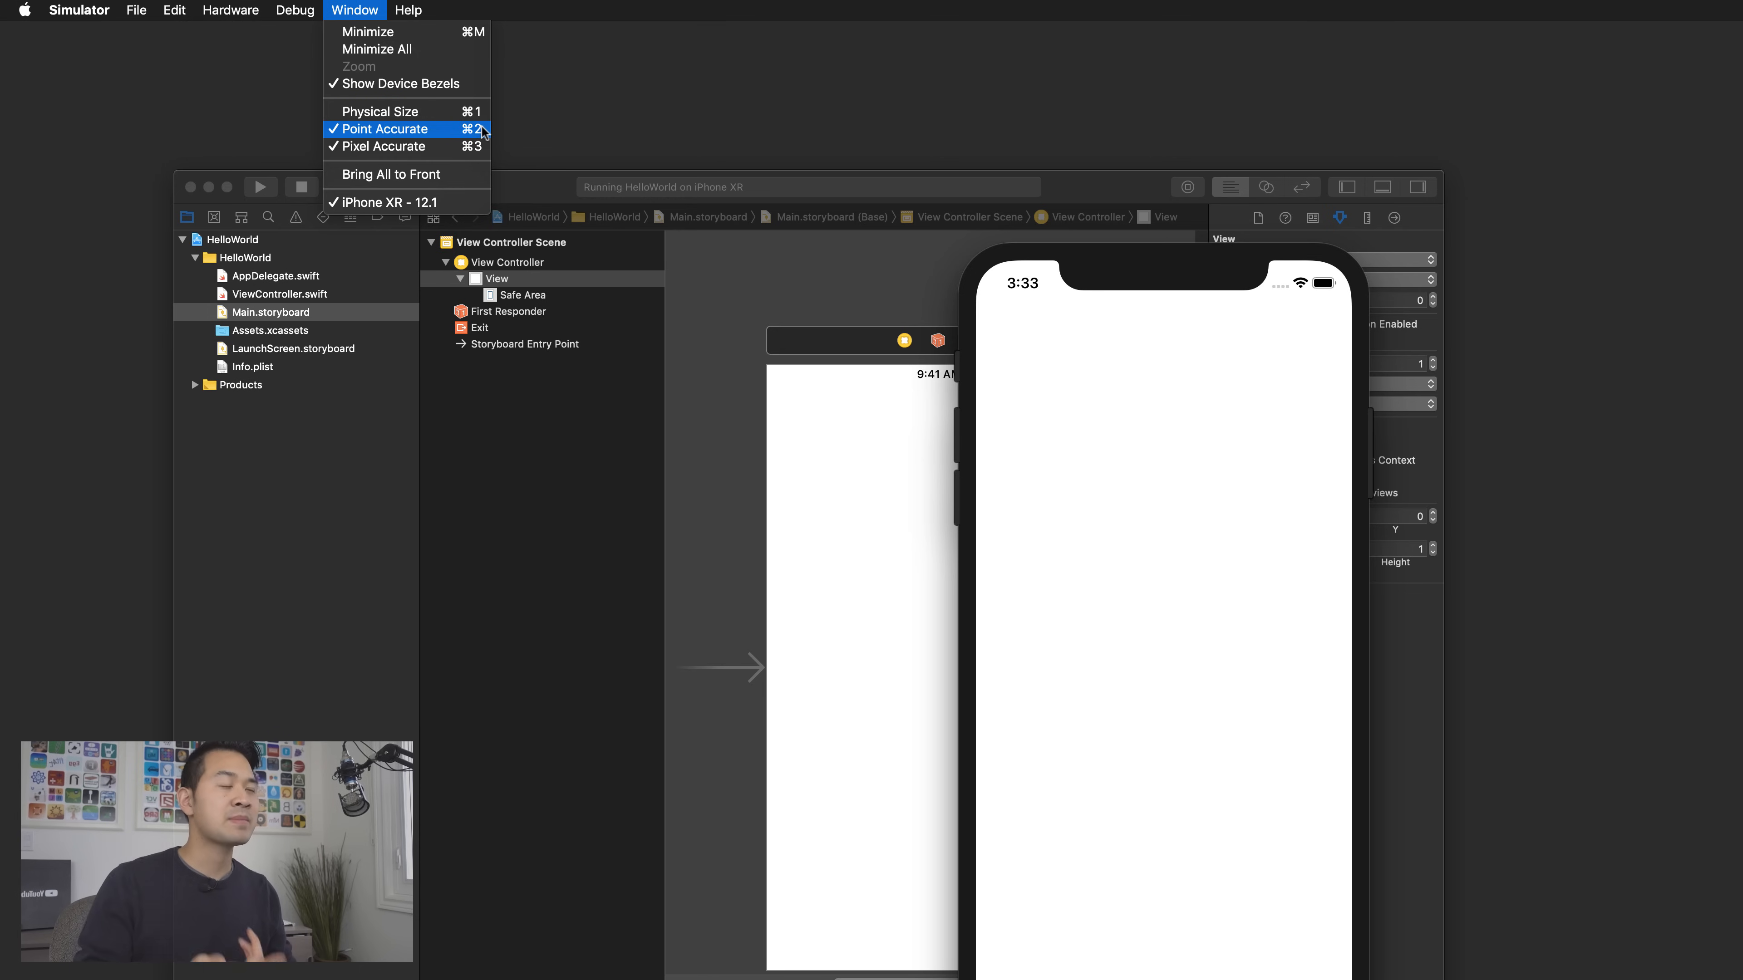
mouse_move(1095, 260)
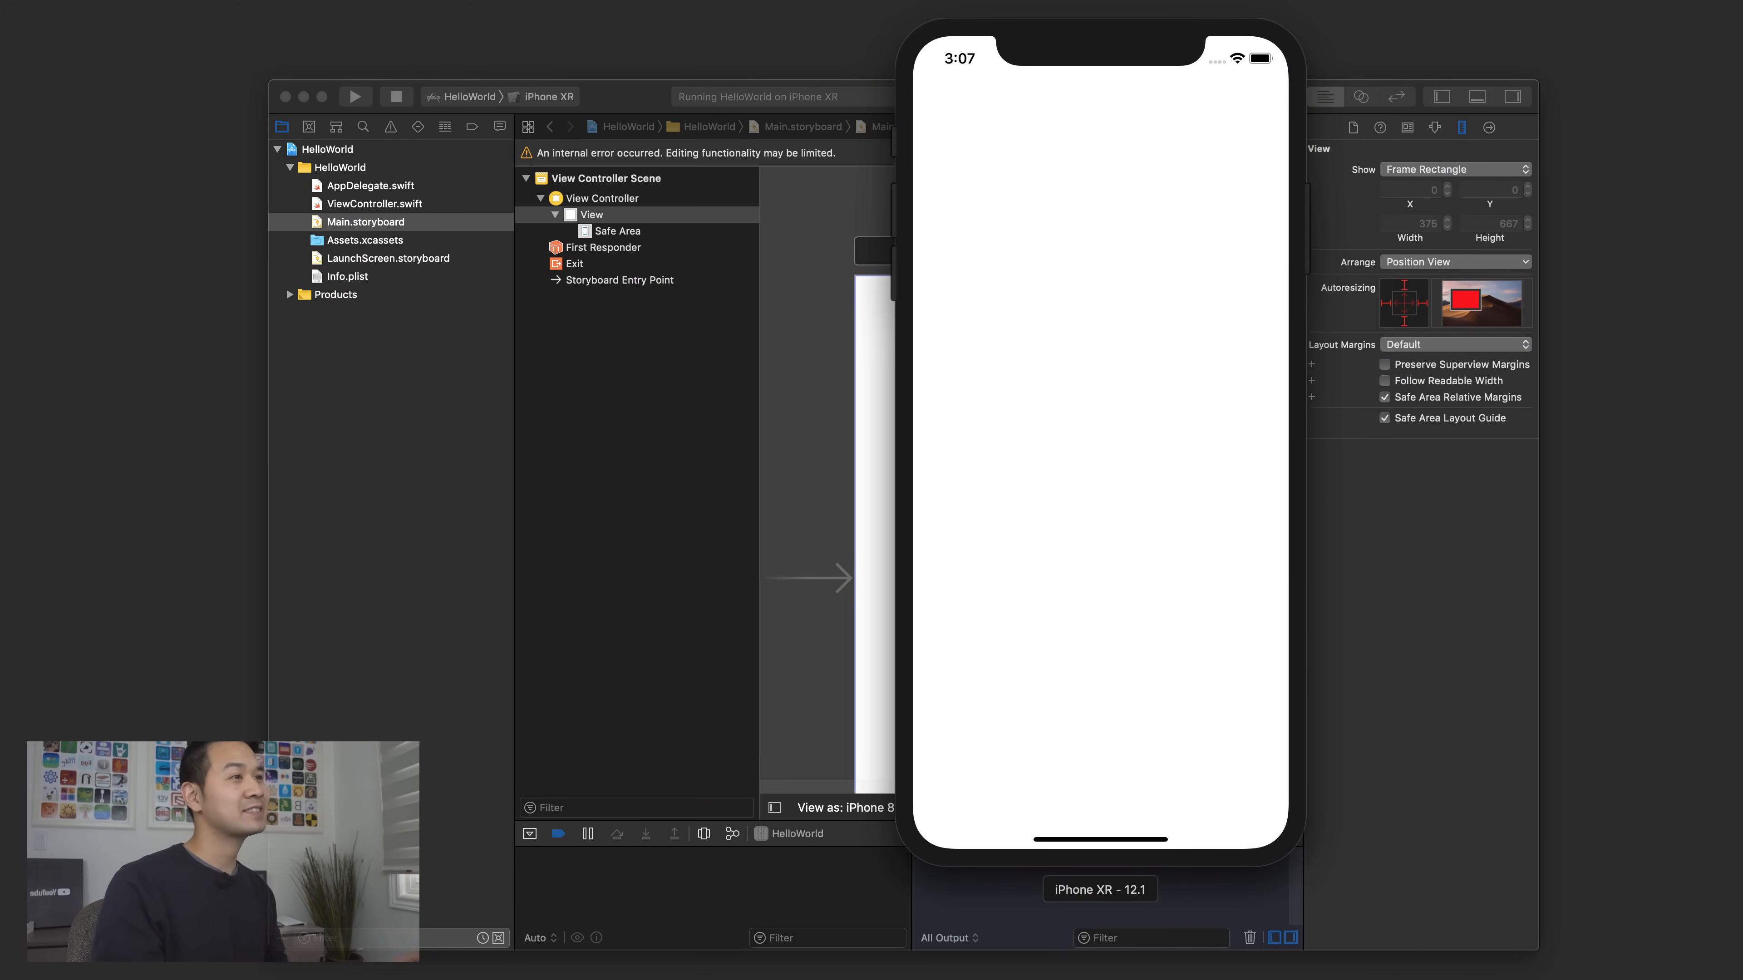
- Bring the Xcode window with Main.storyboard back in front of the simulator
click(396, 97)
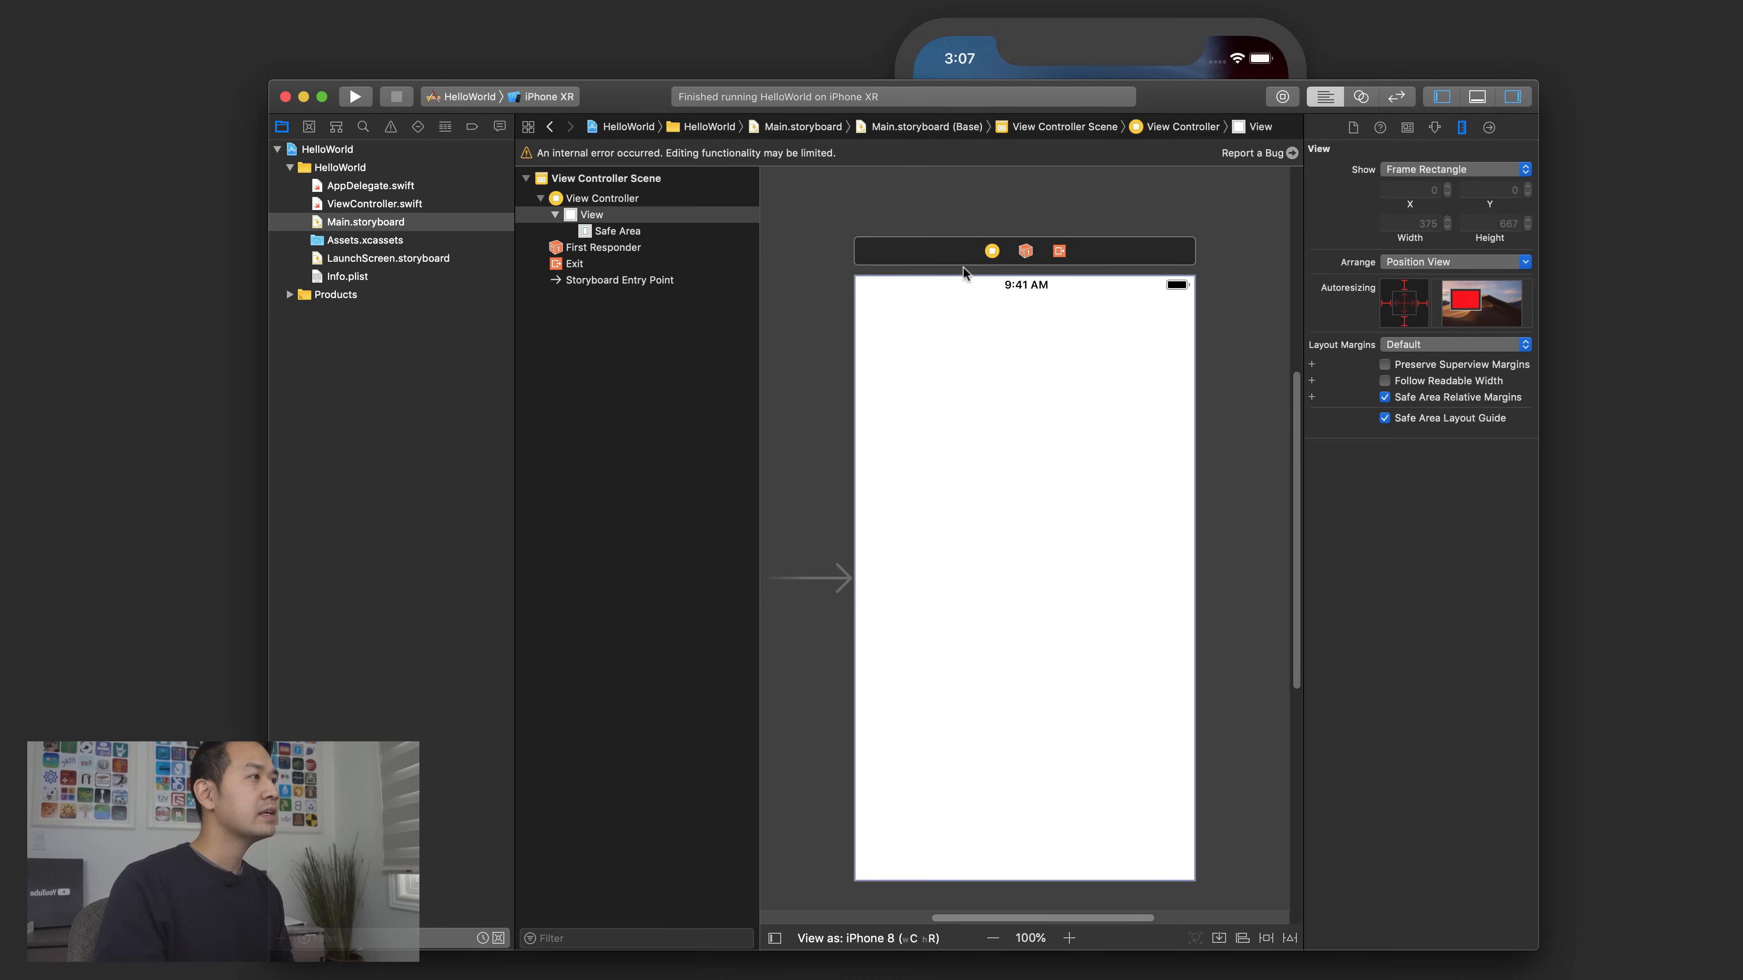
click(365, 222)
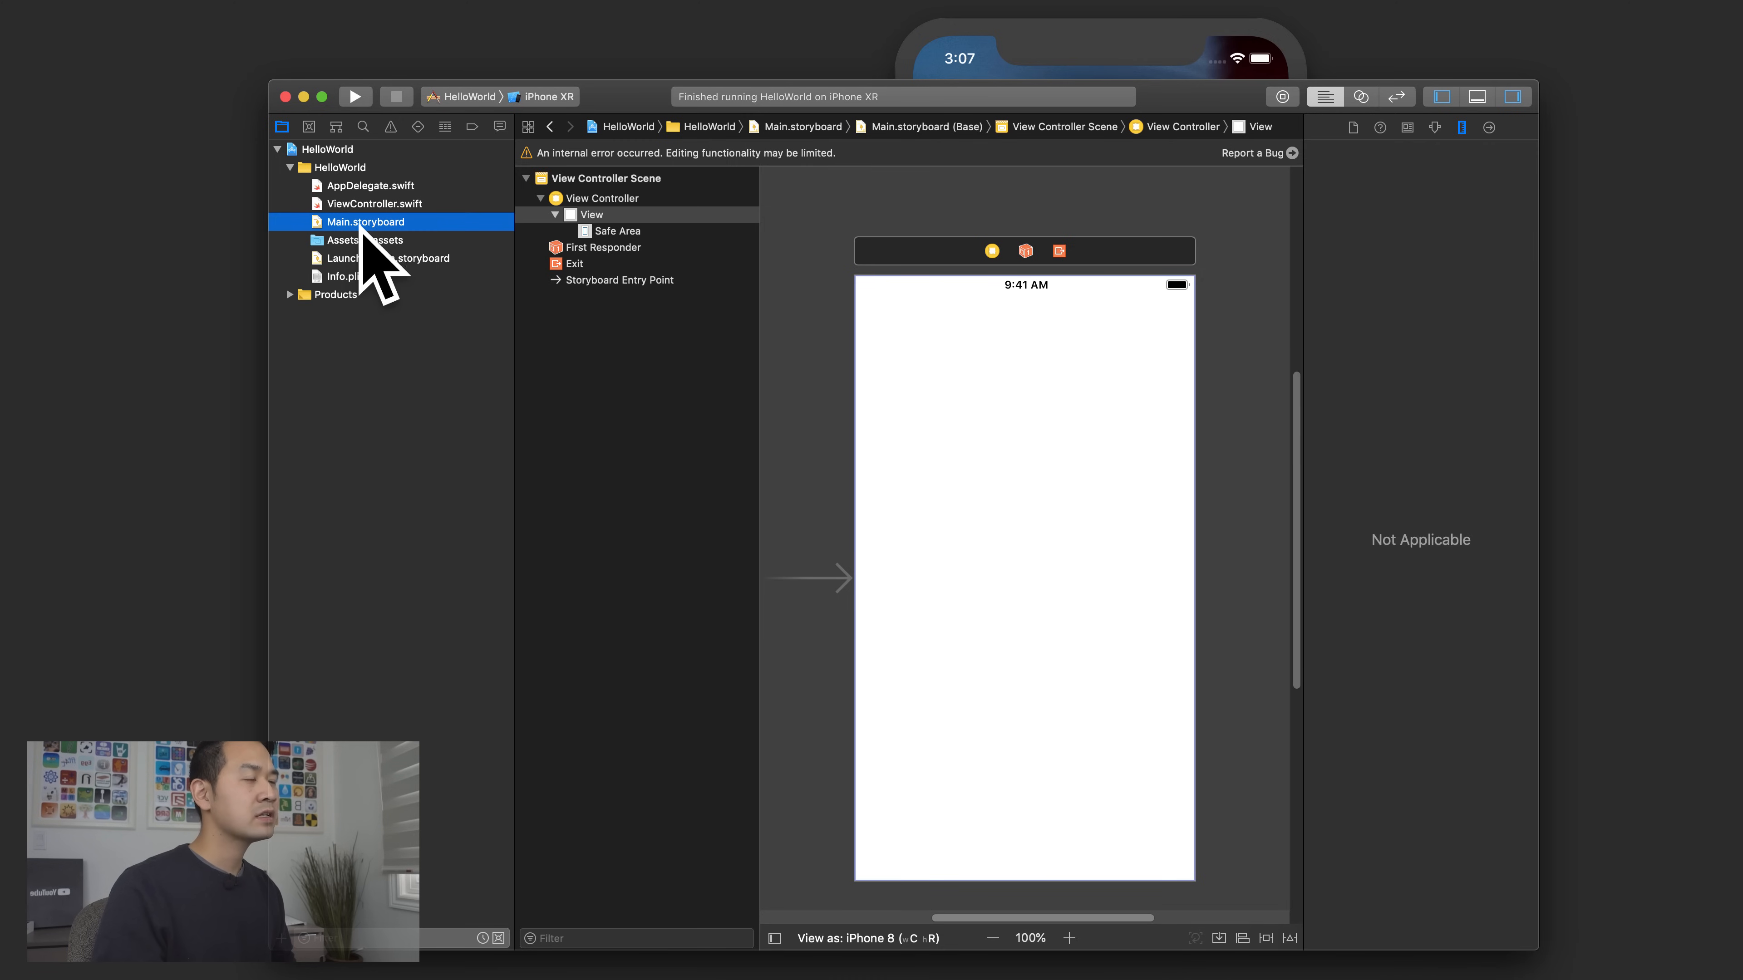
mouse_move(1200, 450)
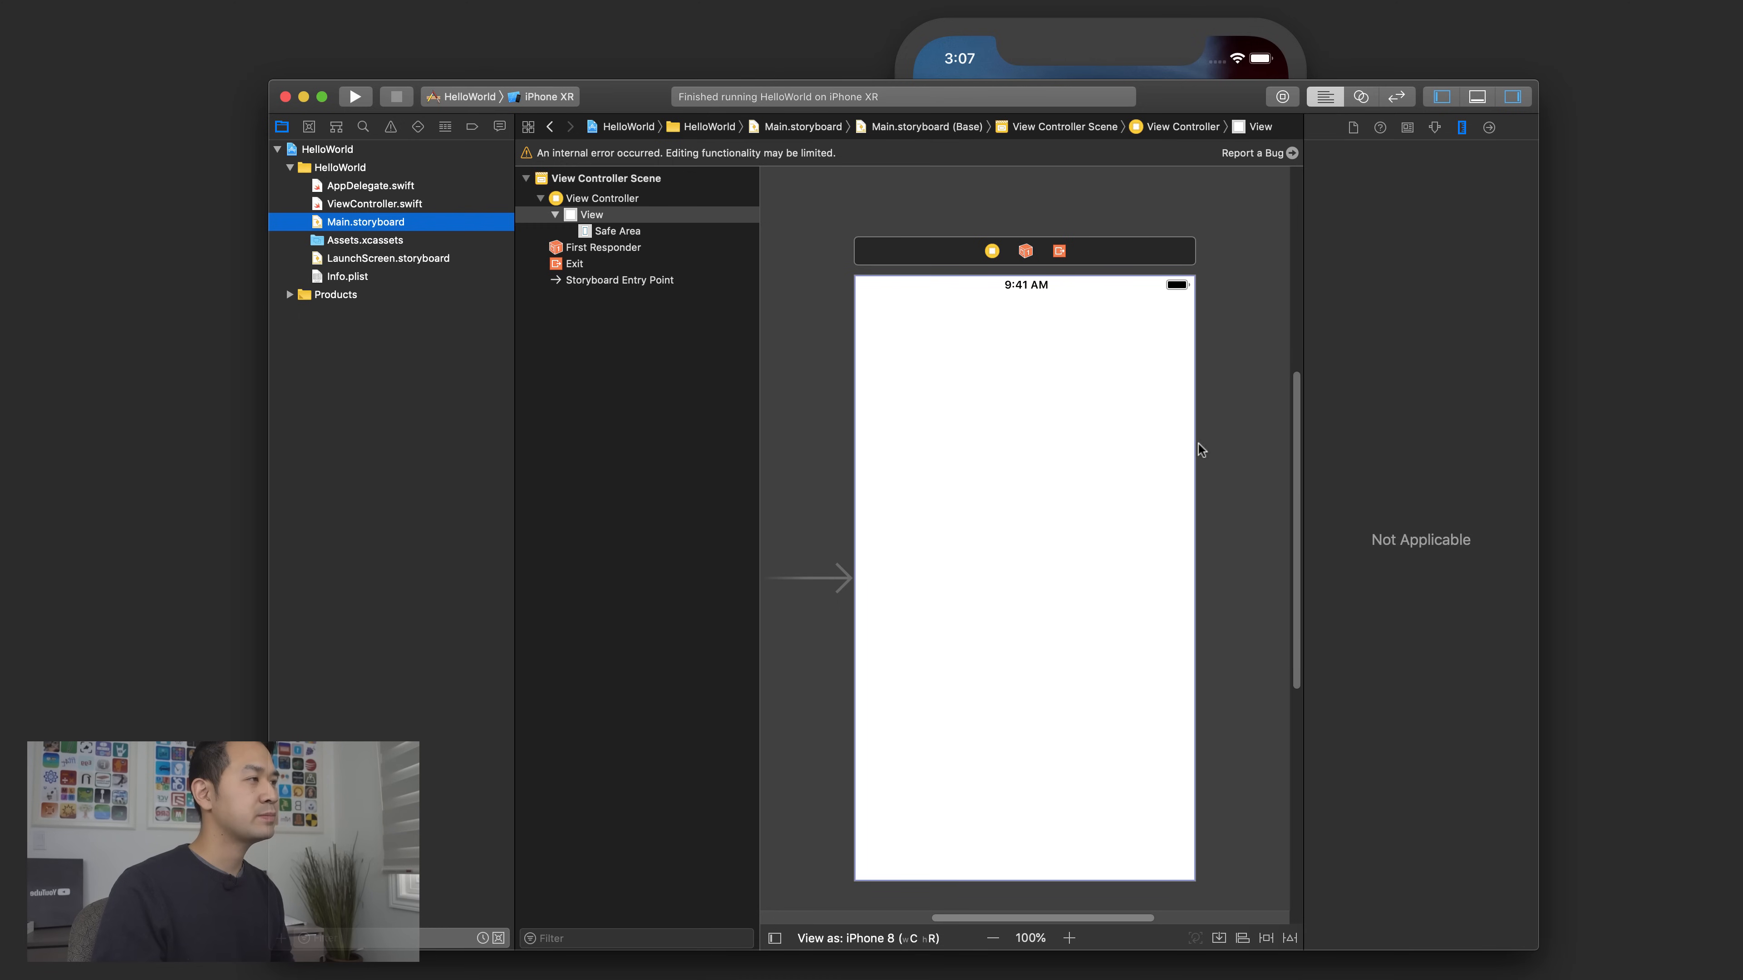
mouse_move(1257, 138)
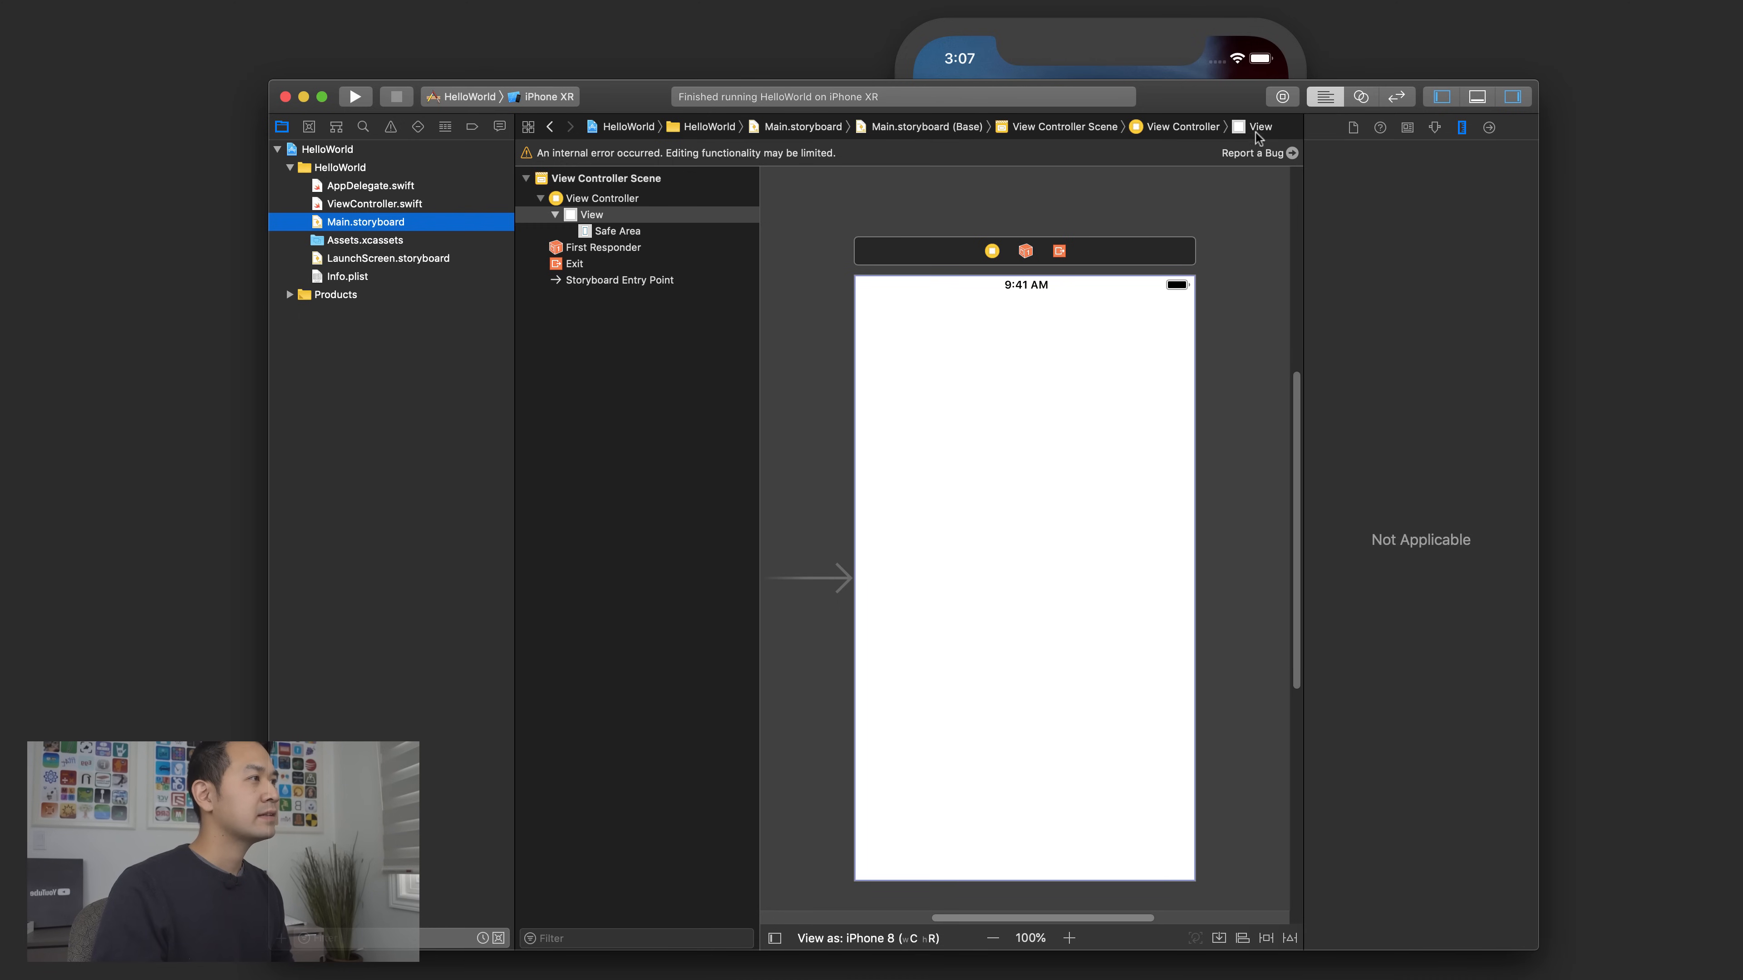
mouse_move(1282, 98)
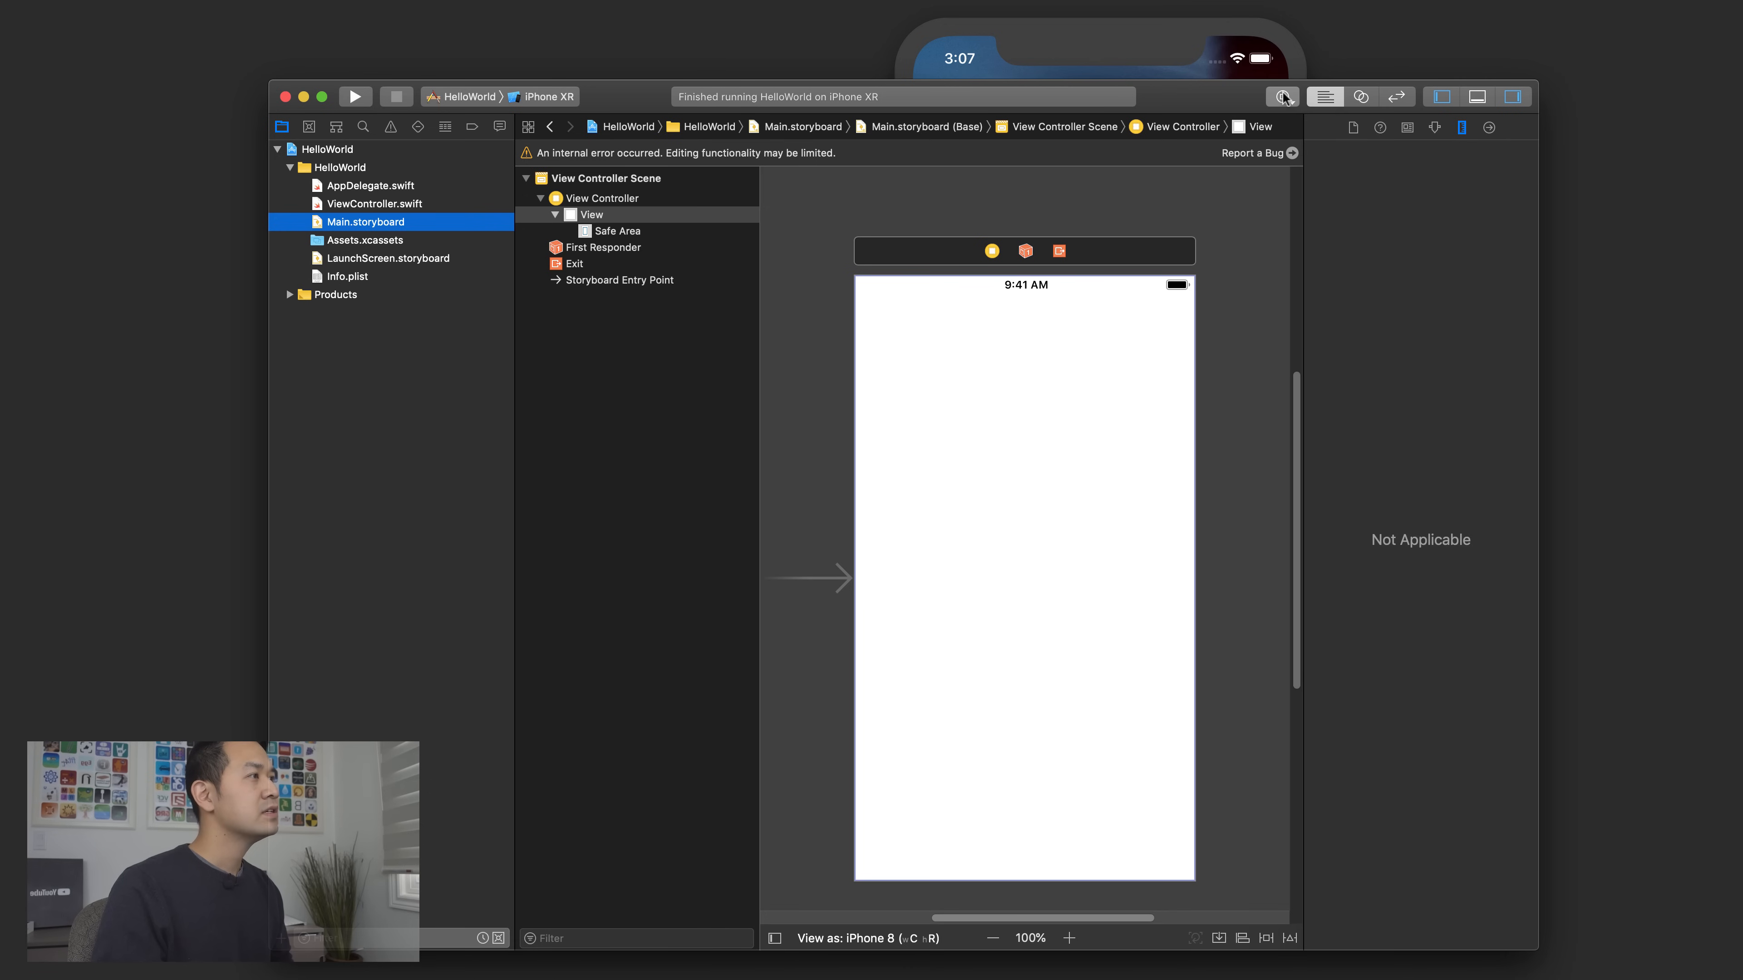
- Search the object library for 'label' to add a Label to the storyboard canvas
click(1282, 97)
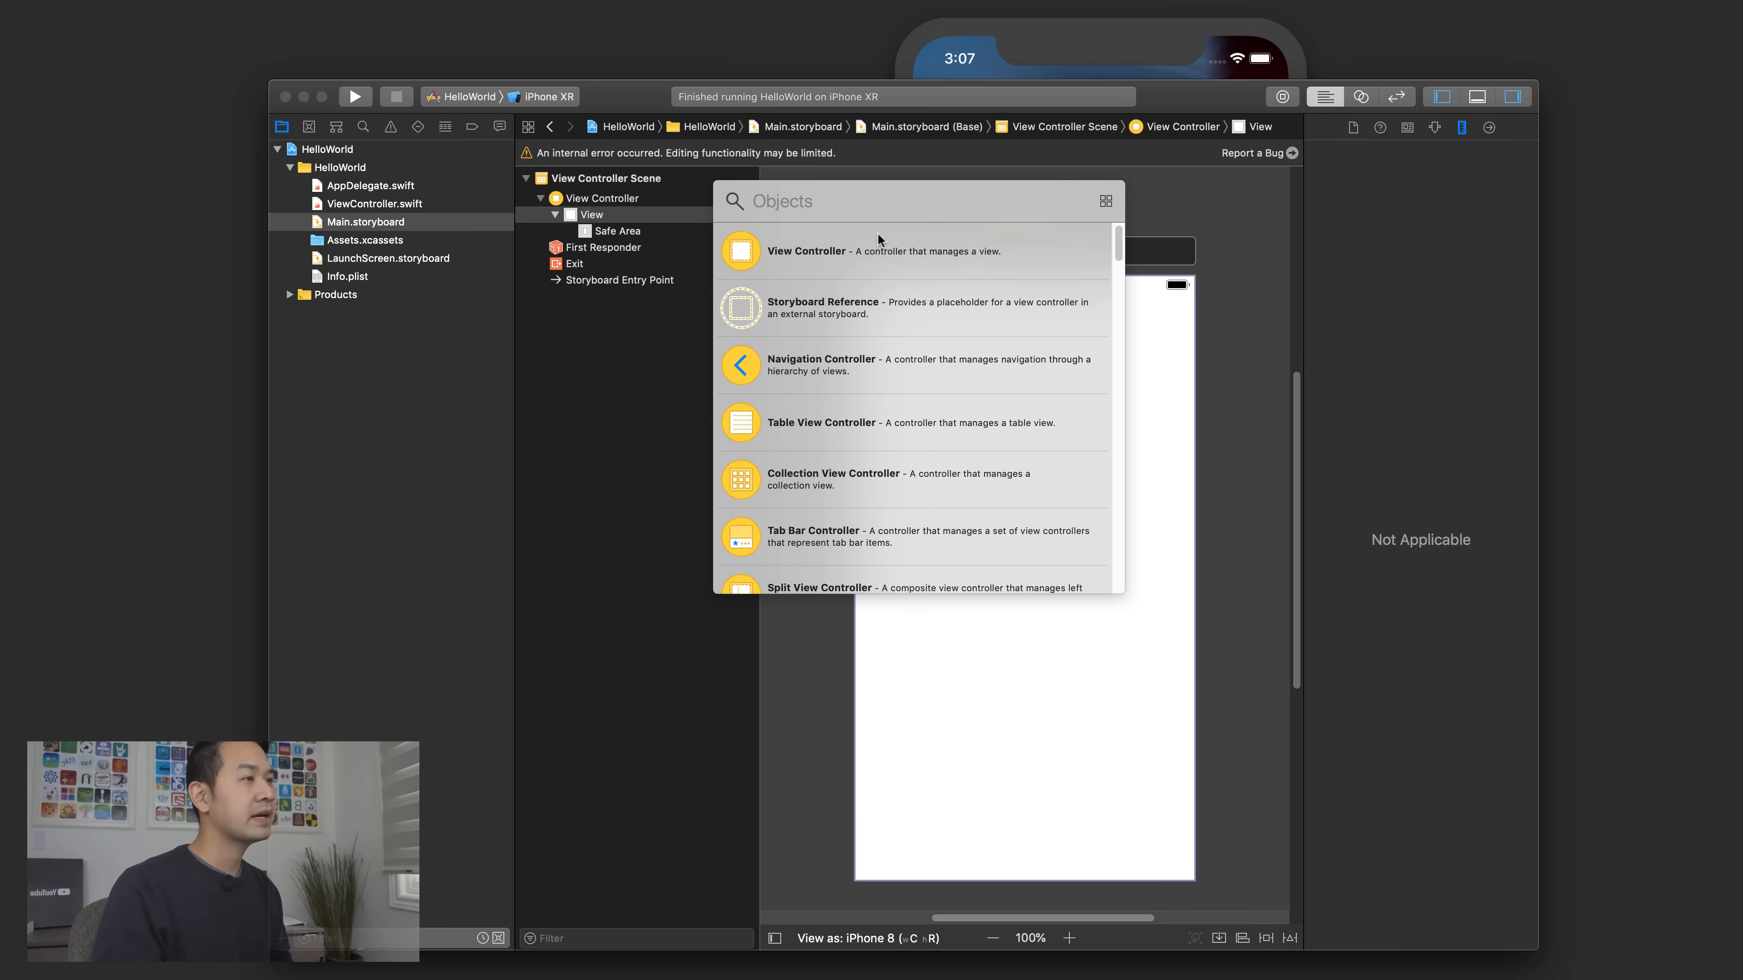
mouse_move(971, 506)
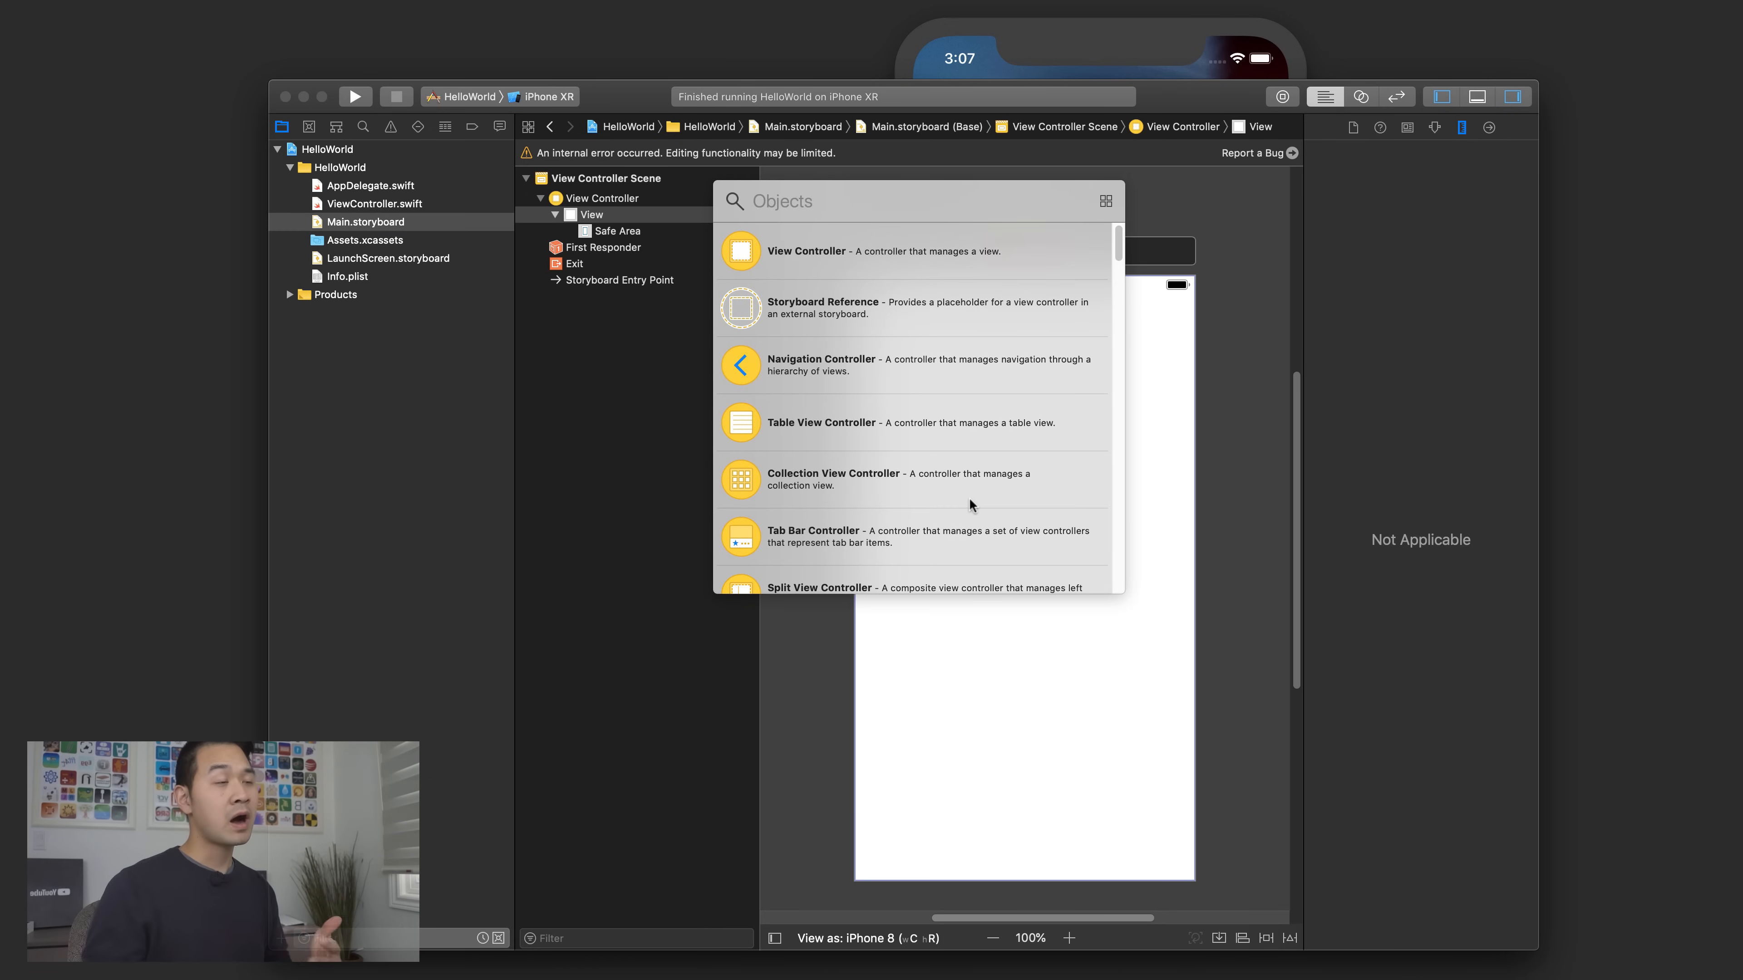
click(917, 201)
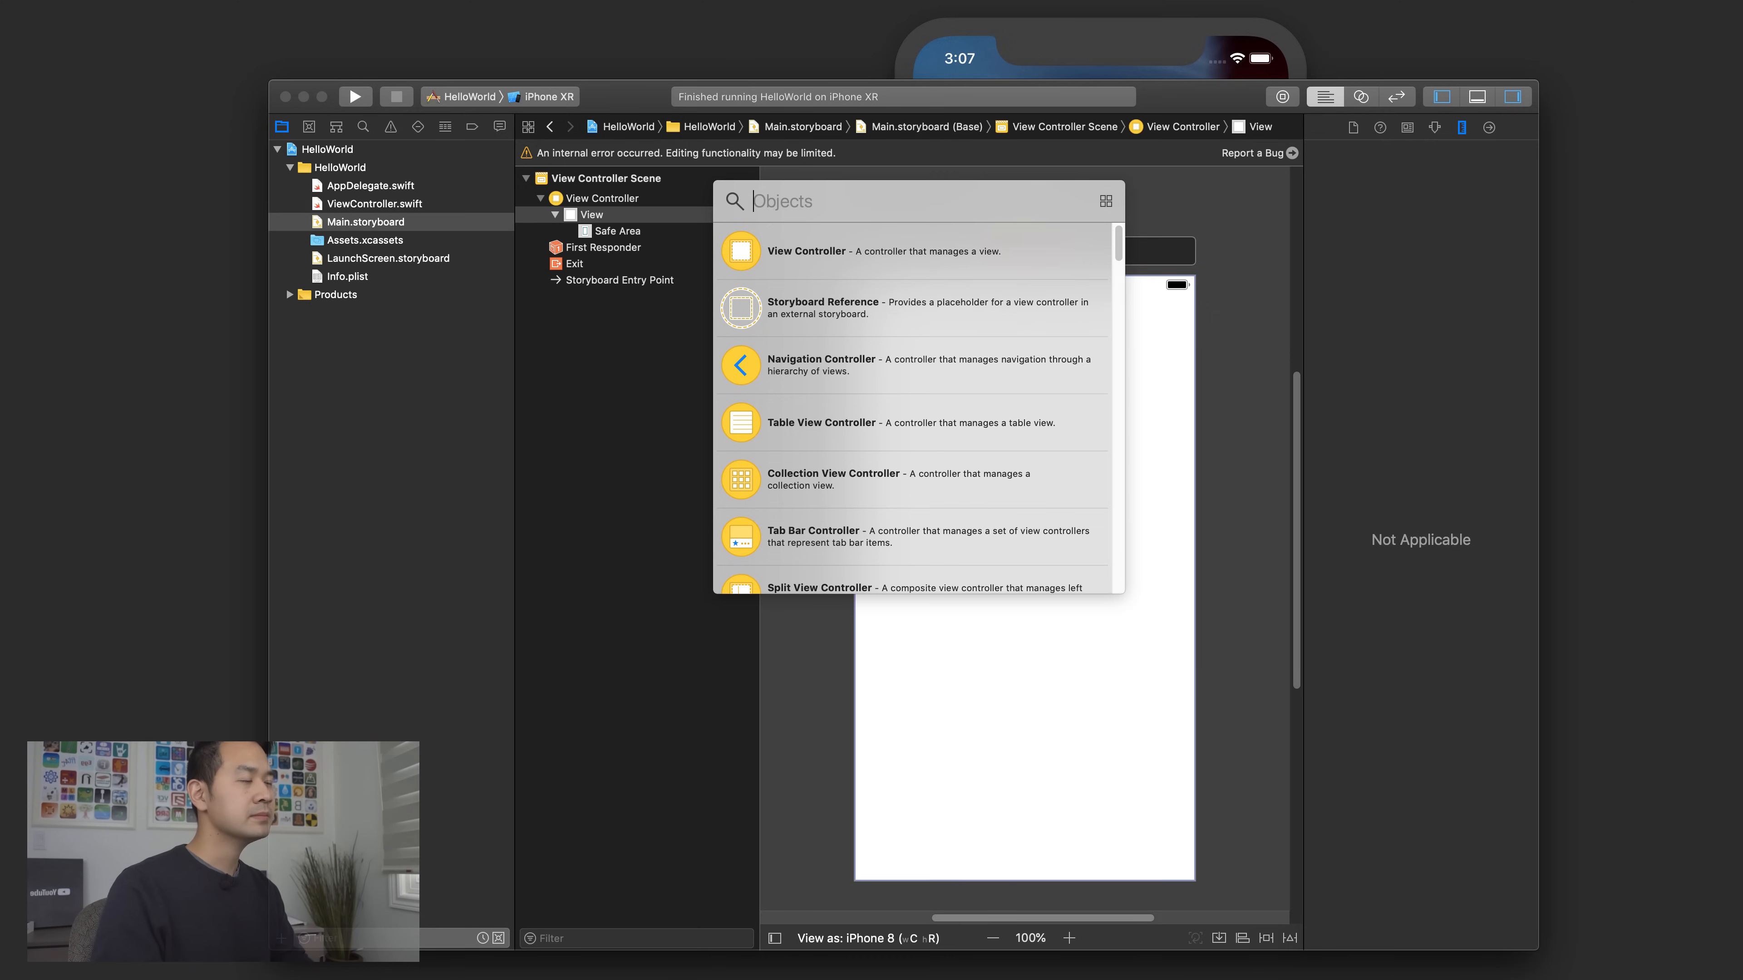
text(label)
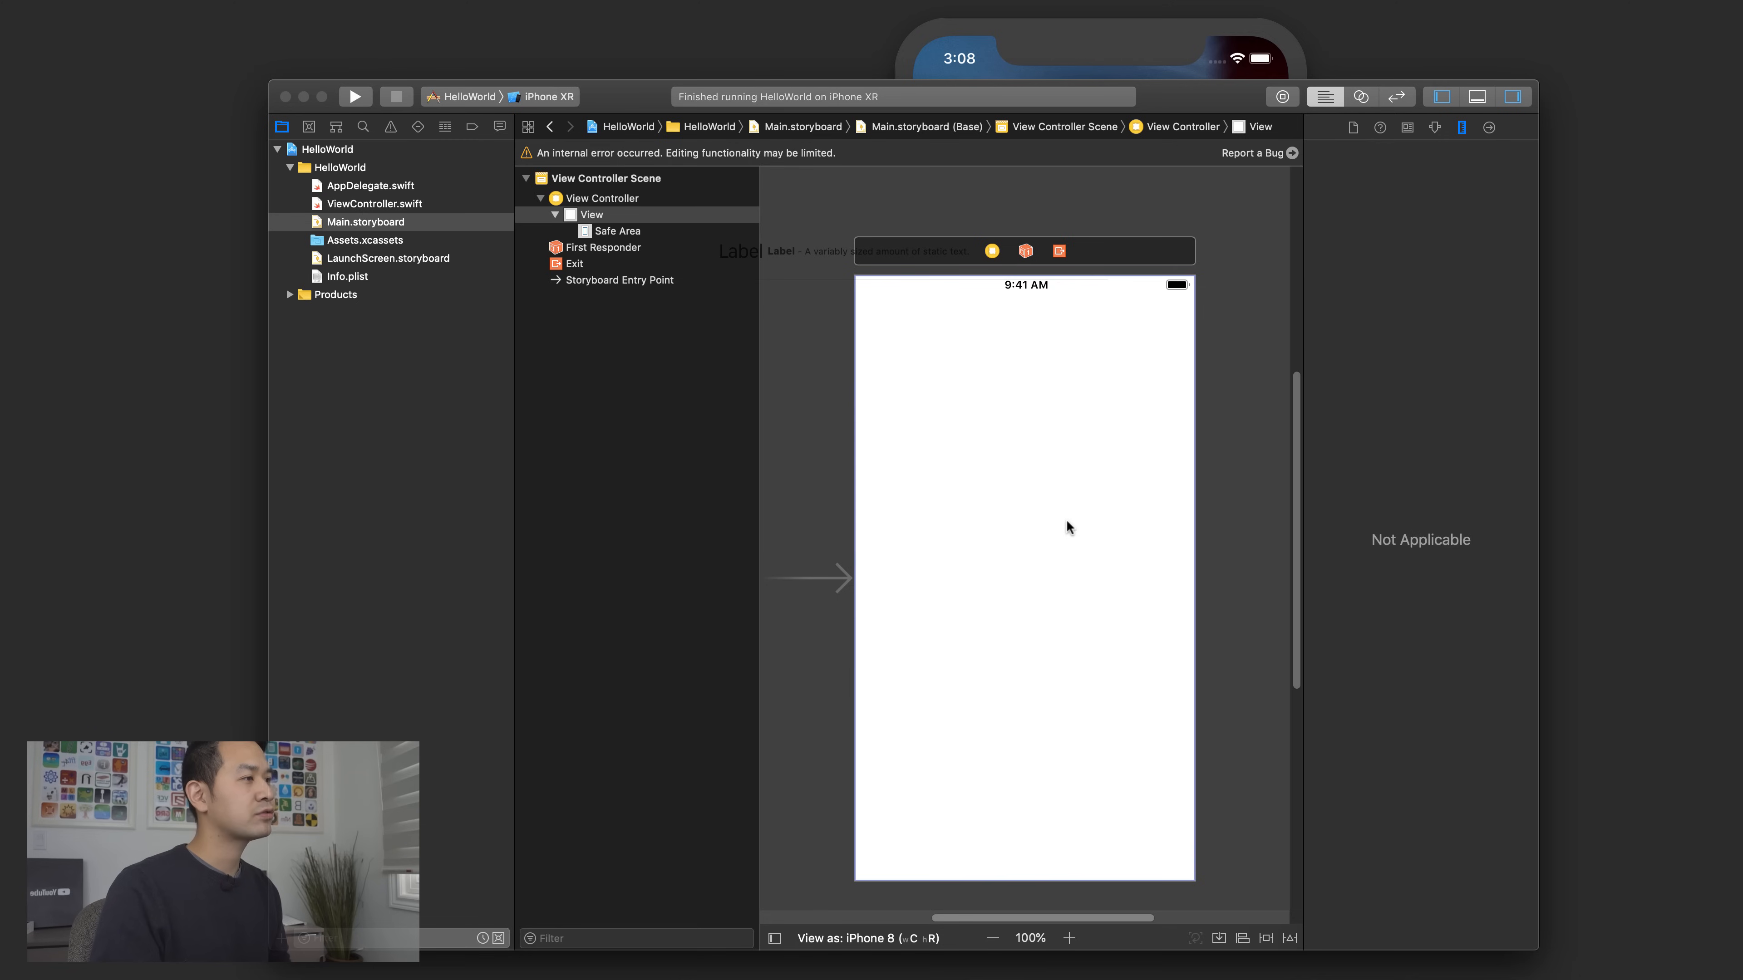
mouse_move(1024, 446)
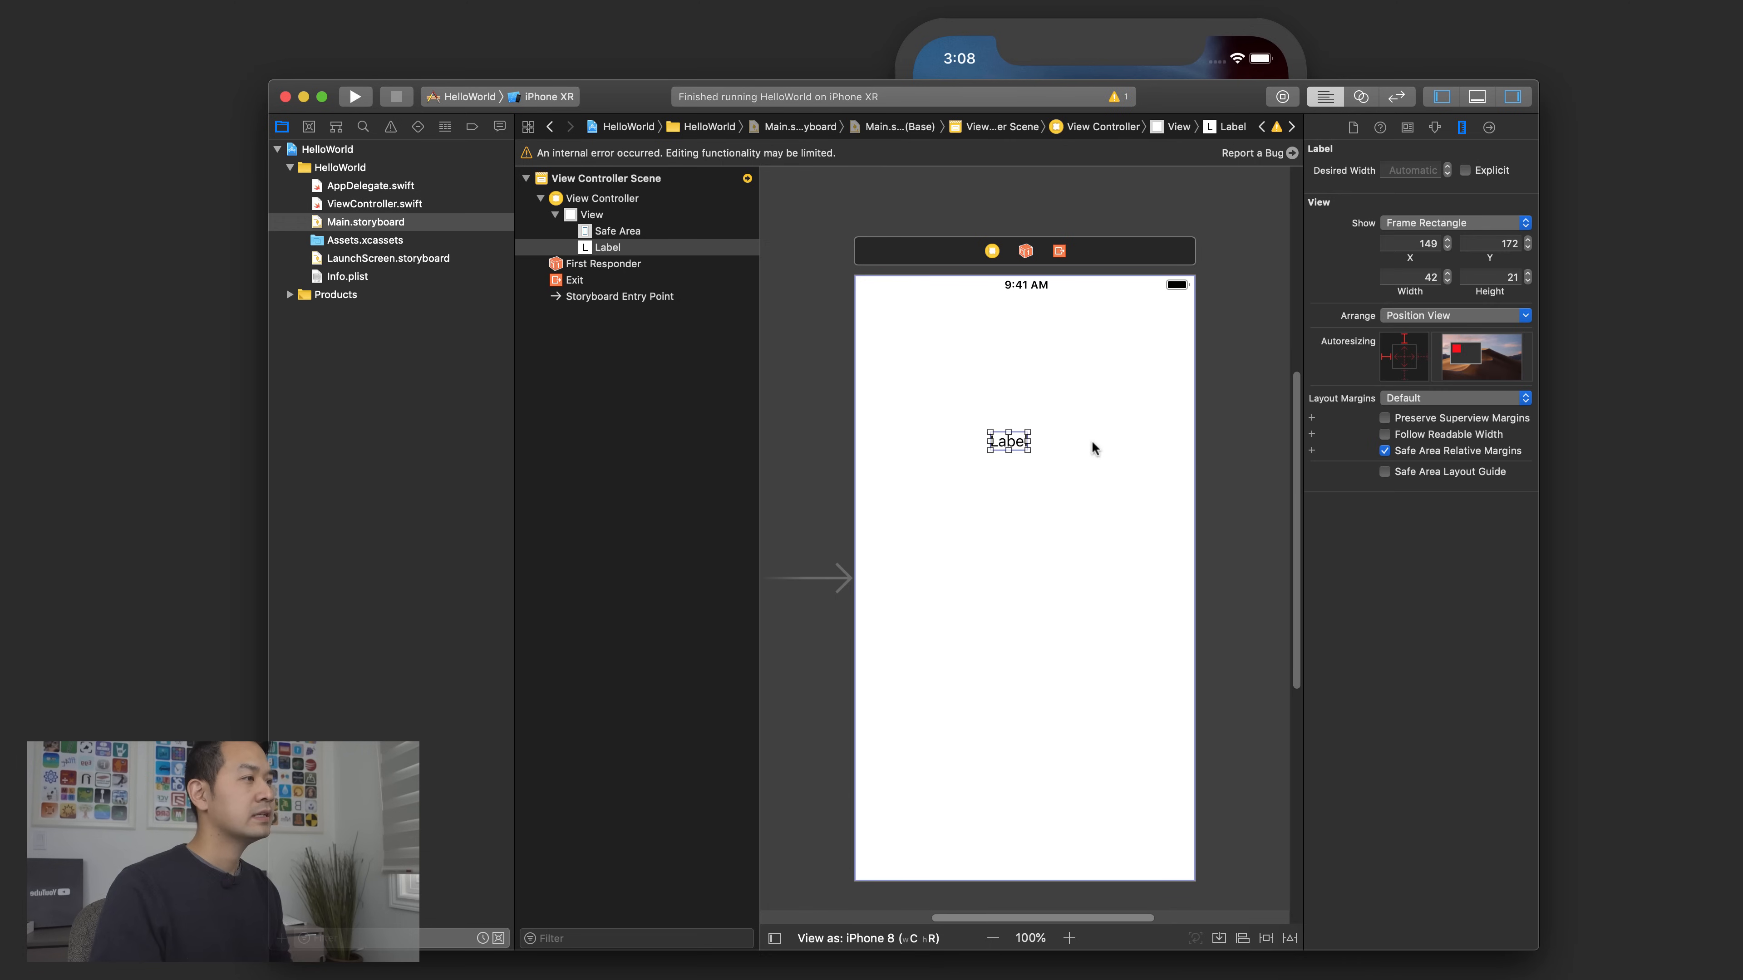
mouse_move(1010, 451)
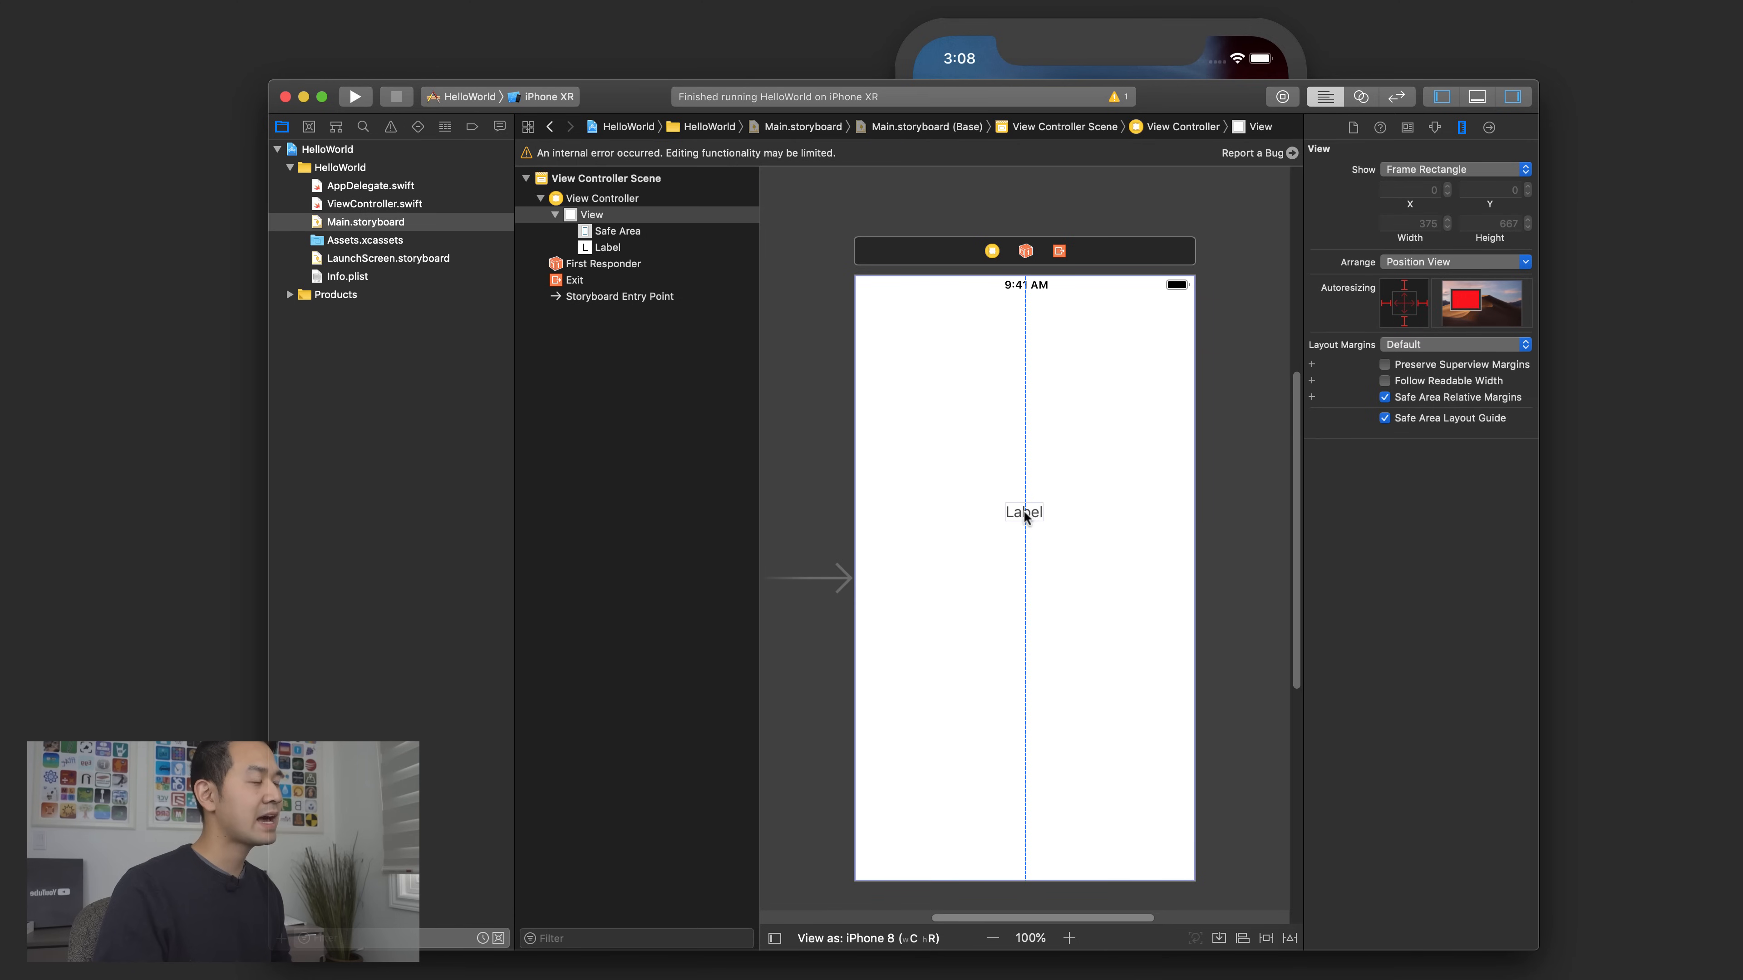
- Select the Label placed on the iPhone screen to position it on the centre guide
click(1023, 512)
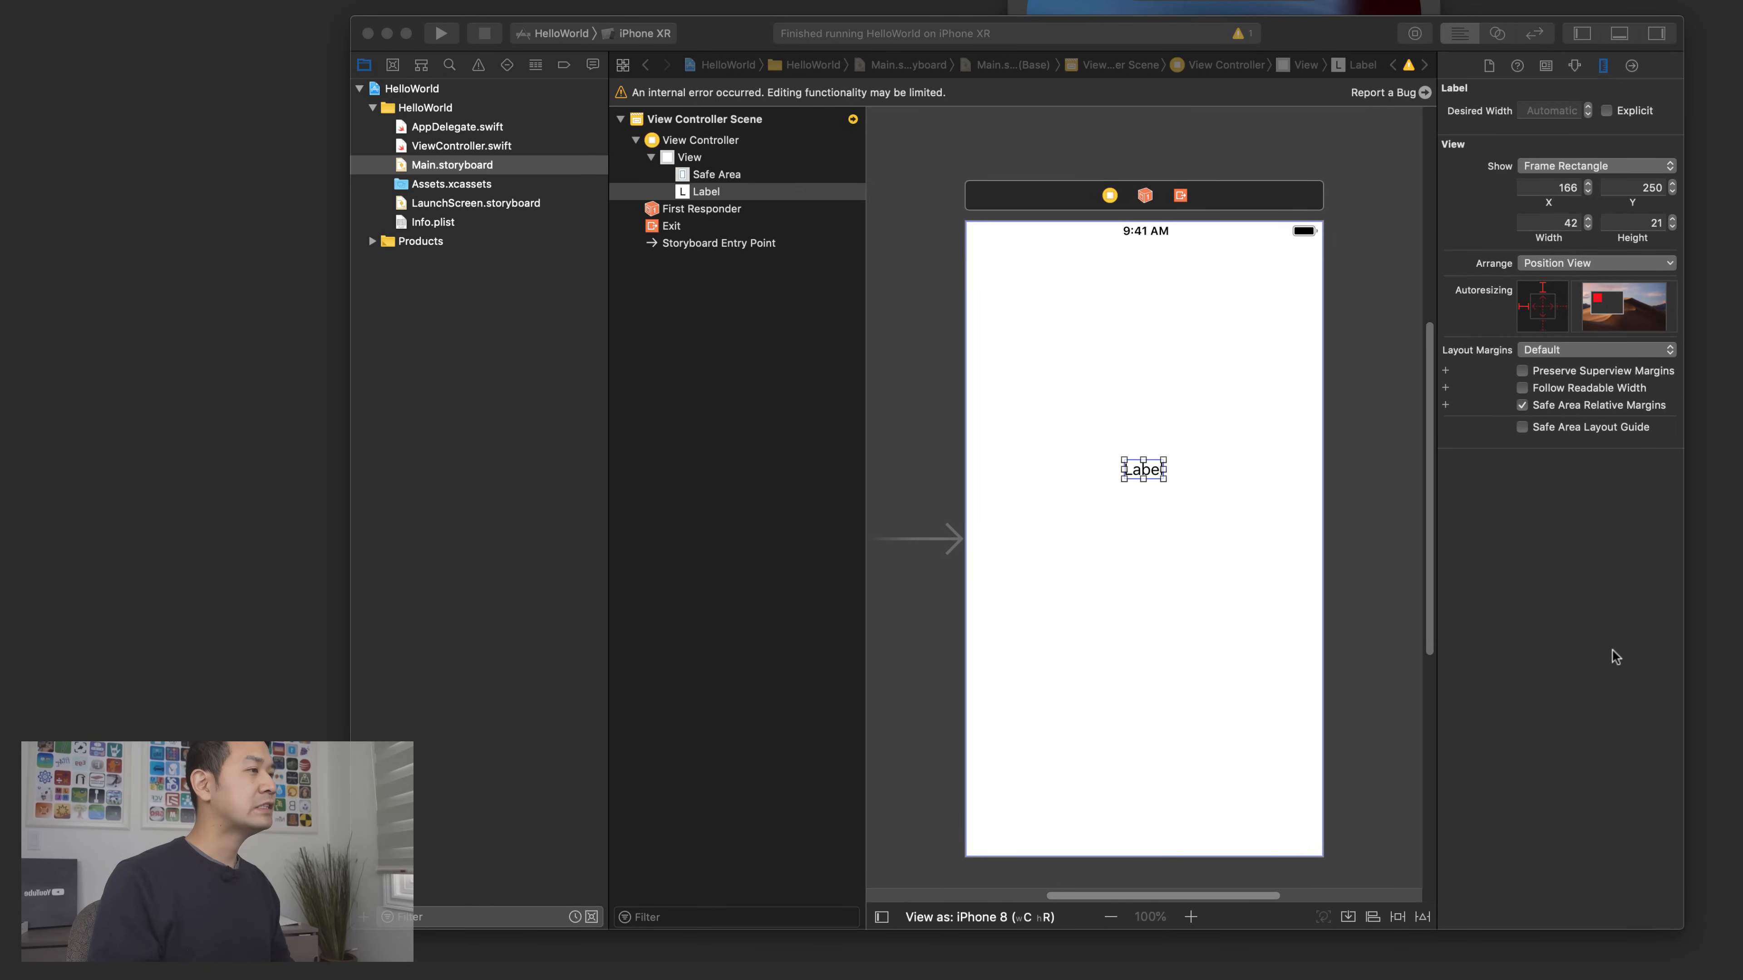
click(706, 192)
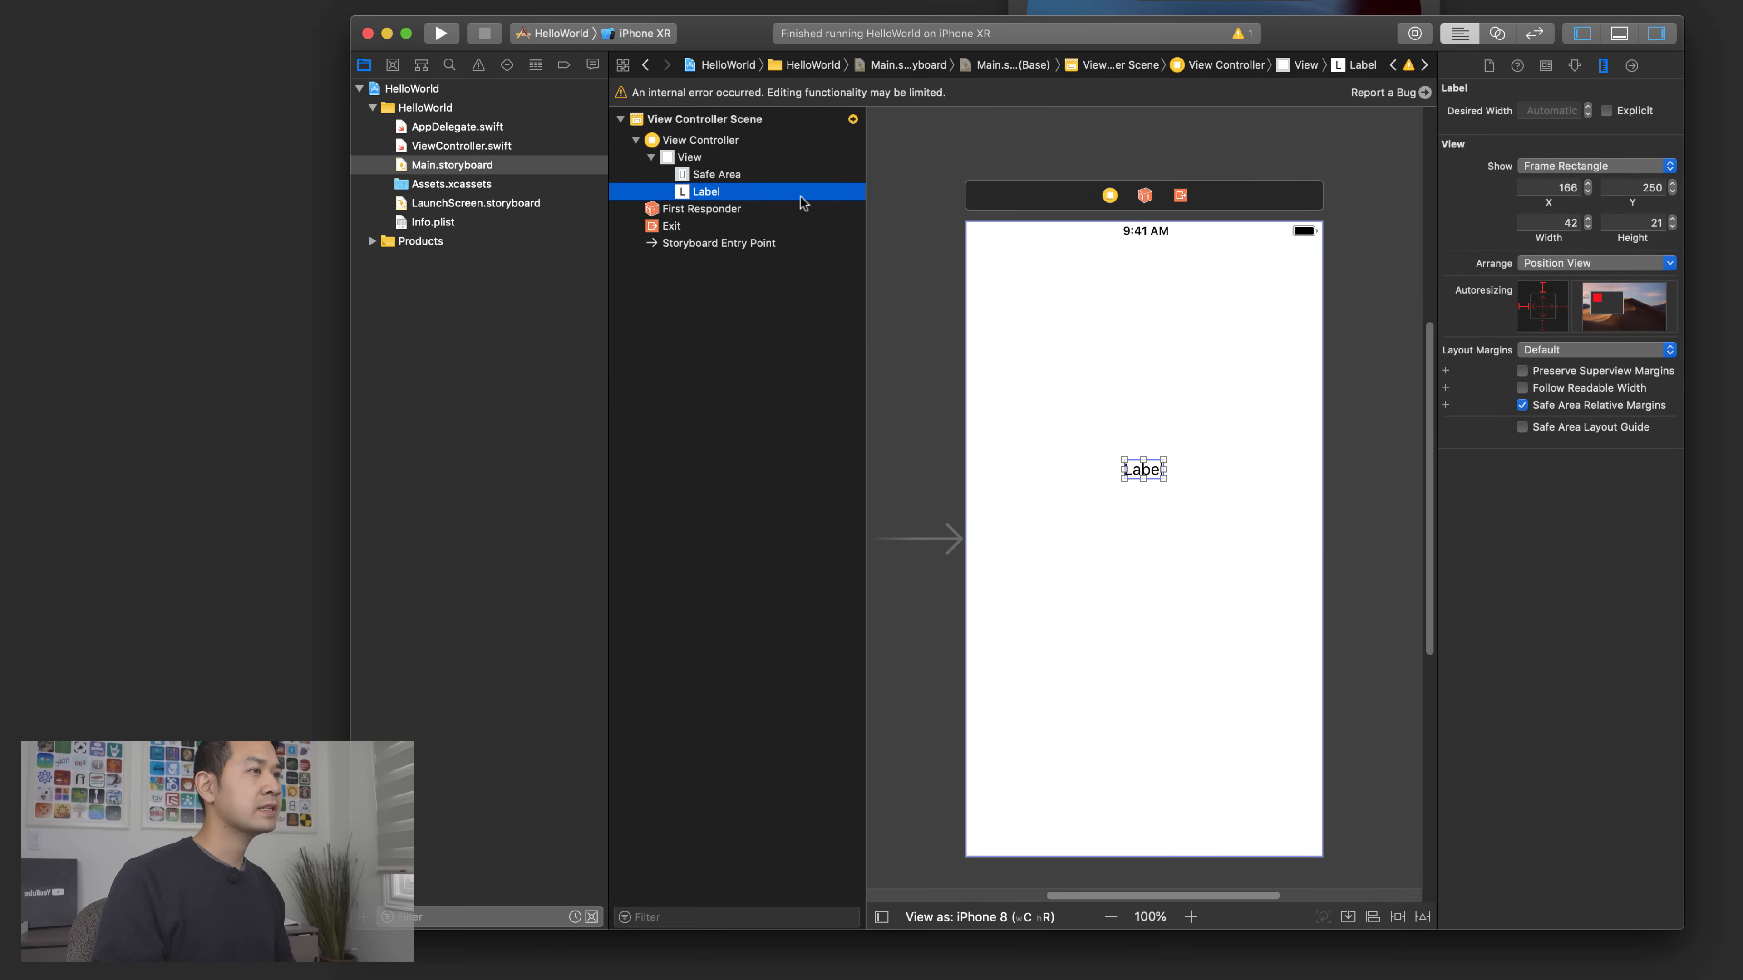
mouse_move(806, 266)
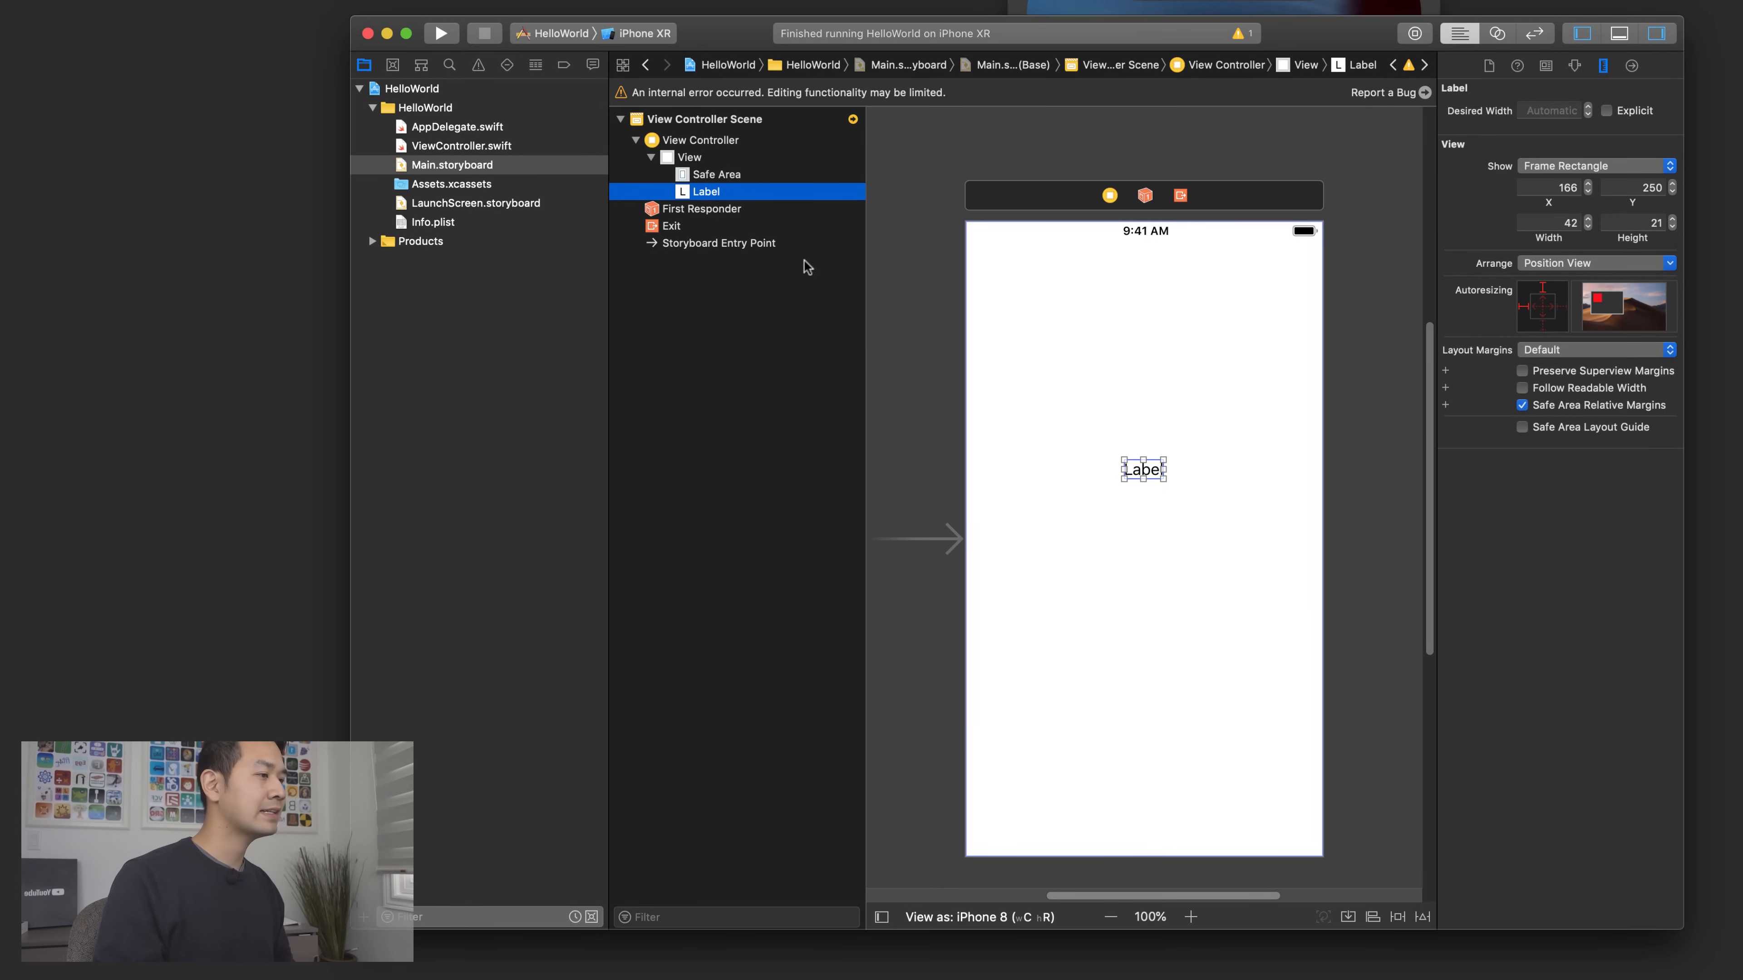
mouse_move(1347, 925)
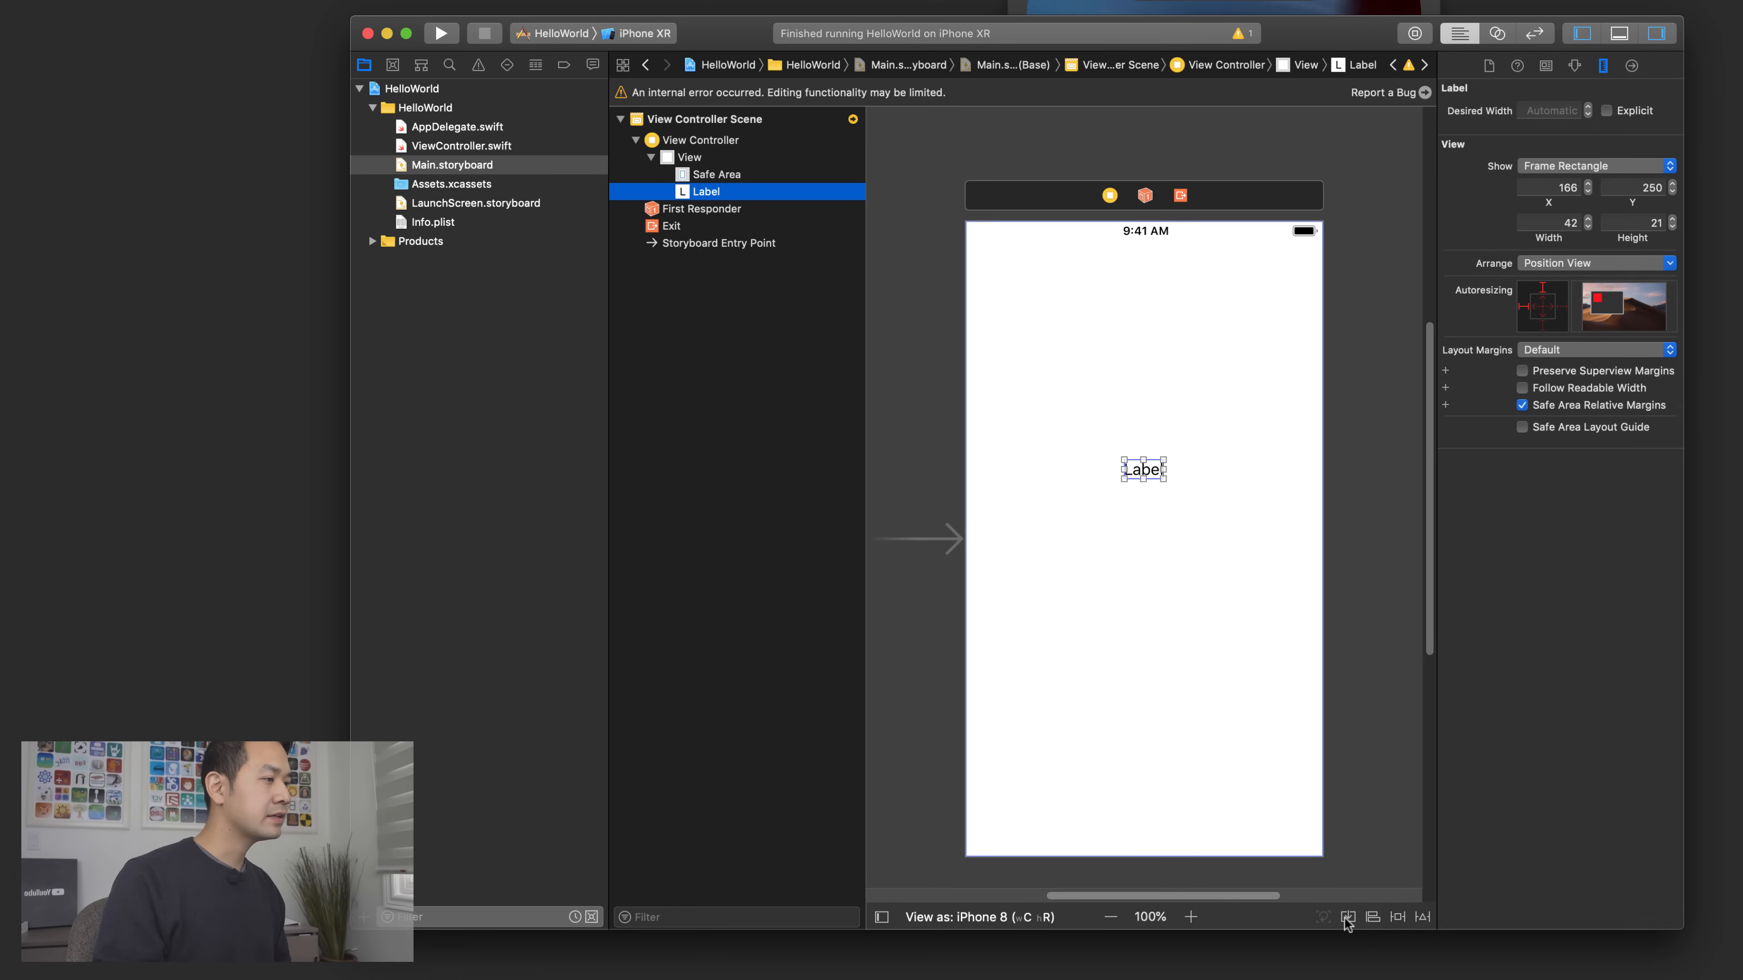
mouse_move(1372, 919)
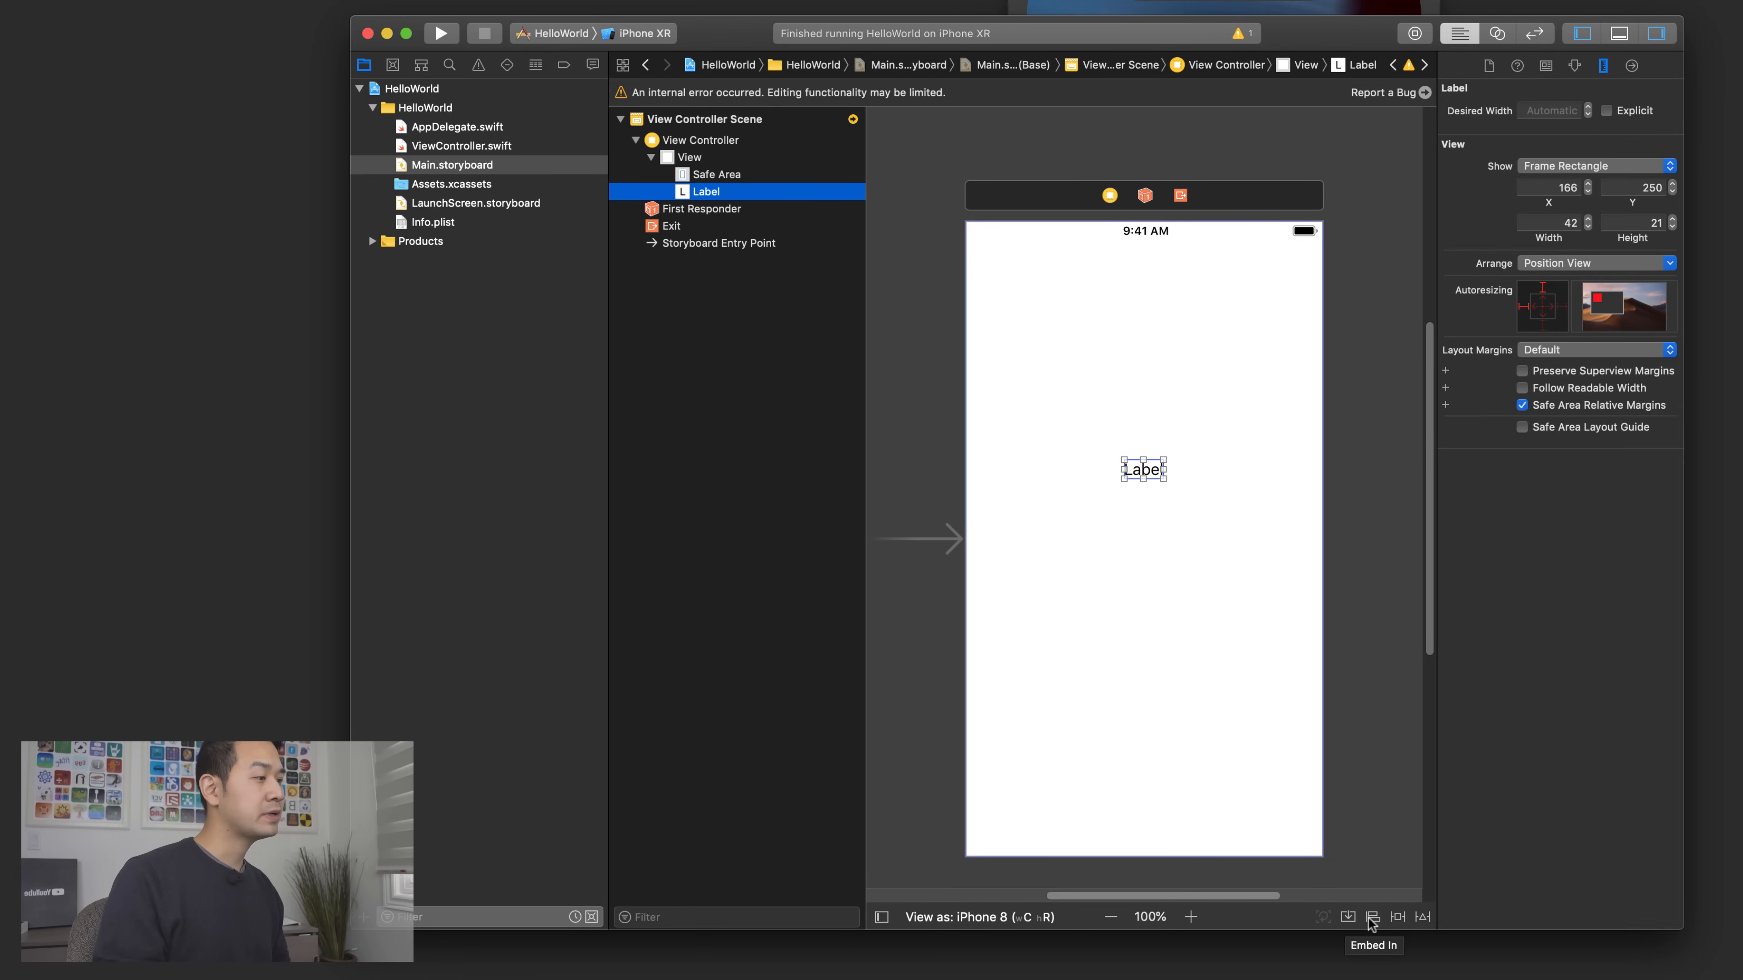
mouse_move(1398, 917)
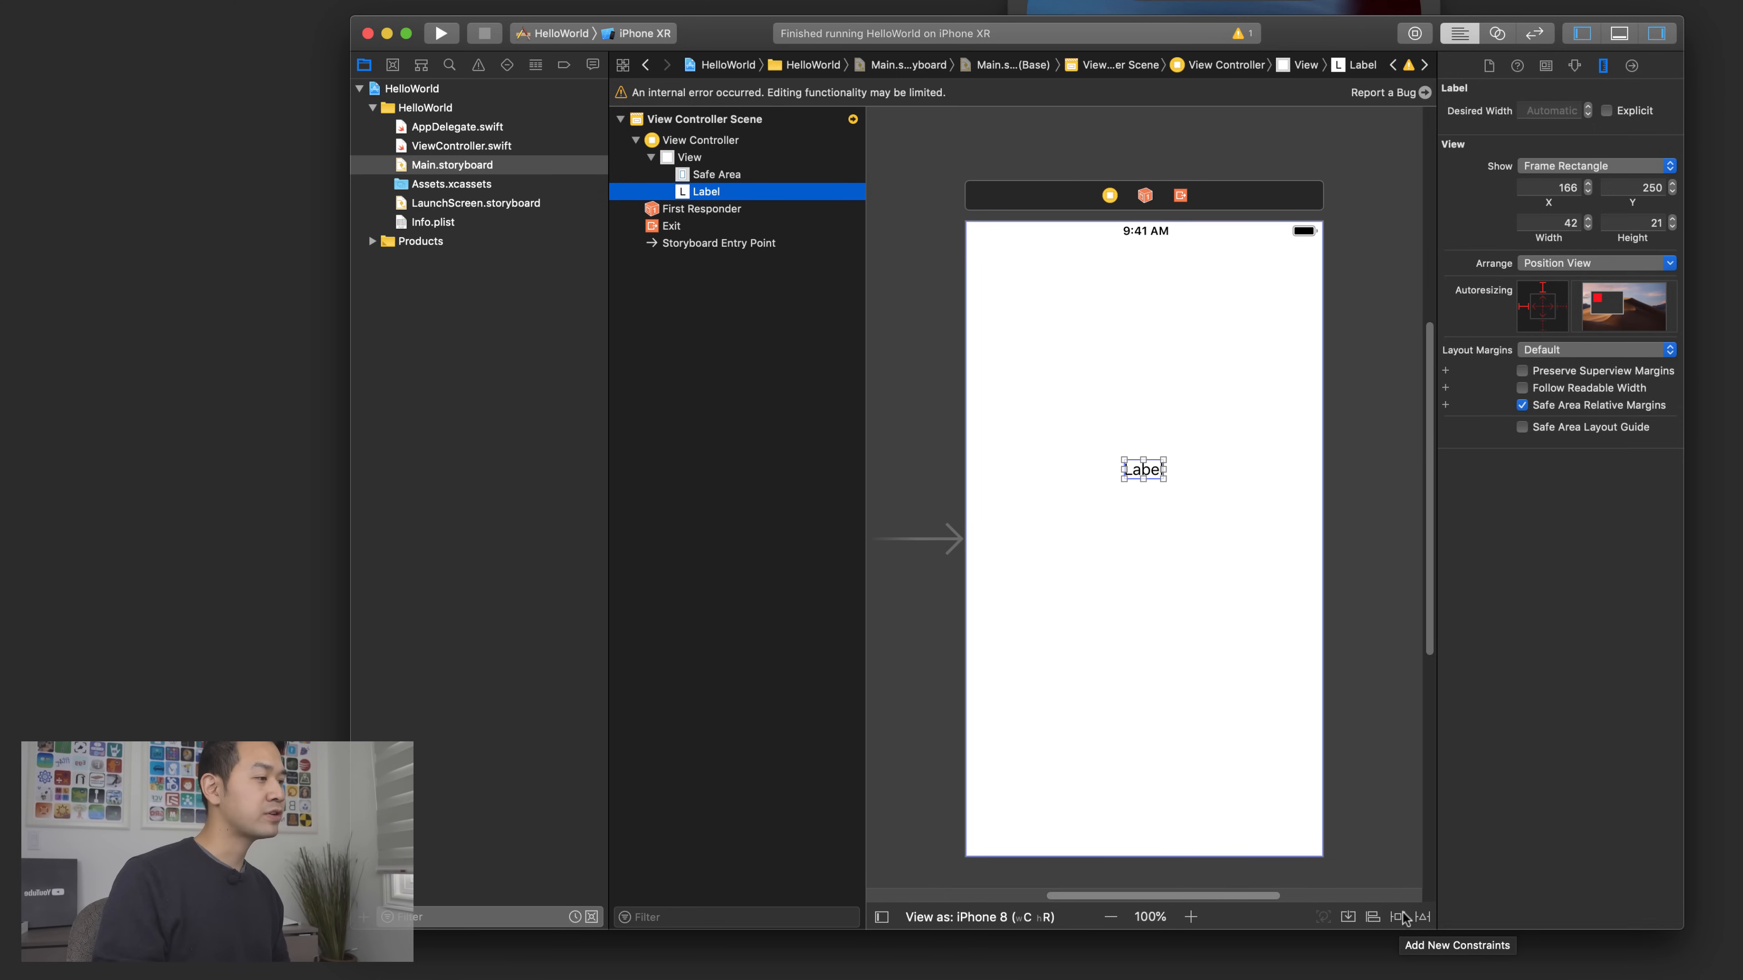
mouse_move(1372, 917)
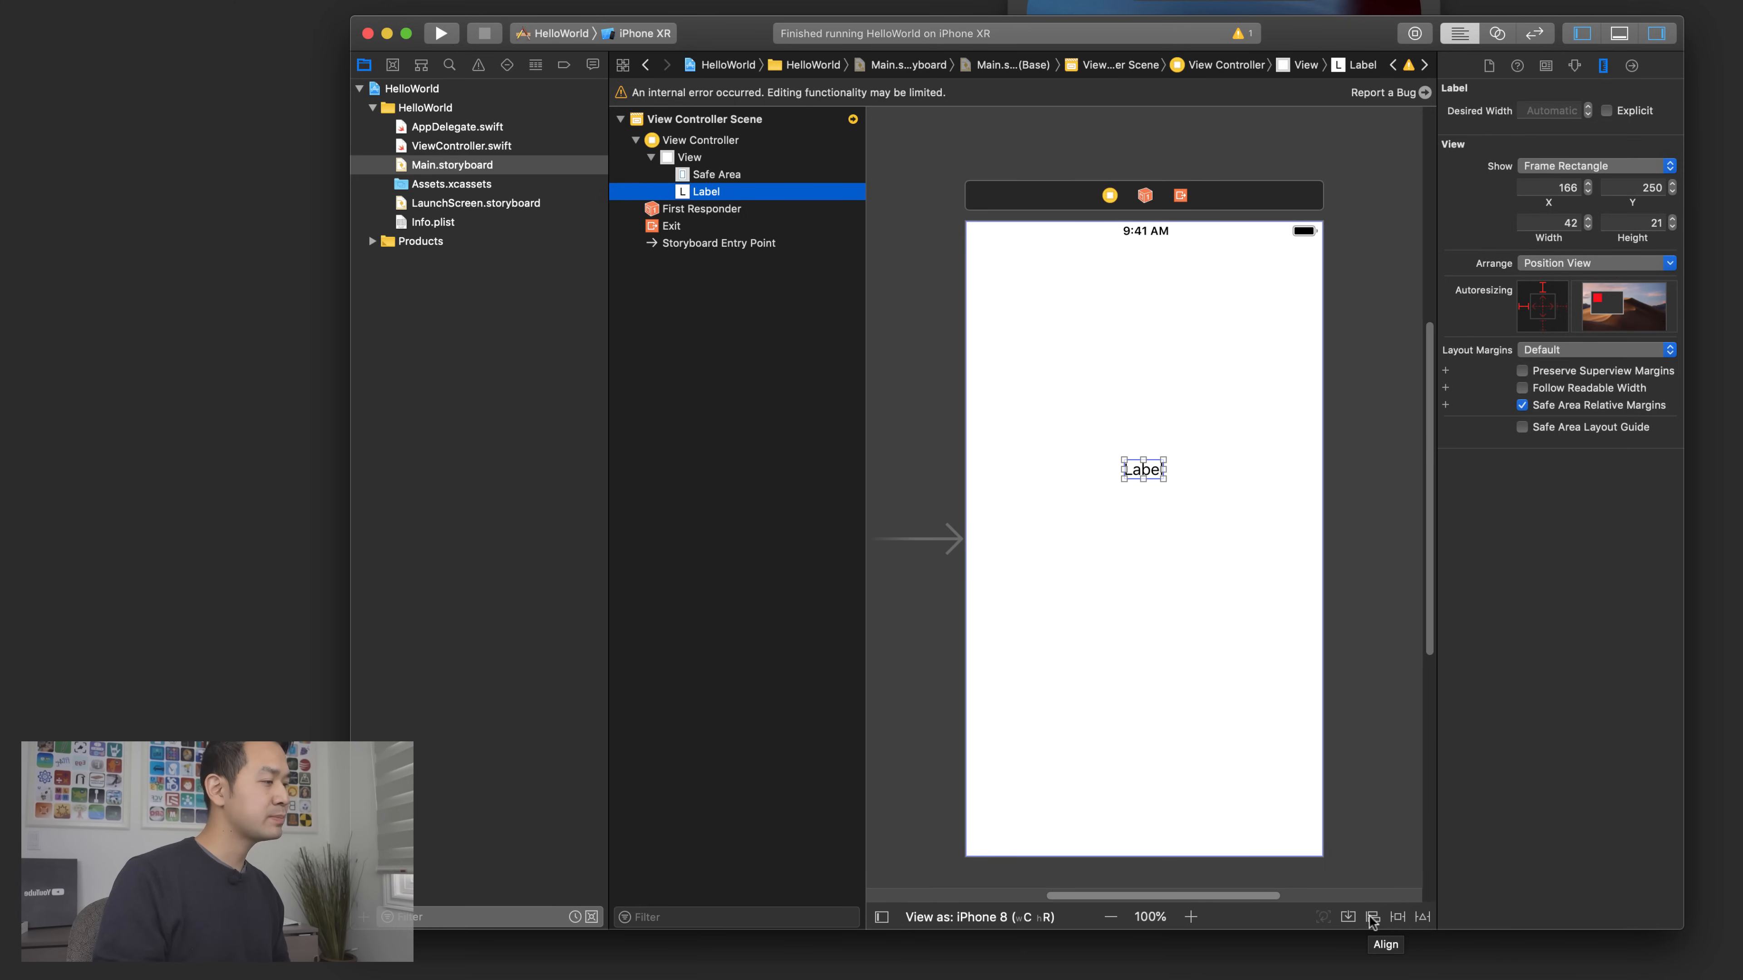
click(1372, 917)
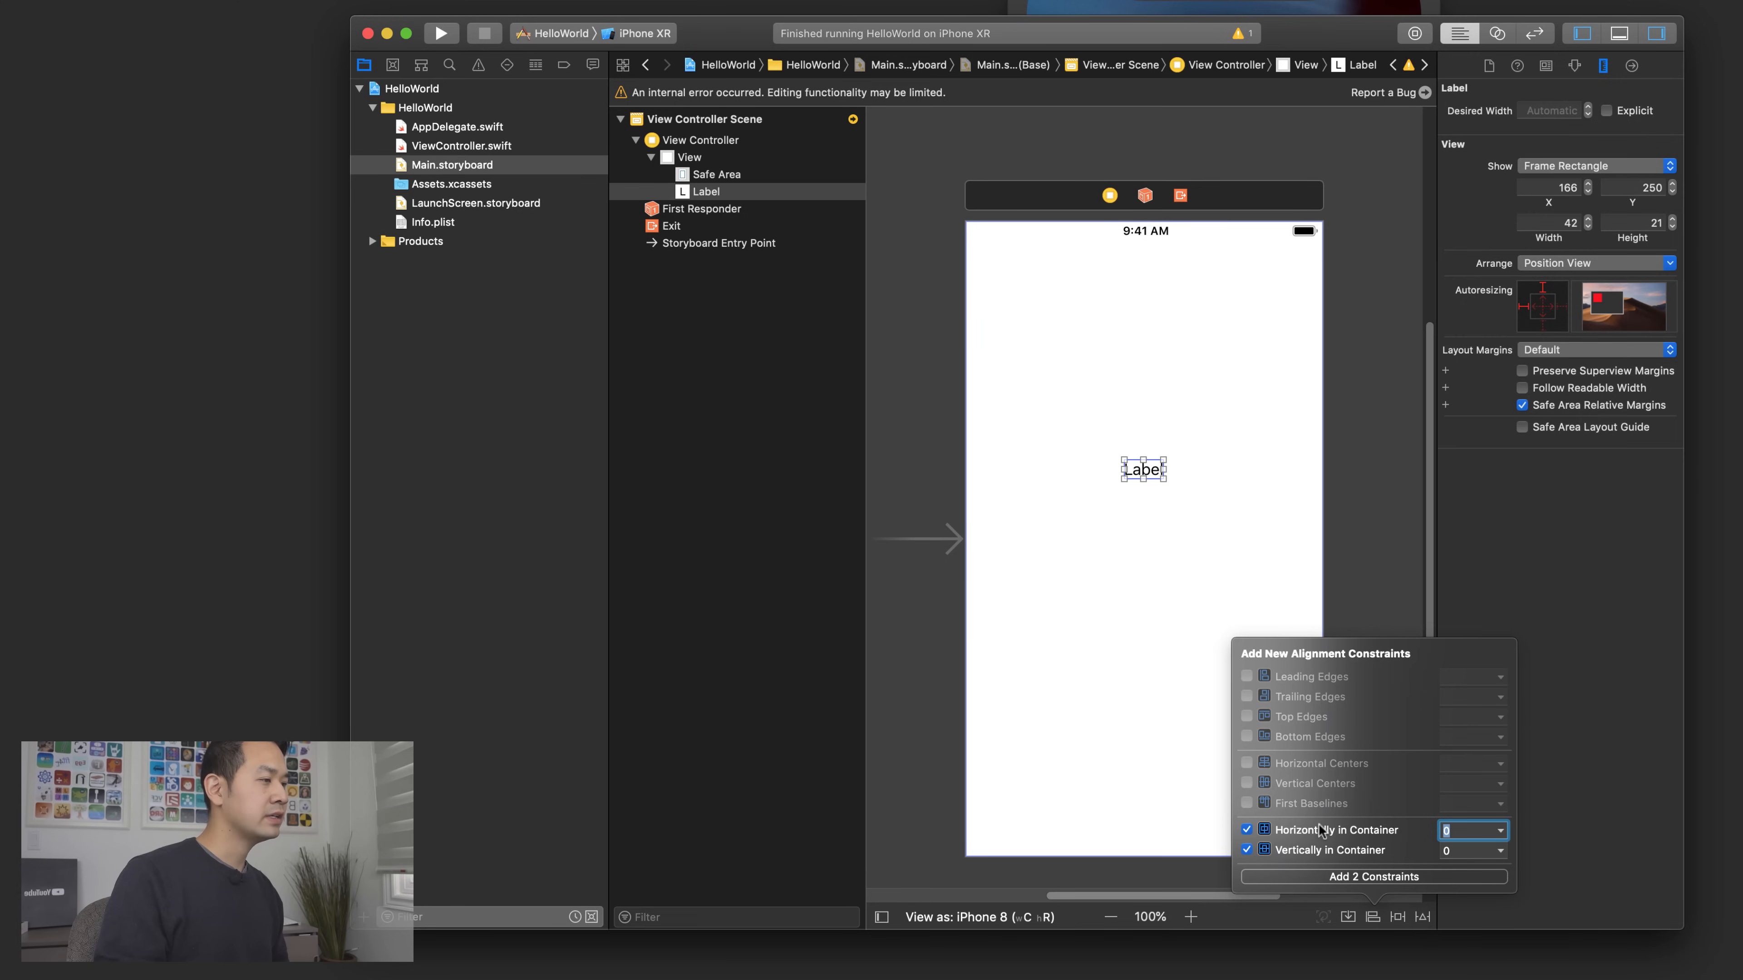
mouse_move(1318, 883)
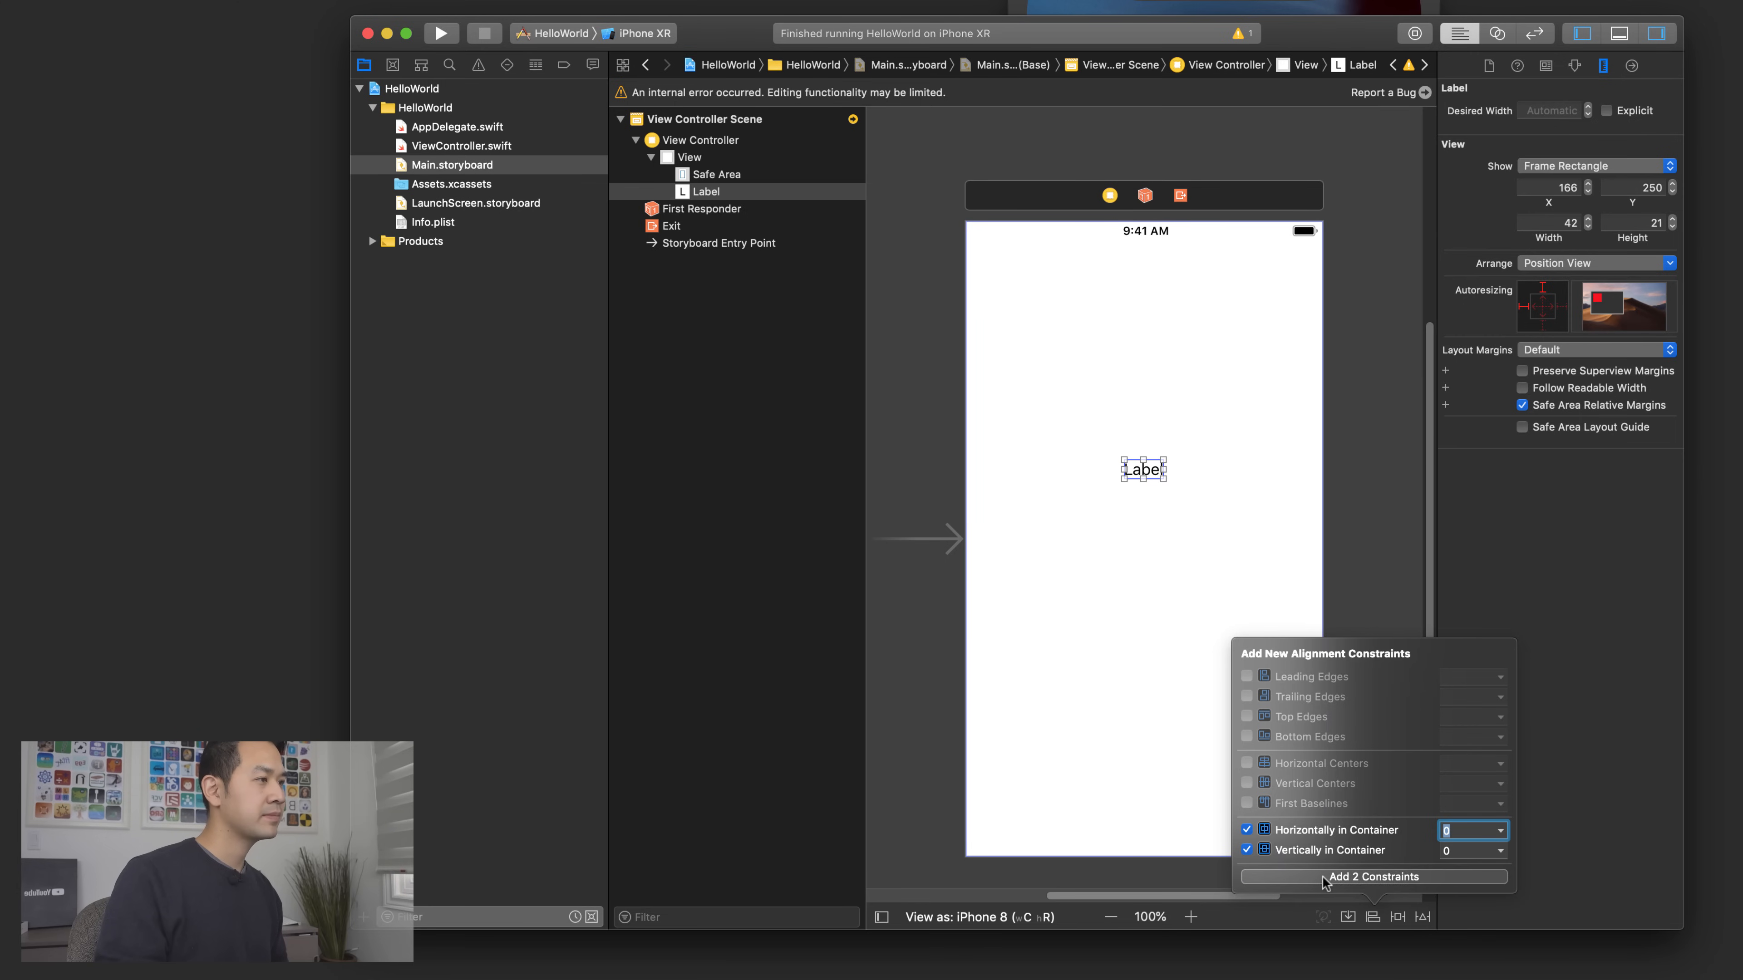
click(1373, 876)
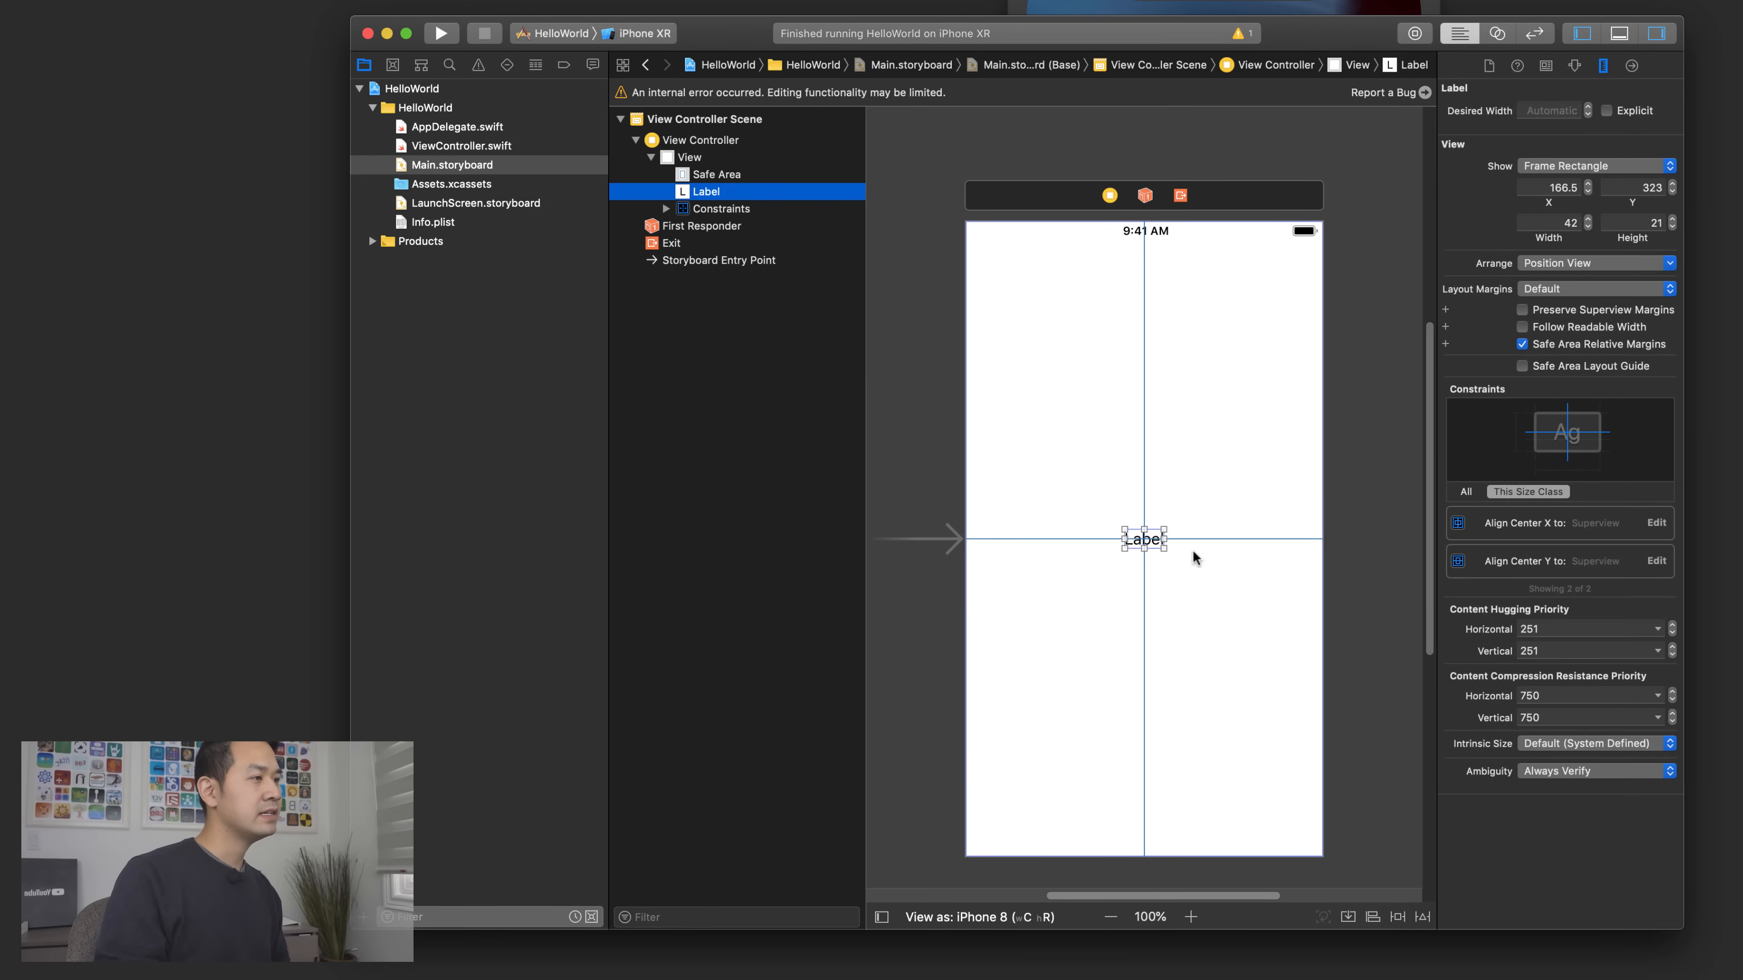
mouse_move(1153, 674)
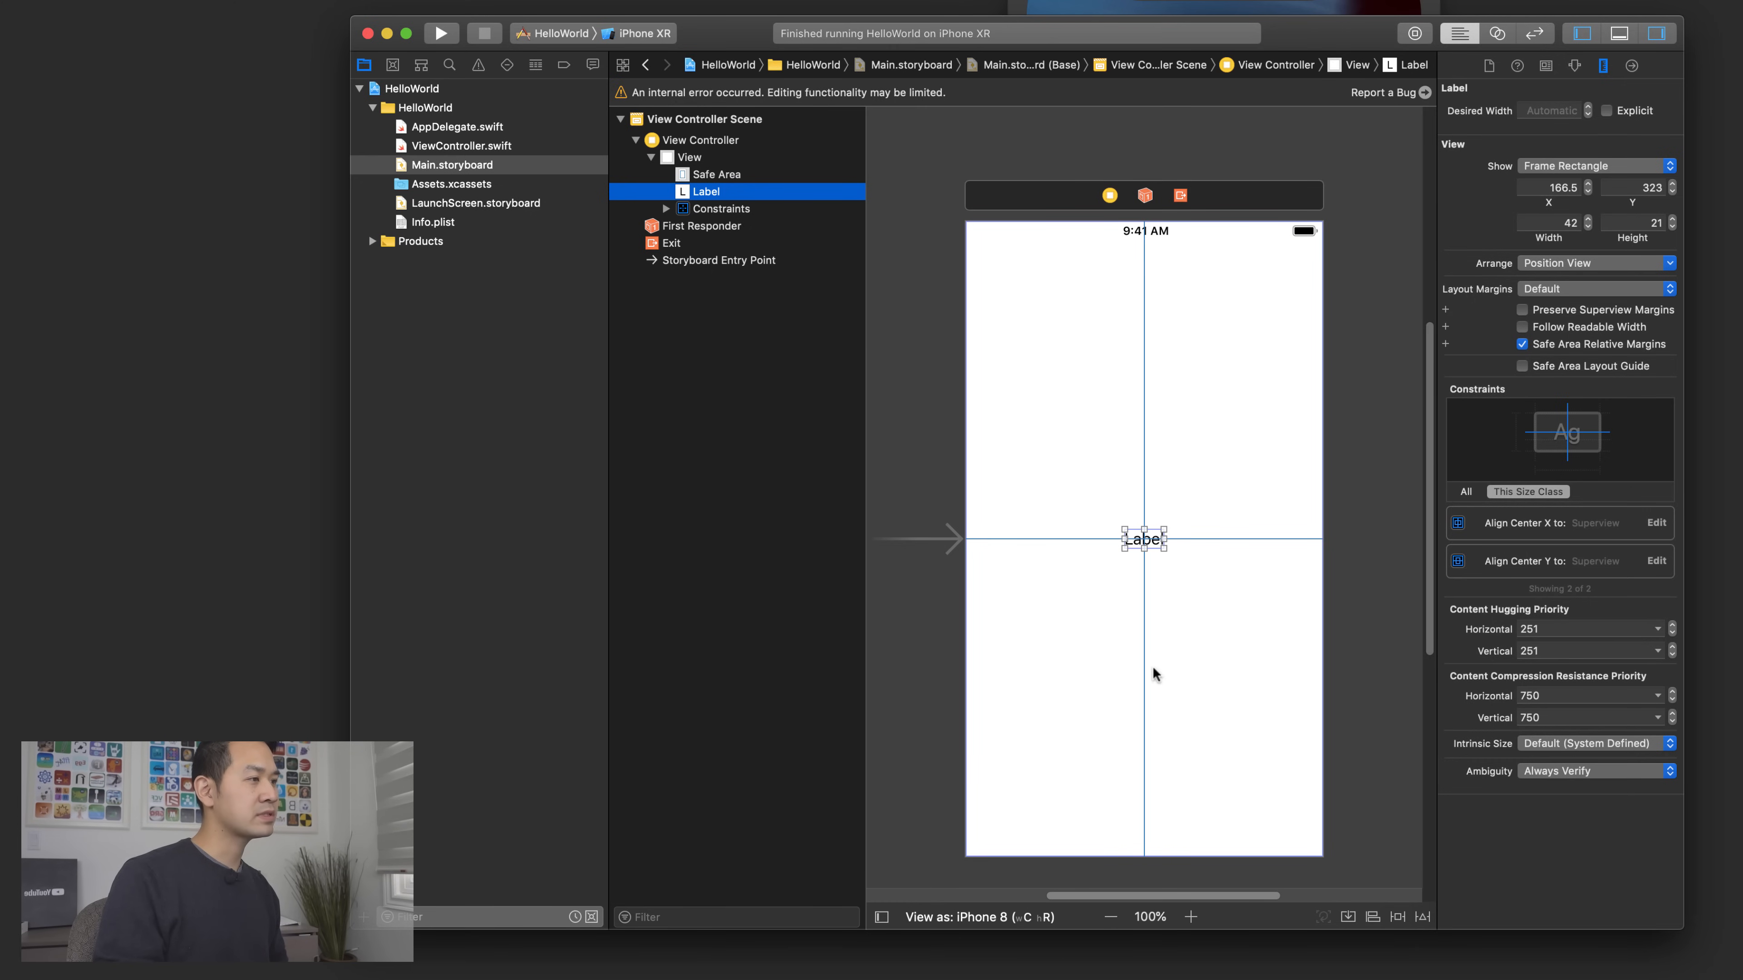
mouse_move(1150, 682)
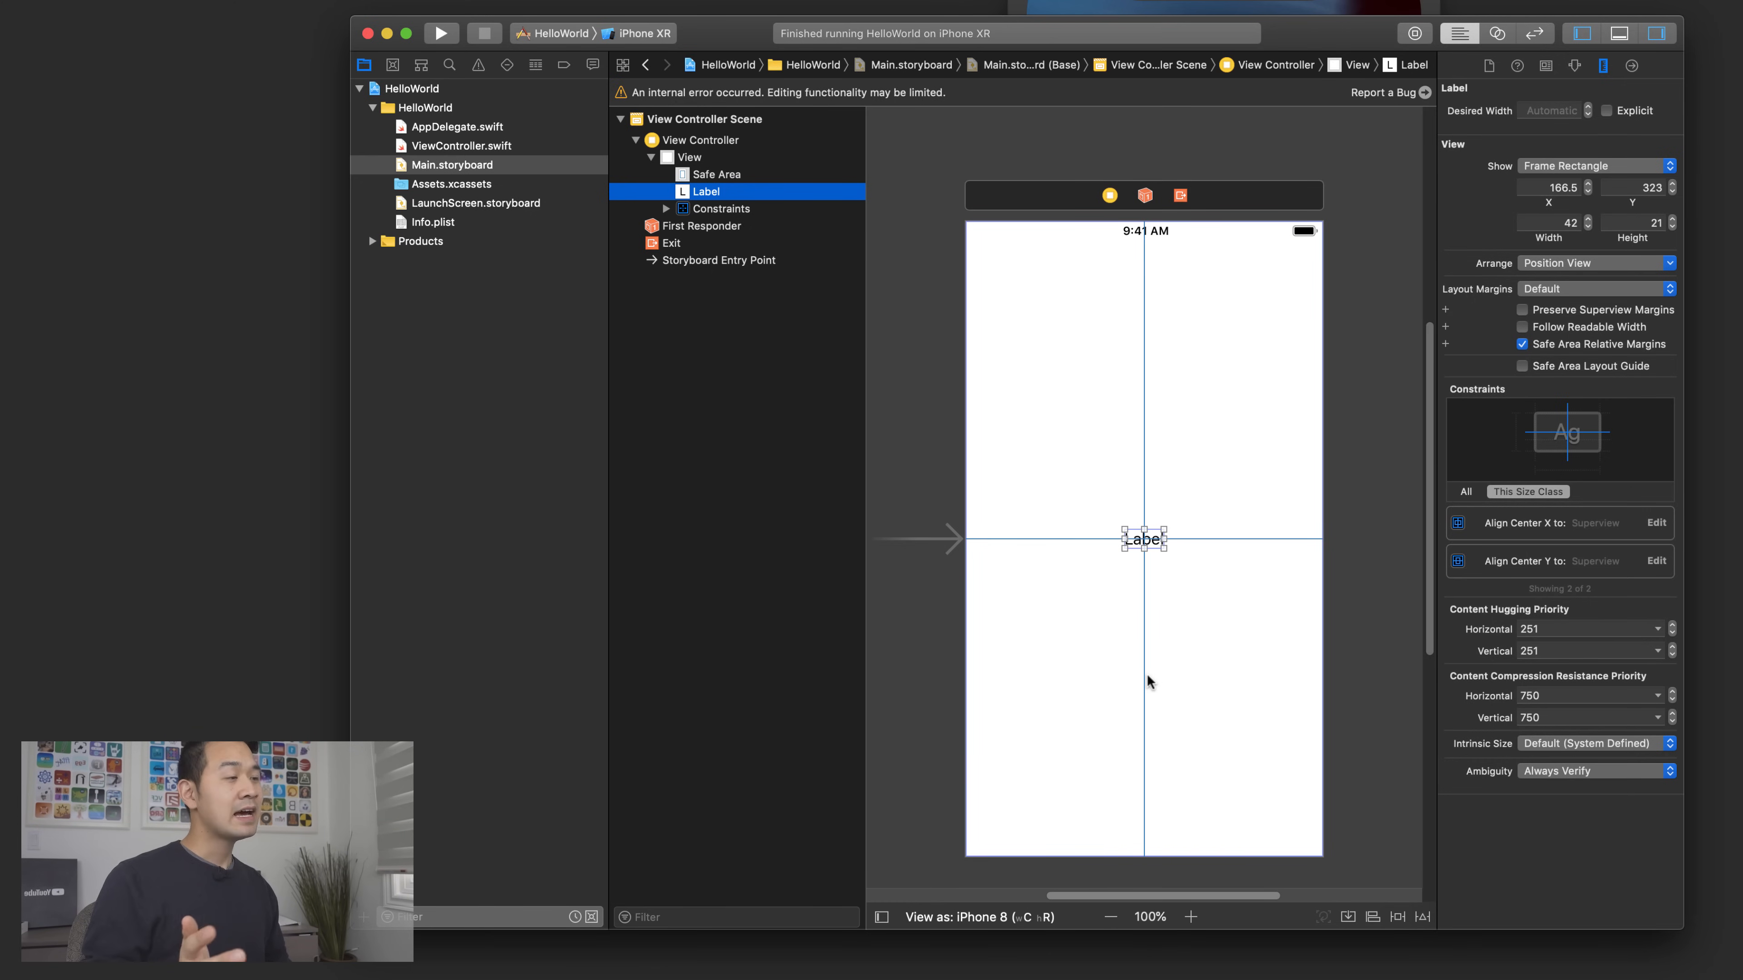
mouse_move(1159, 669)
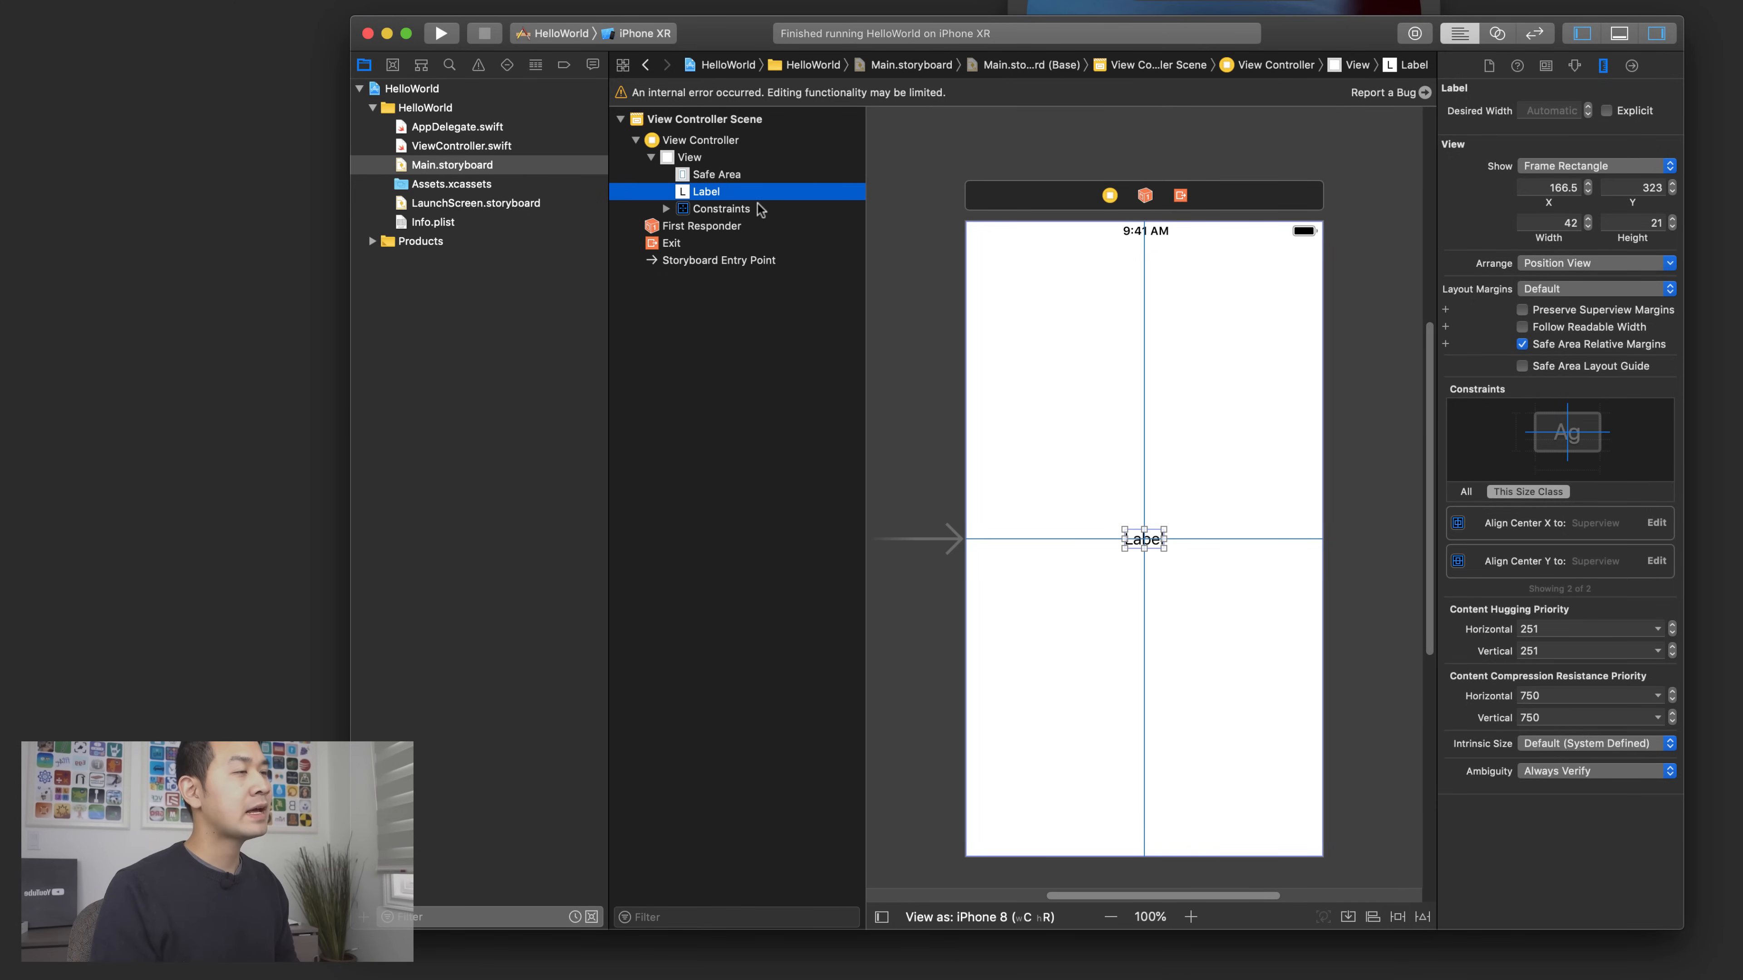
- Reveal the label's constraints and select both Label.centerY and Label.centerX
click(665, 209)
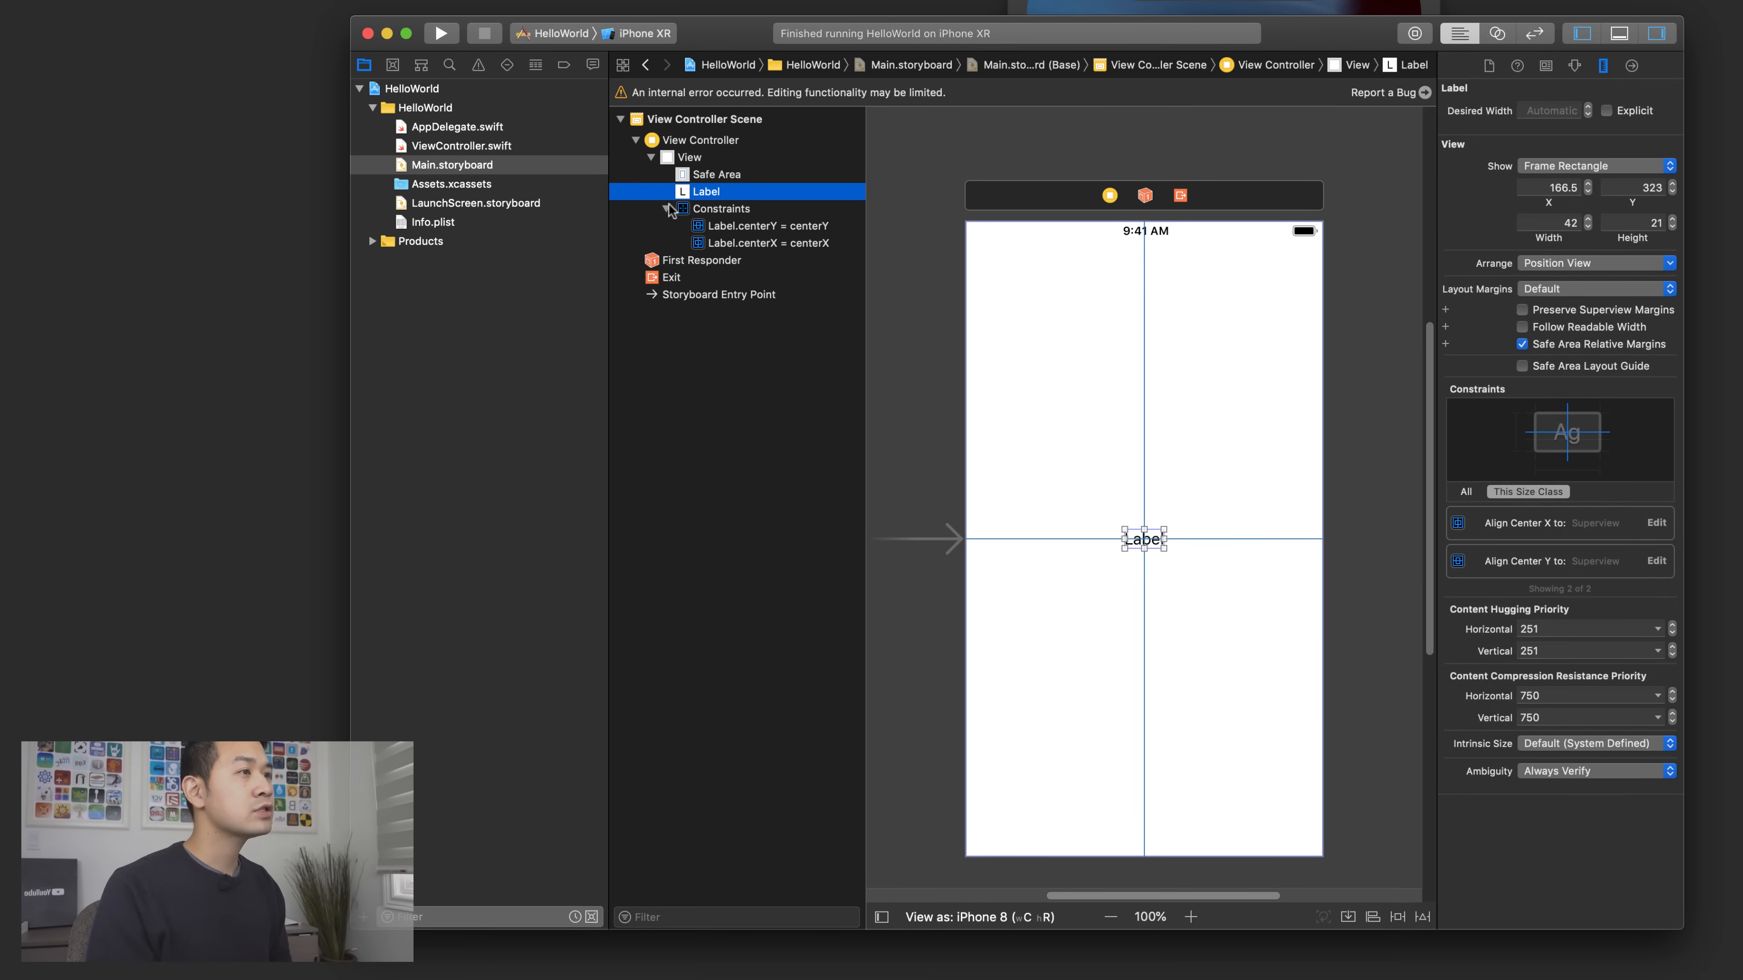
click(766, 226)
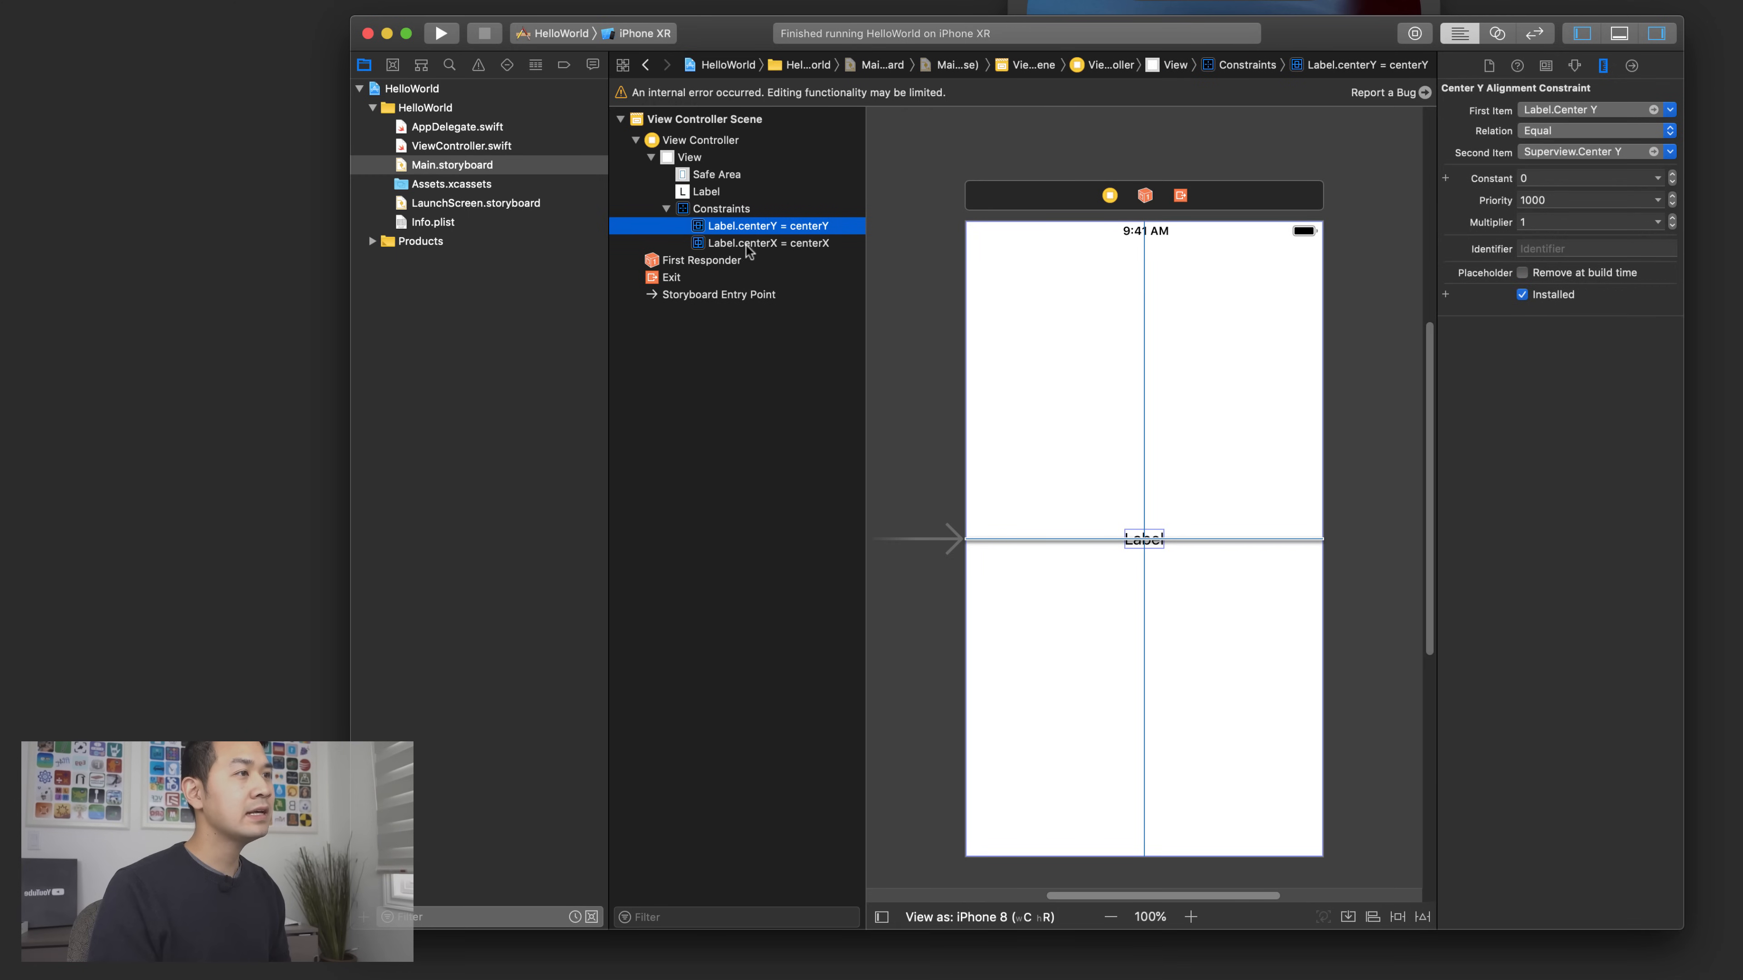
click(767, 242)
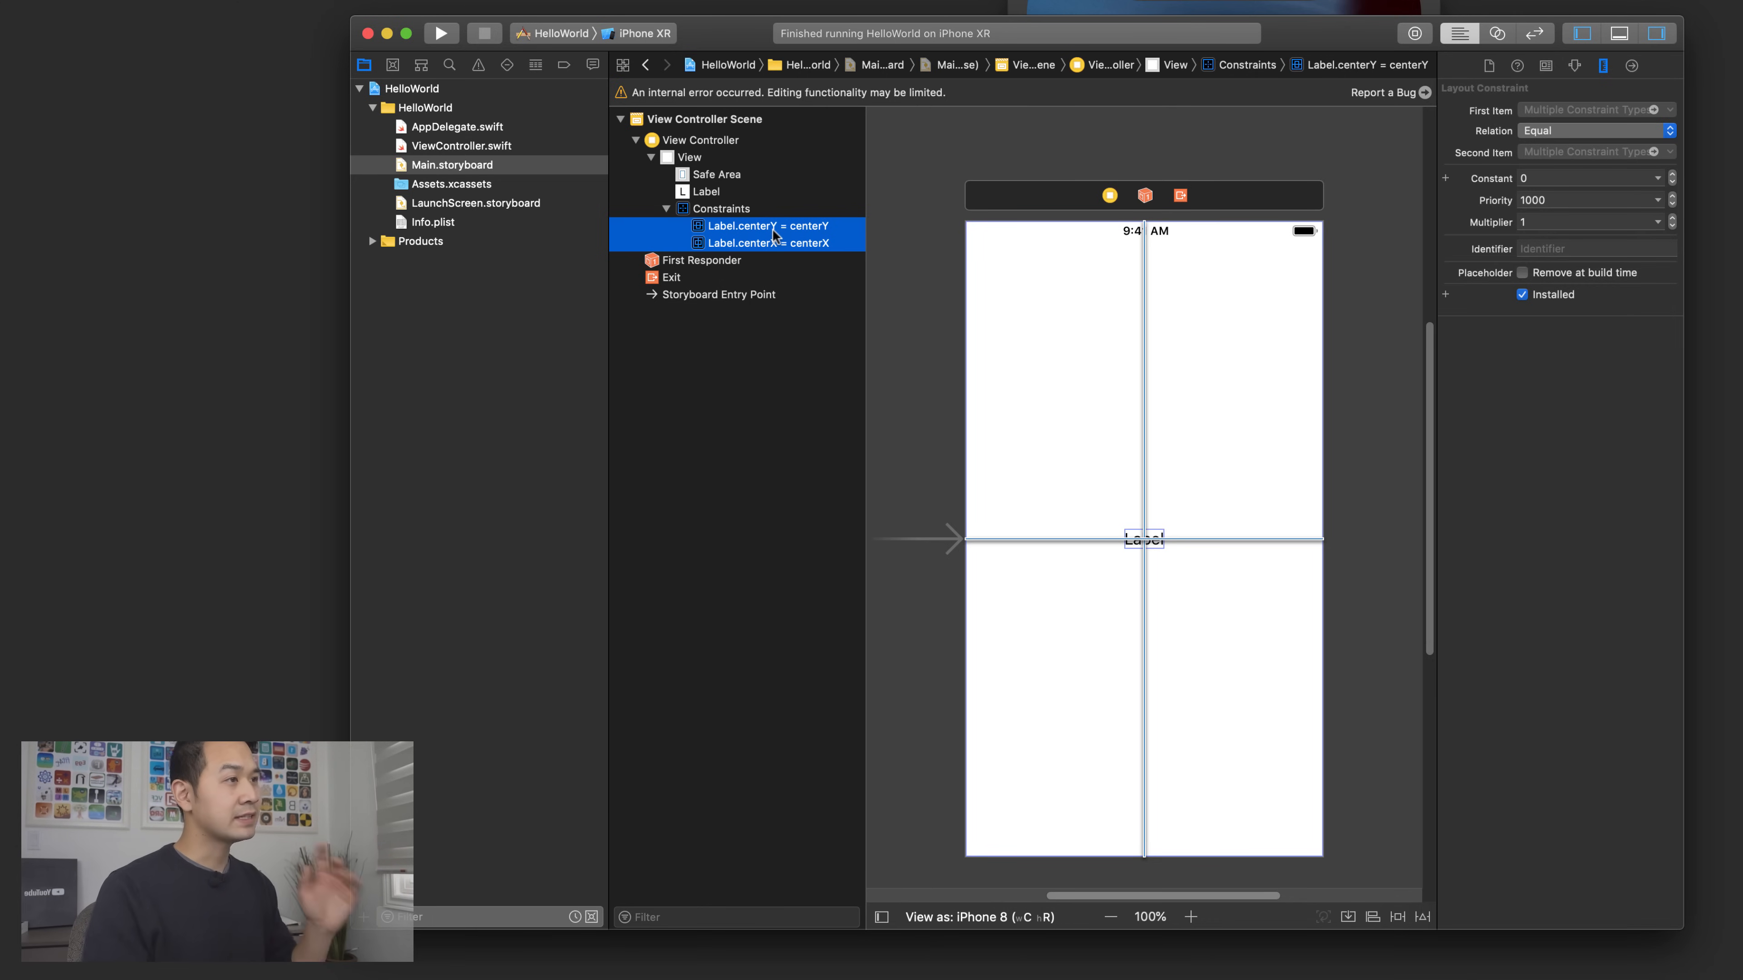
- Reselect the vertical and horizontal centering constraints together for removal
click(786, 323)
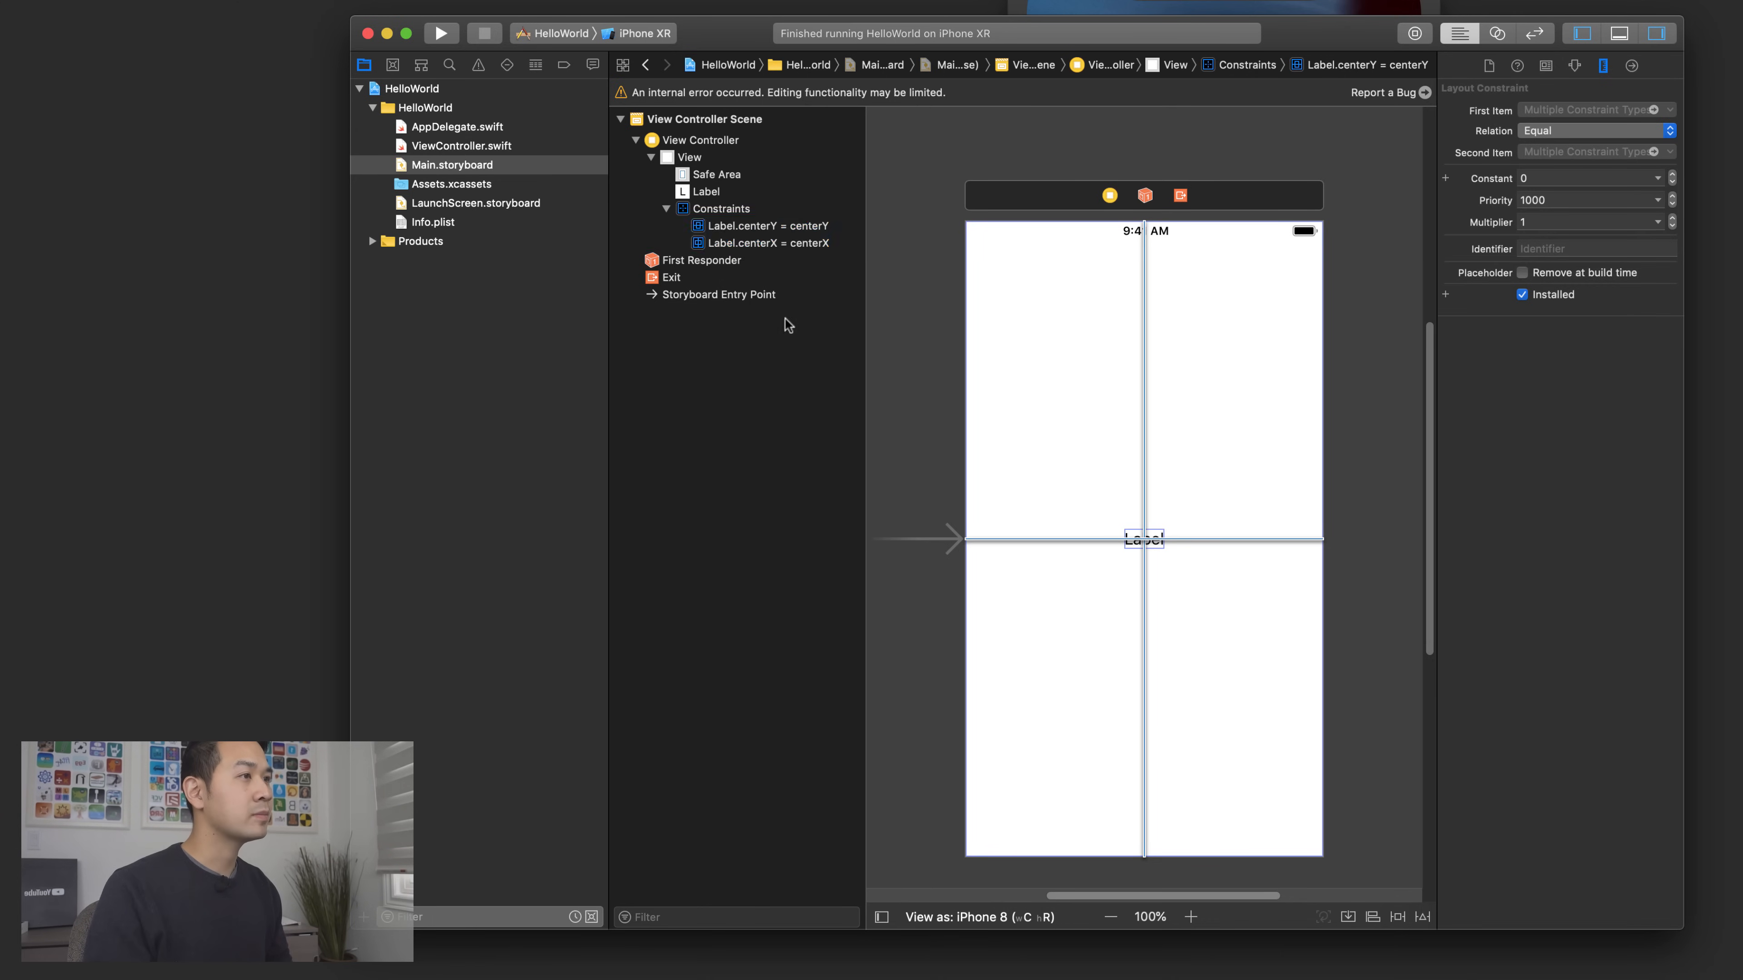
click(769, 226)
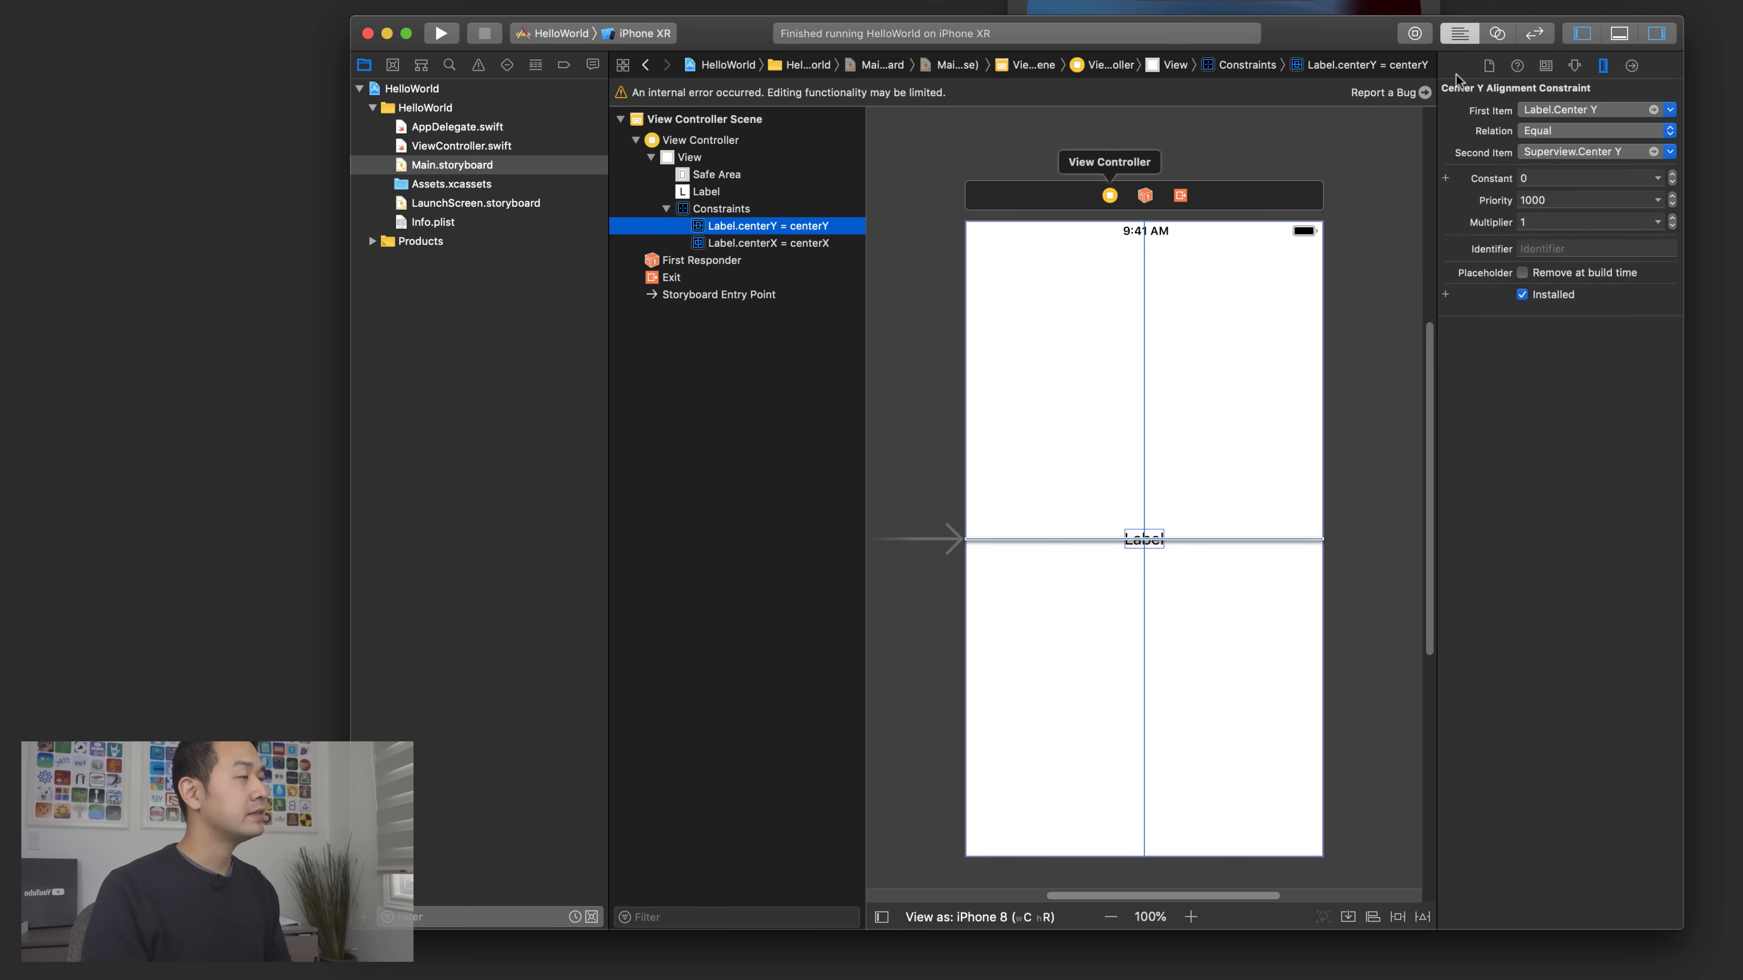
mouse_move(1609, 64)
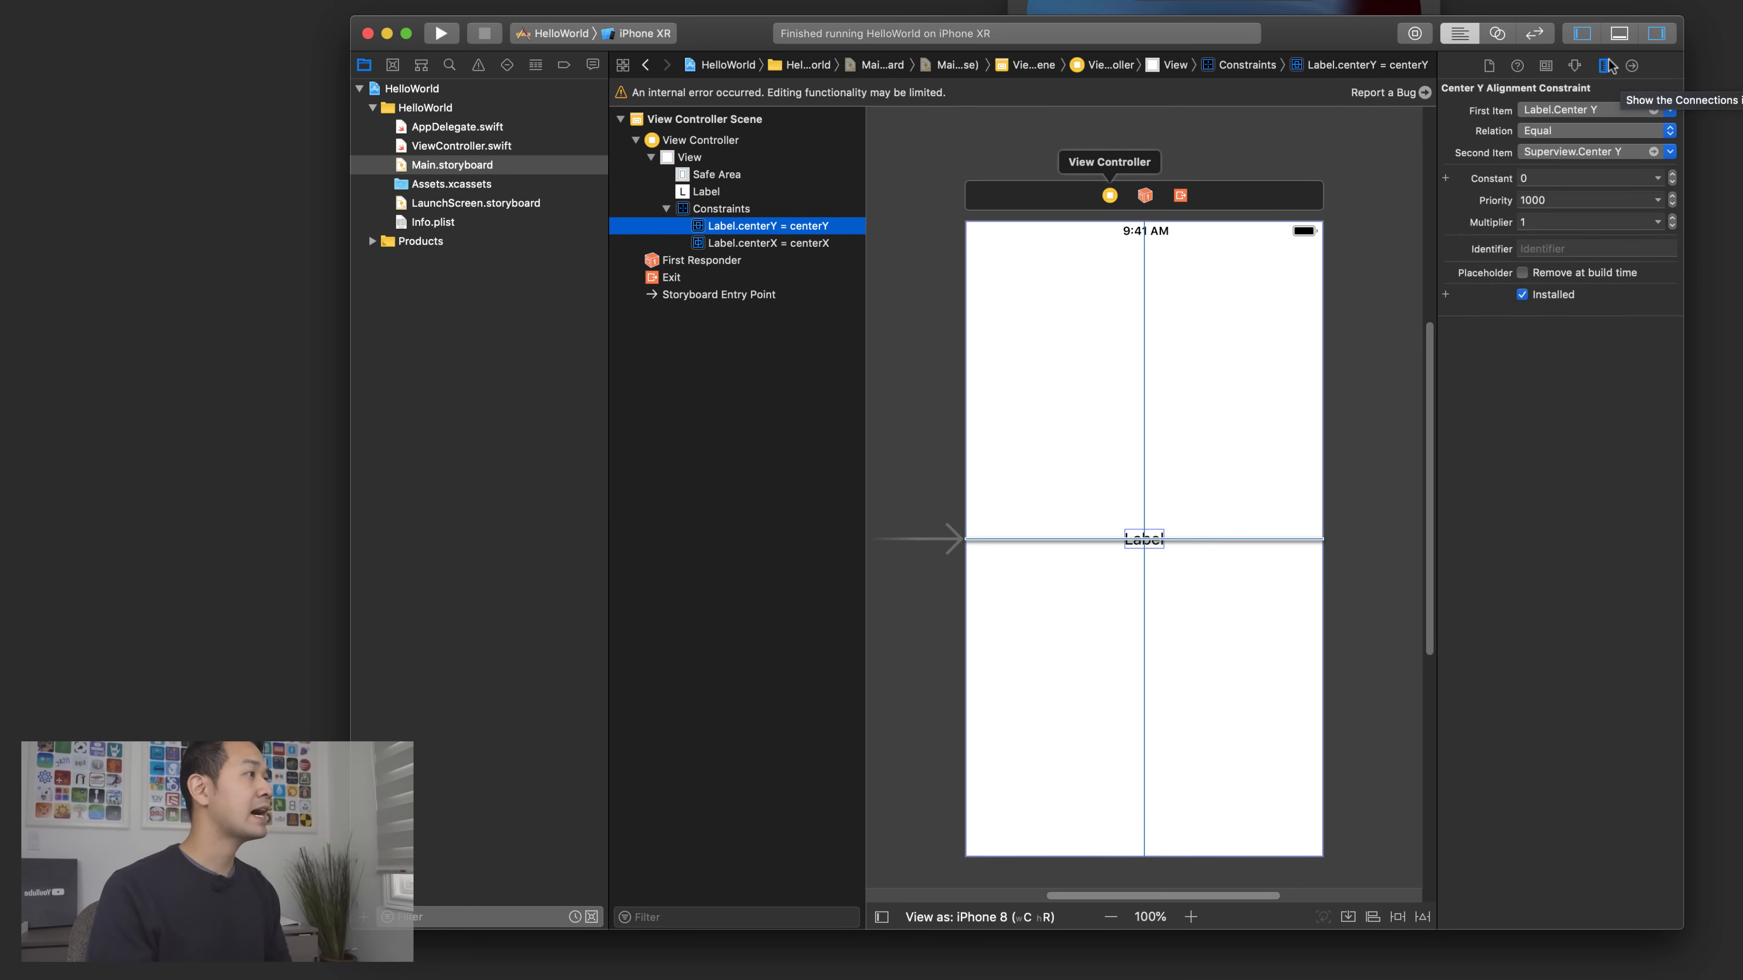
mouse_move(1605, 65)
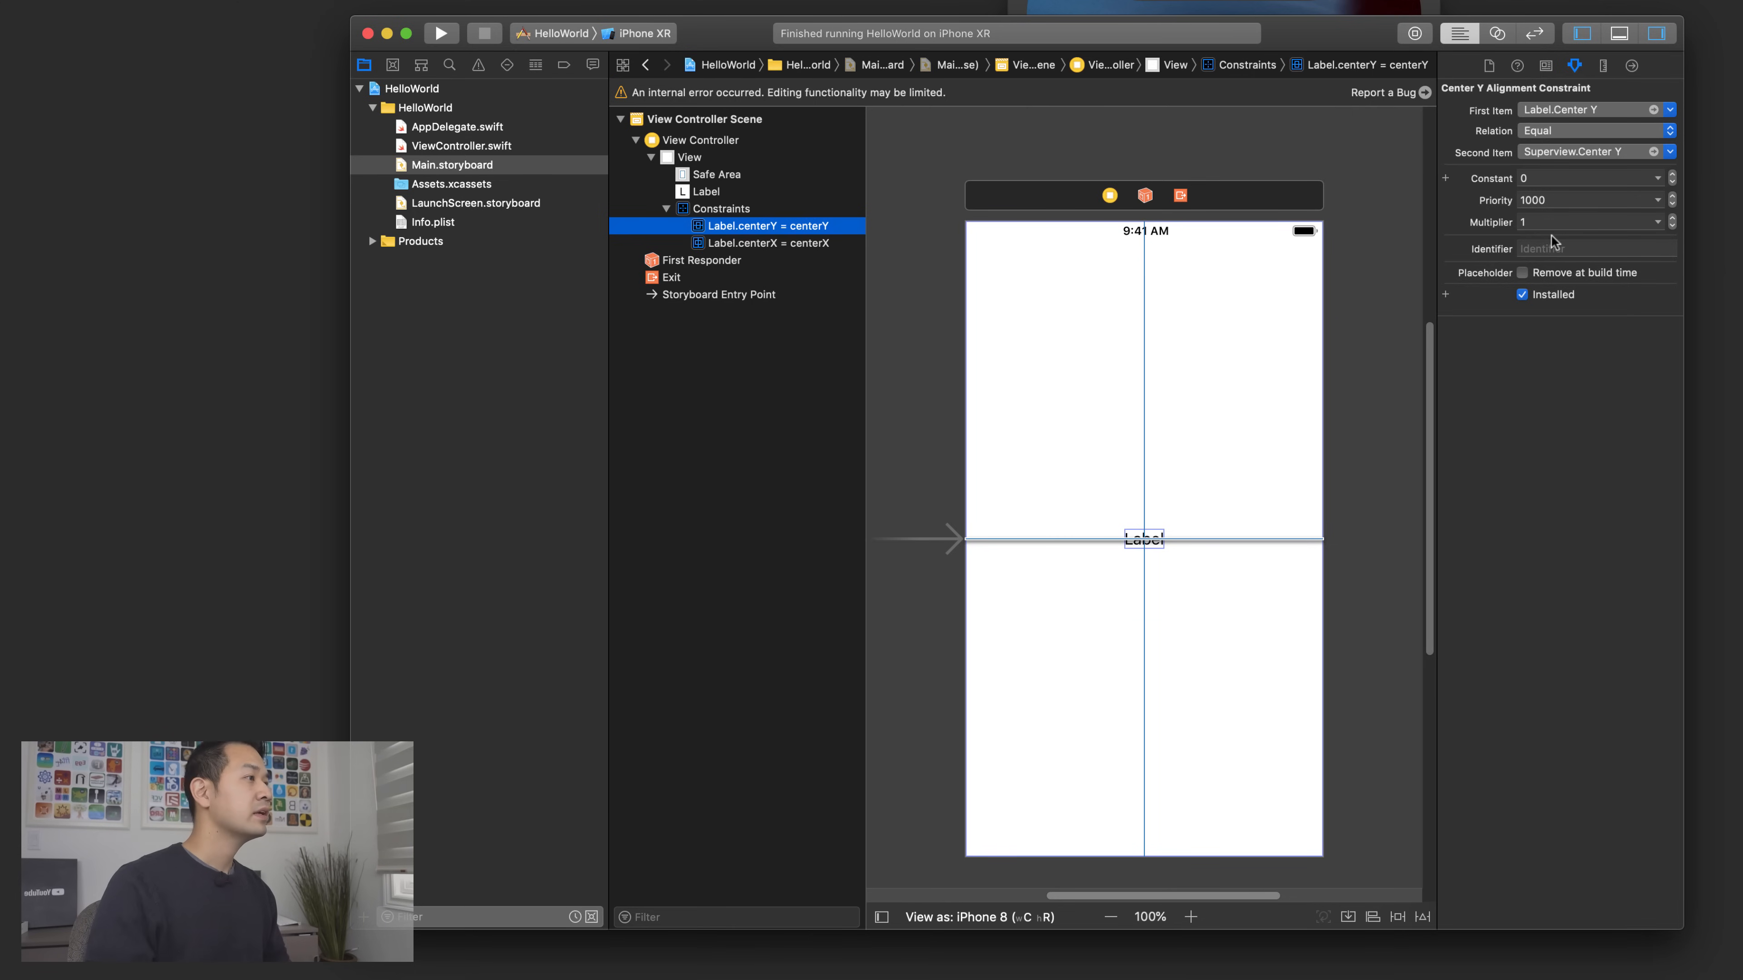
click(767, 242)
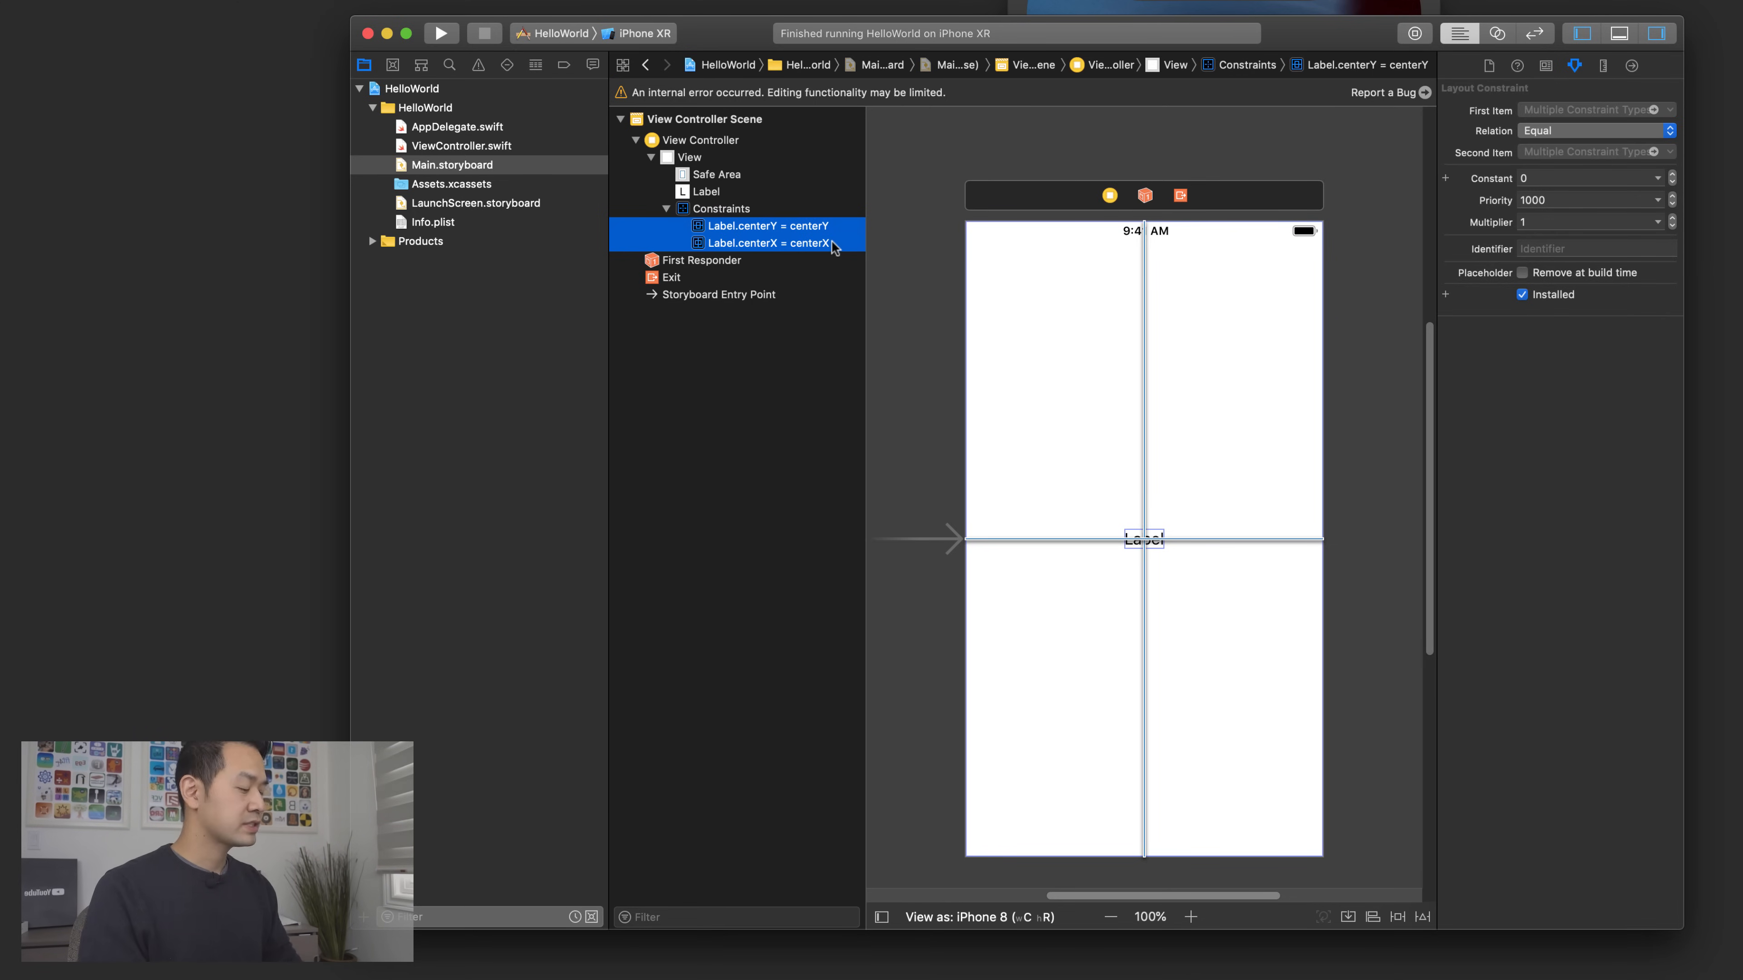
mouse_move(833, 247)
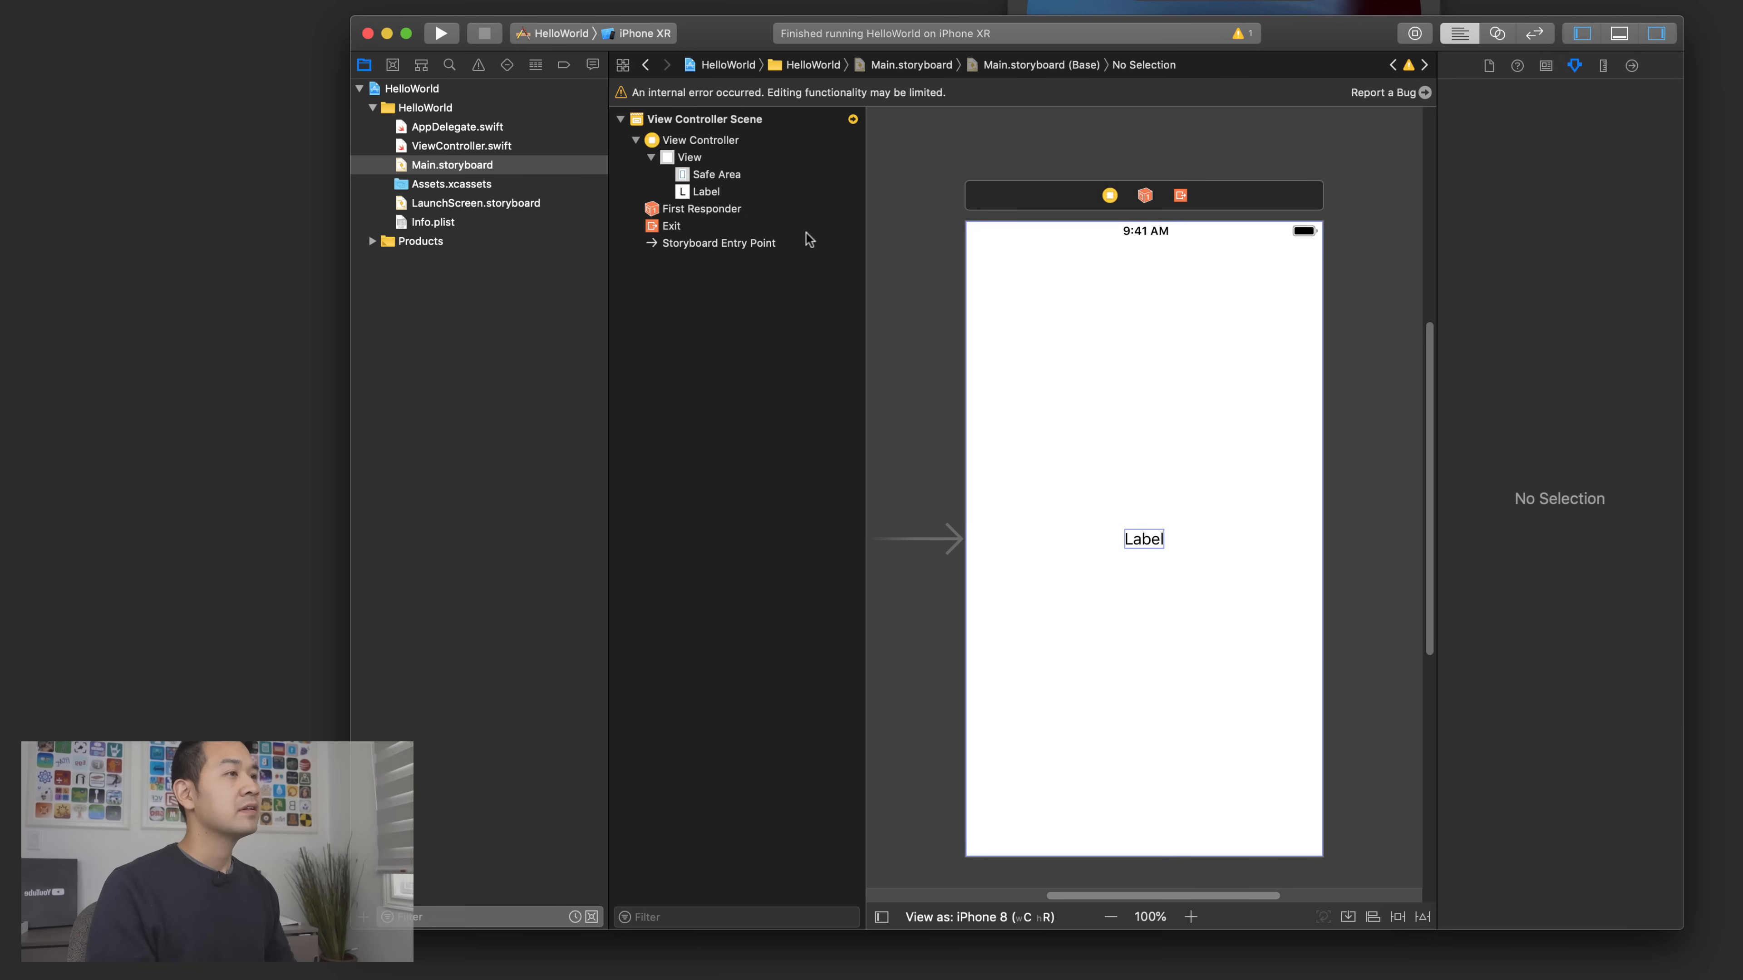
- Add Horizontally and Vertically in Container alignment constraints to the label
click(707, 191)
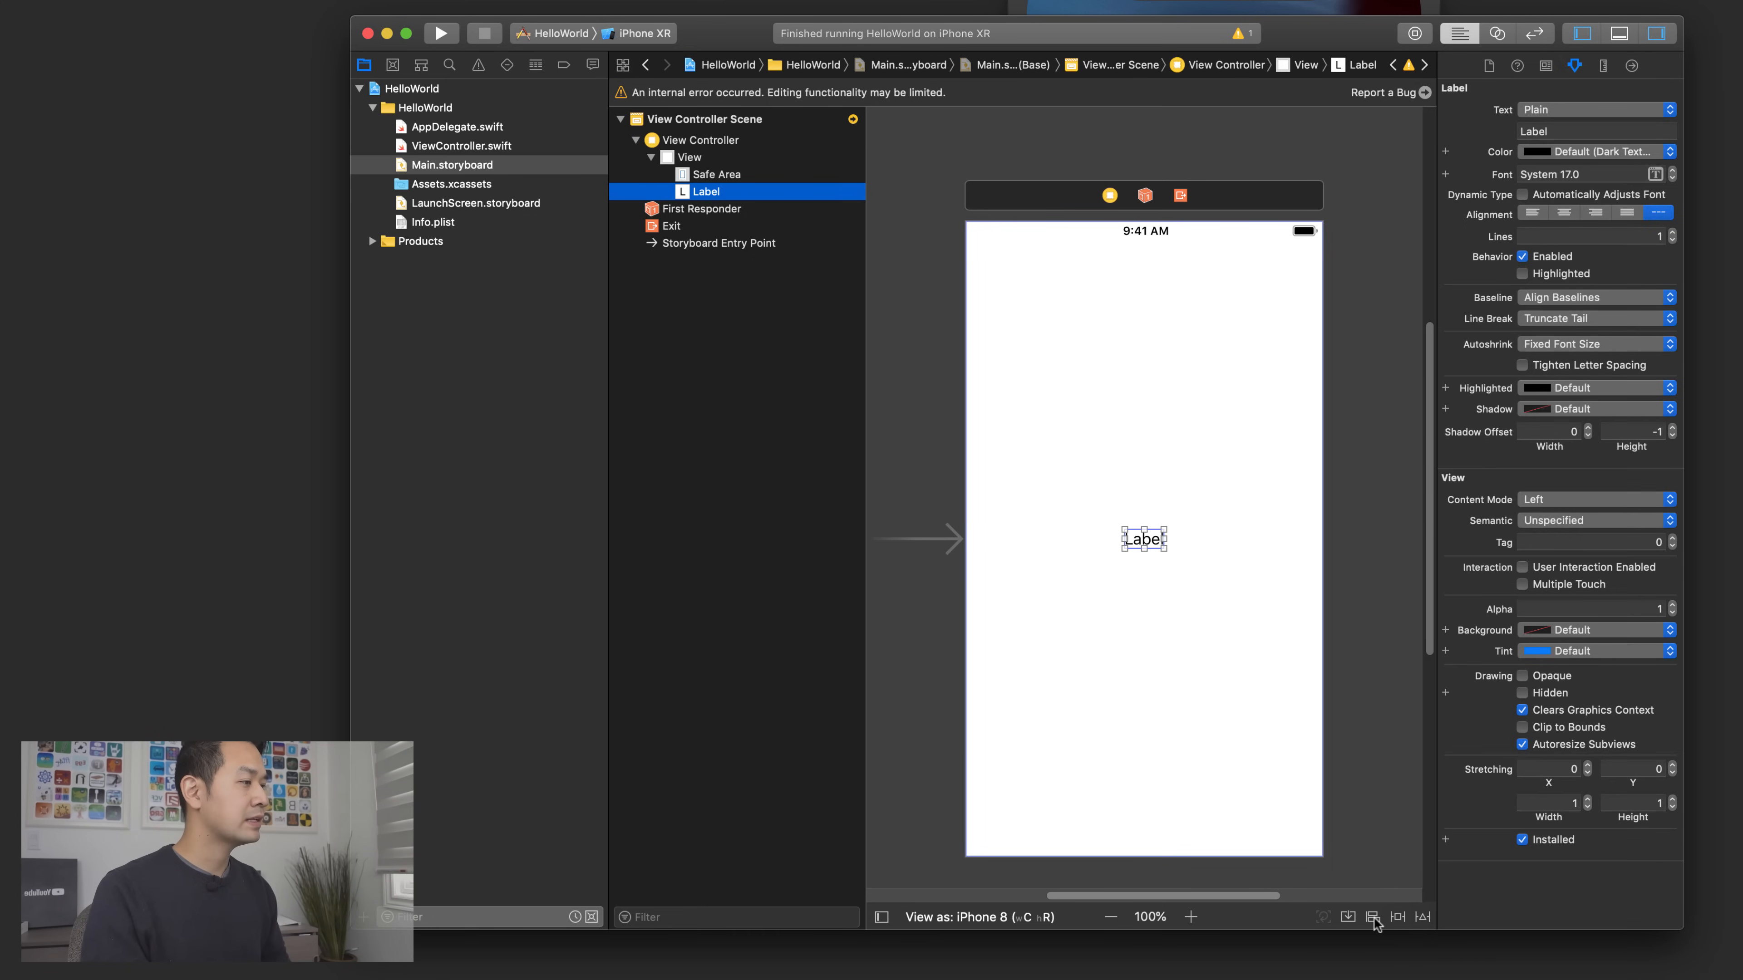
click(1372, 917)
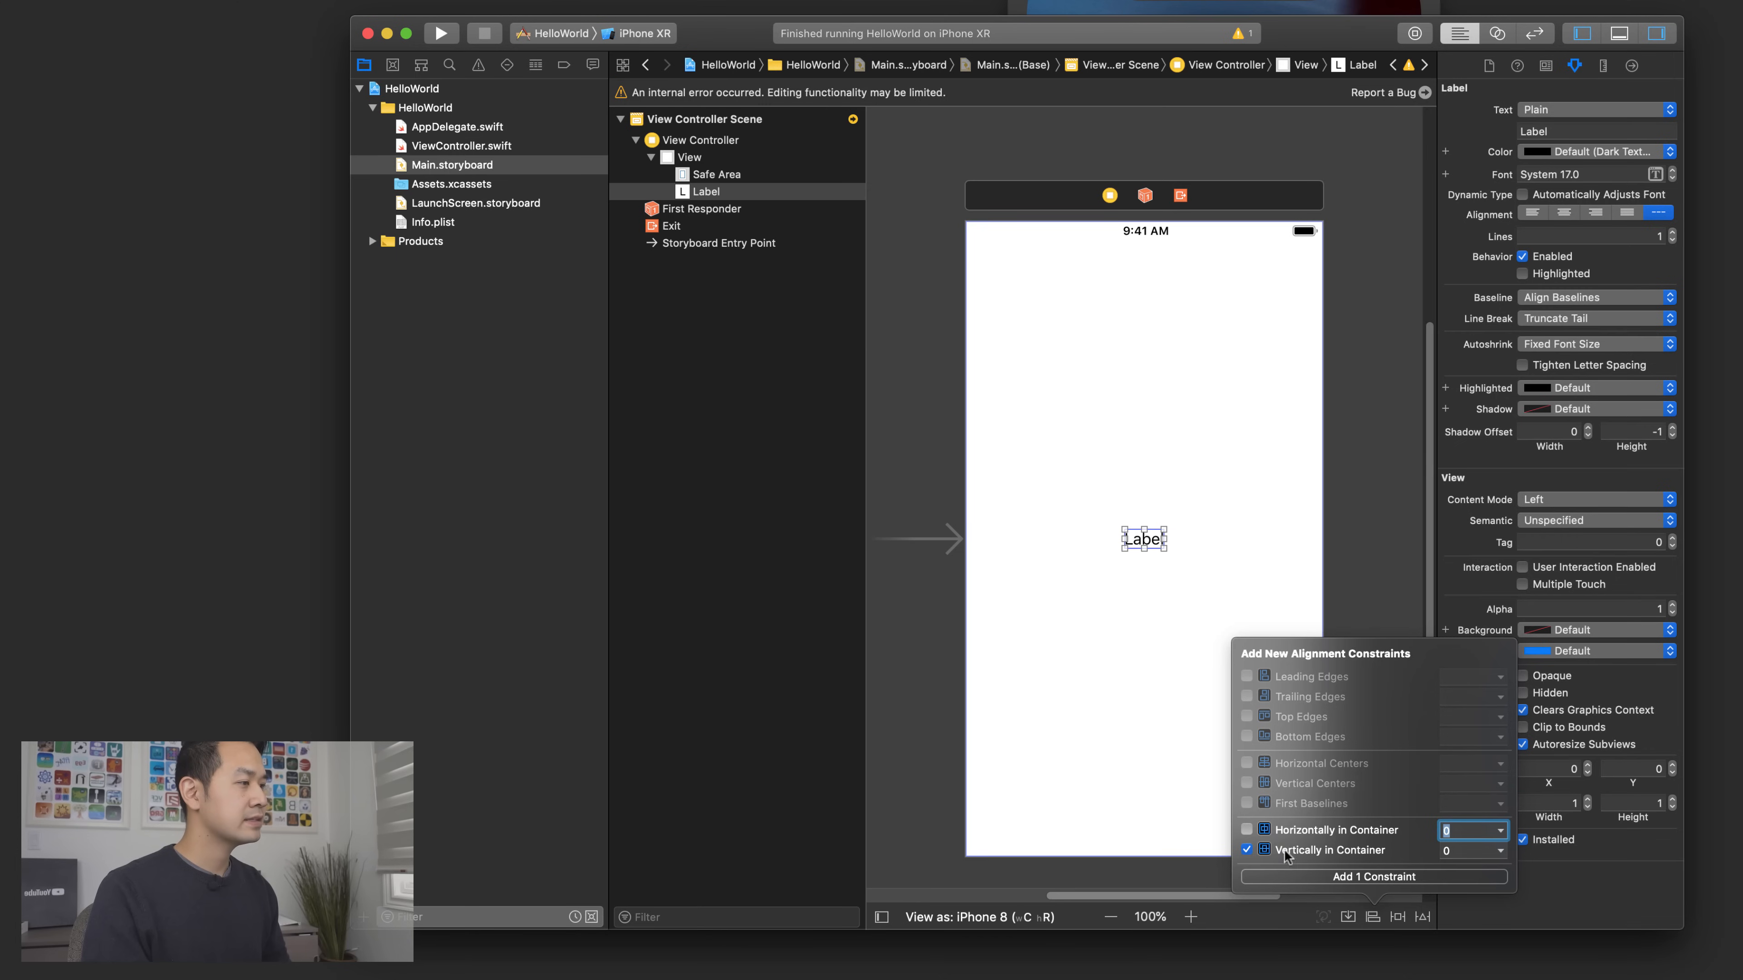
click(1247, 829)
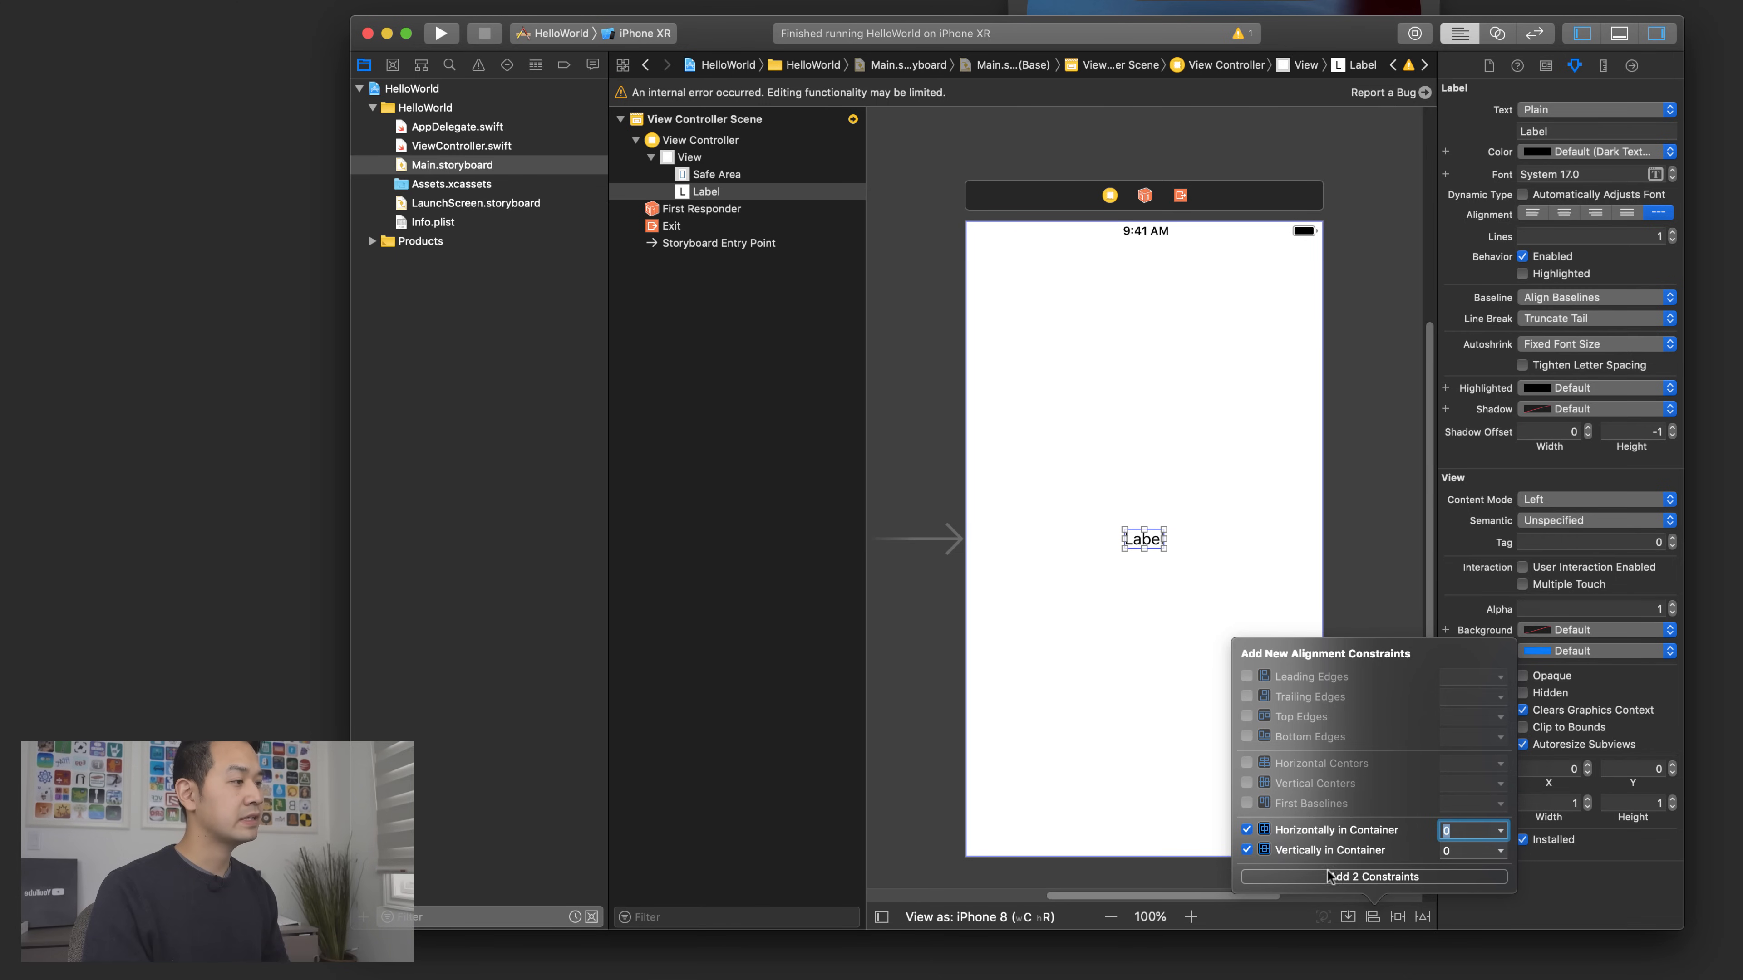
click(1372, 877)
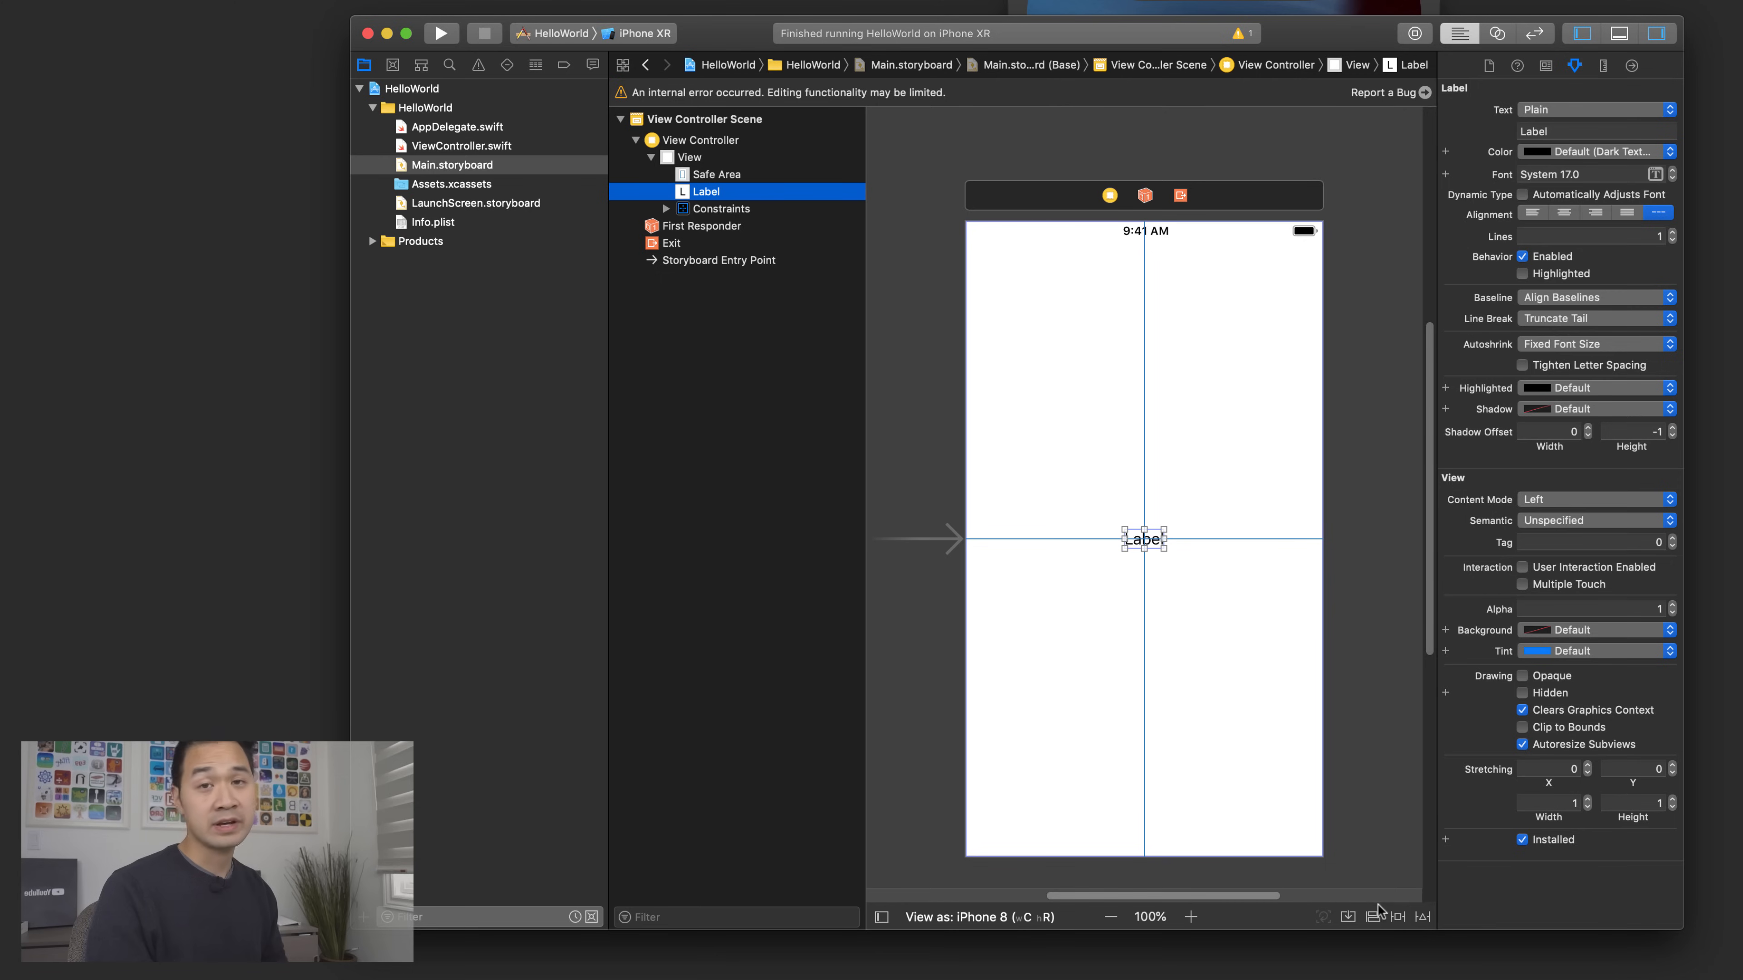
click(1371, 510)
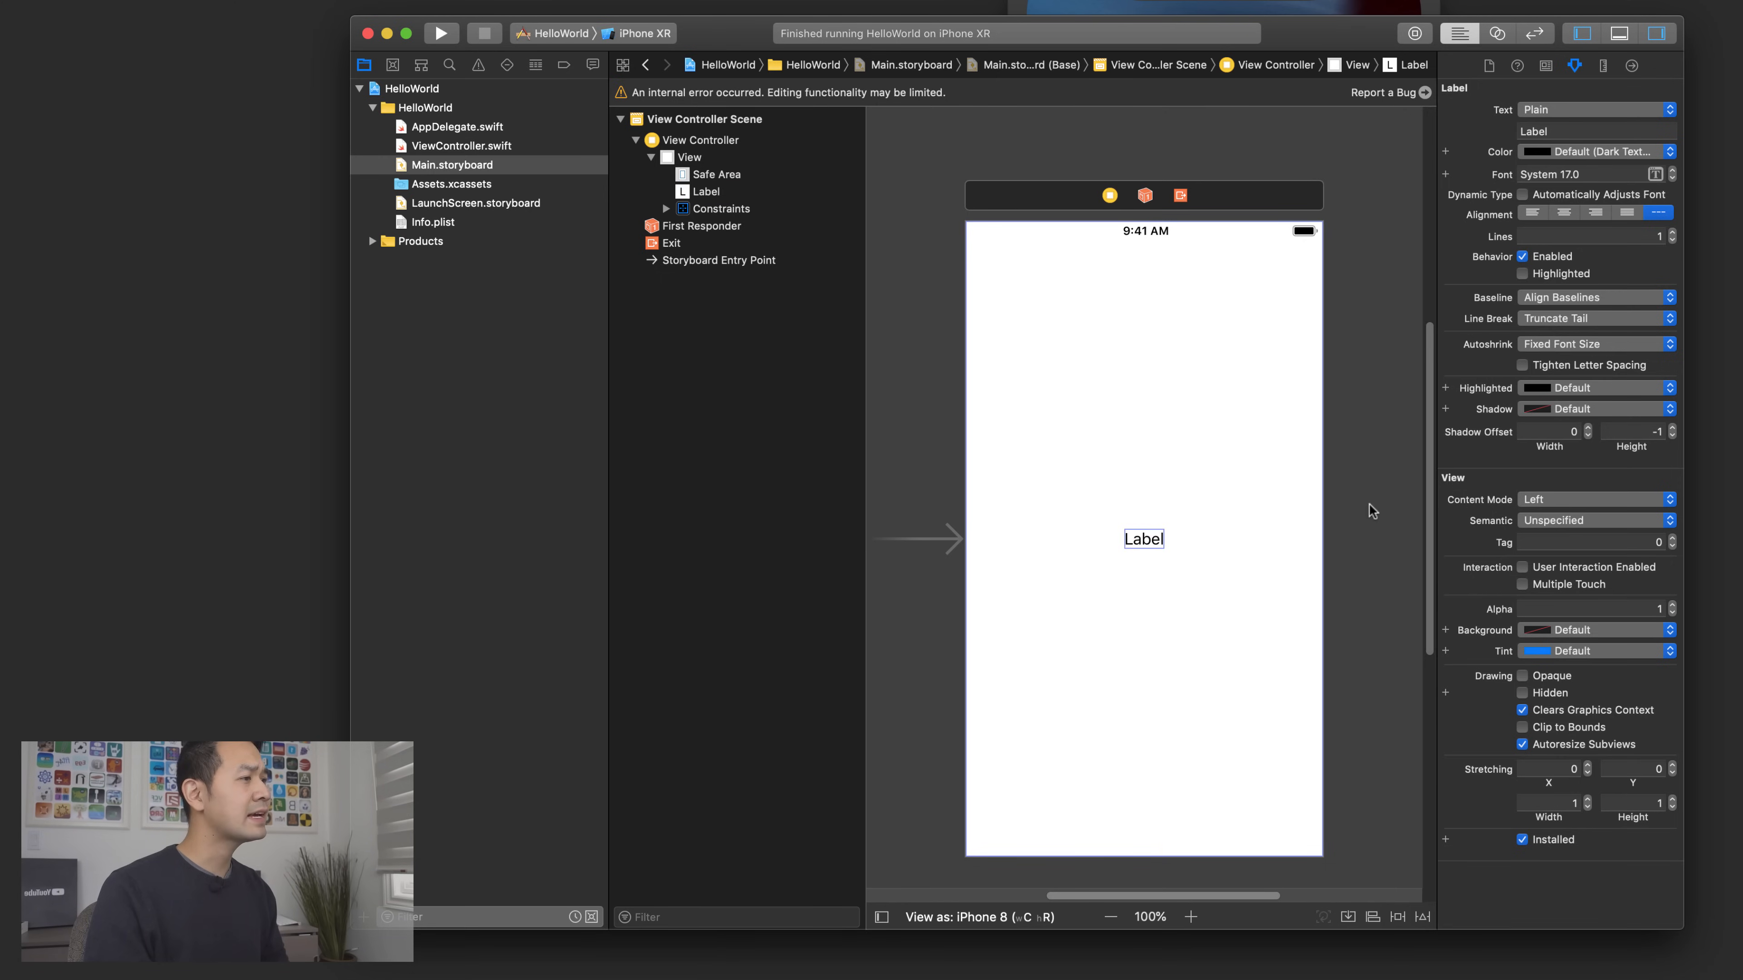
click(1142, 539)
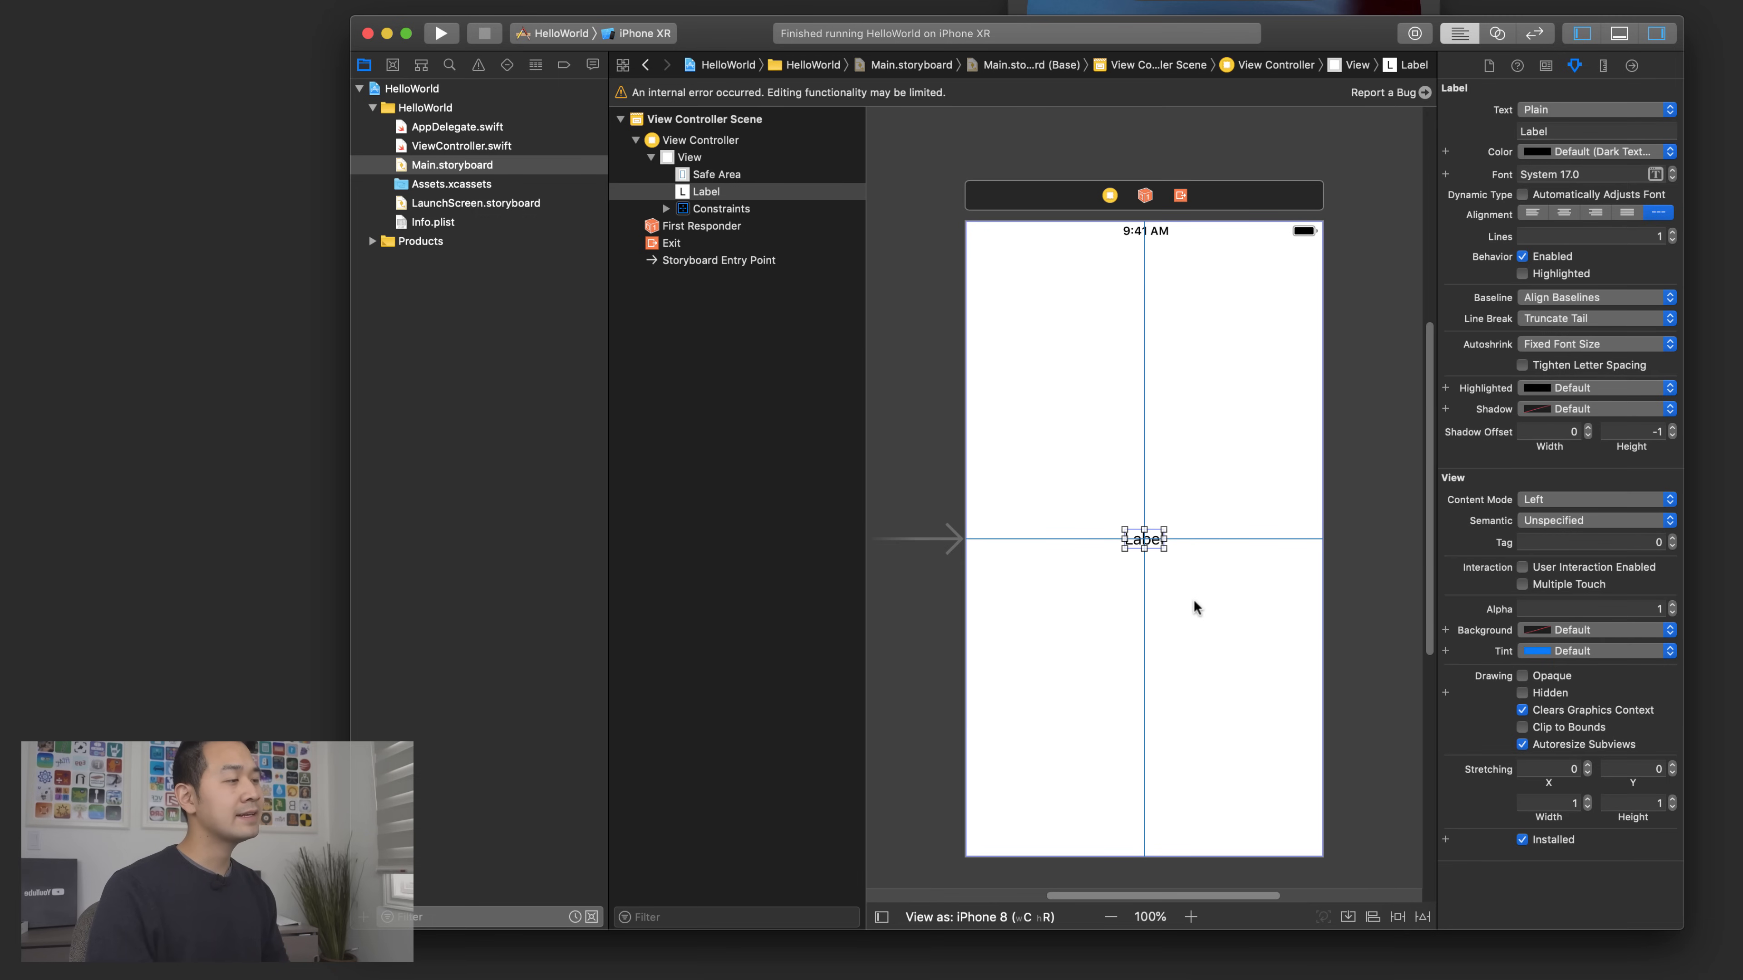
mouse_move(1131, 575)
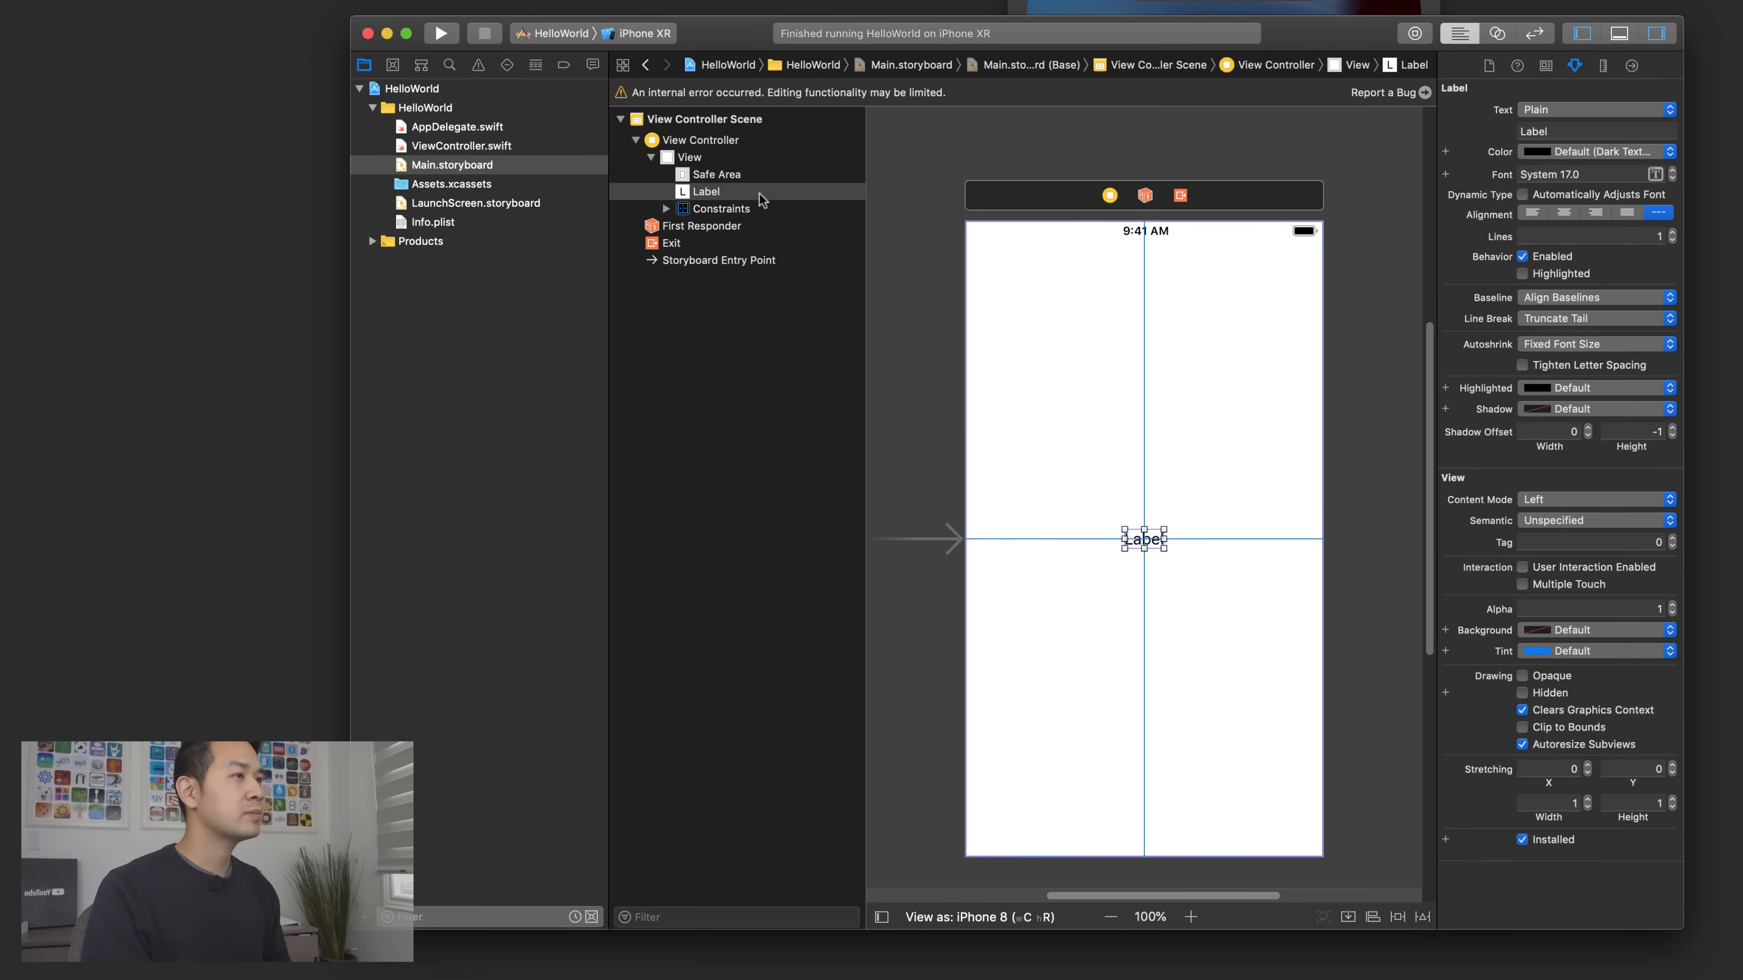
- Set the label's Text field in the Attributes inspector to 'Hello World'
click(706, 192)
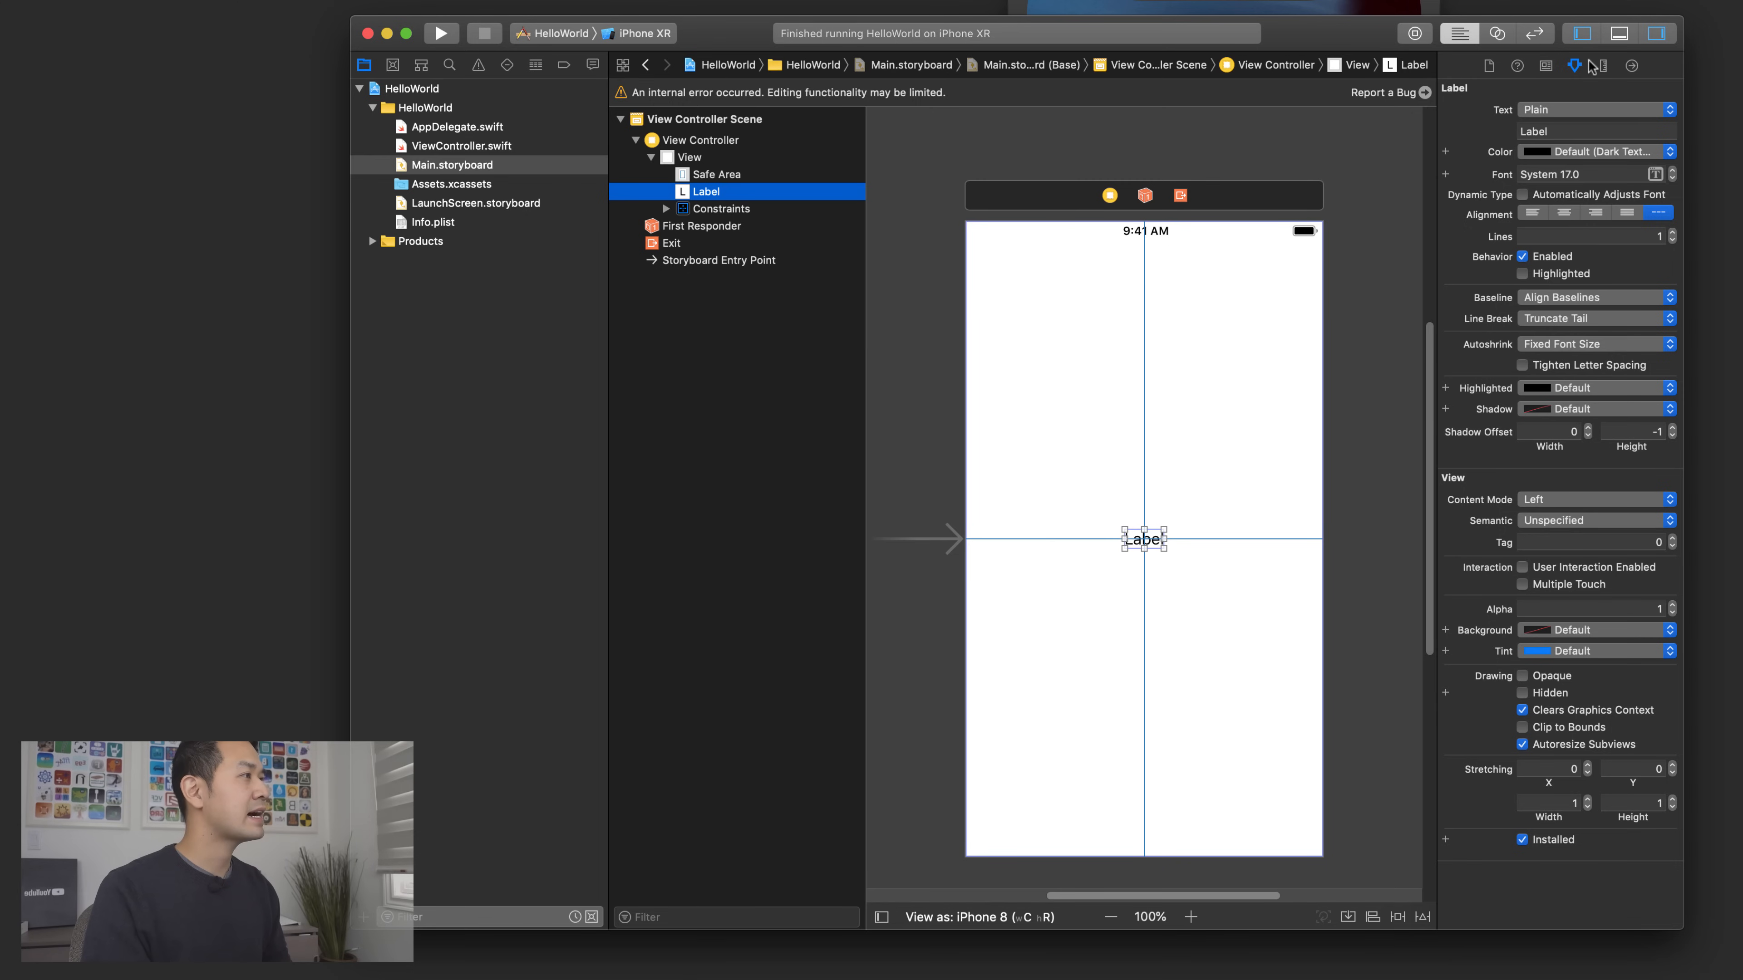
click(1574, 65)
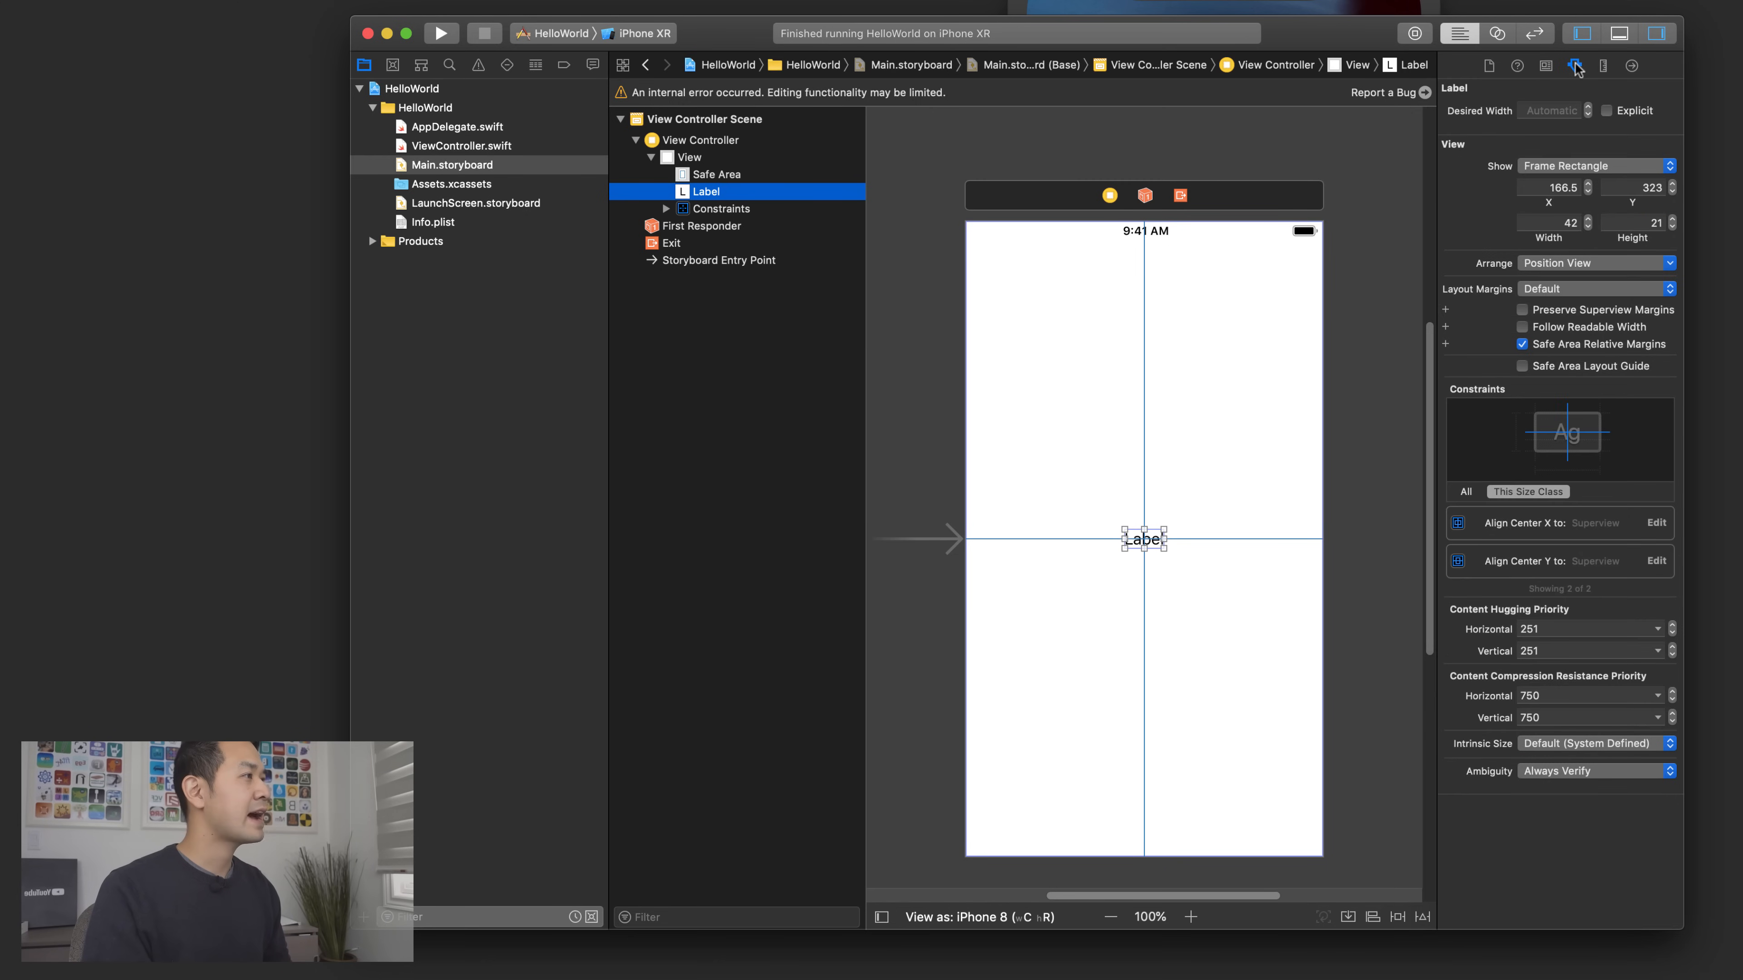
click(1574, 65)
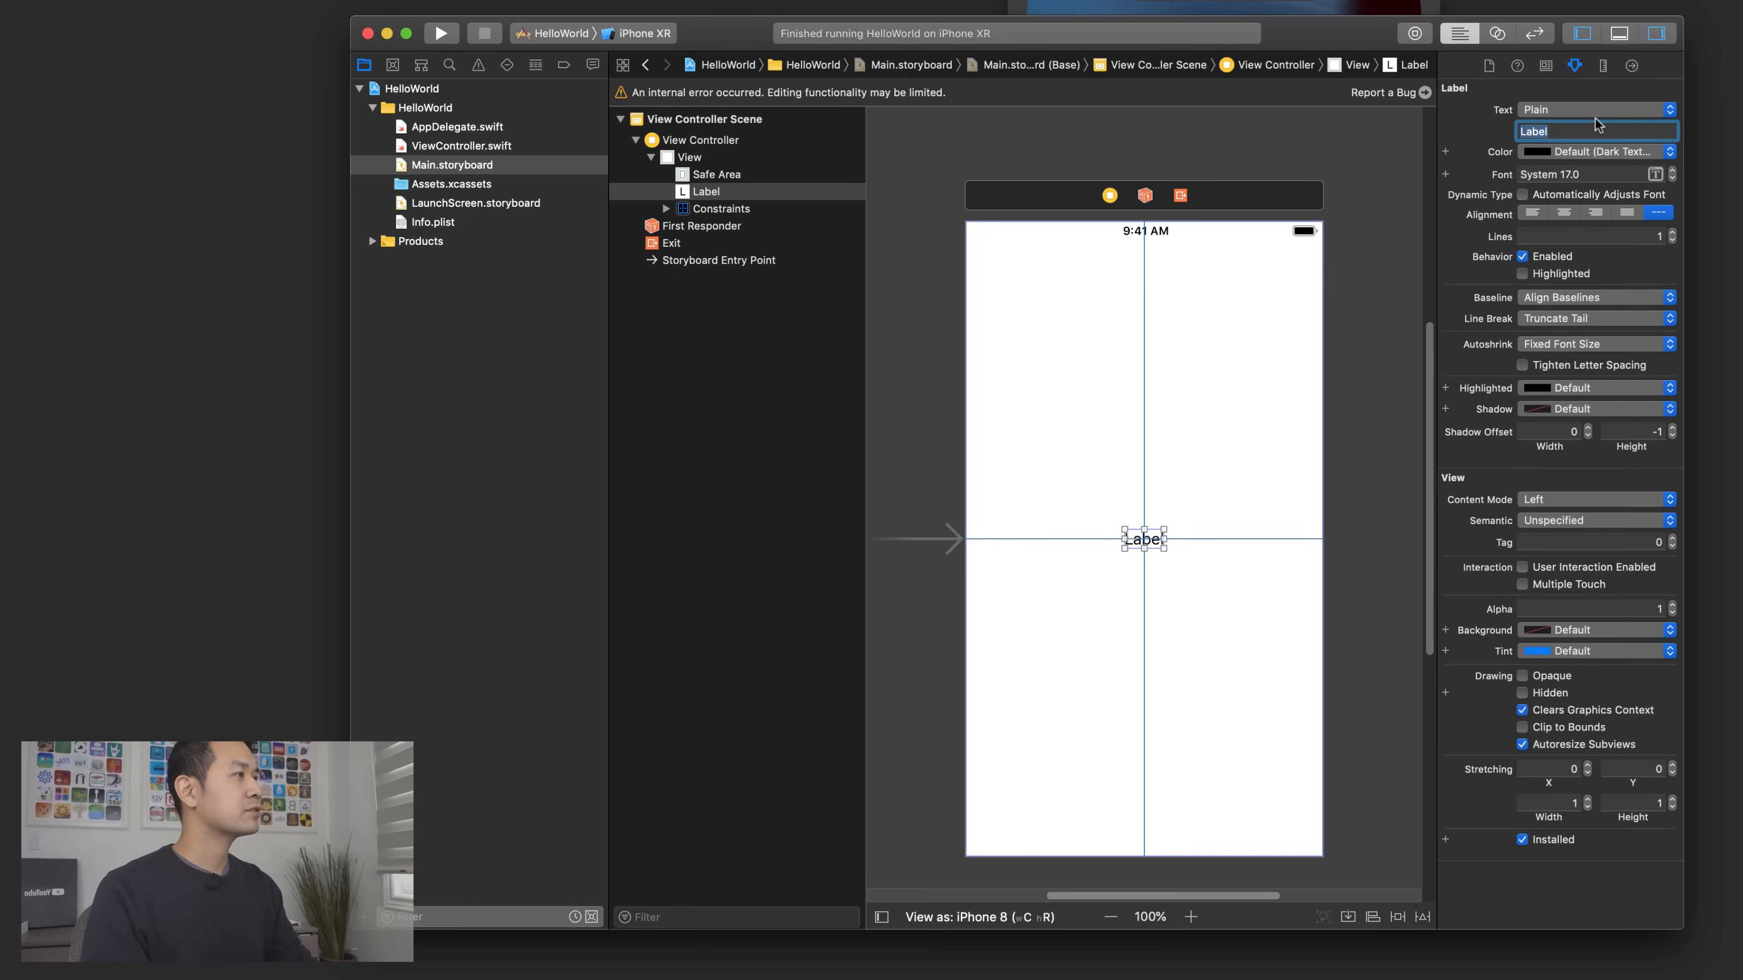
text(Hello World)
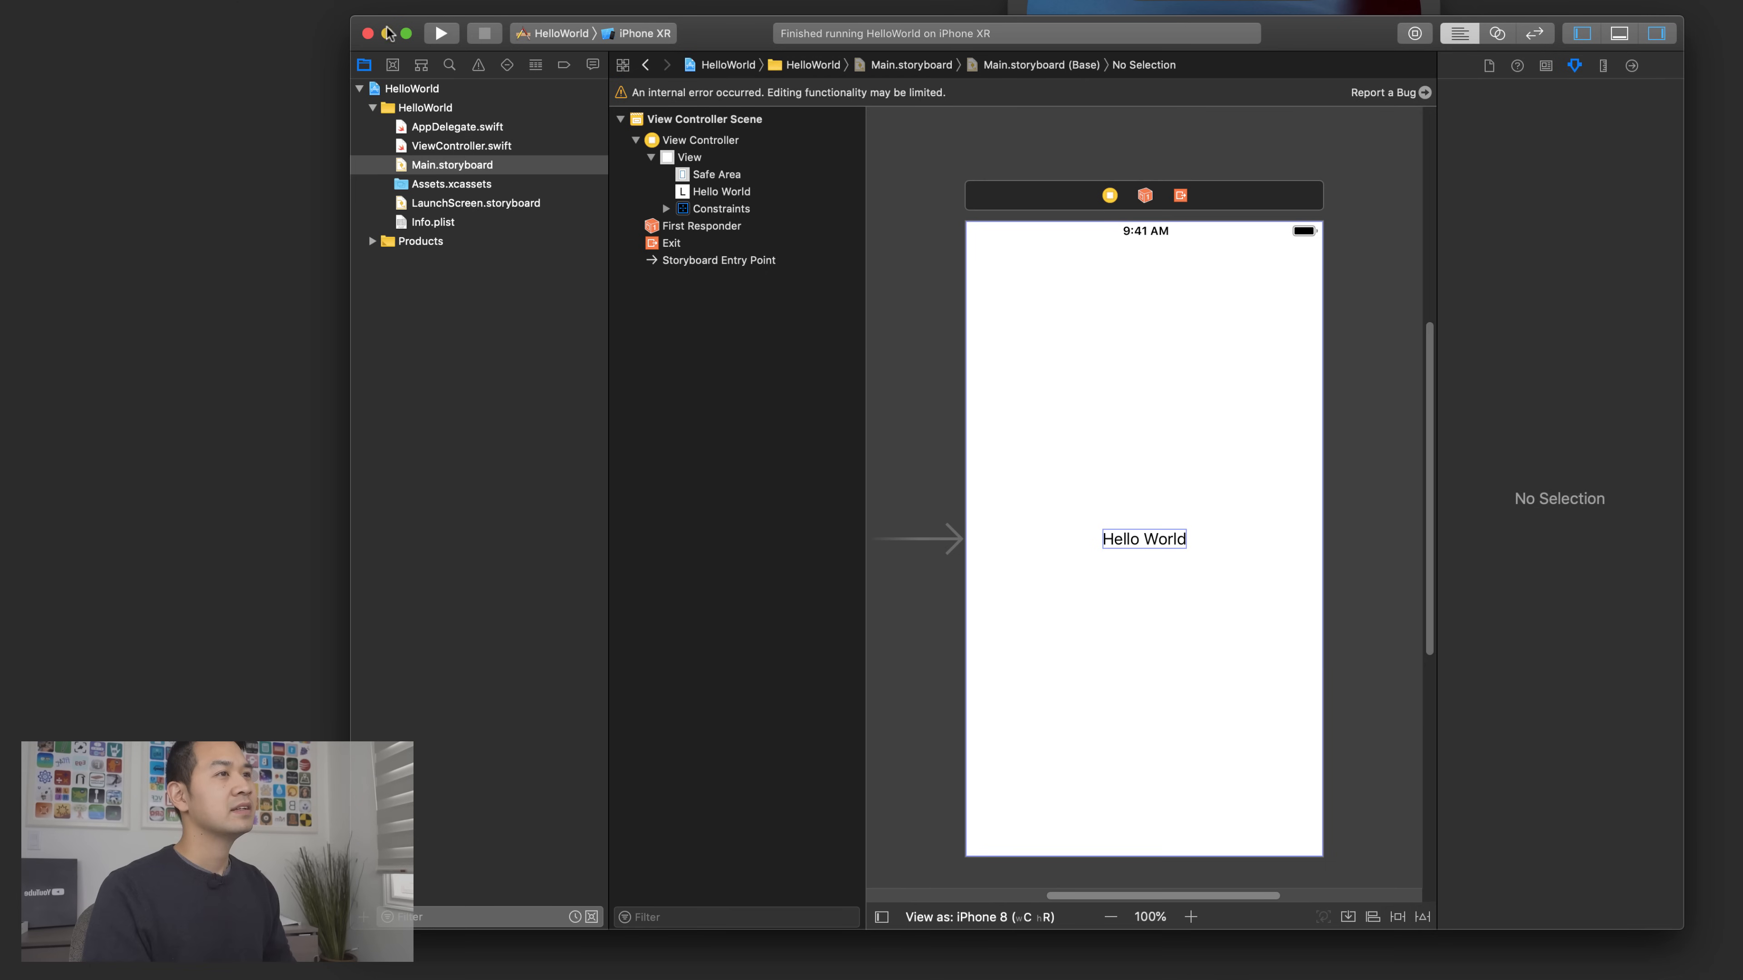
- Run the HelloWorld app on the iPhone XR simulator scheme
click(440, 33)
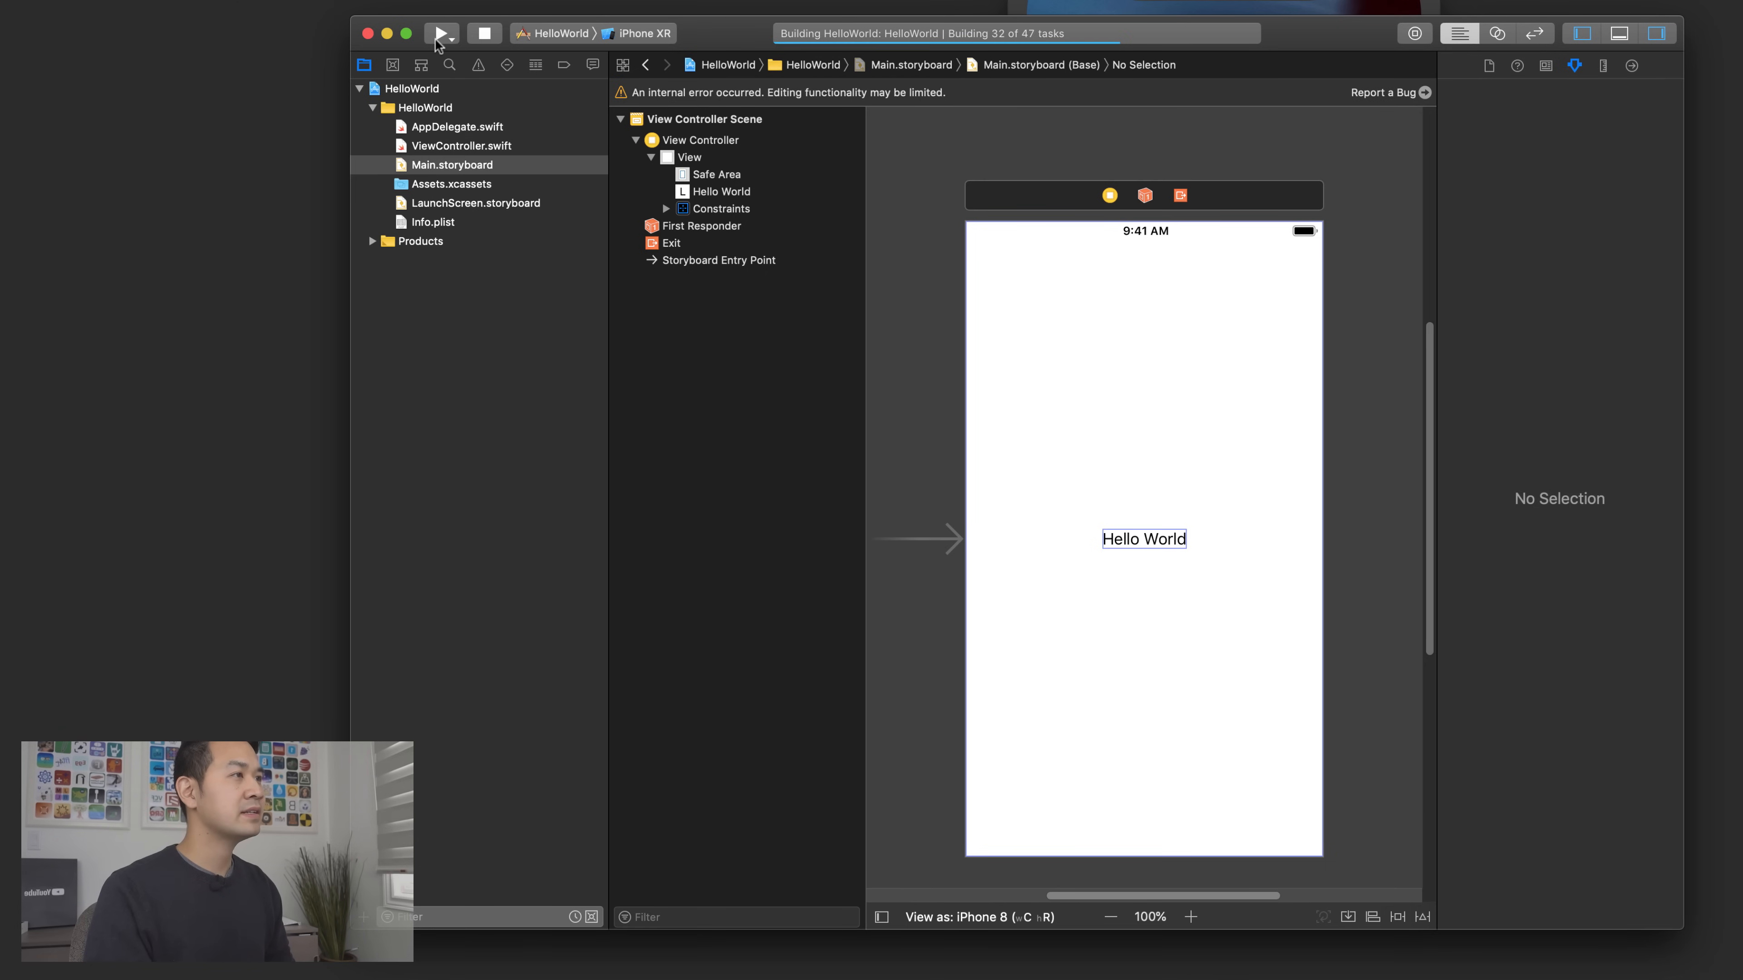
click(440, 33)
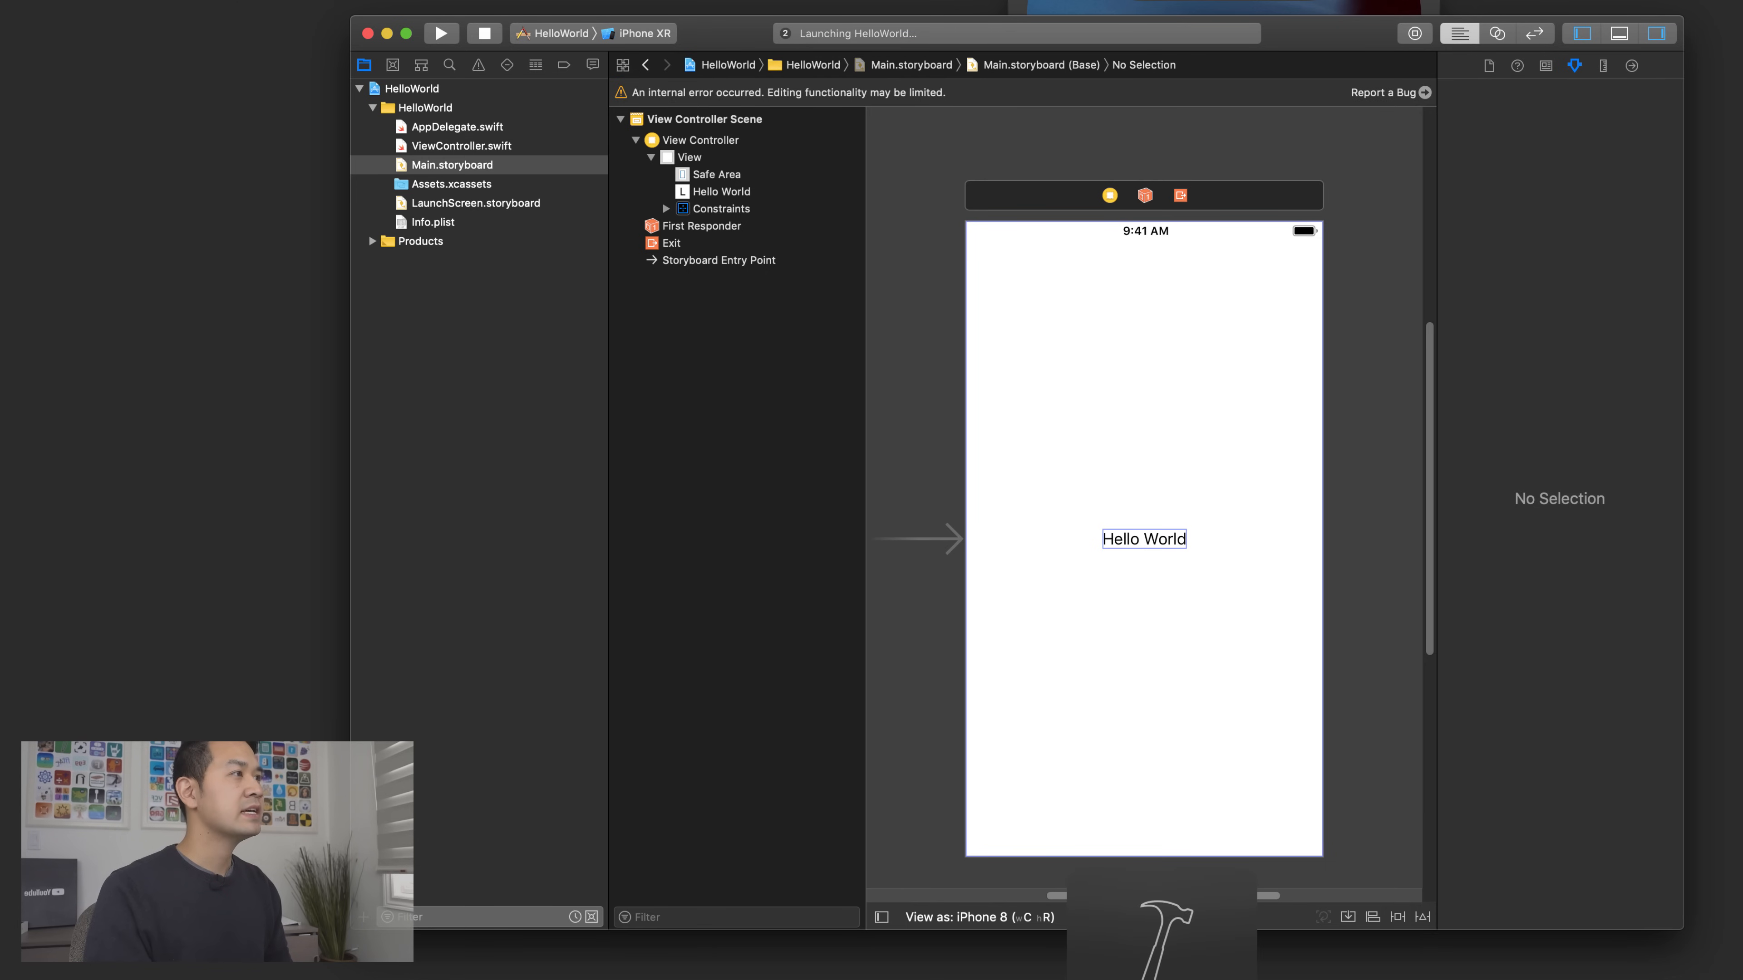
click(441, 33)
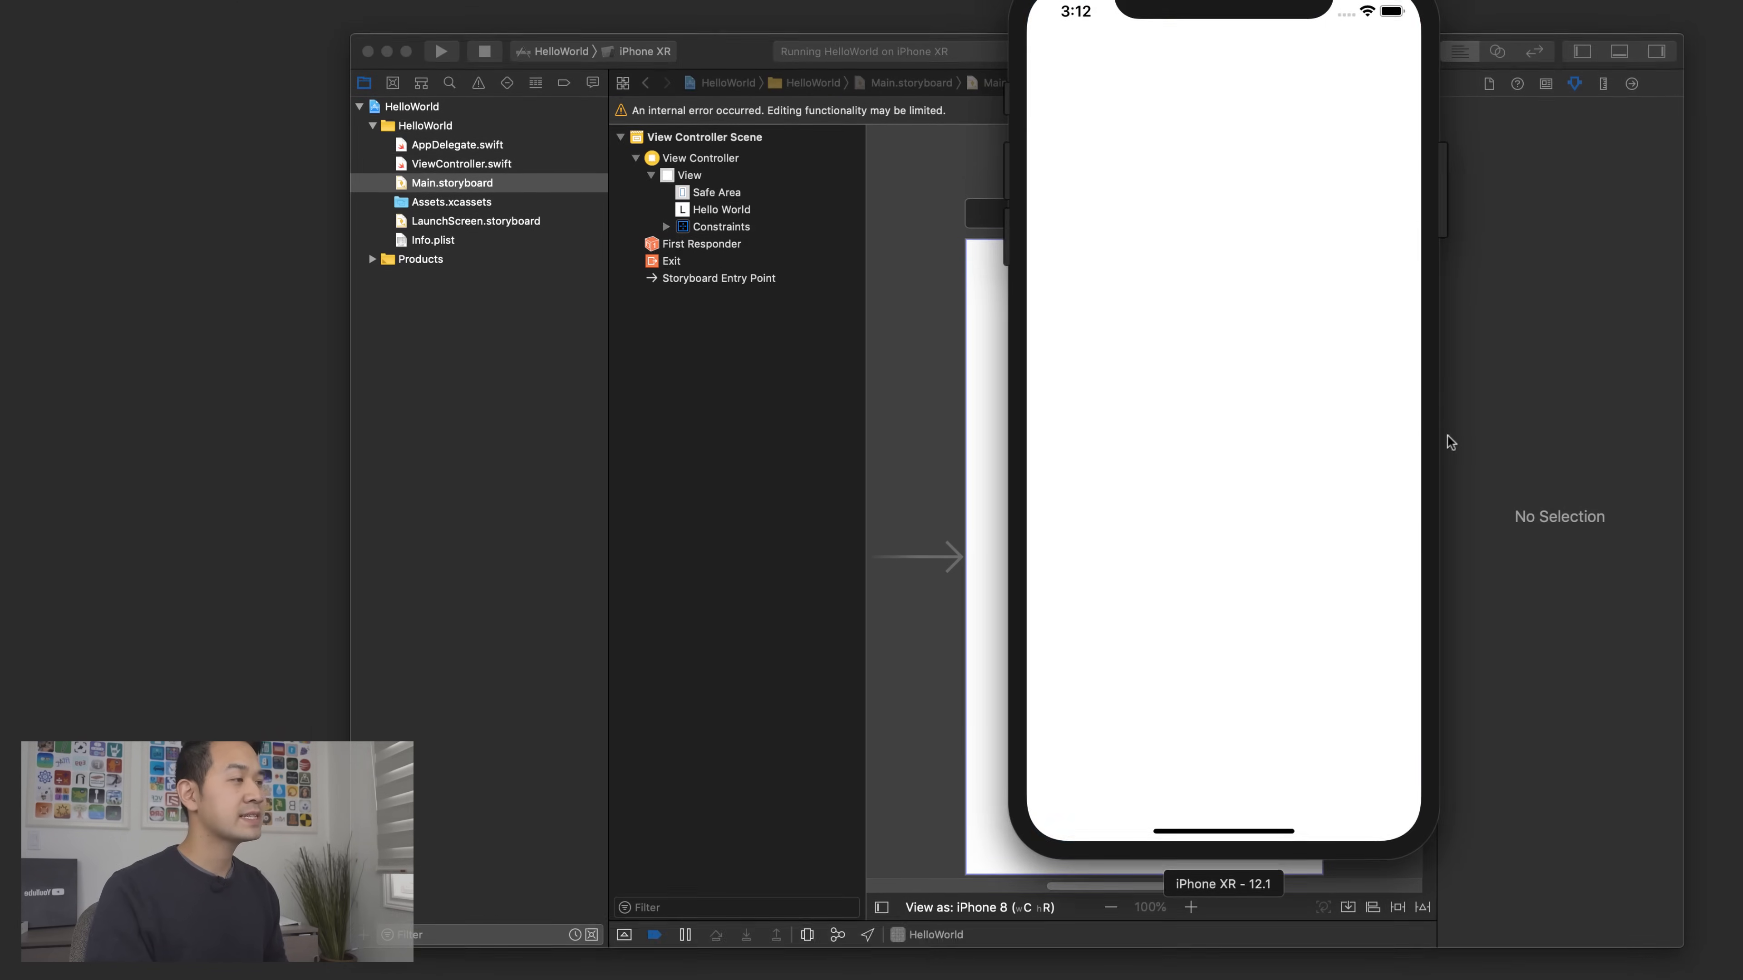